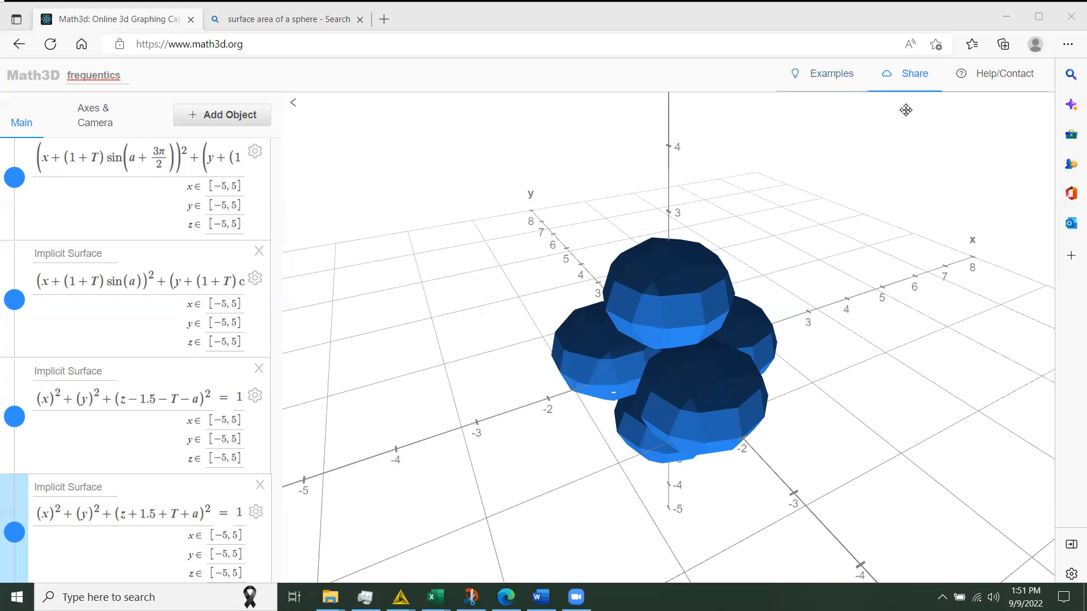
mouse_move(871, 181)
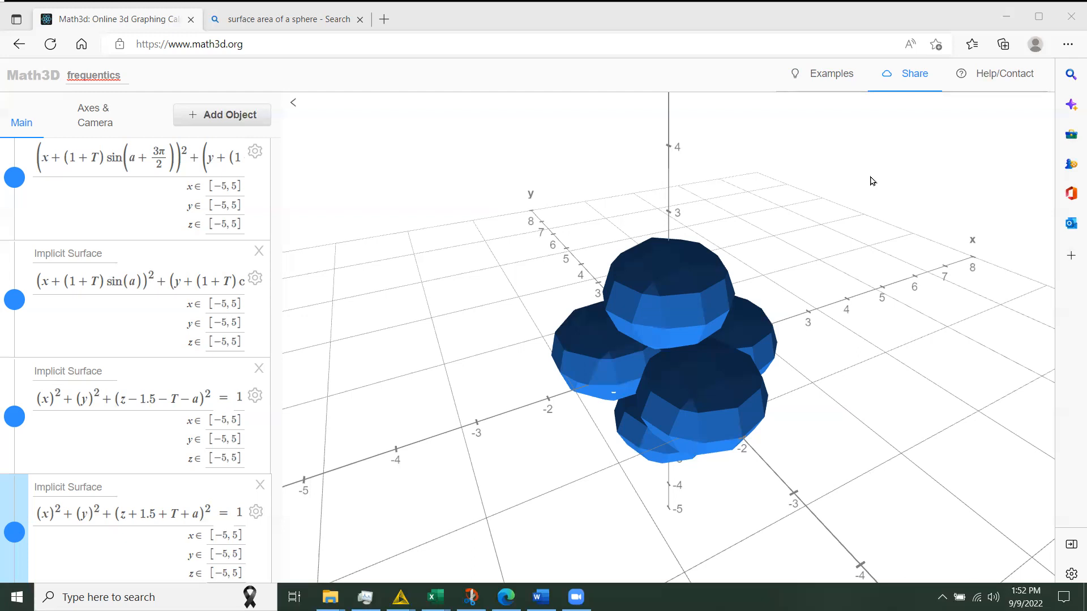
mouse_move(826, 371)
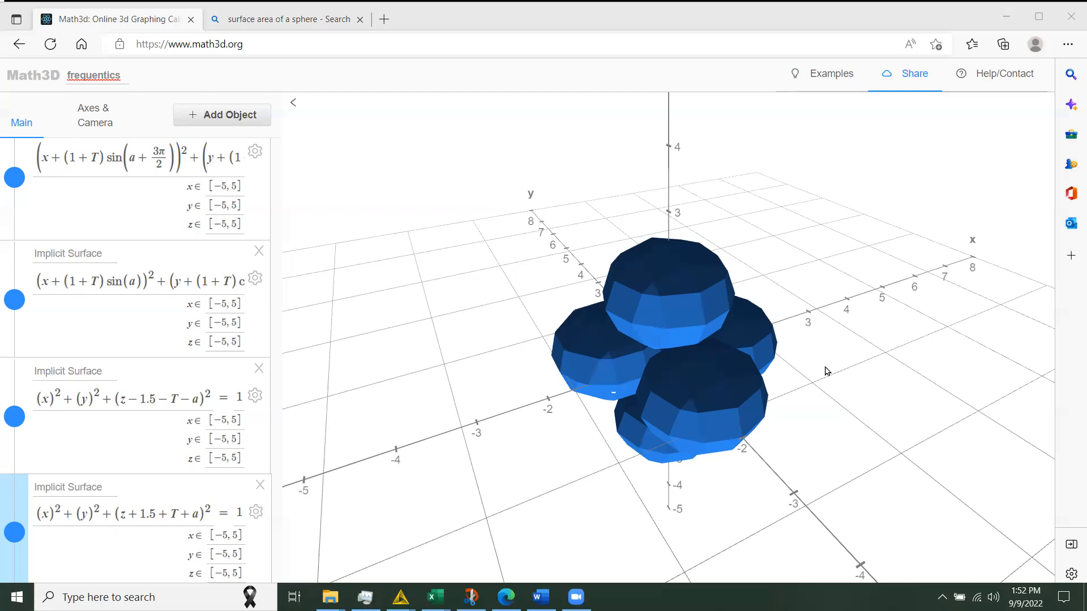
mouse_move(779, 386)
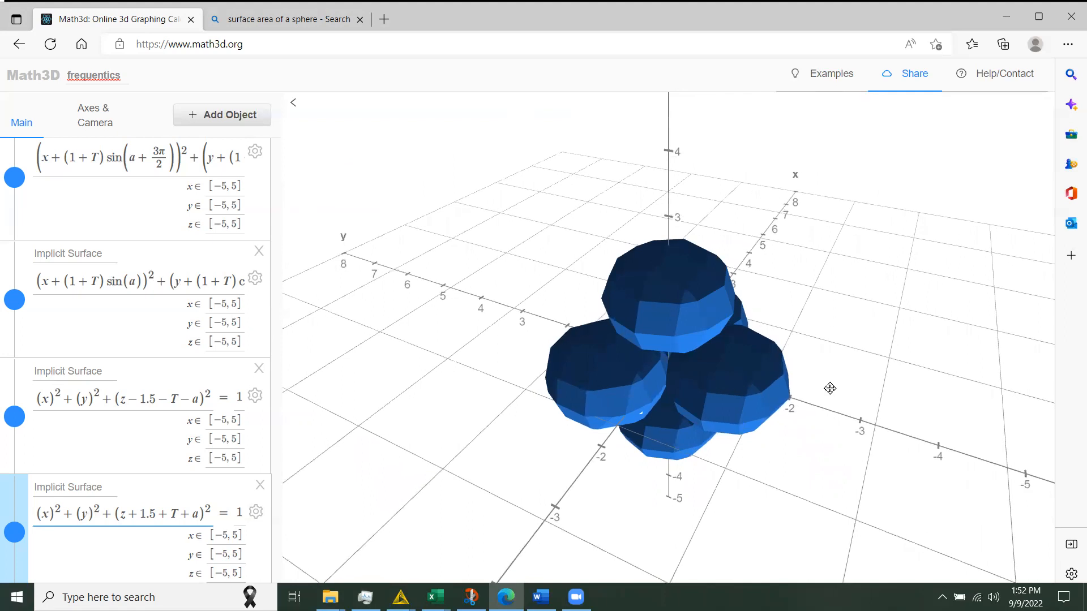
mouse_move(865, 334)
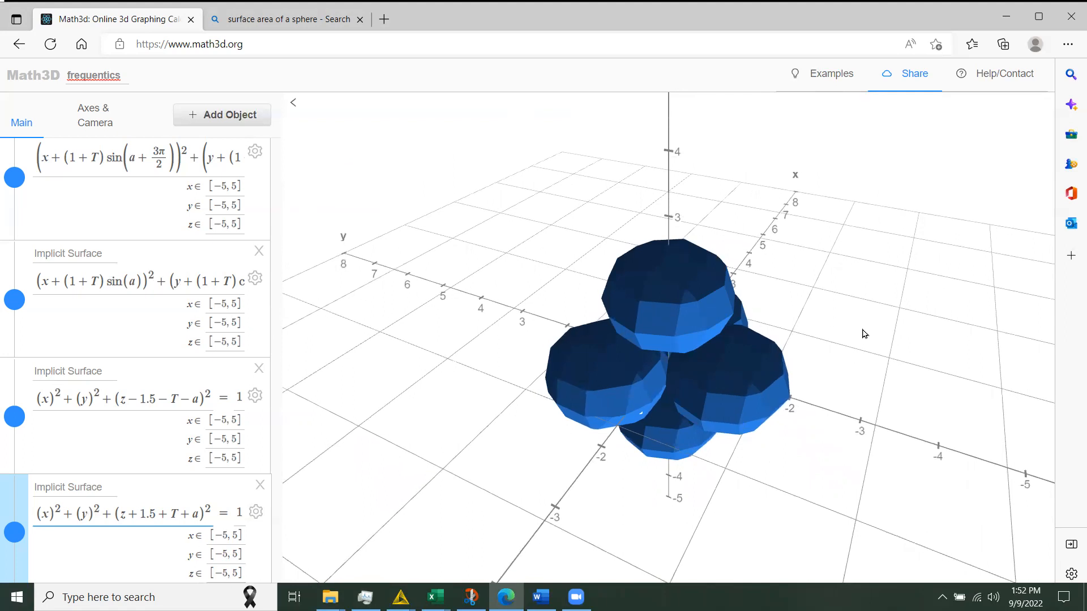
mouse_move(876, 325)
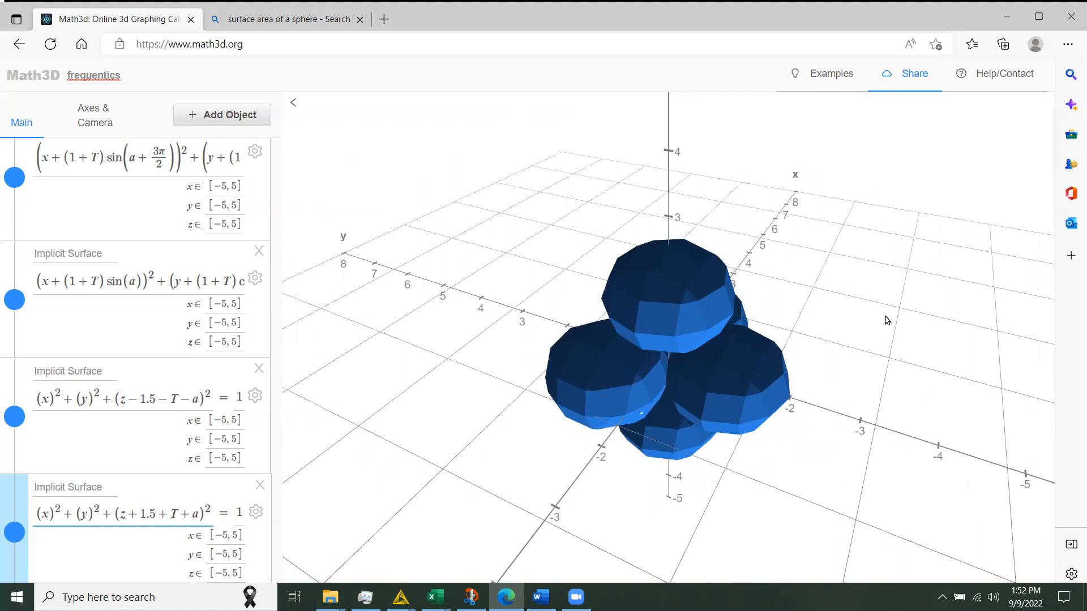
mouse_move(892, 322)
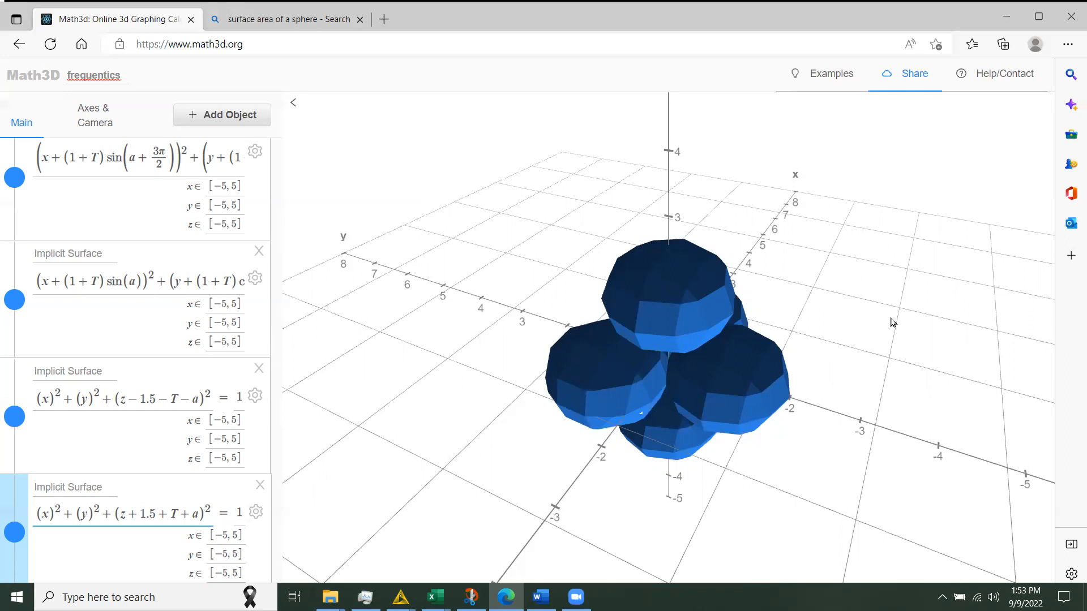
mouse_move(883, 340)
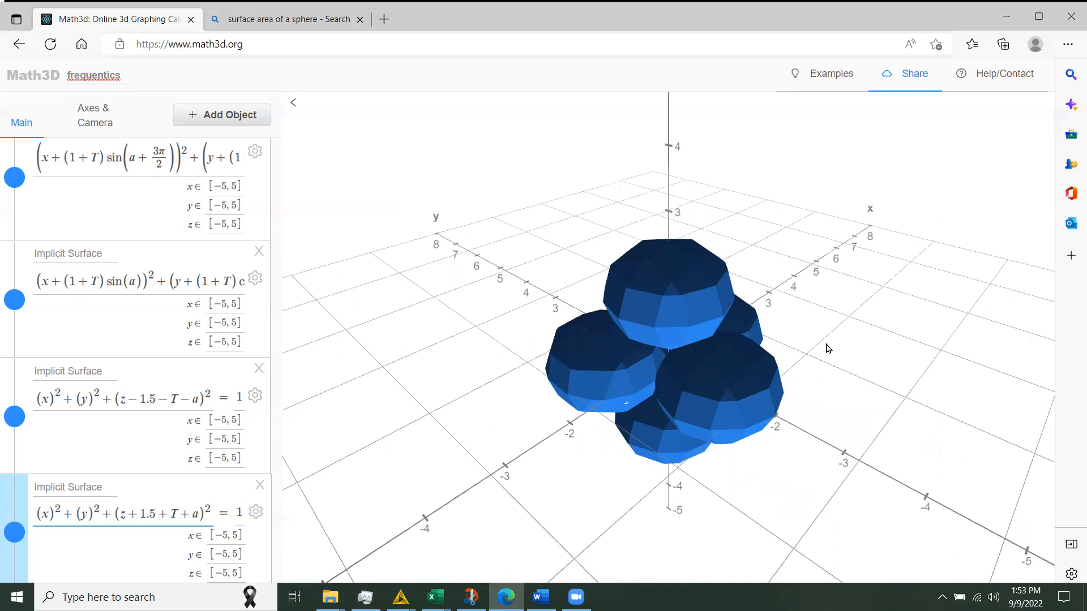
mouse_move(861, 312)
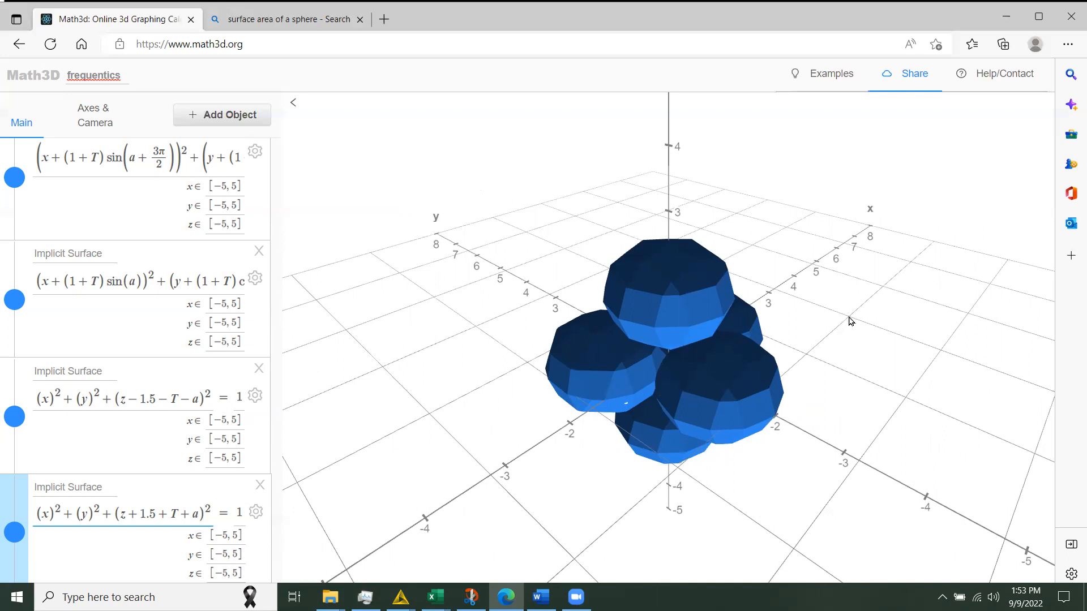
mouse_move(854, 321)
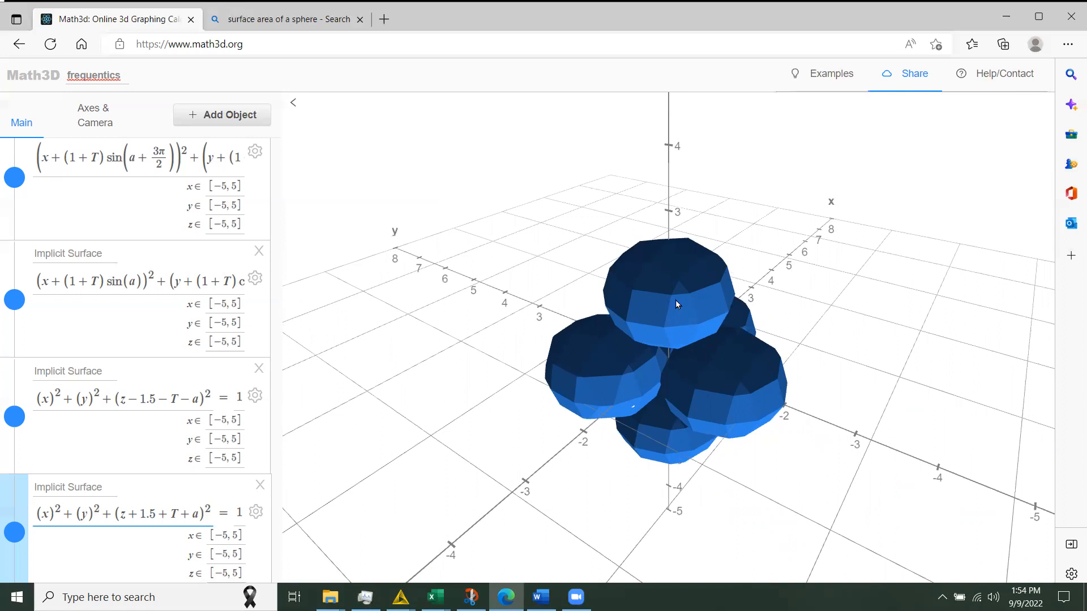
mouse_move(689, 293)
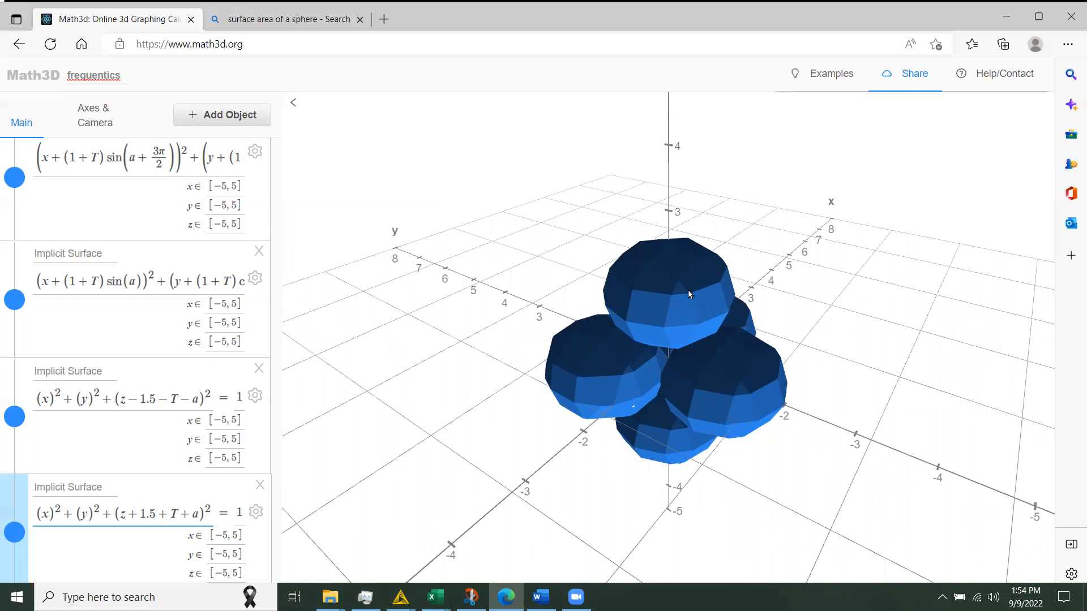
mouse_move(710, 299)
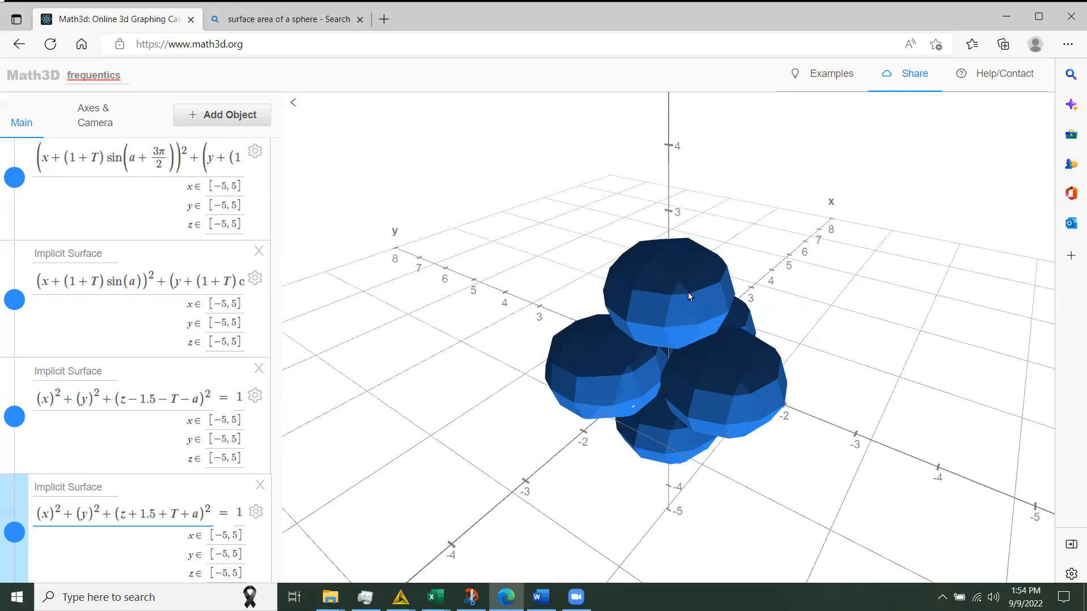
mouse_move(735, 394)
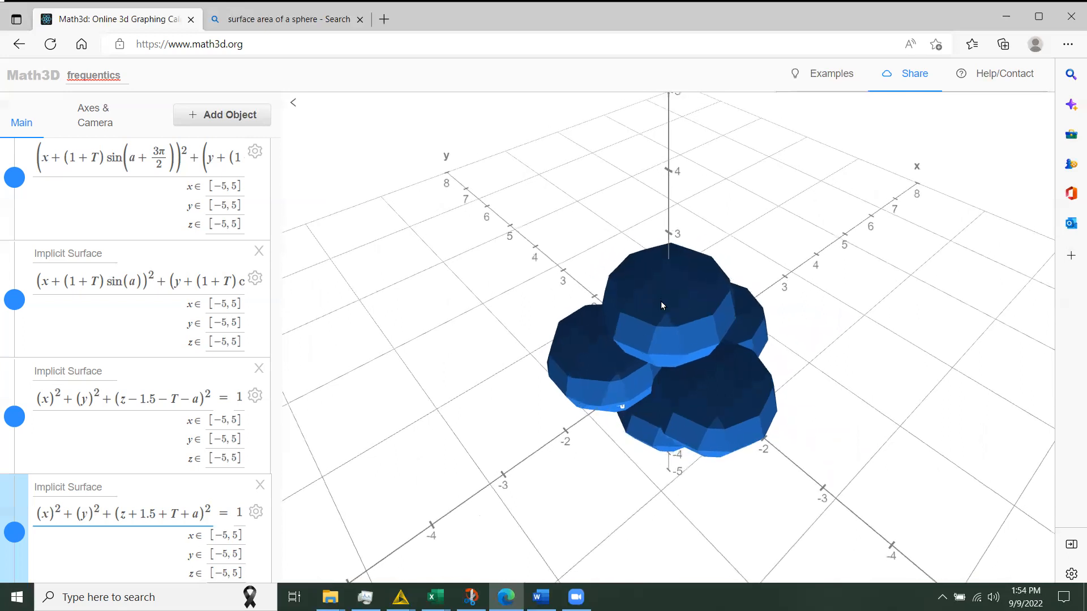
mouse_move(669, 307)
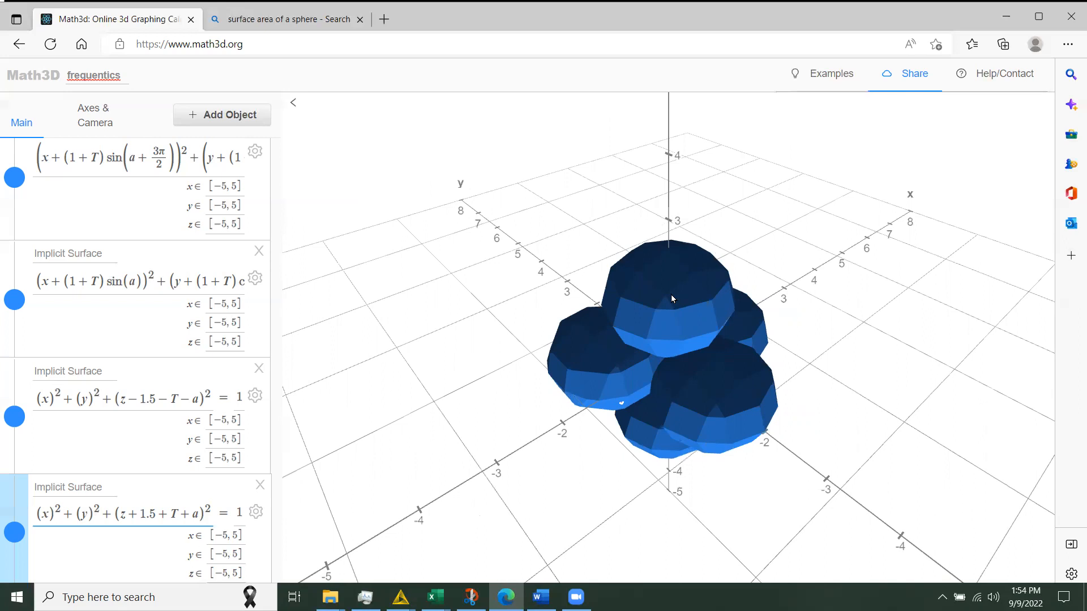
mouse_move(649, 307)
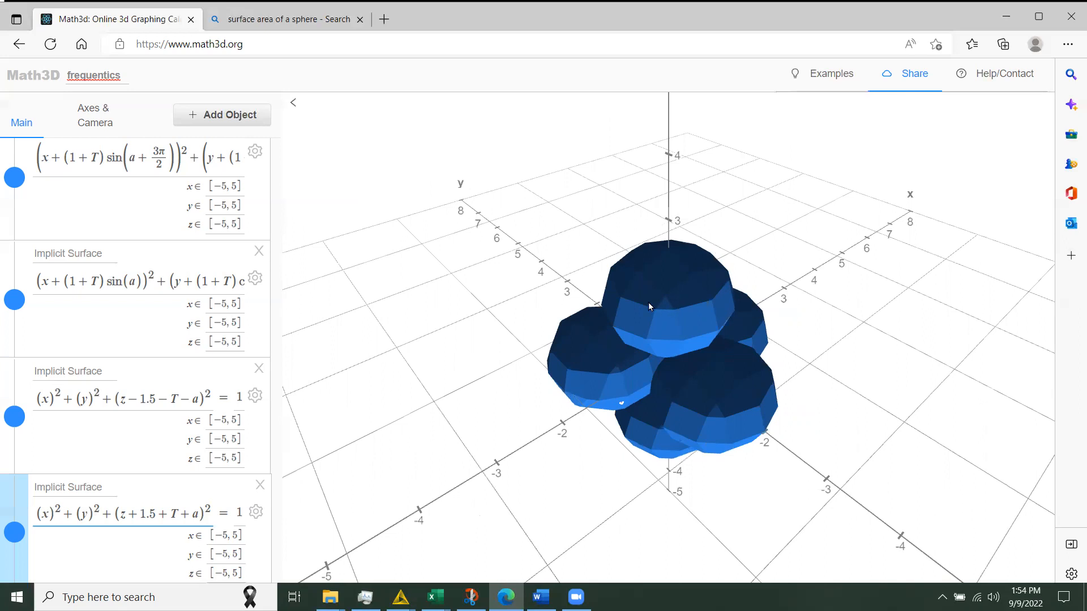
mouse_move(652, 292)
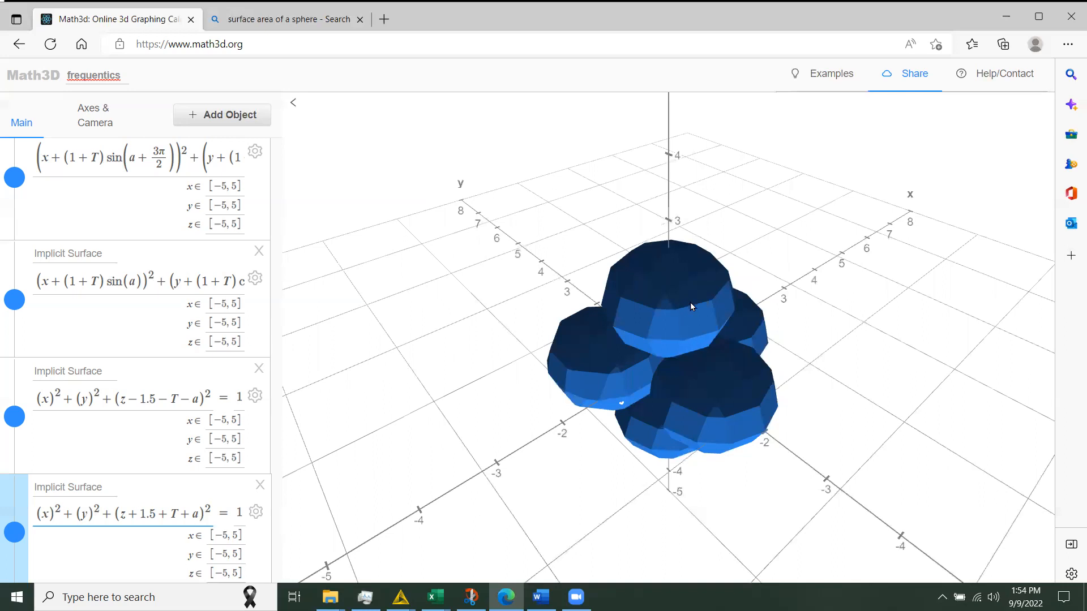
mouse_move(700, 287)
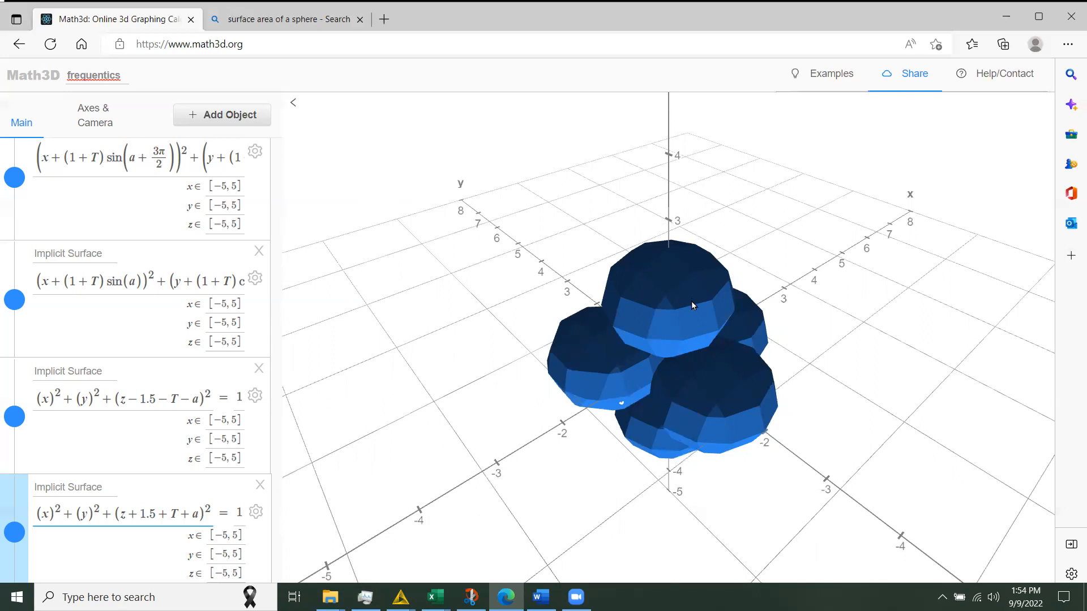
mouse_move(719, 395)
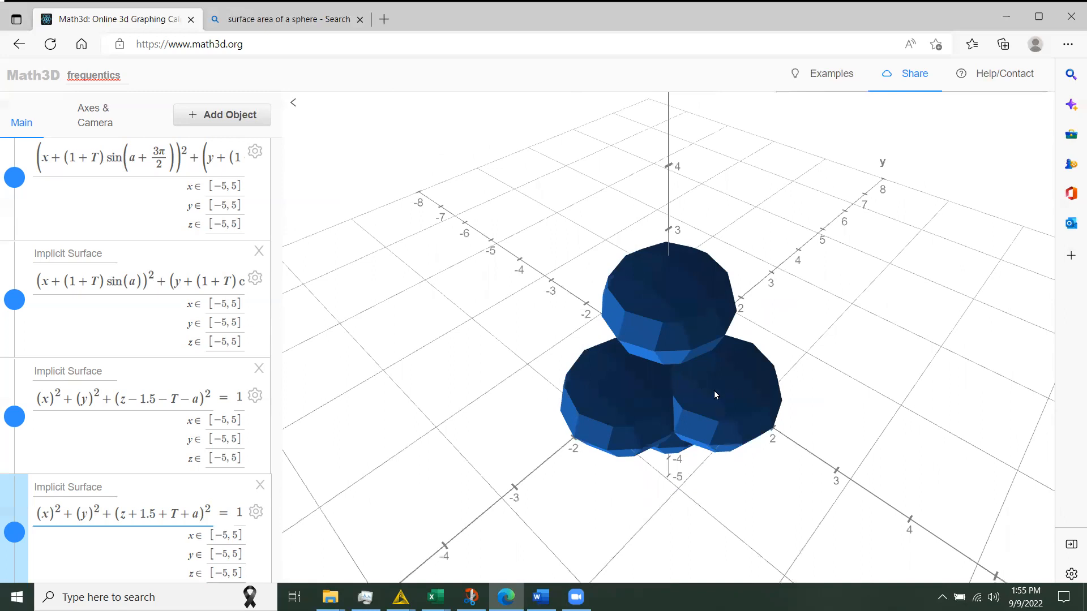
mouse_move(775, 390)
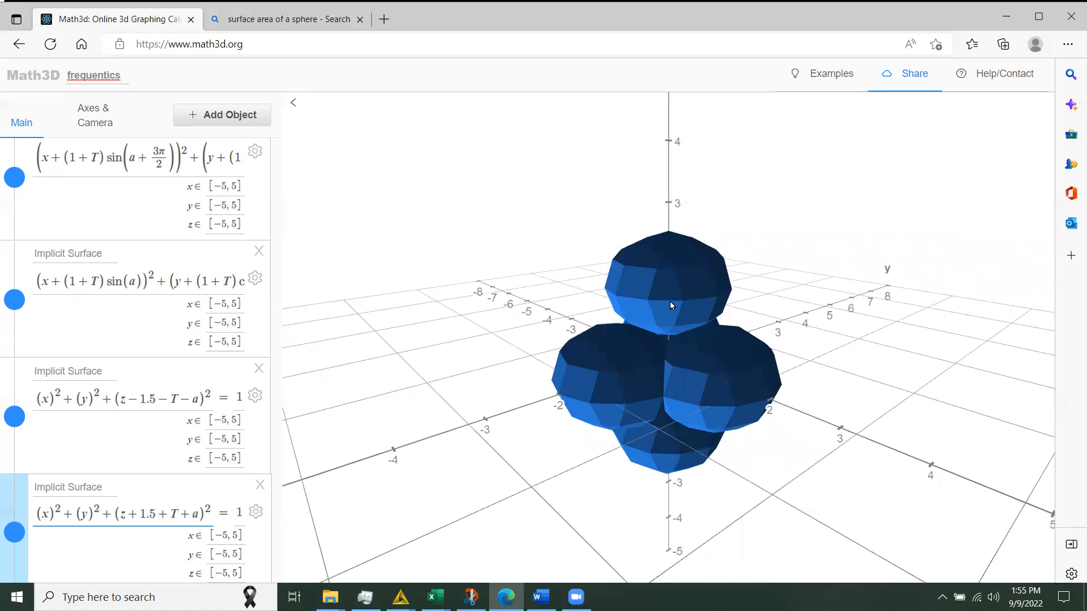
mouse_move(678, 313)
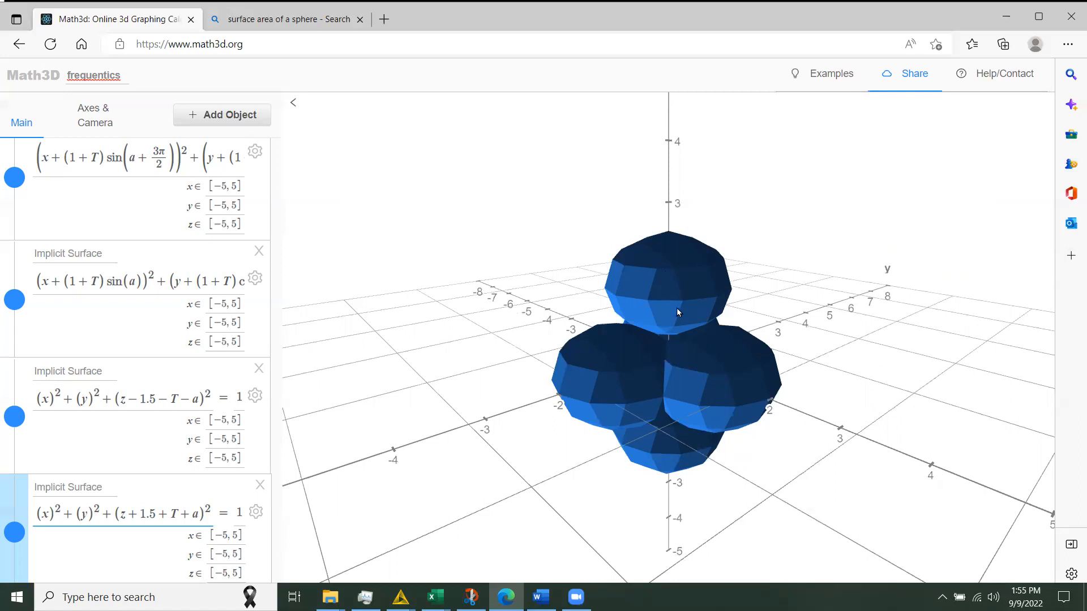
mouse_move(651, 328)
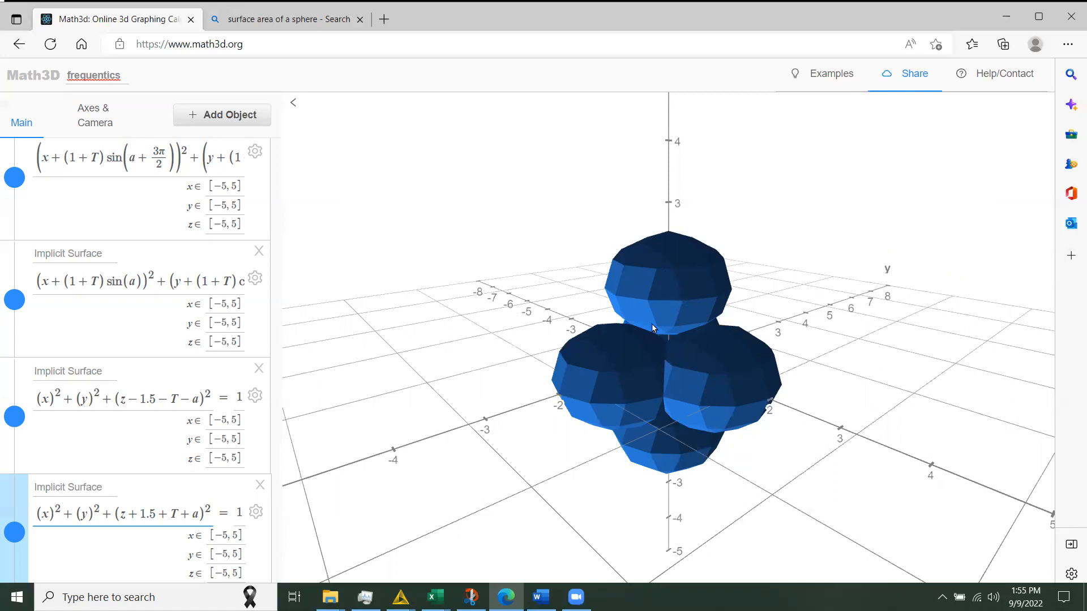
mouse_move(669, 308)
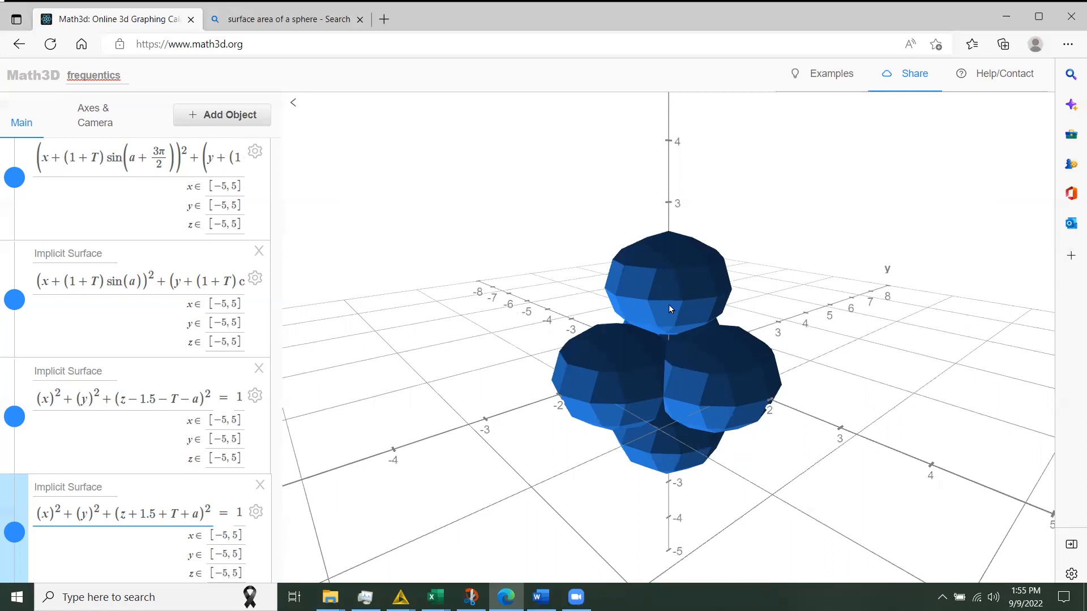
mouse_move(692, 296)
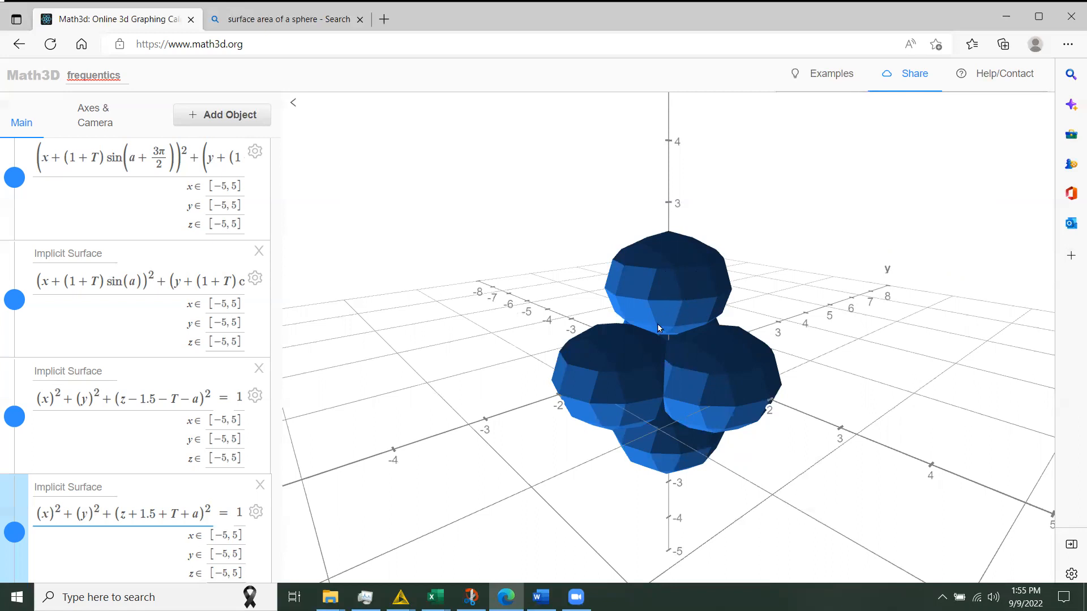
mouse_move(671, 354)
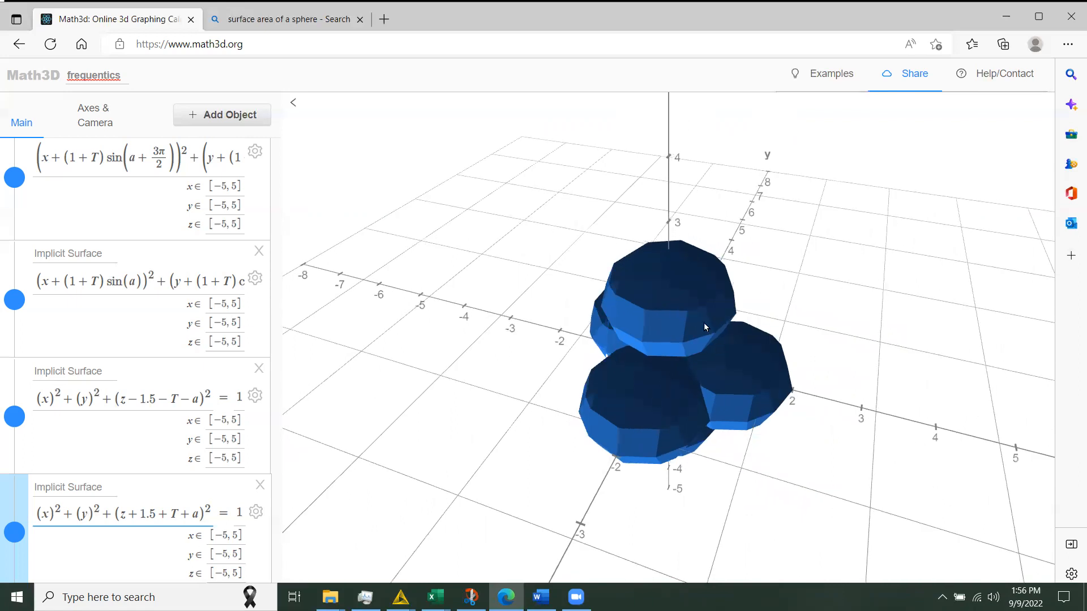
mouse_move(632, 358)
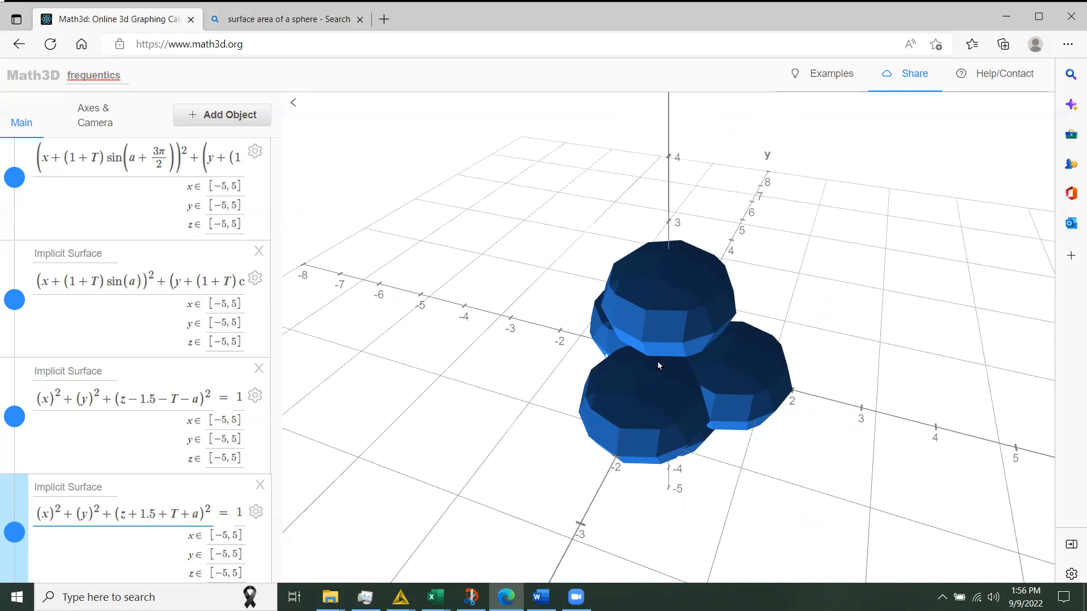
mouse_move(655, 332)
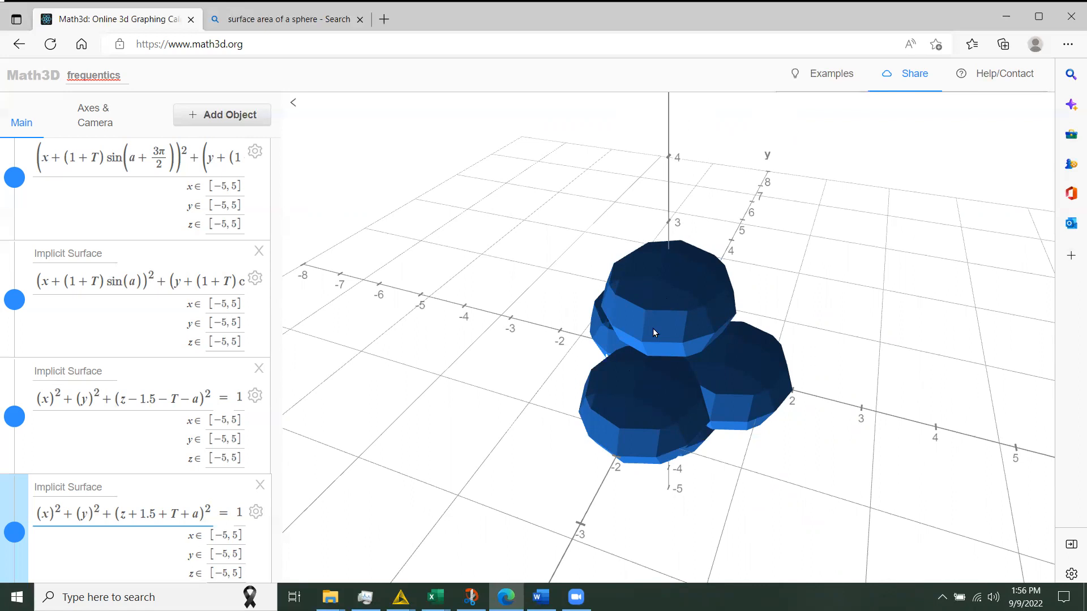
mouse_move(676, 307)
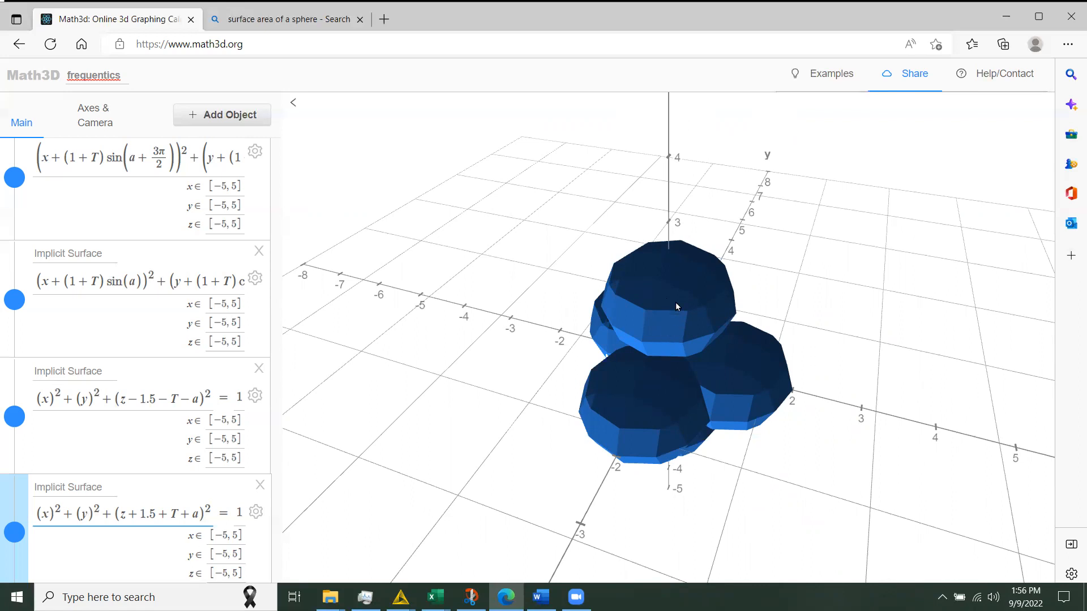
mouse_move(673, 405)
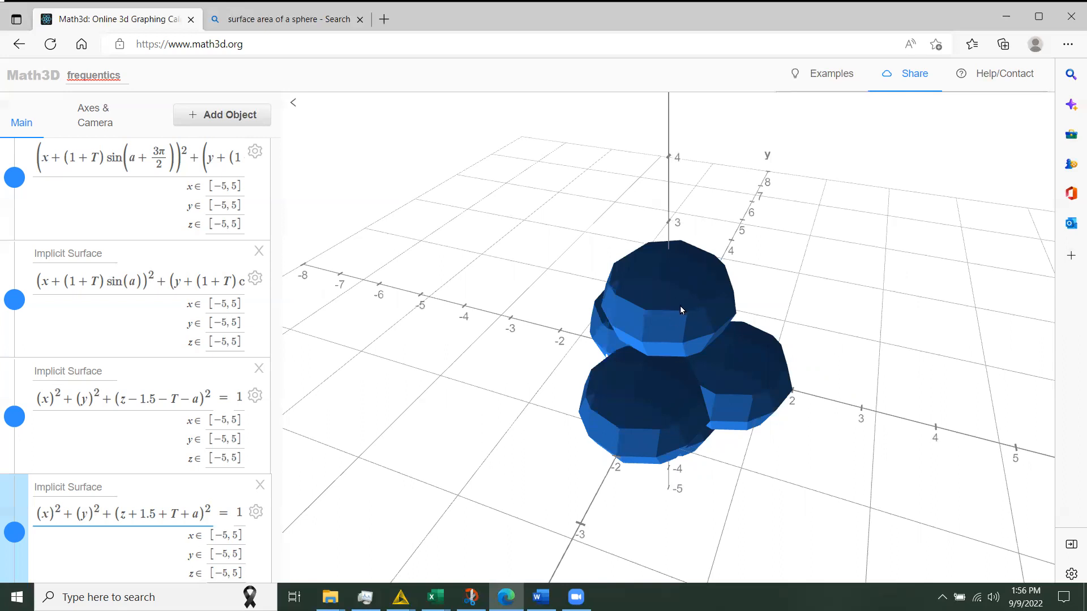
mouse_move(709, 414)
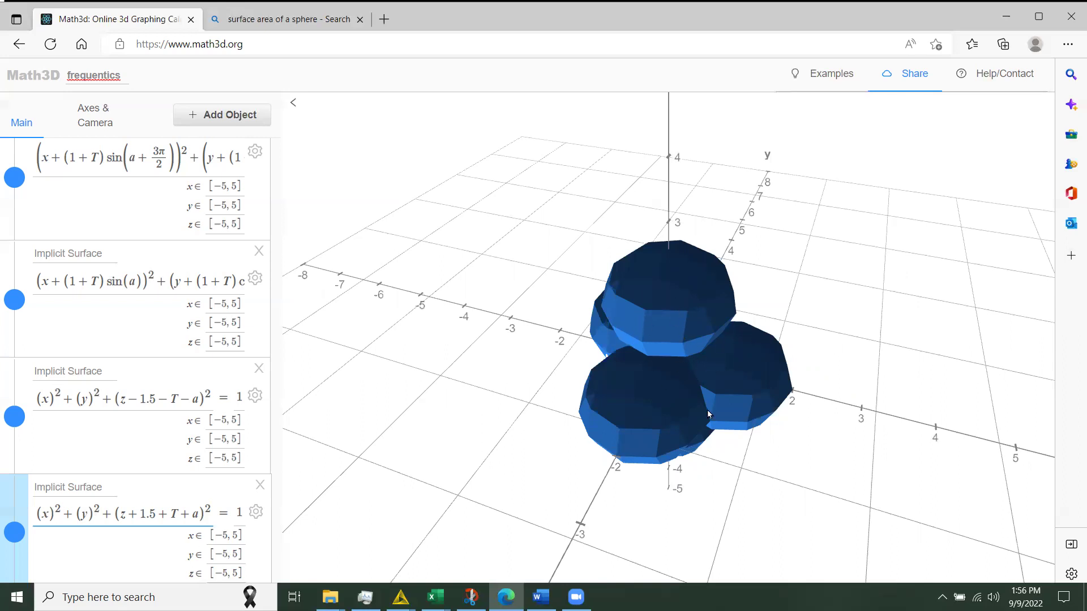
mouse_move(704, 397)
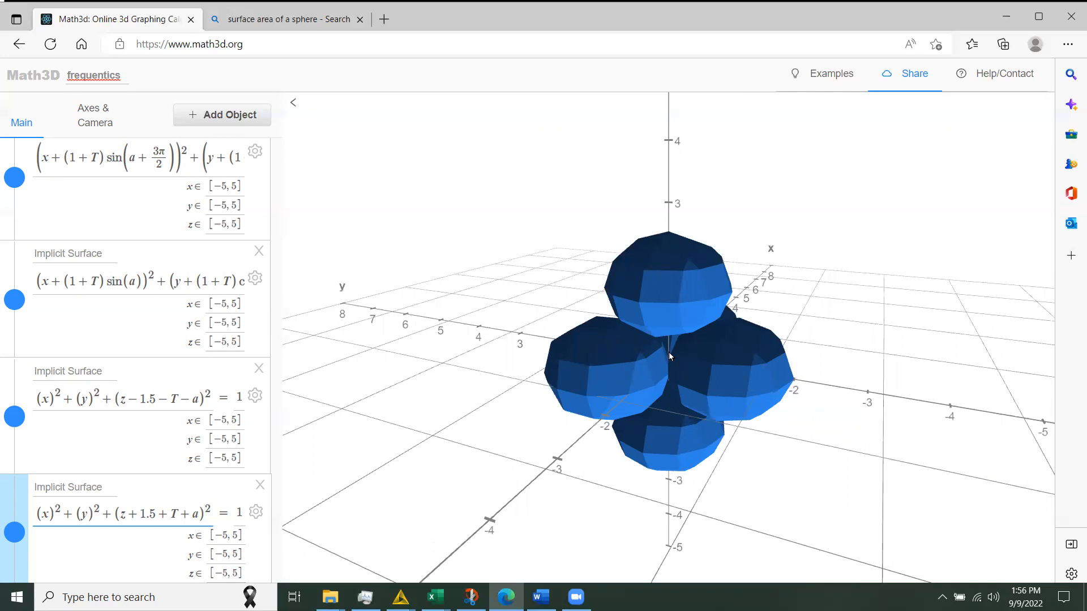
mouse_move(726, 376)
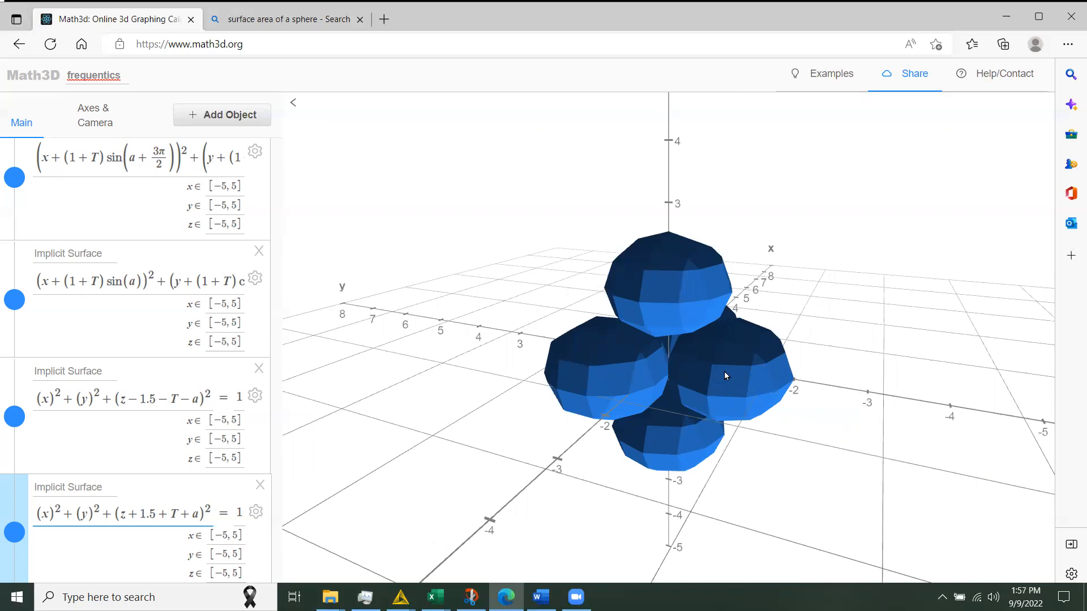
mouse_move(698, 368)
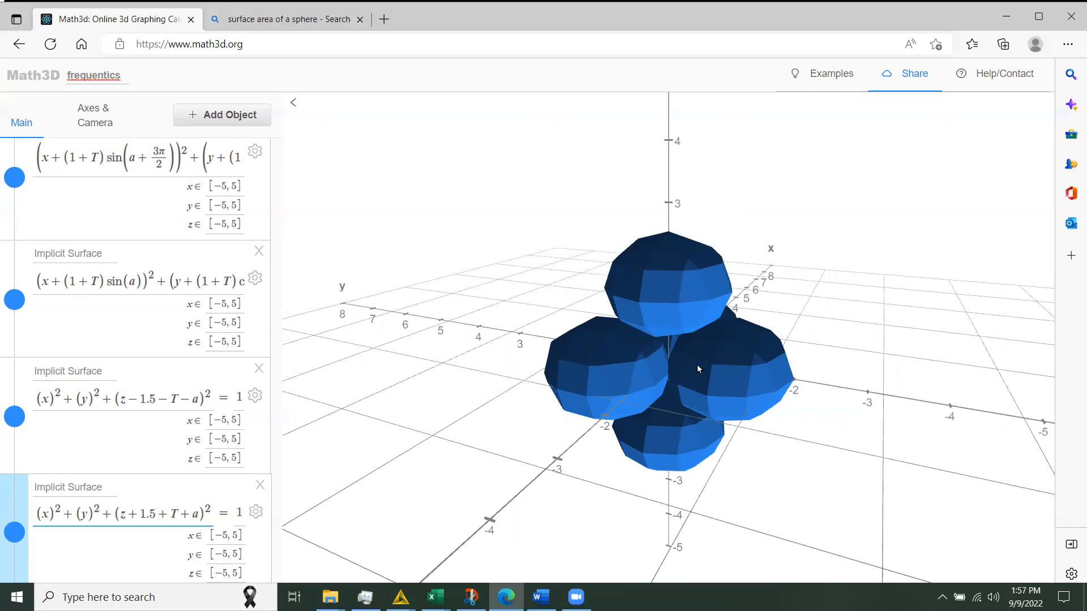
mouse_move(658, 378)
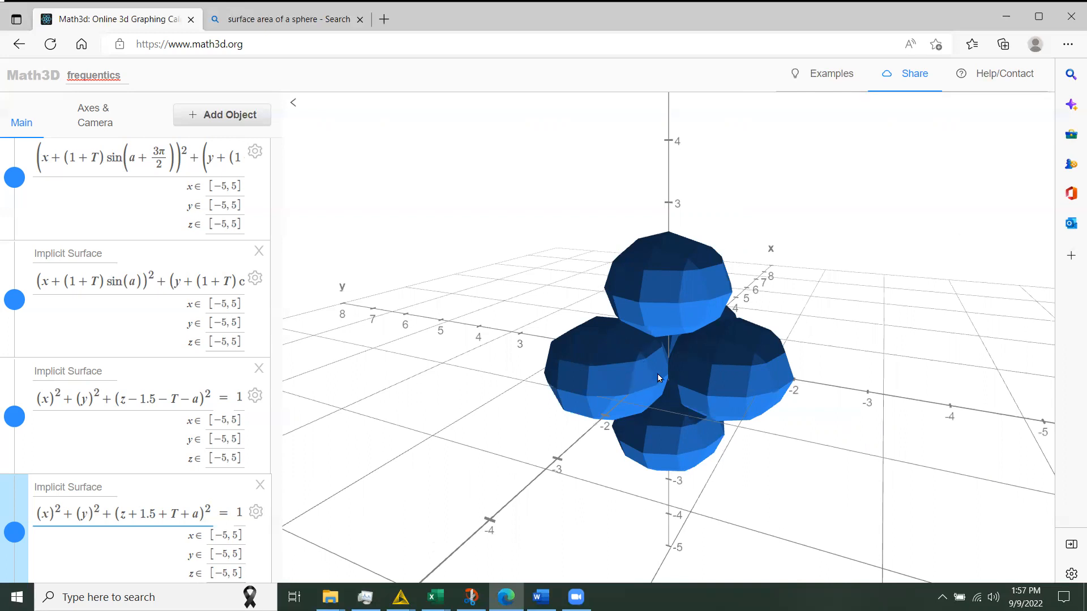
mouse_move(679, 272)
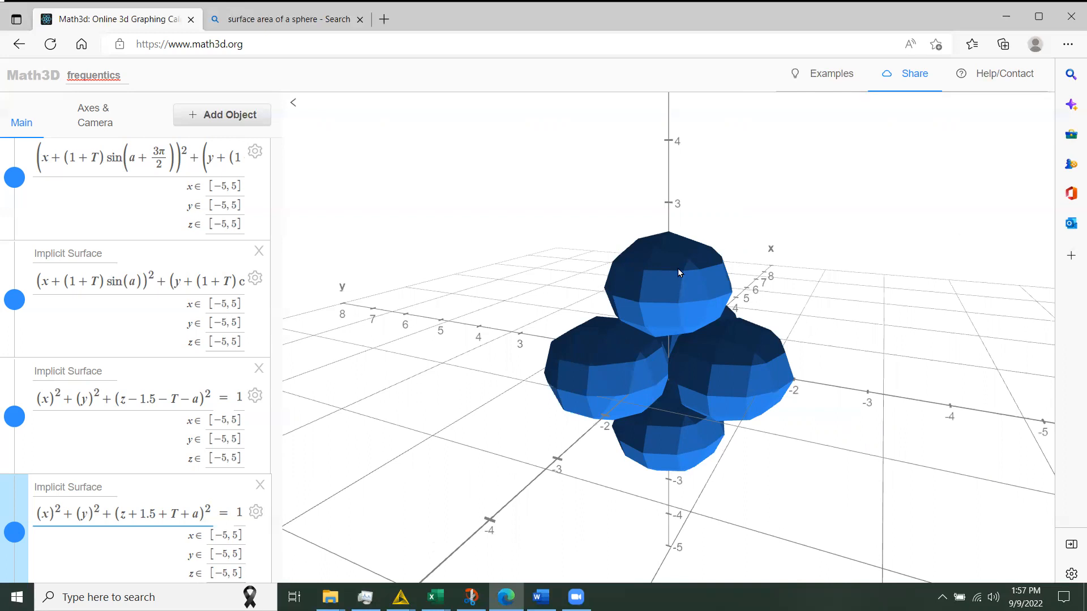
mouse_move(660, 424)
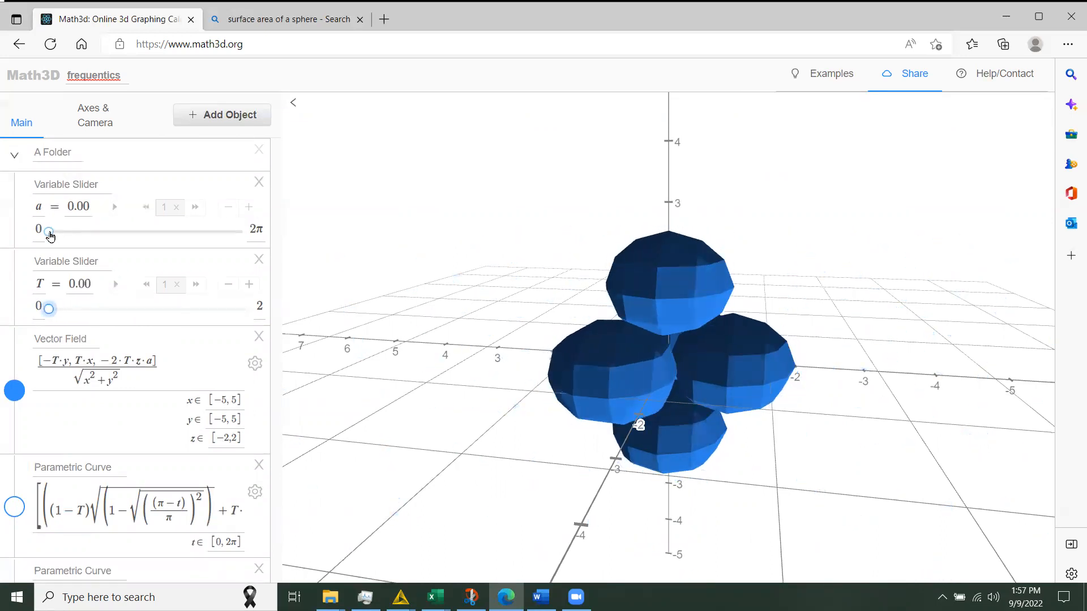
- Sweep parameter a up and down, leaving it near 2 so the top and bottom spheres separate
left_click_drag(50, 231, 81, 231)
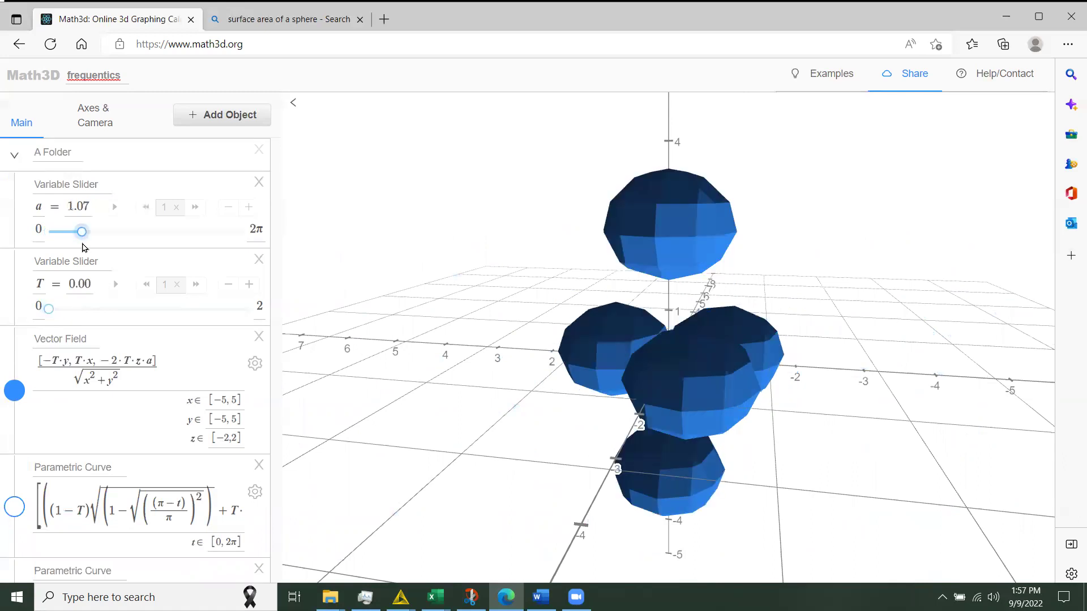
left_click_drag(81, 231, 57, 231)
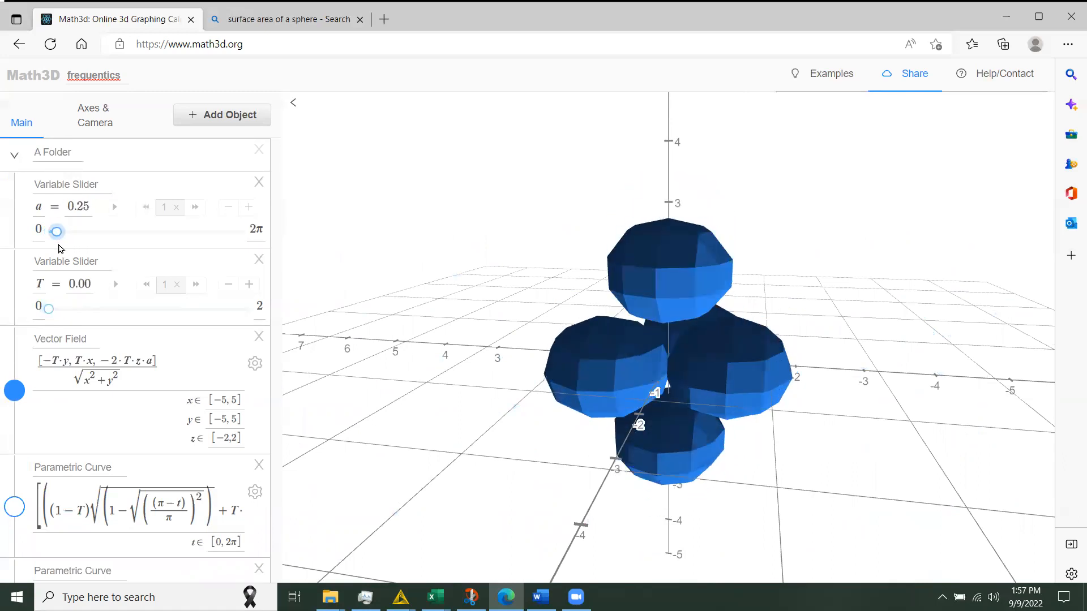
left_click_drag(57, 231, 74, 231)
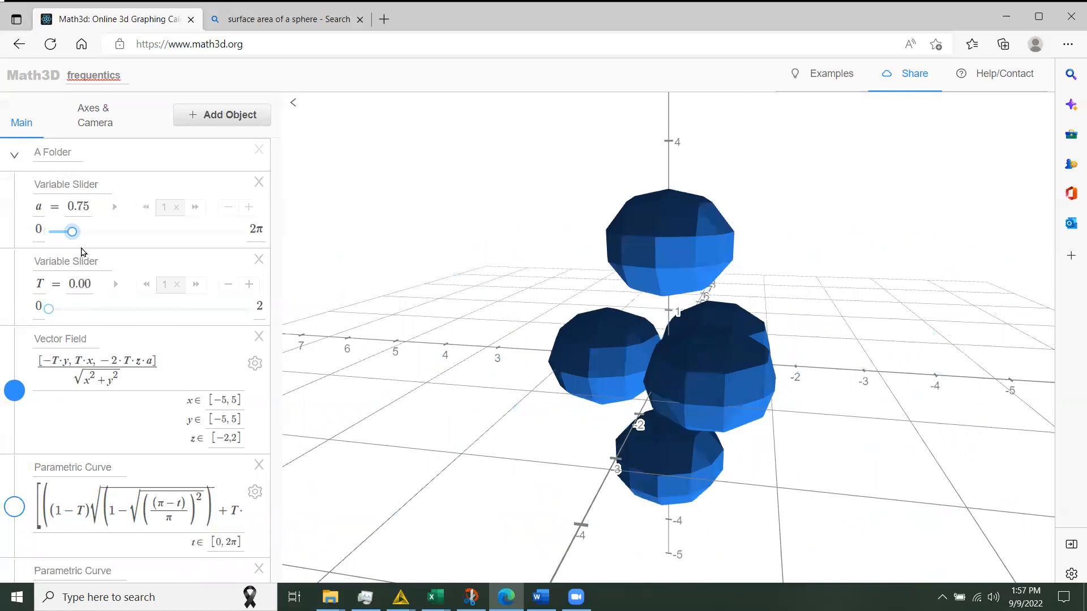
left_click_drag(72, 231, 112, 231)
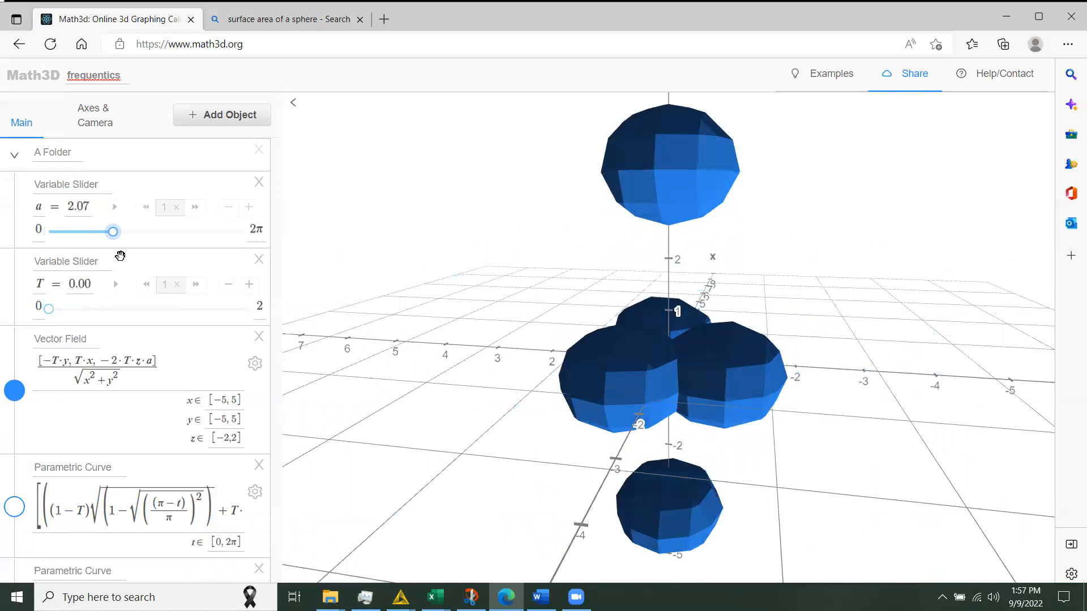
left_click_drag(113, 231, 105, 232)
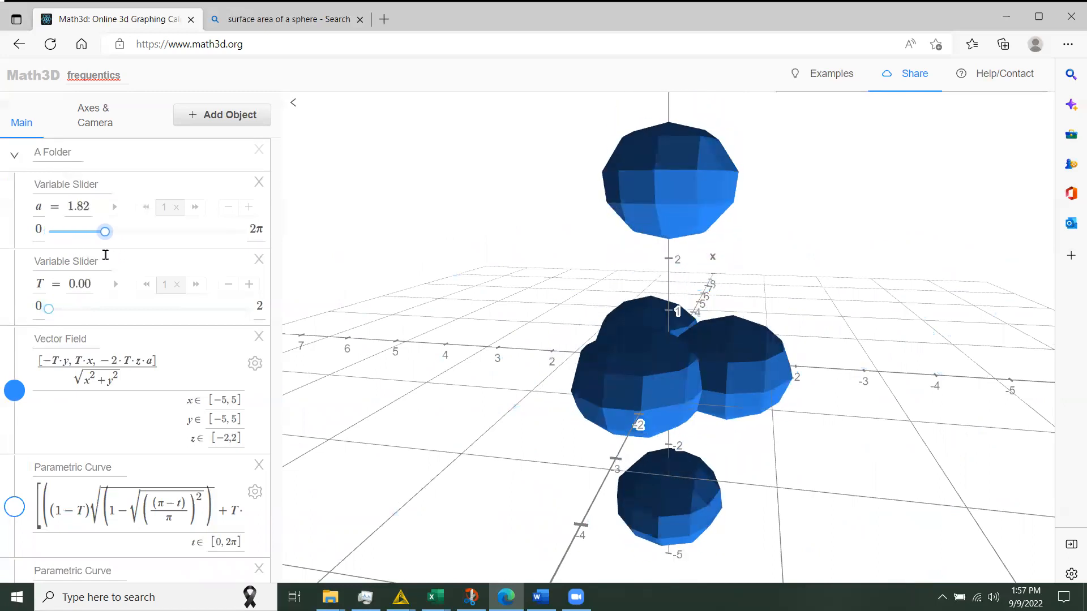
left_click_drag(105, 231, 118, 230)
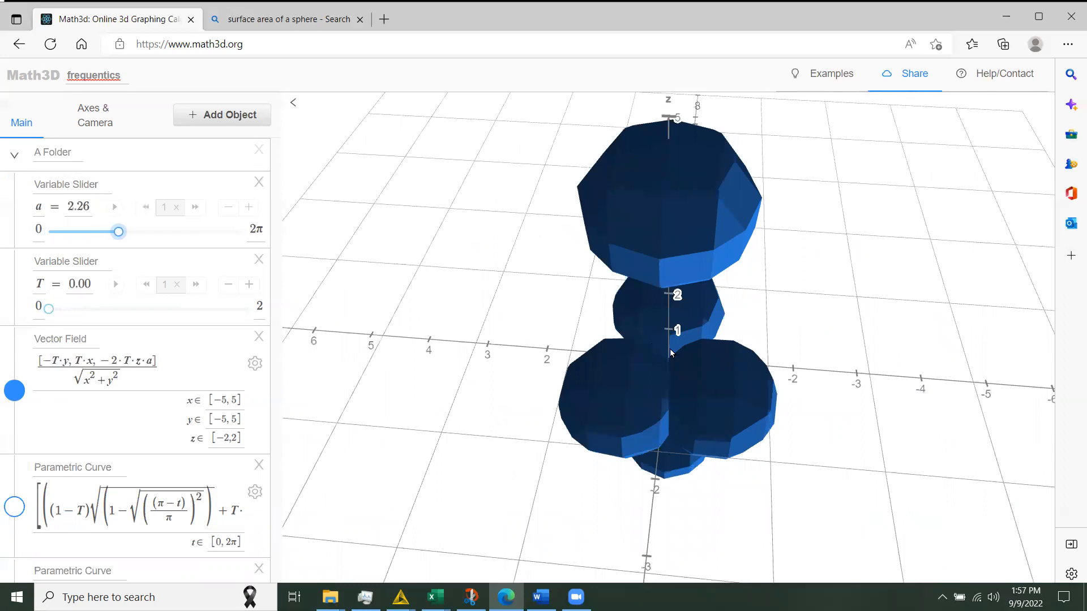
mouse_move(638, 414)
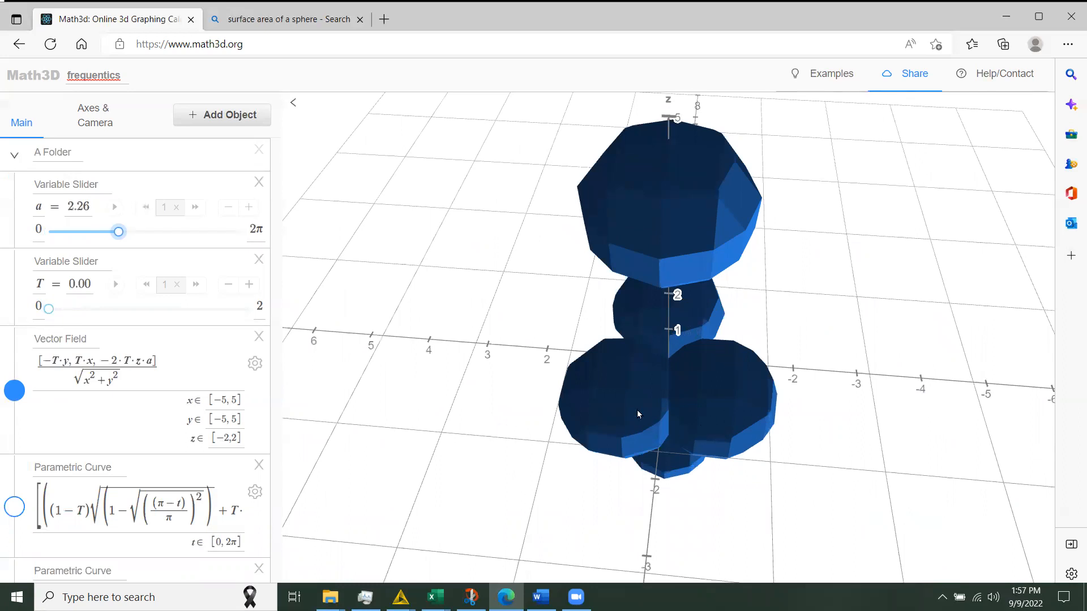
mouse_move(693, 315)
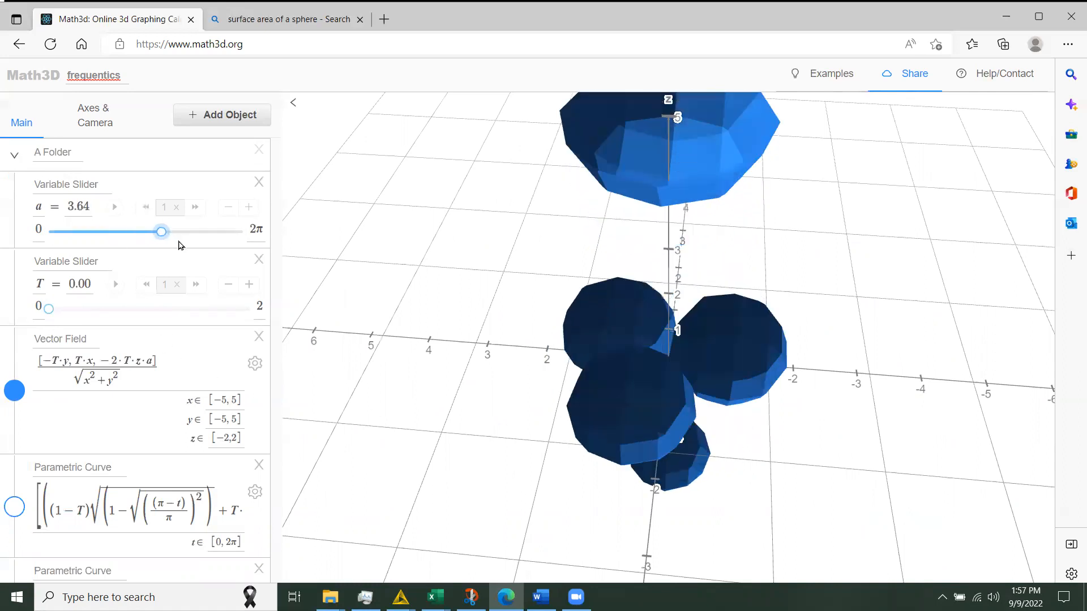
- Raise a to about 4.71, then ease it back through 3.83 and 3.39 to 3.20
left_click_drag(162, 232, 194, 232)
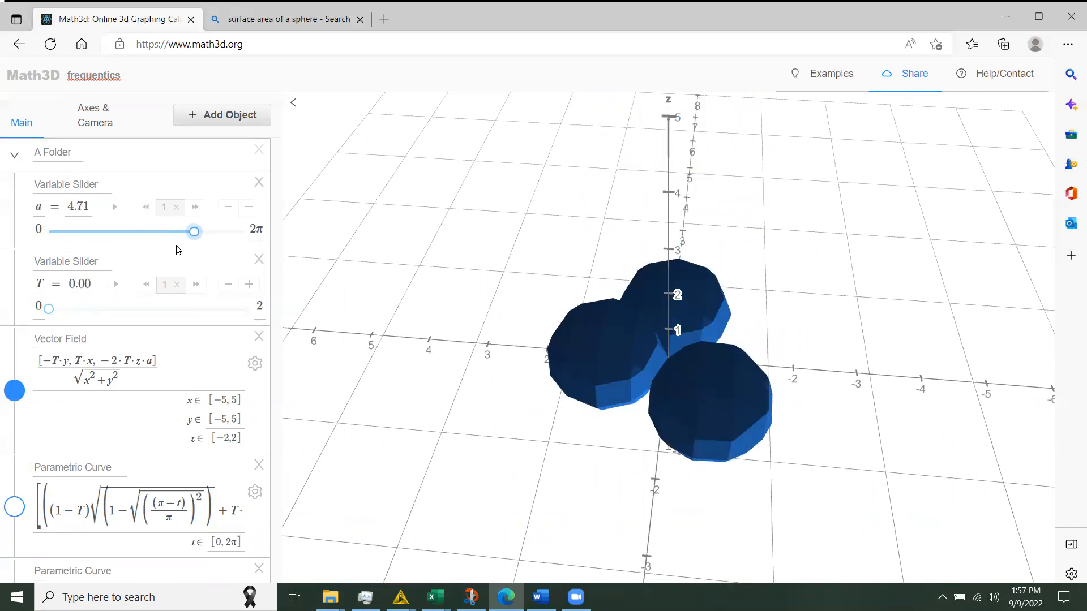
left_click_drag(195, 232, 166, 232)
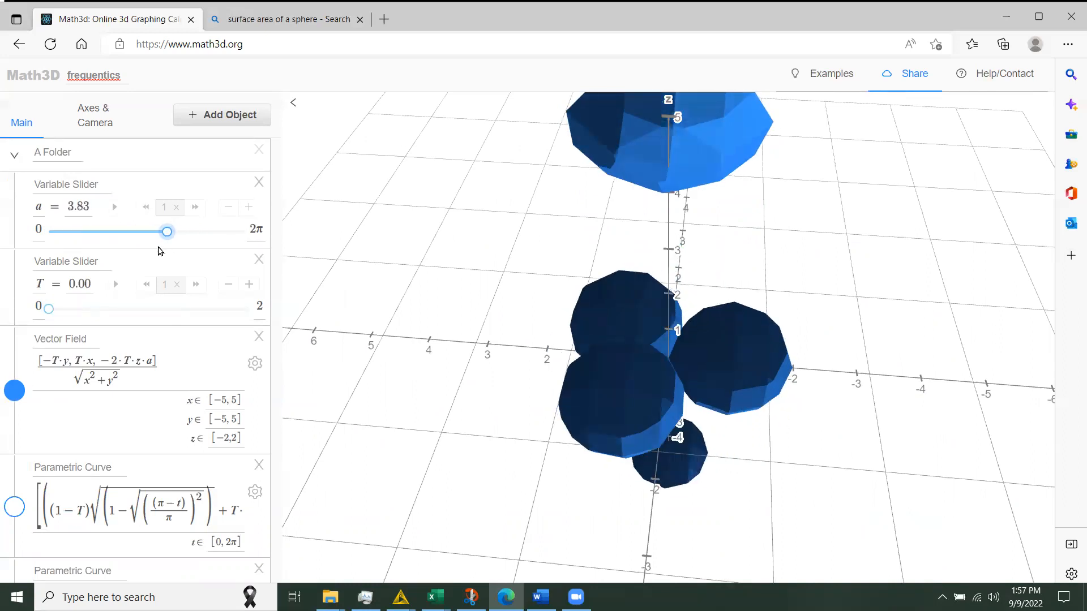
left_click_drag(167, 232, 154, 231)
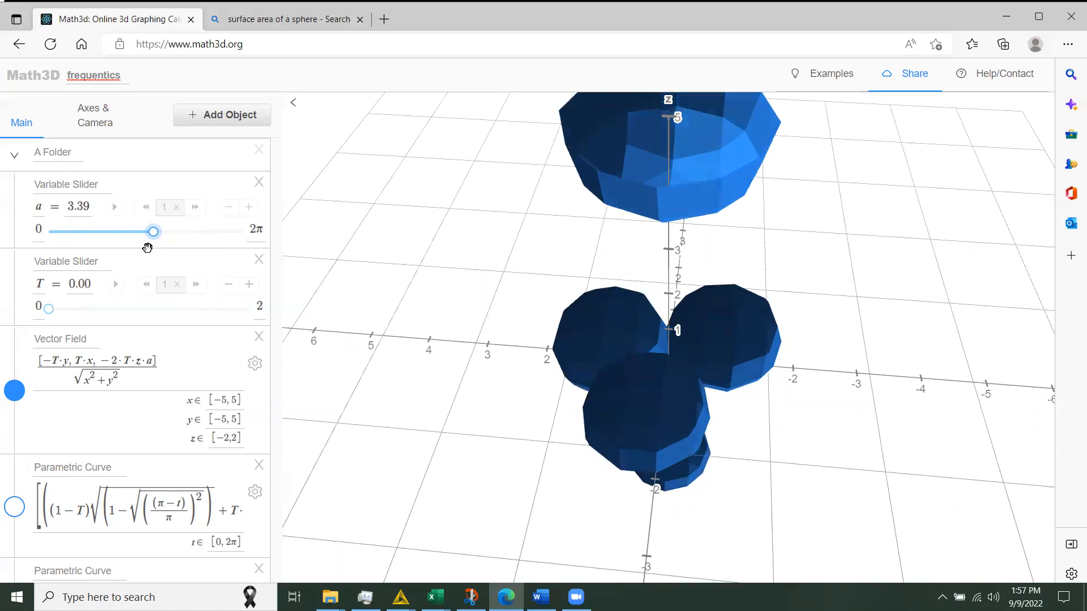
left_click_drag(154, 231, 146, 231)
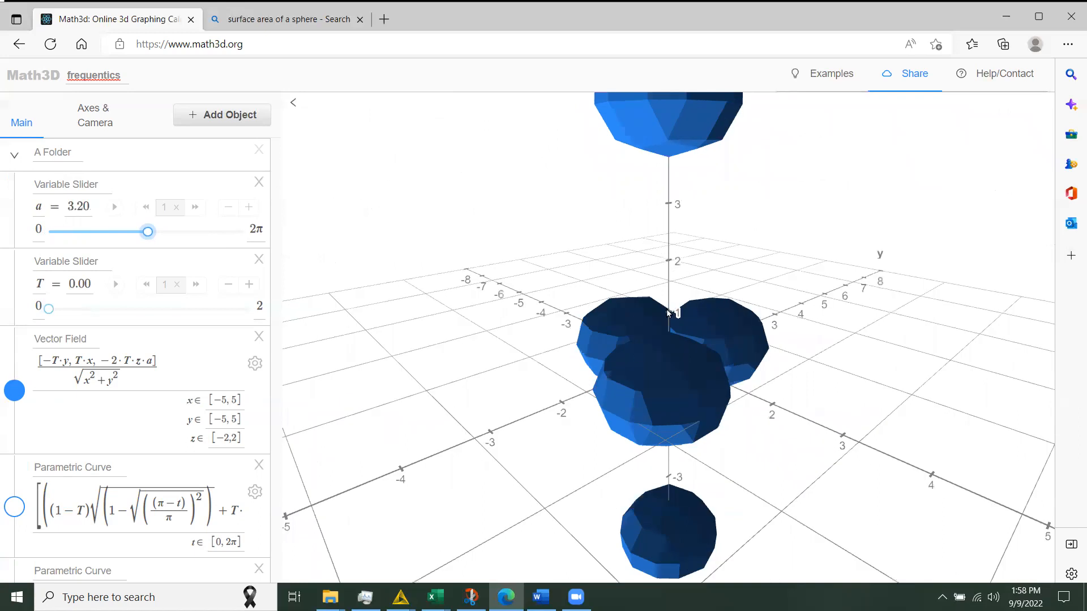
mouse_move(657, 394)
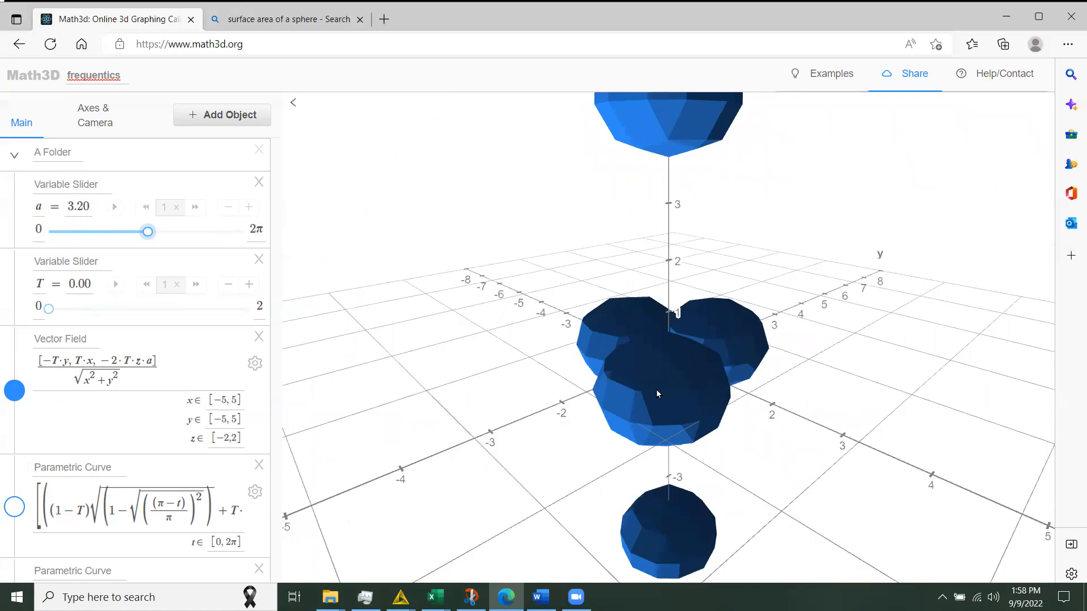
mouse_move(670, 331)
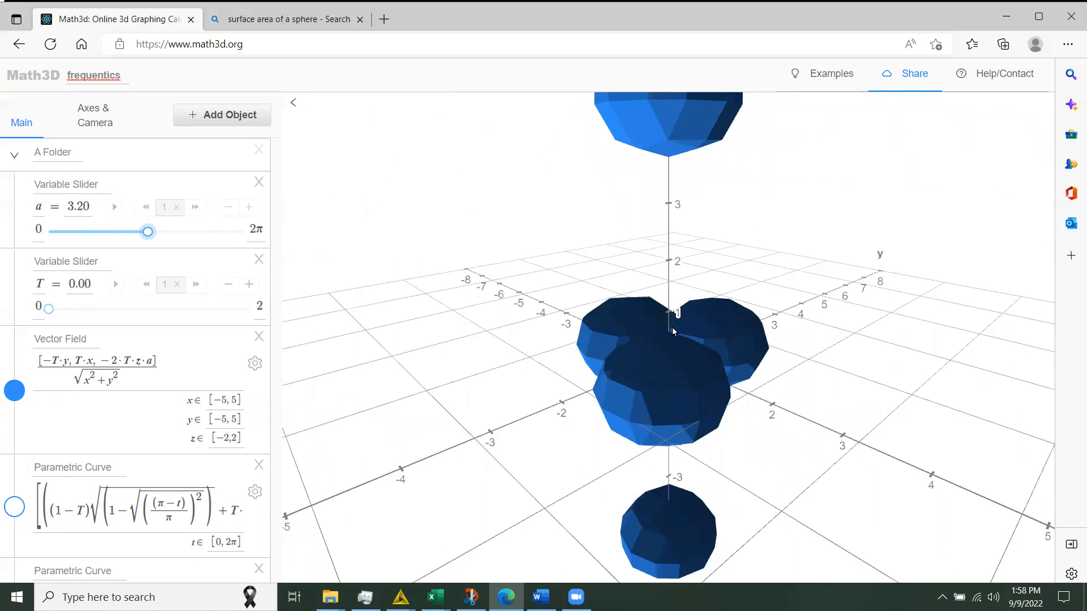
mouse_move(679, 383)
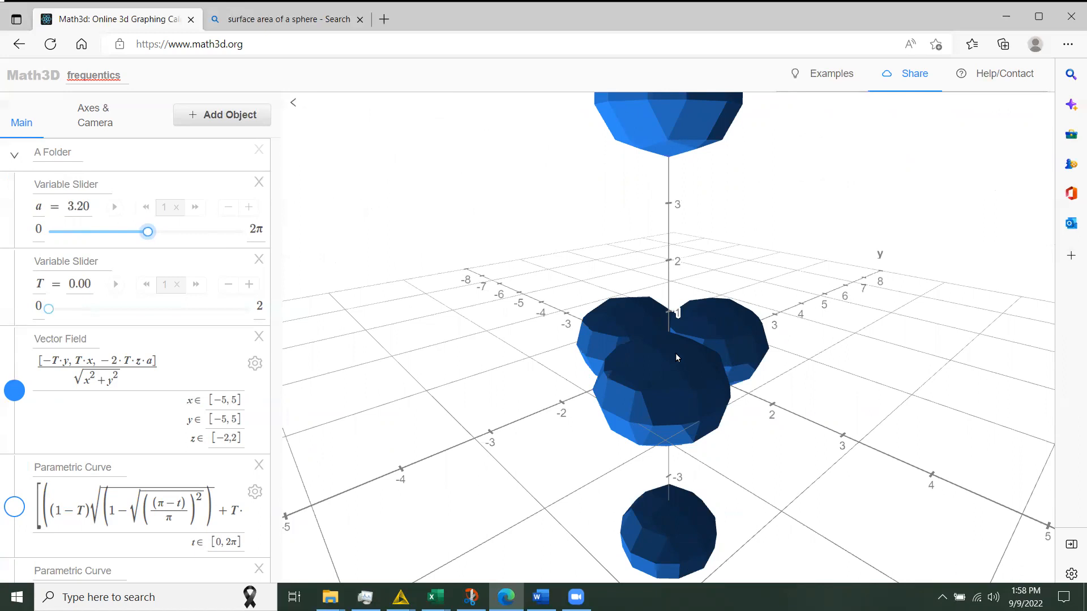
mouse_move(662, 348)
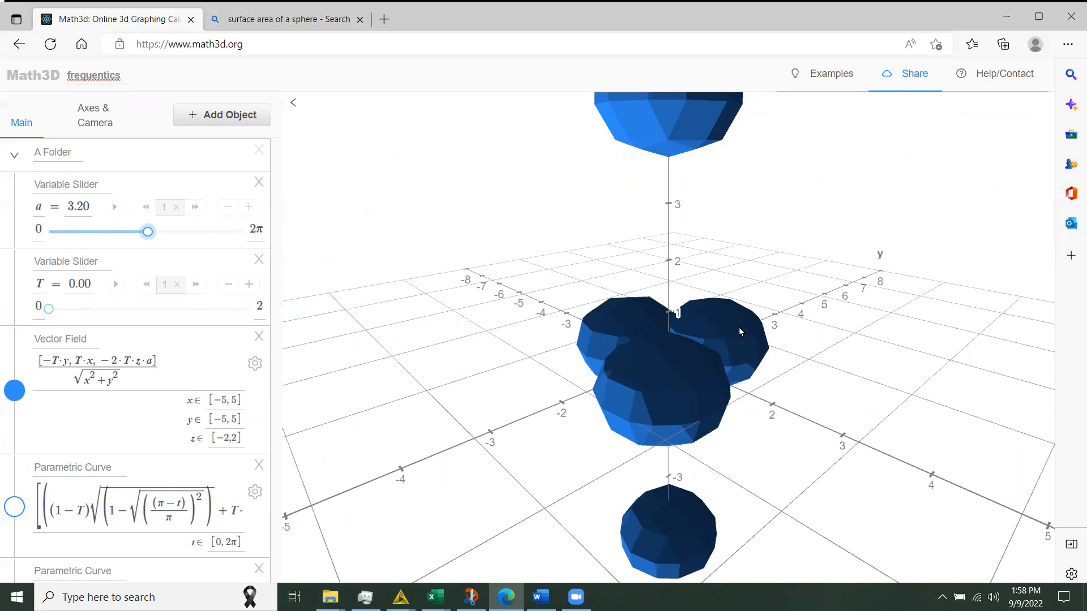
mouse_move(773, 345)
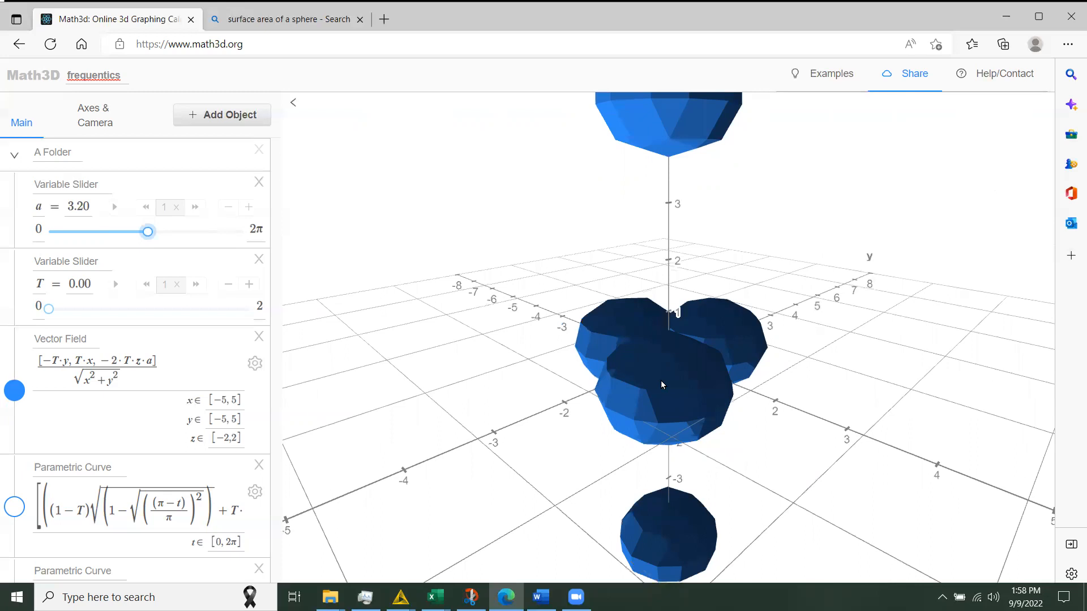
mouse_move(692, 373)
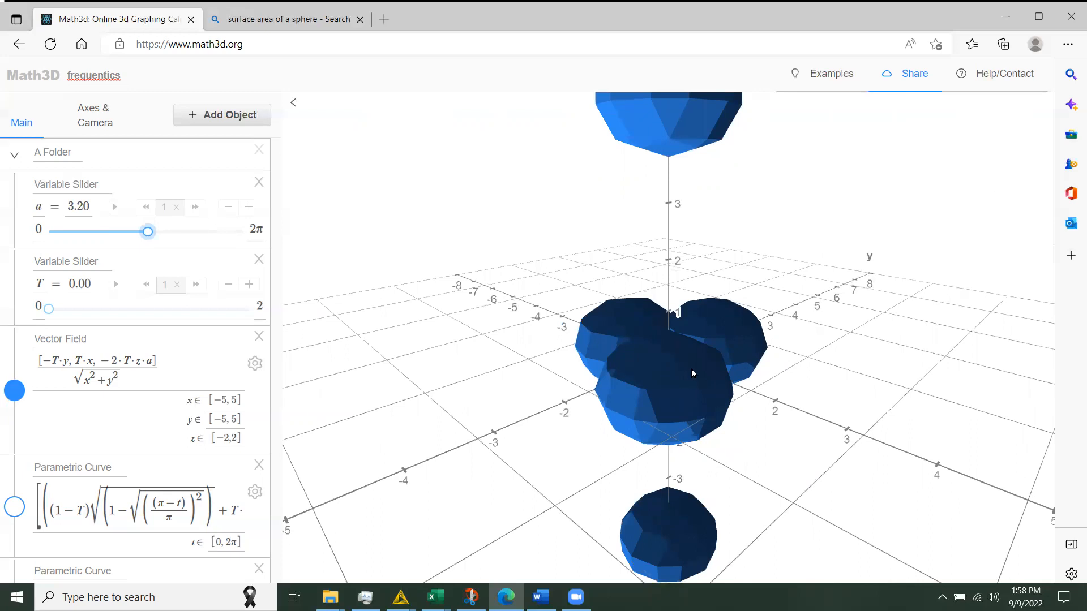
mouse_move(638, 319)
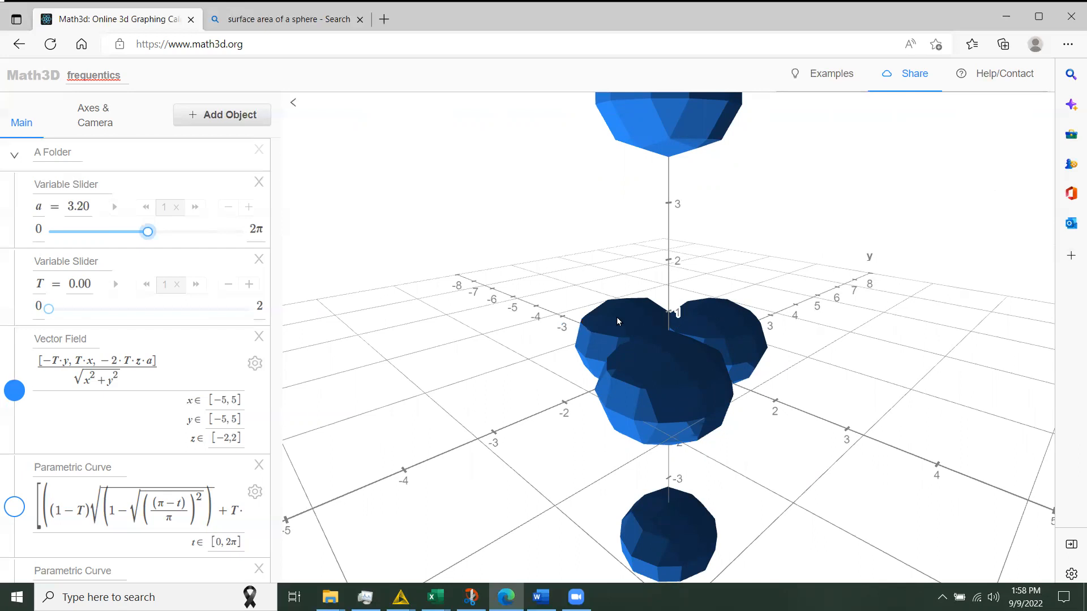
mouse_move(652, 320)
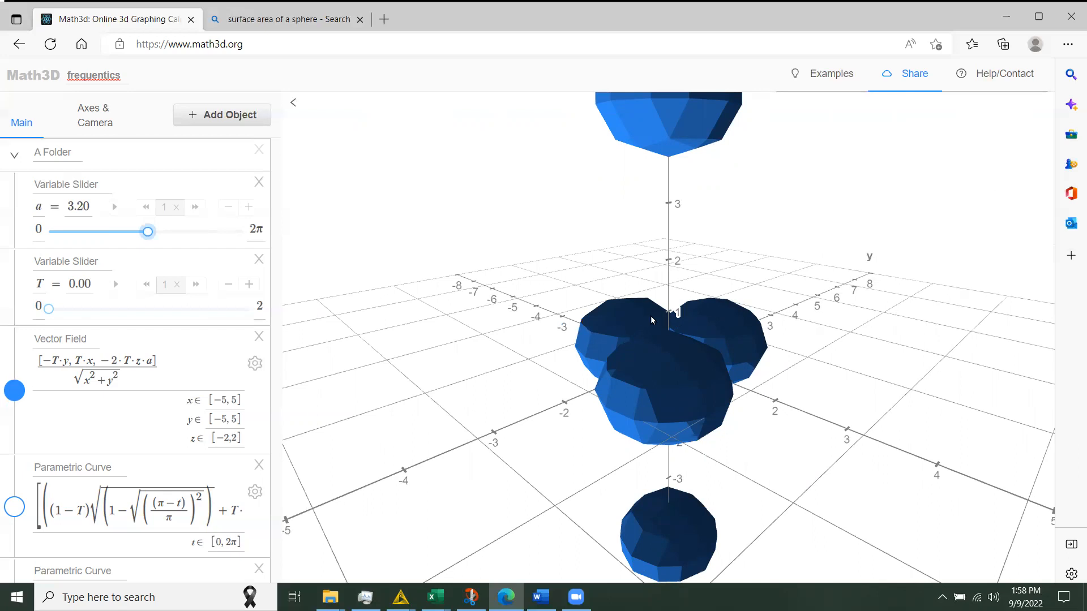
mouse_move(679, 329)
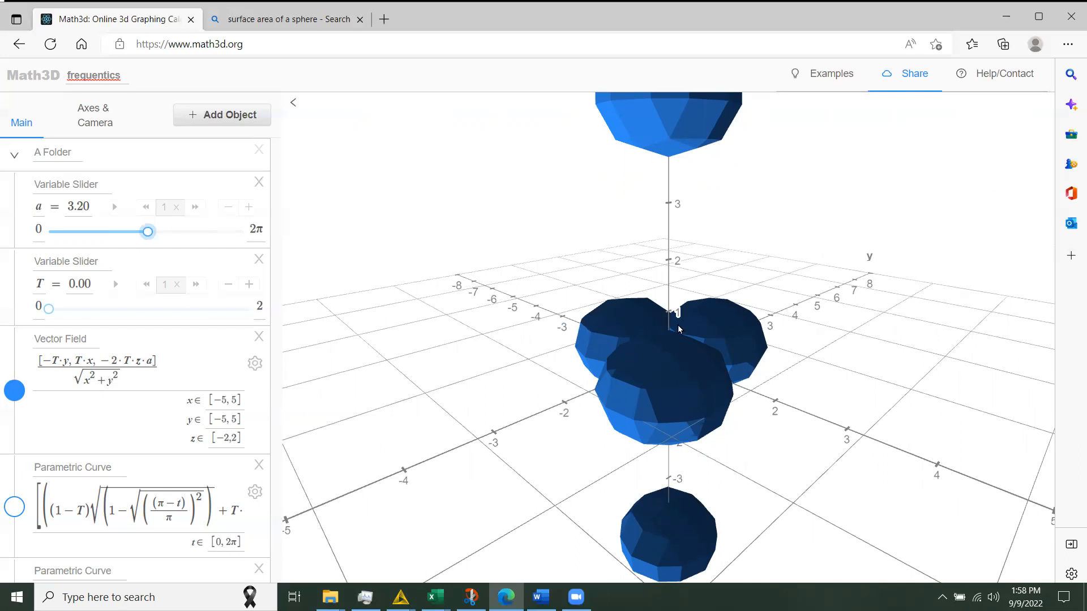
mouse_move(596, 327)
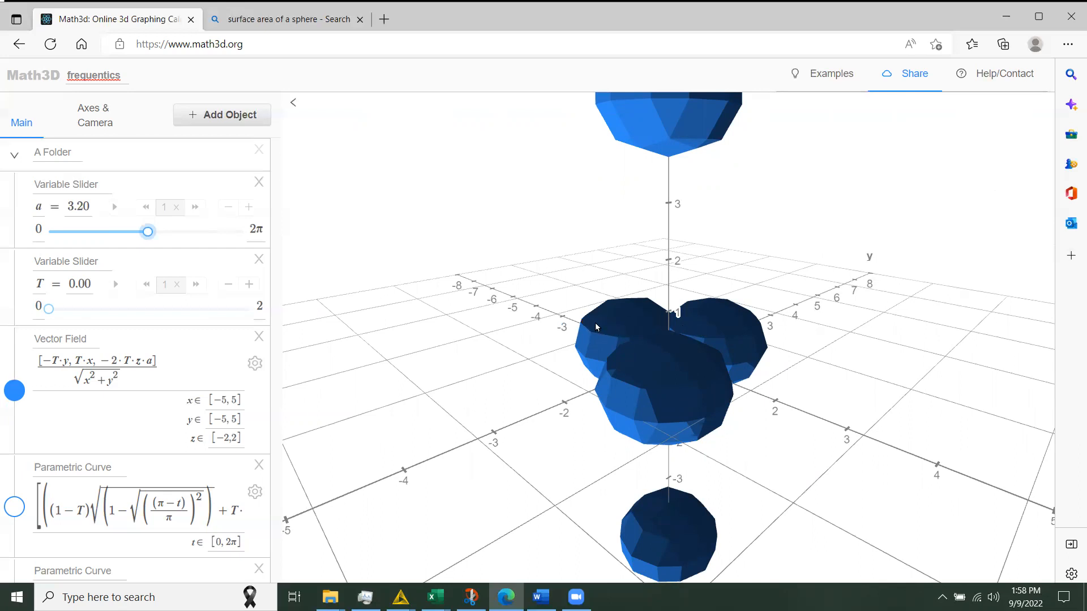
mouse_move(740, 339)
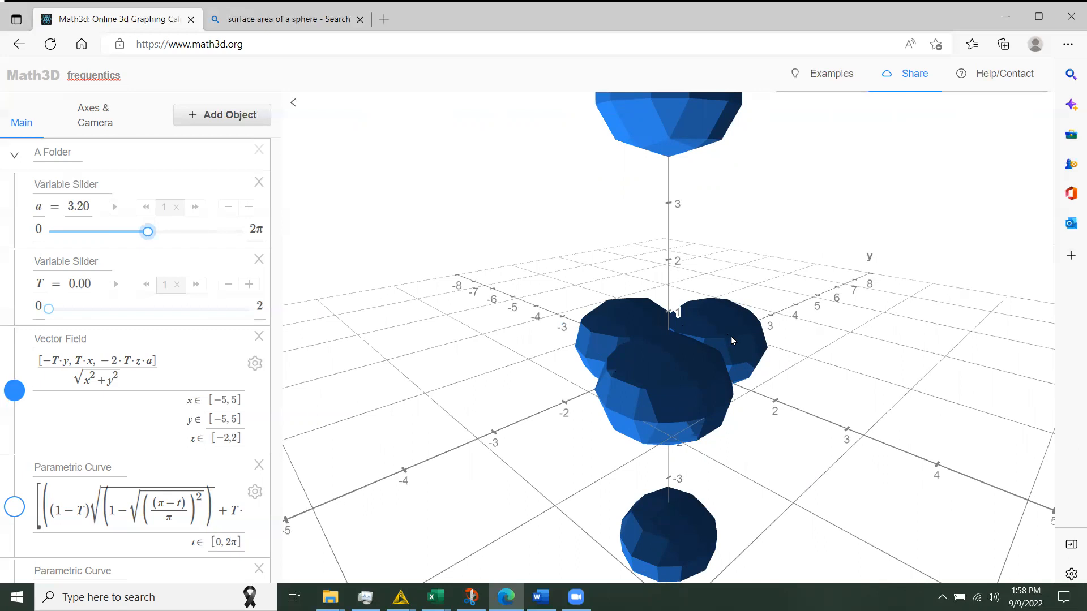
mouse_move(729, 335)
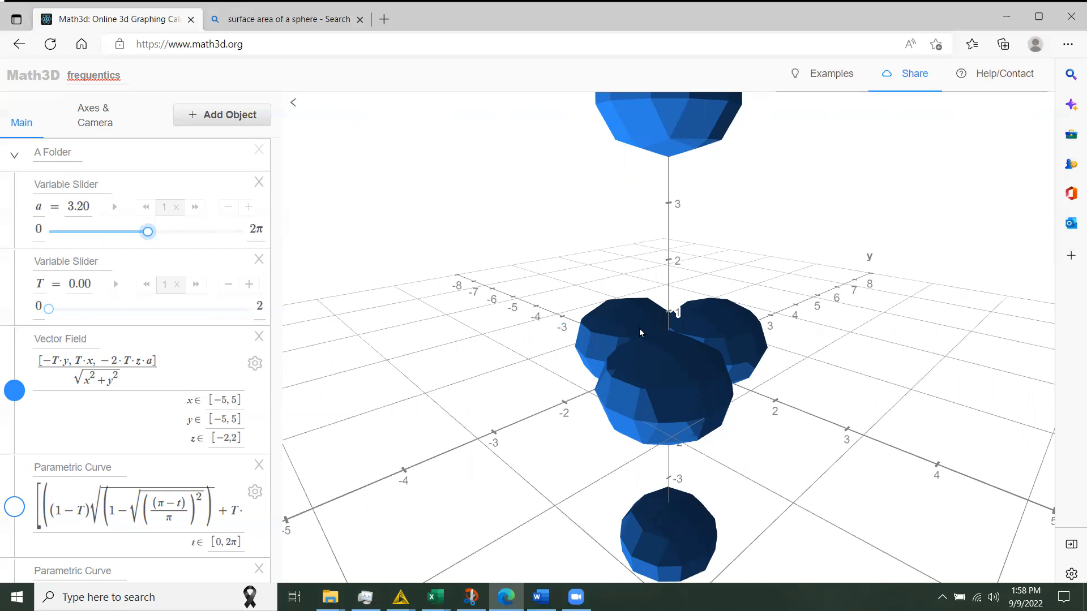
mouse_move(688, 337)
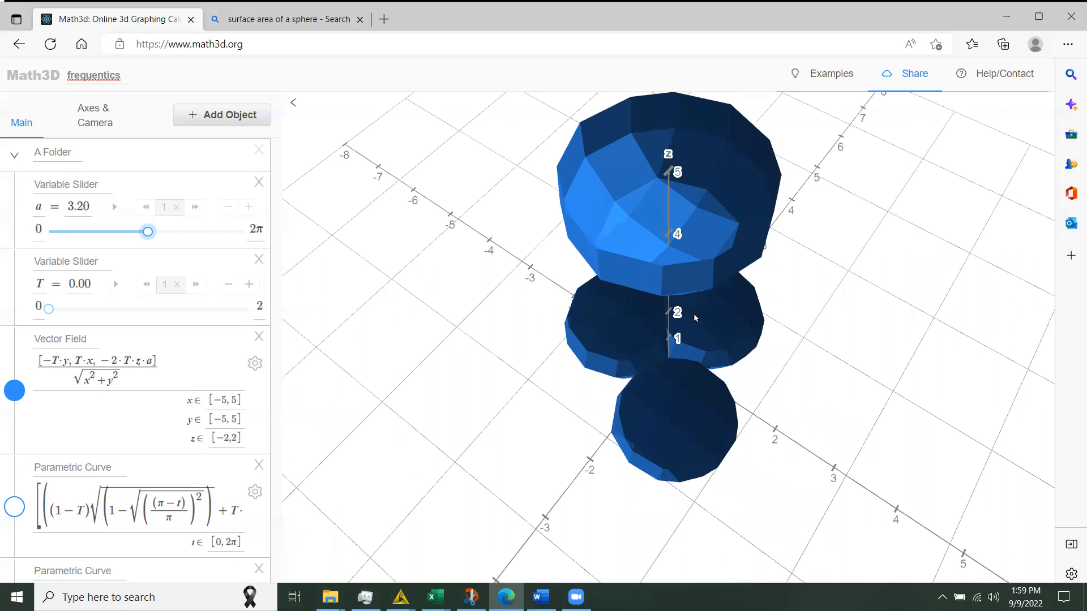
mouse_move(683, 402)
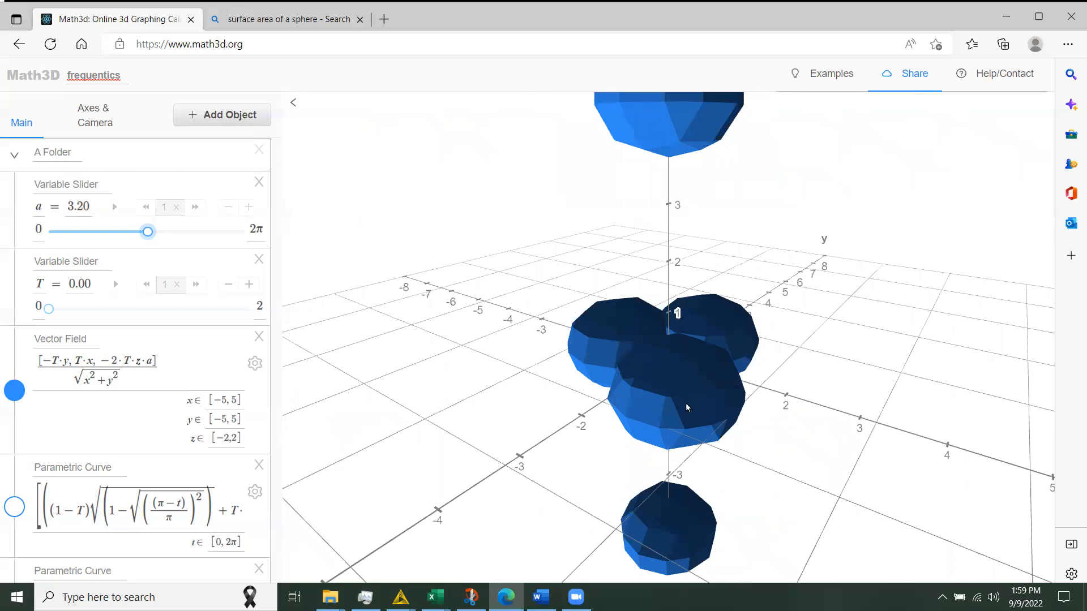
mouse_move(670, 381)
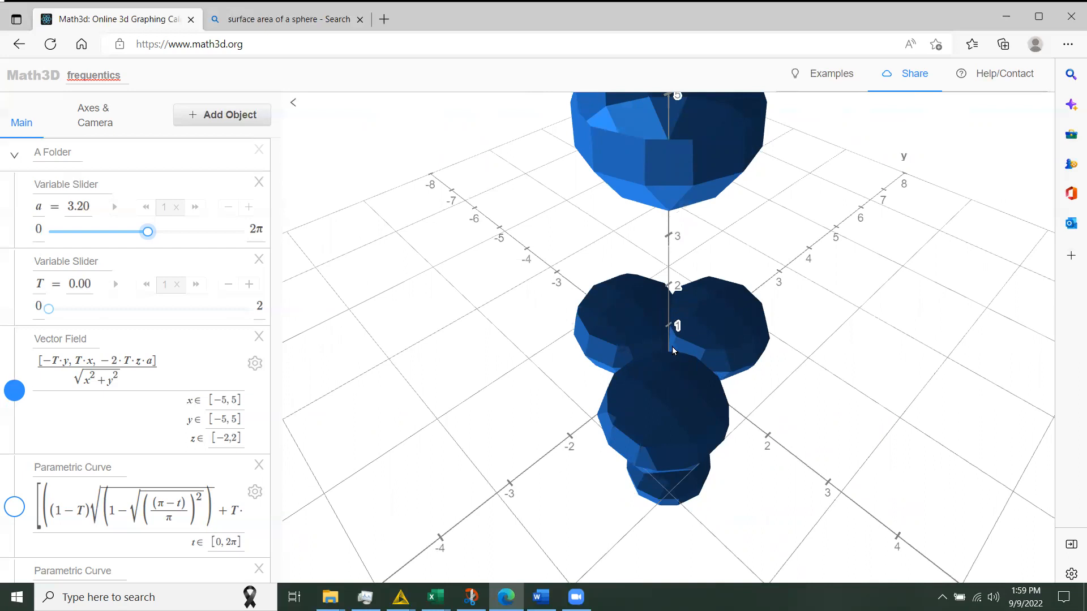
mouse_move(723, 309)
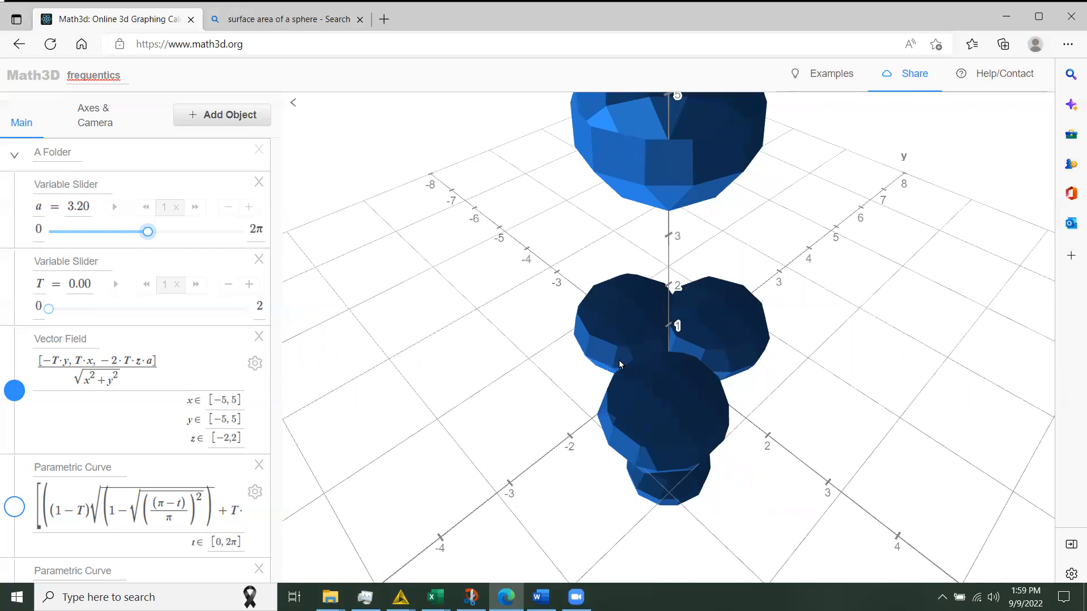
mouse_move(598, 303)
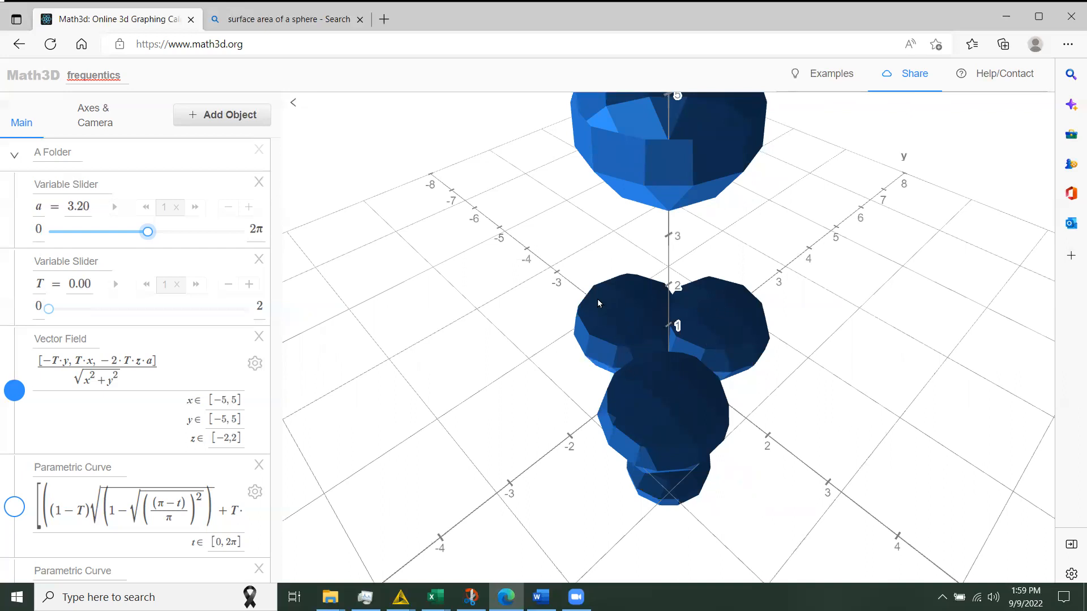
mouse_move(651, 315)
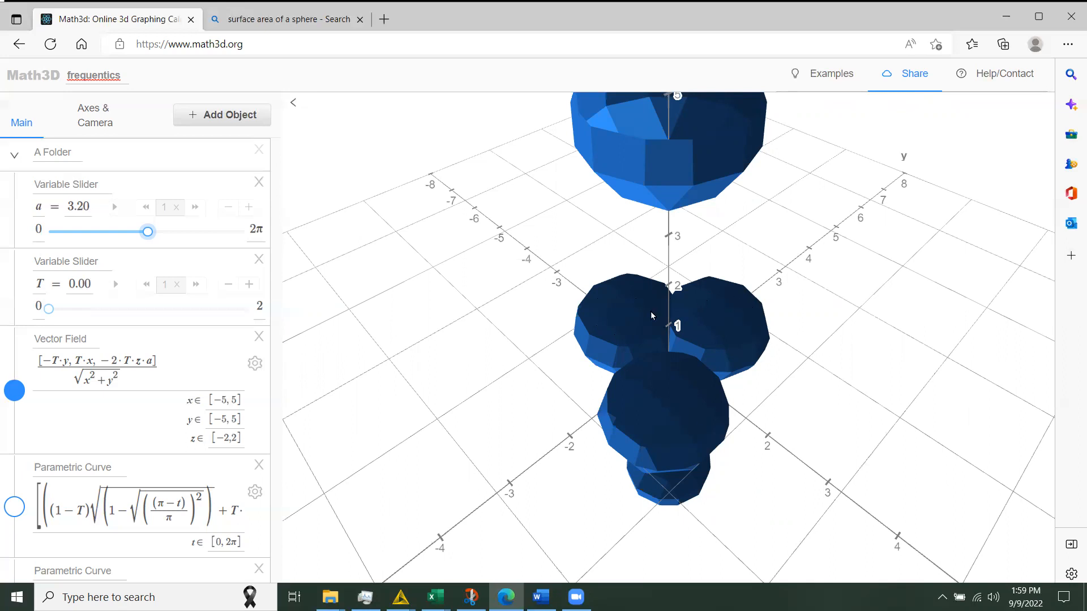
mouse_move(690, 368)
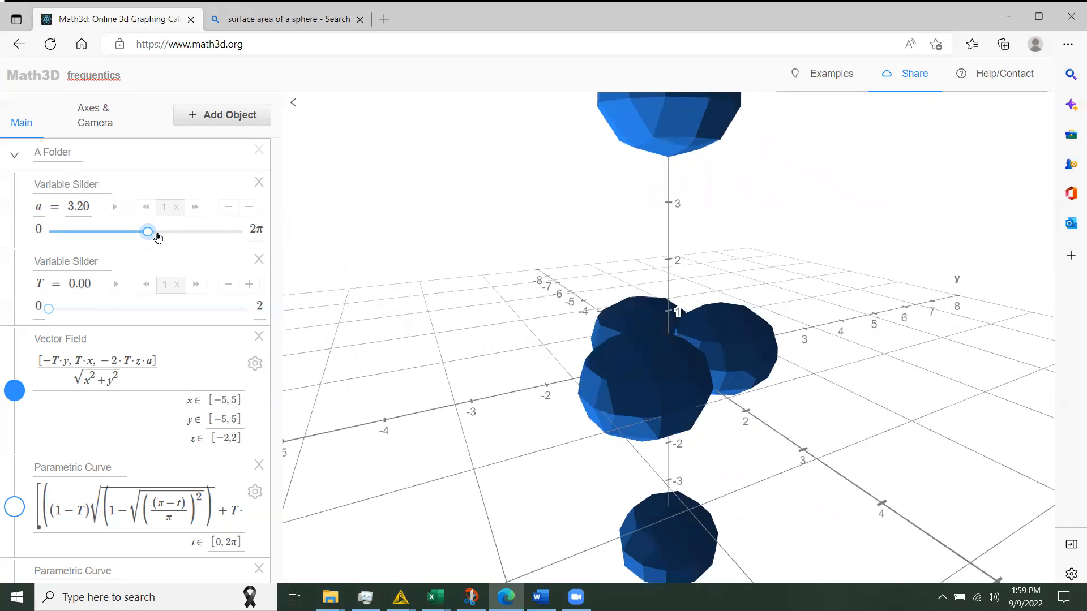
- Drag parameter a all the way down to 0
left_click_drag(147, 230, 139, 231)
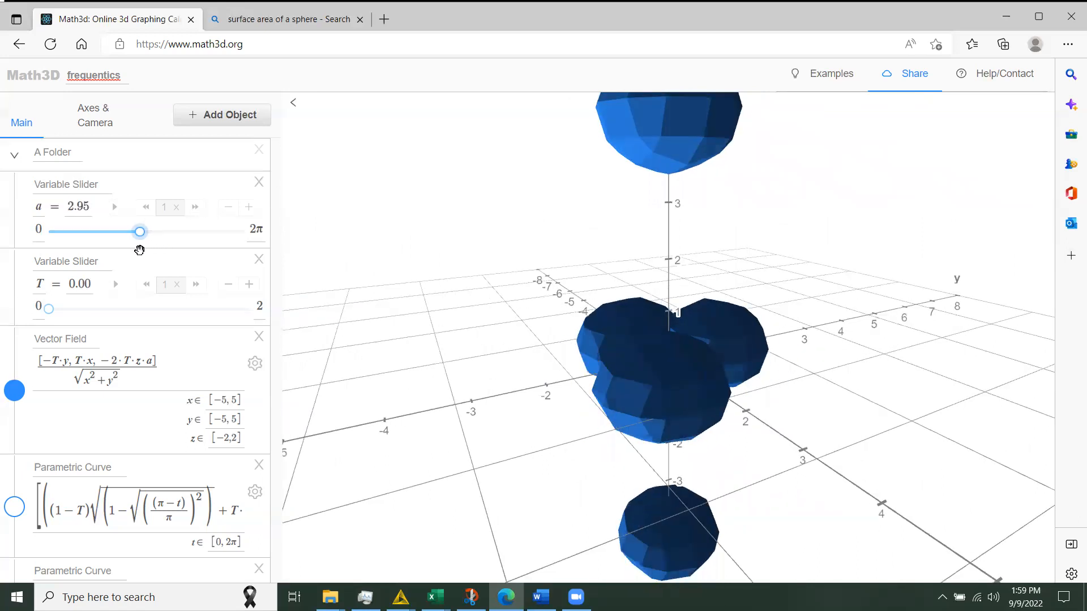
left_click_drag(139, 231, 49, 231)
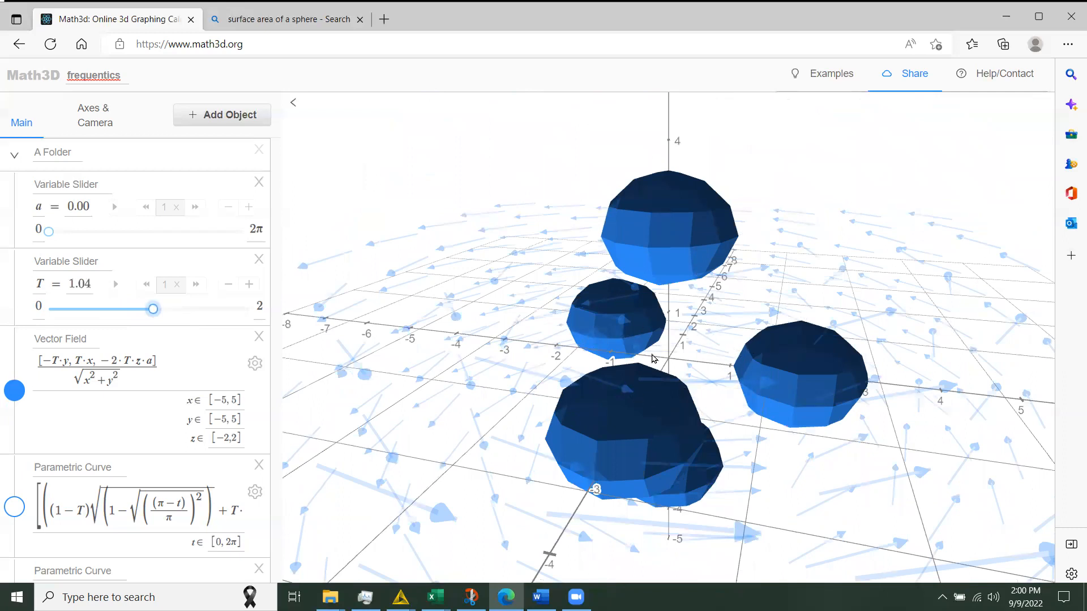
mouse_move(689, 347)
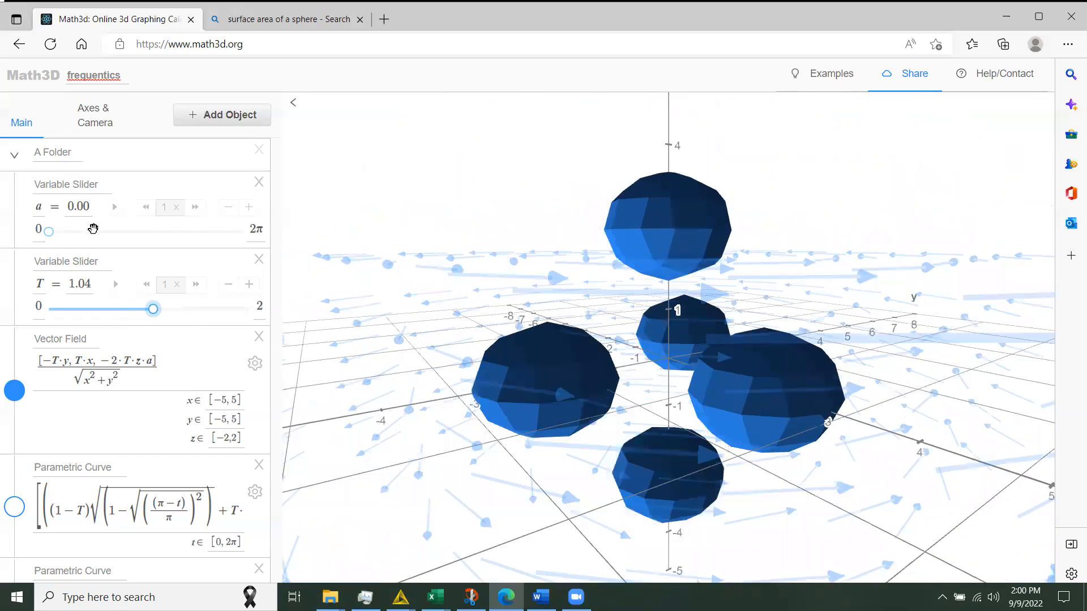
- Raise a from 0 to about 1.57, swinging the outer spheres around
left_click_drag(43, 230, 53, 230)
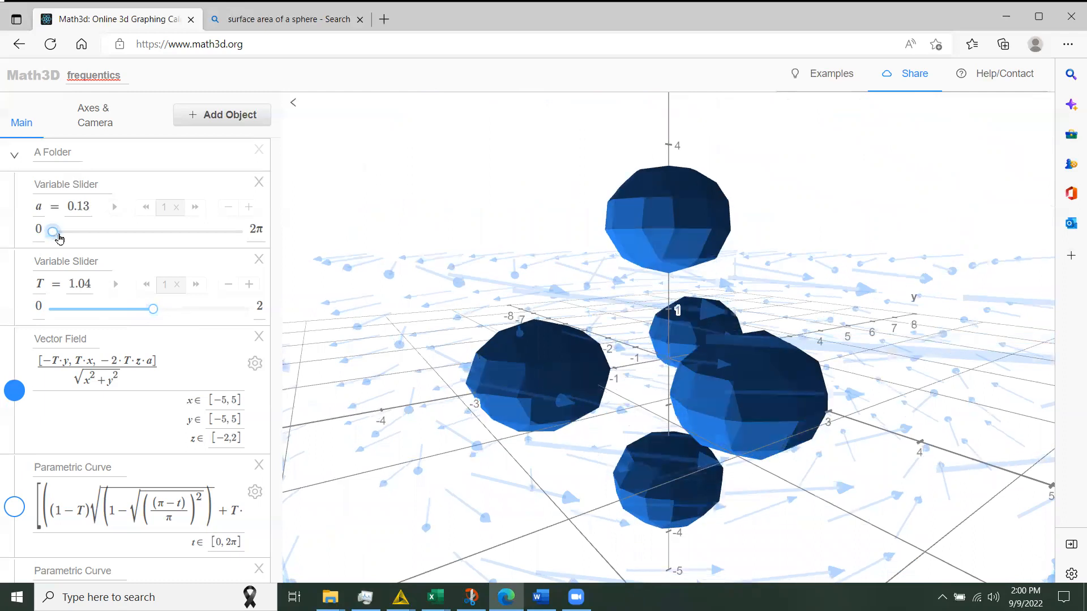
left_click_drag(52, 231, 65, 230)
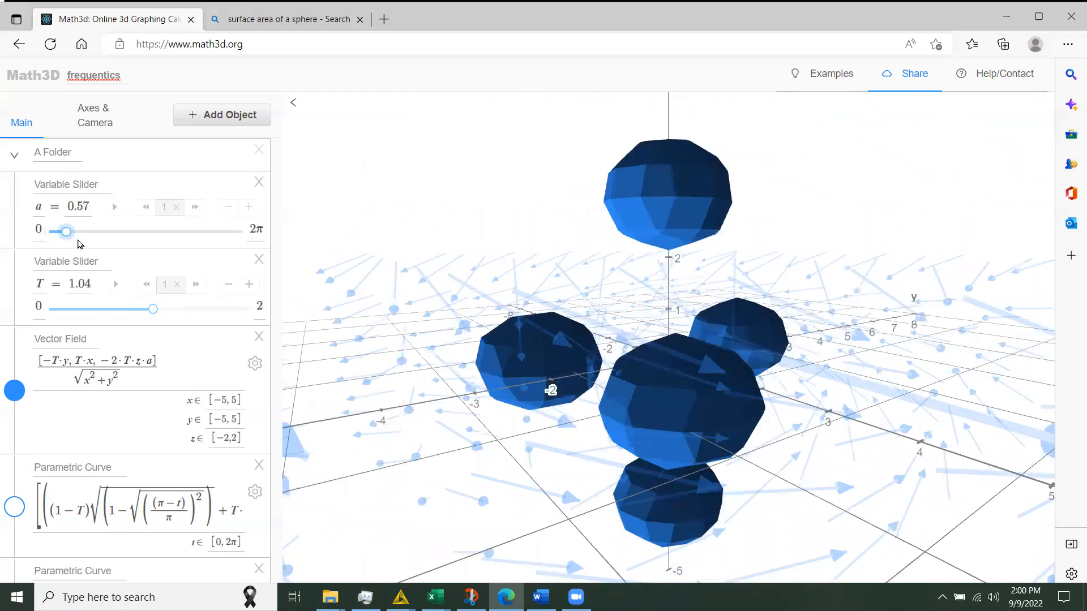
left_click_drag(66, 231, 48, 230)
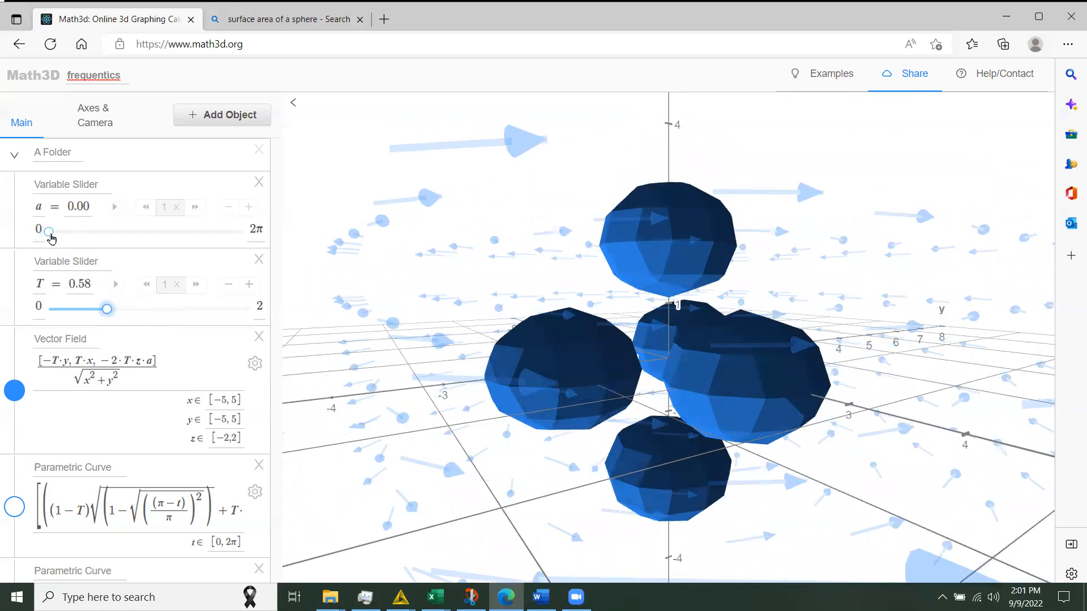
left_click_drag(50, 231, 81, 230)
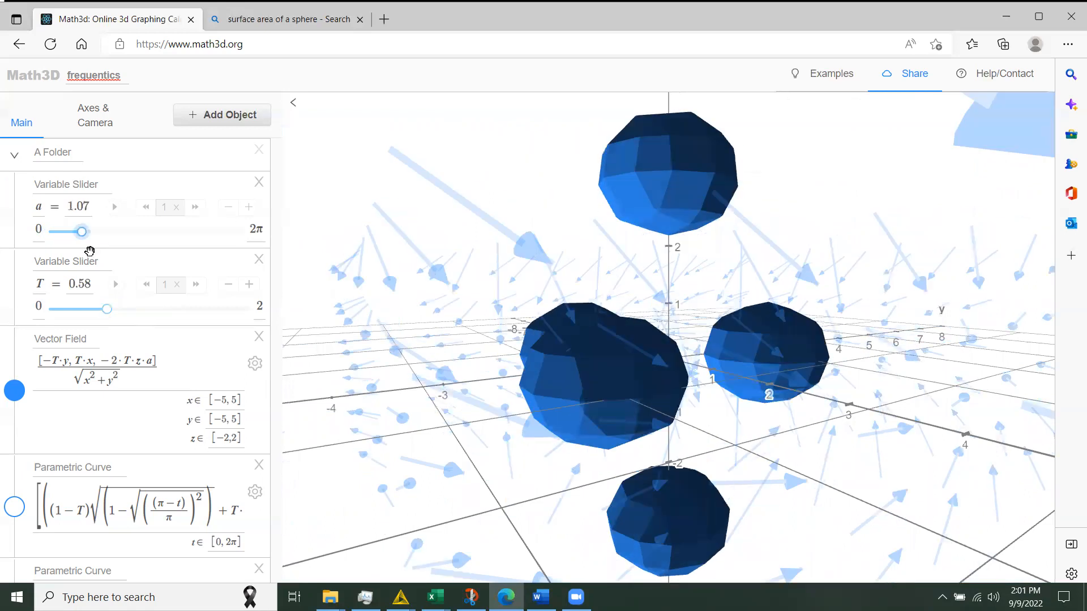
left_click_drag(82, 230, 97, 231)
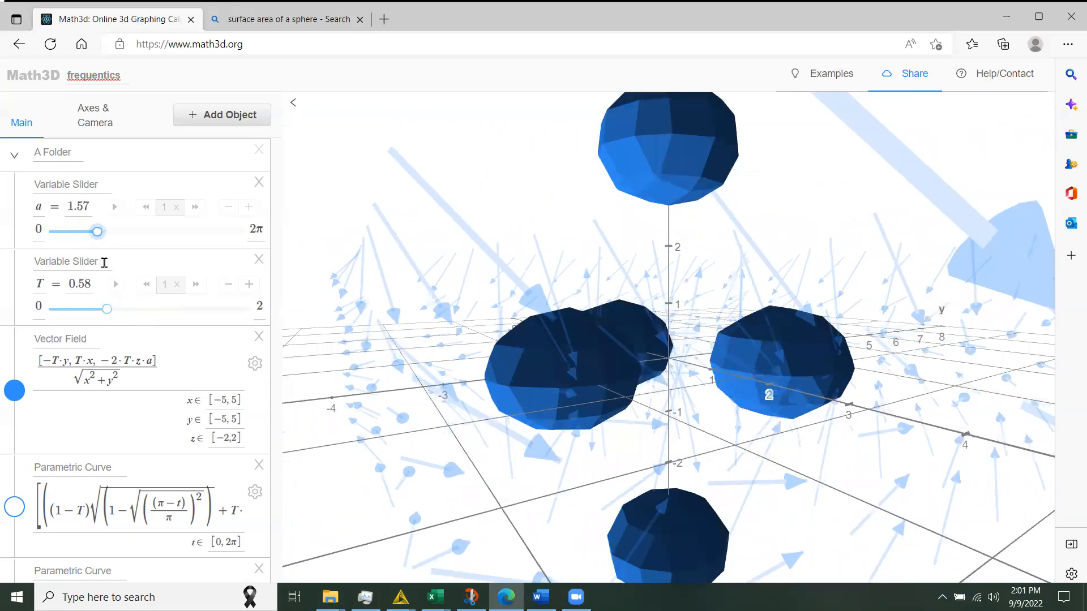
- Orbit to a side view and move a to about 2, then back to 1.26
left_click_drag(98, 231, 71, 231)
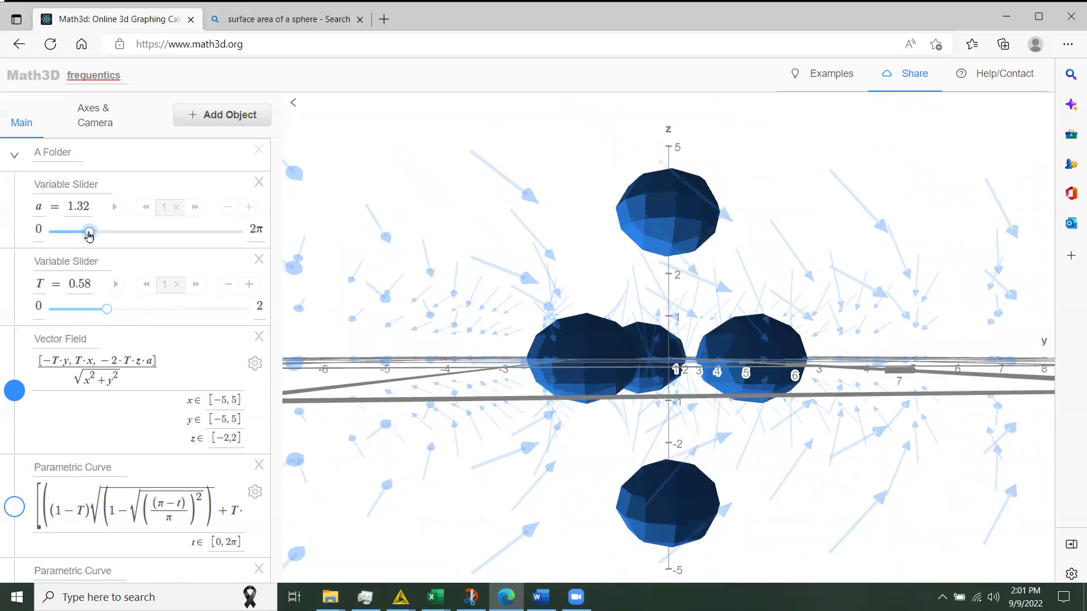
left_click_drag(89, 232, 78, 231)
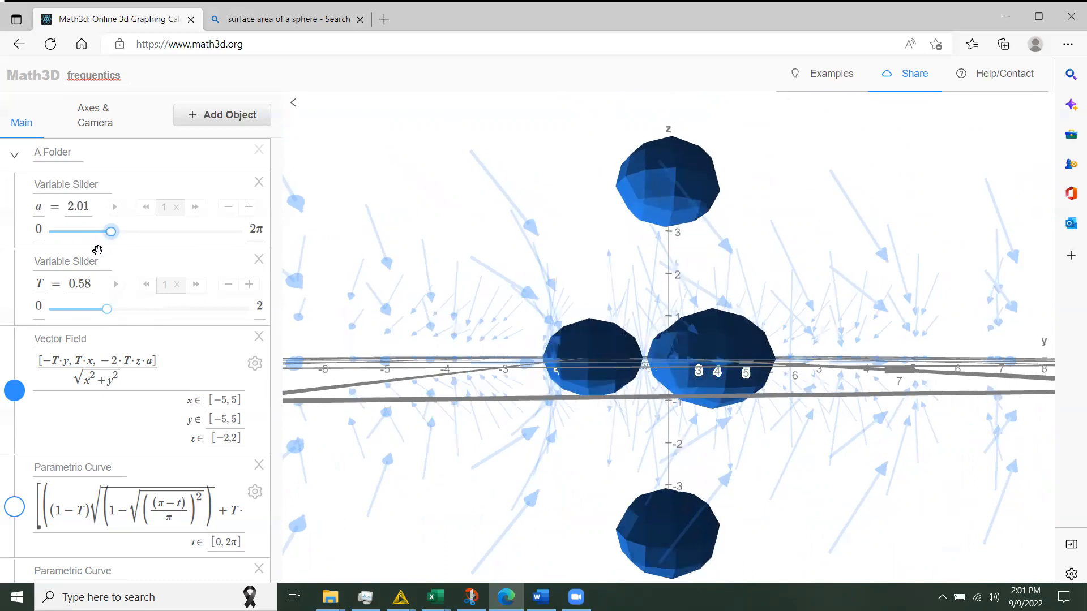
left_click_drag(109, 231, 83, 230)
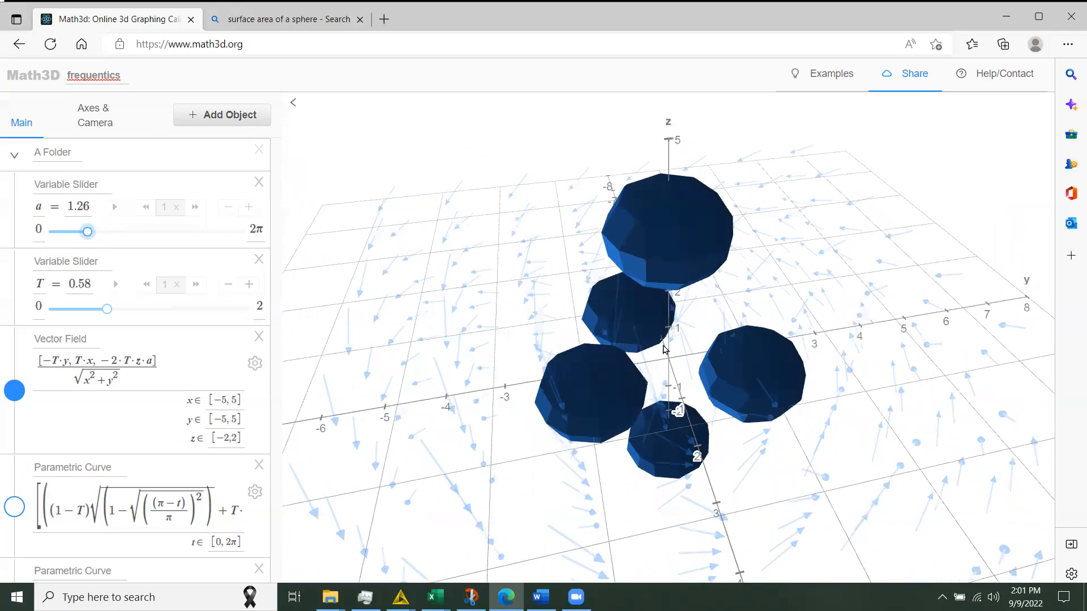
mouse_move(642, 344)
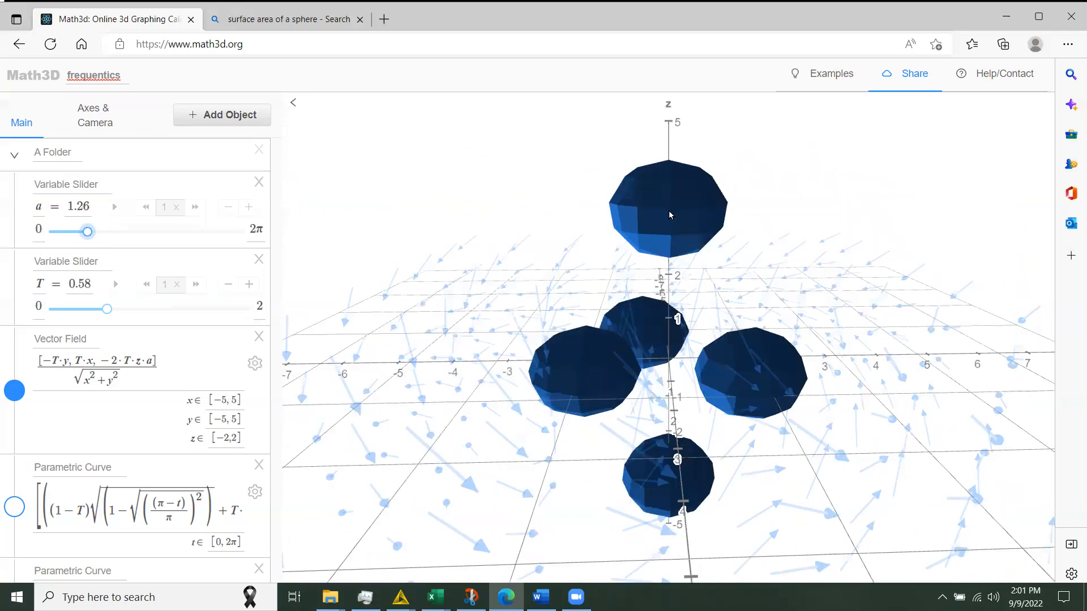
mouse_move(682, 307)
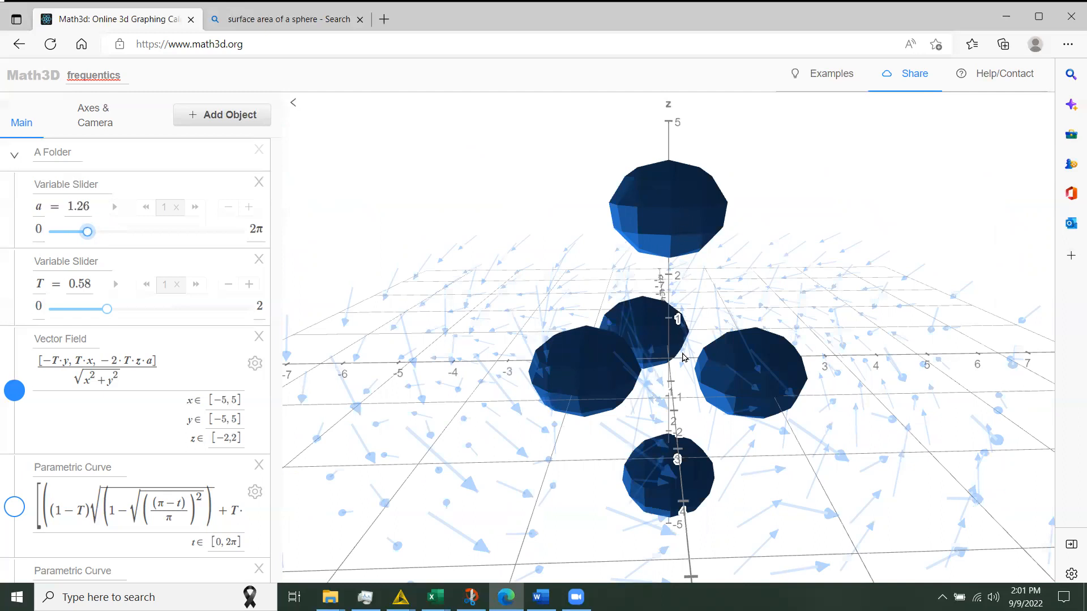
mouse_move(669, 369)
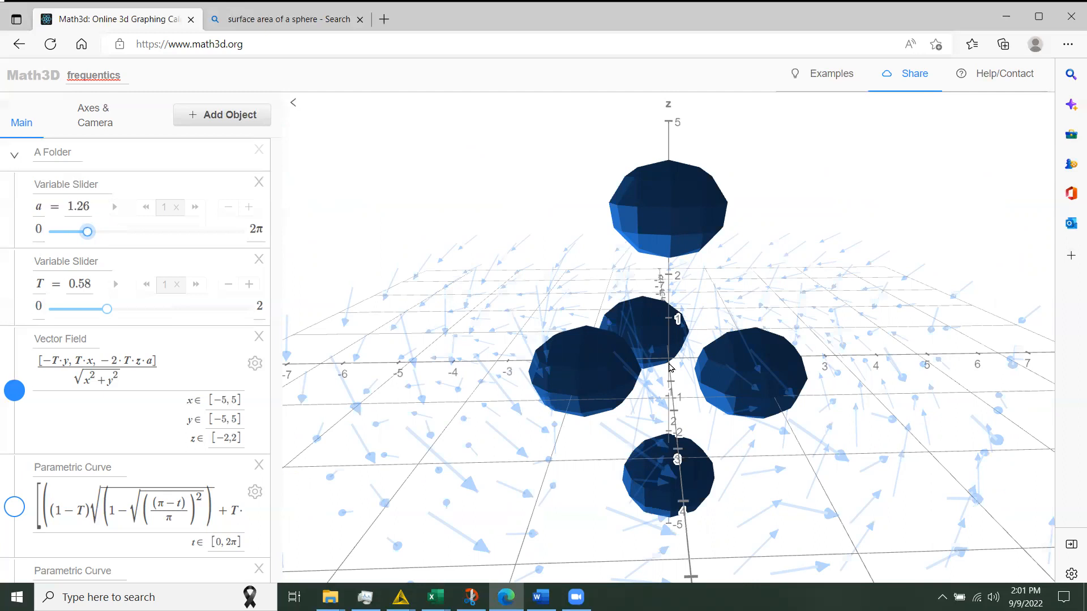
mouse_move(621, 161)
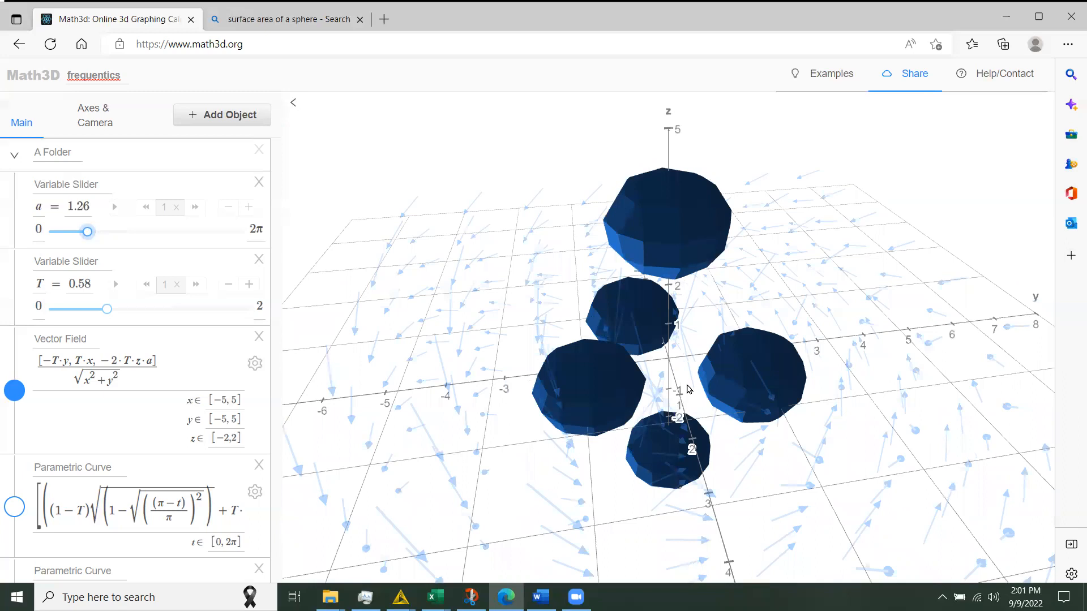
mouse_move(649, 340)
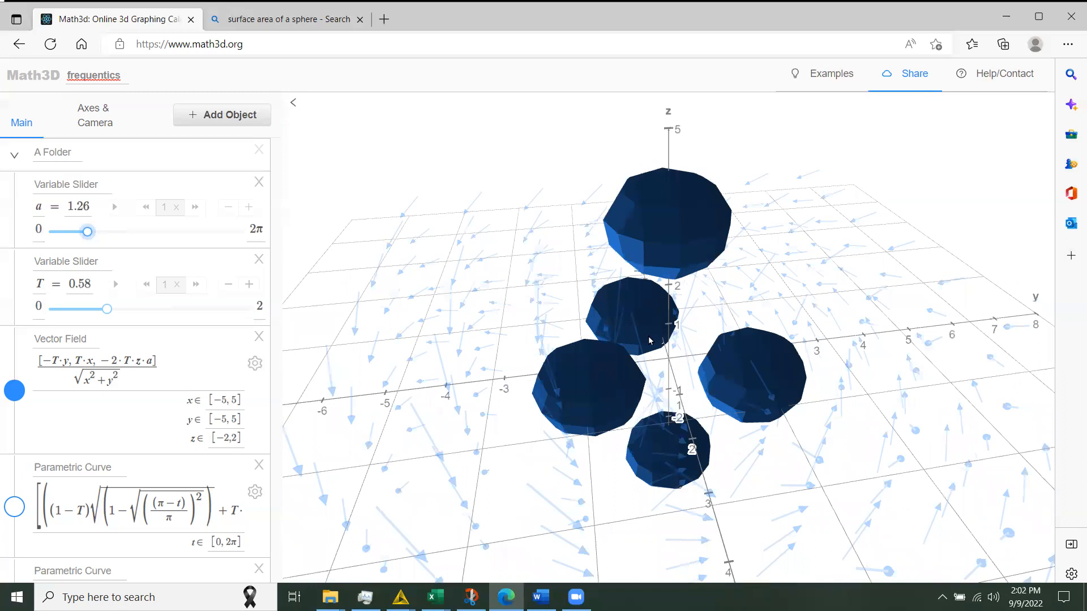
mouse_move(626, 217)
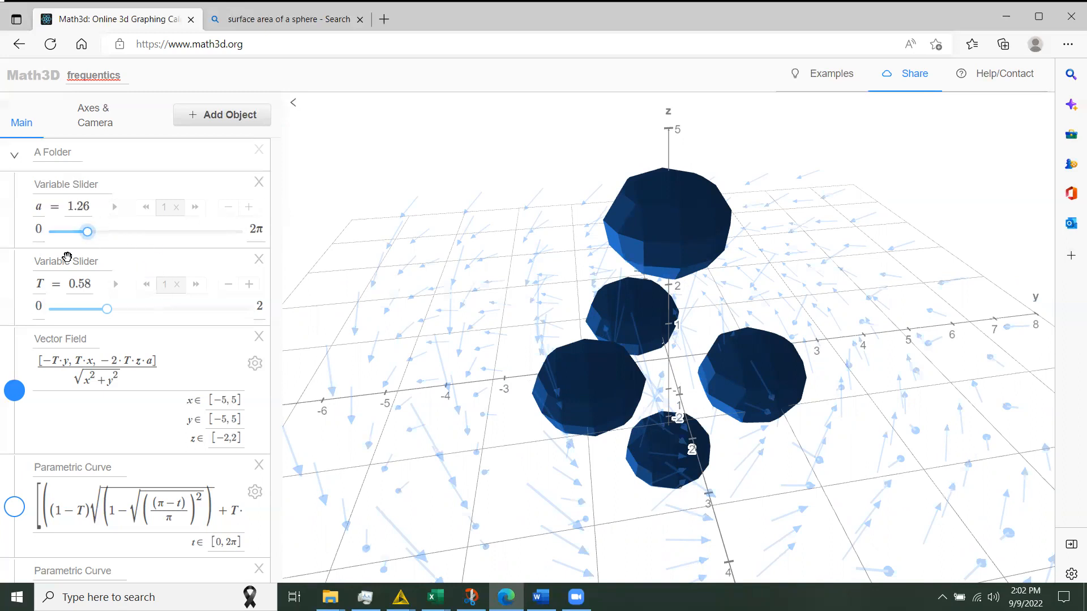
- Scroll the object list and make the first parametric curve visible as a spiral
scroll("down", 3)
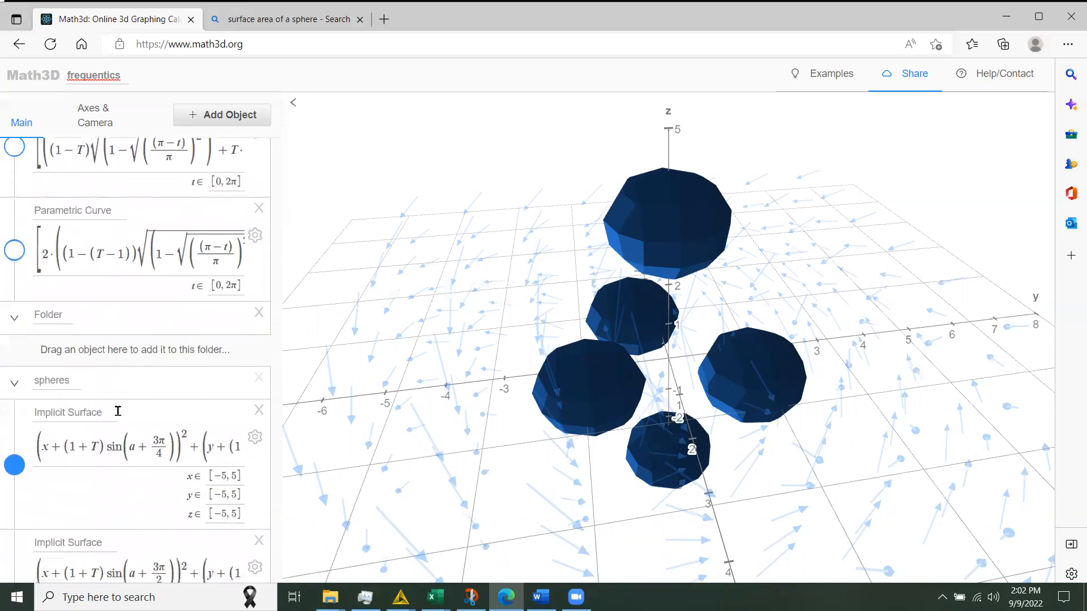
scroll("down", 3)
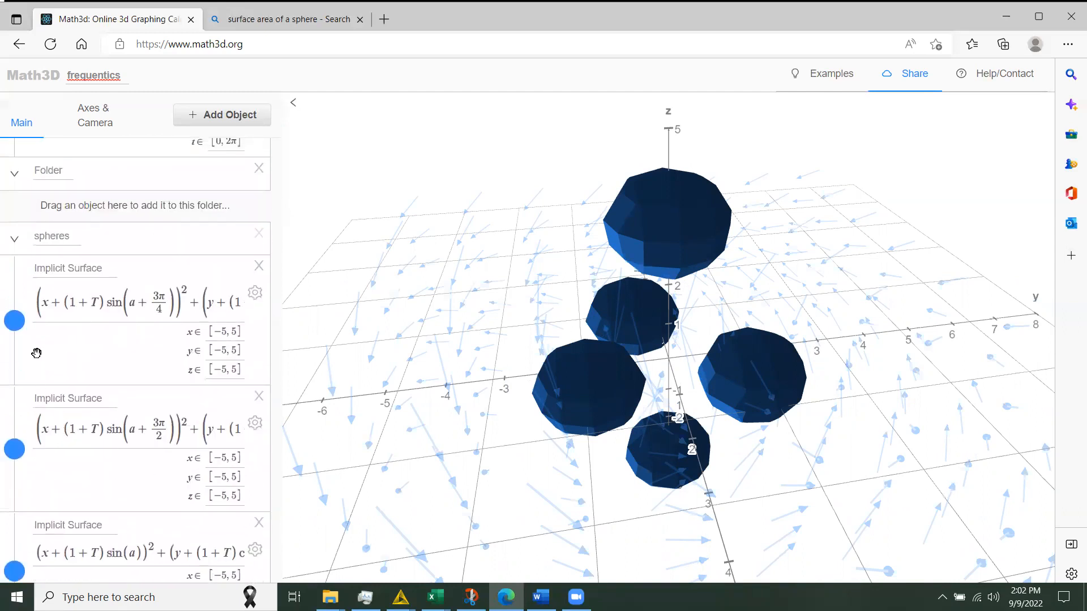
mouse_move(50, 281)
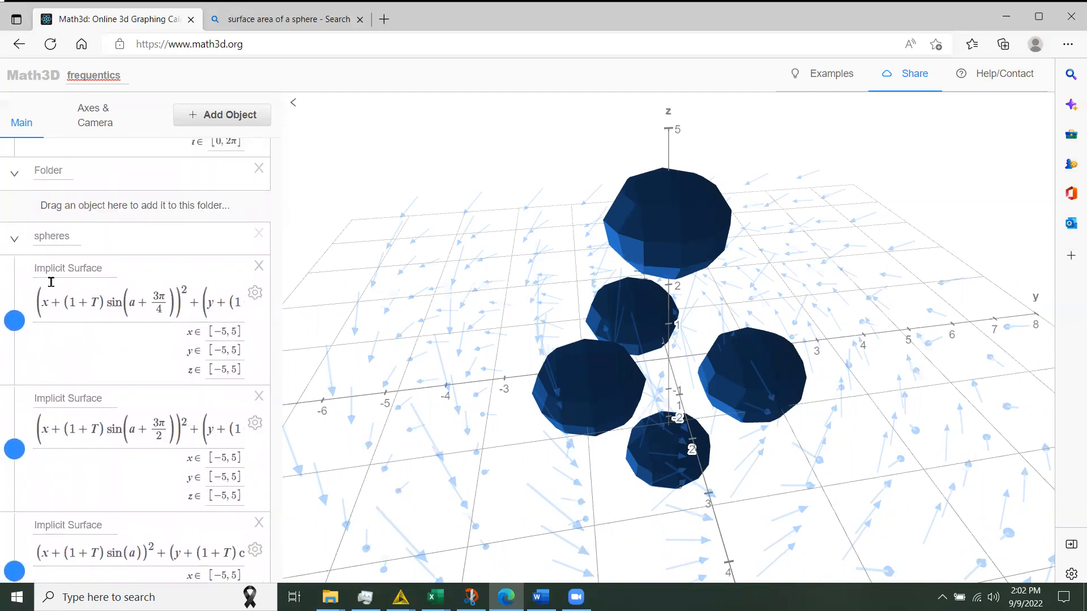
scroll("up", 3)
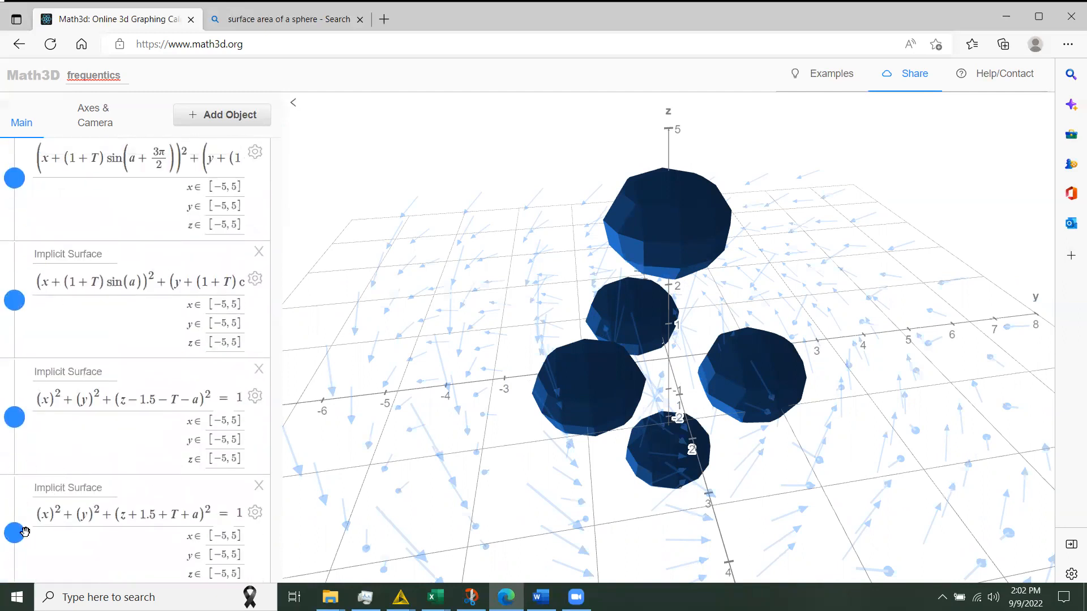
scroll("down", 3)
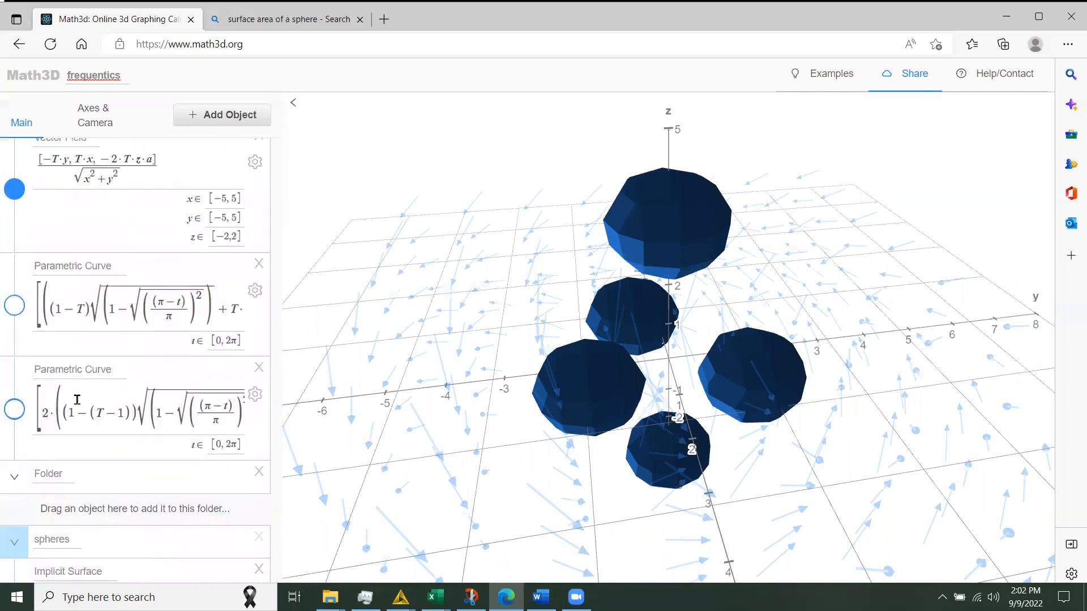
scroll("up", 3)
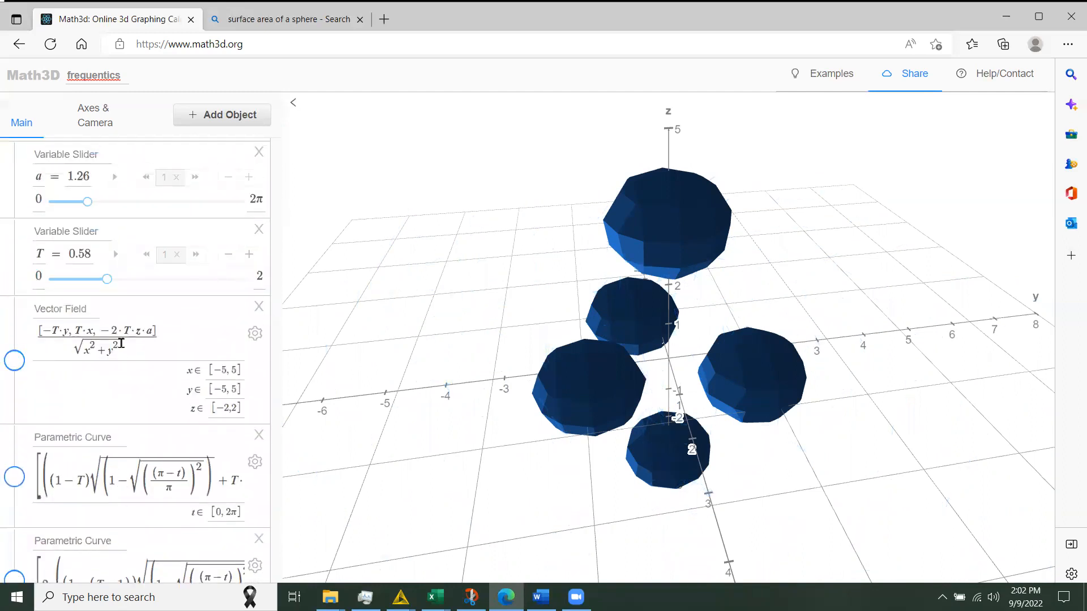
scroll("down", 3)
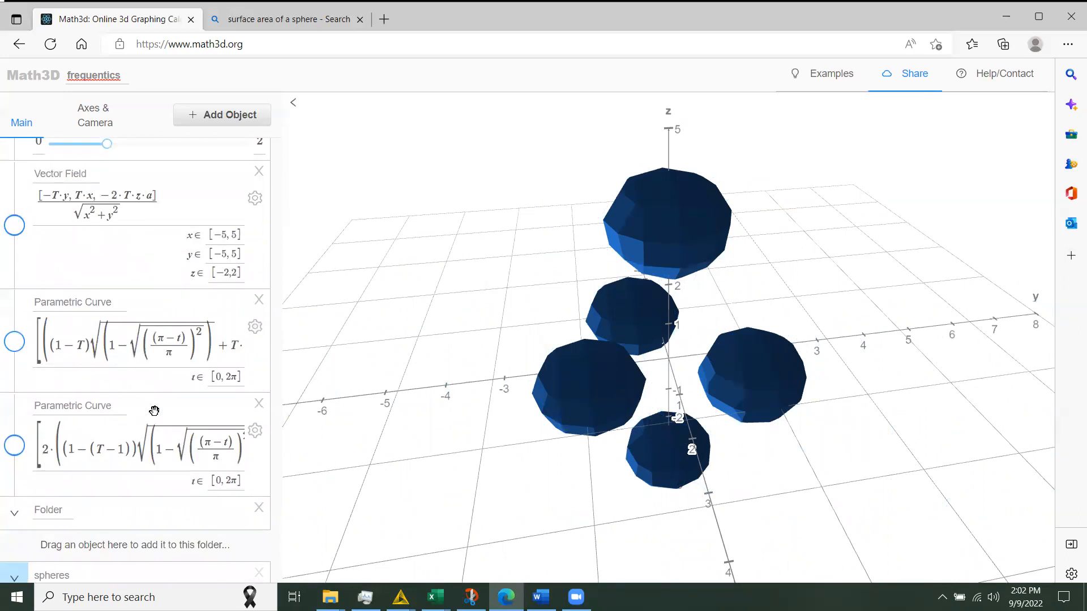
scroll("up", 3)
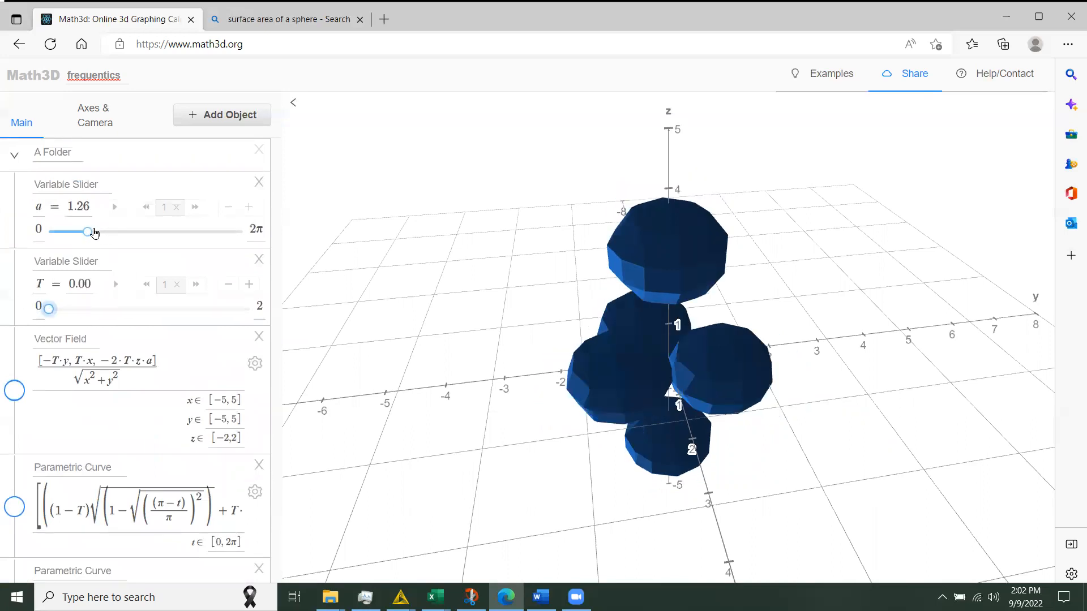
scroll("down", 3)
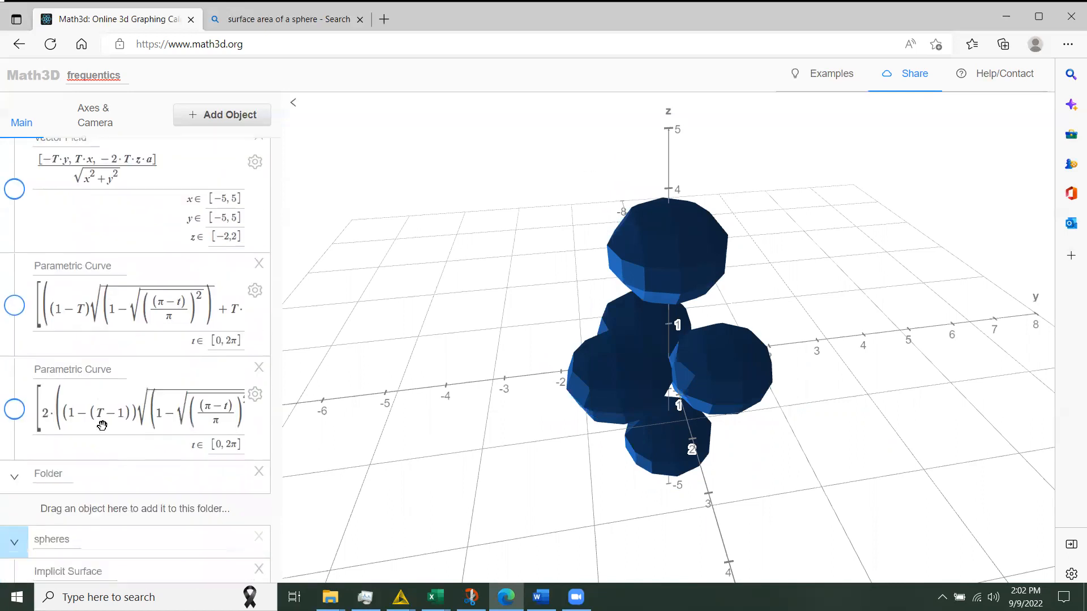
left_click(14, 240)
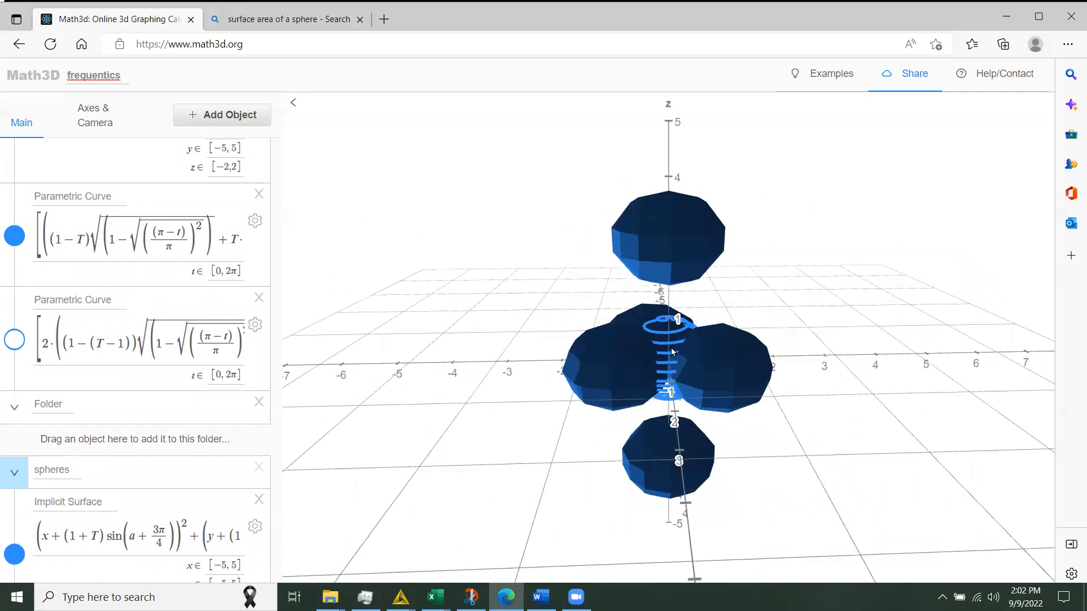
mouse_move(701, 348)
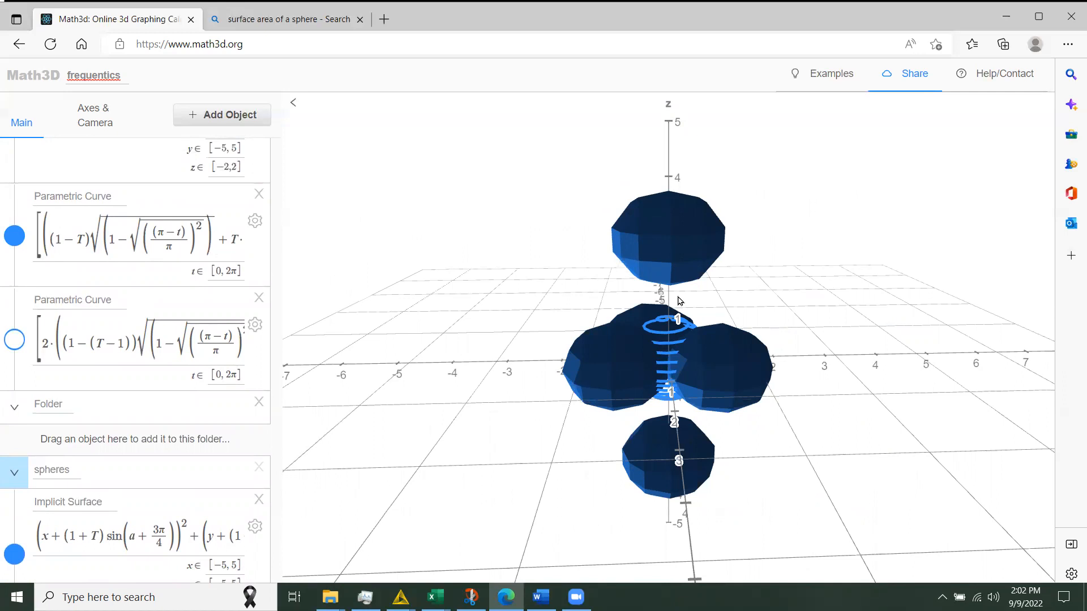
mouse_move(719, 312)
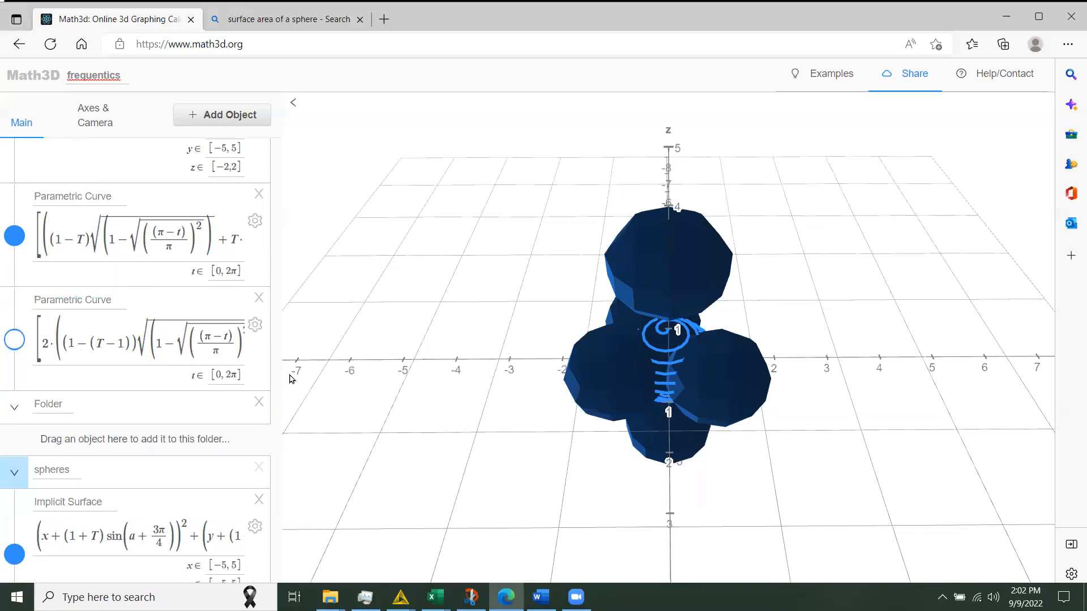
scroll("up", 3)
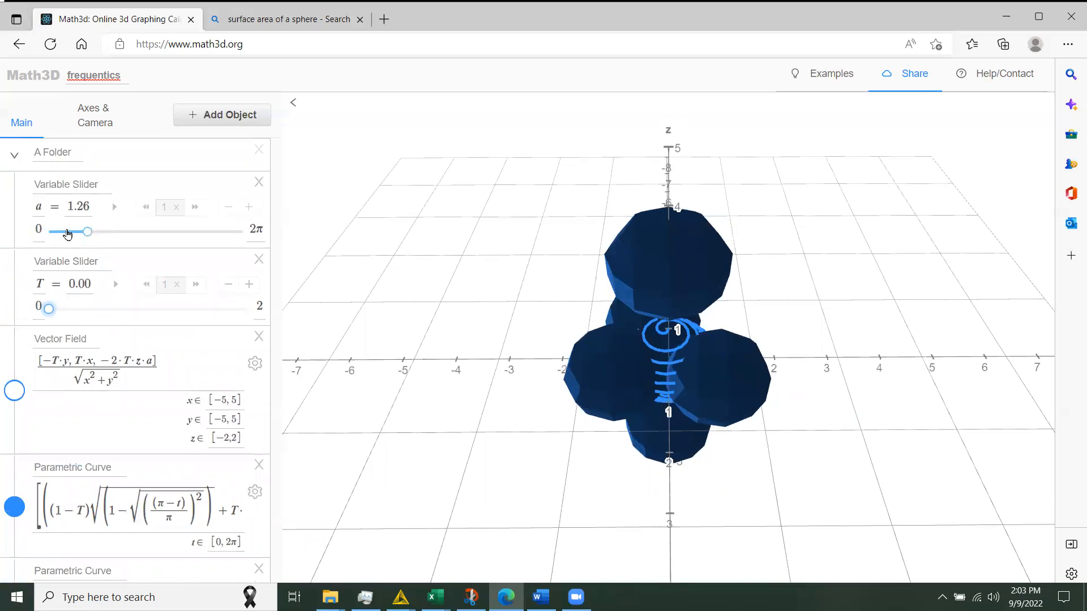
- Sweep a through 0.63, 1.07 and 0.5, finally returning it to 0
left_click_drag(87, 232, 68, 232)
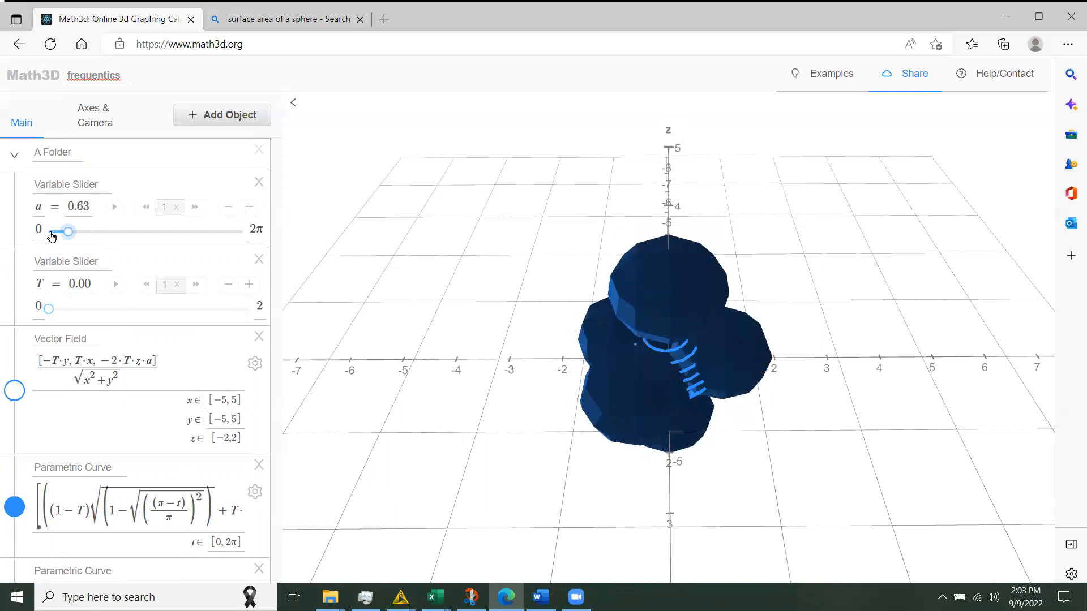
left_click_drag(67, 231, 81, 231)
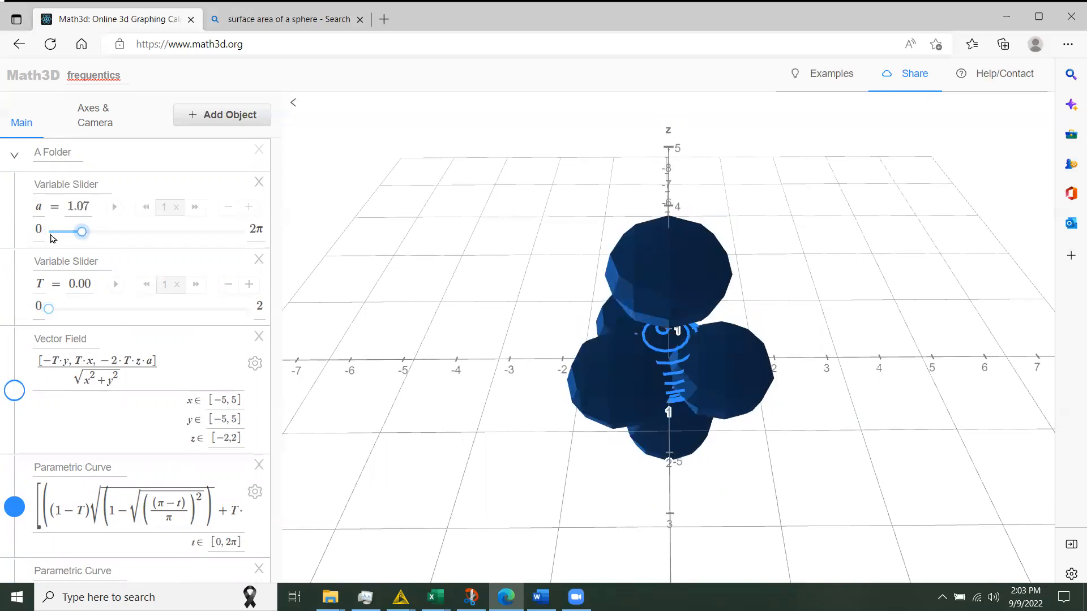
left_click_drag(81, 231, 48, 231)
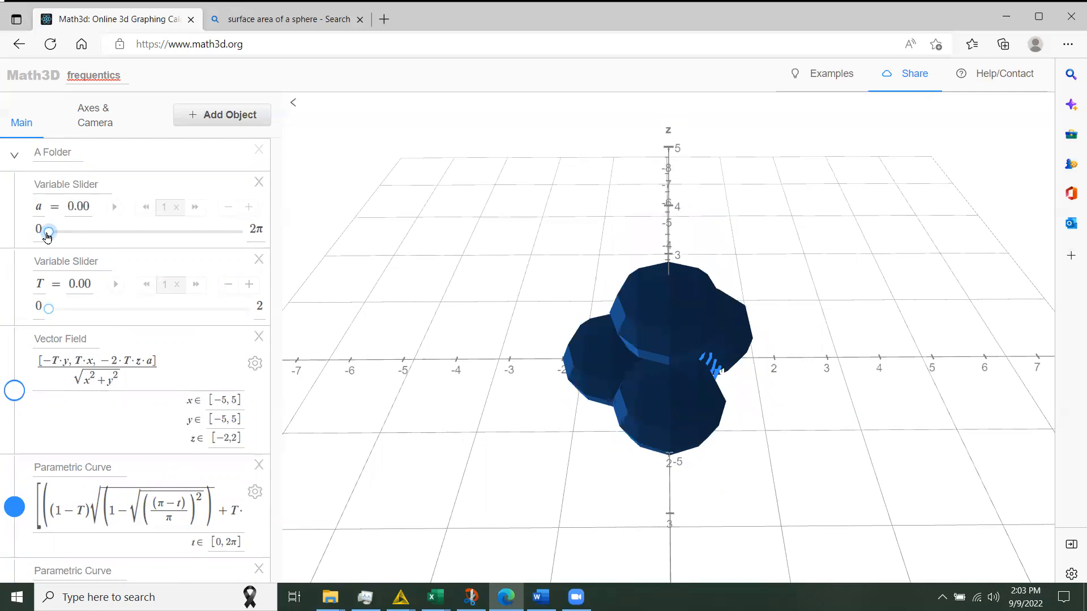
mouse_move(64, 241)
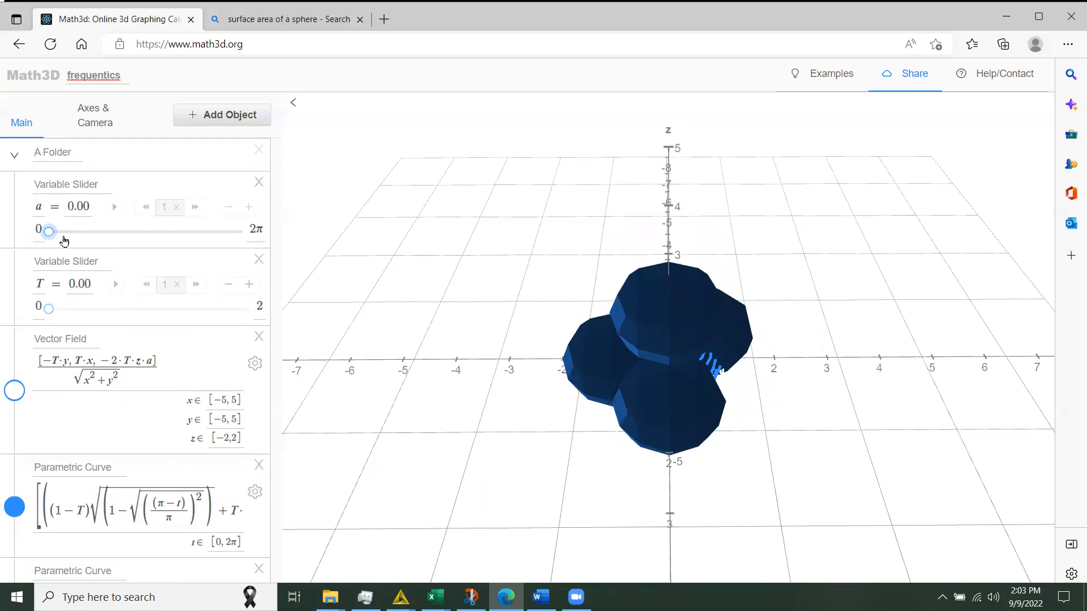
left_click_drag(50, 231, 65, 231)
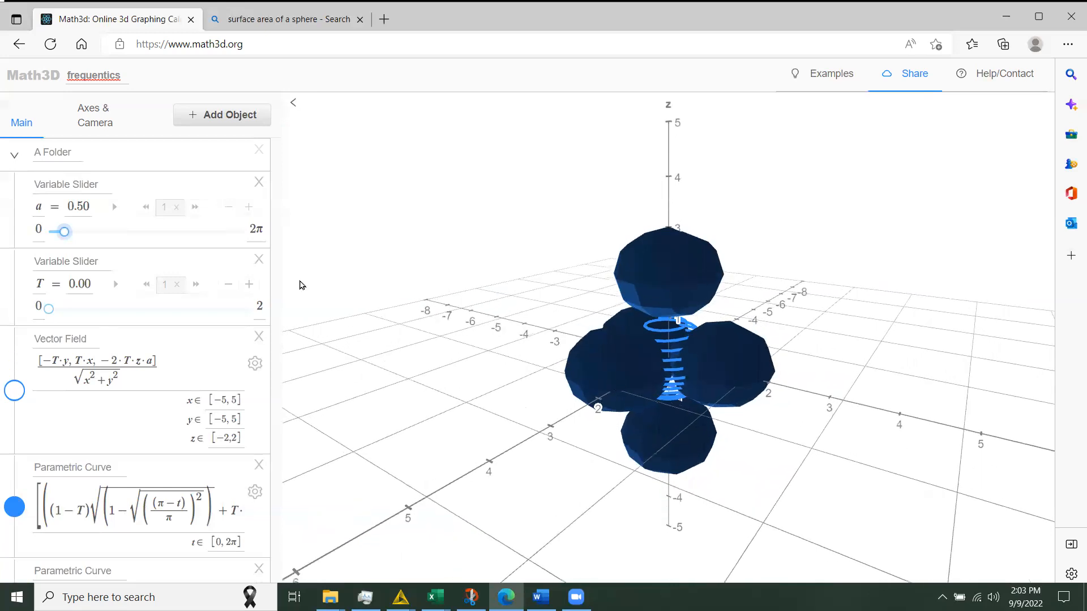
left_click_drag(66, 232, 61, 231)
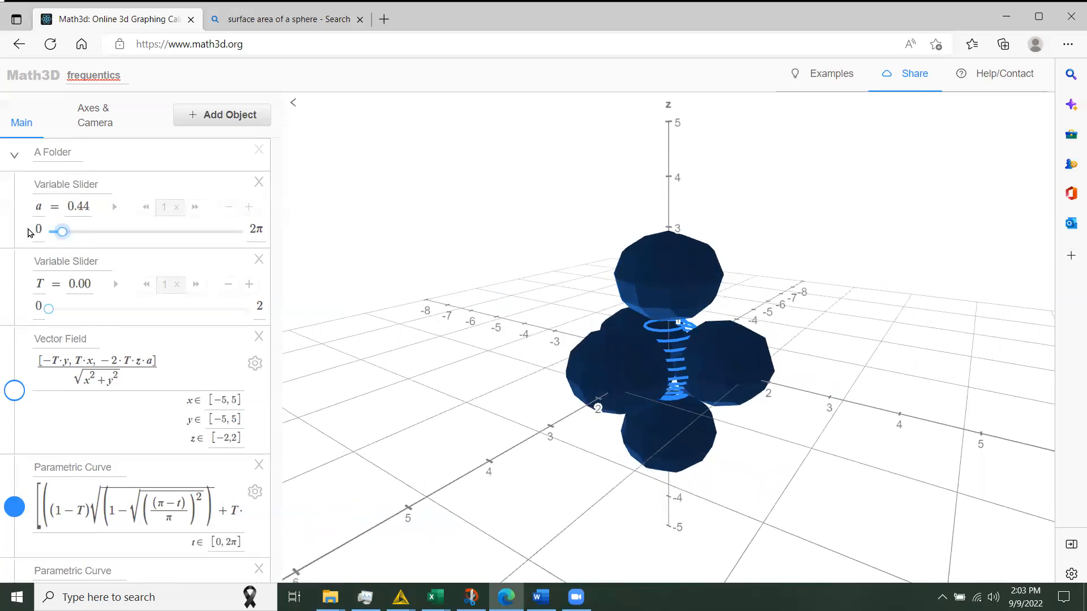
left_click_drag(62, 232, 50, 231)
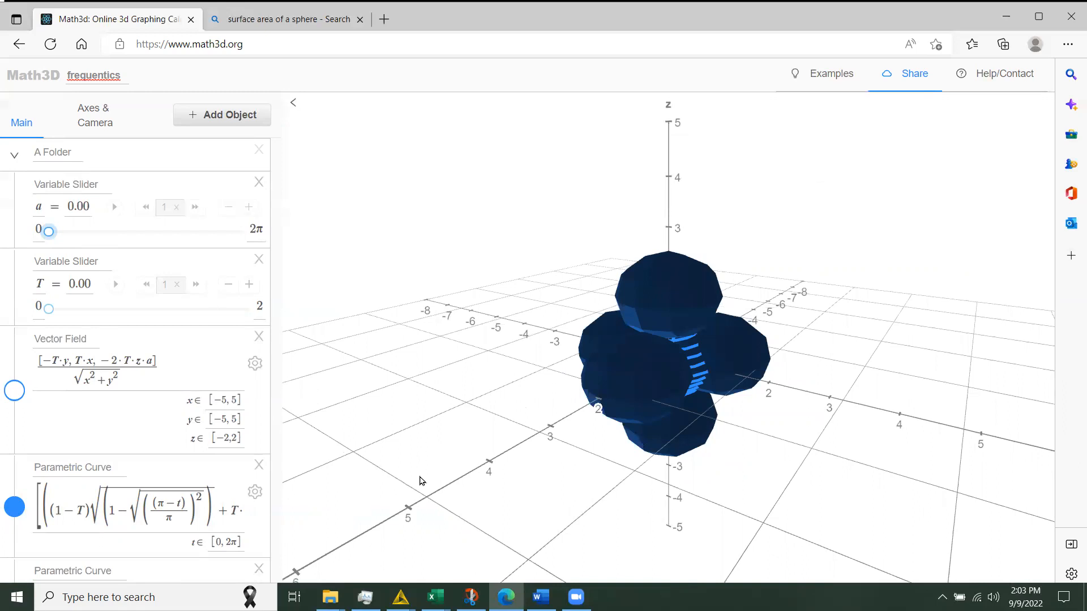
- Open the captured sphere image in Snip & Sketch and select the highlighter
left_click(470, 597)
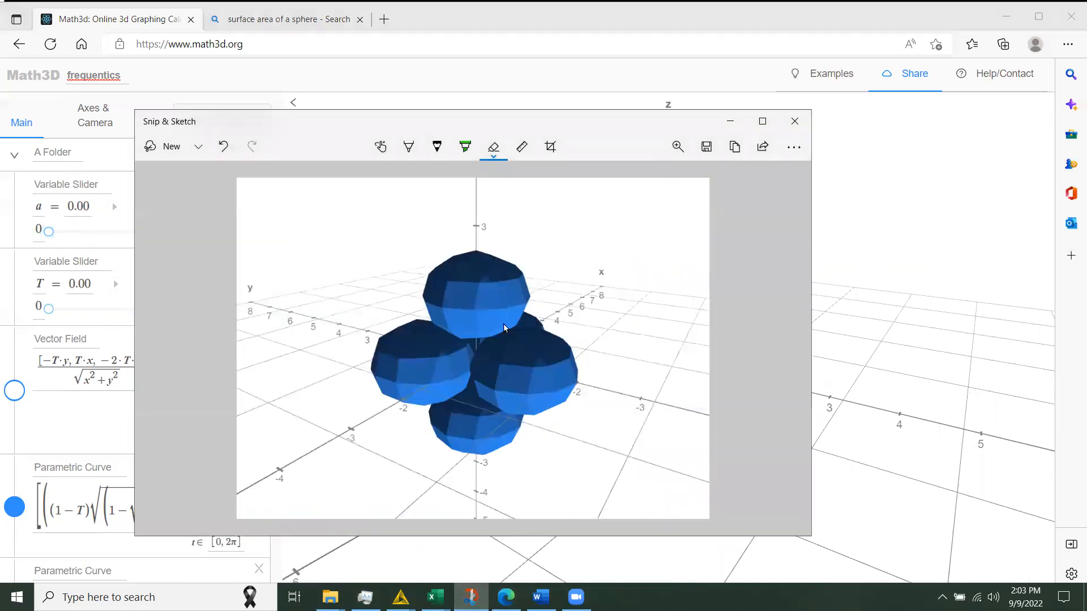
mouse_move(486, 299)
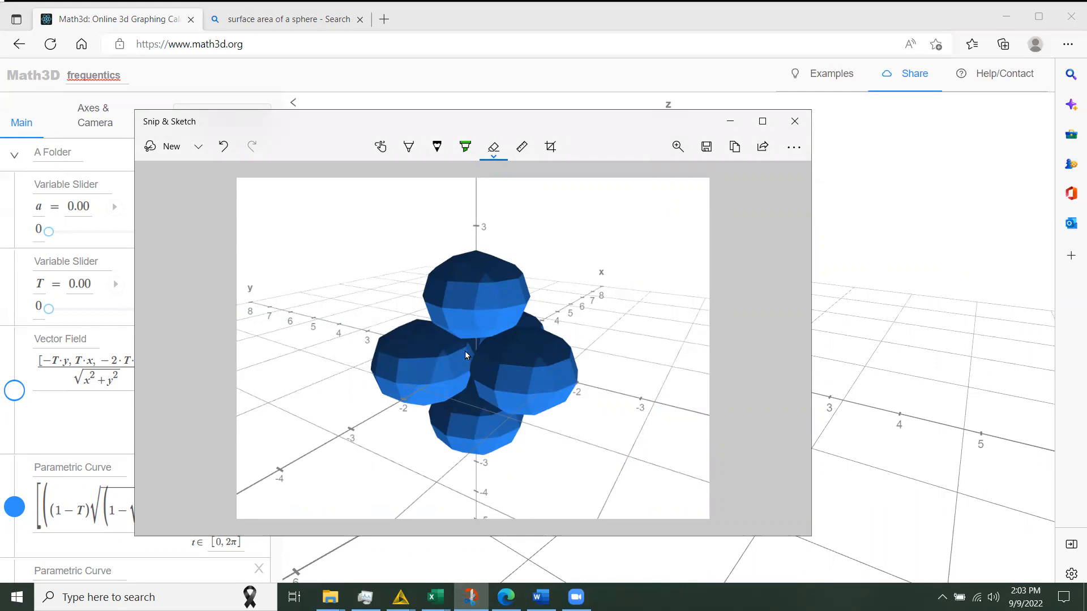
mouse_move(464, 292)
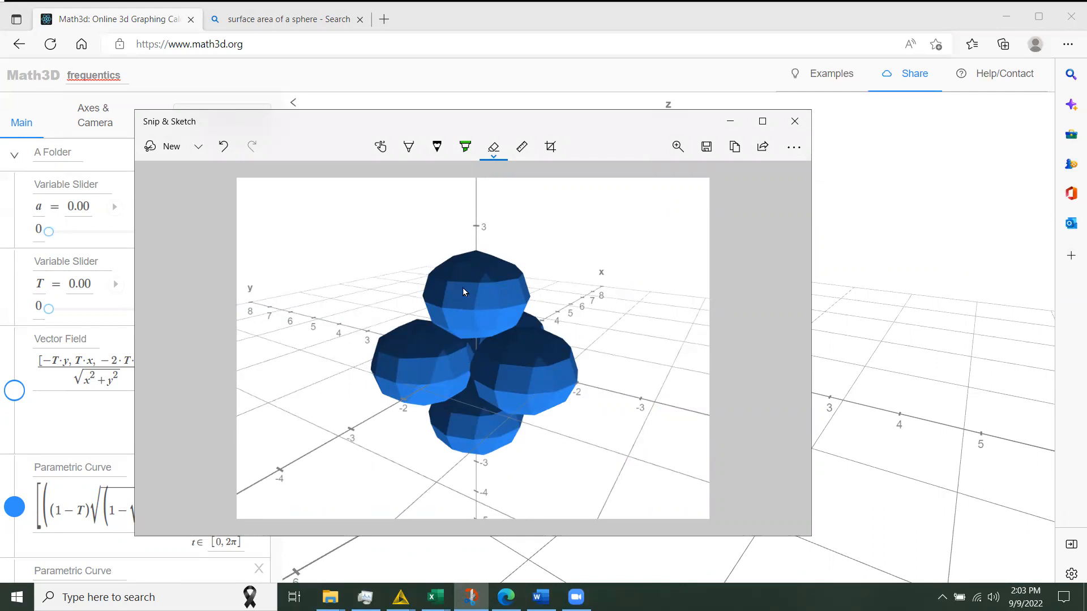
left_click(464, 147)
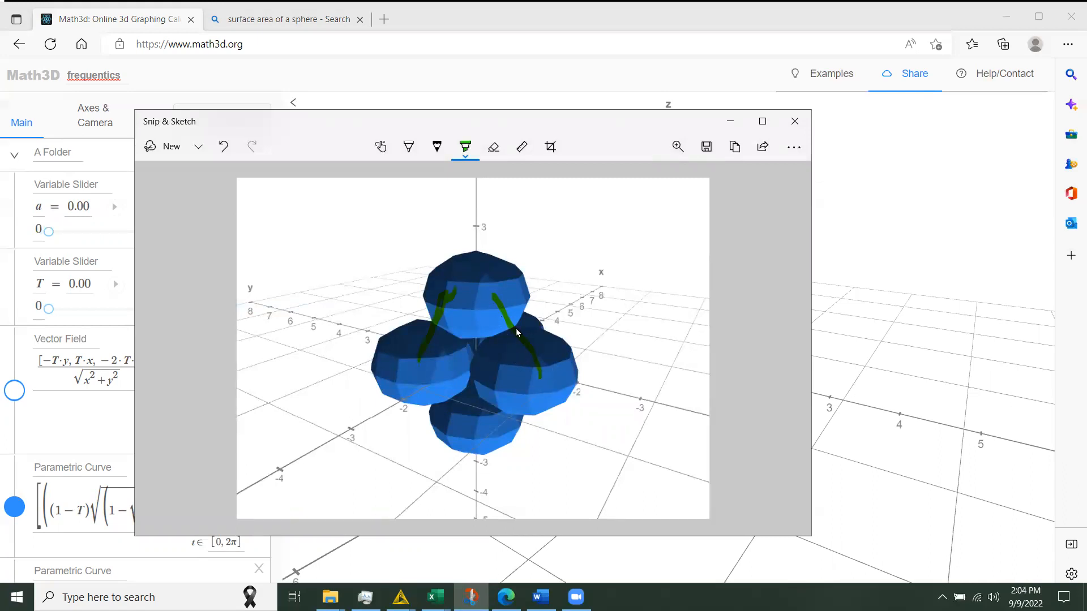
mouse_move(451, 337)
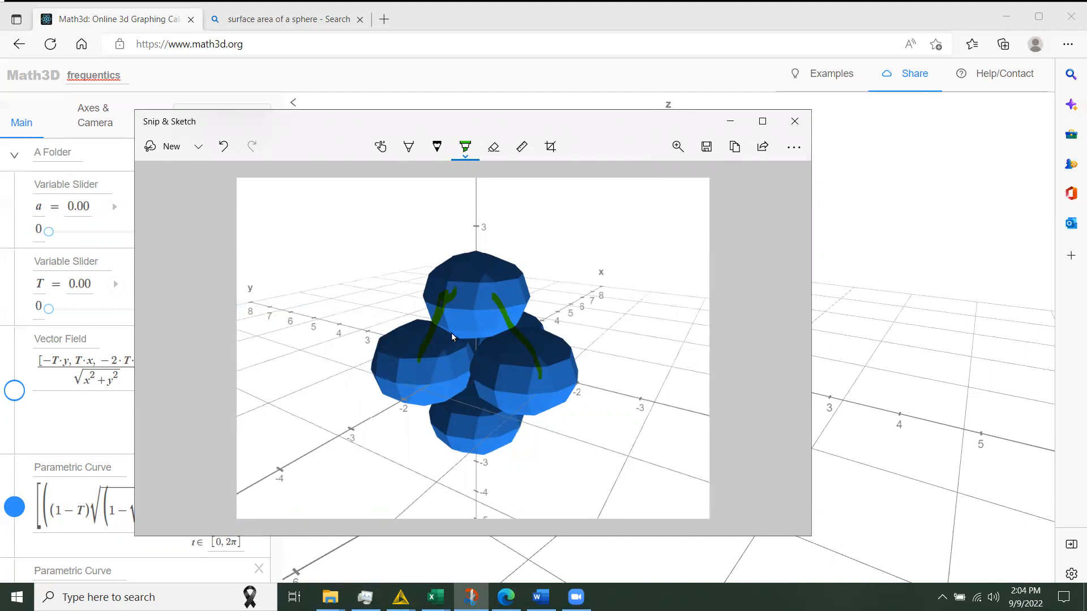
mouse_move(510, 279)
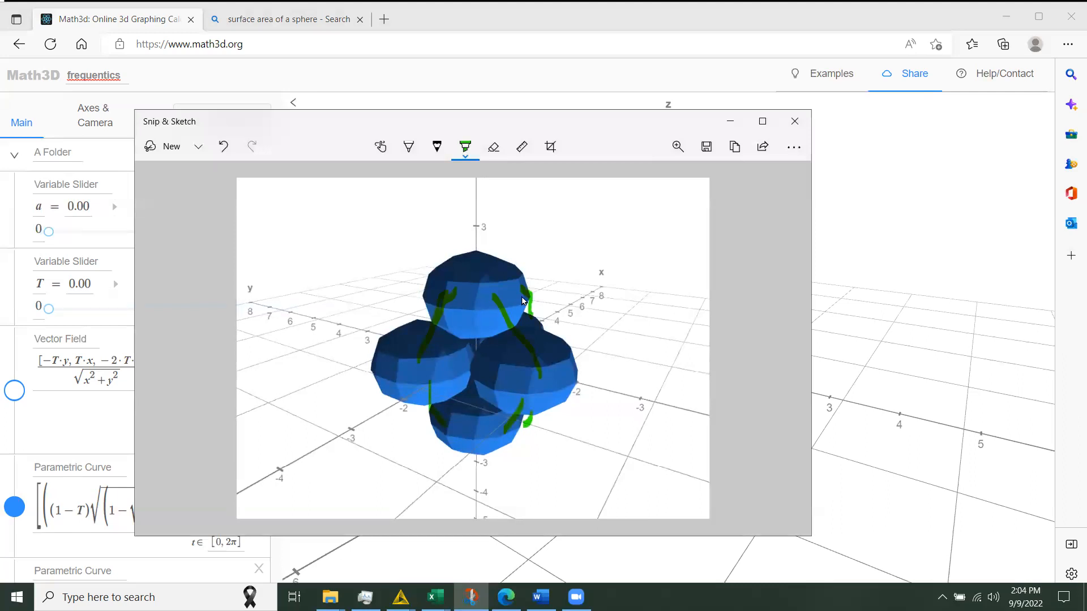
mouse_move(485, 333)
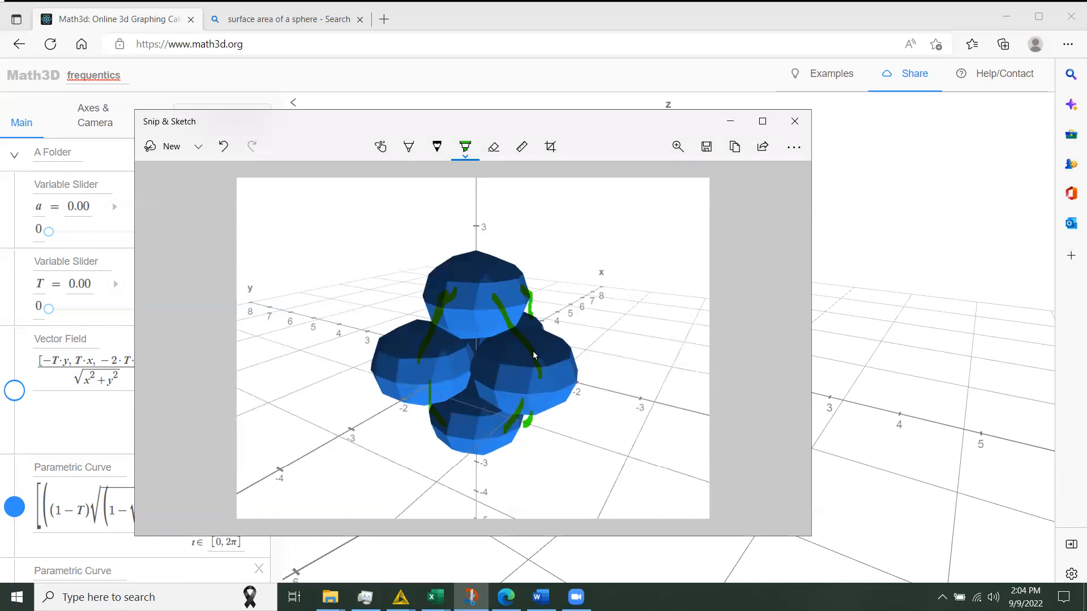
mouse_move(475, 169)
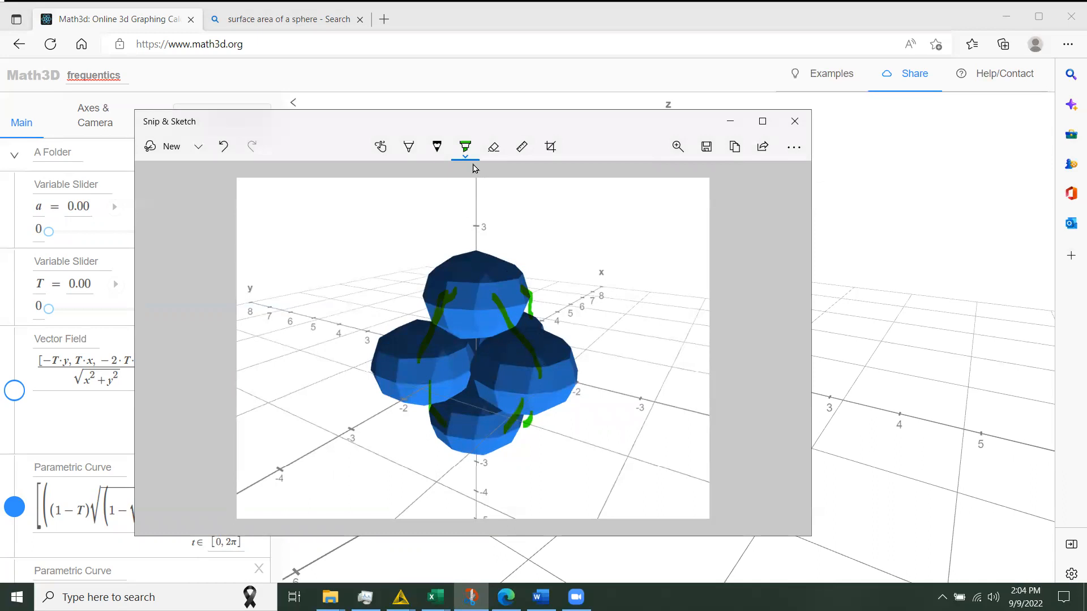
- Switch the Snip & Sketch highlighter colour to pink
left_click(464, 146)
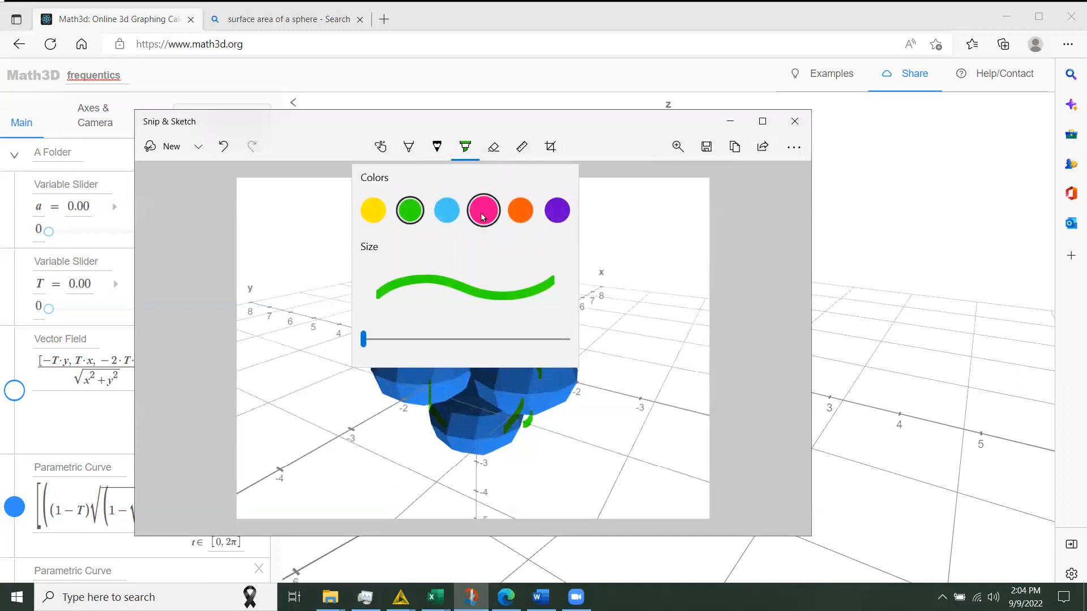
left_click(464, 146)
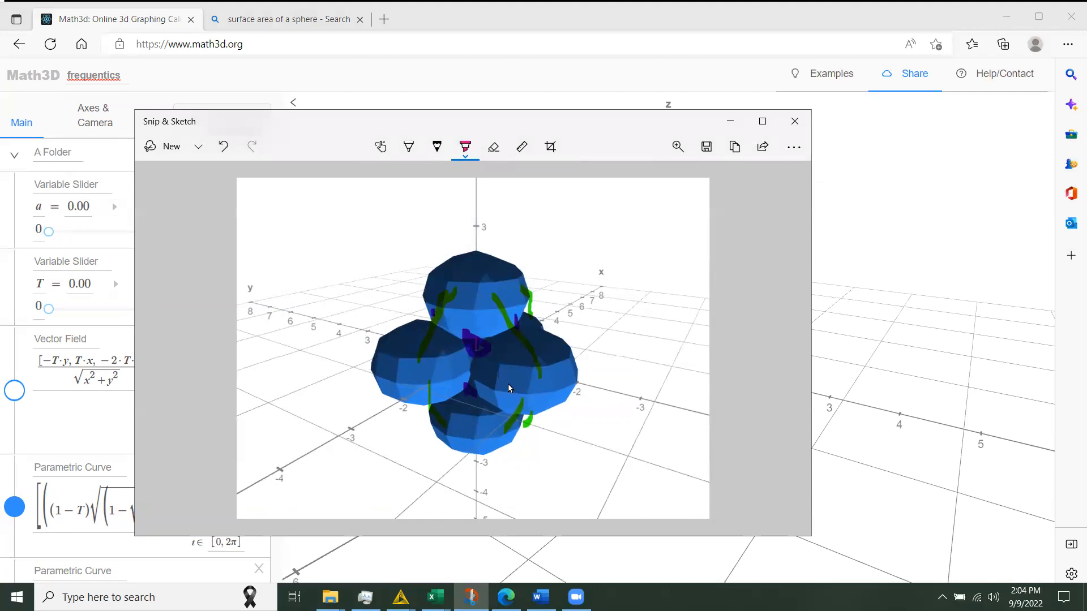
mouse_move(530, 390)
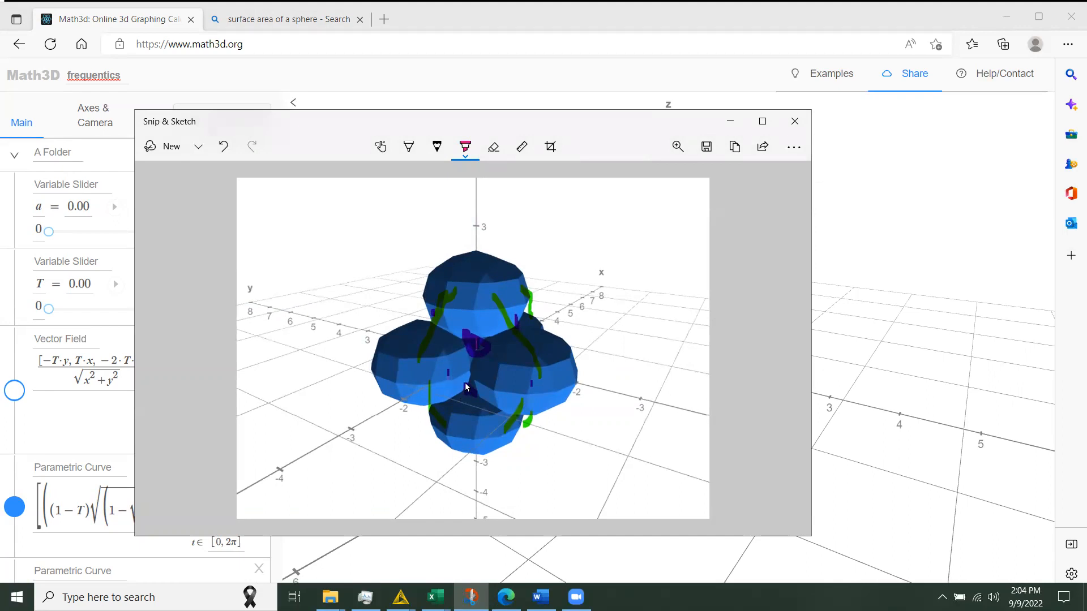
mouse_move(482, 202)
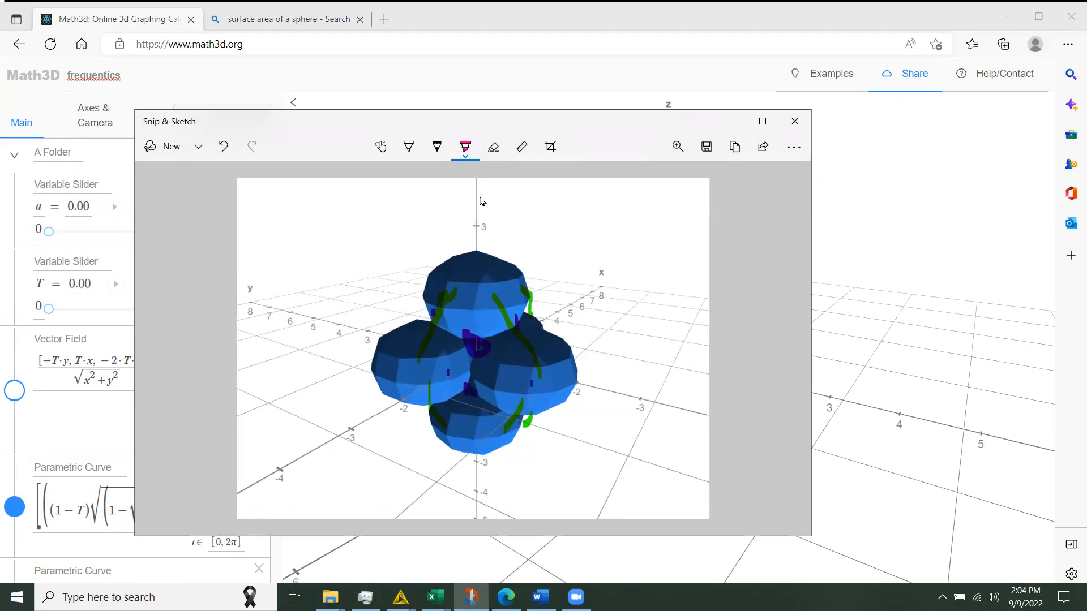
- Switch the highlighter colour to orange
left_click(464, 146)
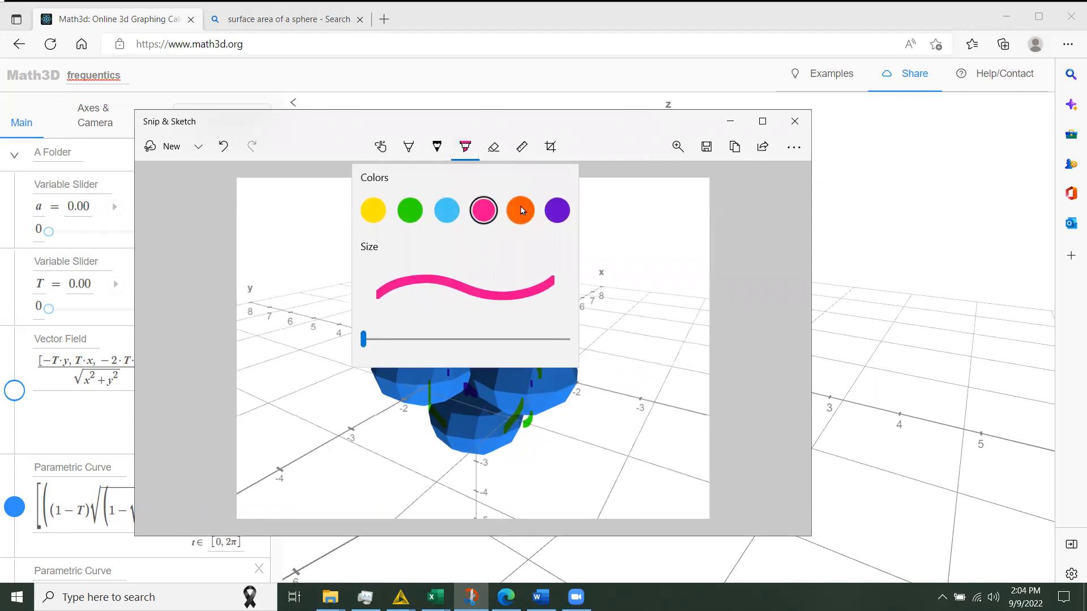
left_click(464, 147)
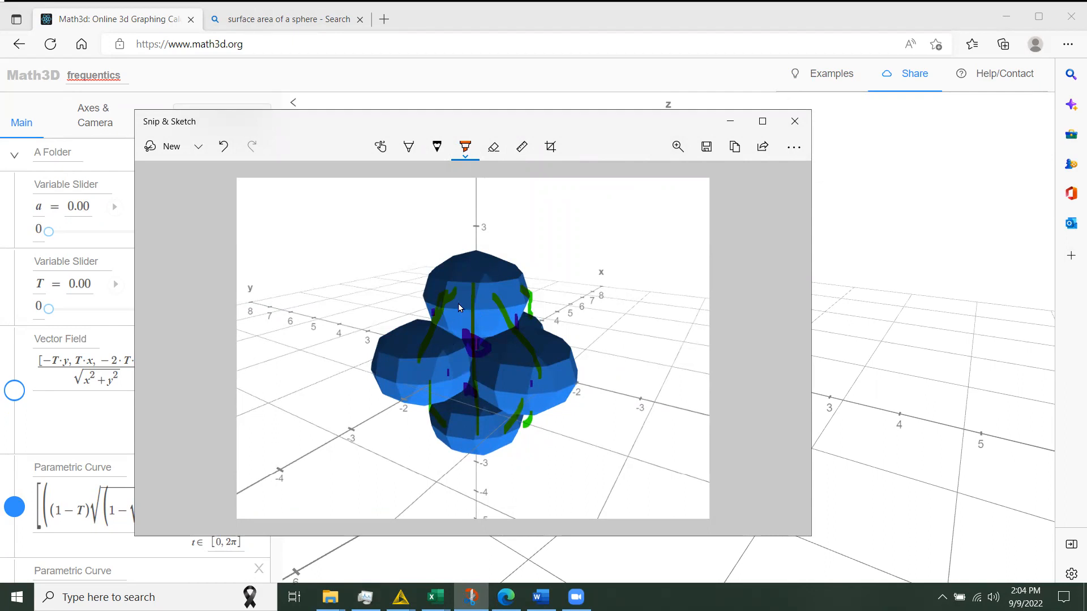
mouse_move(504, 356)
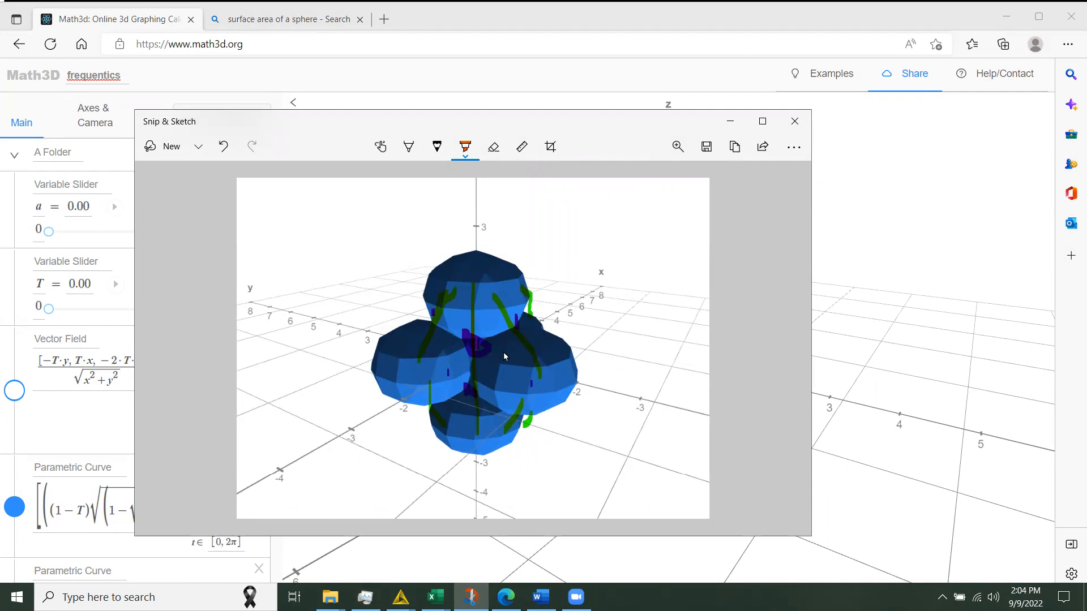
mouse_move(521, 345)
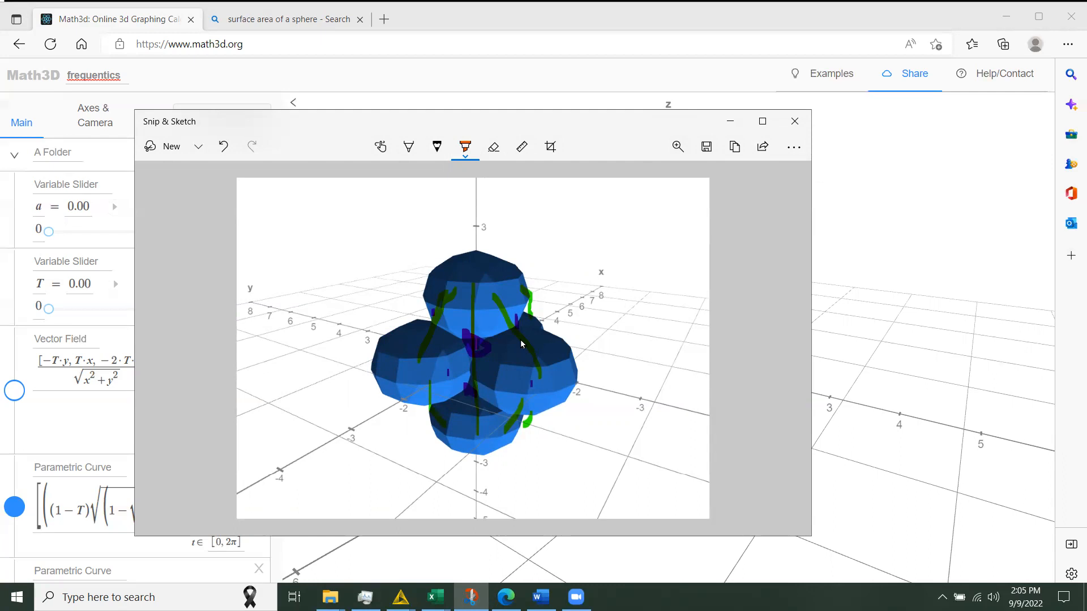
mouse_move(383, 437)
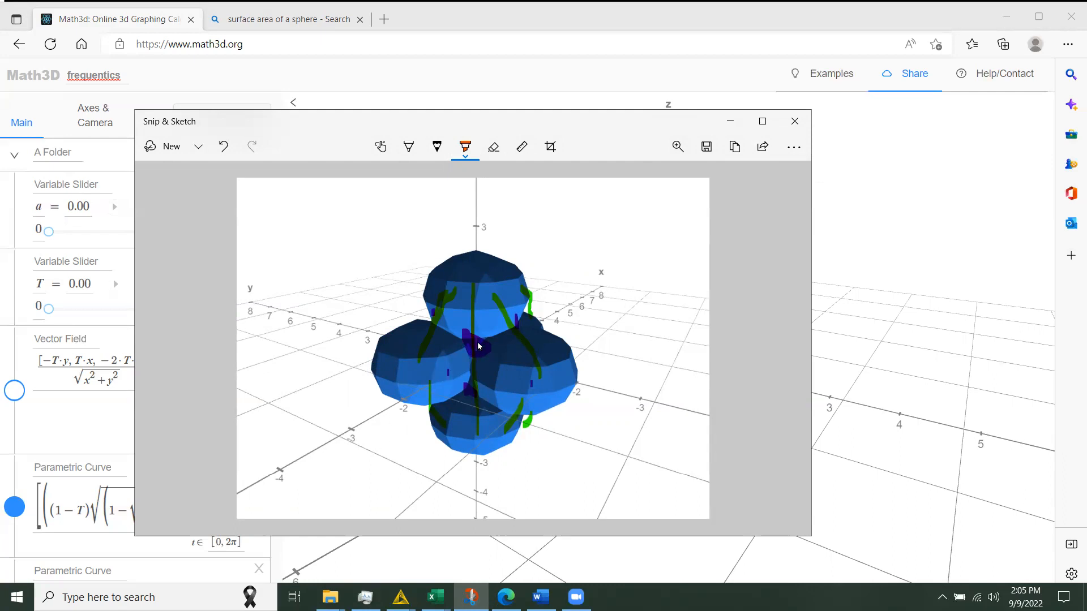
mouse_move(479, 386)
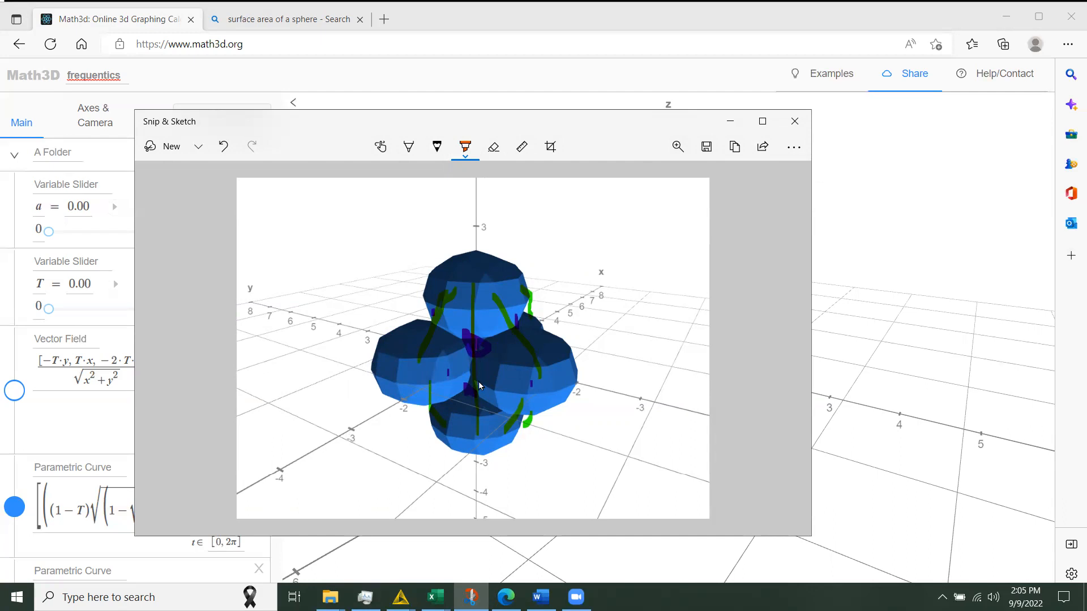
mouse_move(471, 361)
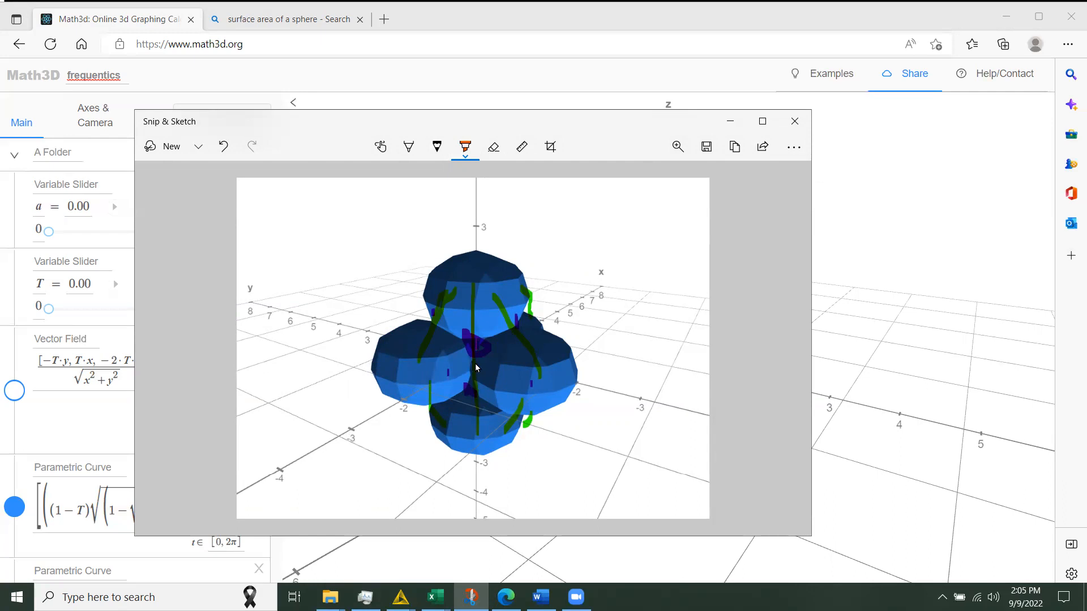
mouse_move(478, 386)
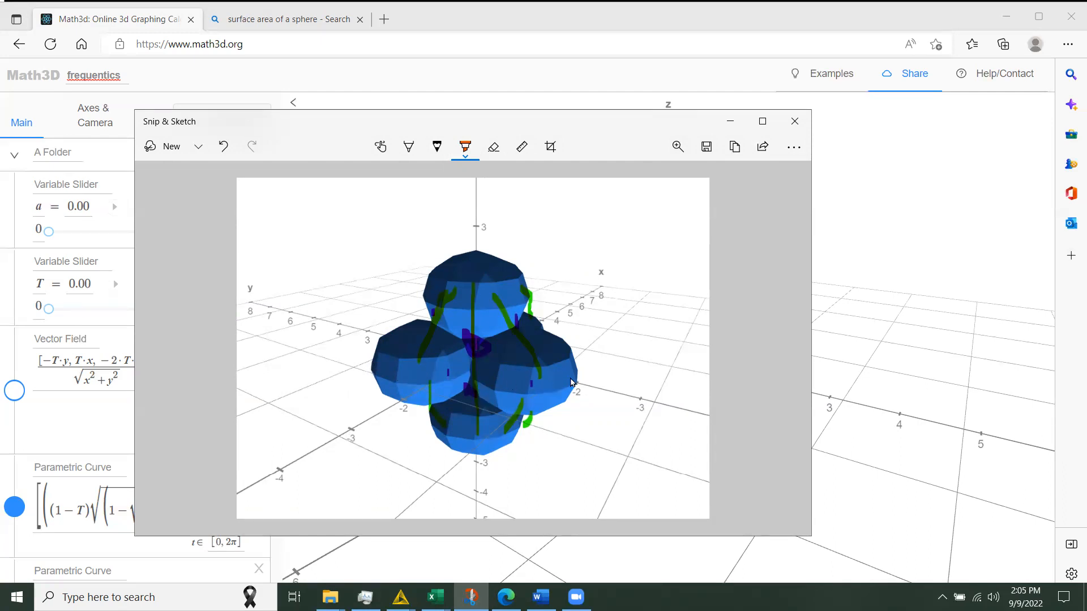
mouse_move(497, 408)
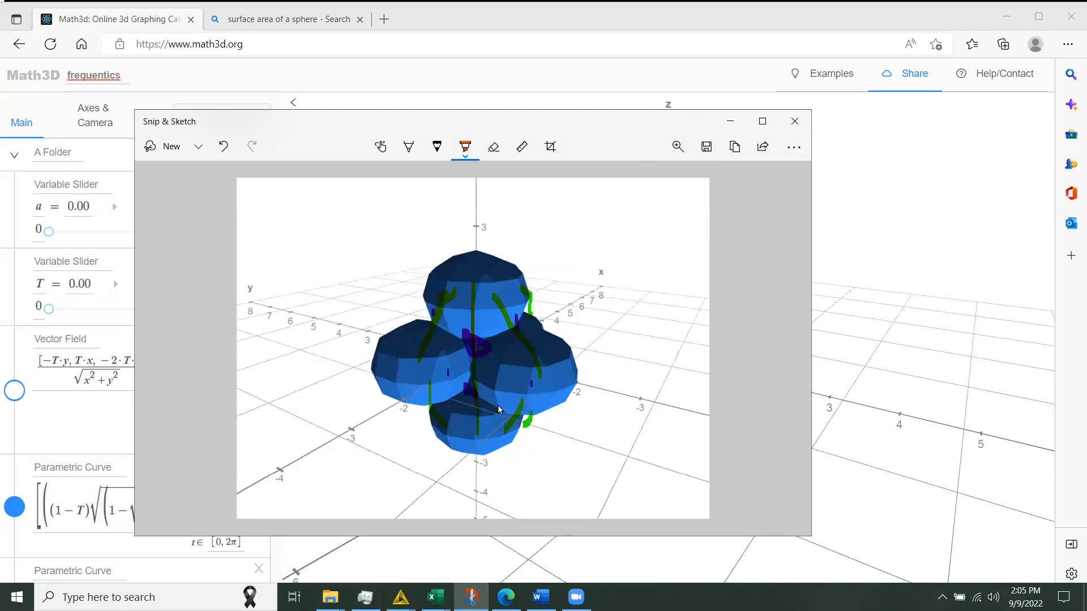
mouse_move(512, 401)
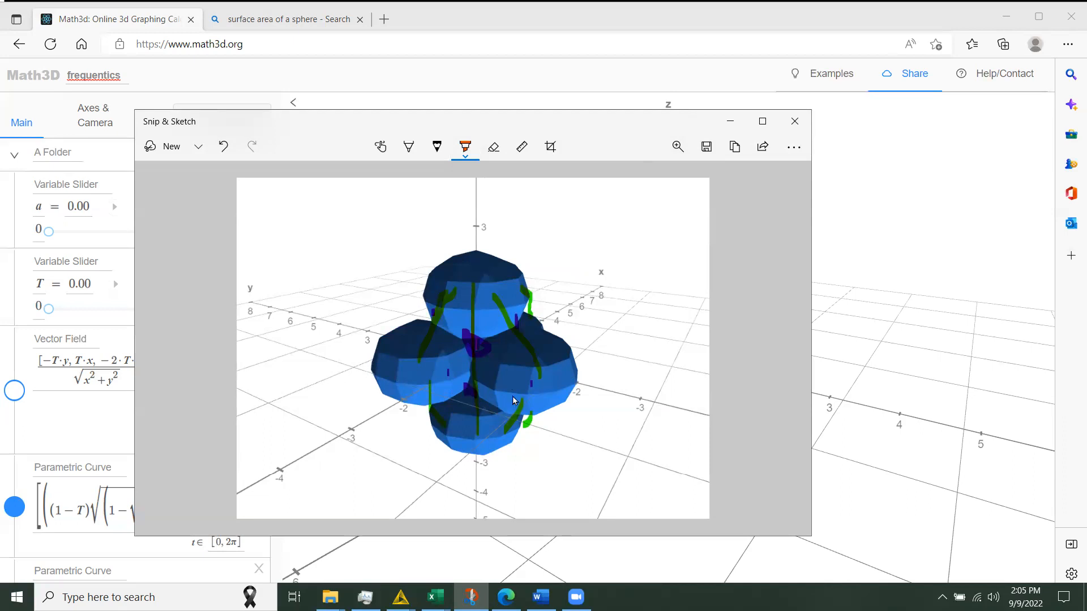
mouse_move(527, 392)
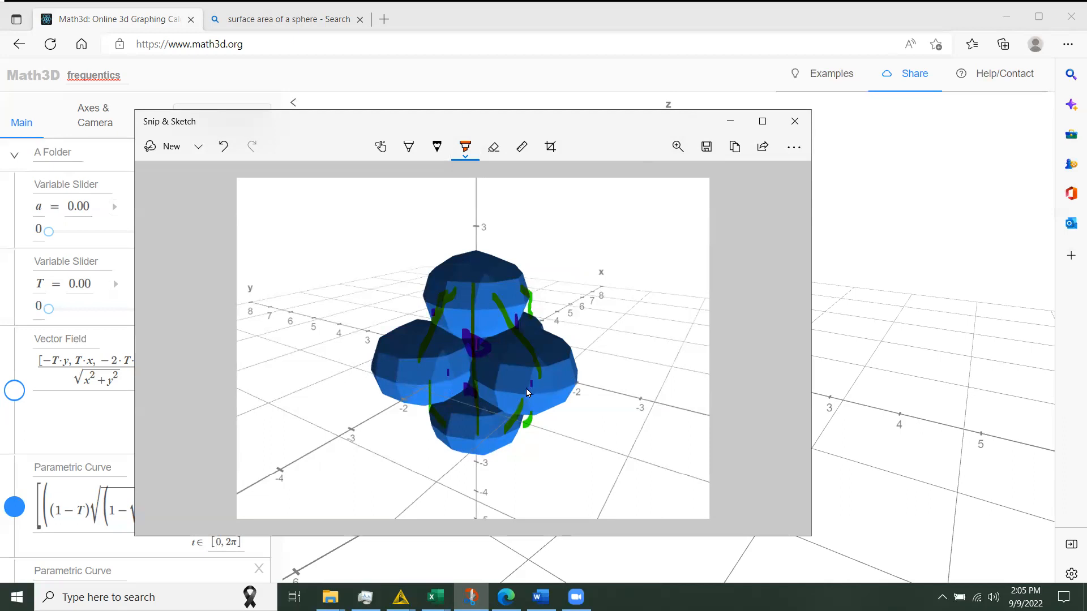
mouse_move(517, 312)
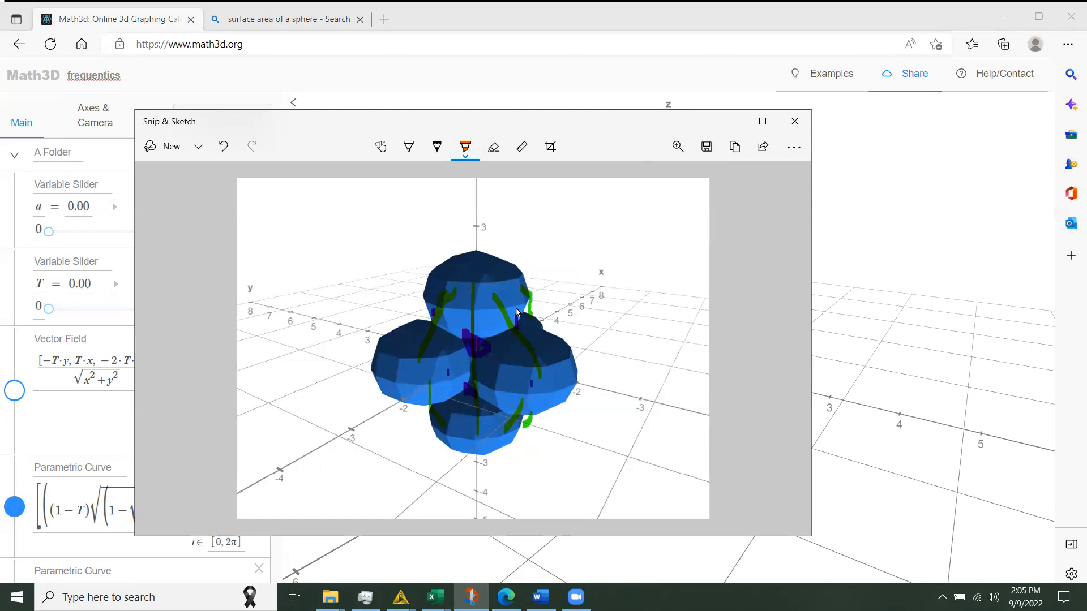
mouse_move(509, 334)
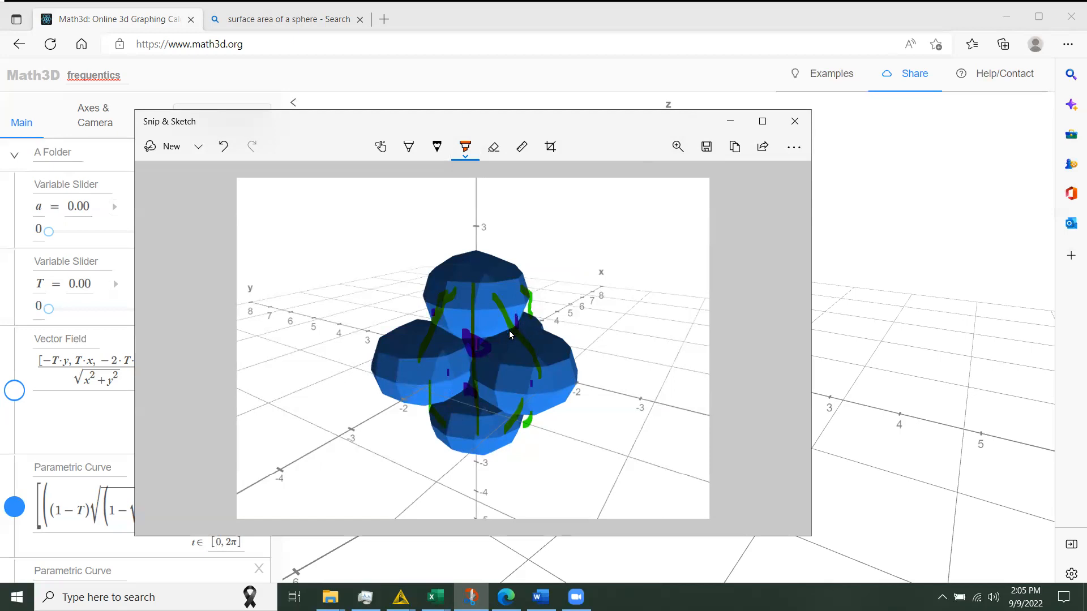
mouse_move(509, 340)
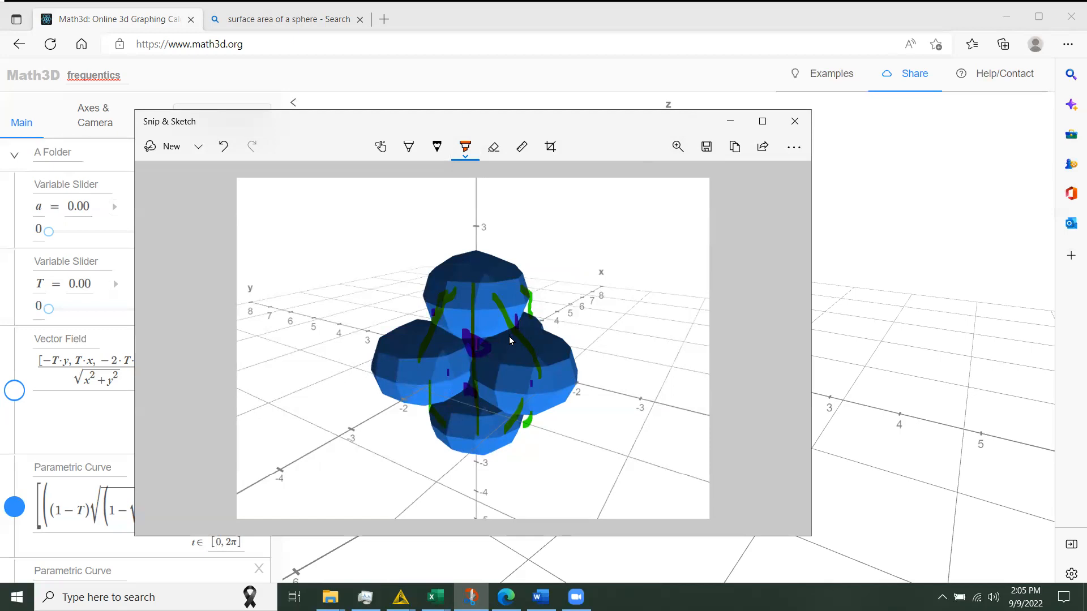
mouse_move(469, 396)
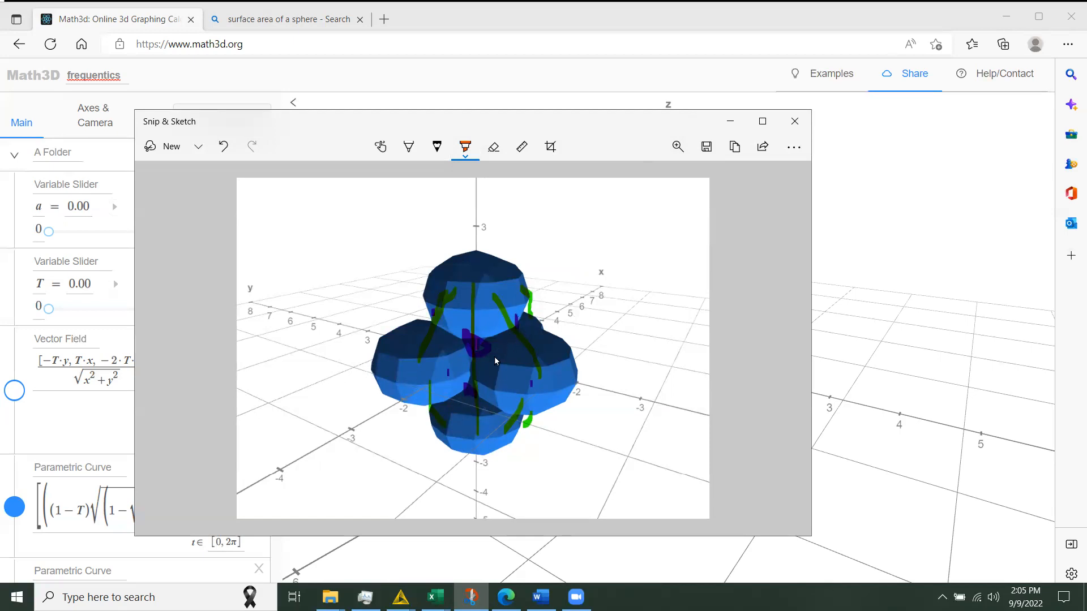
mouse_move(488, 312)
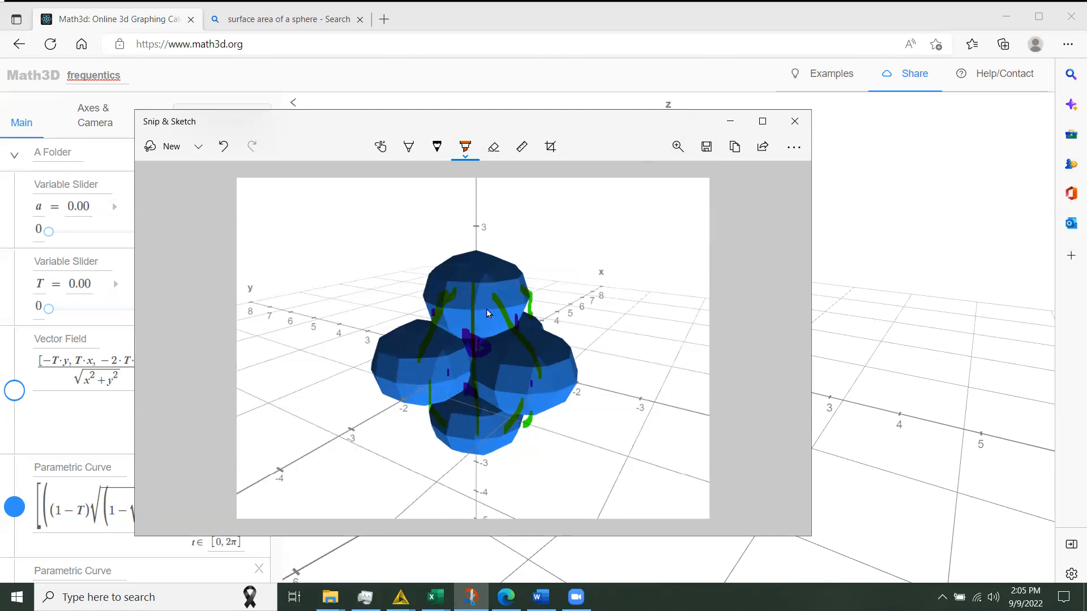
mouse_move(481, 323)
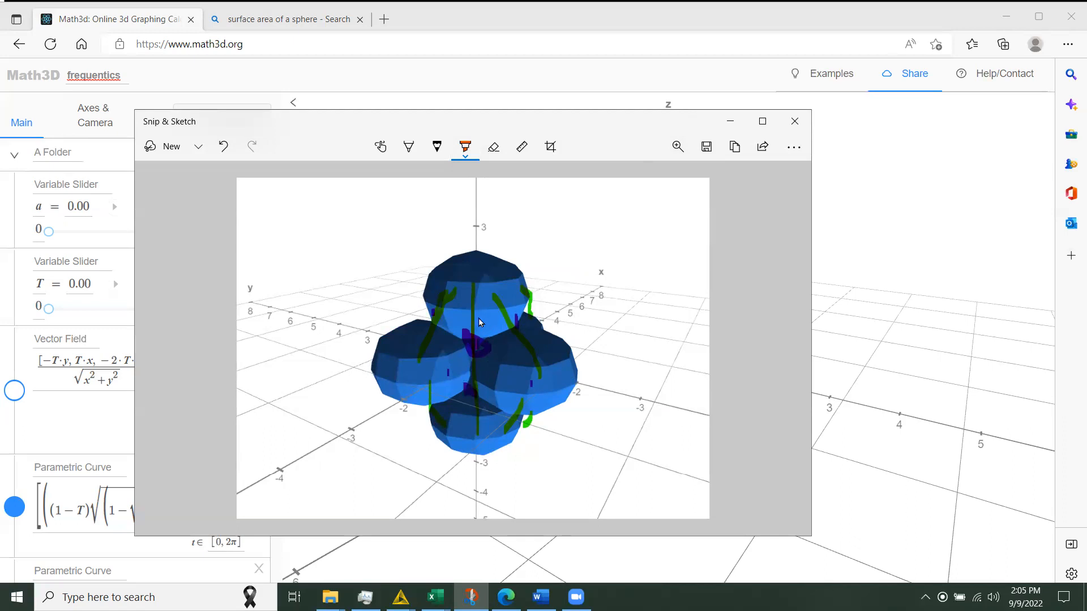
mouse_move(468, 350)
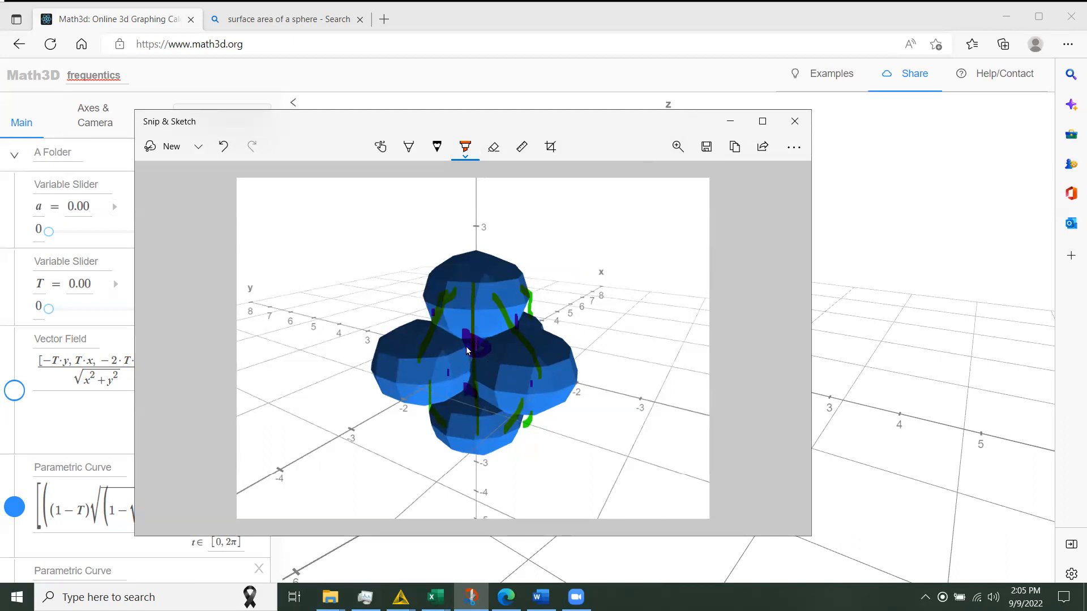
mouse_move(489, 352)
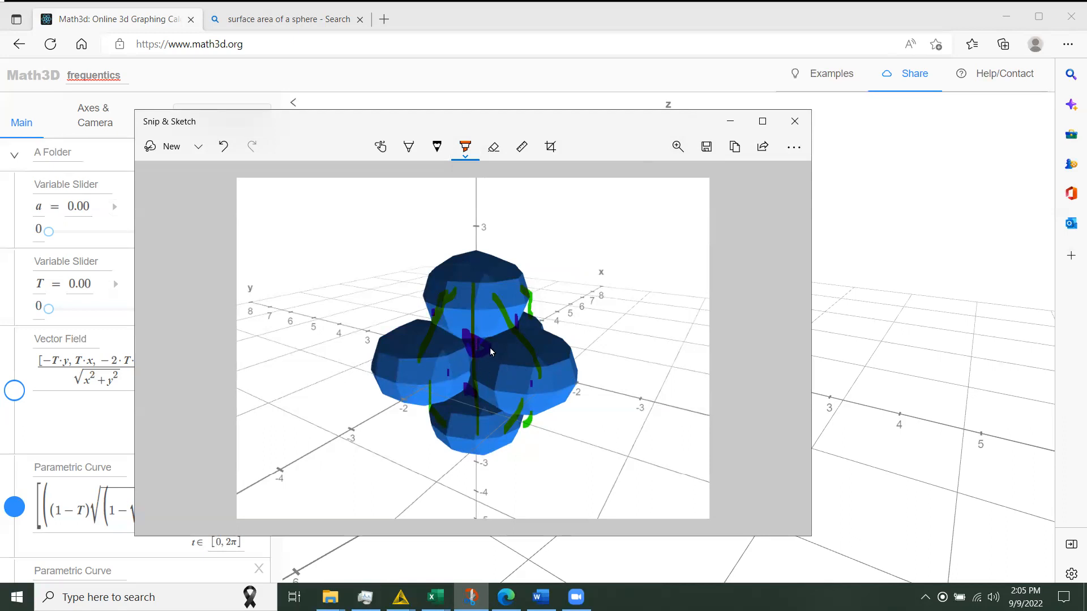
mouse_move(491, 343)
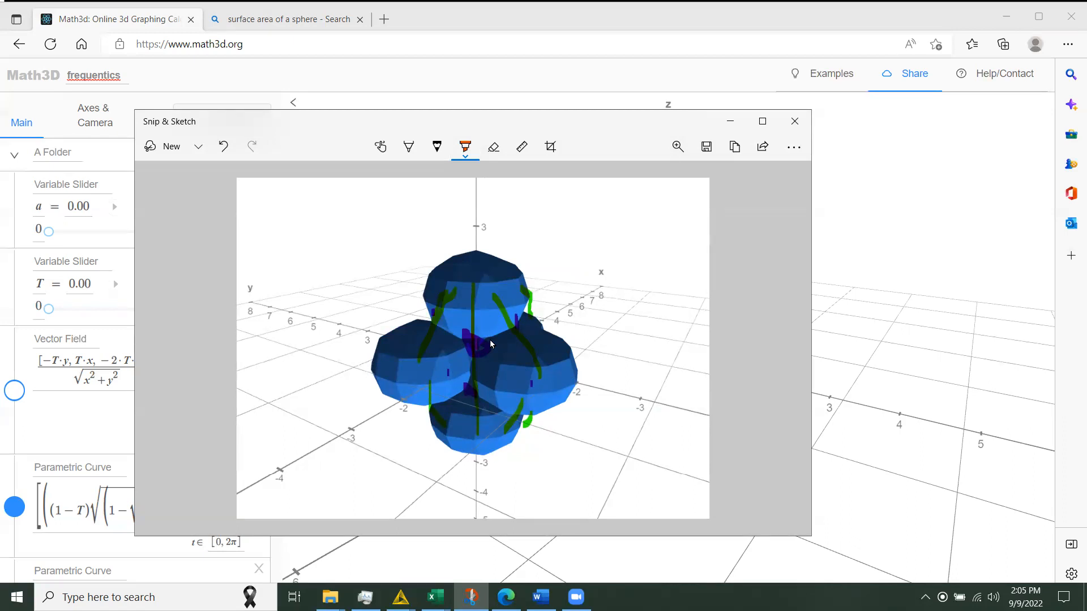
mouse_move(836, 30)
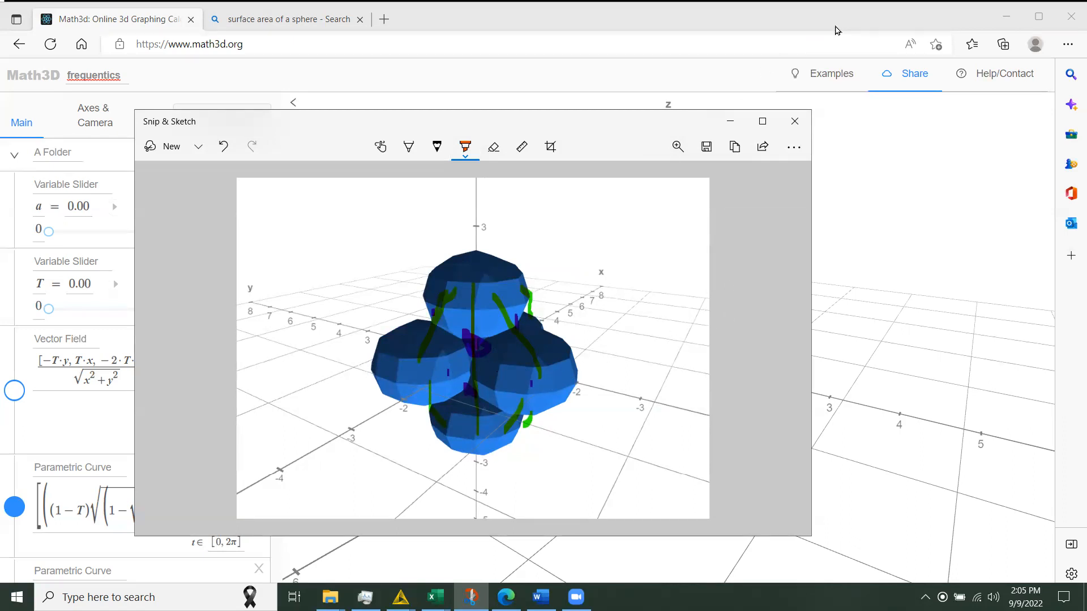
- Back in Math3D, scroll the object list and hide the lower and upper spheres
left_click(794, 120)
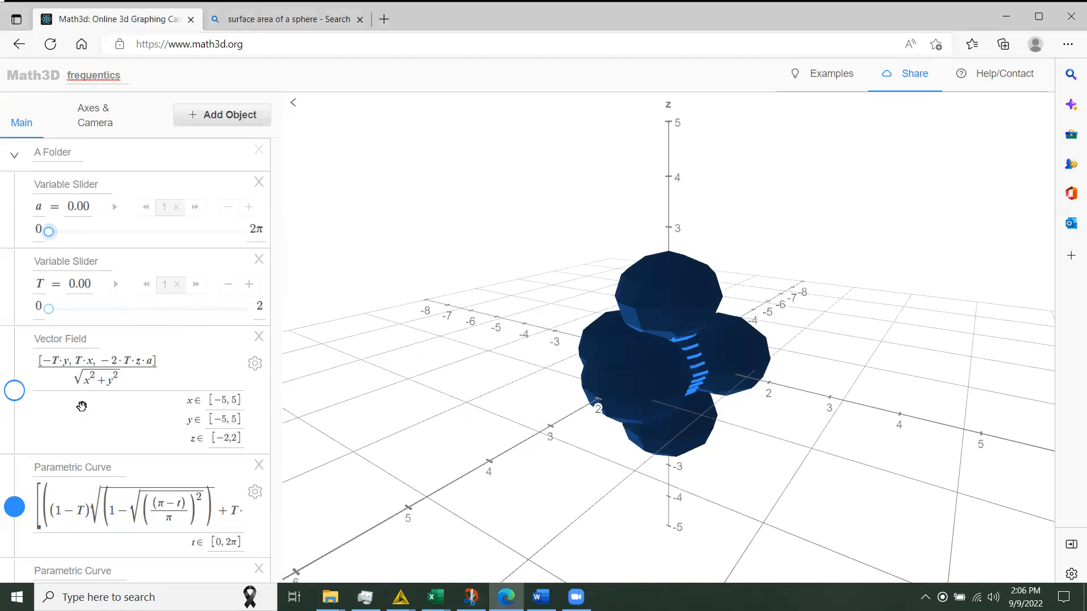
scroll("down", 3)
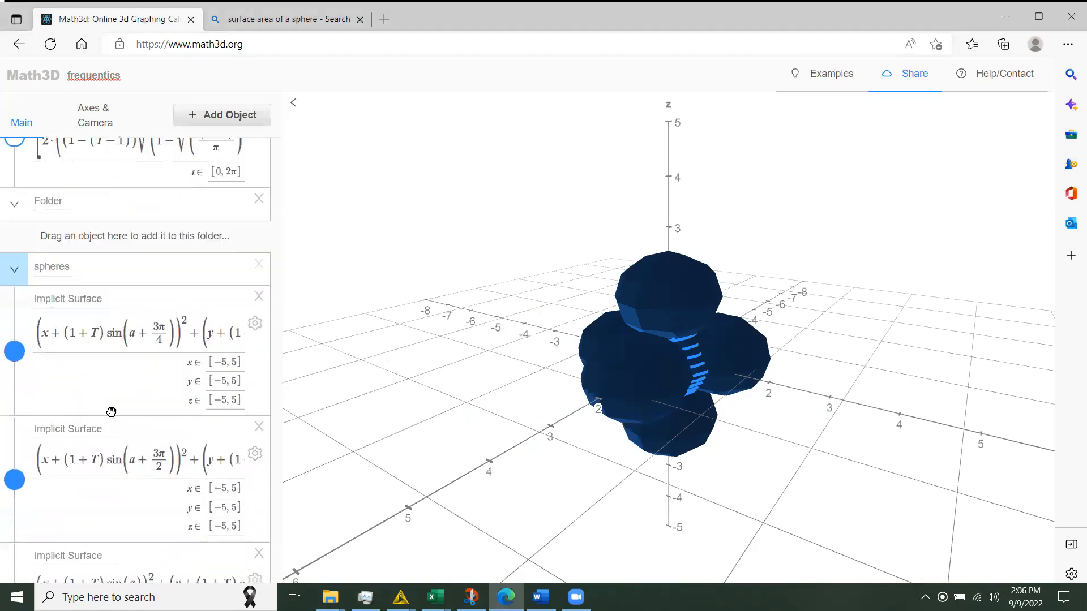
scroll("down", 3)
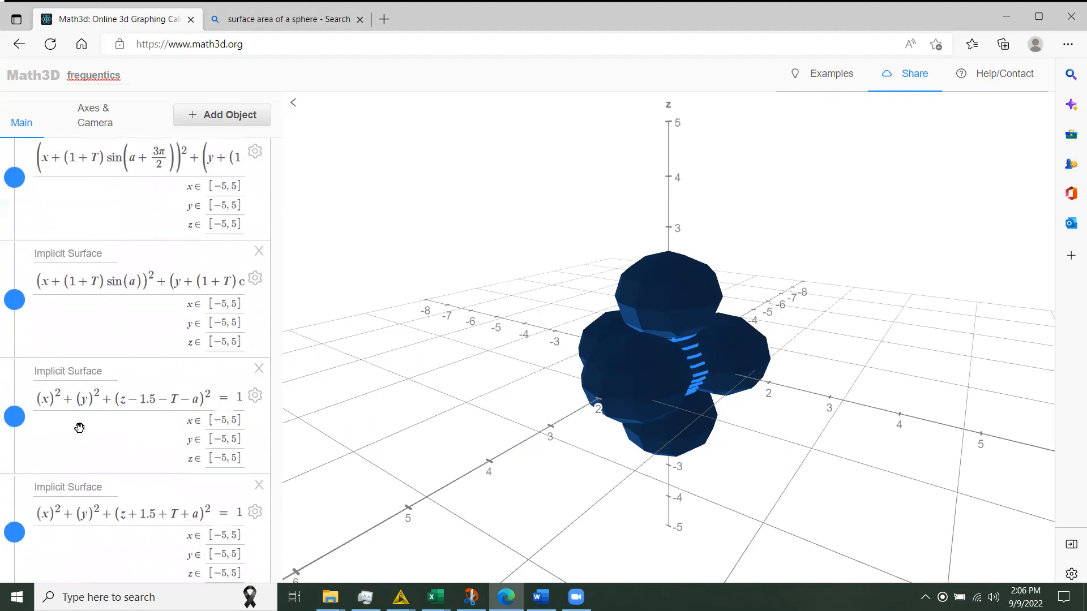
left_click(13, 532)
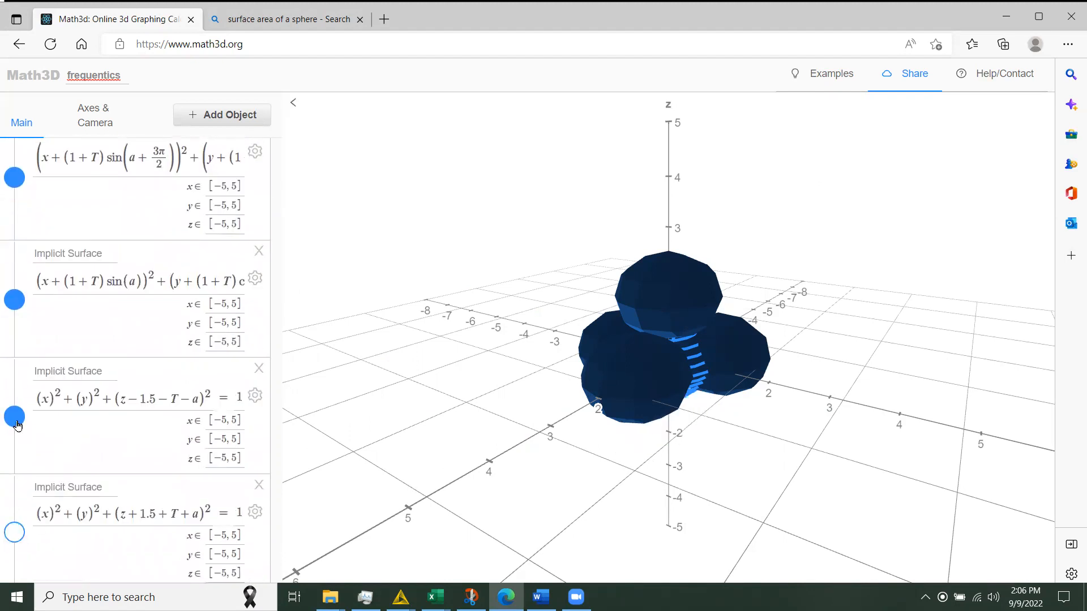
left_click(14, 177)
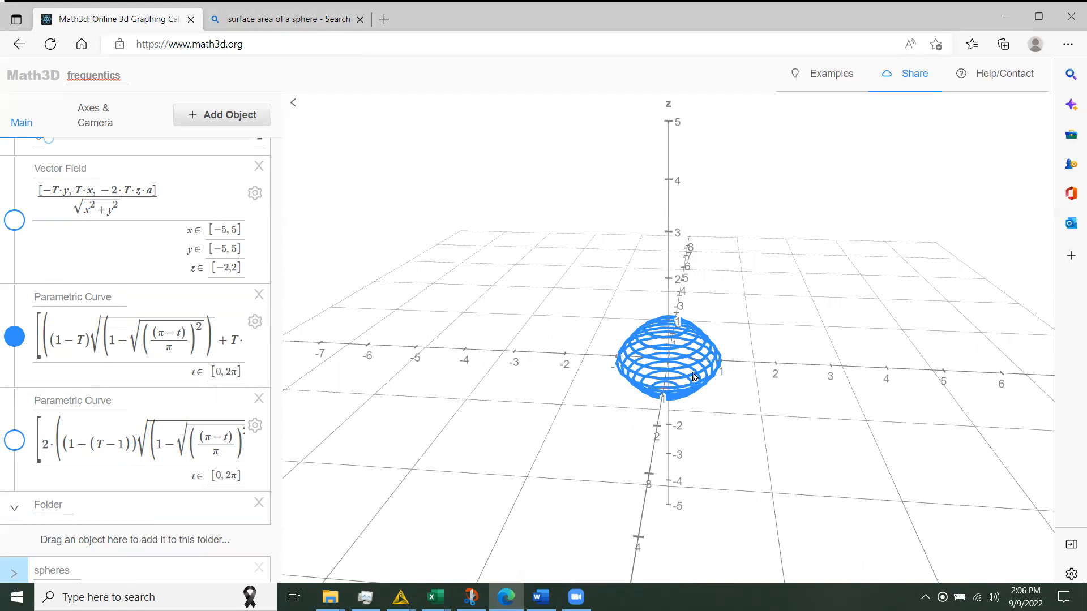
mouse_move(674, 364)
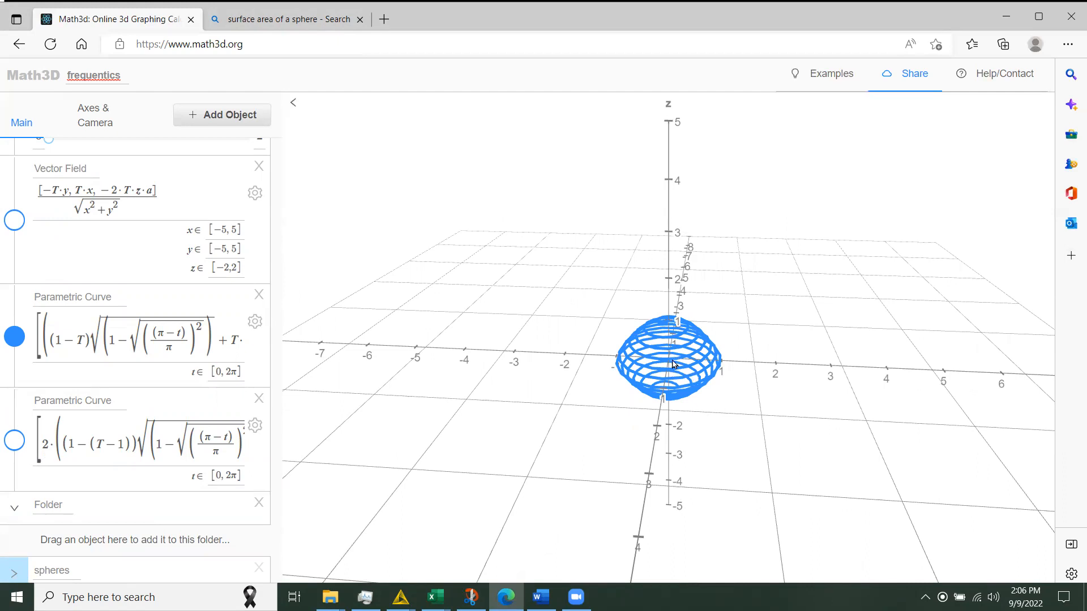
mouse_move(649, 373)
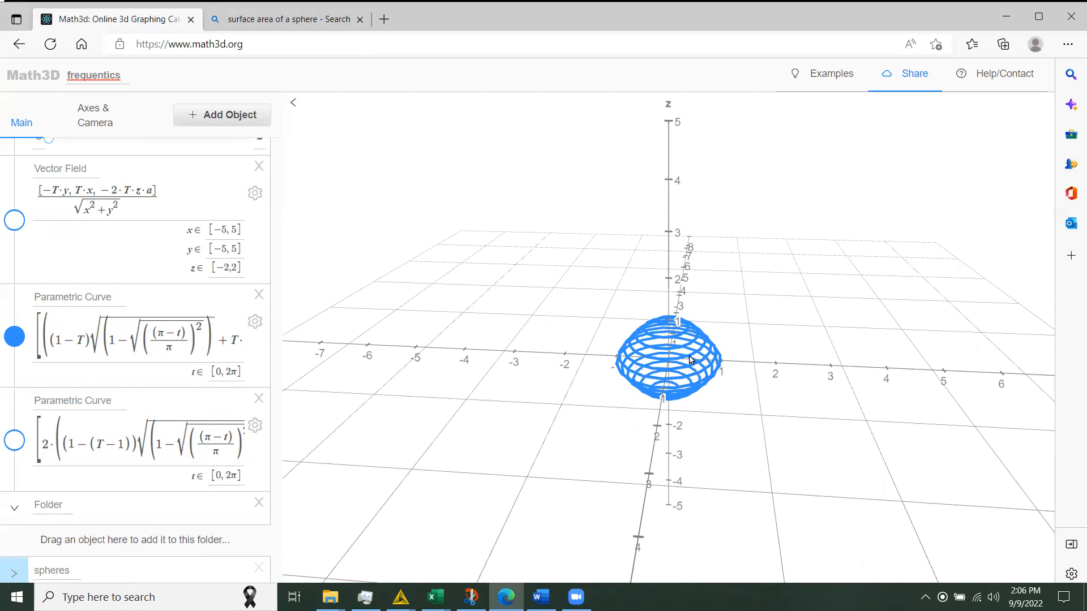
mouse_move(598, 331)
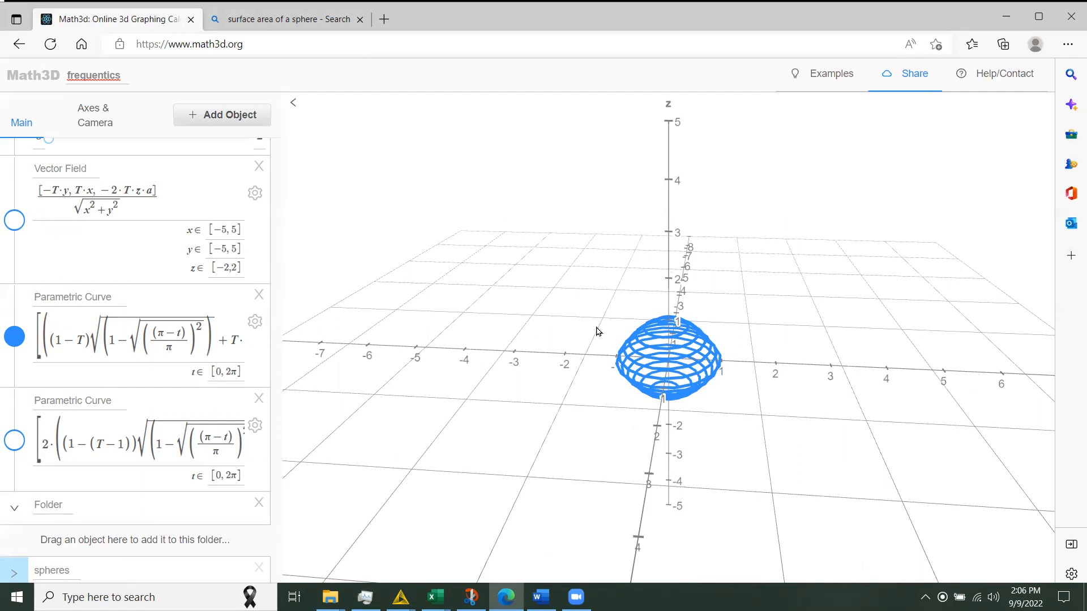
mouse_move(711, 338)
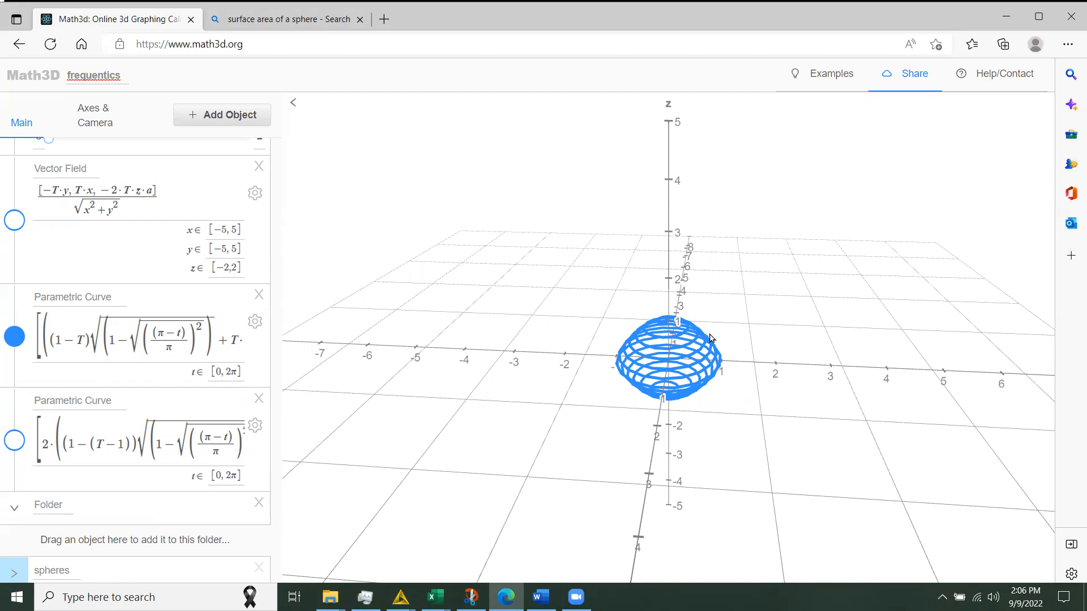
mouse_move(716, 353)
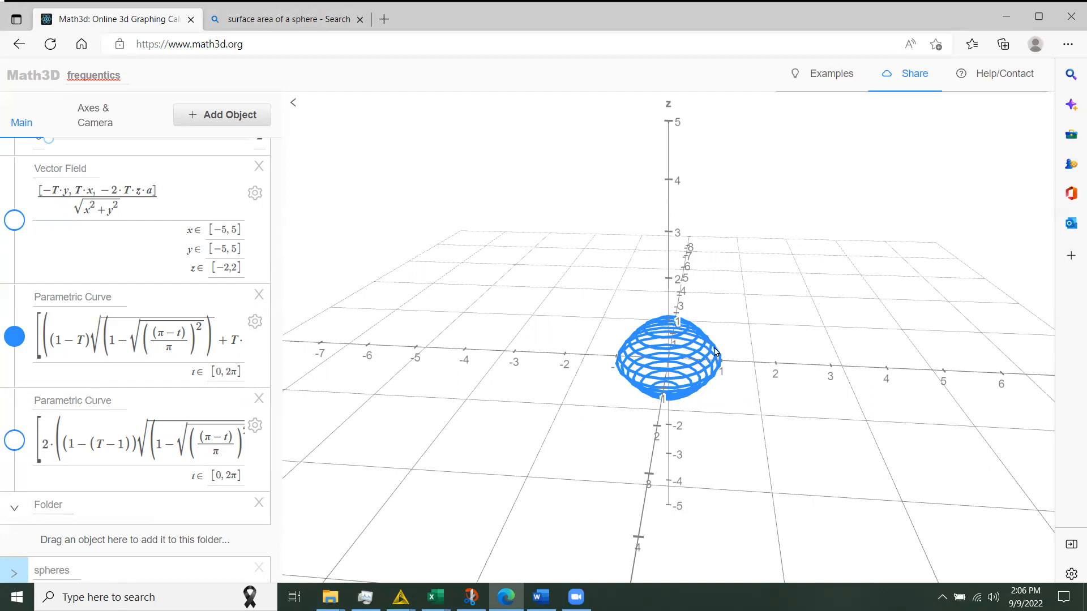
mouse_move(708, 339)
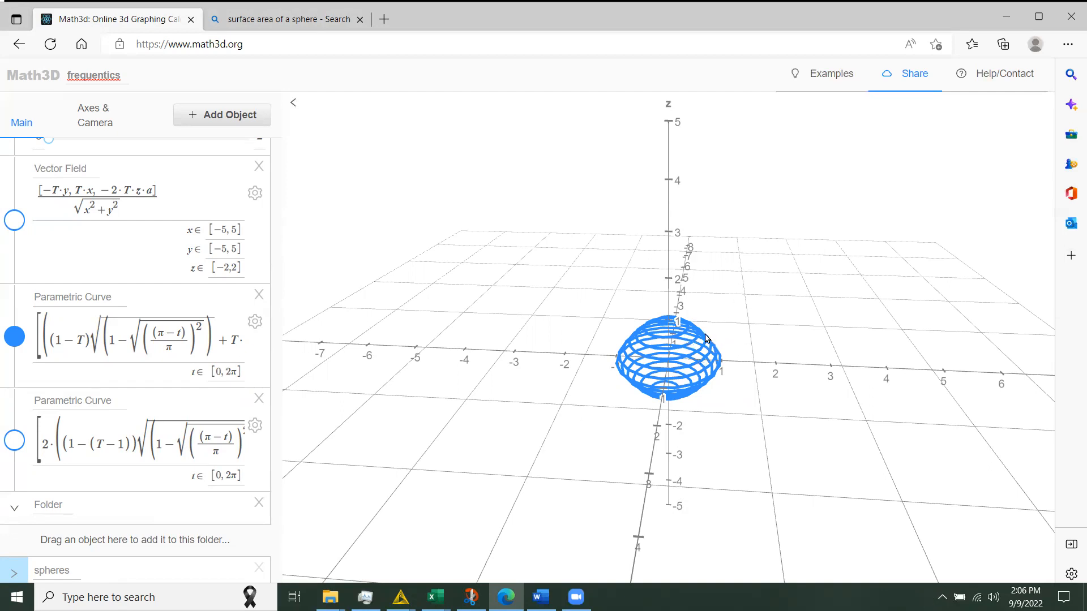
mouse_move(740, 302)
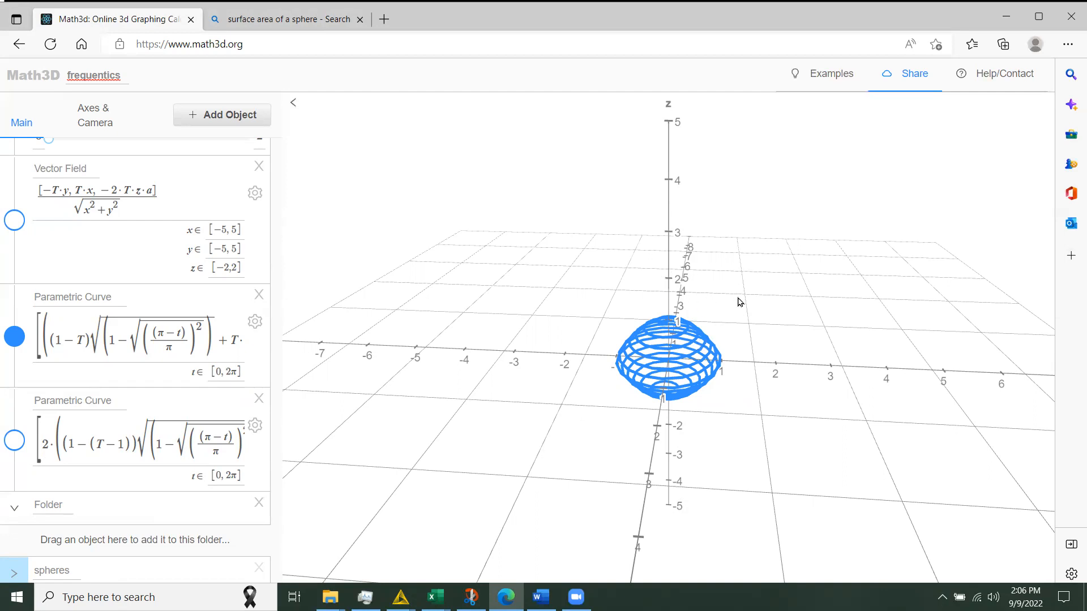
mouse_move(691, 359)
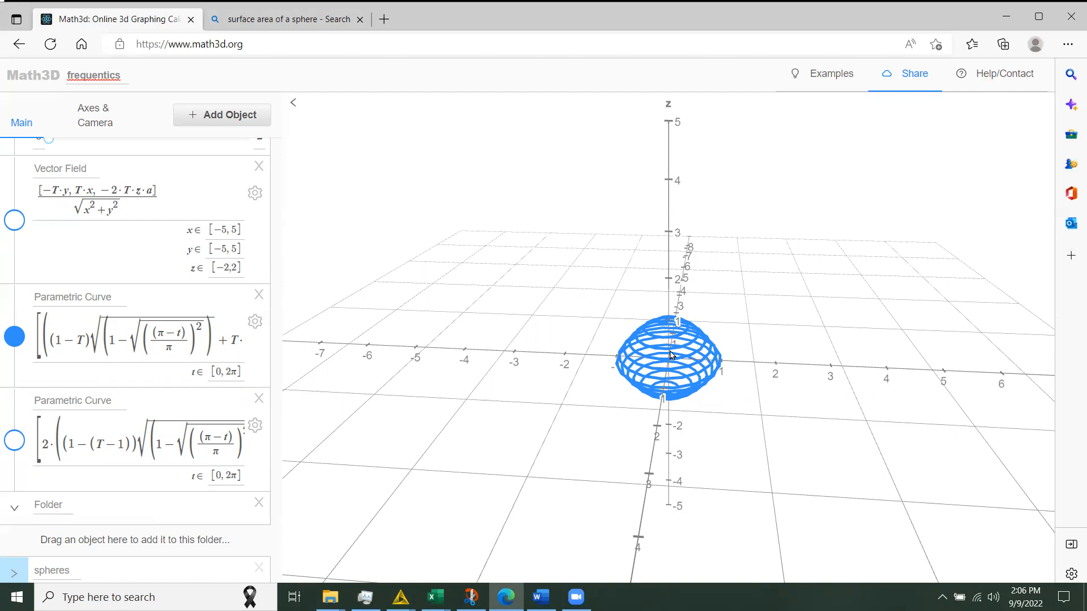
mouse_move(679, 337)
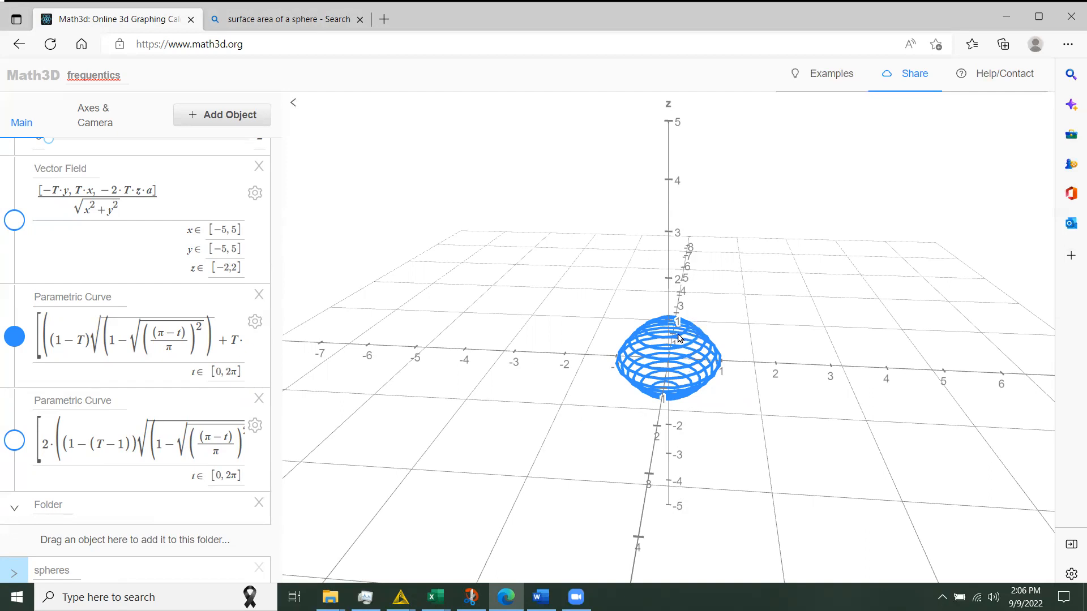
mouse_move(655, 345)
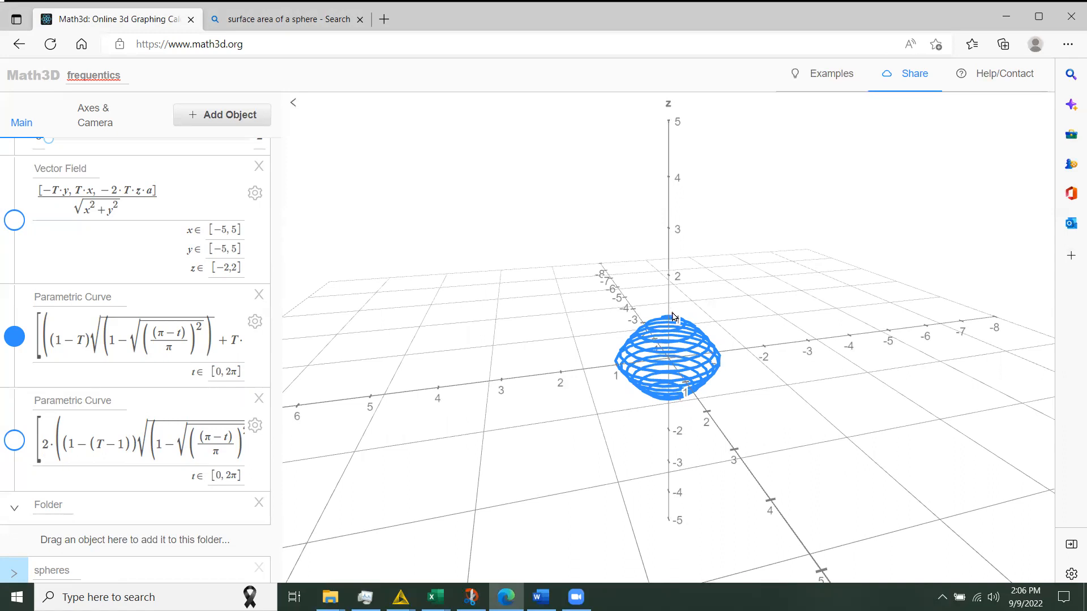
mouse_move(850, 201)
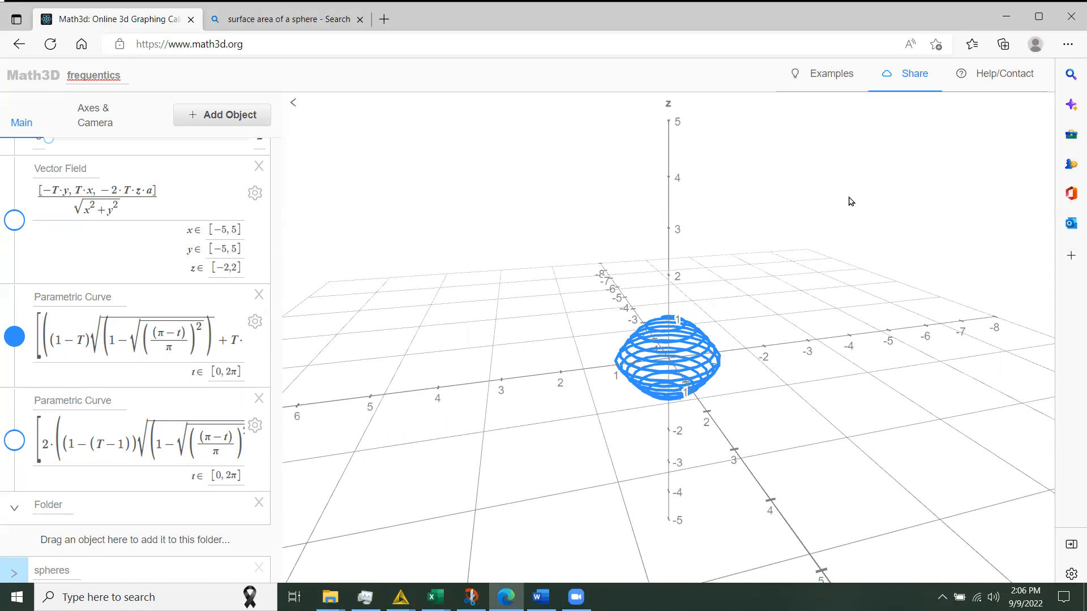
mouse_move(781, 411)
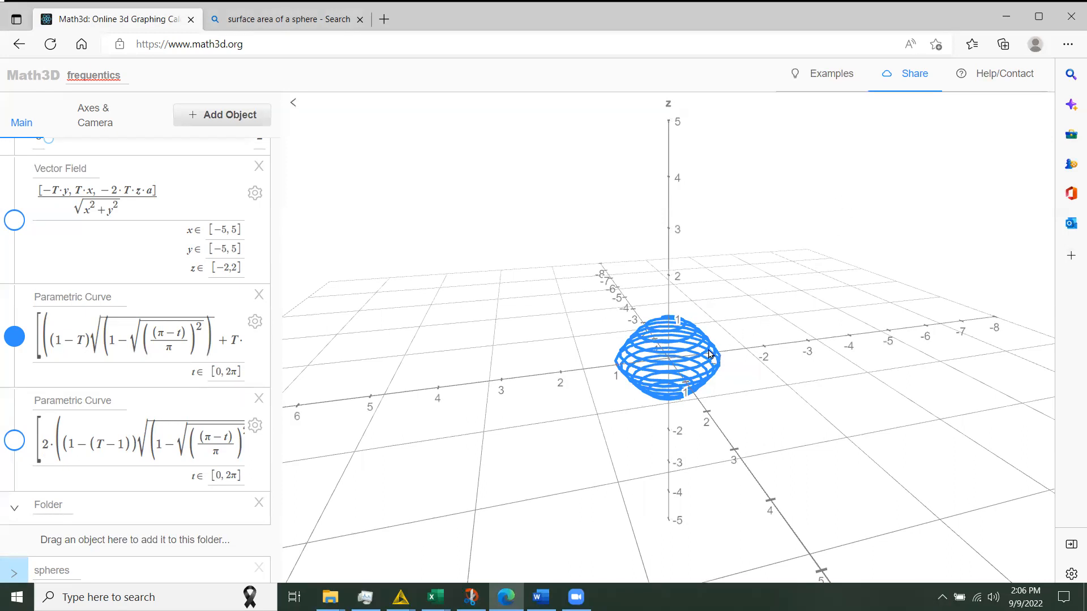
mouse_move(700, 353)
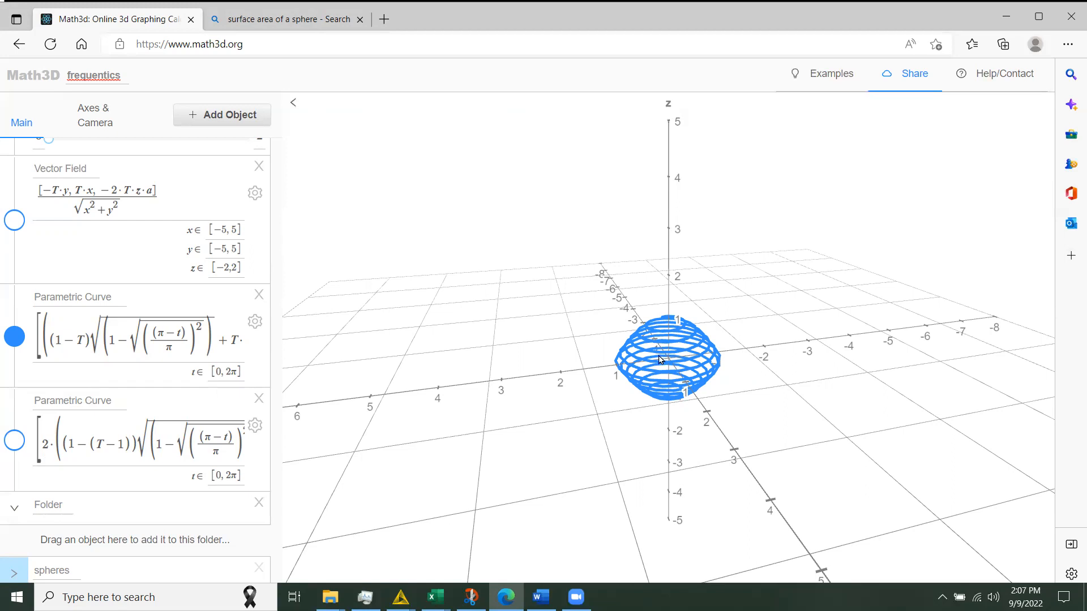
mouse_move(670, 360)
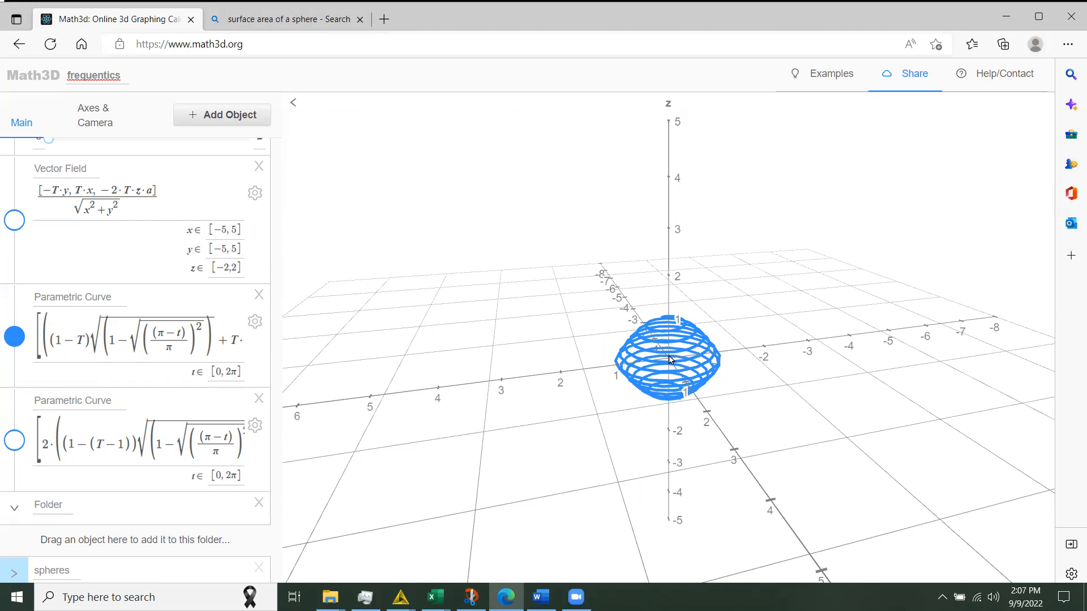
mouse_move(664, 367)
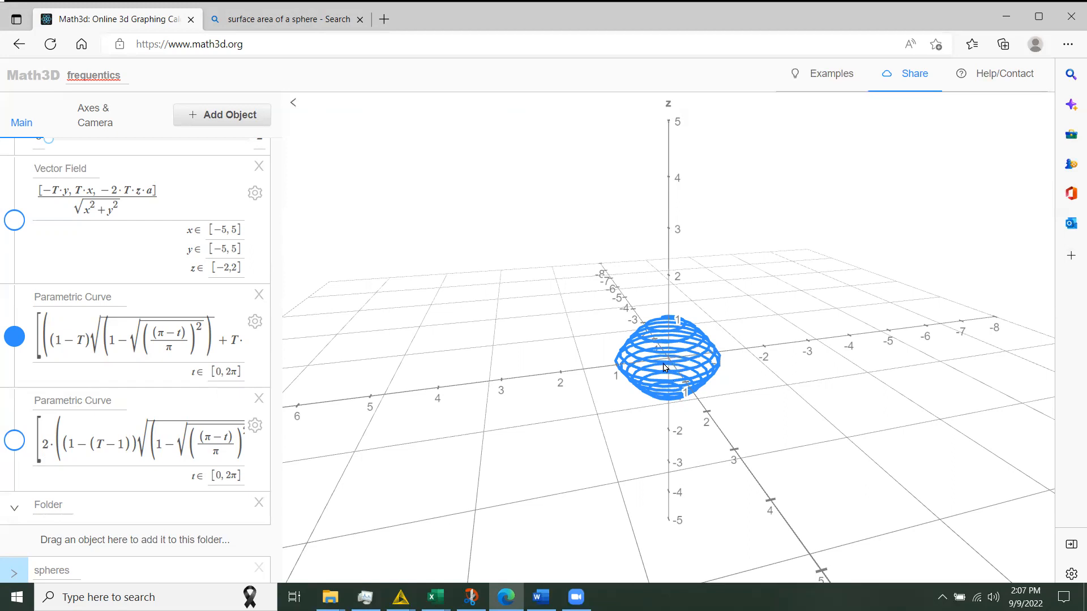
mouse_move(678, 349)
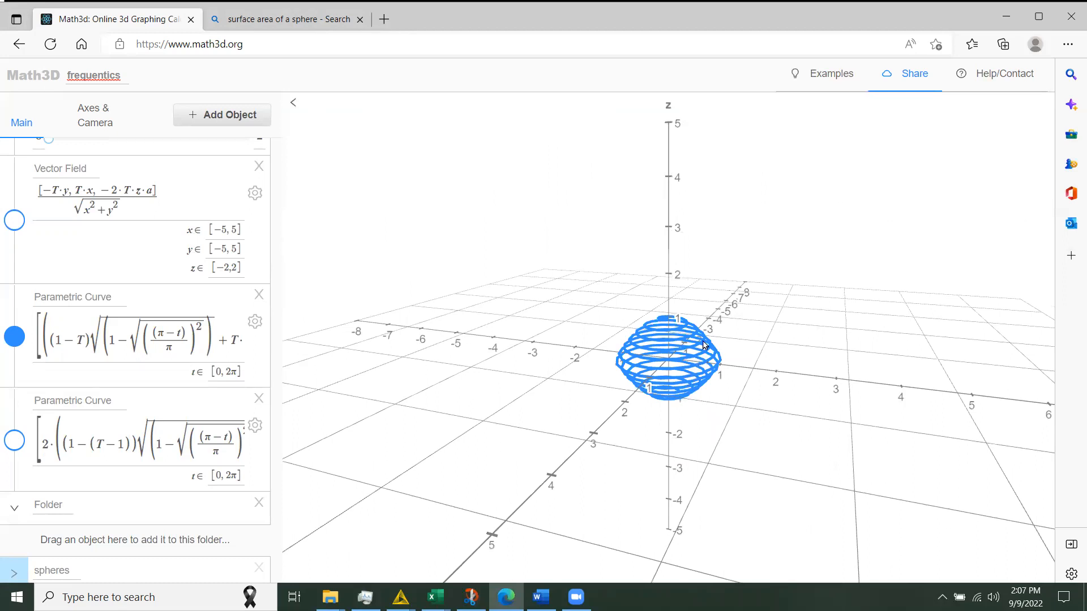
mouse_move(610, 387)
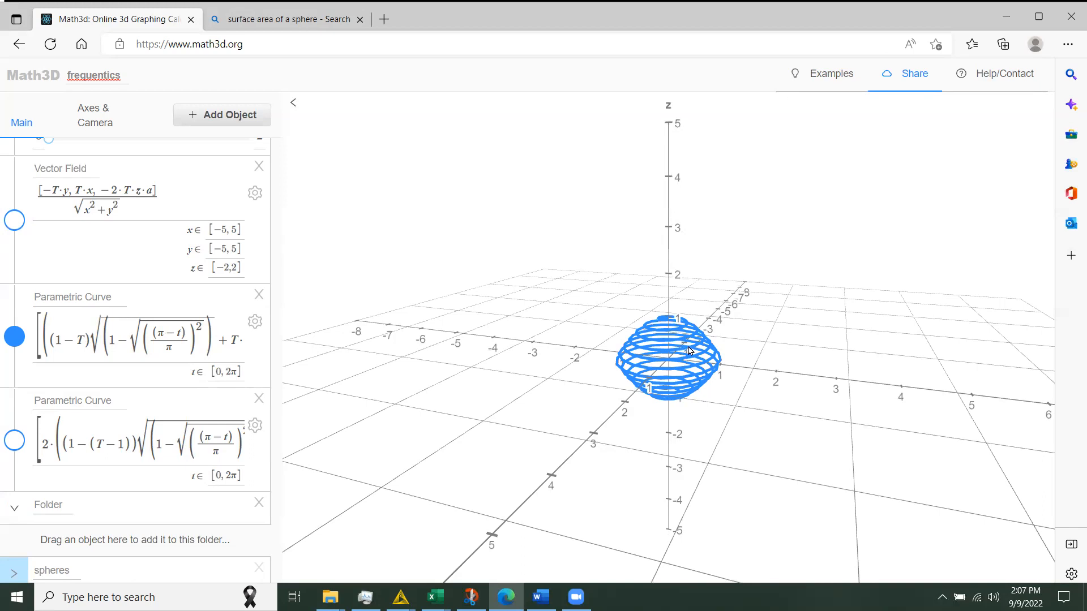
mouse_move(684, 340)
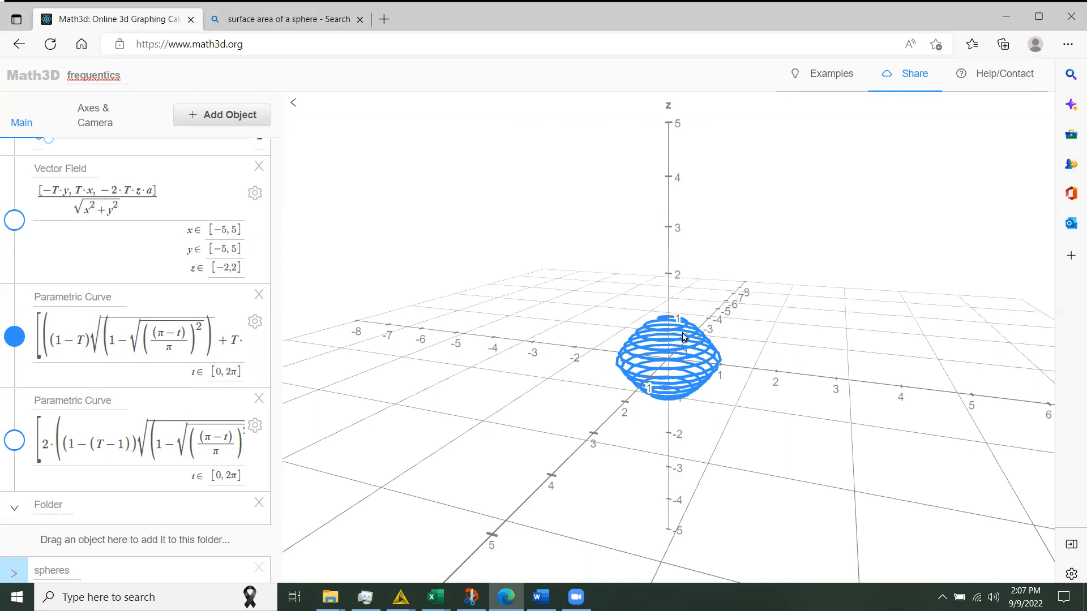
mouse_move(669, 368)
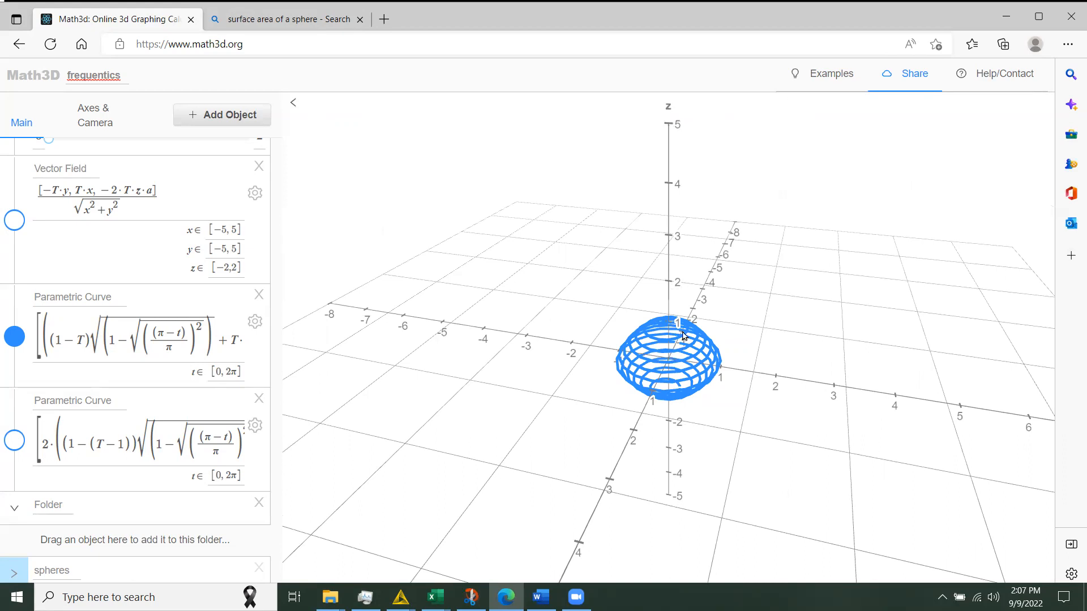
mouse_move(700, 345)
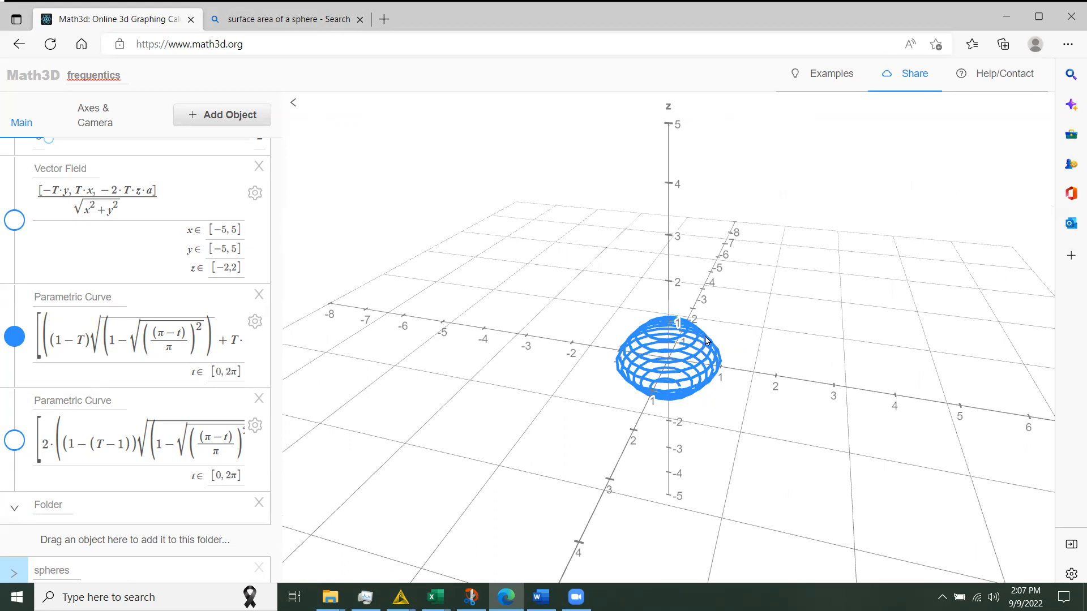
mouse_move(702, 338)
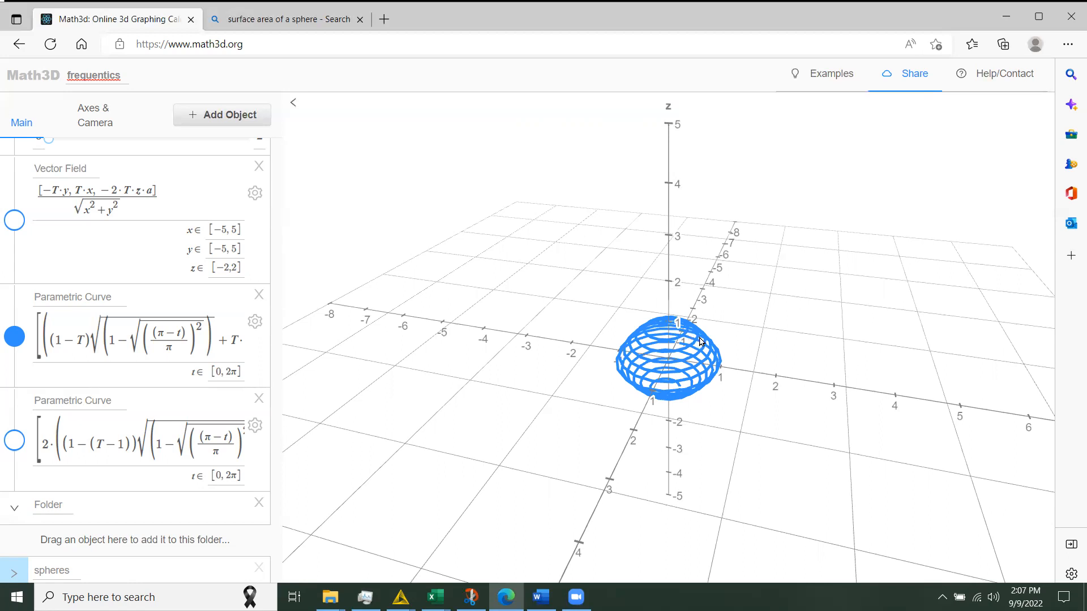
mouse_move(709, 388)
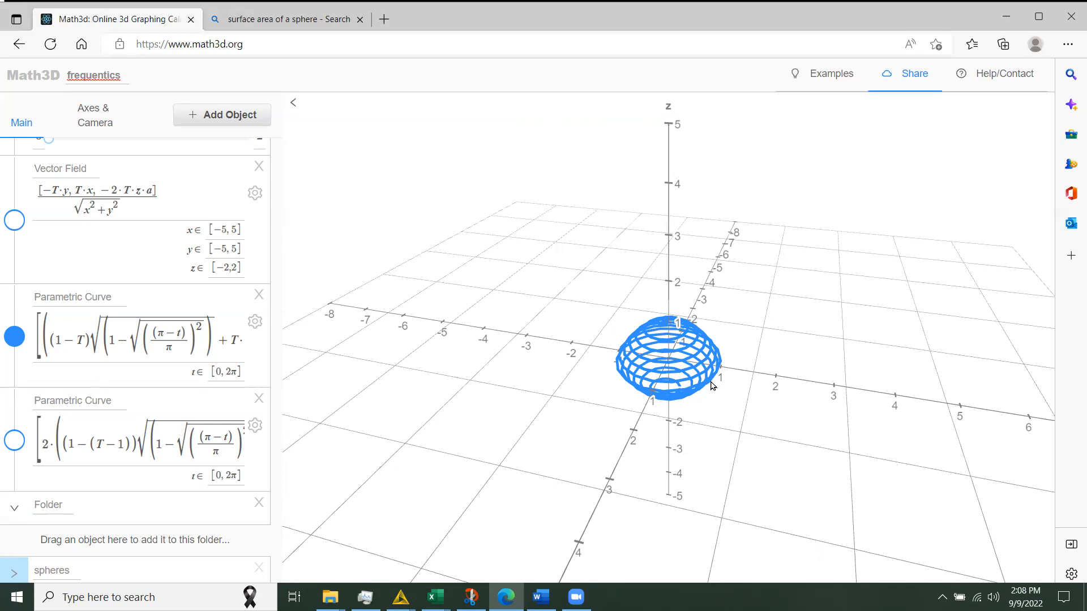
mouse_move(708, 385)
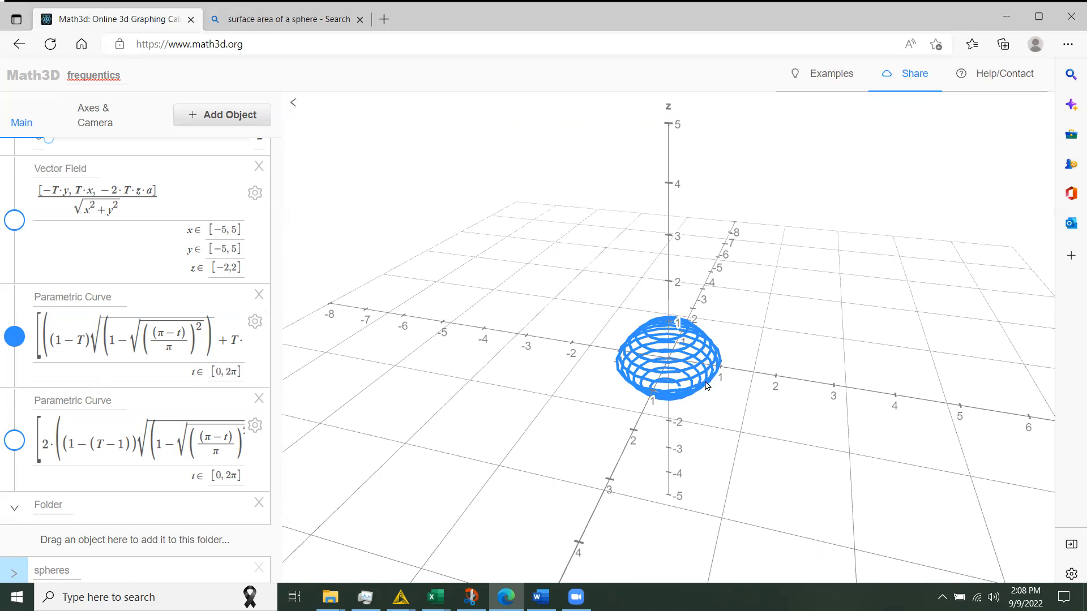
mouse_move(679, 344)
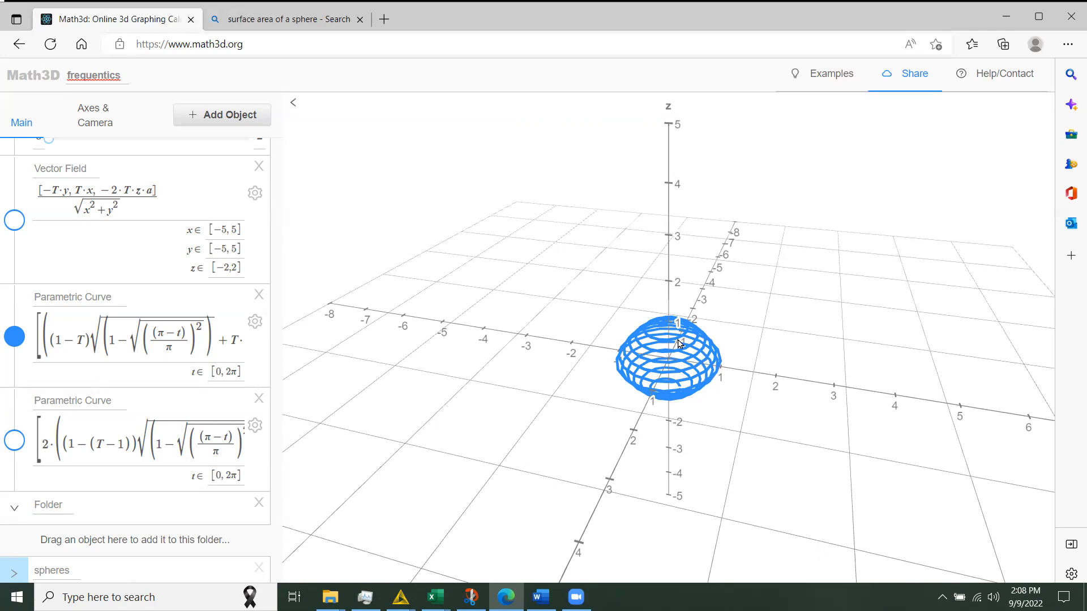
mouse_move(697, 331)
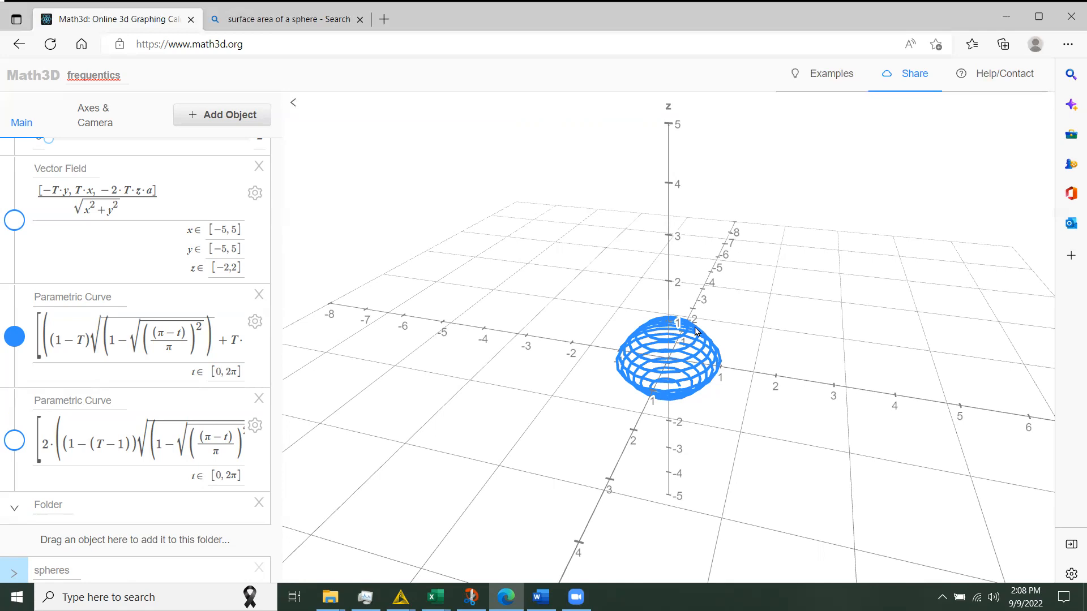
mouse_move(656, 334)
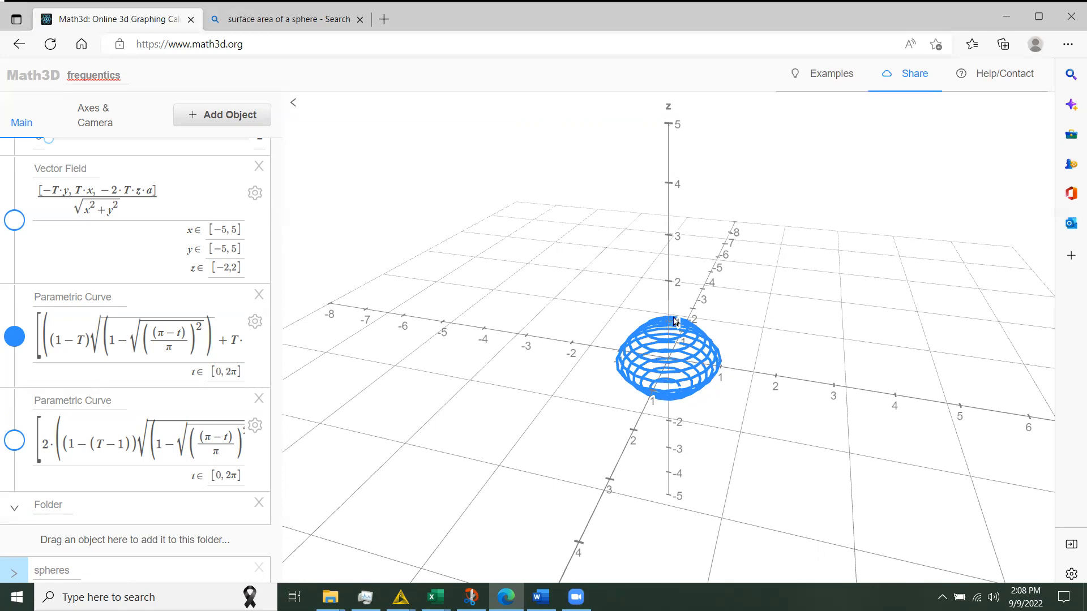
mouse_move(691, 340)
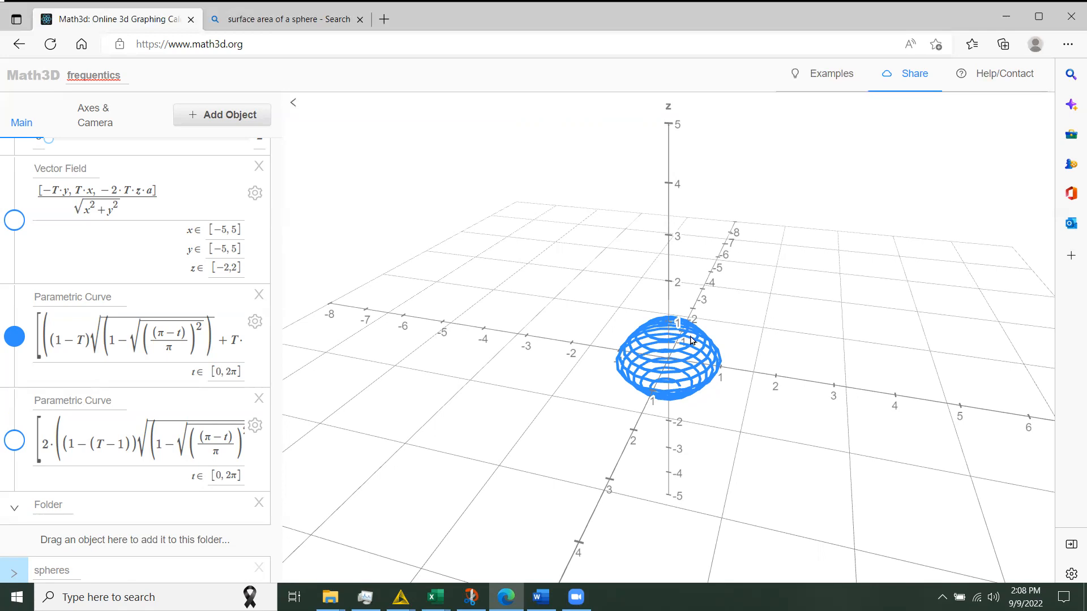
mouse_move(682, 335)
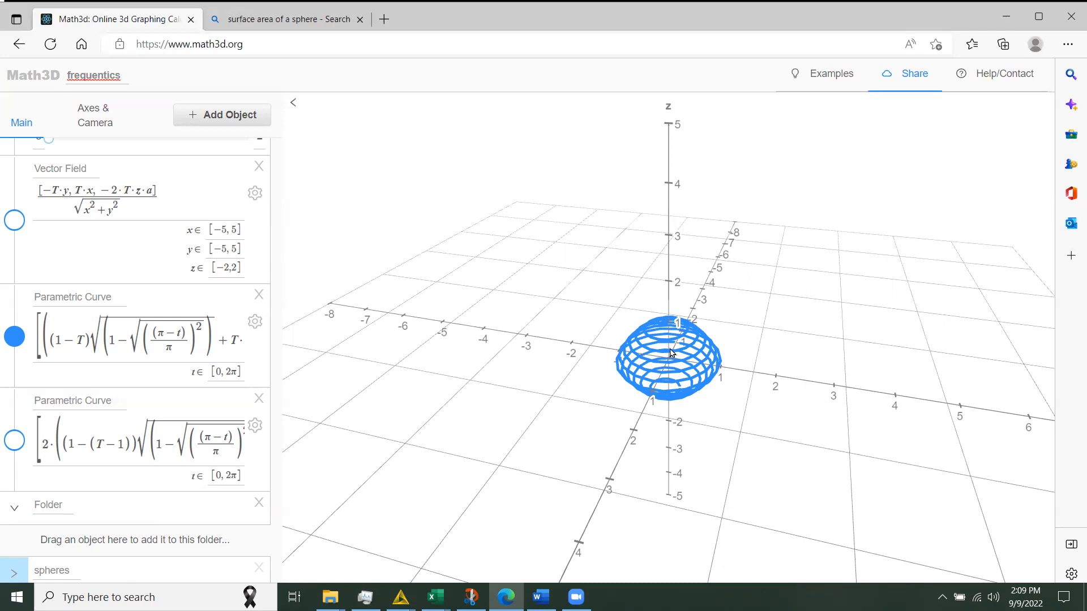
mouse_move(676, 375)
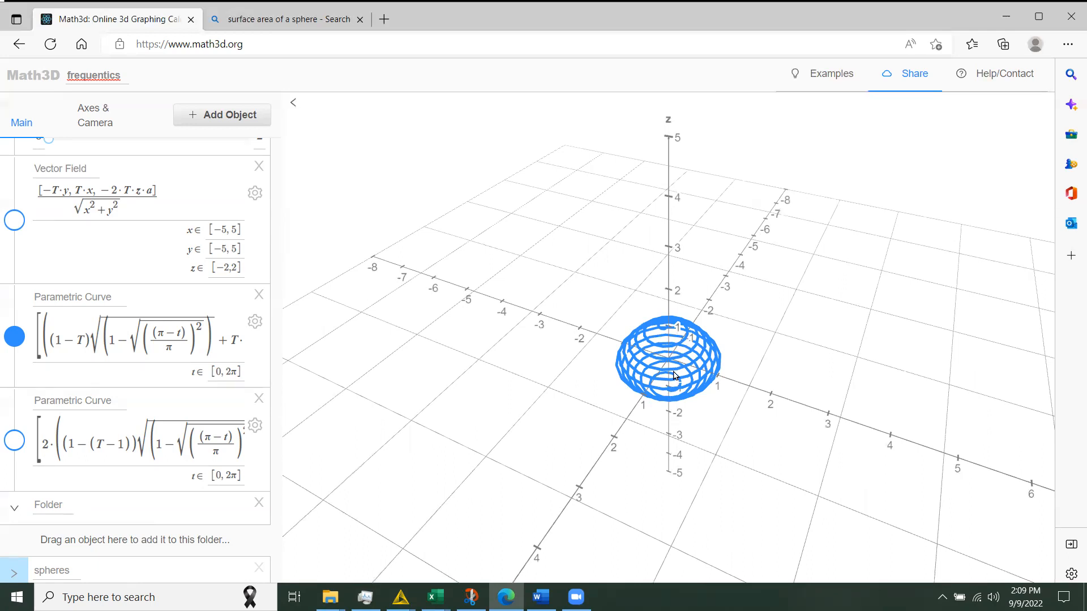
mouse_move(670, 337)
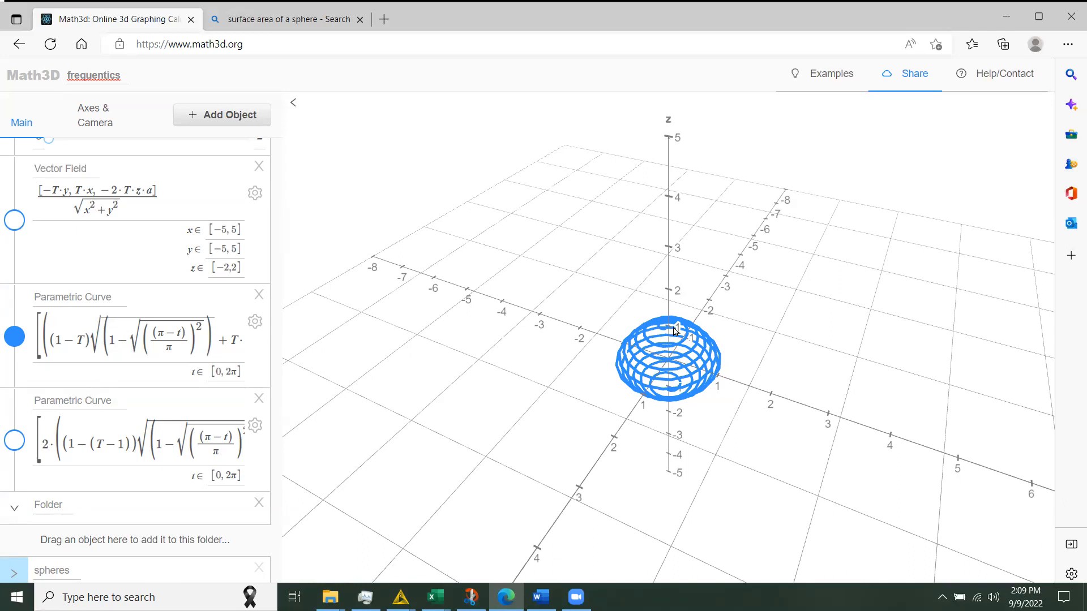
mouse_move(669, 345)
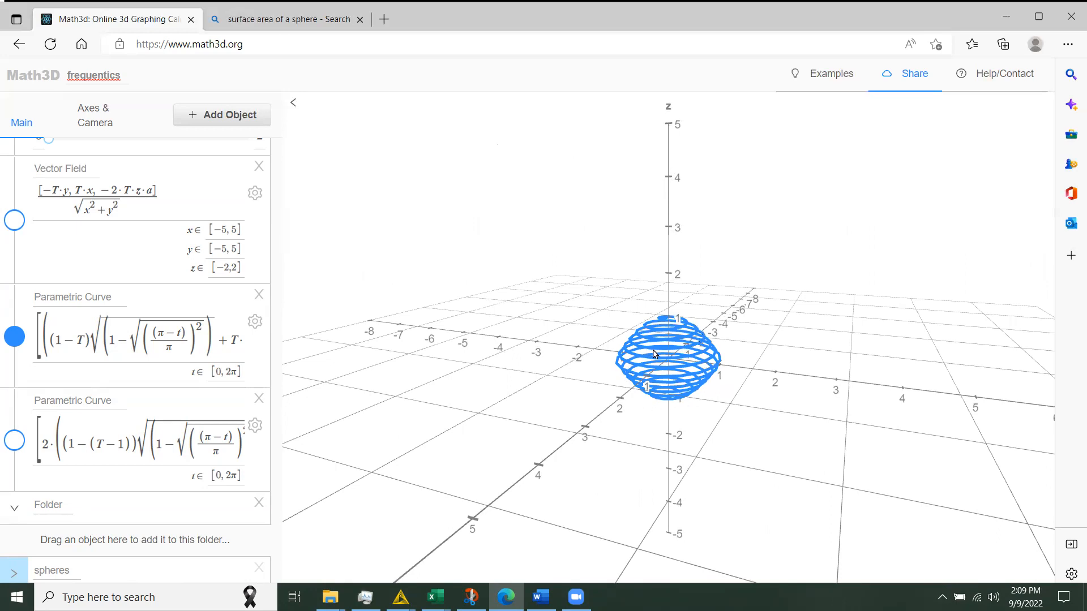
mouse_move(714, 344)
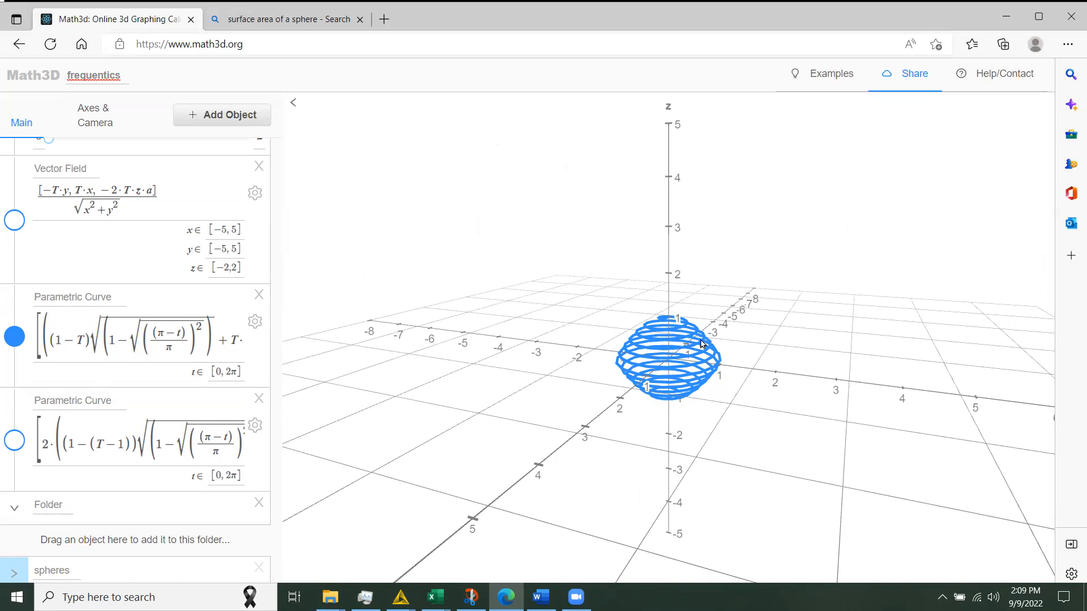
mouse_move(712, 342)
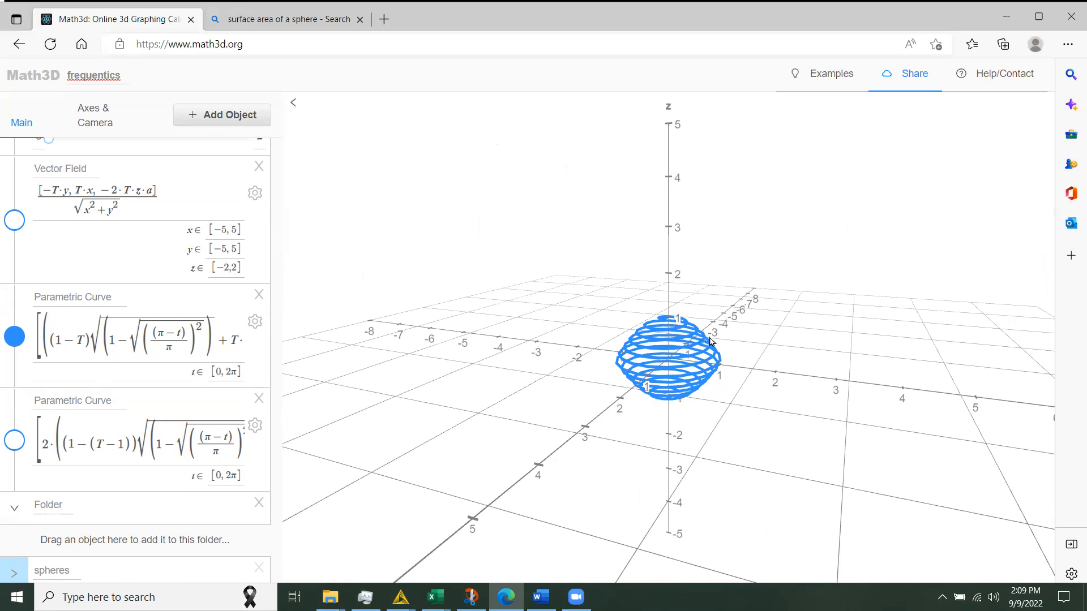
mouse_move(695, 326)
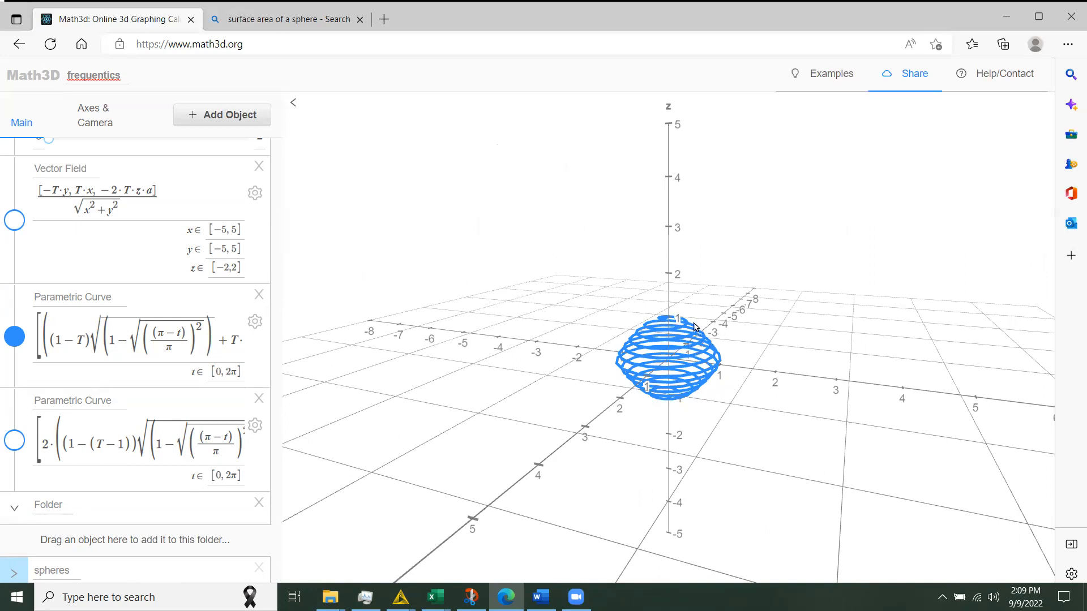
mouse_move(746, 277)
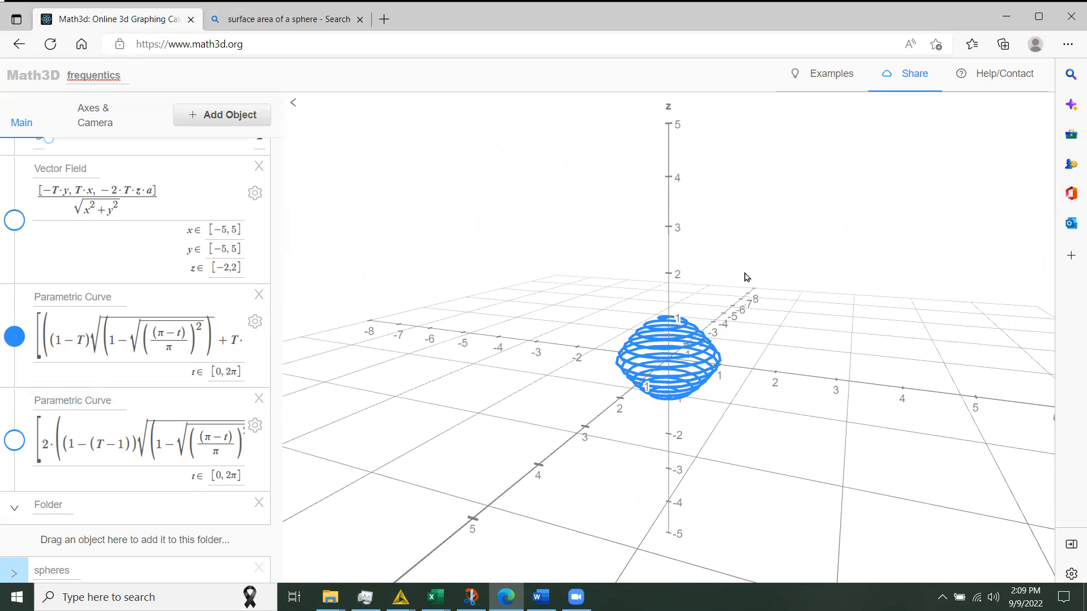
mouse_move(717, 402)
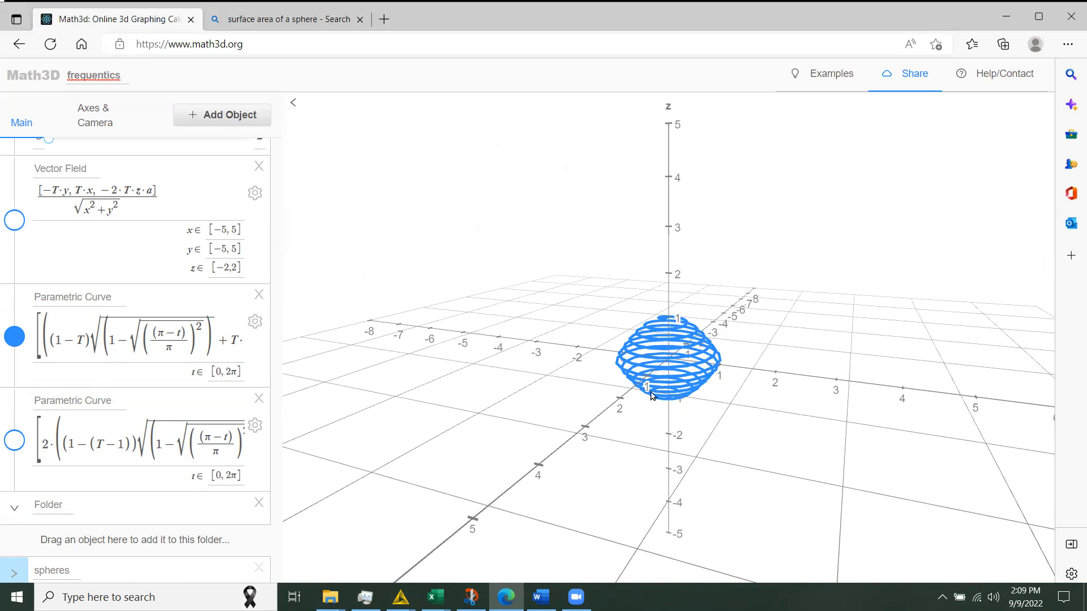
mouse_move(699, 335)
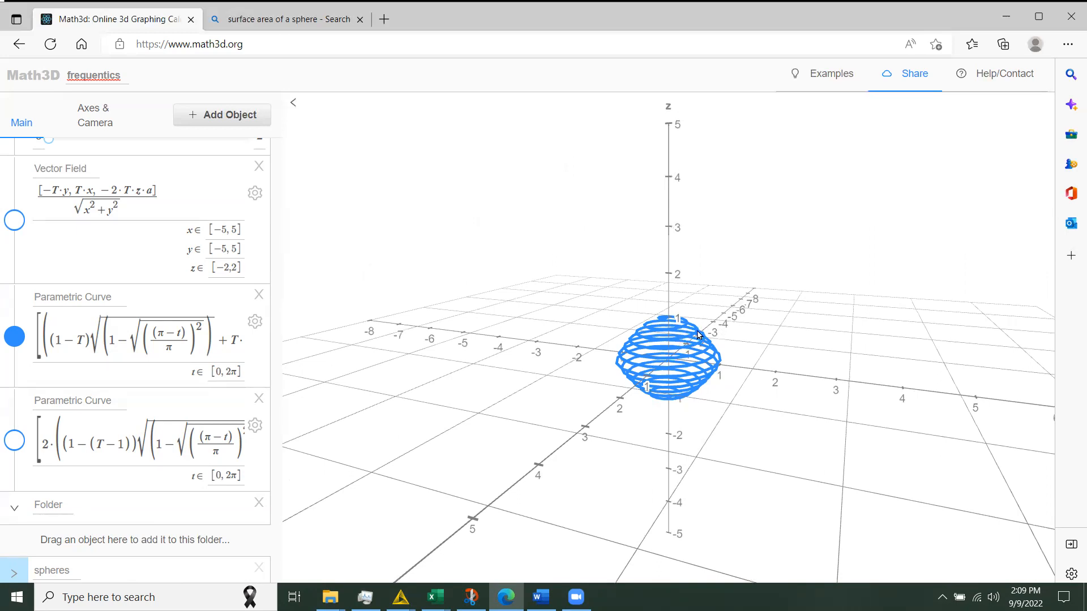
mouse_move(705, 331)
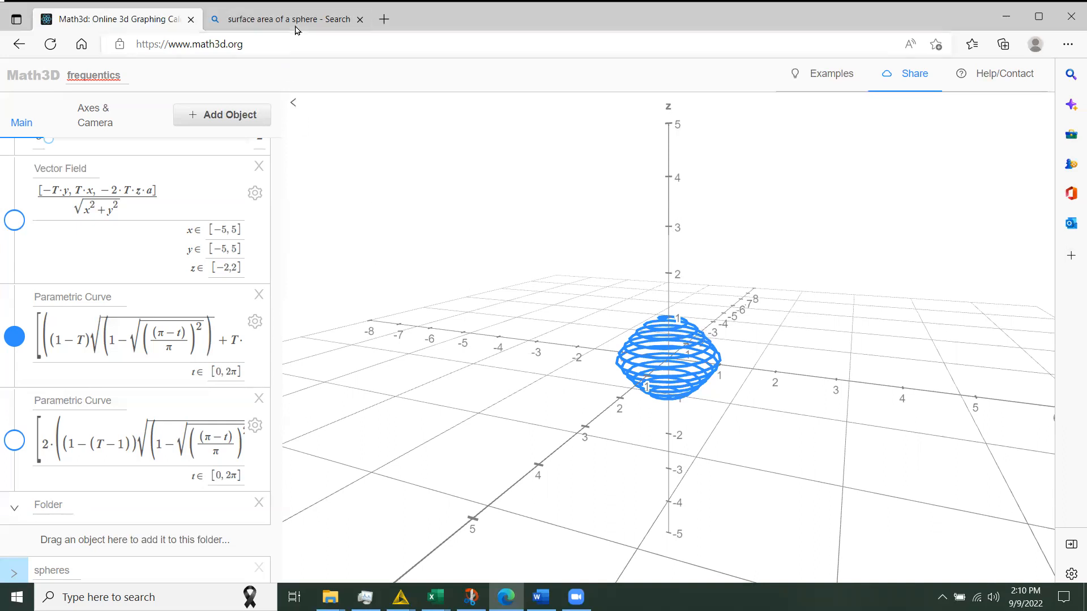
- In the Bing 'surface area of a sphere' results, select the π in the 4πr² formula
left_click(284, 19)
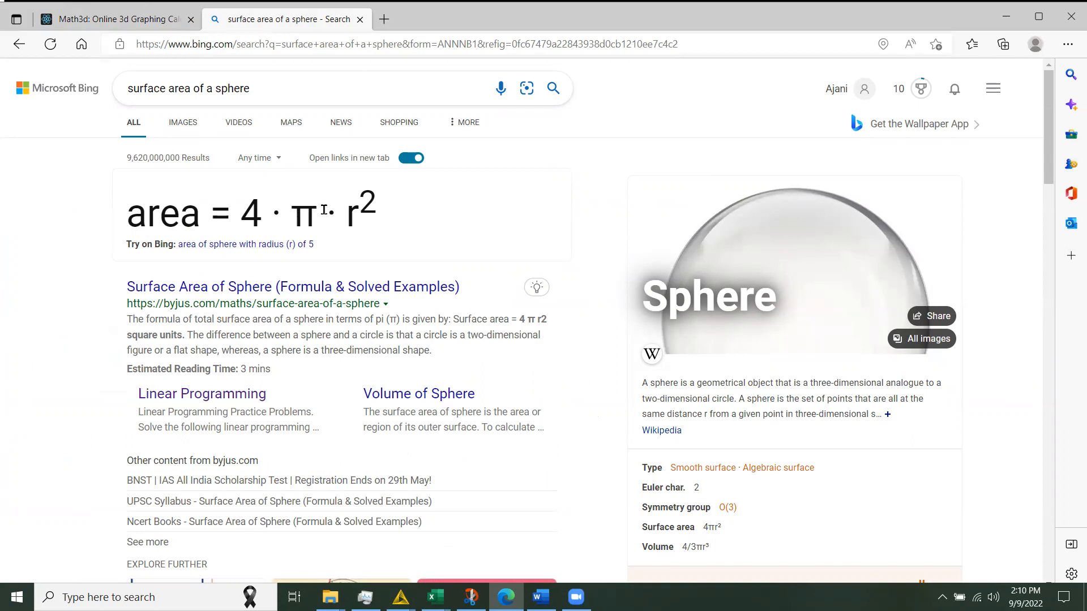
mouse_move(313, 211)
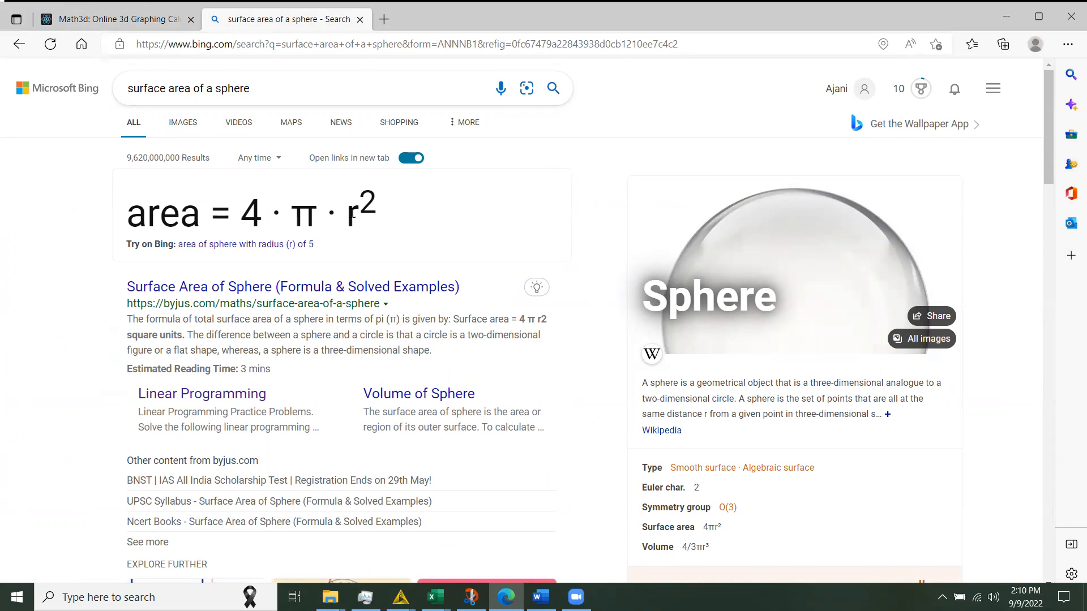
double_click(303, 211)
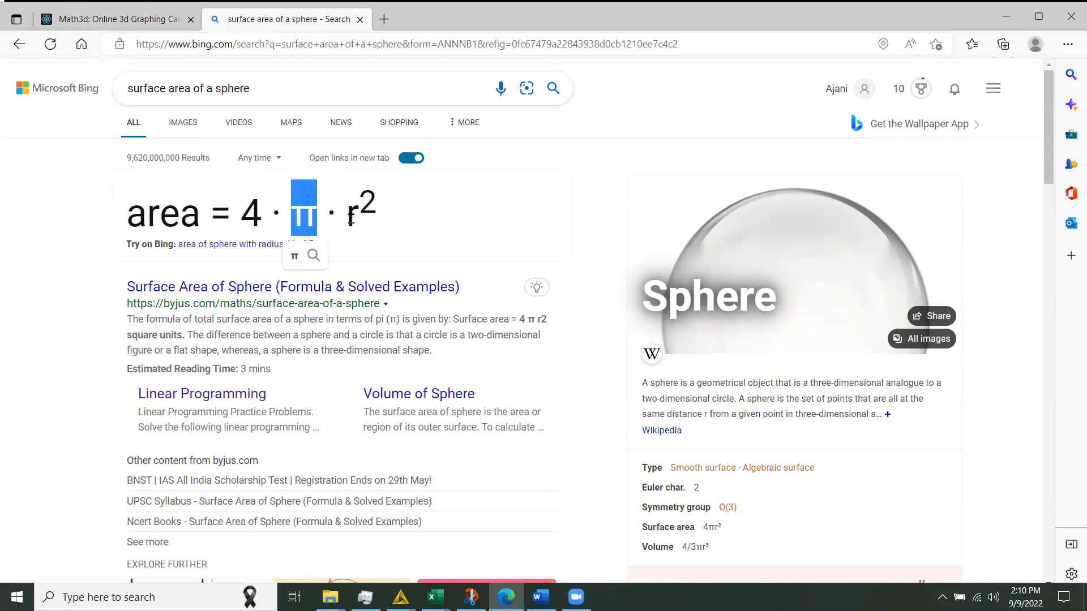
mouse_move(341, 228)
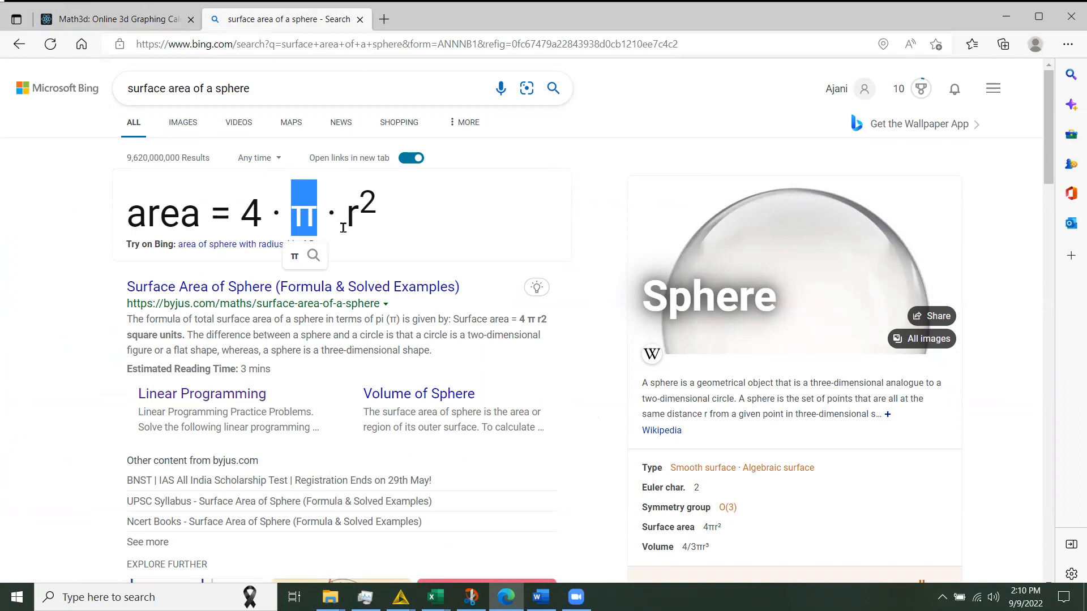
mouse_move(343, 213)
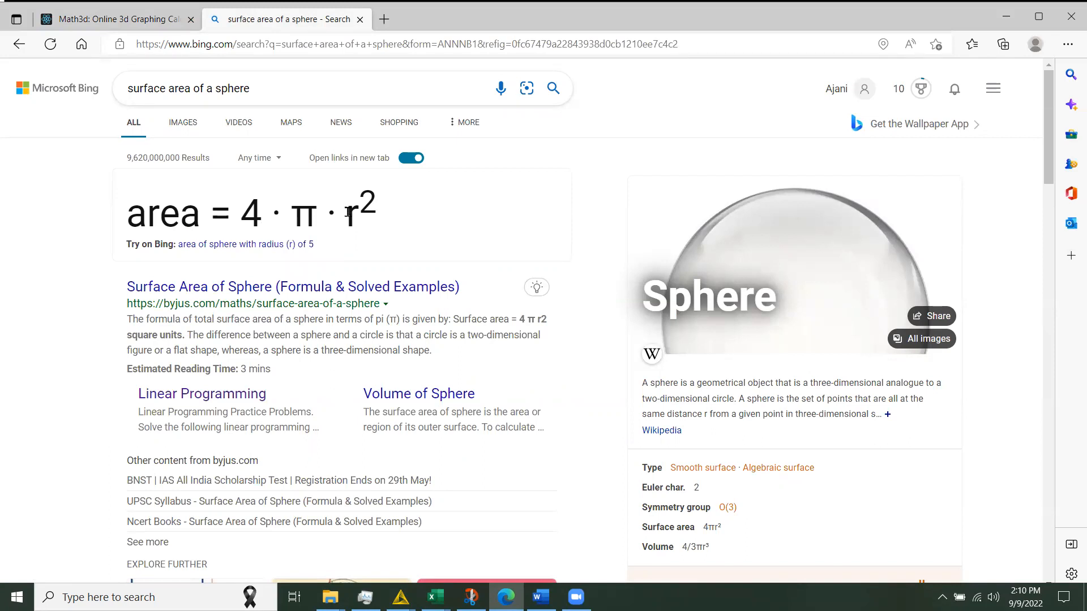
mouse_move(324, 214)
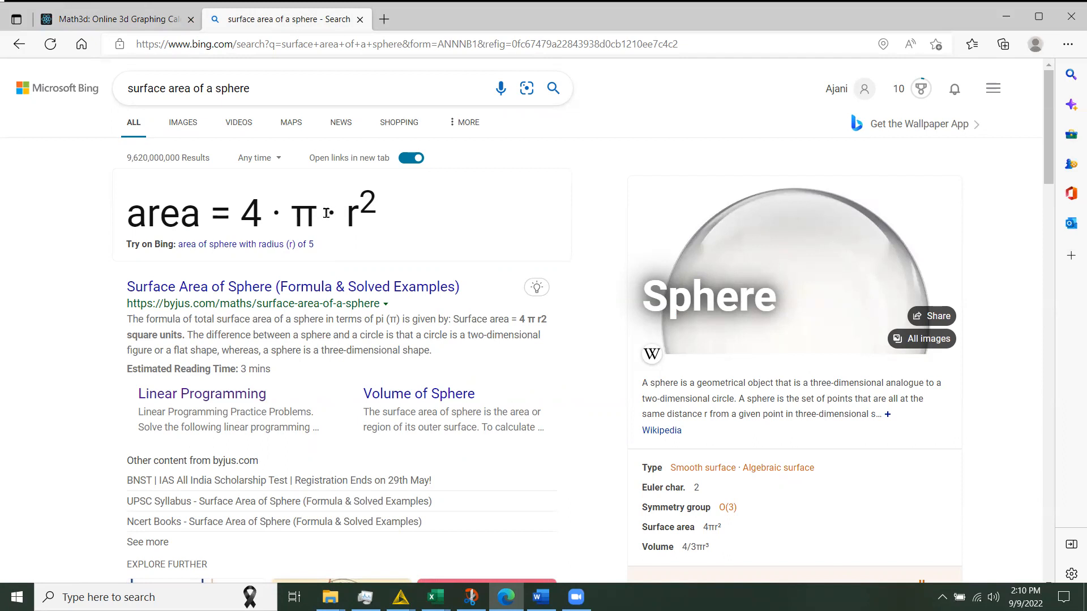
mouse_move(354, 213)
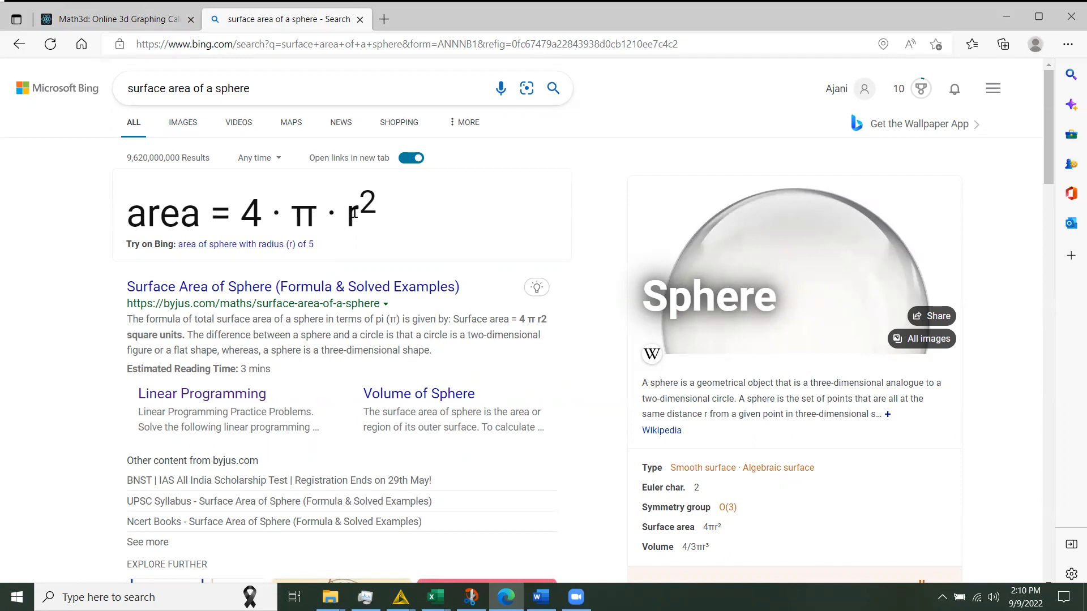
double_click(352, 213)
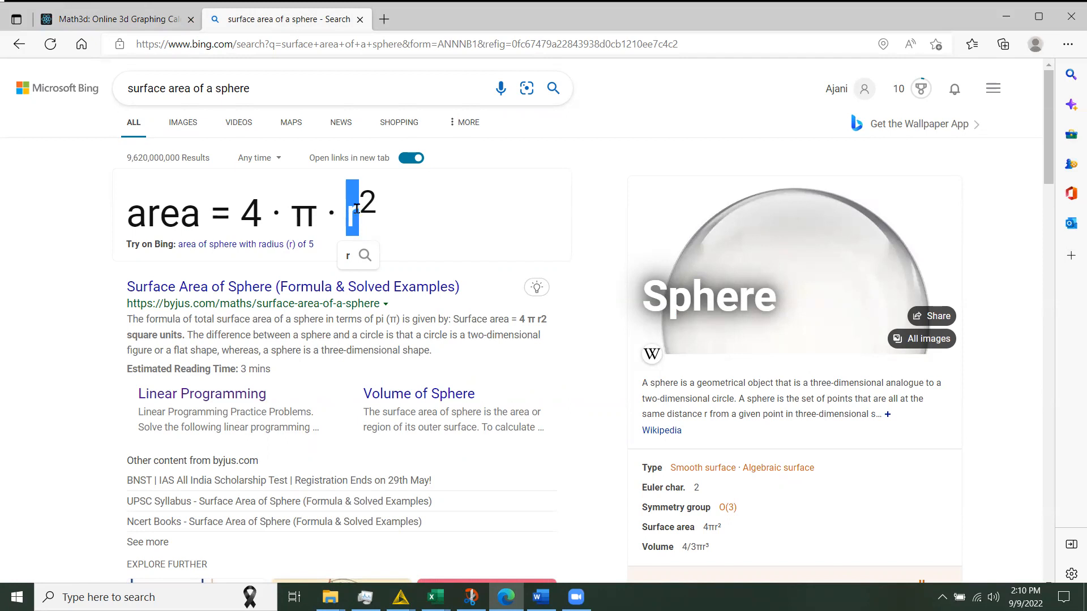
- Return to Math3D and set parameter T to 1.00, flattening the spiral into a coil
left_click(111, 19)
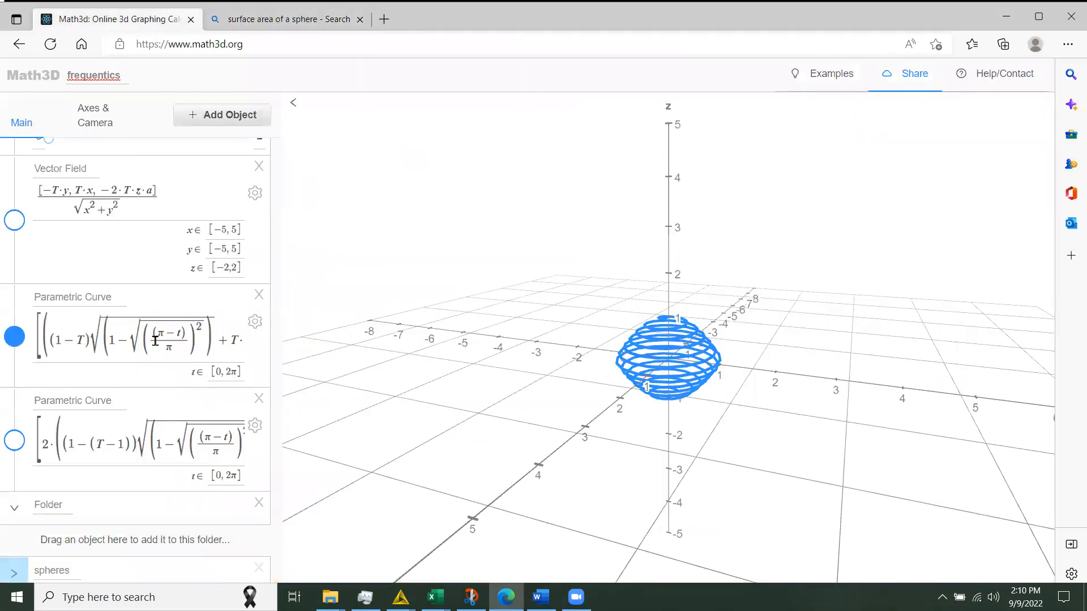
scroll("up", 3)
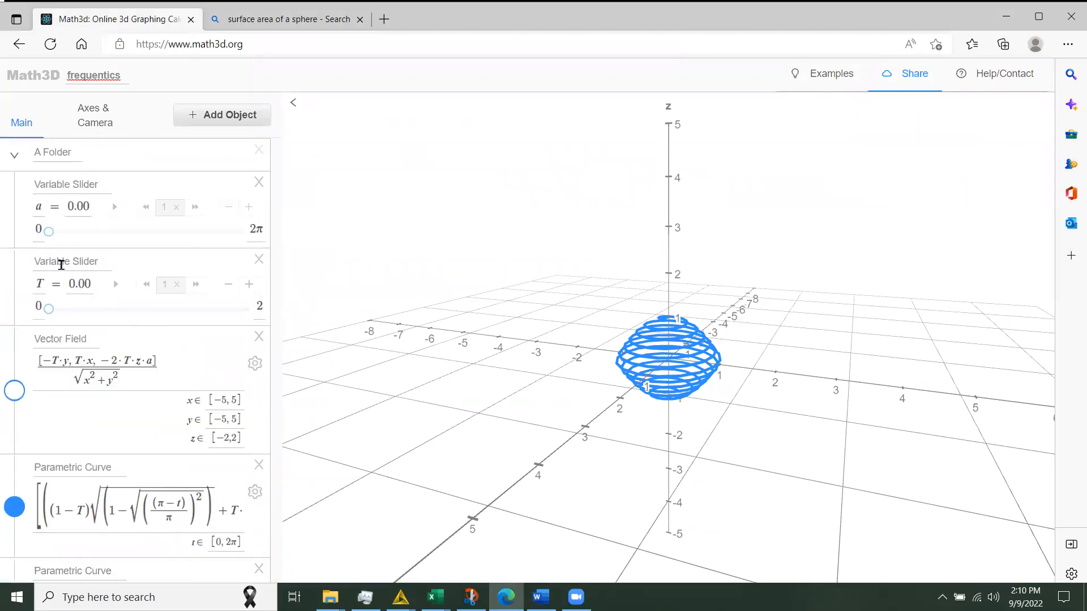
mouse_move(50, 309)
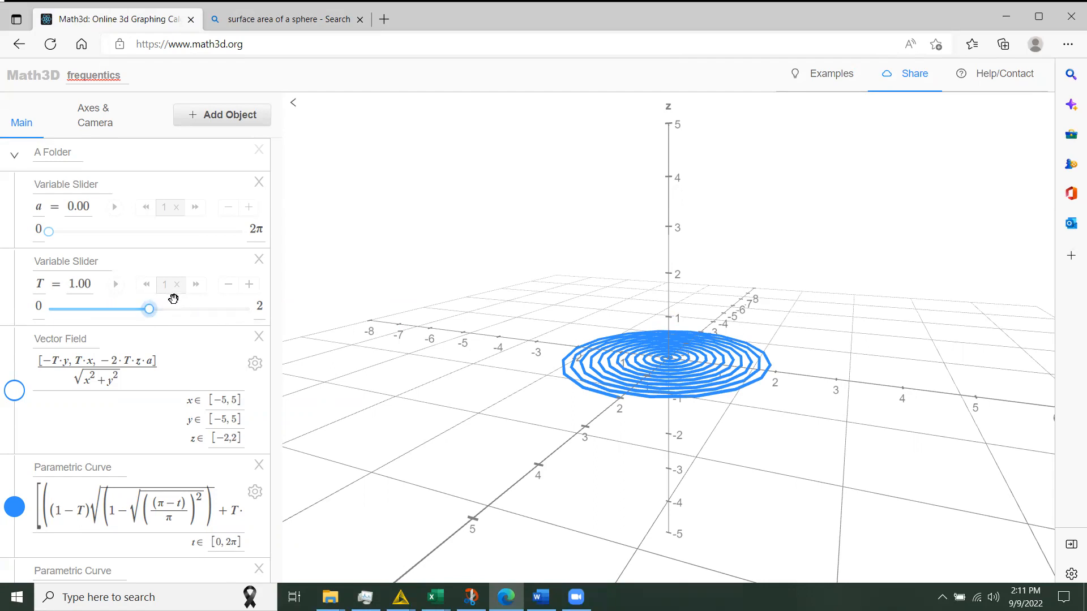
mouse_move(759, 379)
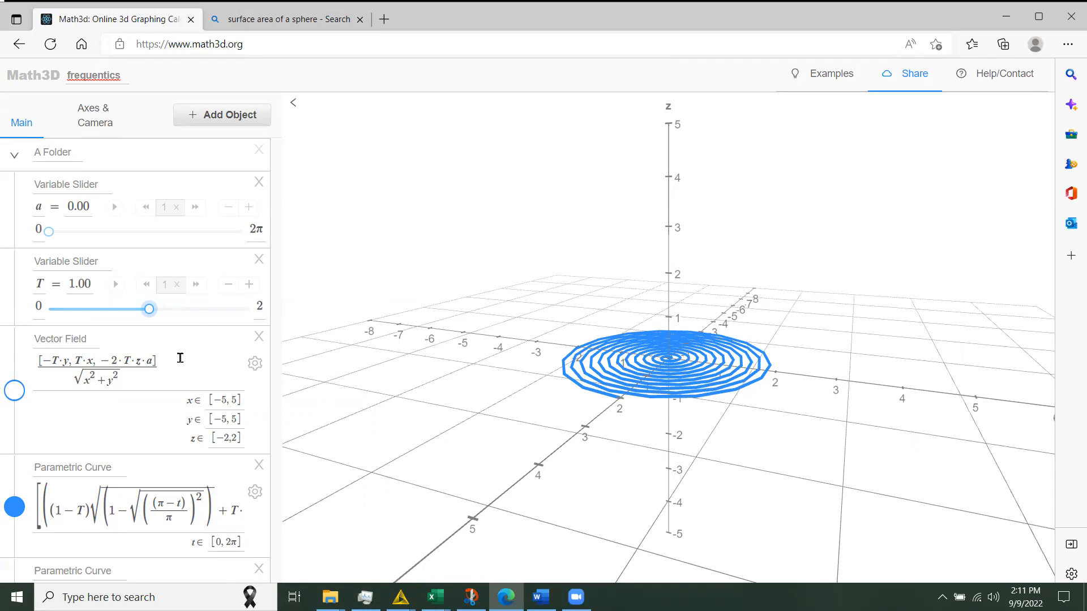
scroll("down", 3)
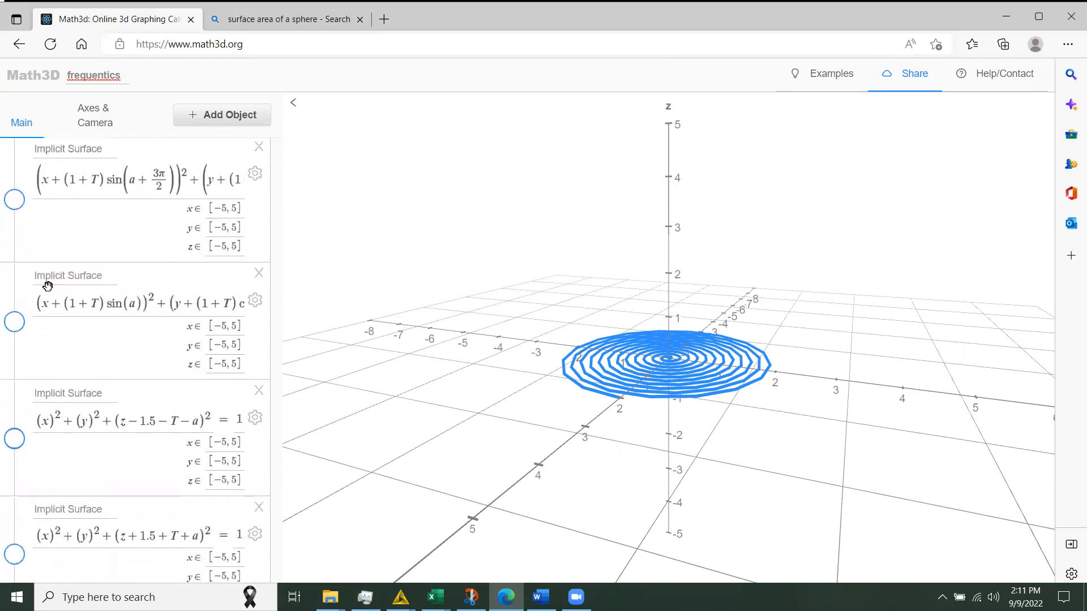
- Show the sphere implicit surfaces around the flattened spiral coil
left_click(14, 185)
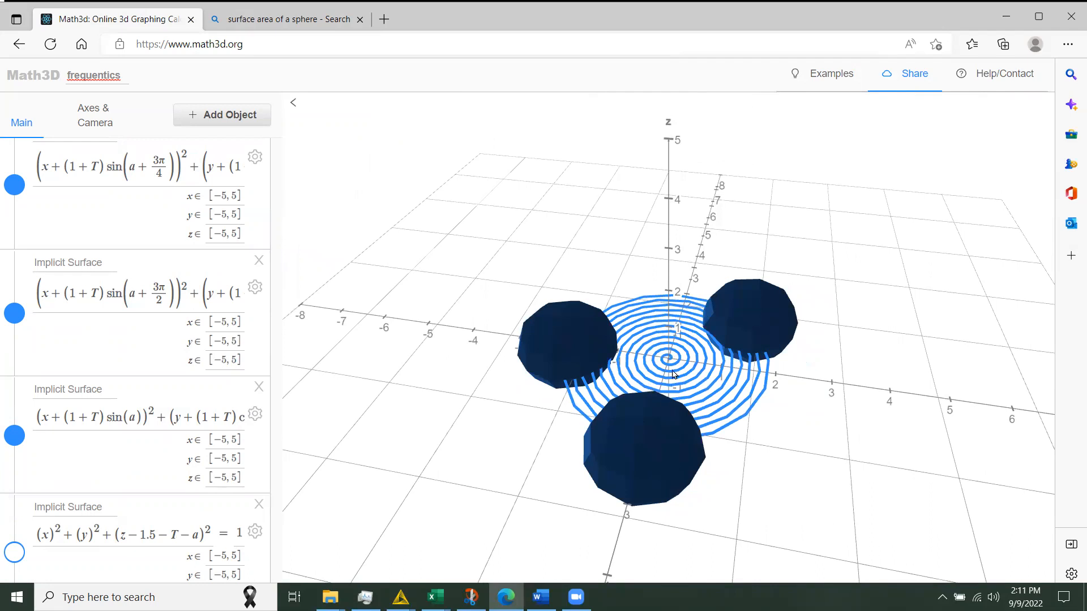
mouse_move(675, 345)
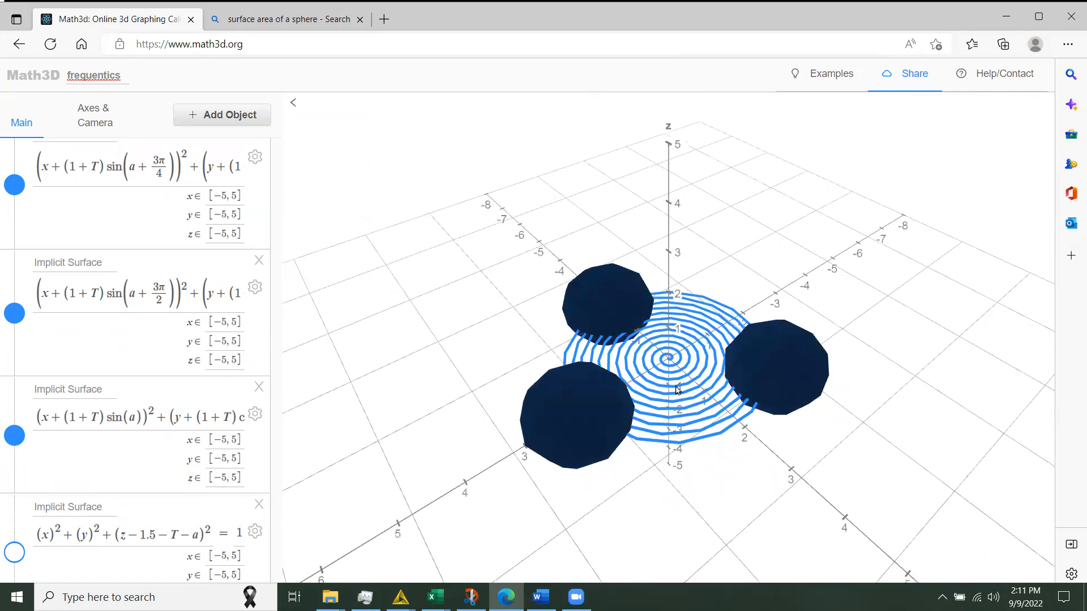
mouse_move(703, 345)
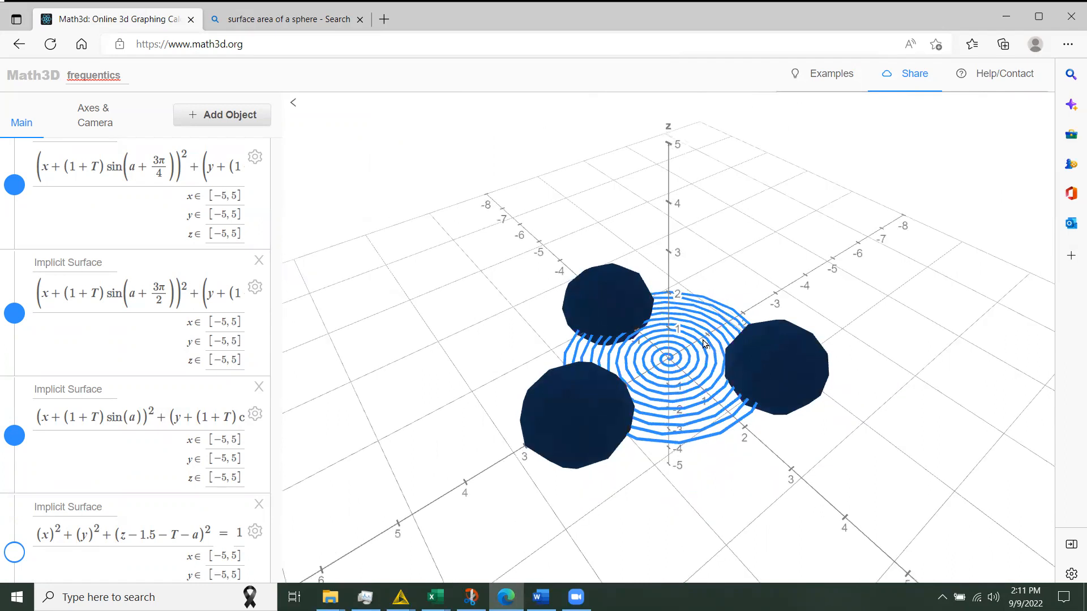
mouse_move(681, 402)
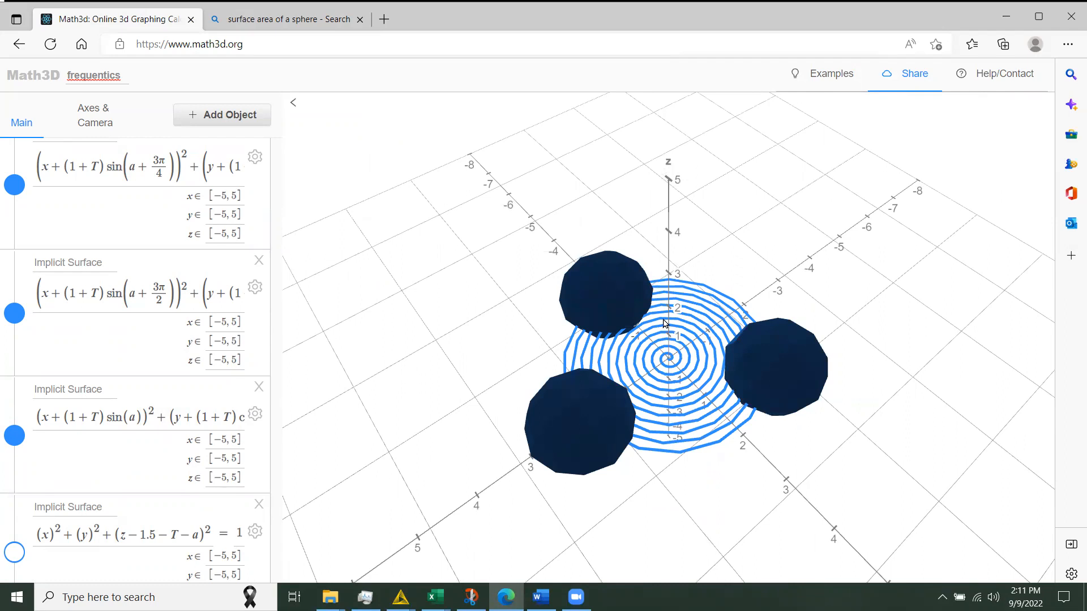
mouse_move(578, 326)
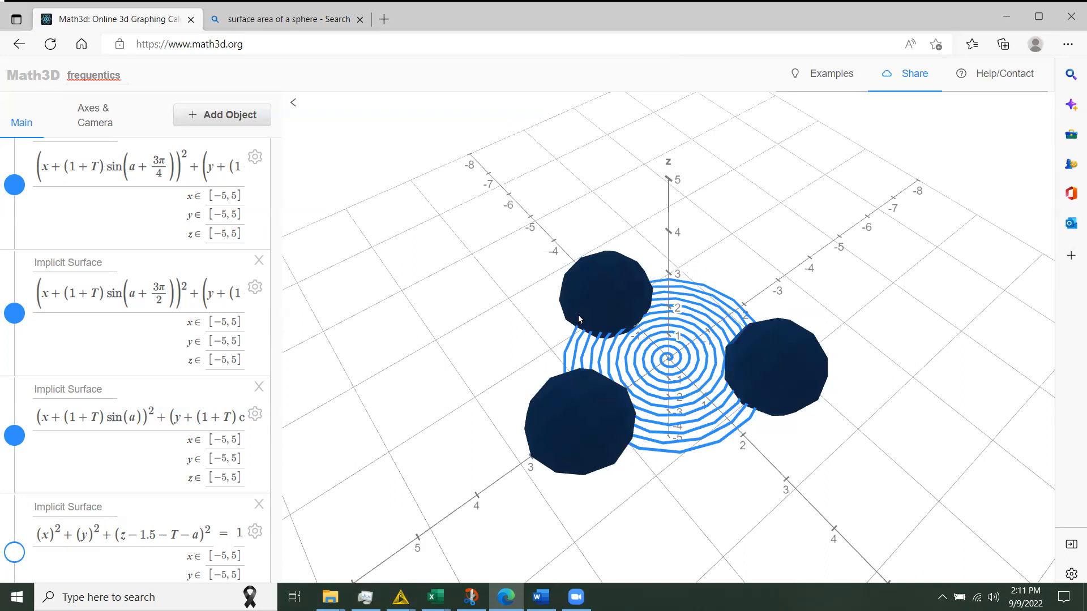
mouse_move(704, 351)
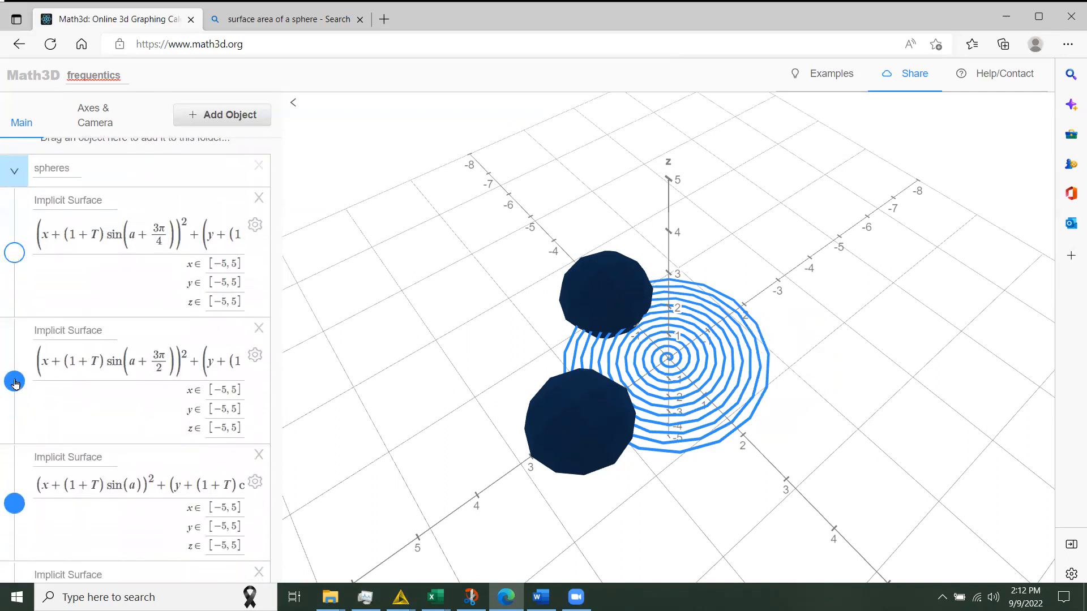
- Hide the a+3π/2 sphere surface, leaving only the flat spiral coil
left_click(13, 380)
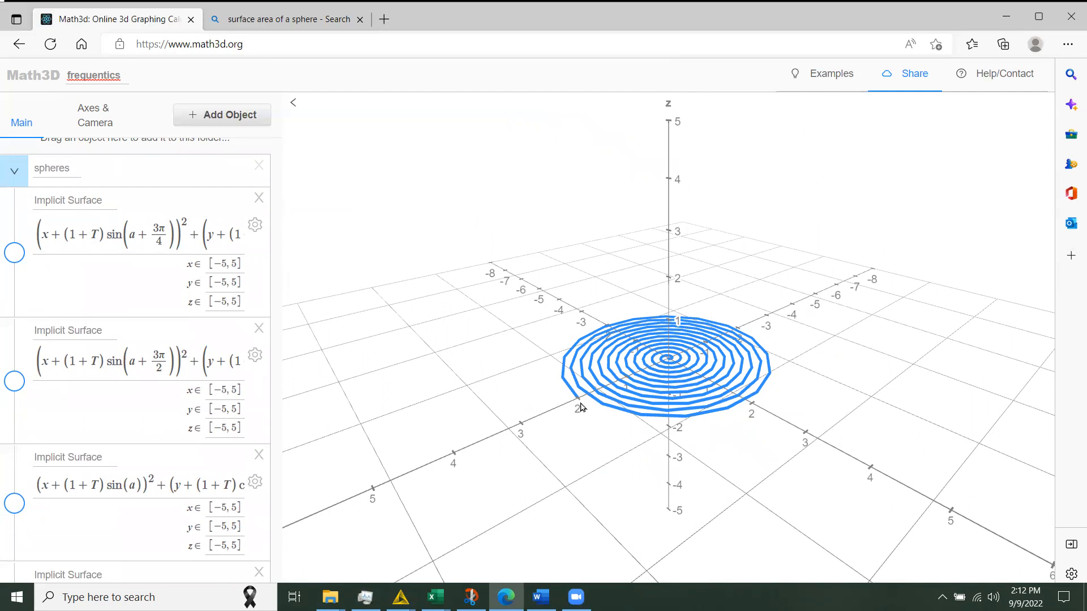
mouse_move(578, 407)
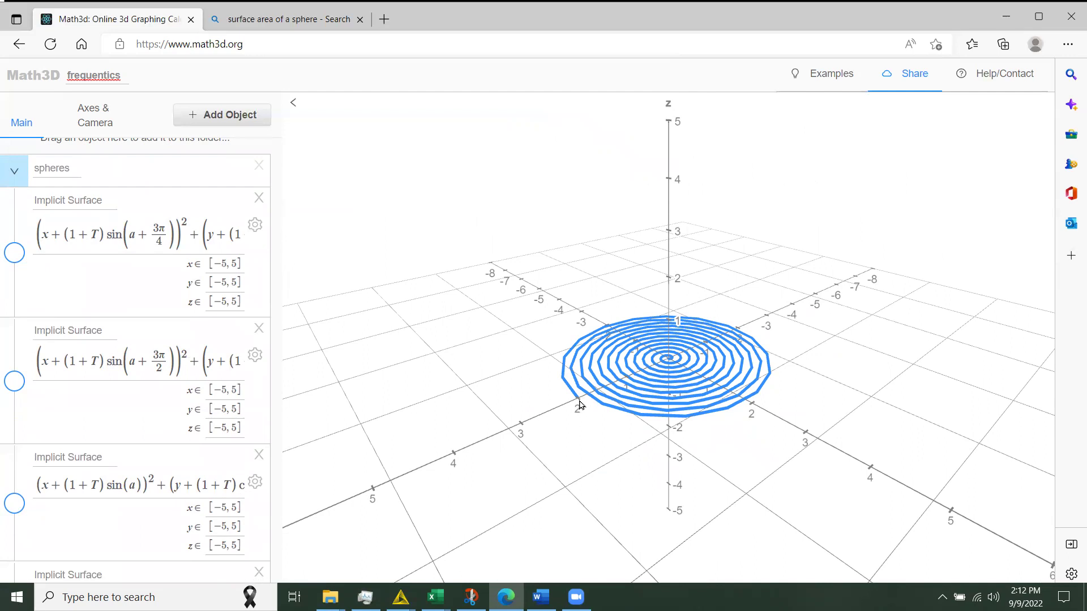
mouse_move(602, 432)
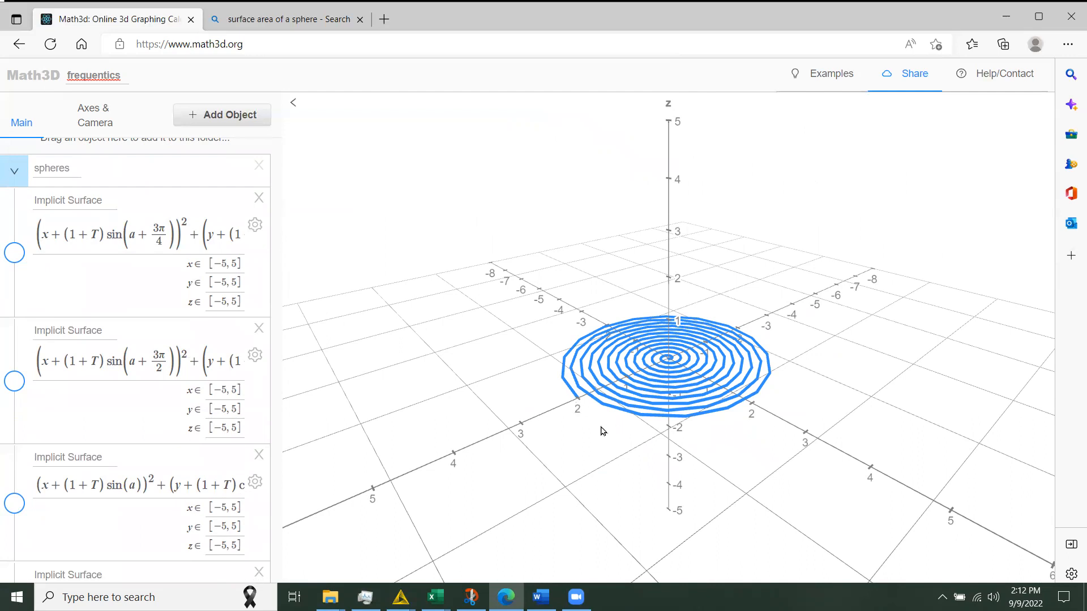
mouse_move(578, 401)
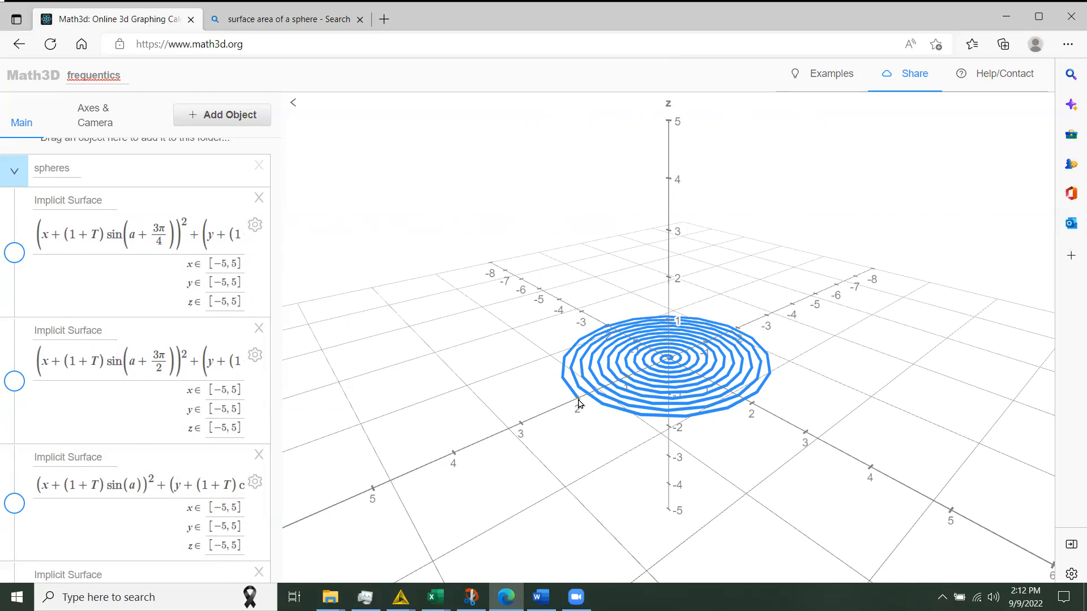
mouse_move(415, 393)
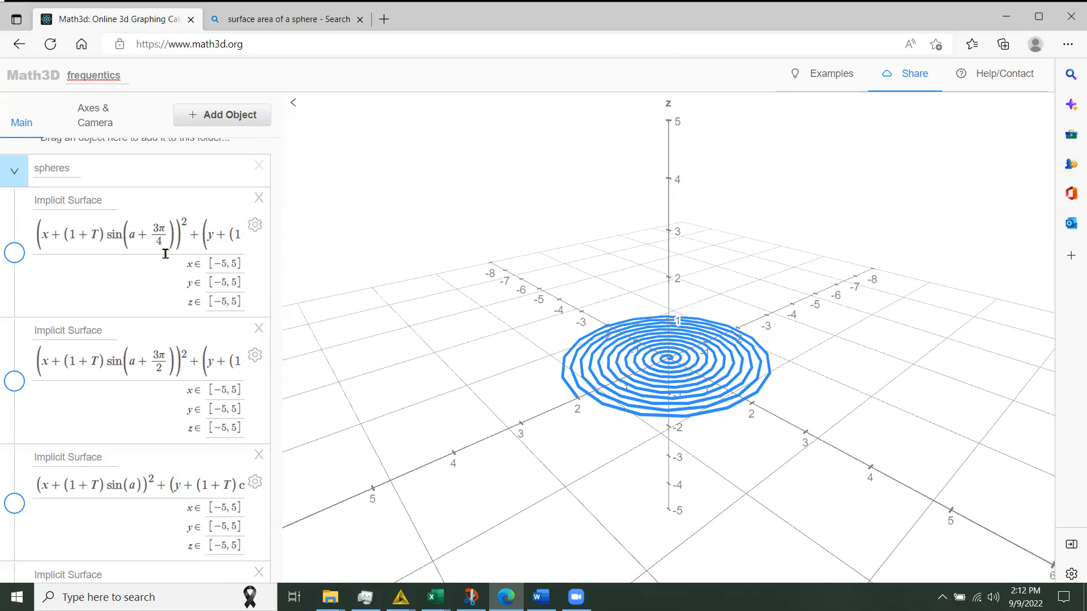
mouse_move(70, 289)
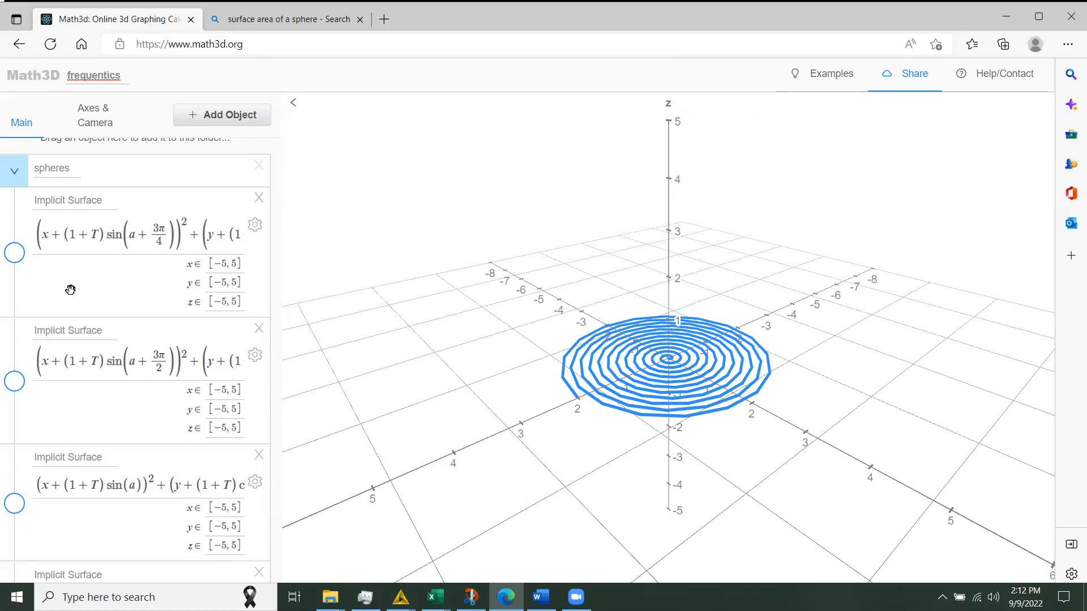
scroll("up", 3)
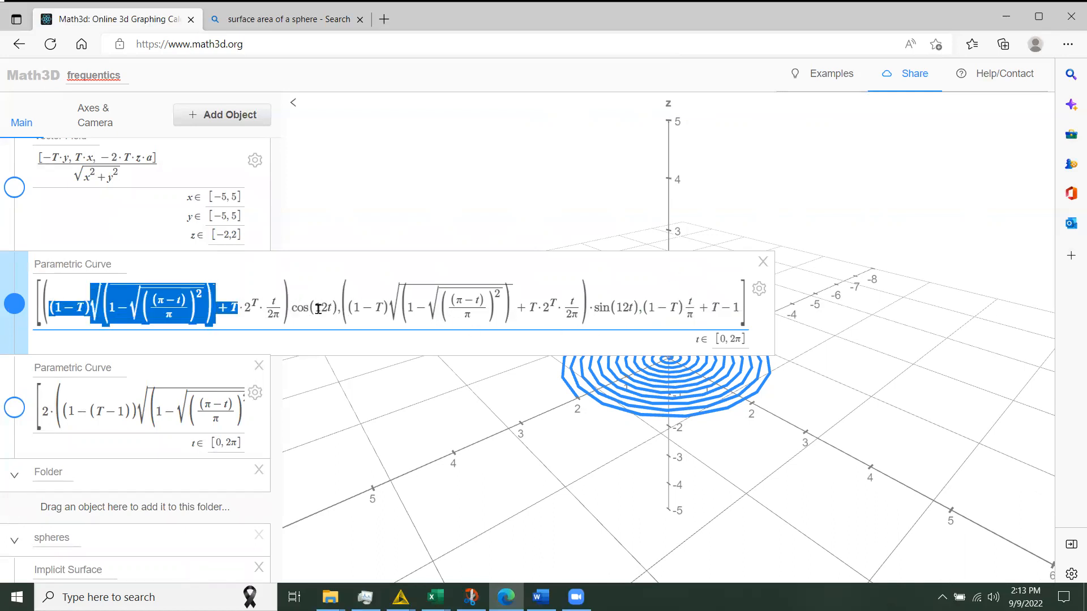
- Open the first parametric curve's formula and select its T·2^T and (1−T) terms
left_click(149, 300)
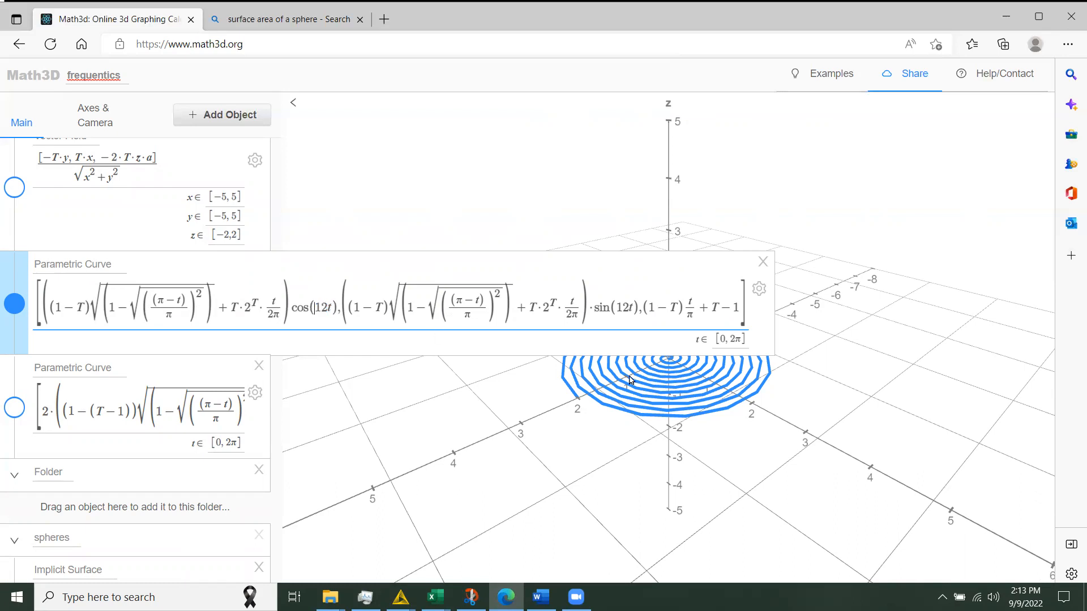
mouse_move(700, 395)
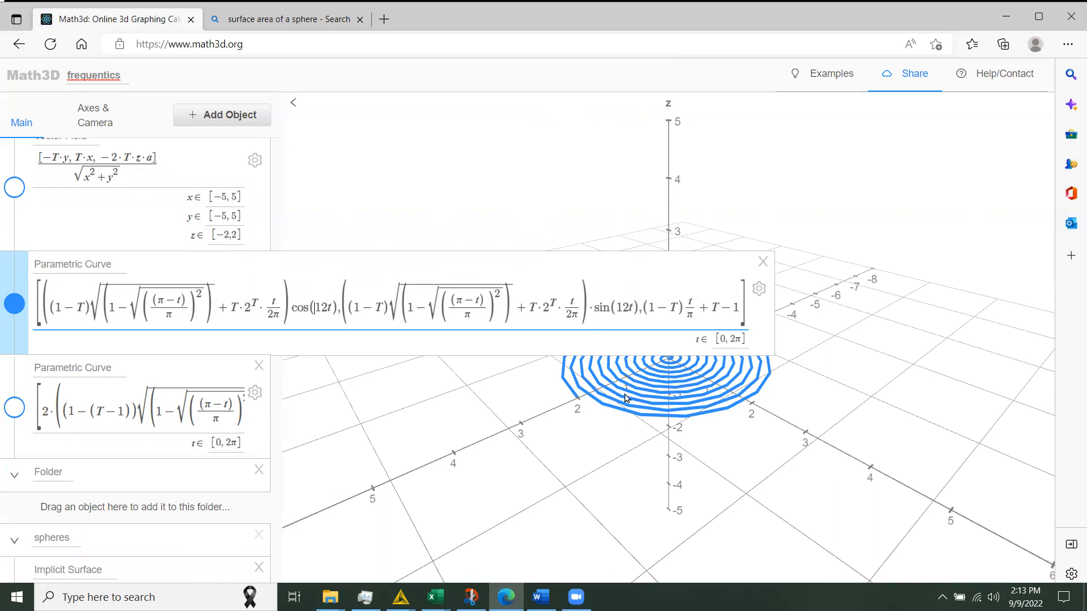
mouse_move(639, 393)
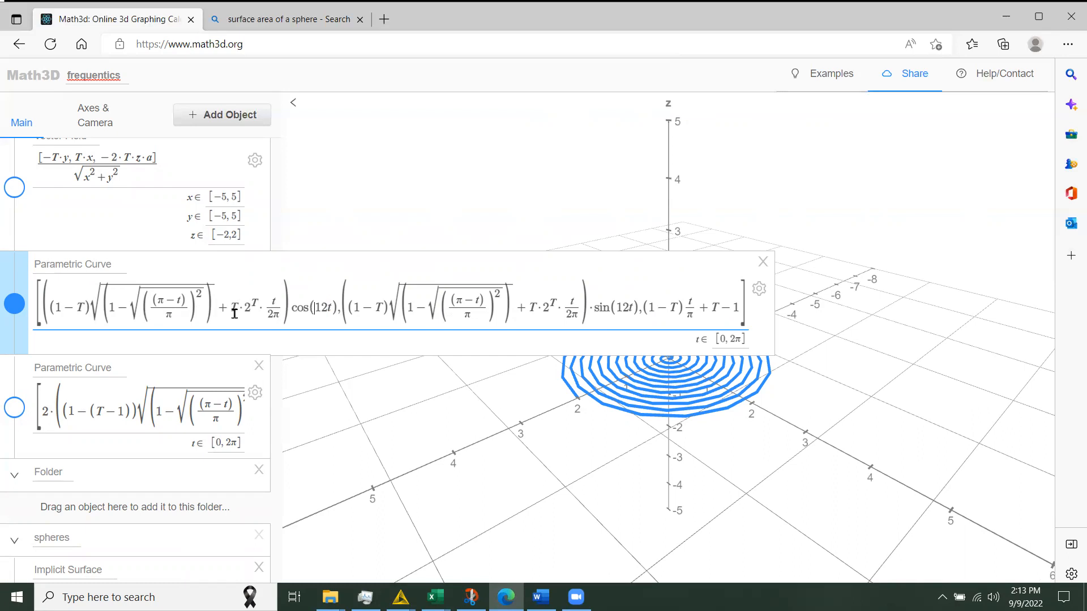
double_click(244, 306)
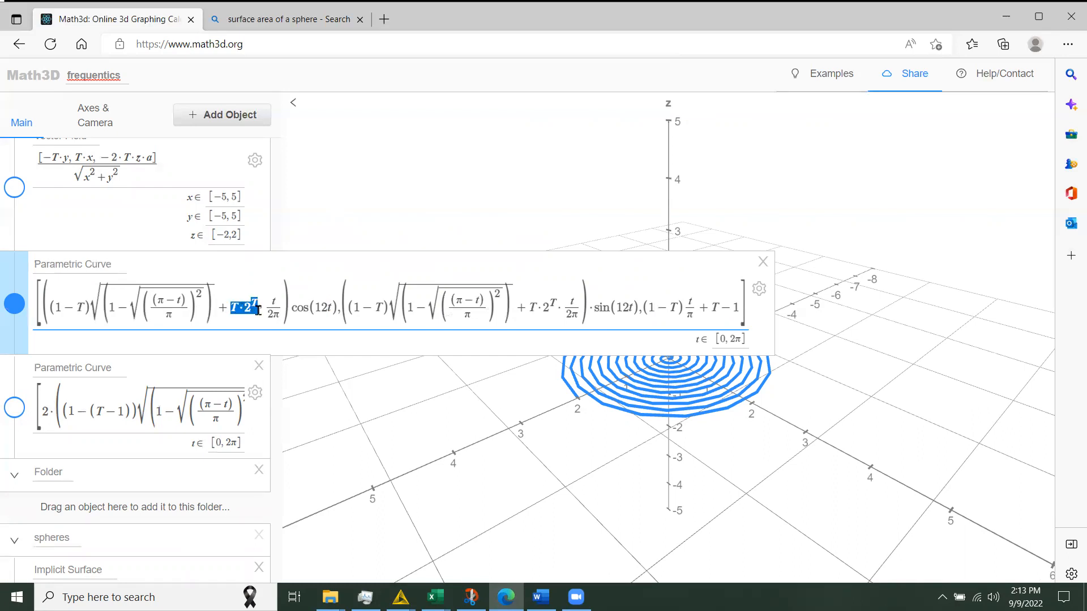
mouse_move(262, 191)
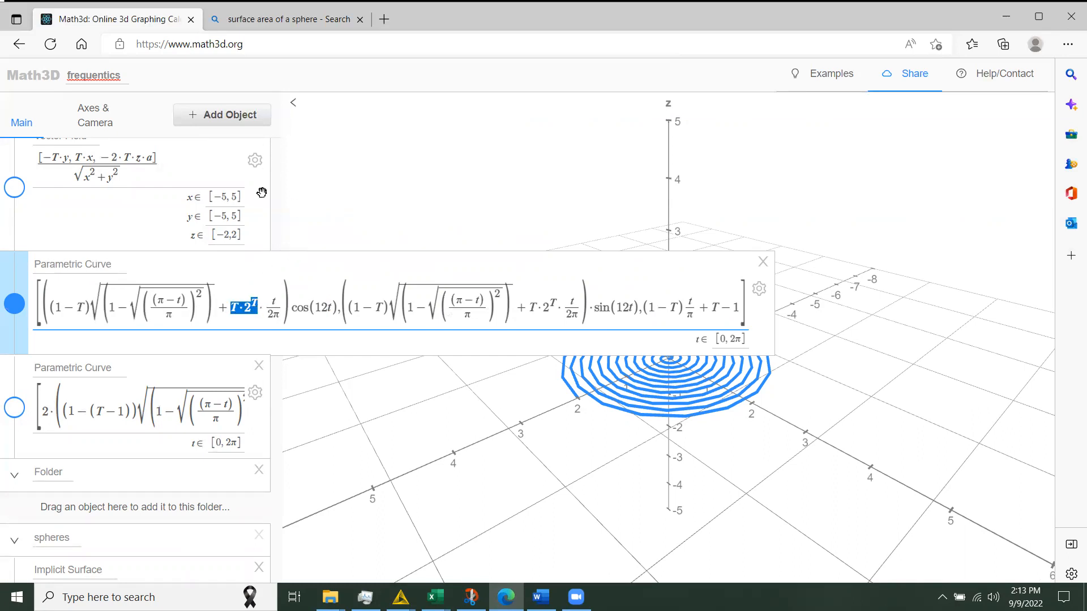
mouse_move(578, 326)
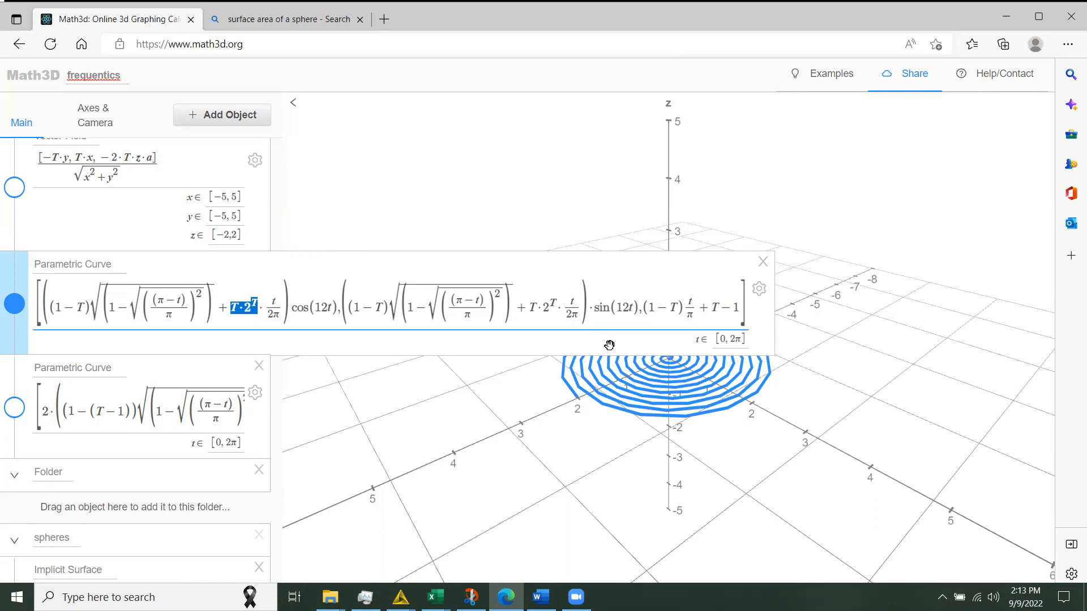
mouse_move(448, 355)
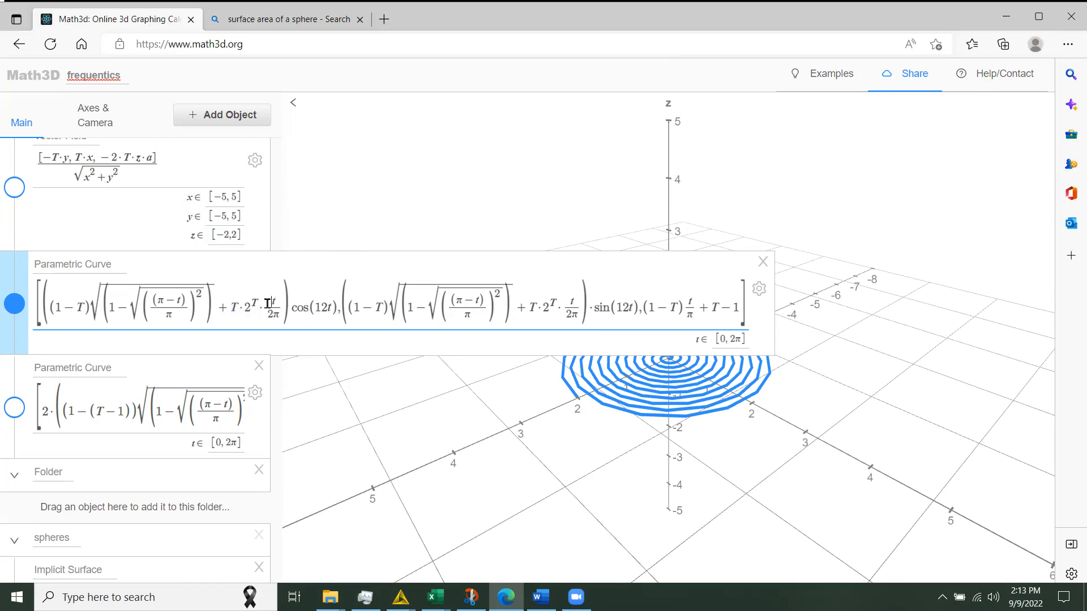
double_click(248, 303)
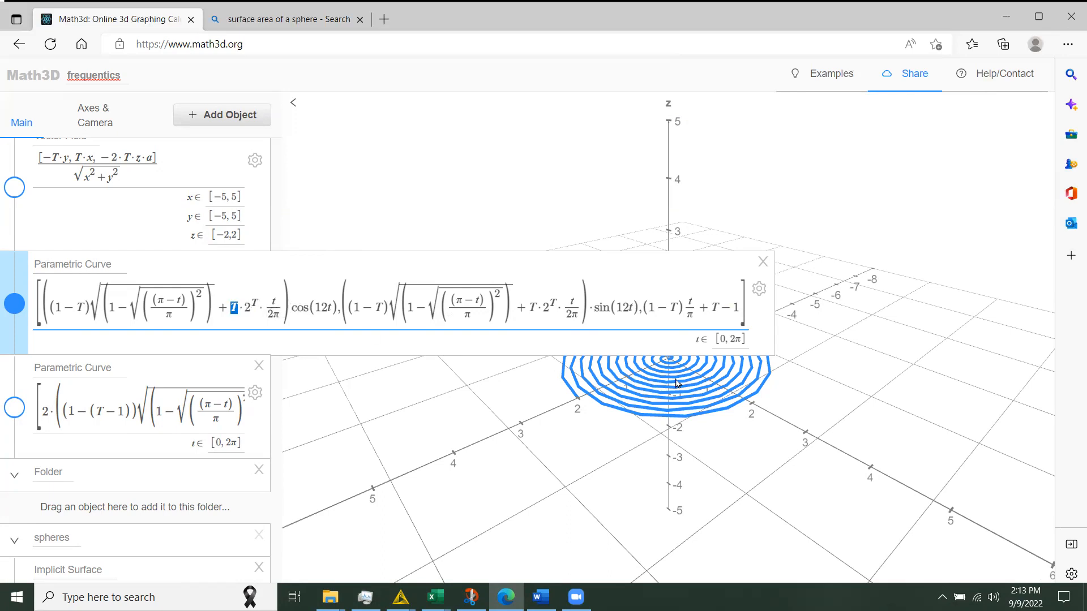
mouse_move(695, 379)
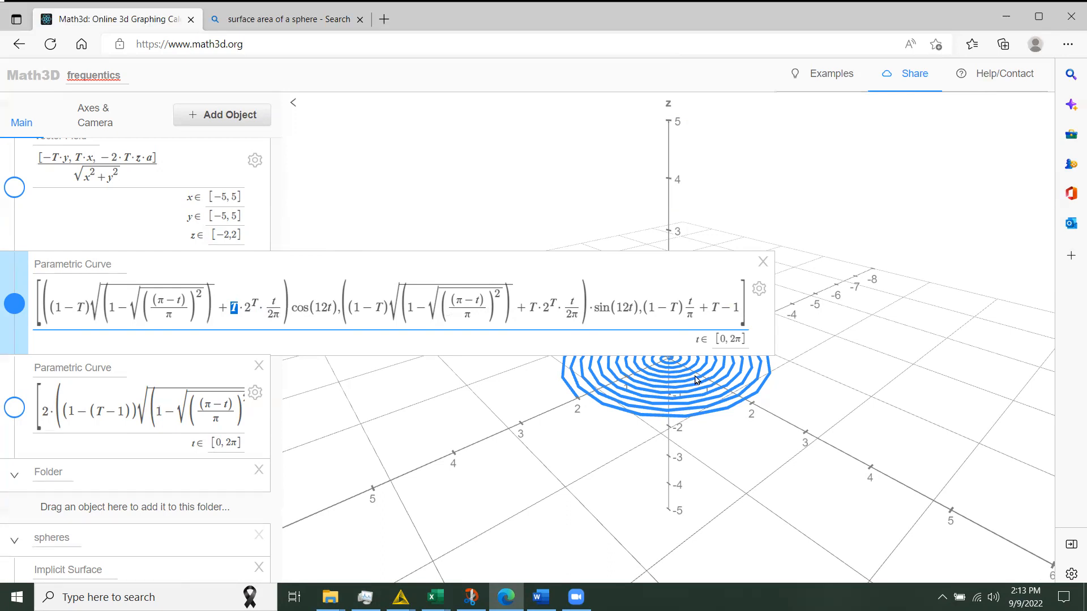
mouse_move(69, 215)
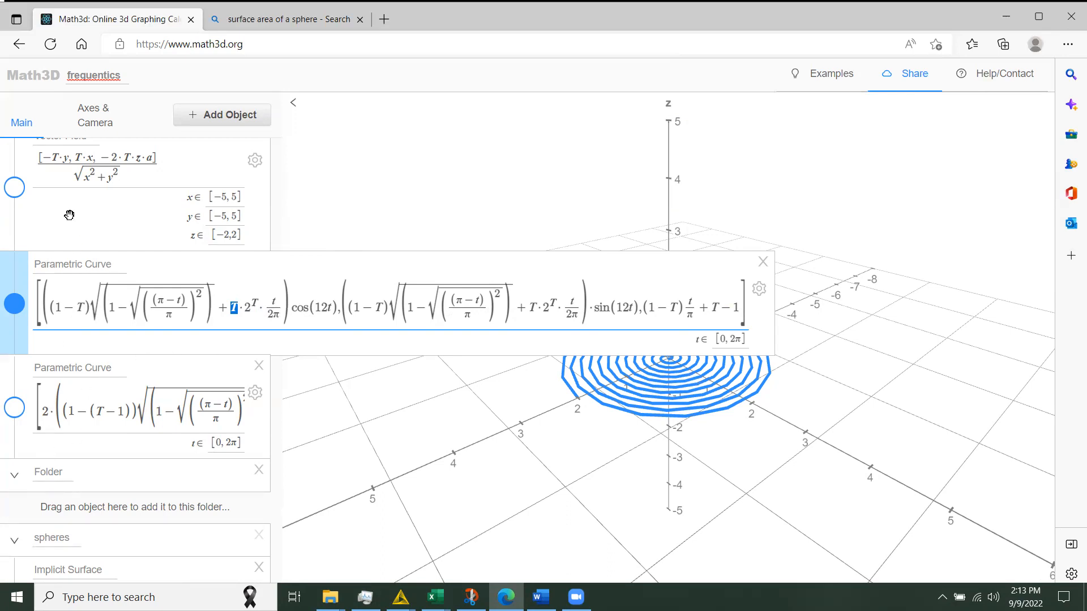
scroll("up", 3)
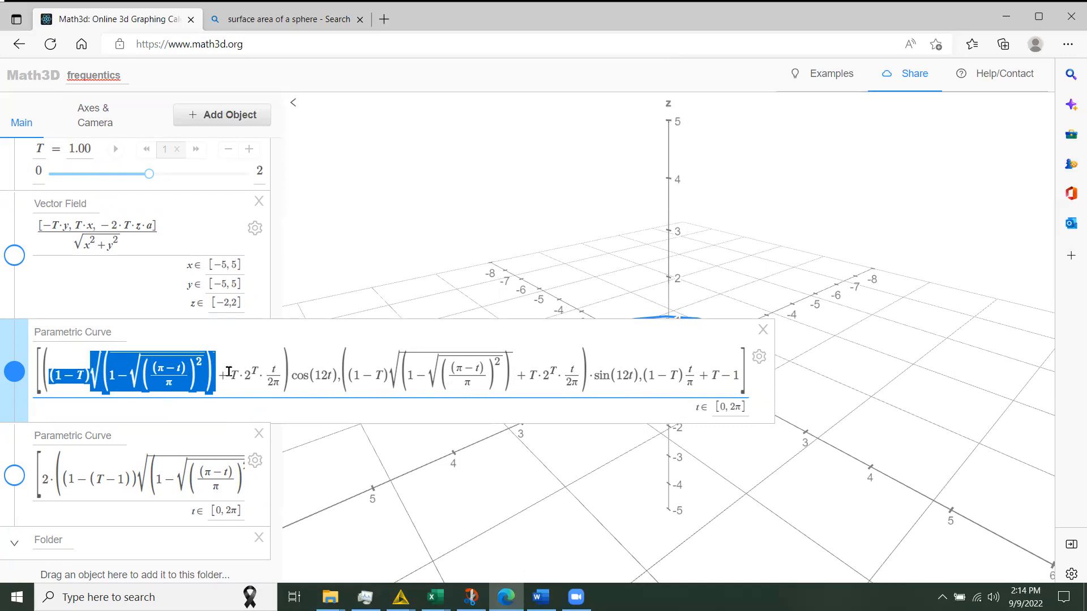
left_click(232, 373)
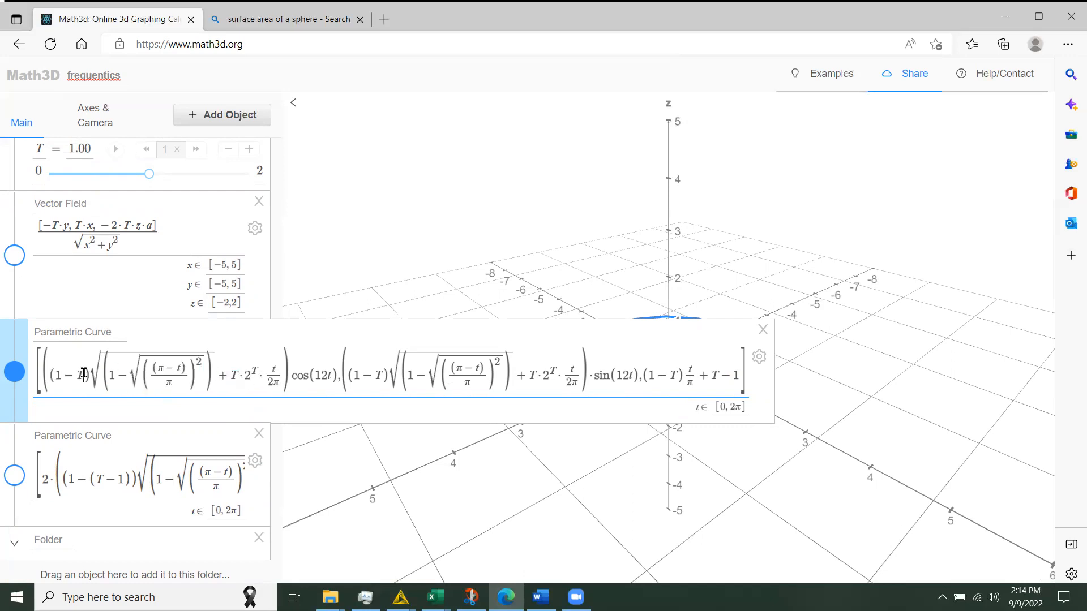
double_click(65, 373)
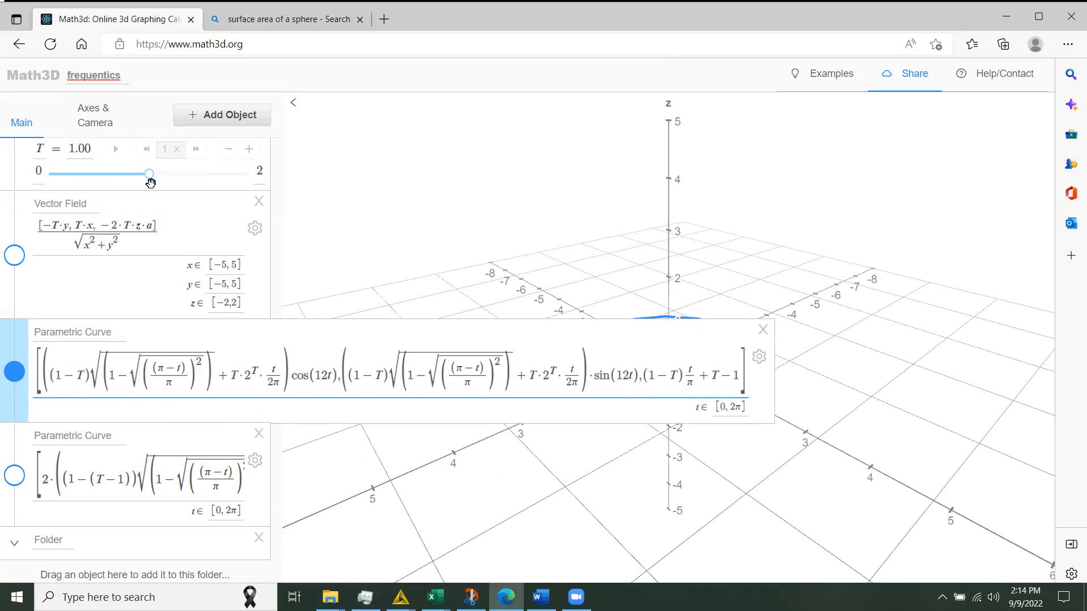
- Sweep parameter T from 0 up to about 0.86, flattening the curve into a disc
left_click_drag(148, 173, 46, 172)
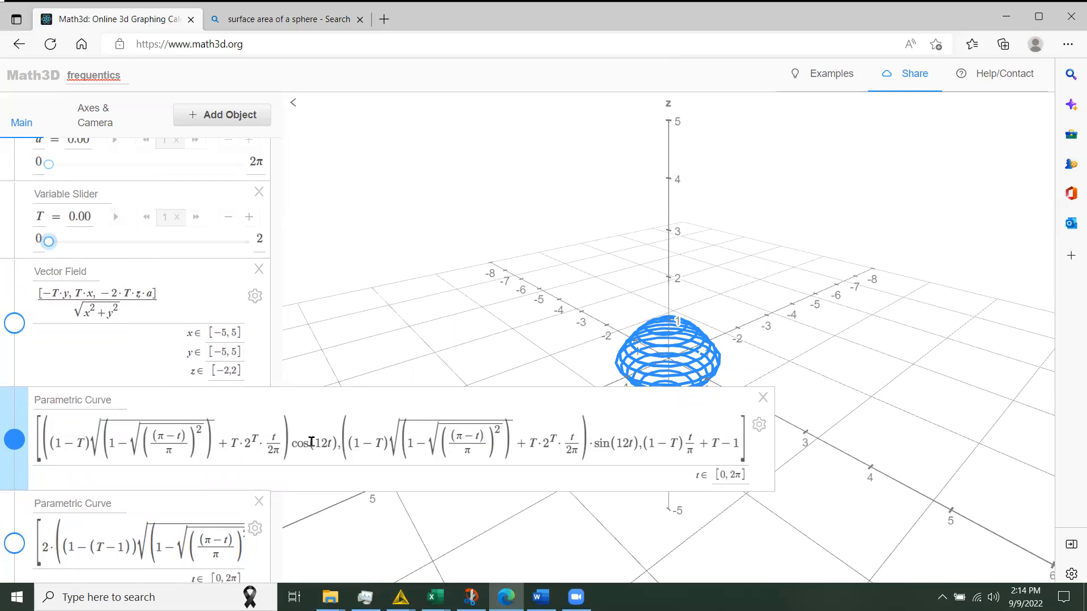
double_click(254, 440)
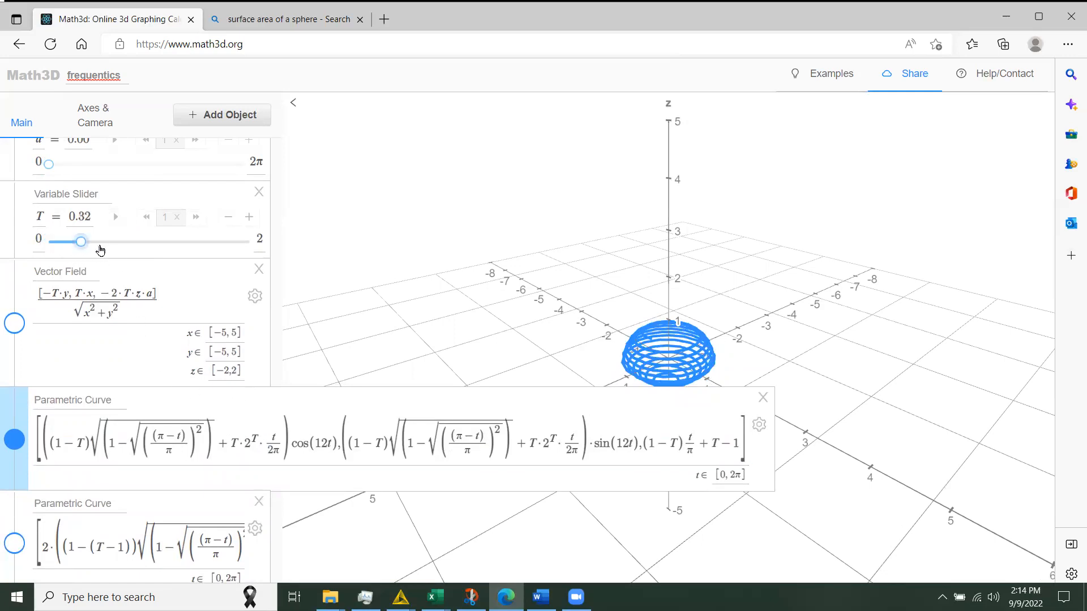
left_click_drag(80, 241, 127, 240)
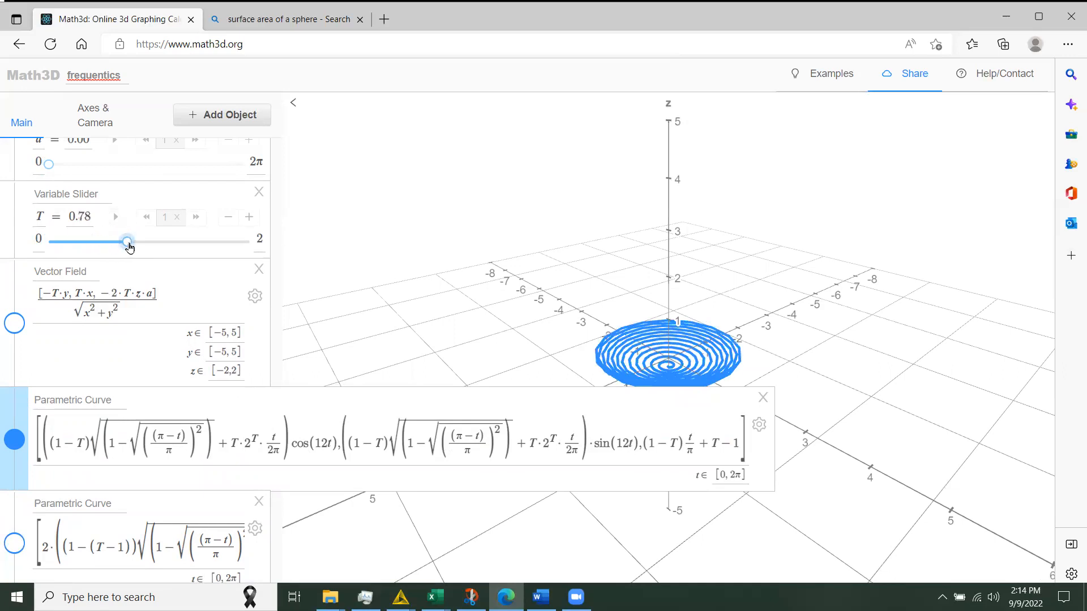
left_click_drag(127, 241, 134, 240)
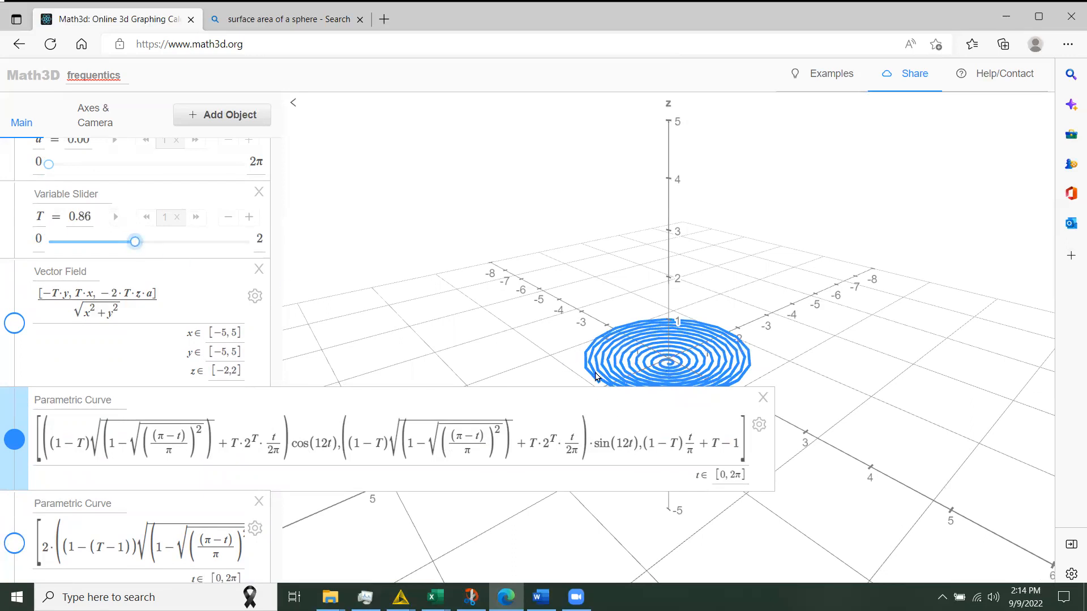
mouse_move(605, 386)
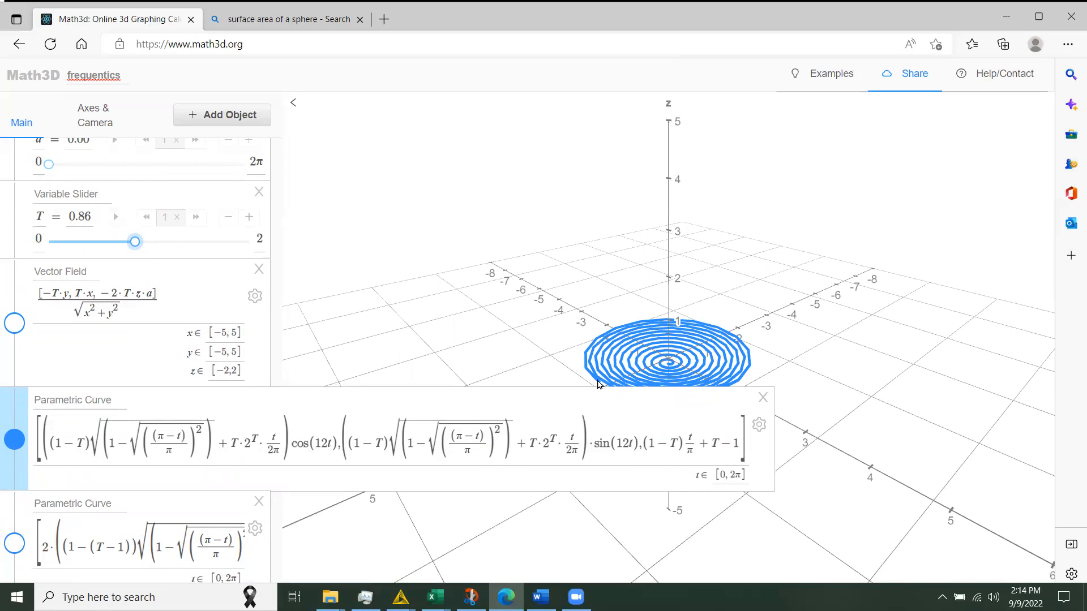
mouse_move(595, 383)
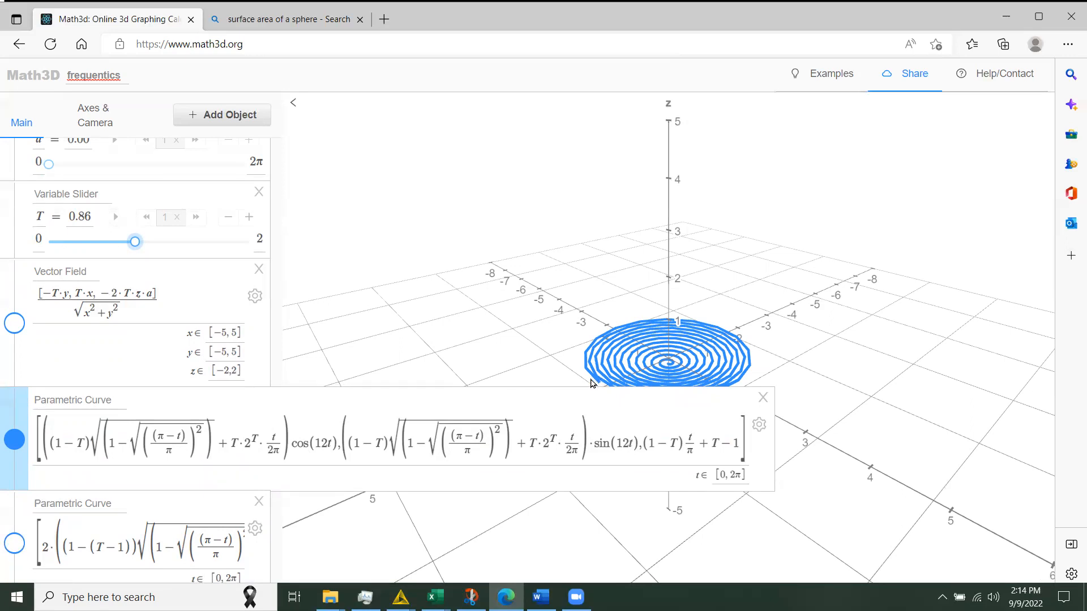
mouse_move(615, 371)
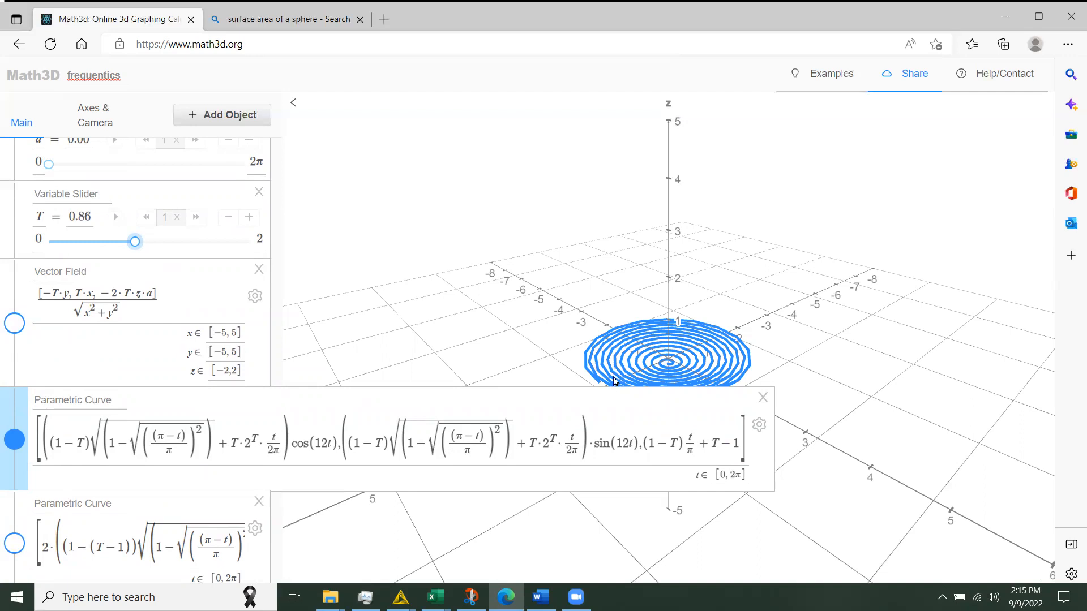
mouse_move(591, 383)
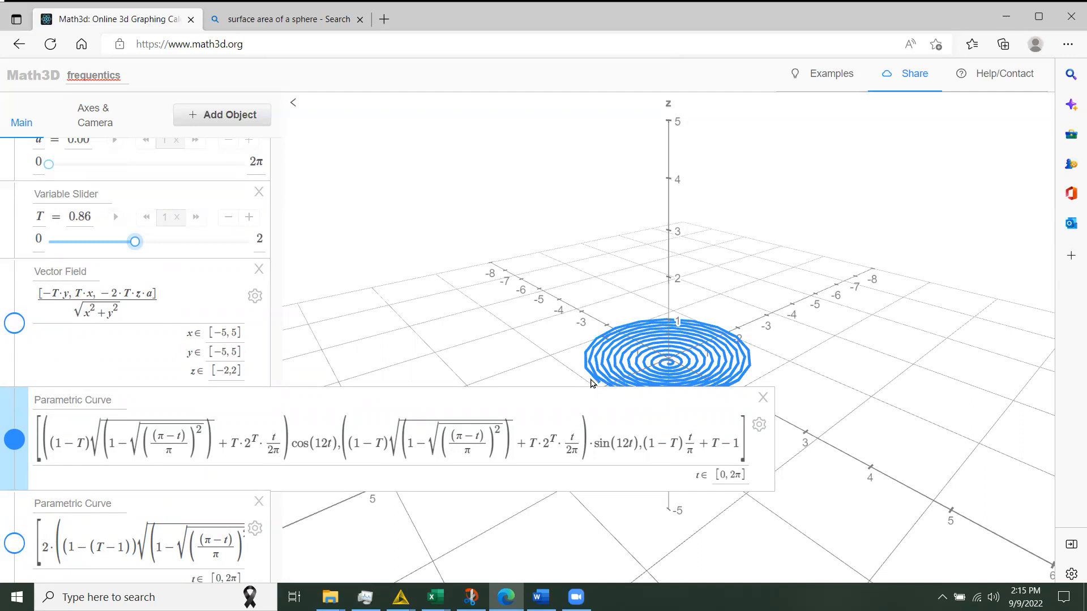
mouse_move(601, 378)
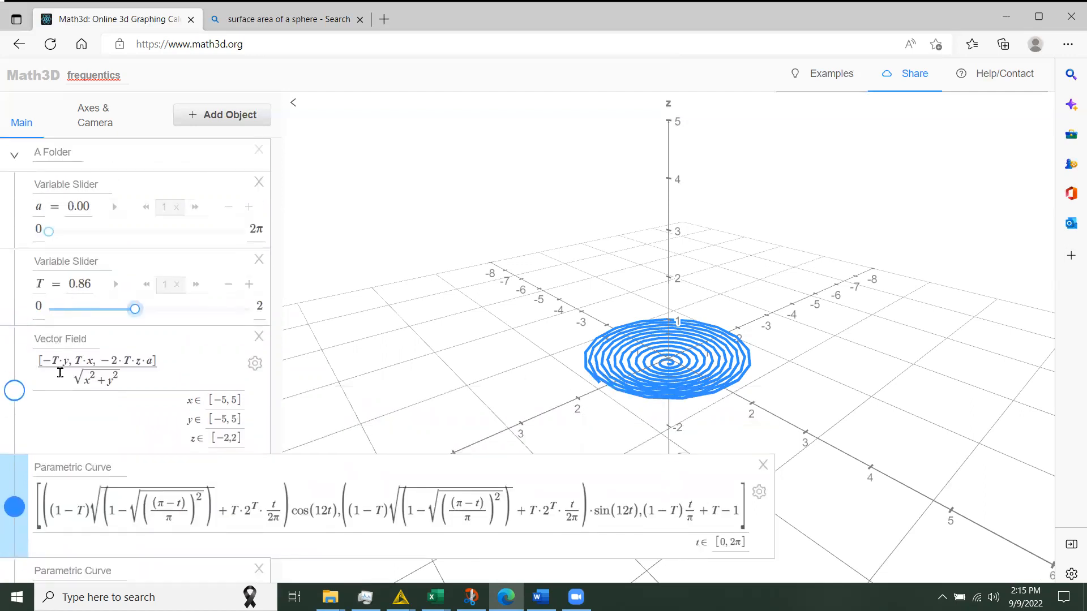
- Show the second parametric curve, adding coiled rings above and below the disc
scroll("down", 3)
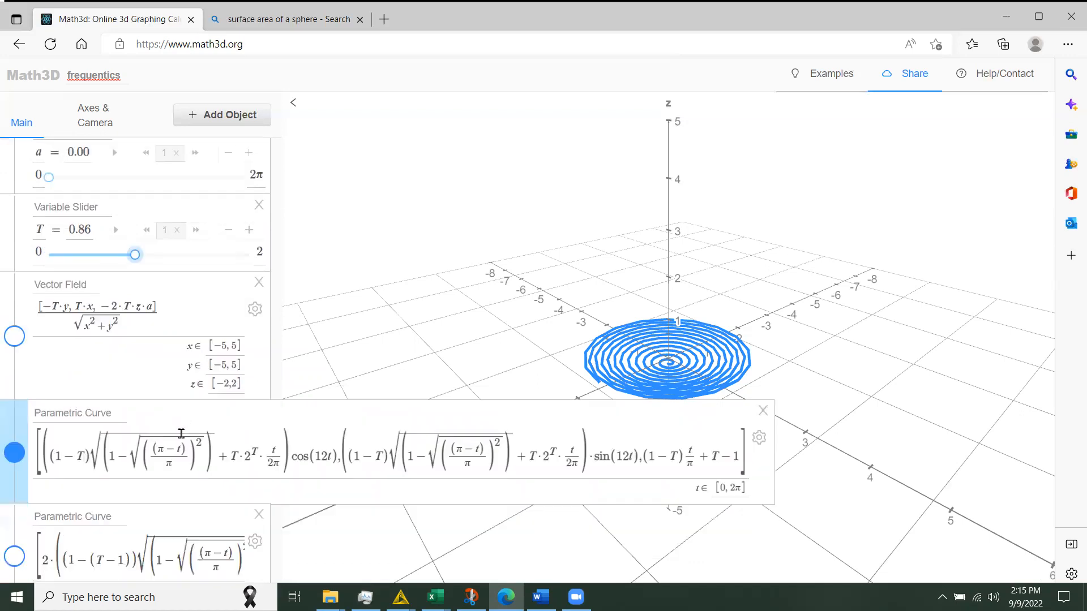
scroll("down", 3)
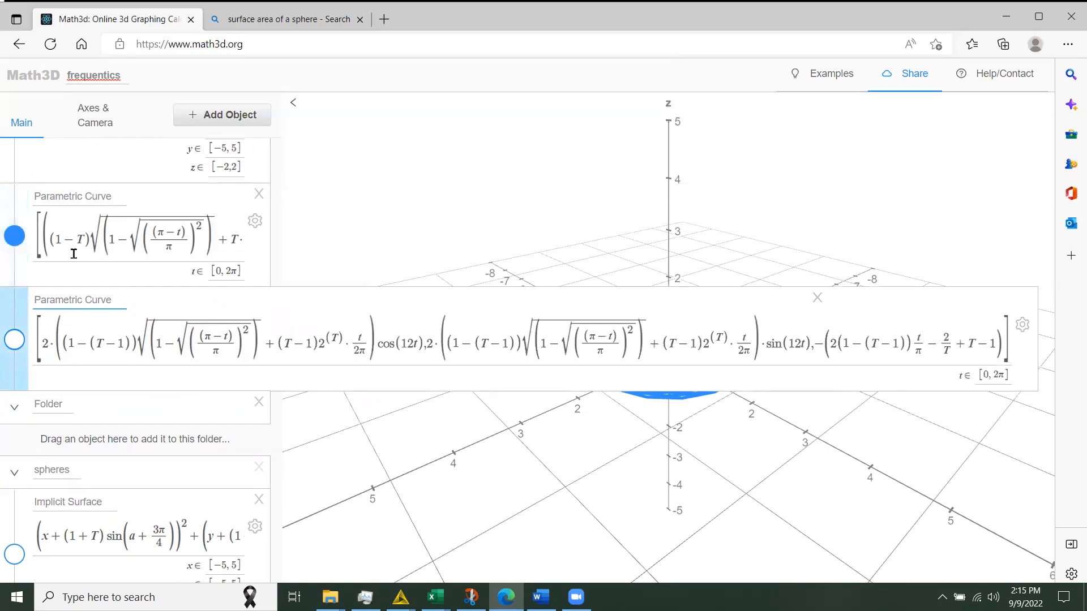
left_click(14, 340)
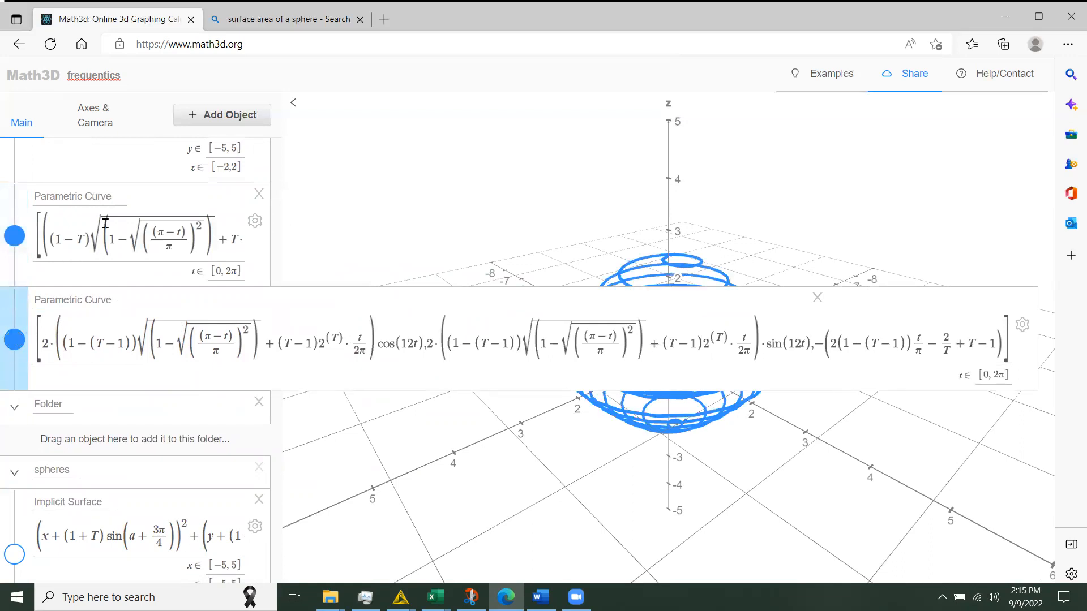
mouse_move(81, 390)
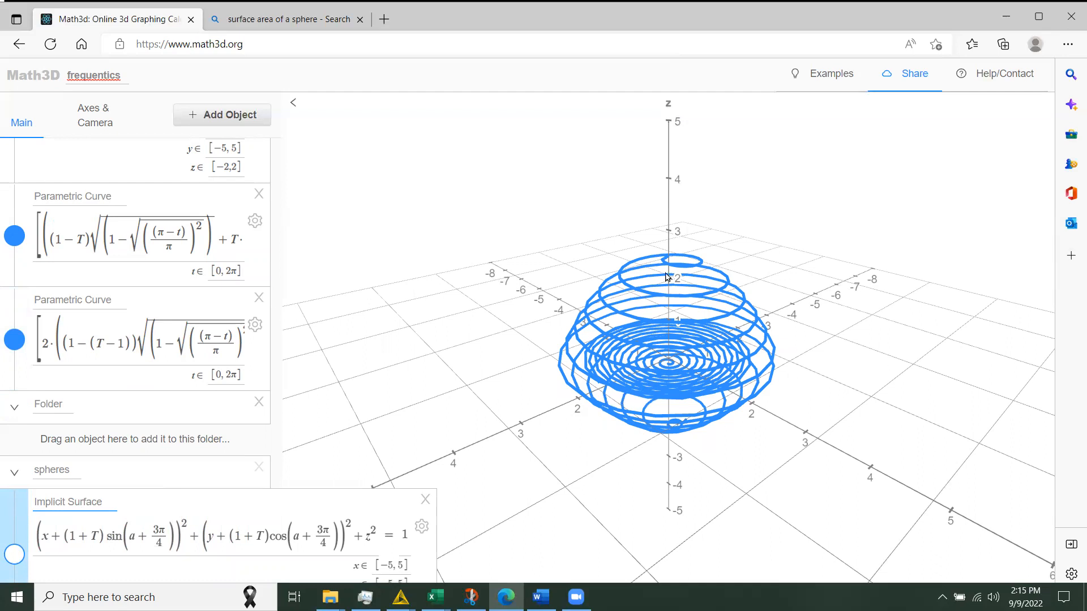
mouse_move(768, 361)
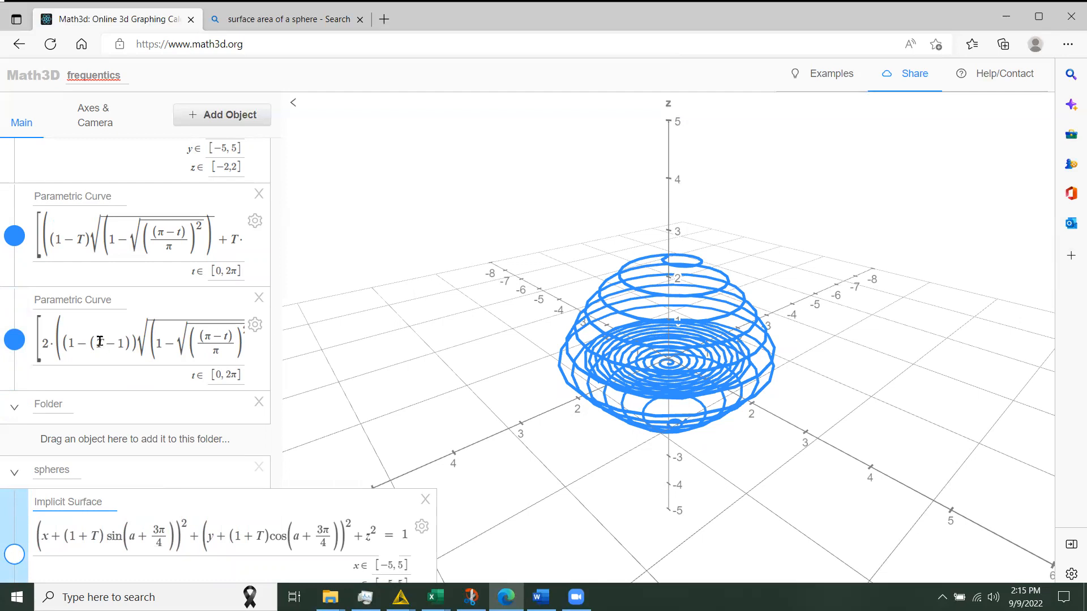
- Raise T to its maximum of 2.00 and hide the second parametric curve
scroll("up", 3)
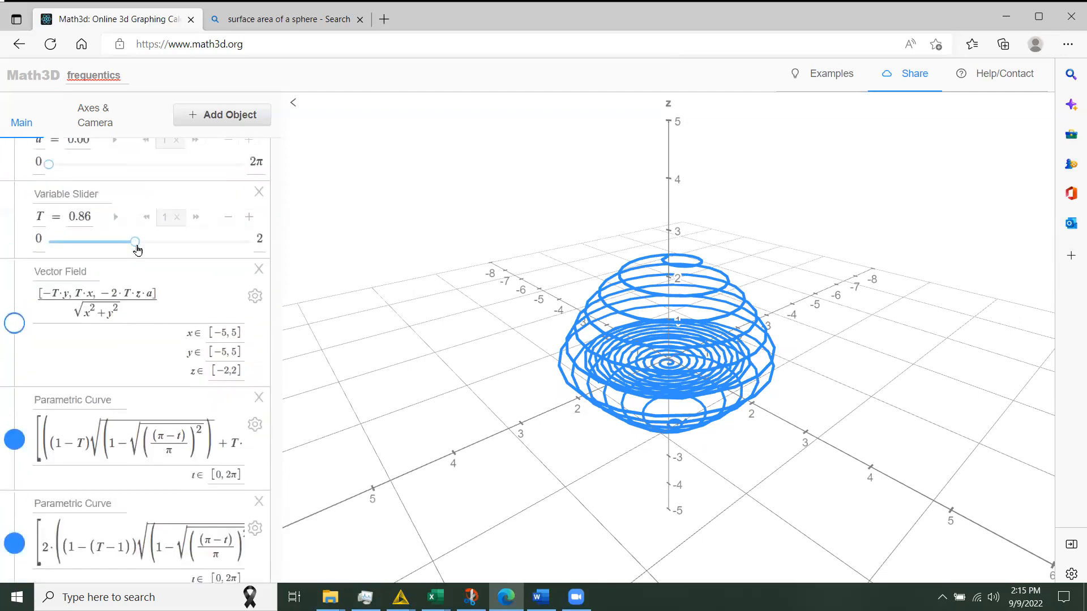
left_click_drag(135, 241, 144, 241)
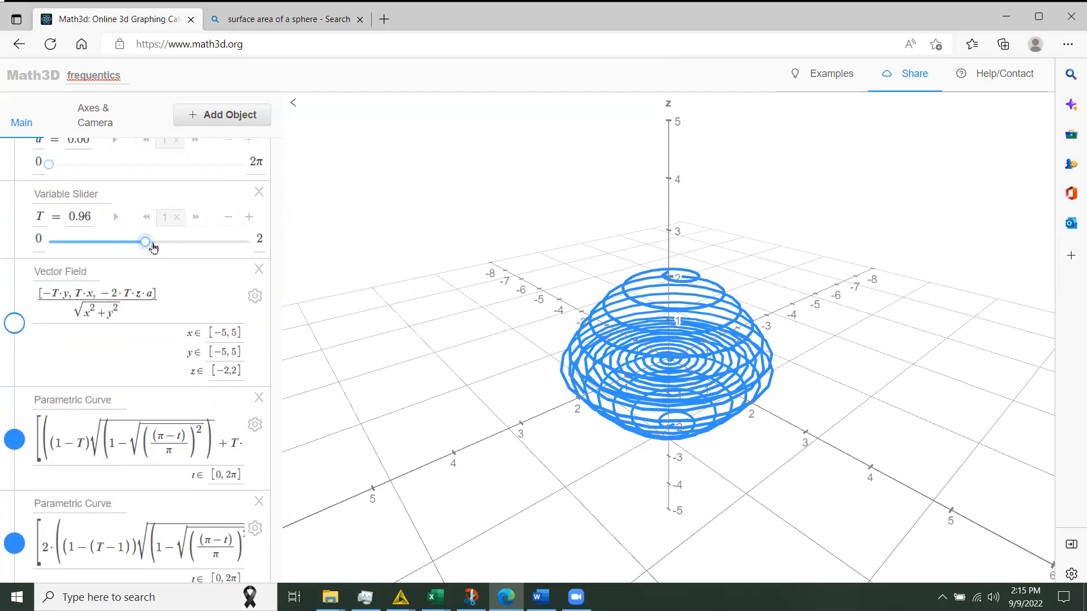
left_click_drag(145, 241, 178, 240)
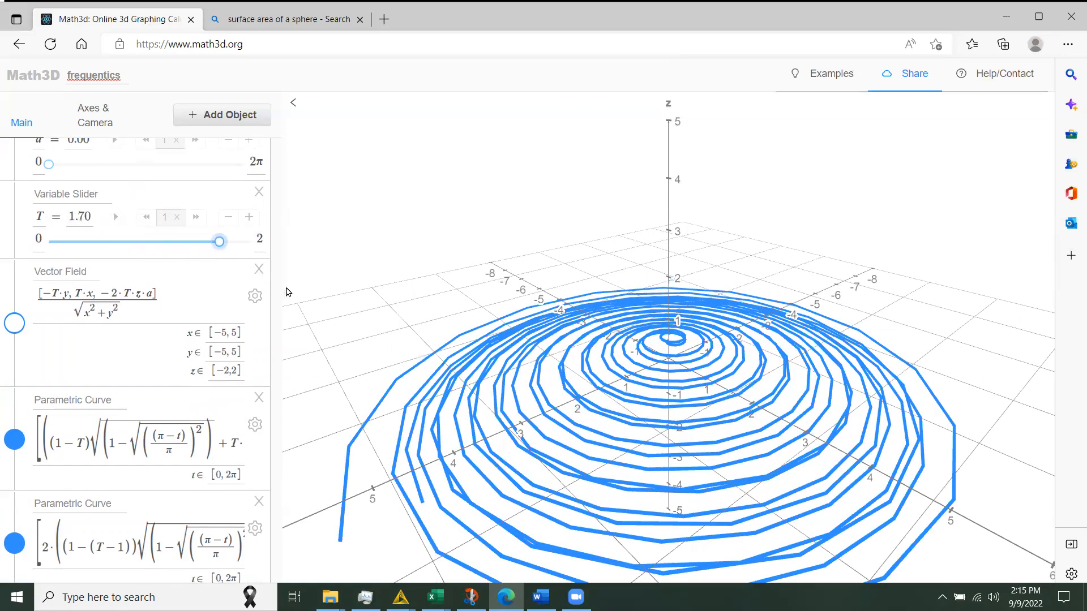
left_click_drag(218, 240, 250, 241)
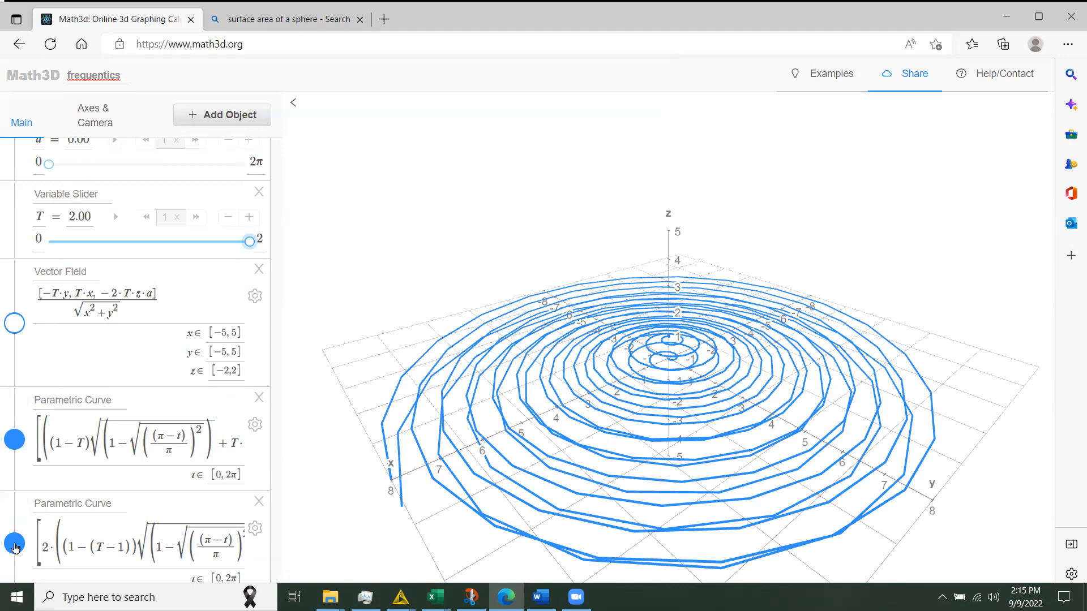
left_click(15, 541)
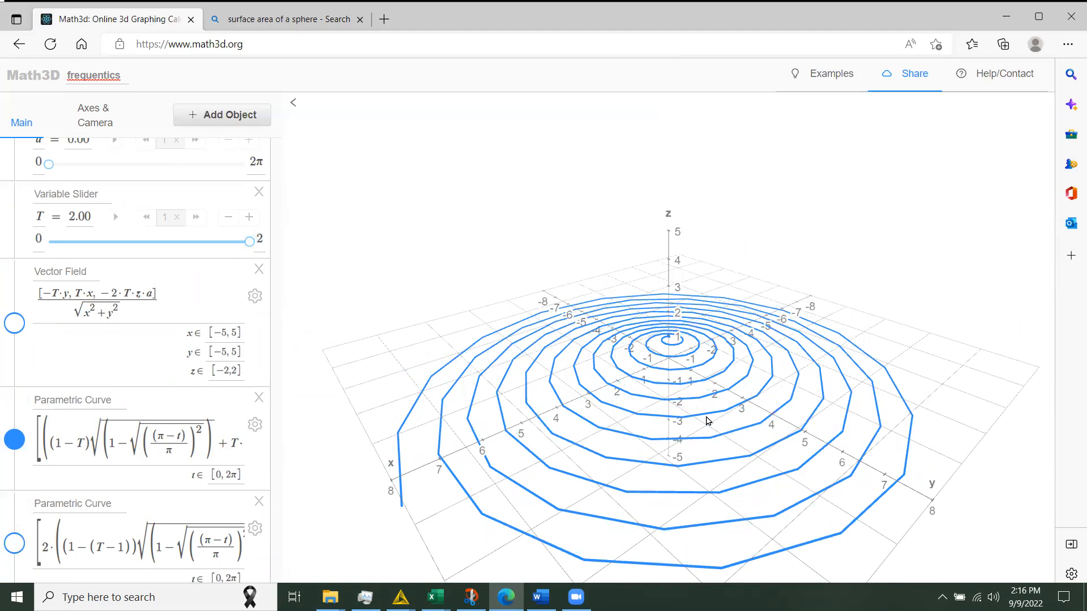
mouse_move(399, 487)
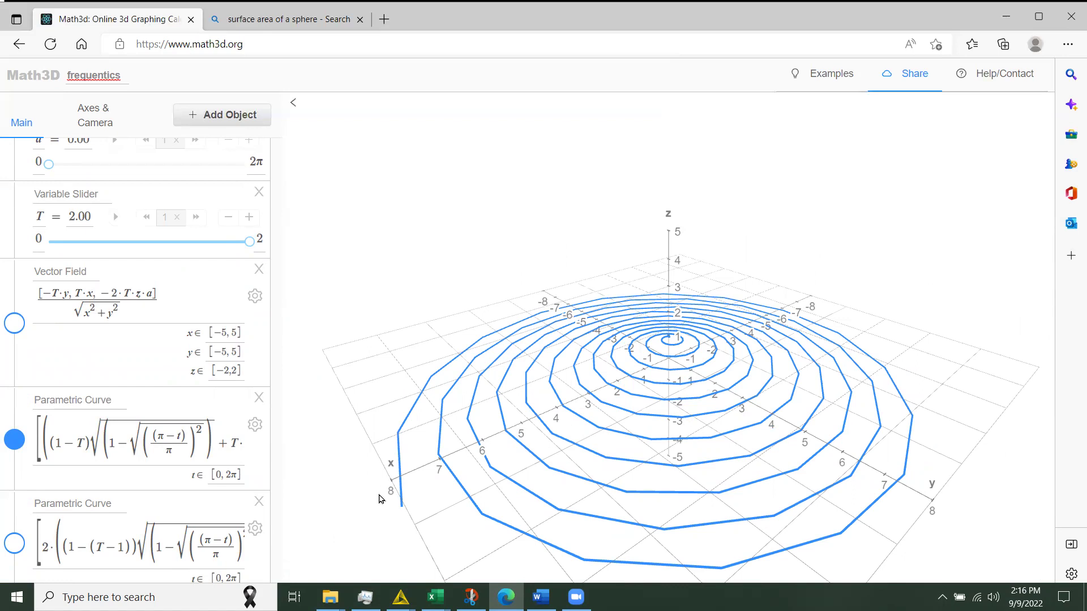
mouse_move(491, 433)
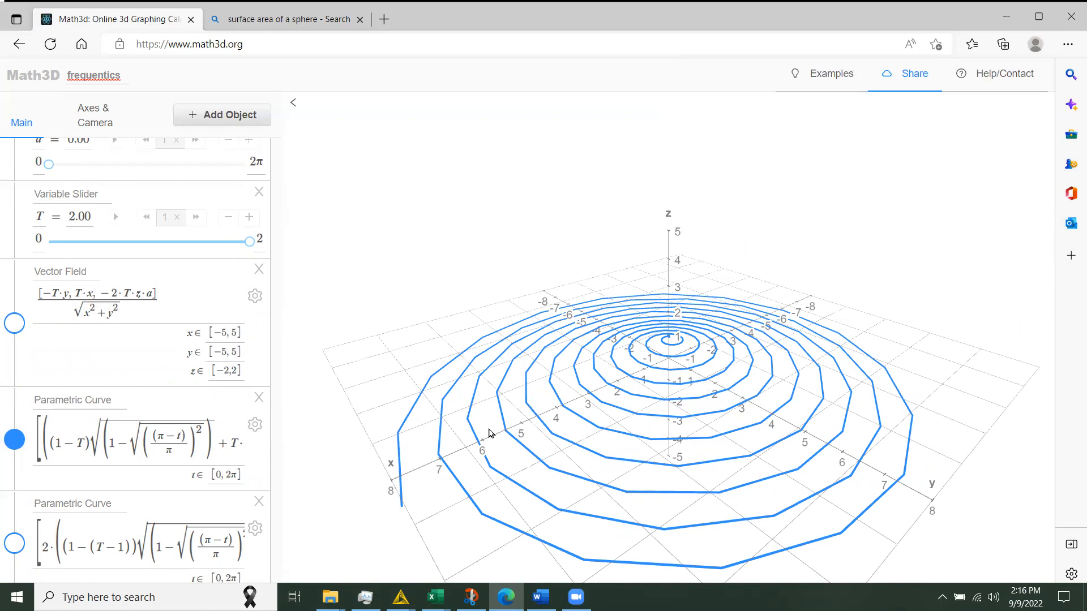
mouse_move(590, 396)
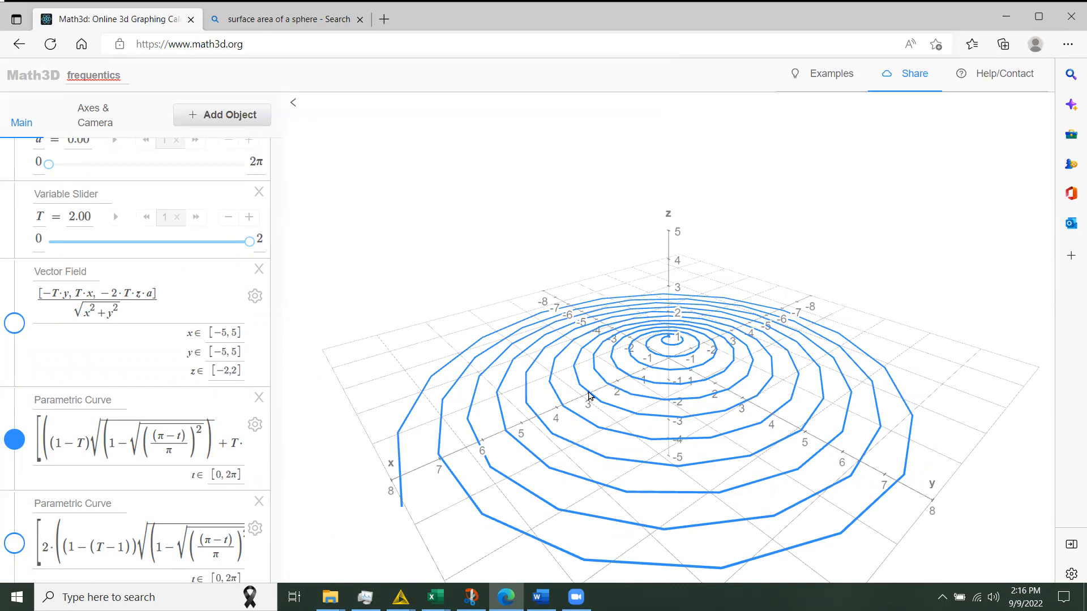
mouse_move(81, 431)
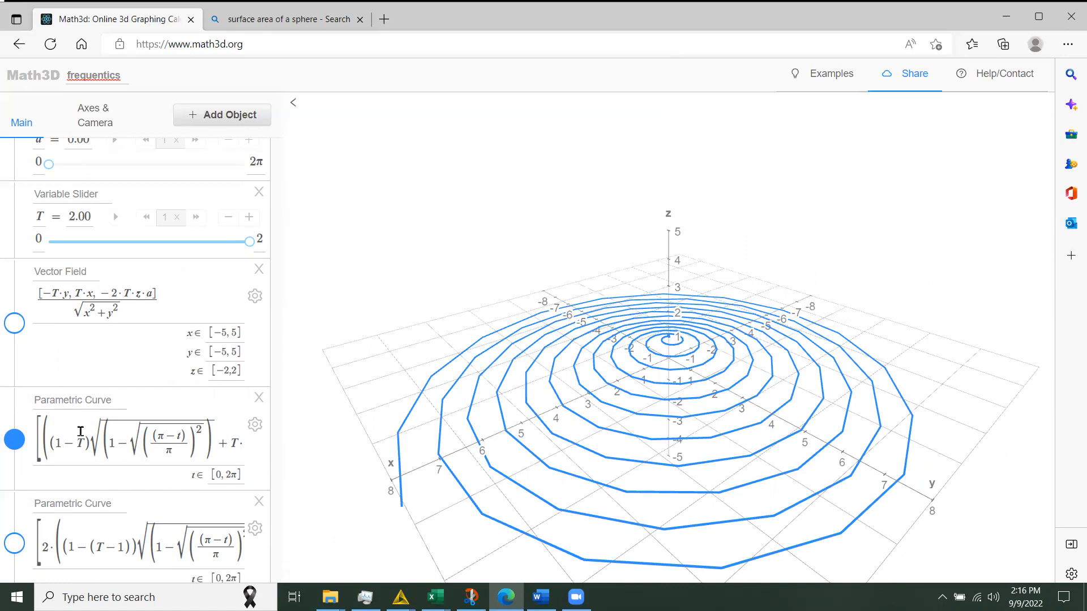
left_click(125, 438)
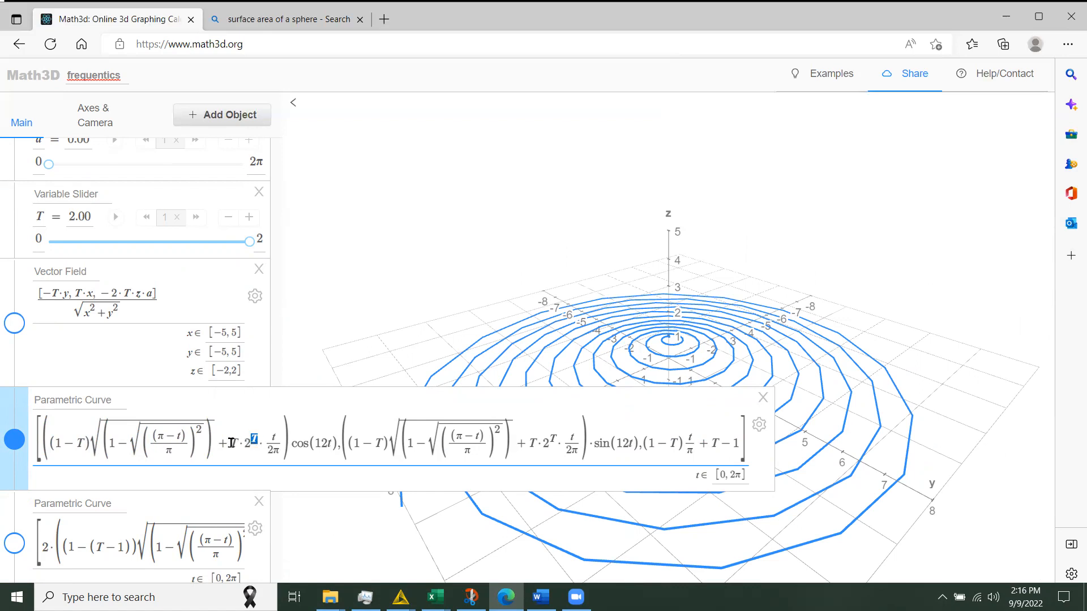
double_click(244, 443)
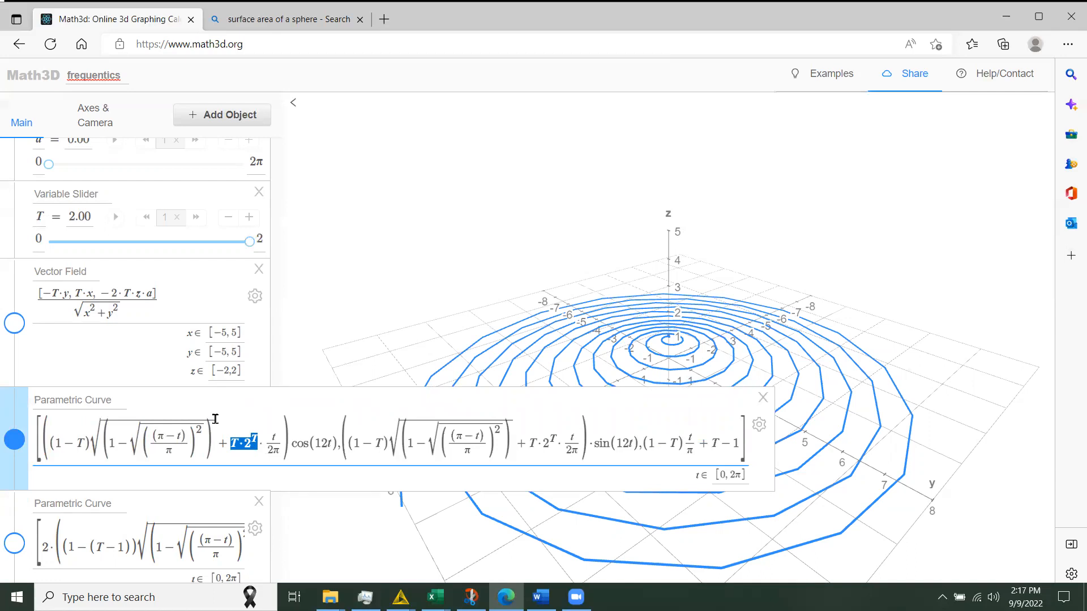
mouse_move(285, 390)
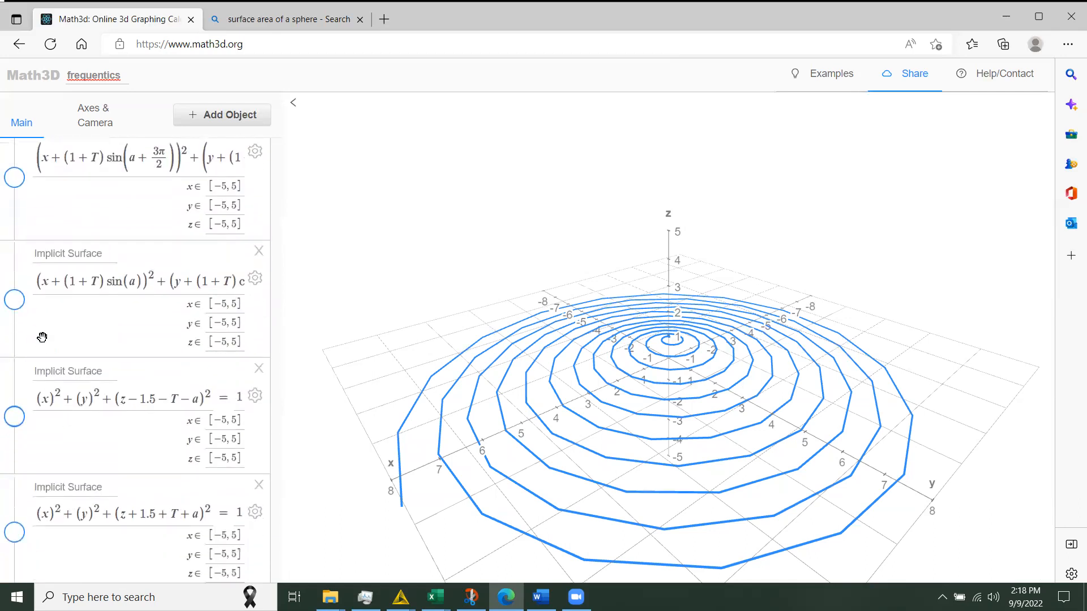
left_click(13, 299)
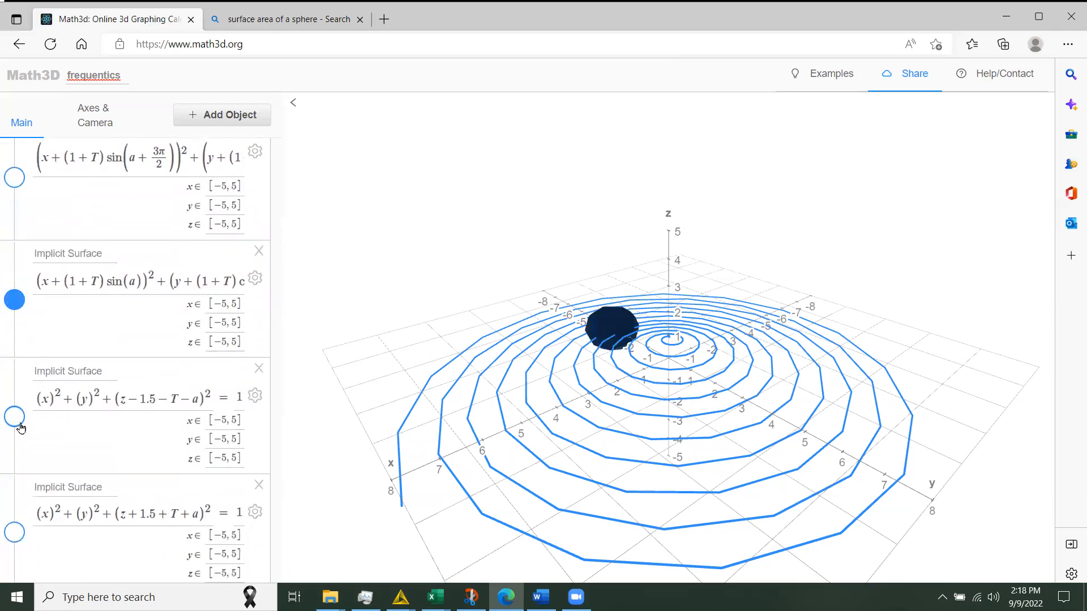
left_click(13, 416)
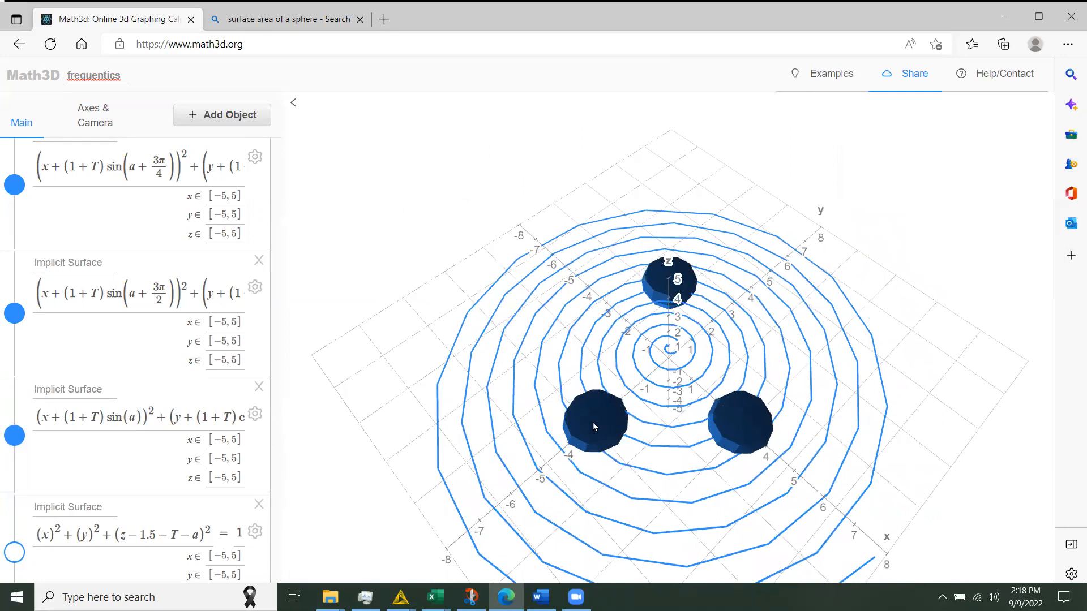
mouse_move(586, 416)
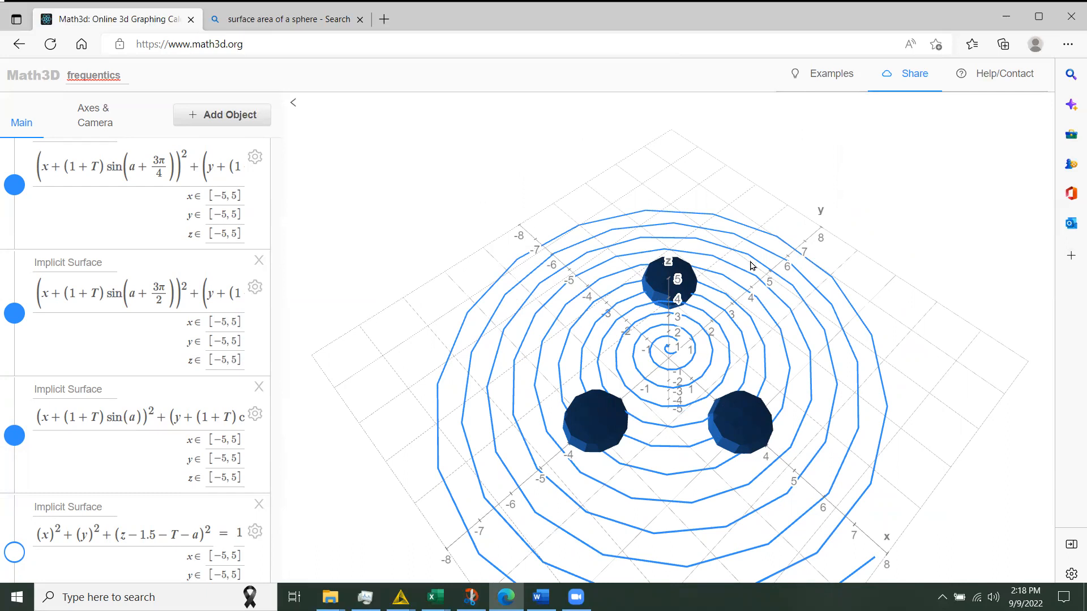
mouse_move(588, 423)
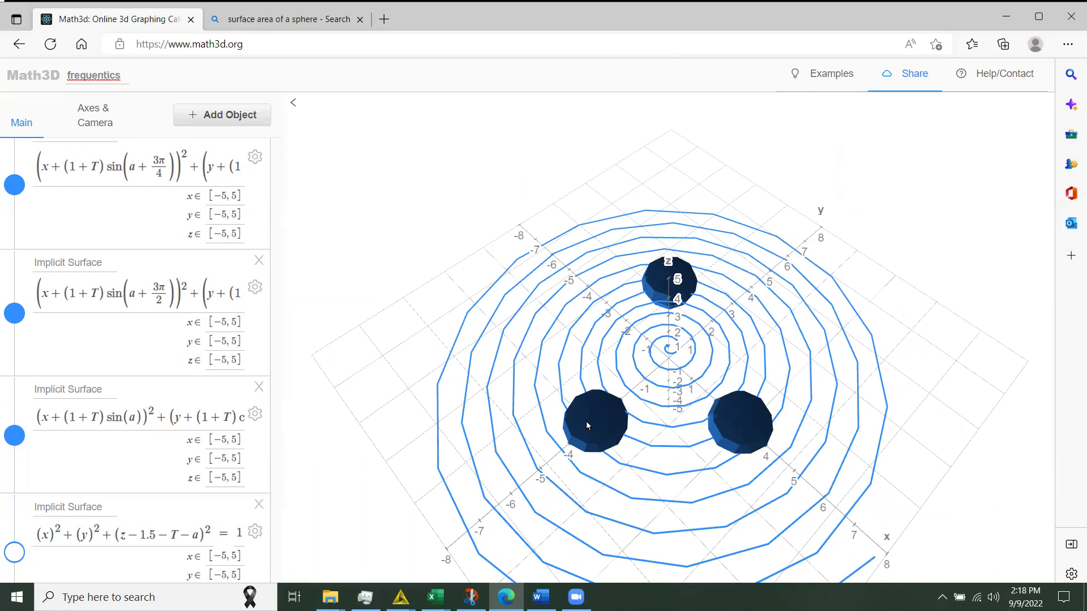
mouse_move(586, 429)
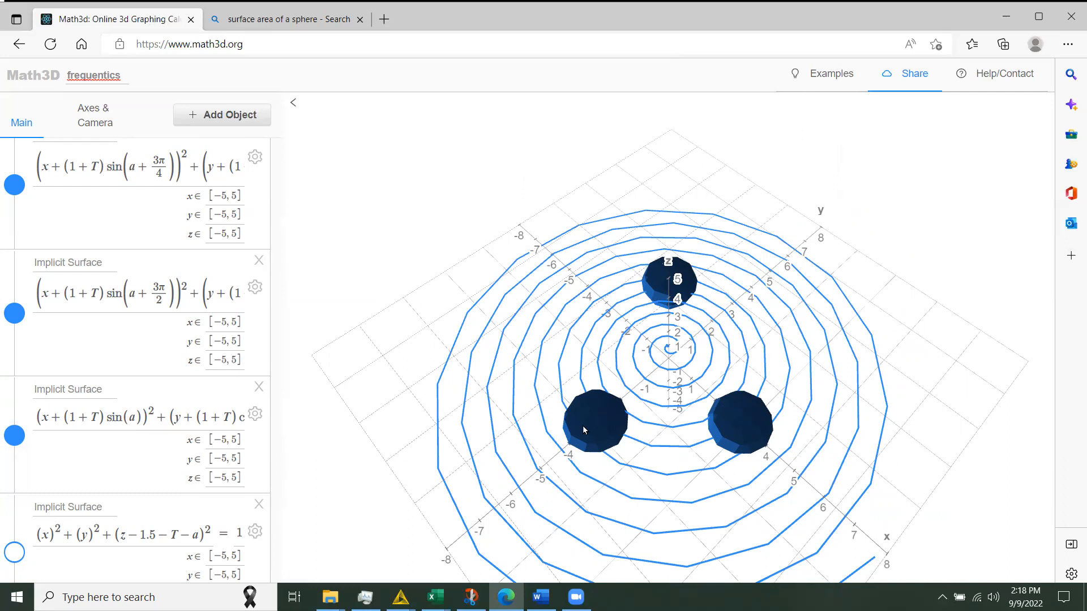
mouse_move(604, 420)
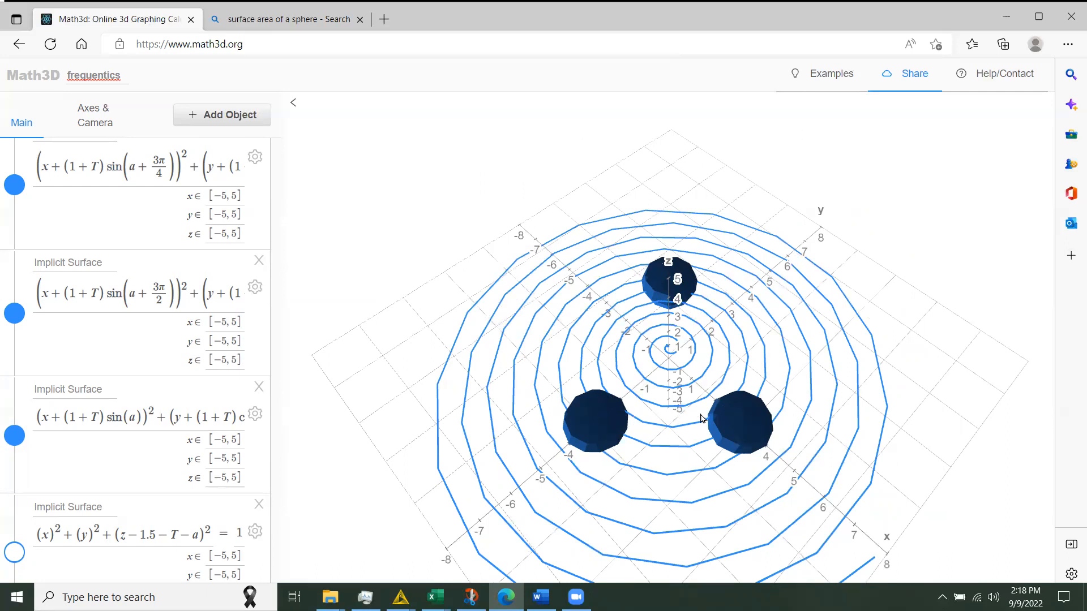
mouse_move(633, 419)
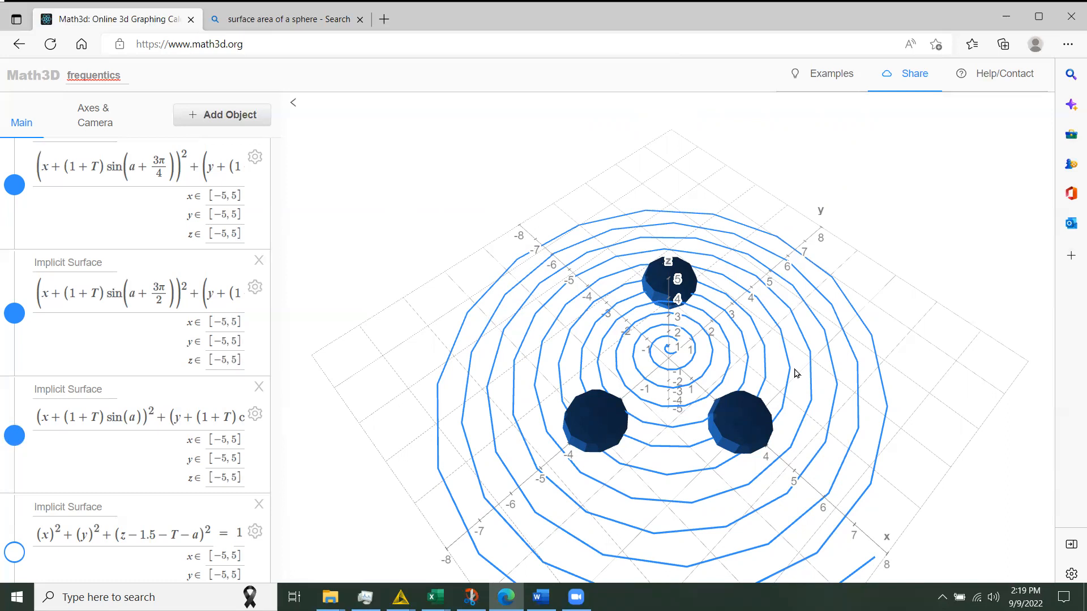
mouse_move(782, 374)
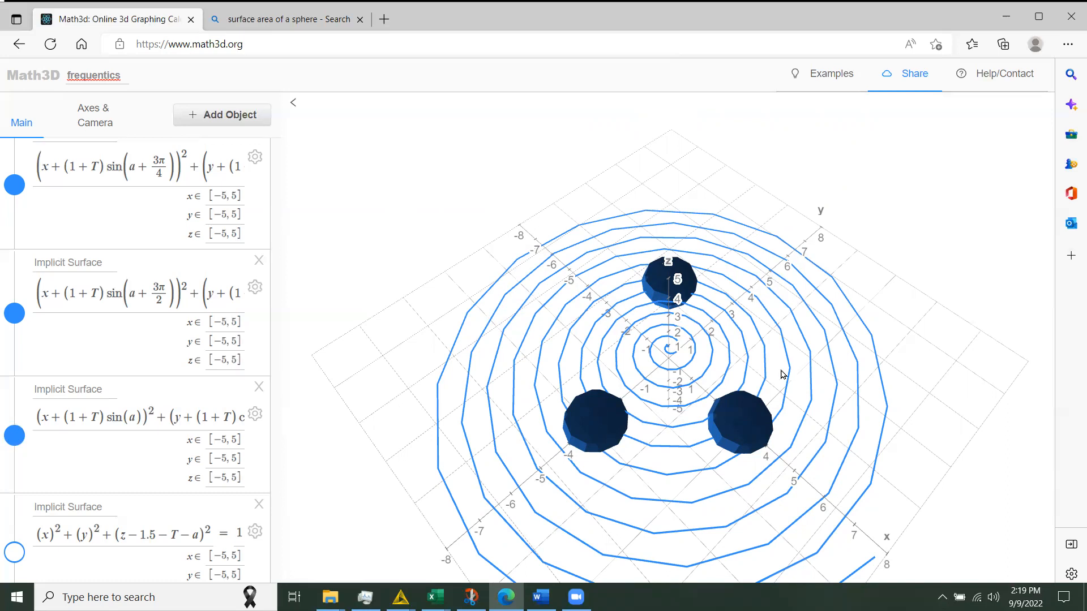
mouse_move(587, 414)
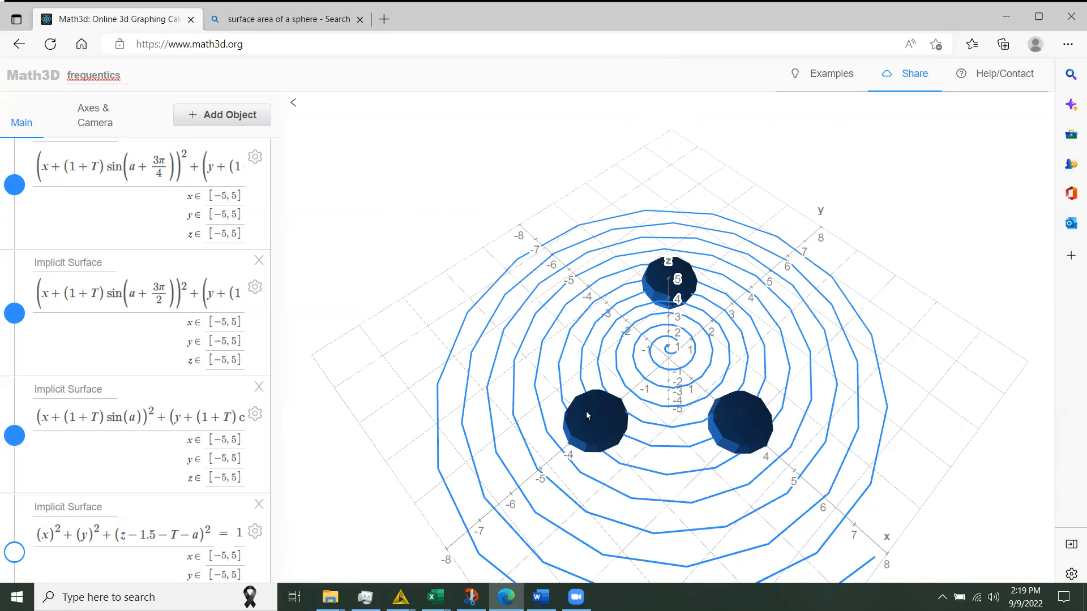
mouse_move(664, 447)
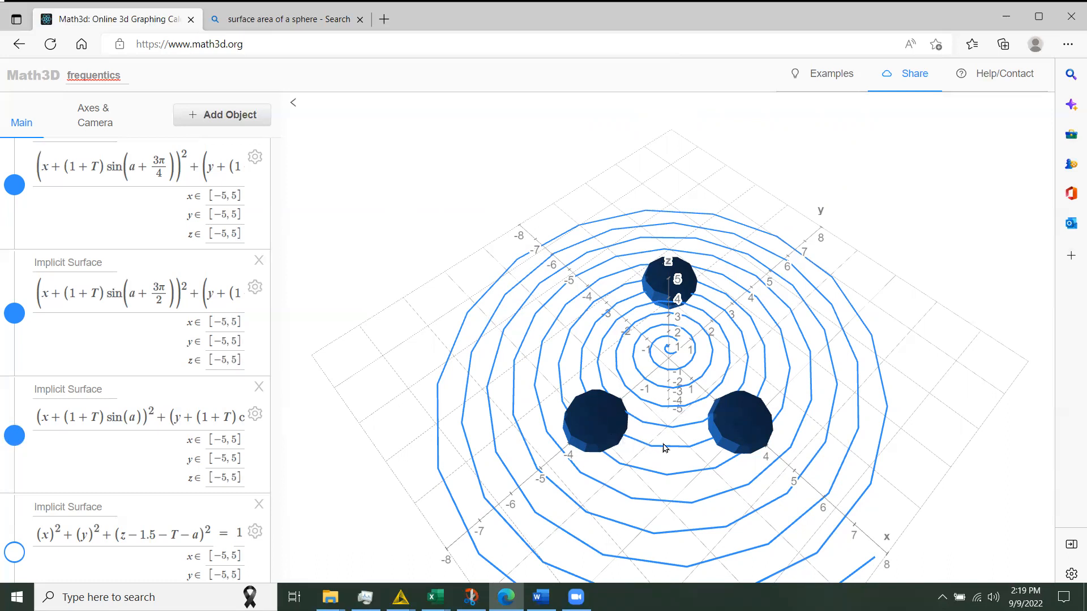
mouse_move(714, 447)
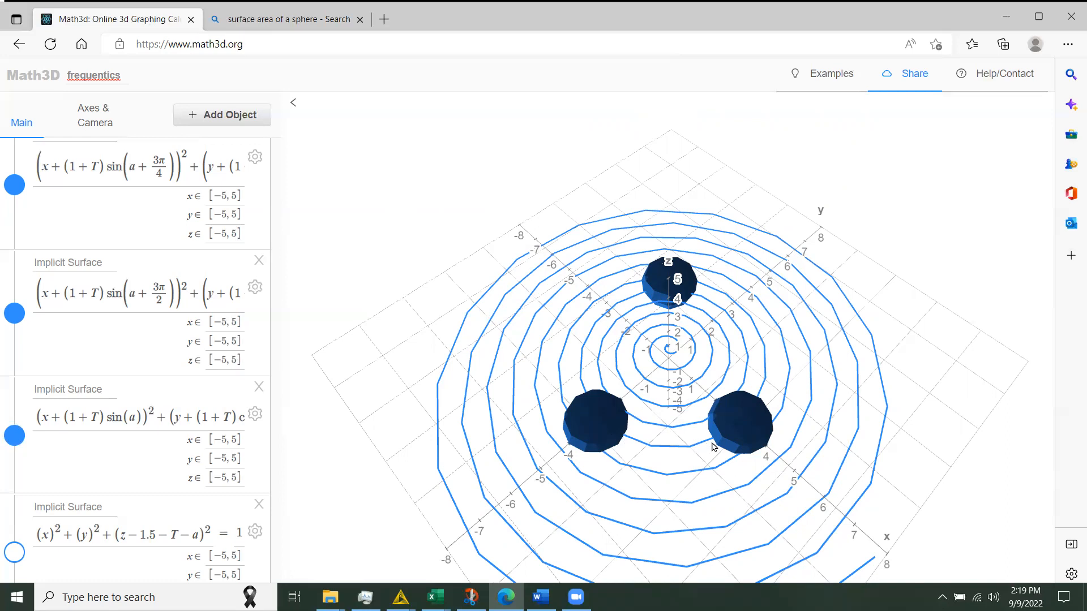
mouse_move(749, 419)
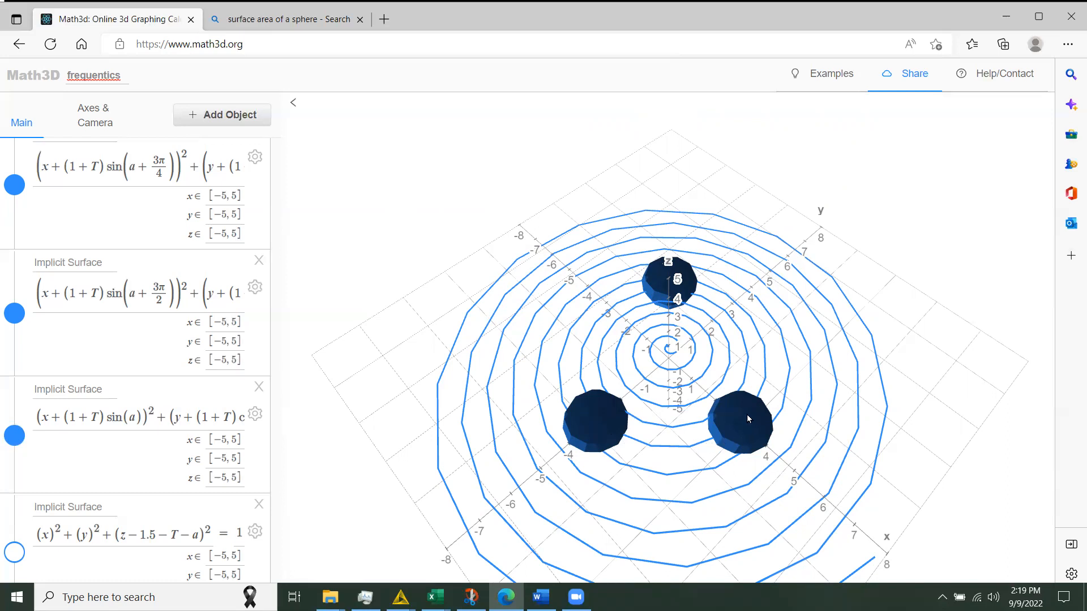
mouse_move(745, 311)
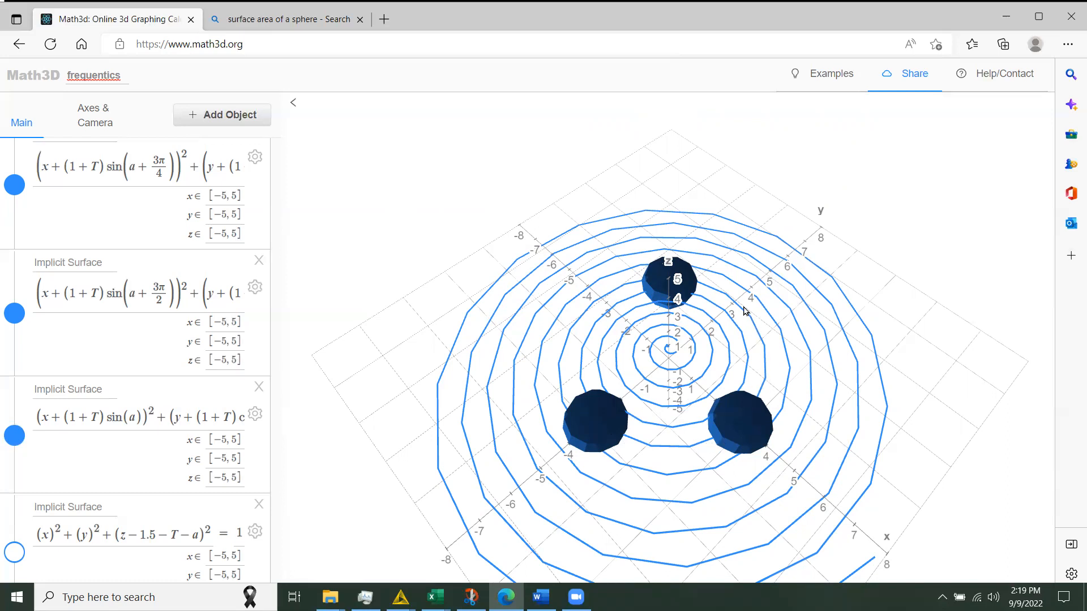
mouse_move(702, 285)
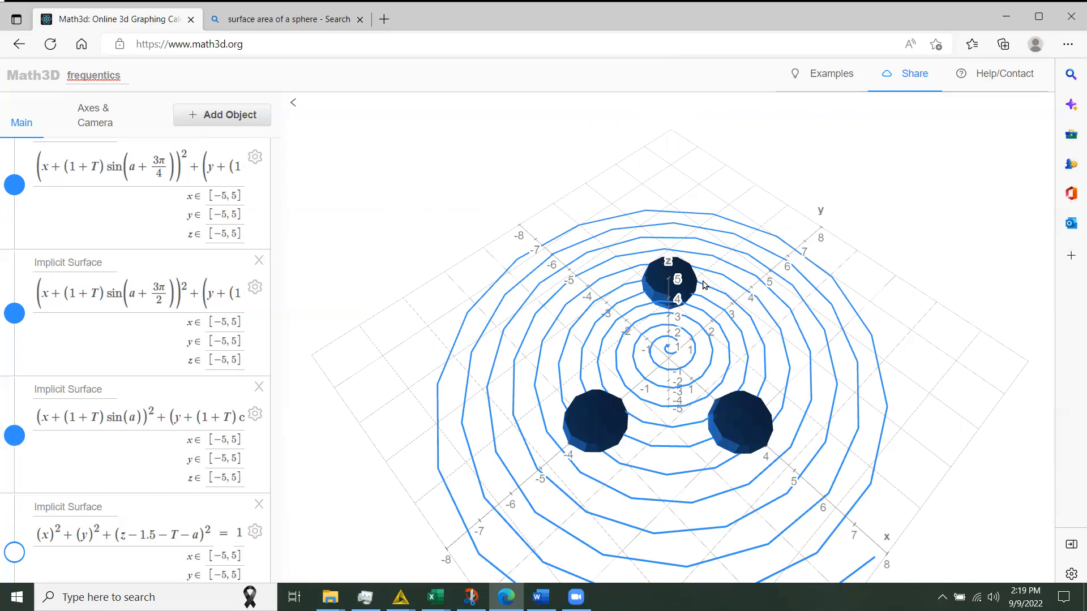
mouse_move(686, 281)
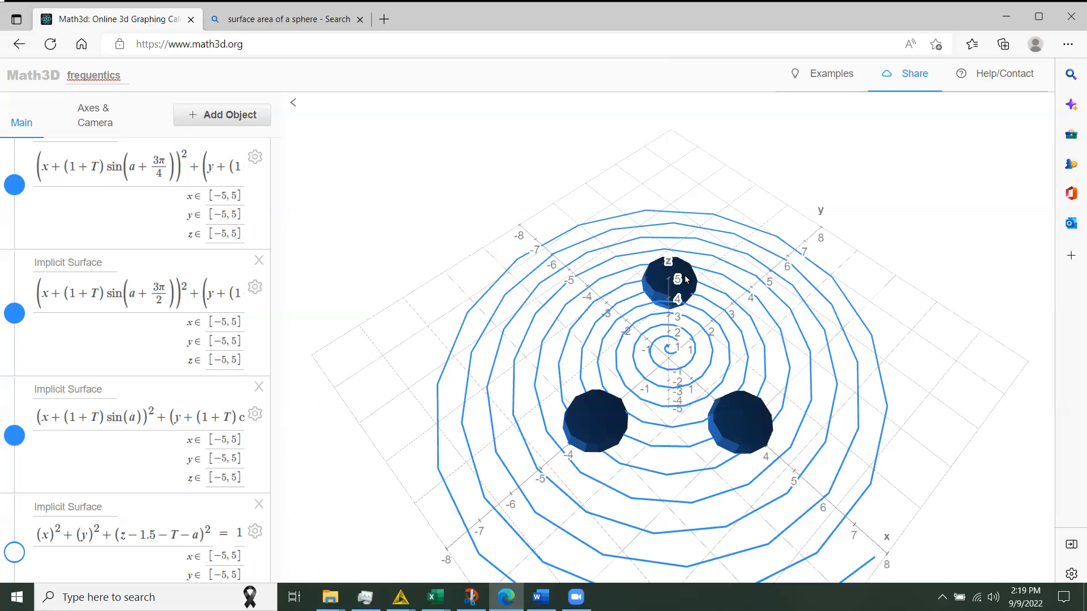
mouse_move(611, 293)
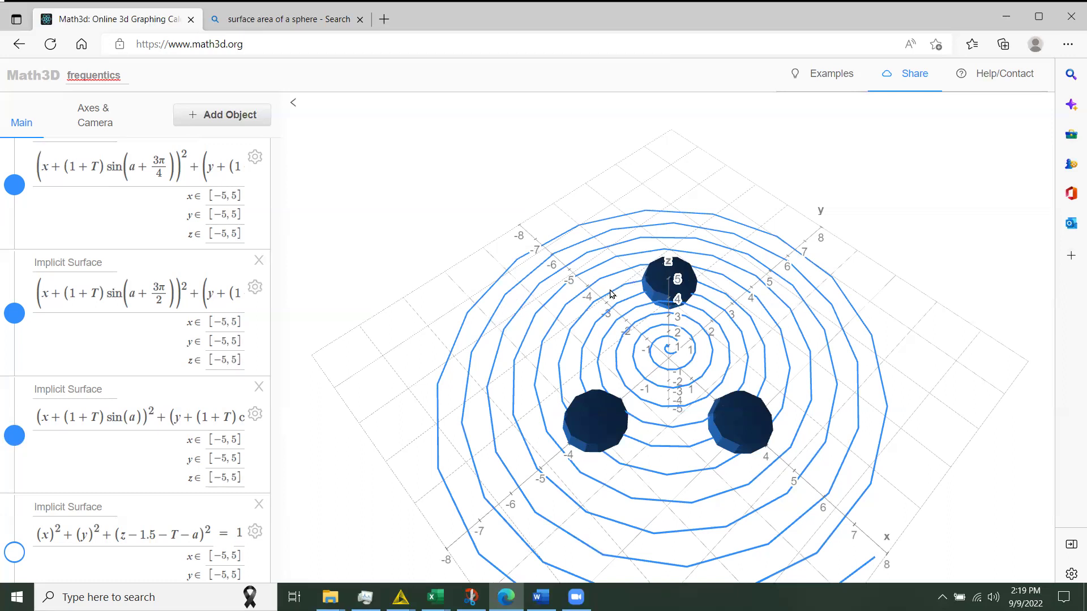
mouse_move(566, 377)
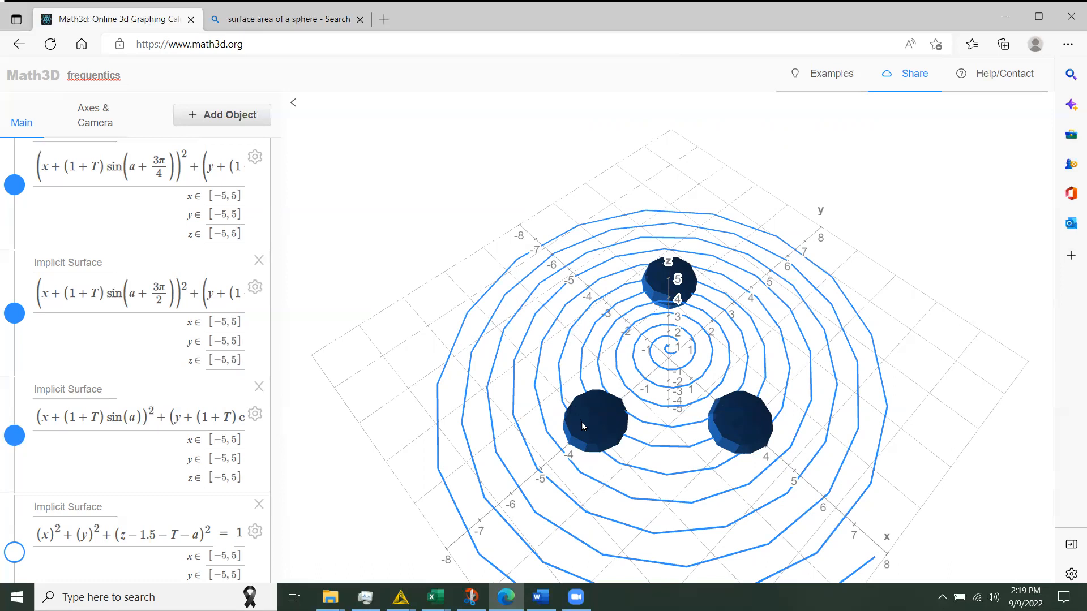
mouse_move(615, 418)
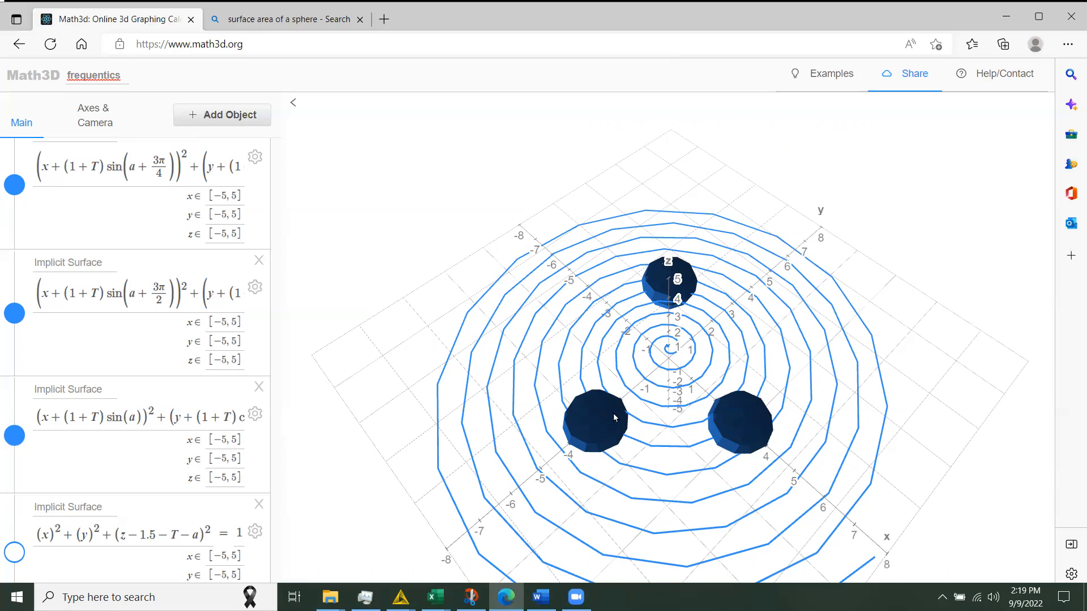
mouse_move(630, 398)
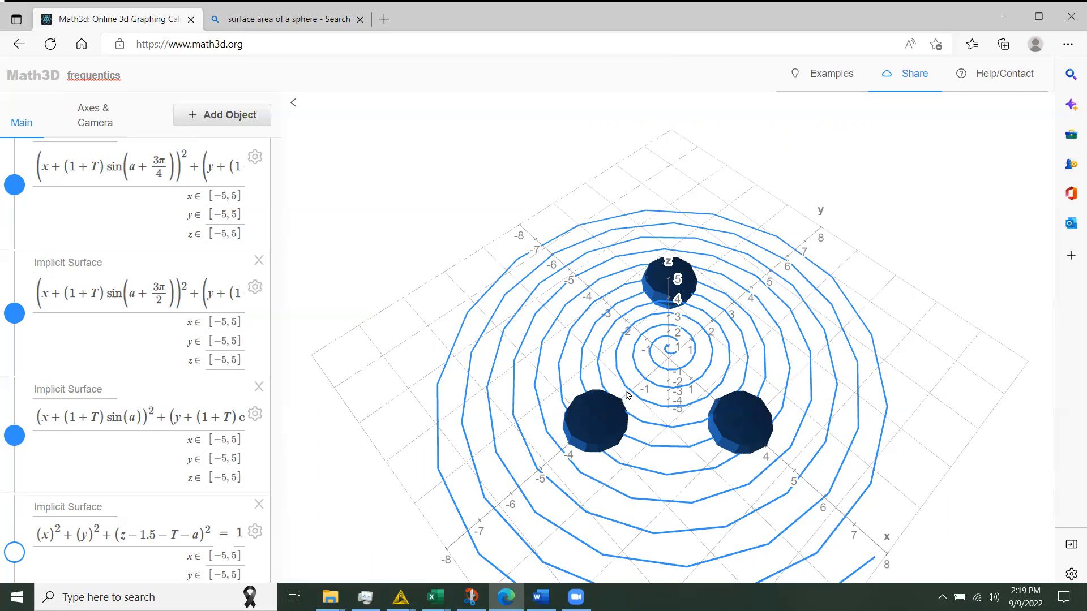
mouse_move(595, 401)
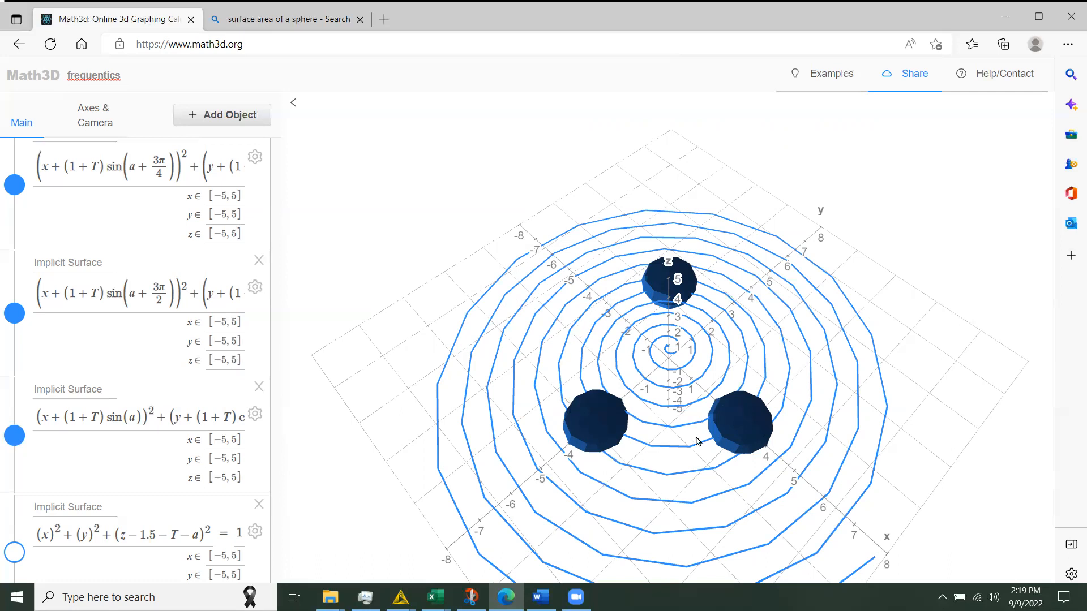
mouse_move(591, 423)
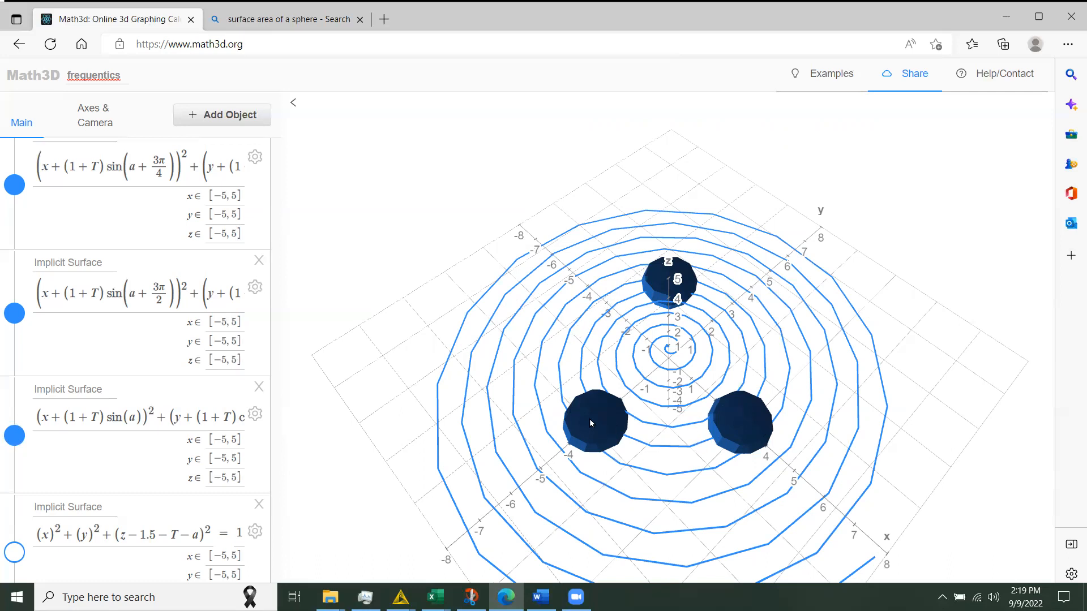
mouse_move(623, 441)
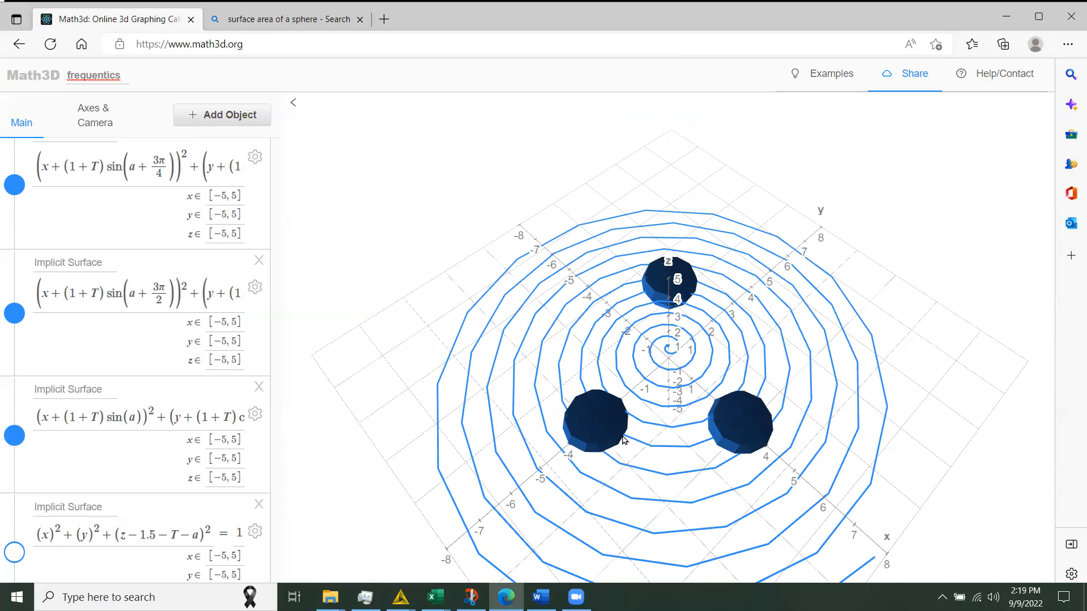
mouse_move(743, 432)
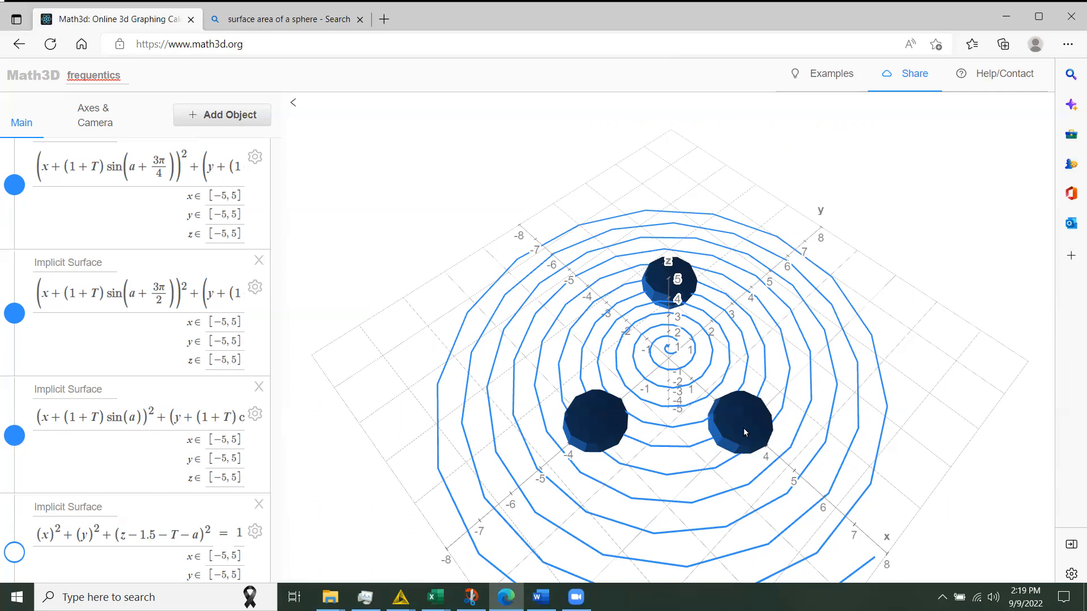
mouse_move(598, 444)
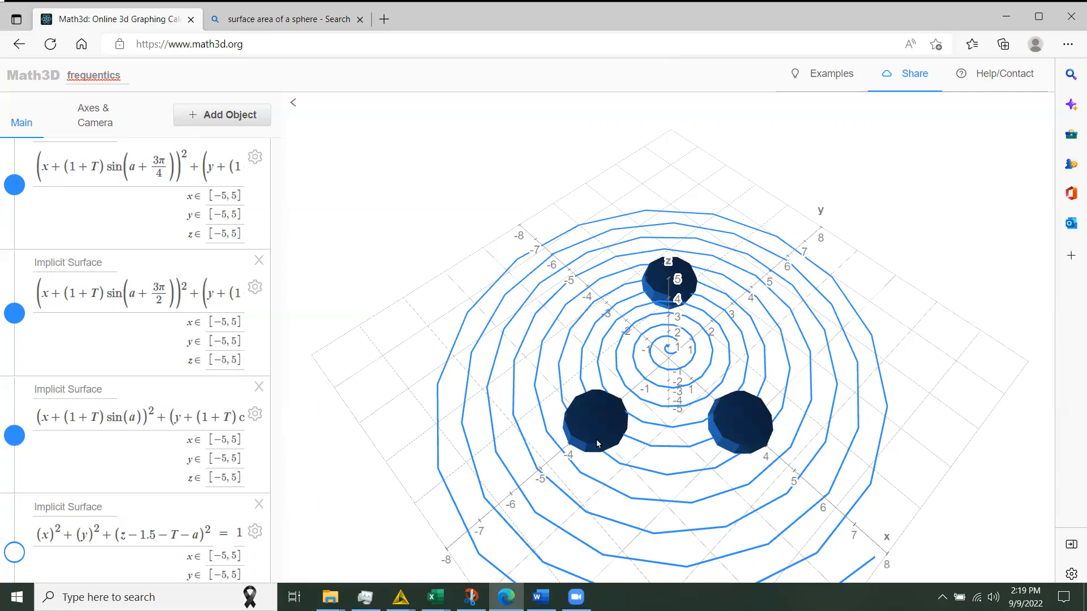
mouse_move(586, 422)
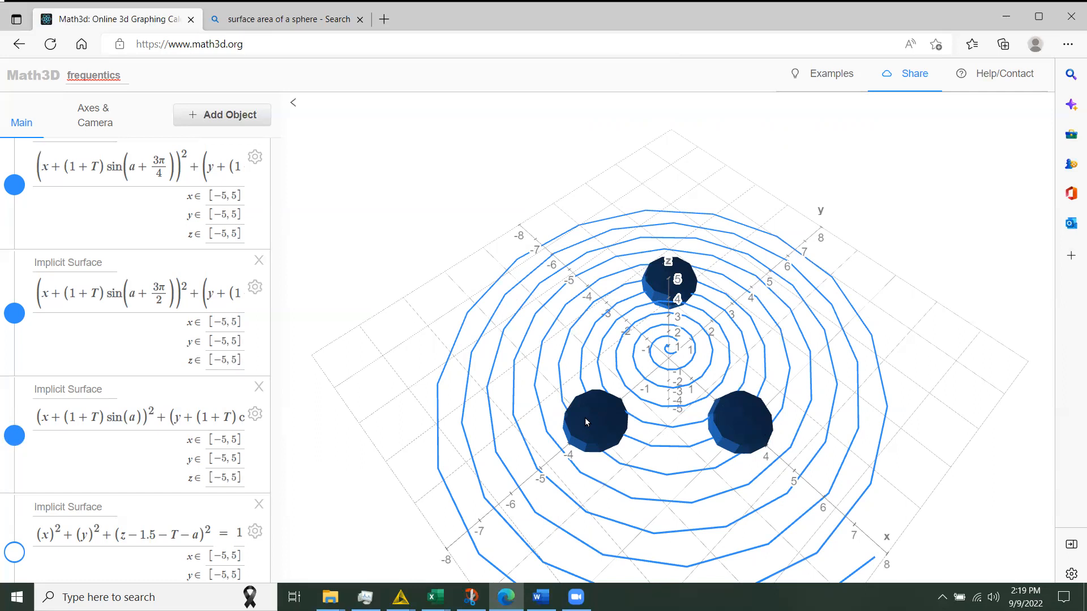
mouse_move(734, 423)
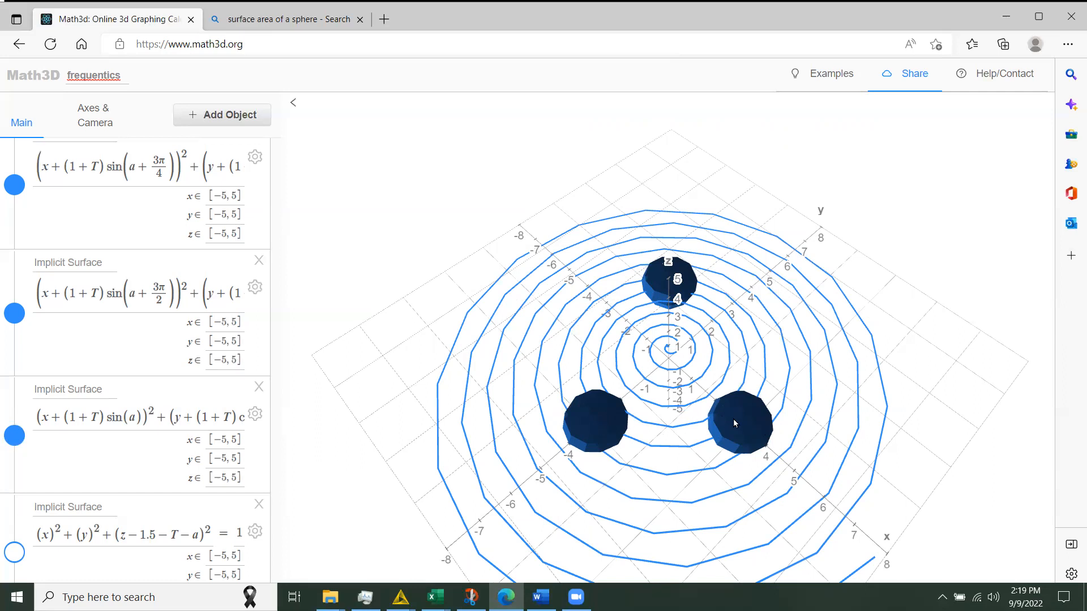
mouse_move(744, 416)
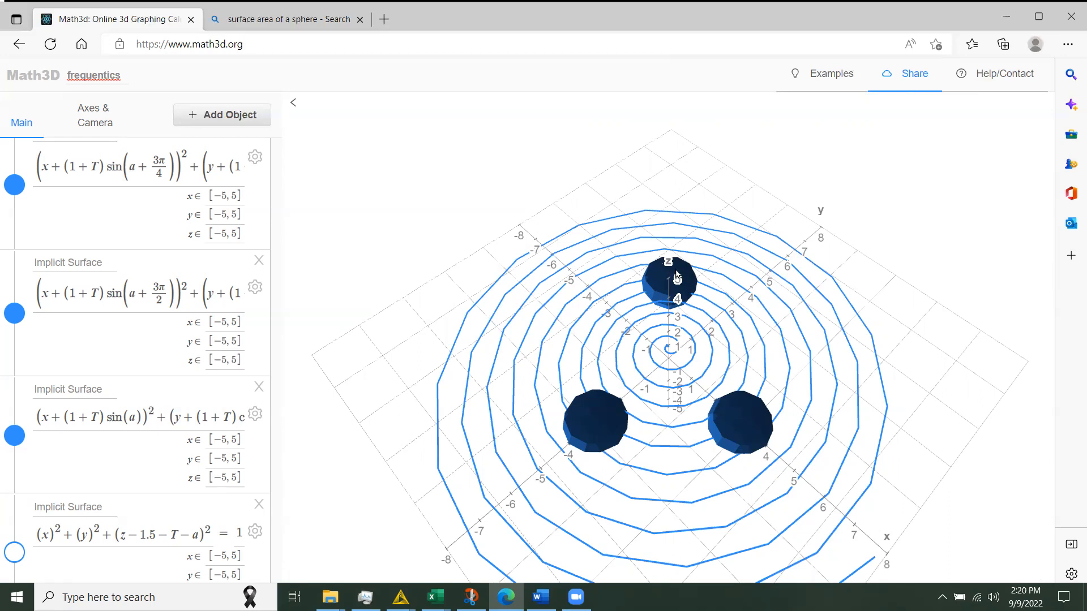
mouse_move(676, 272)
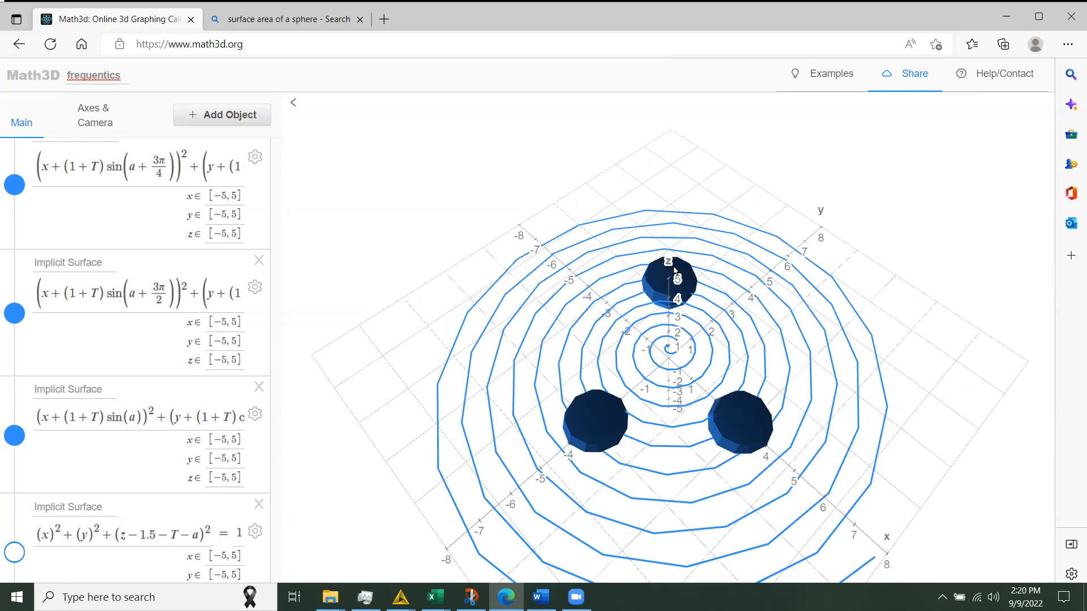
mouse_move(602, 288)
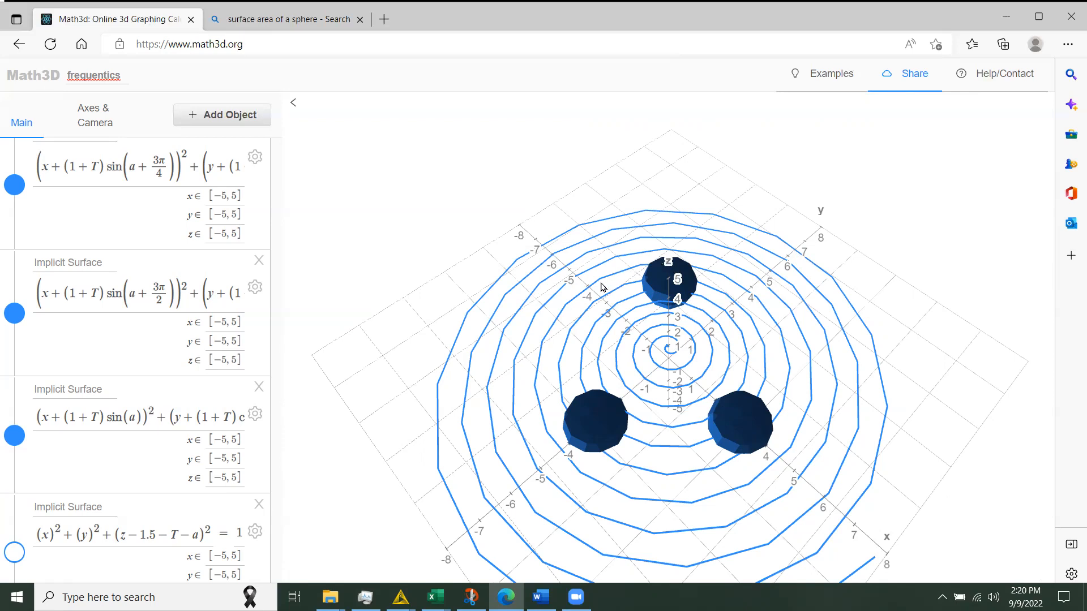
mouse_move(587, 433)
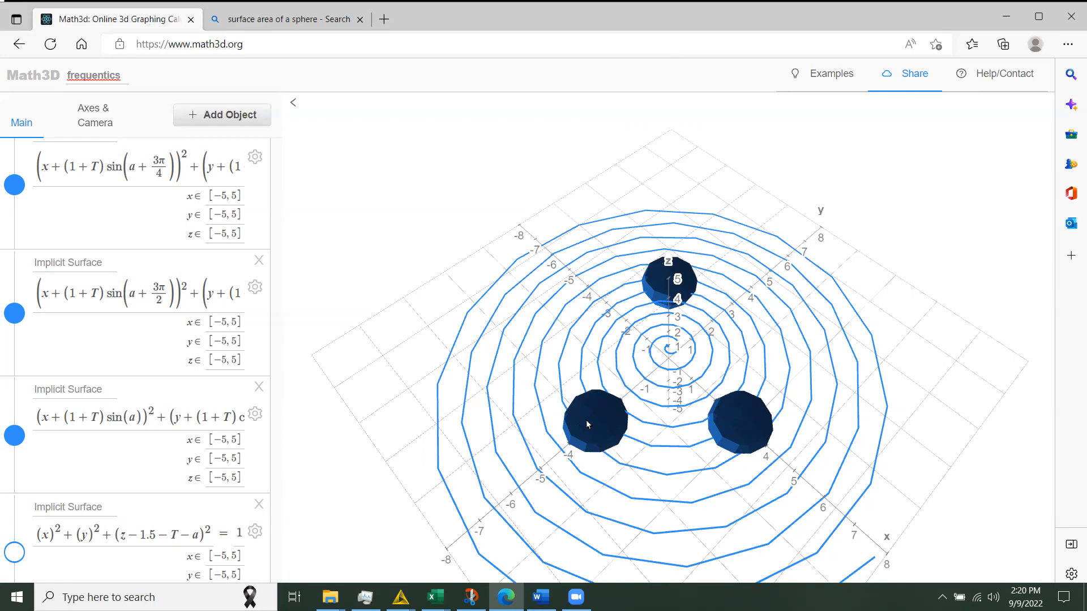
mouse_move(617, 382)
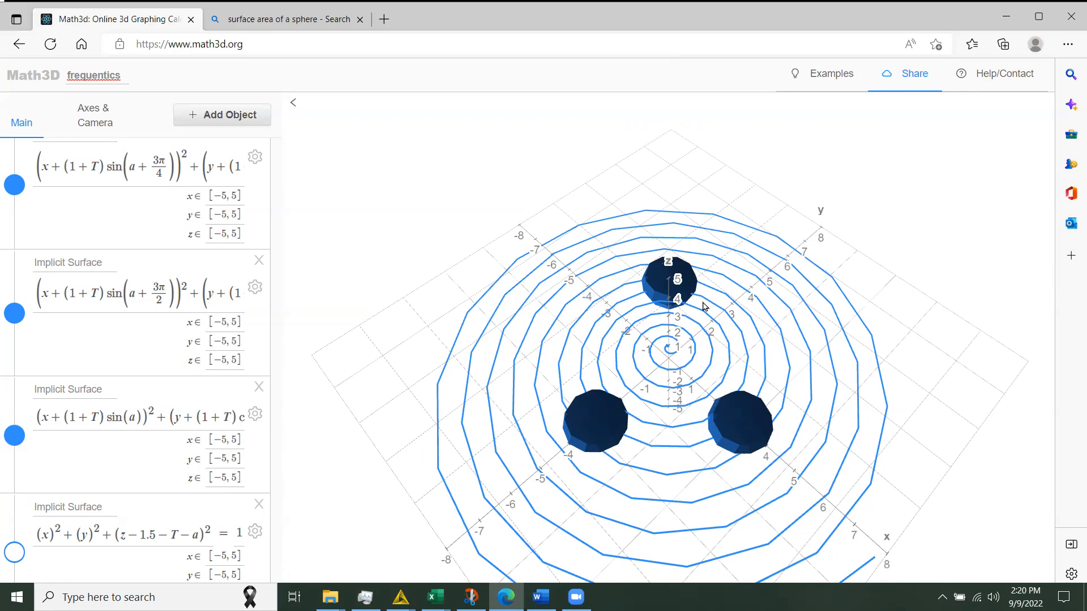
mouse_move(616, 435)
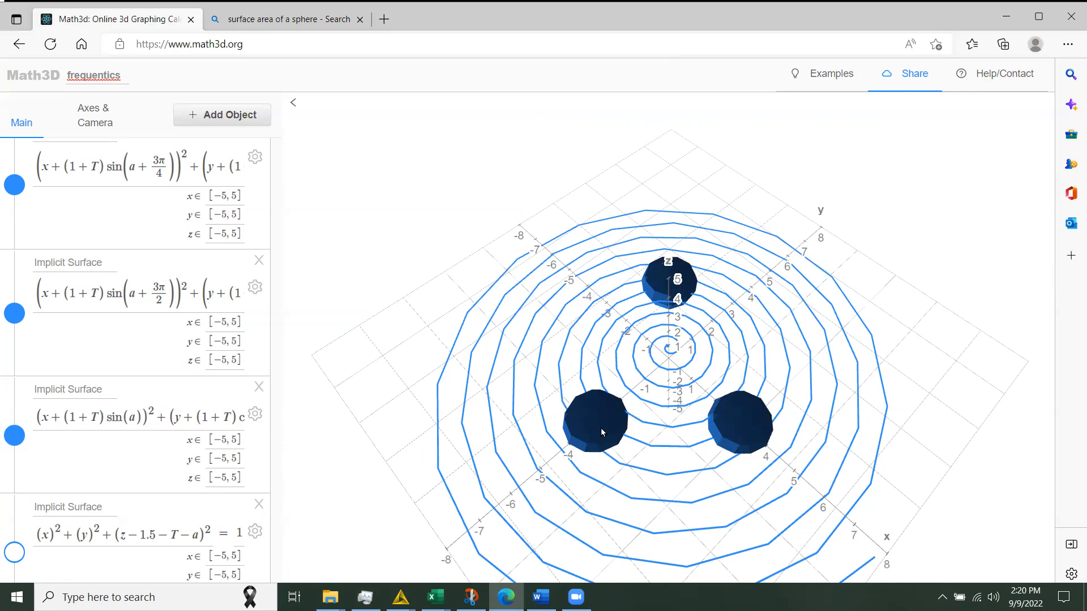
mouse_move(621, 450)
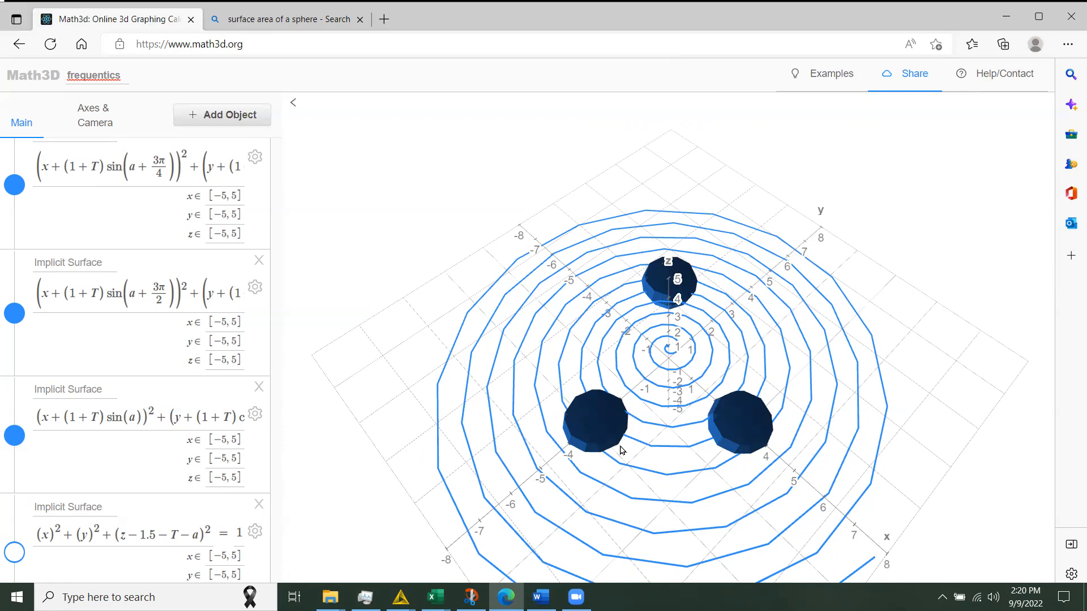
mouse_move(608, 426)
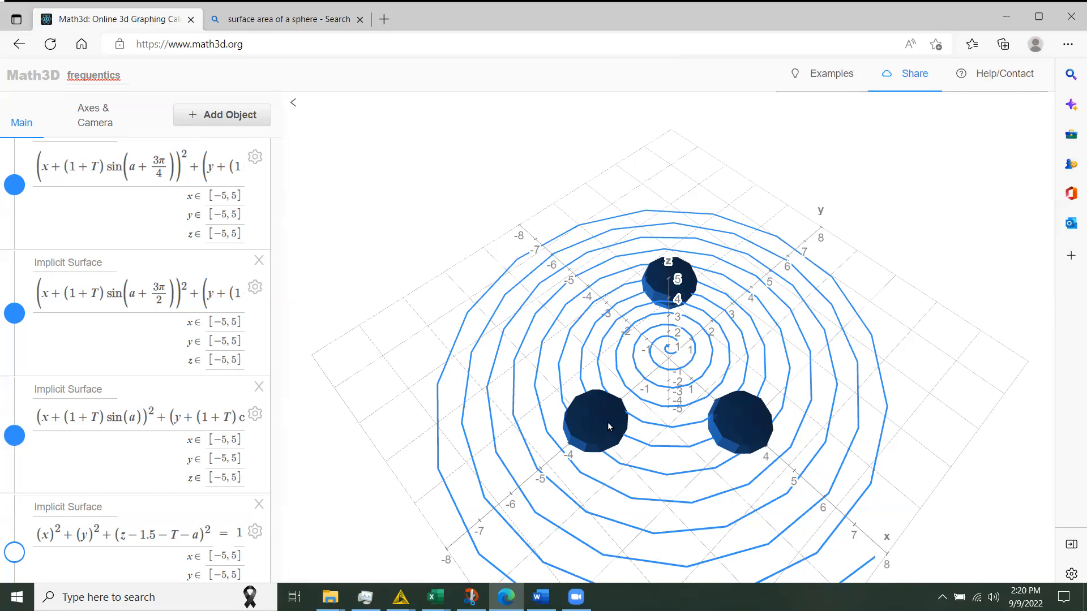
mouse_move(594, 430)
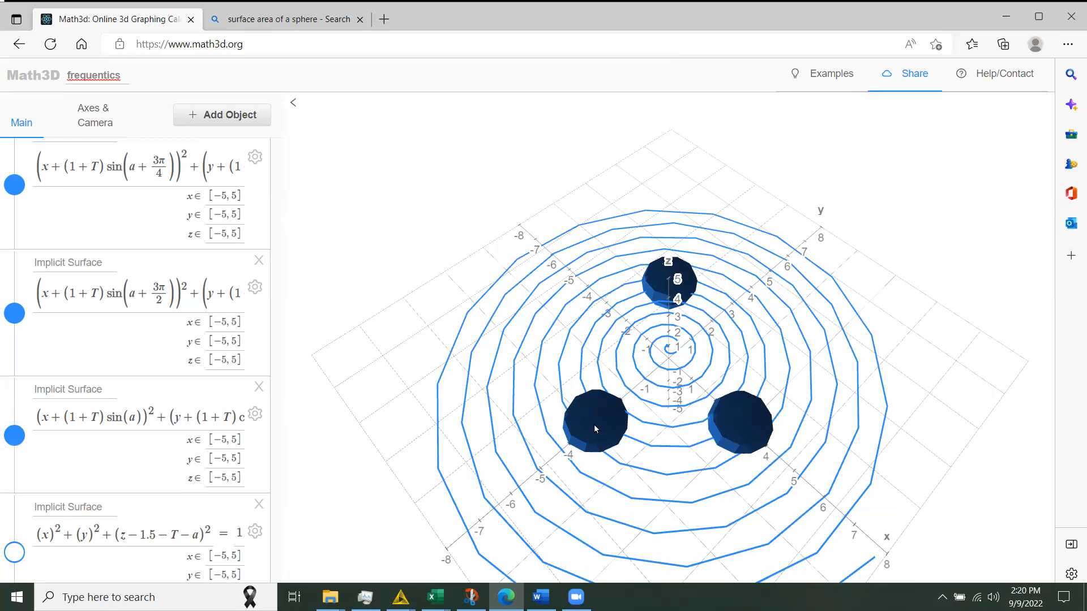
mouse_move(604, 429)
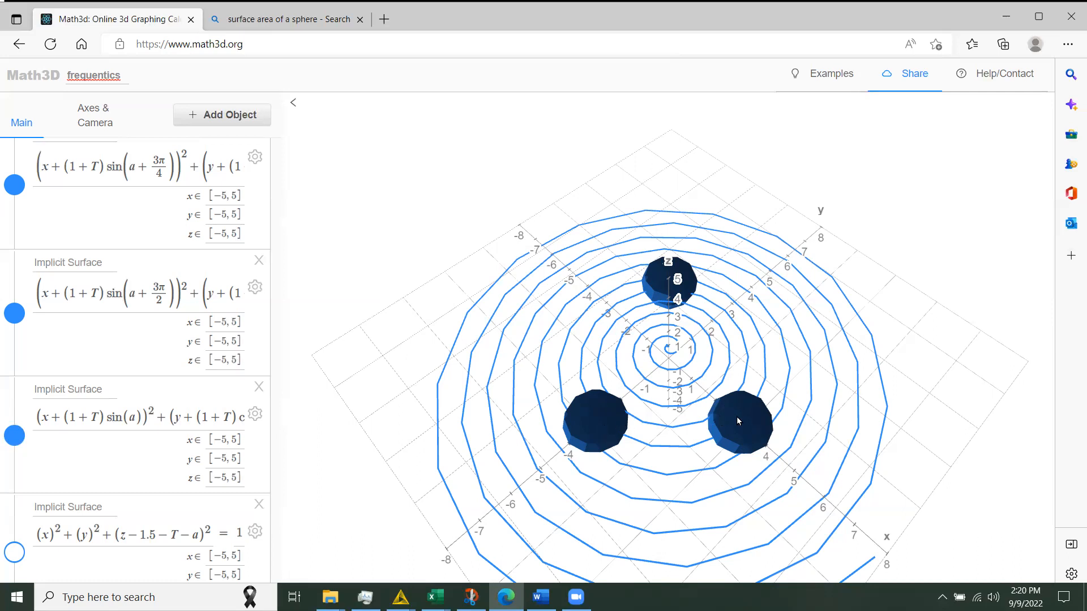
mouse_move(600, 420)
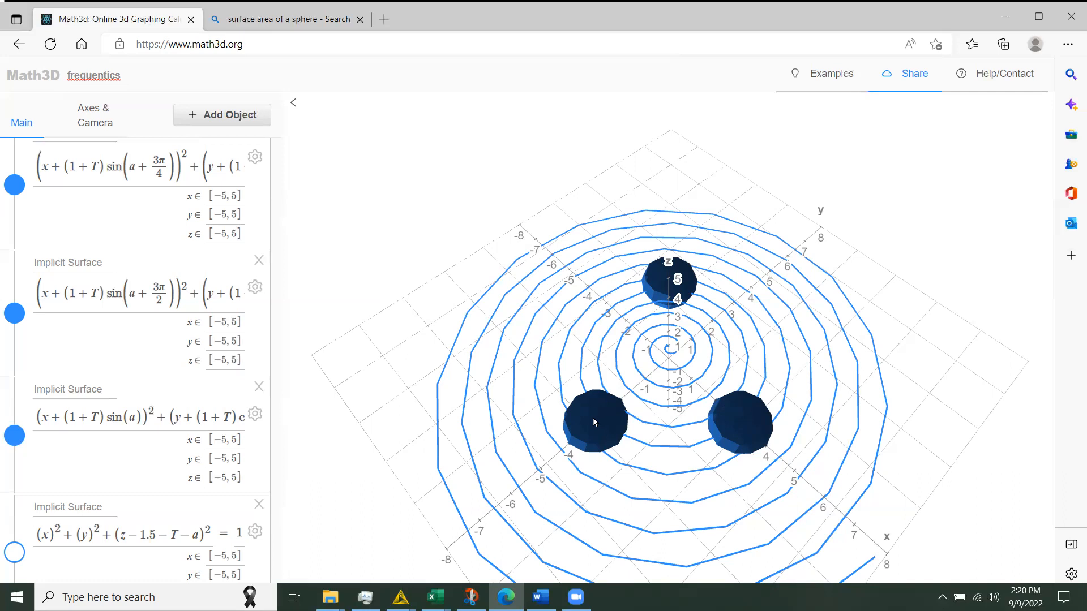
mouse_move(743, 409)
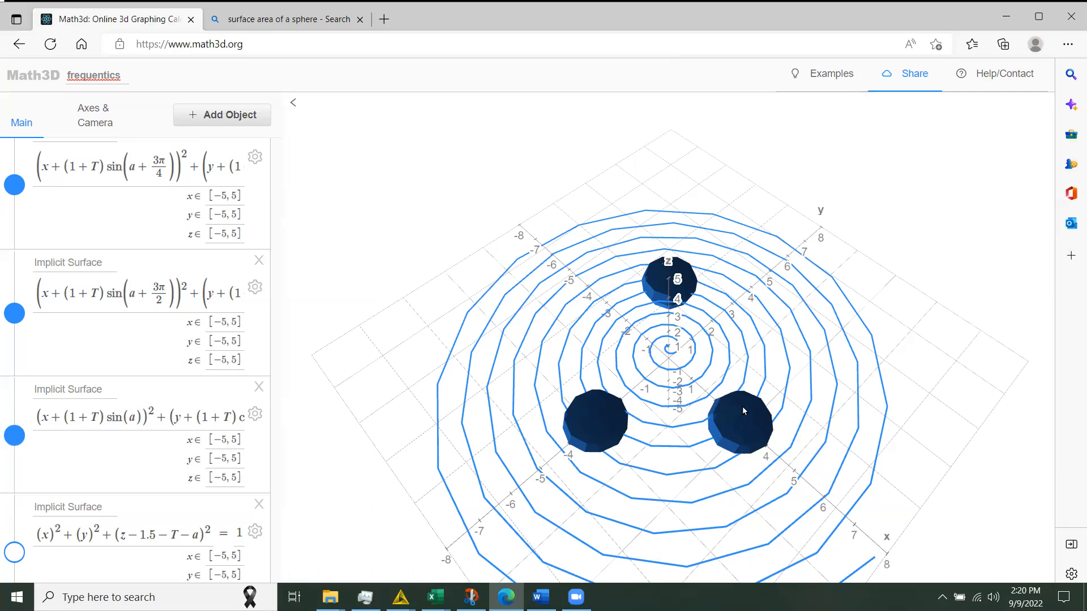
mouse_move(684, 266)
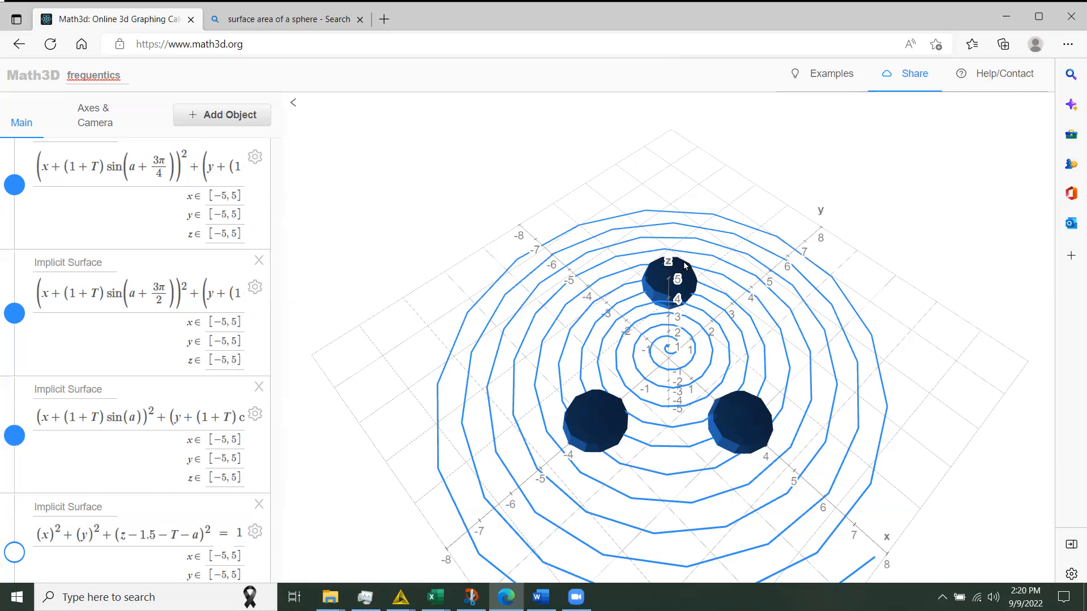
mouse_move(740, 420)
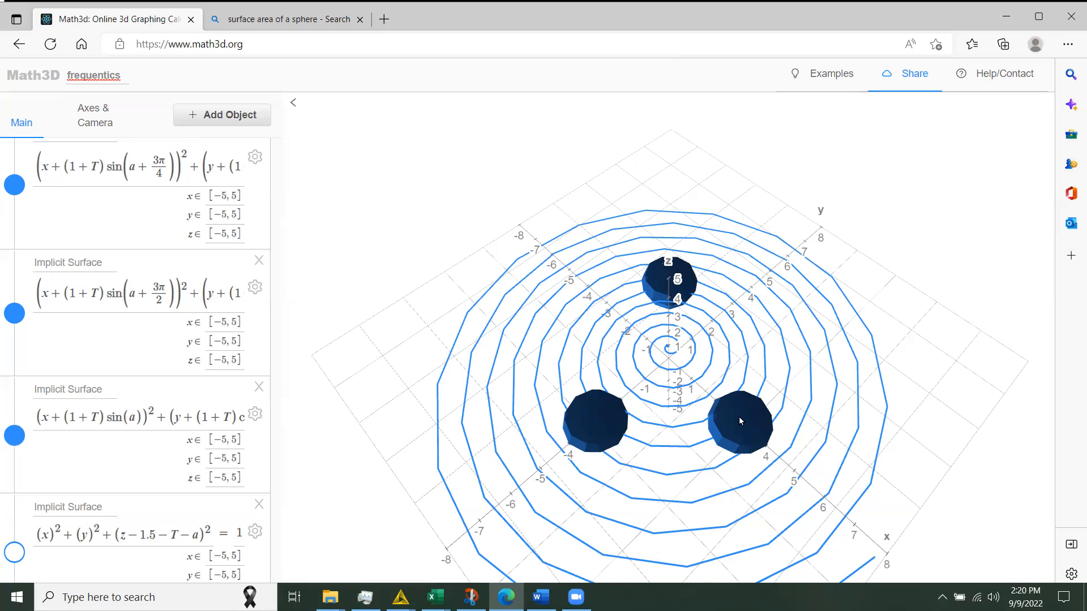
mouse_move(679, 292)
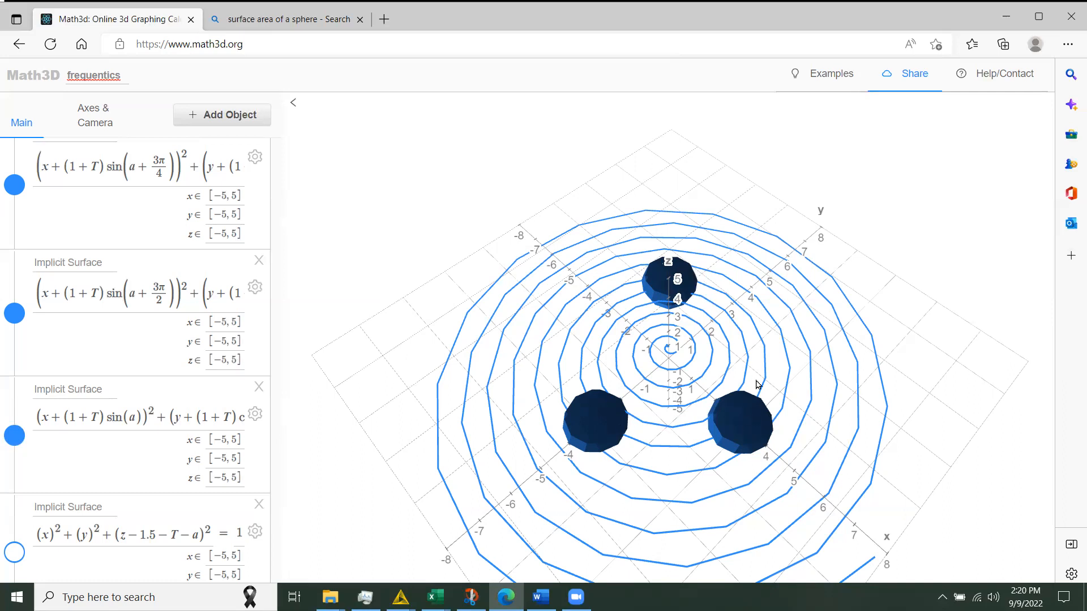
mouse_move(738, 427)
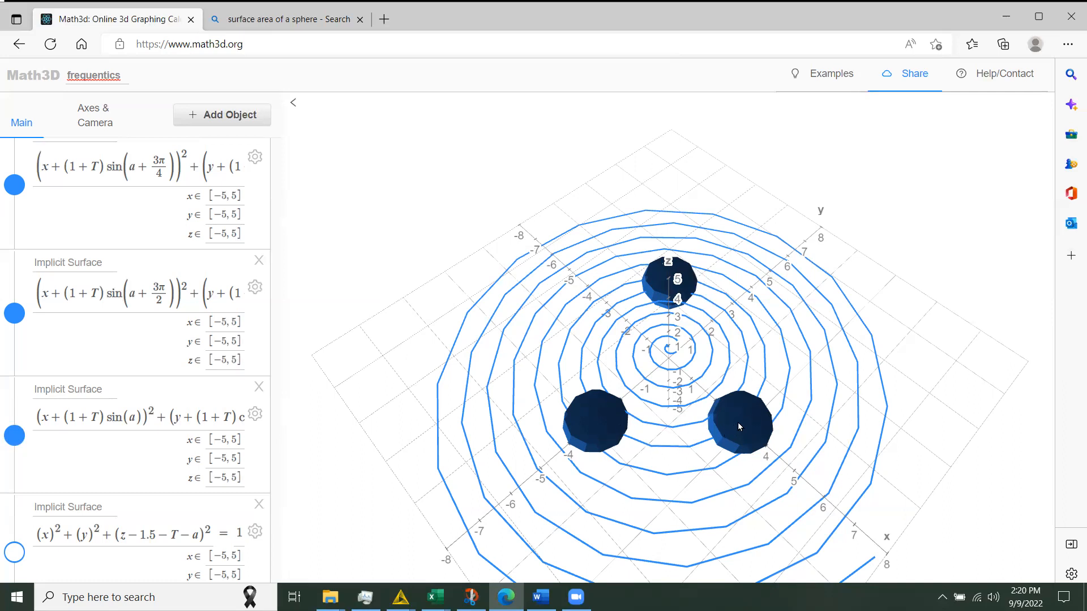
mouse_move(608, 423)
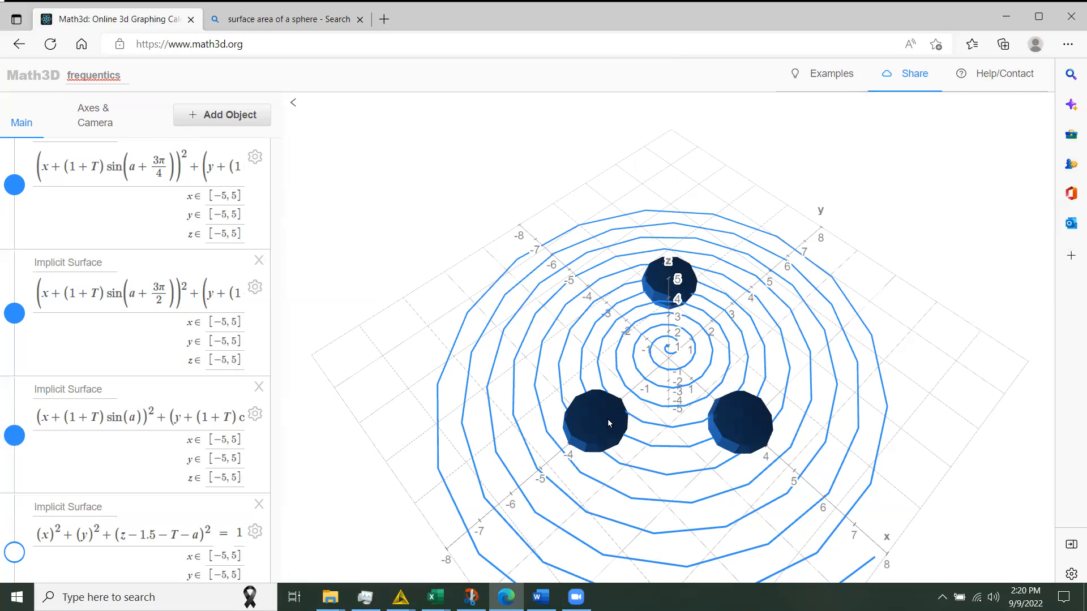
mouse_move(628, 407)
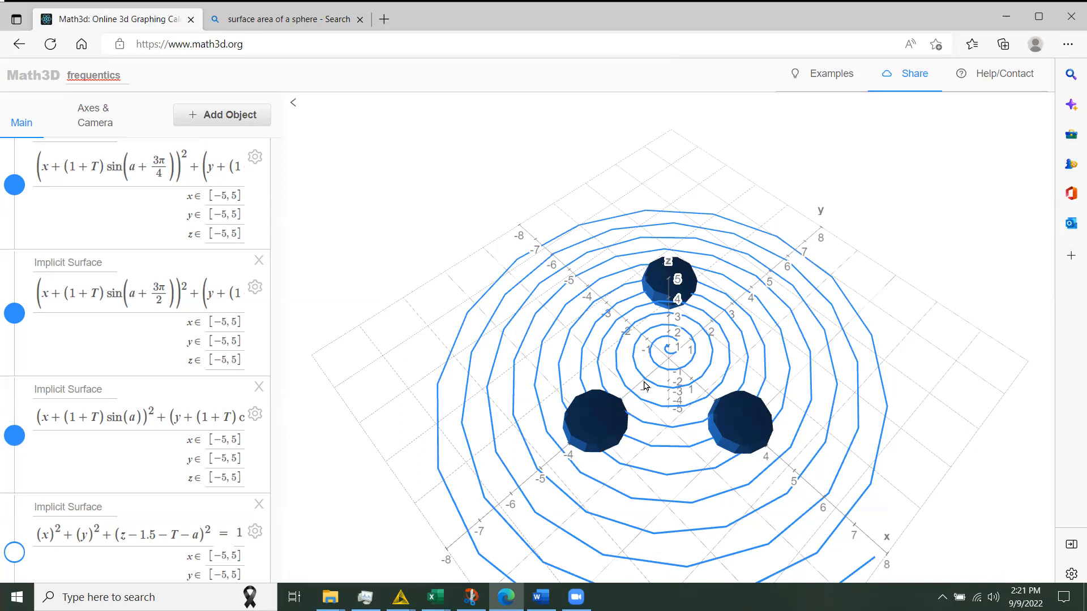
mouse_move(643, 383)
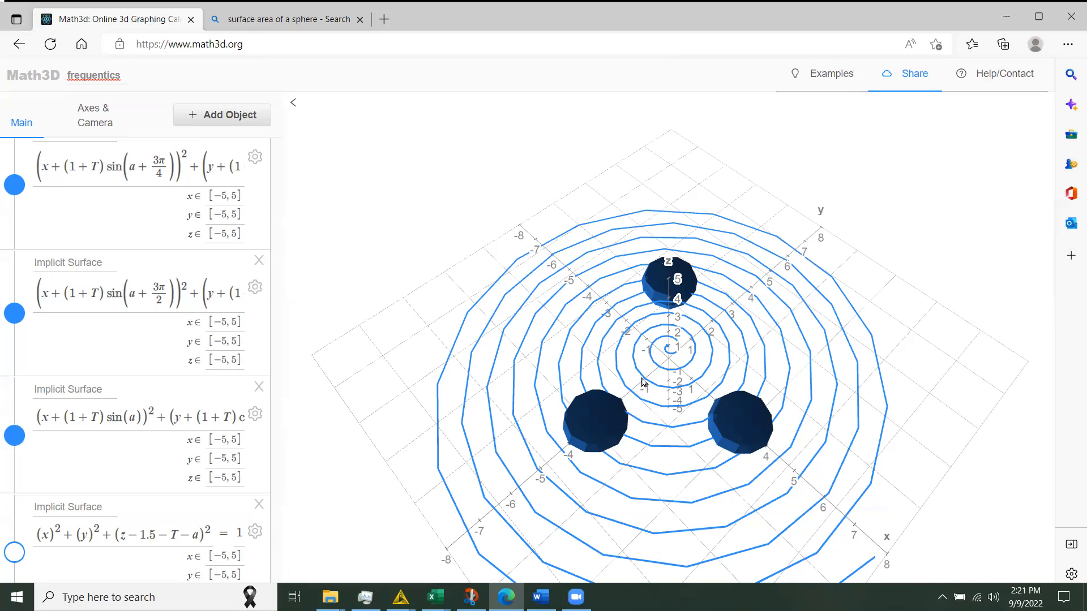
mouse_move(602, 415)
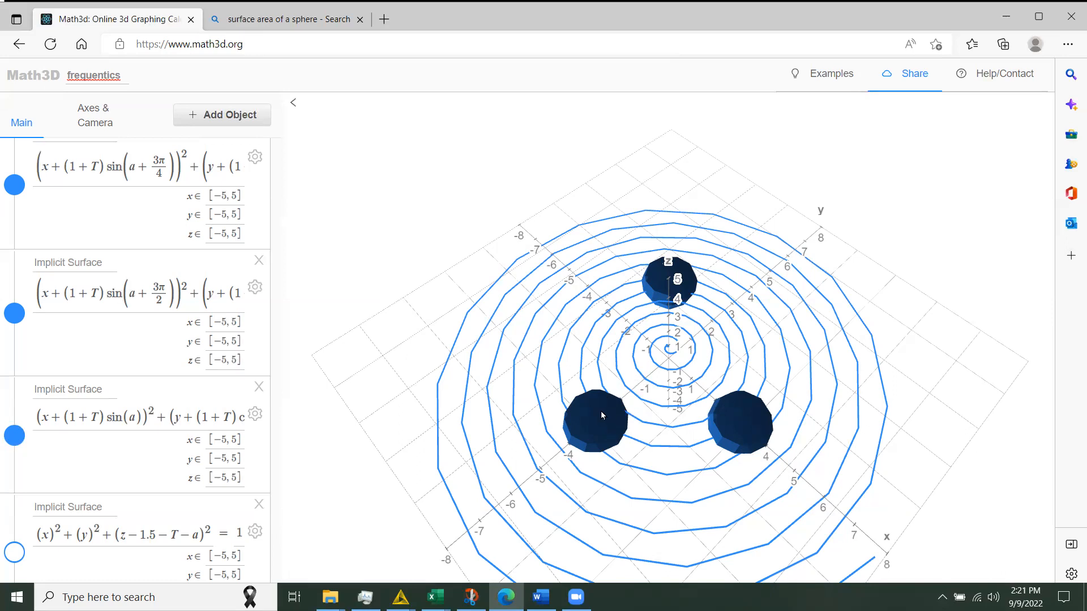
mouse_move(608, 414)
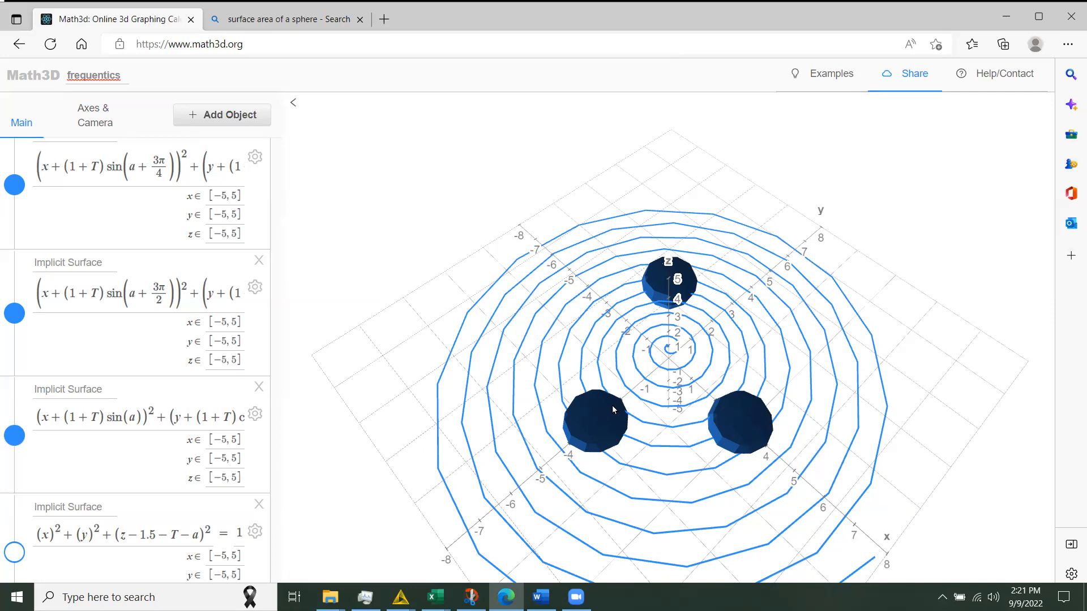
mouse_move(610, 407)
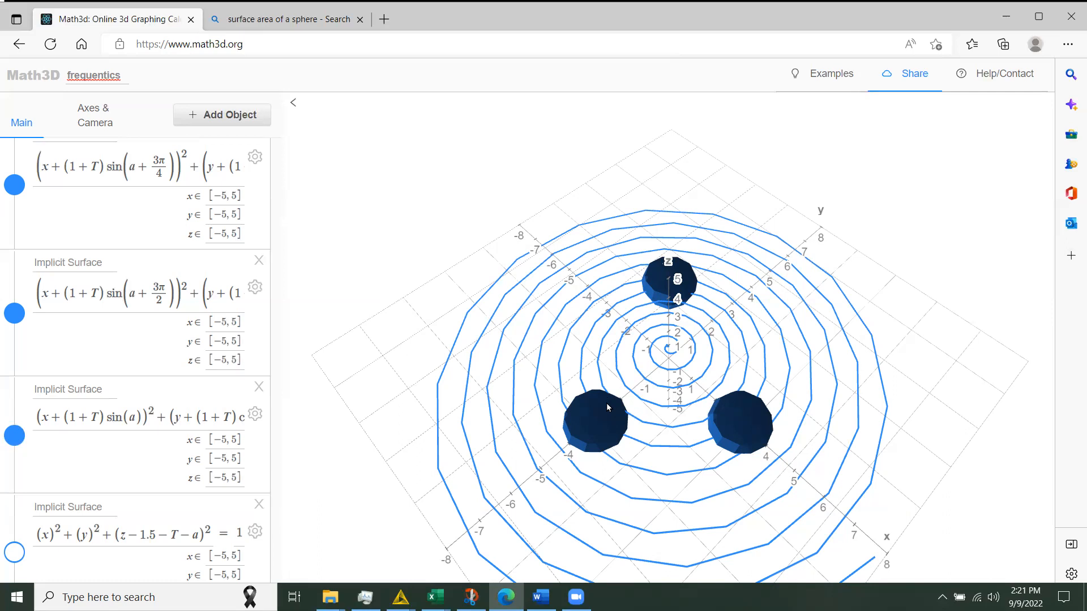
mouse_move(624, 408)
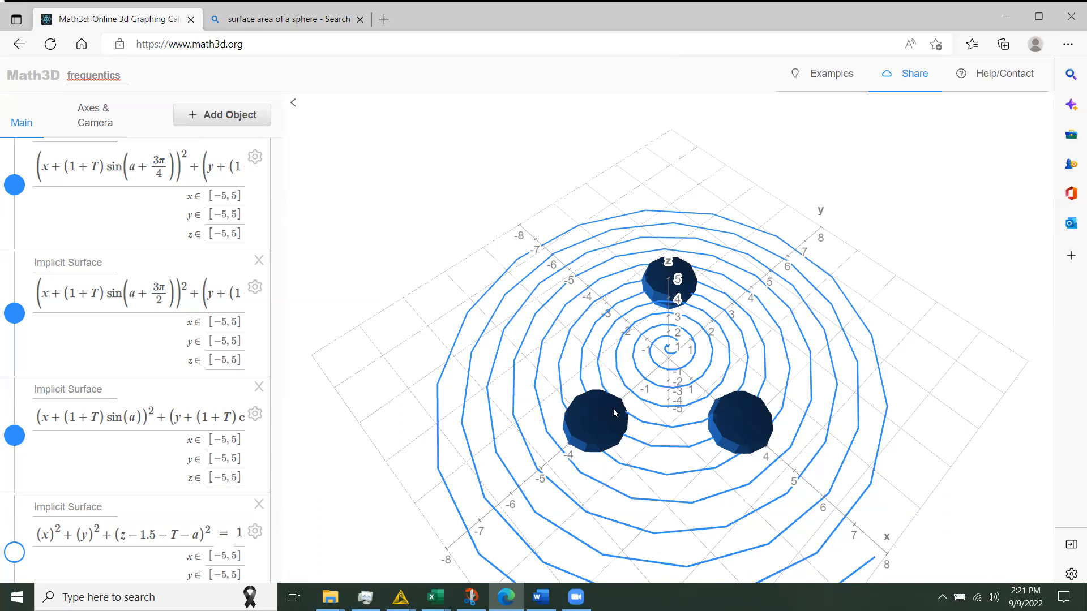
mouse_move(620, 405)
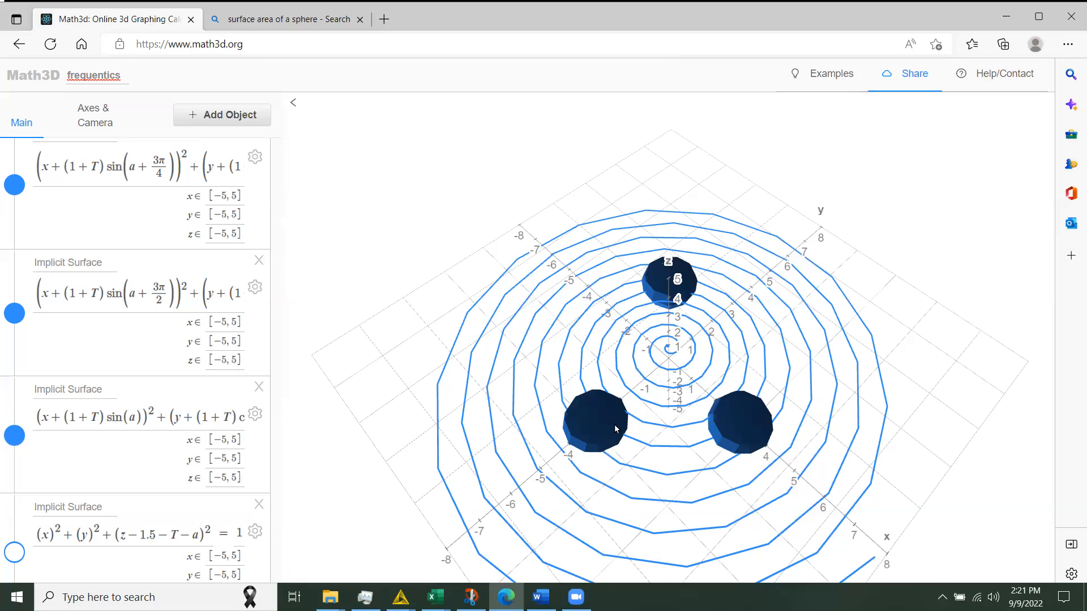
mouse_move(618, 430)
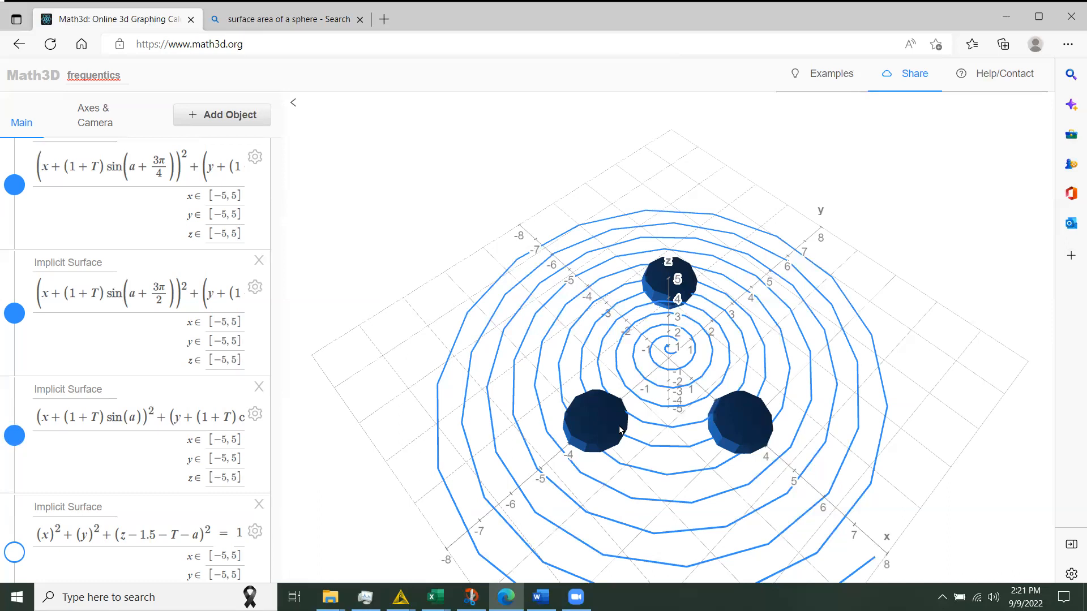
mouse_move(651, 414)
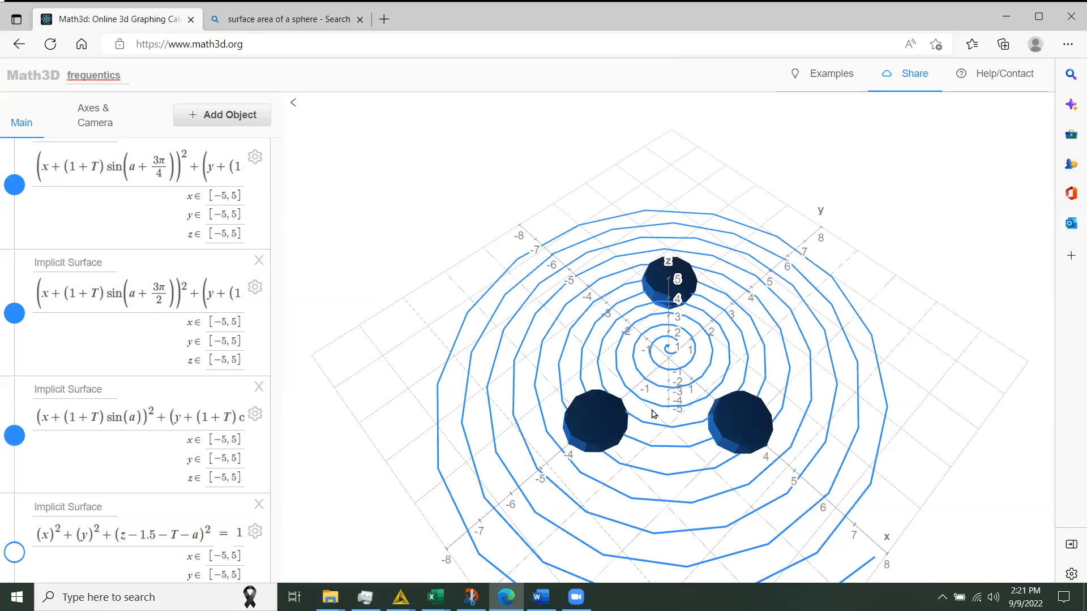
mouse_move(603, 441)
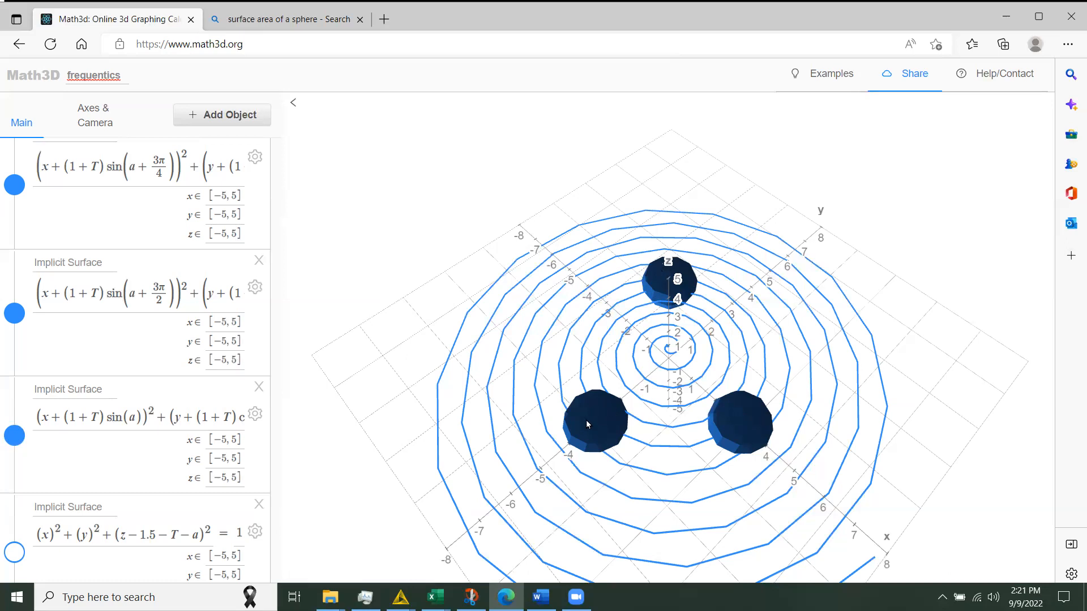
mouse_move(612, 399)
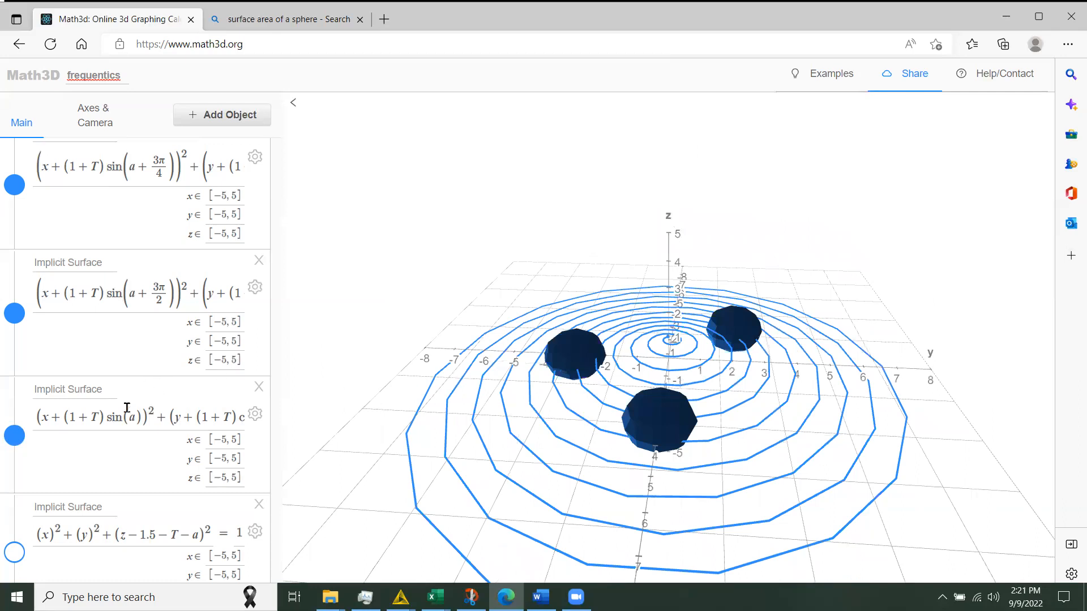
scroll("up", 3)
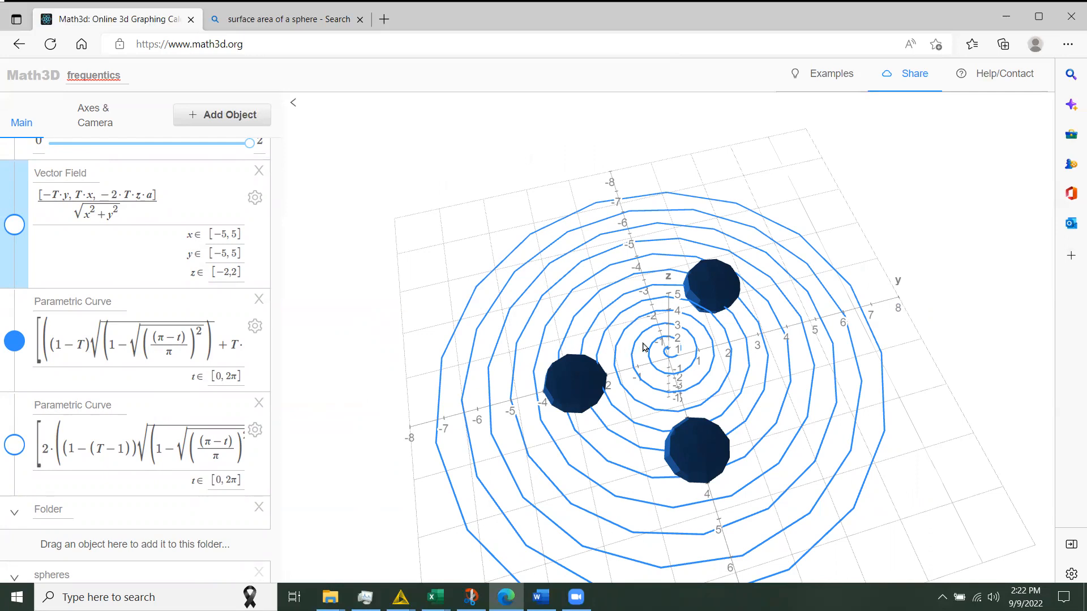
mouse_move(675, 386)
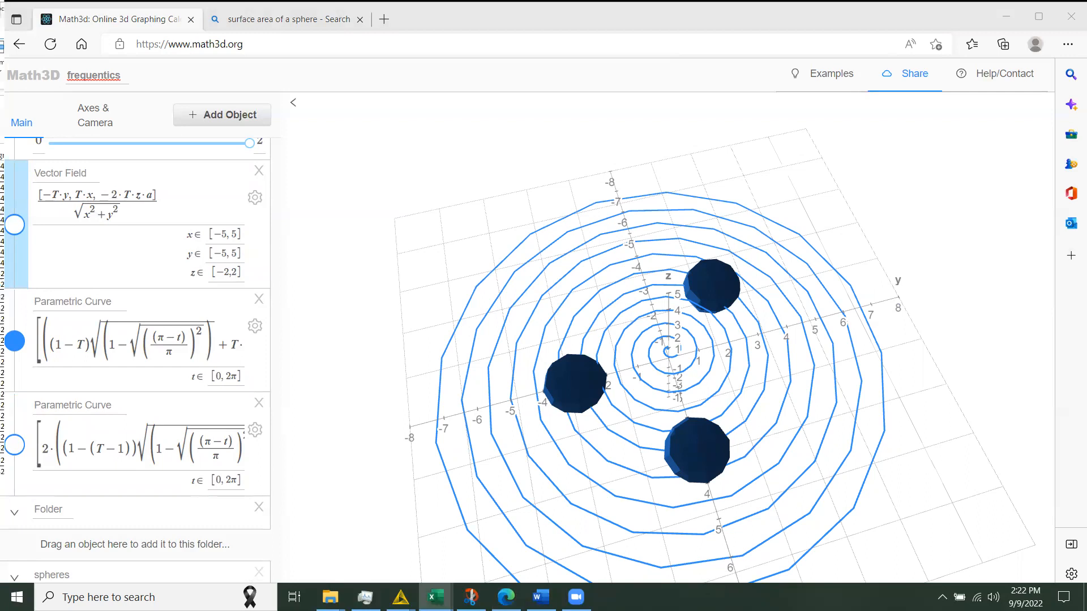
mouse_move(373, 190)
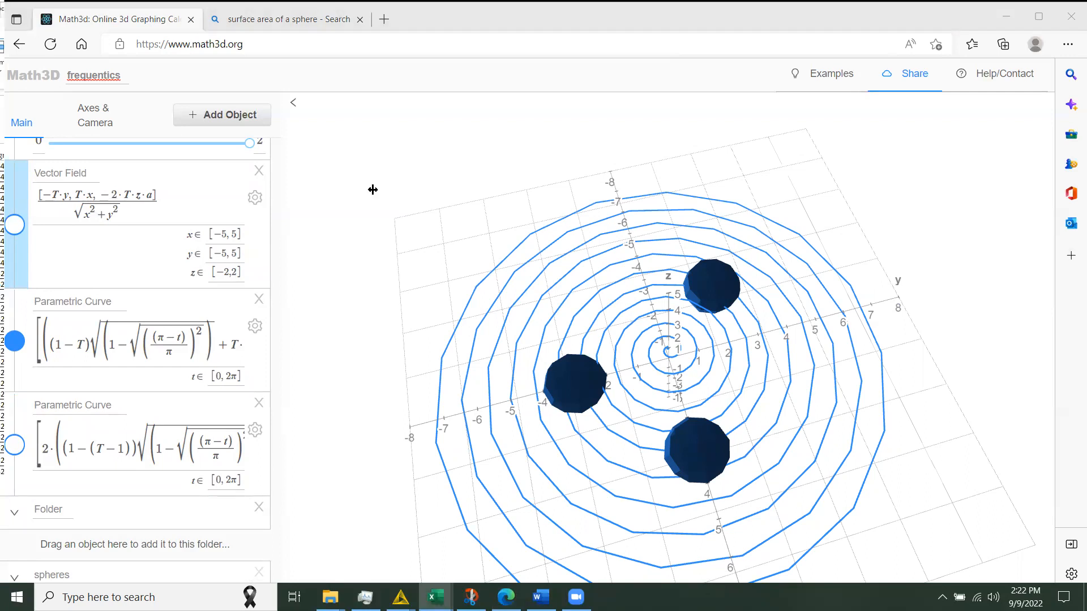
- View the wordsFull sheet in Excel, click a cell, then return to Math3D
left_click(432, 596)
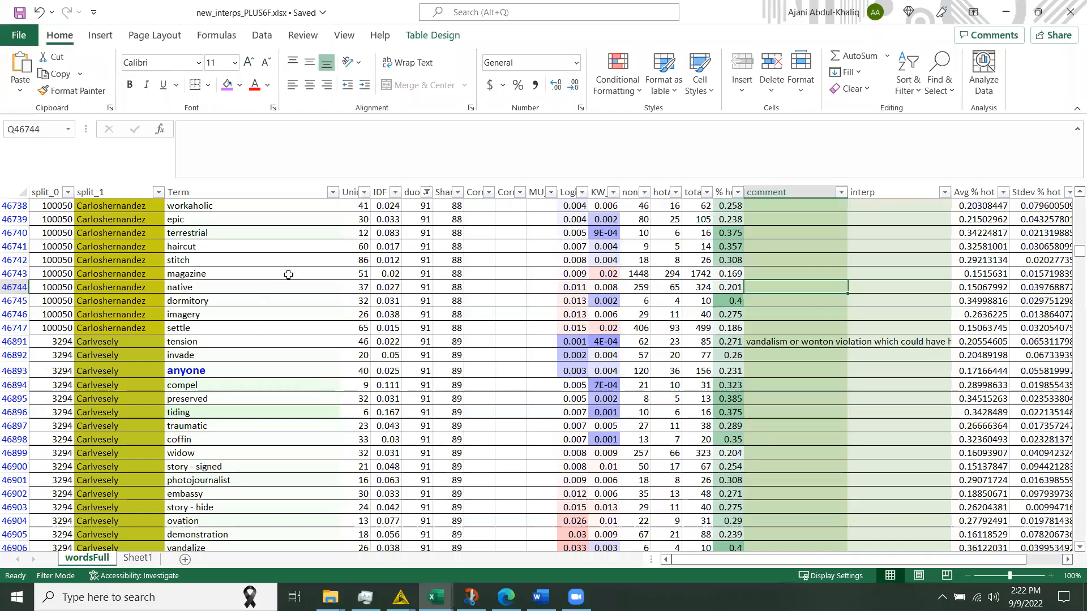
mouse_move(161, 272)
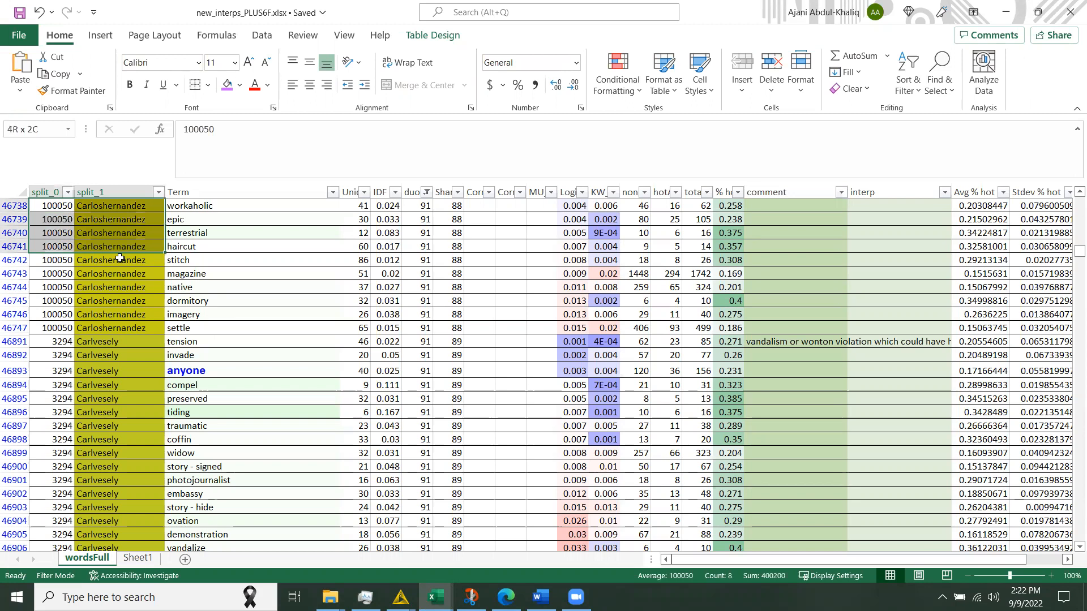
left_click(97, 300)
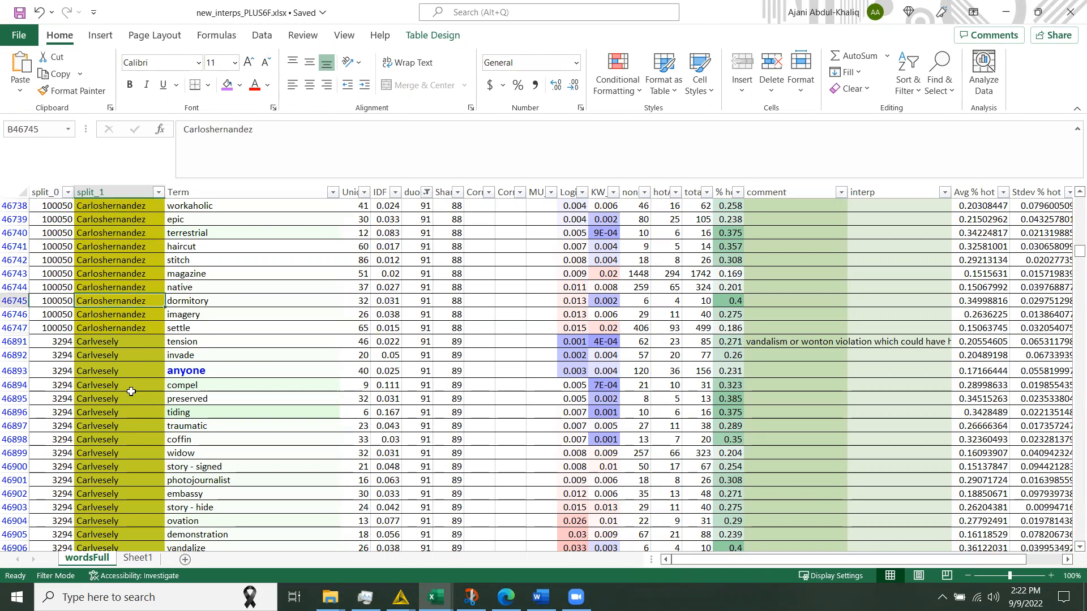
mouse_move(92, 355)
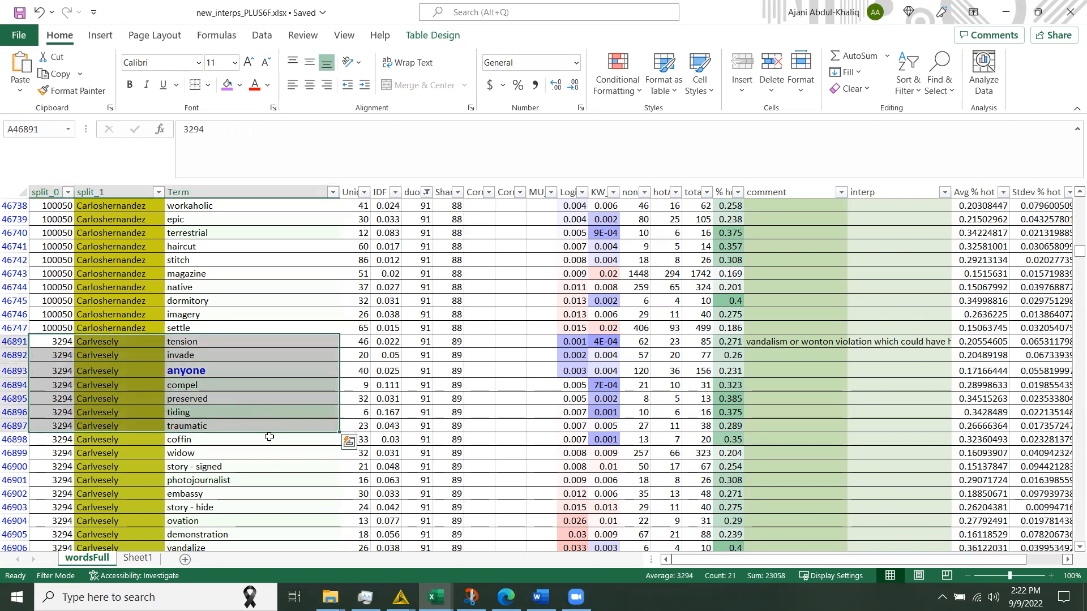
mouse_move(223, 416)
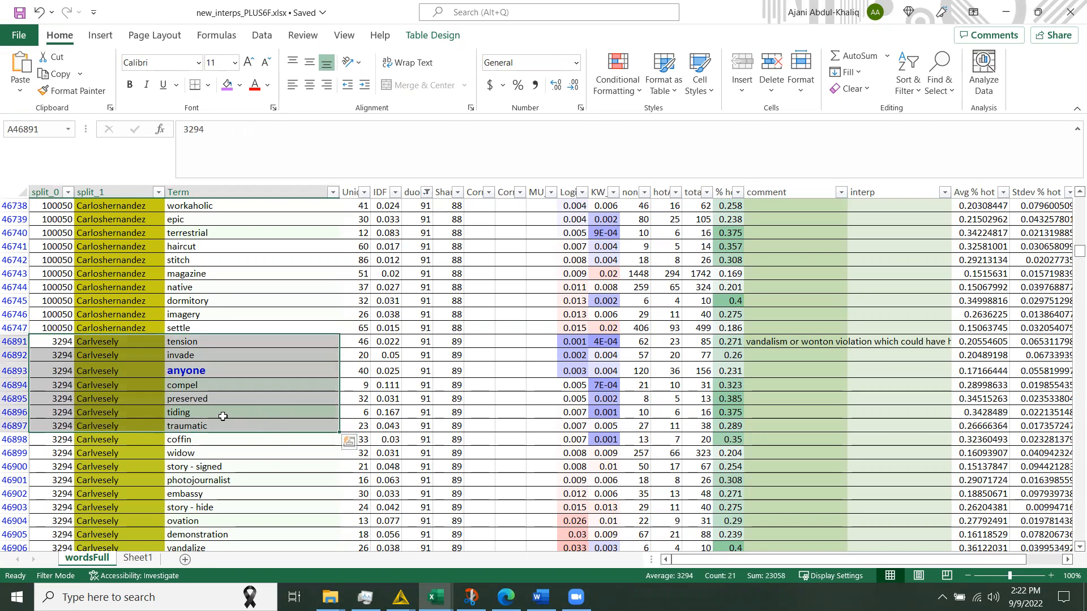
mouse_move(220, 349)
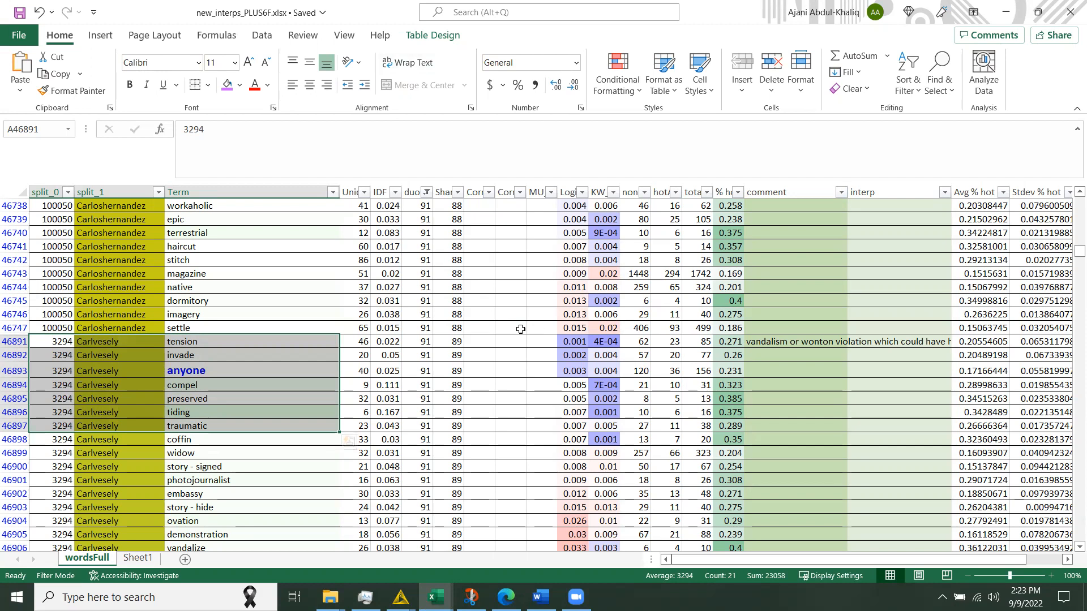
mouse_move(648, 237)
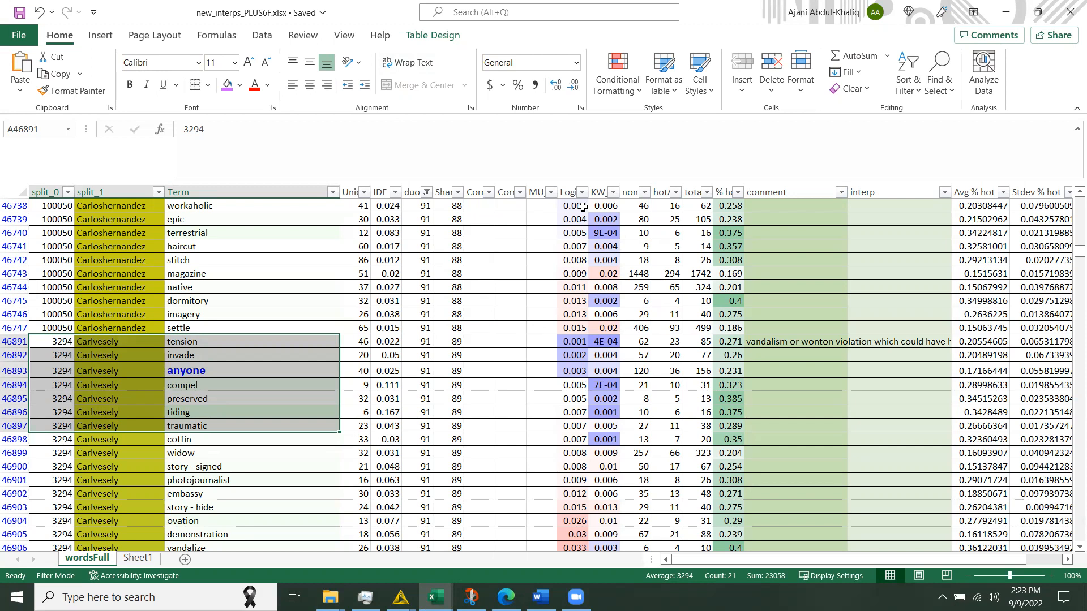
mouse_move(702, 381)
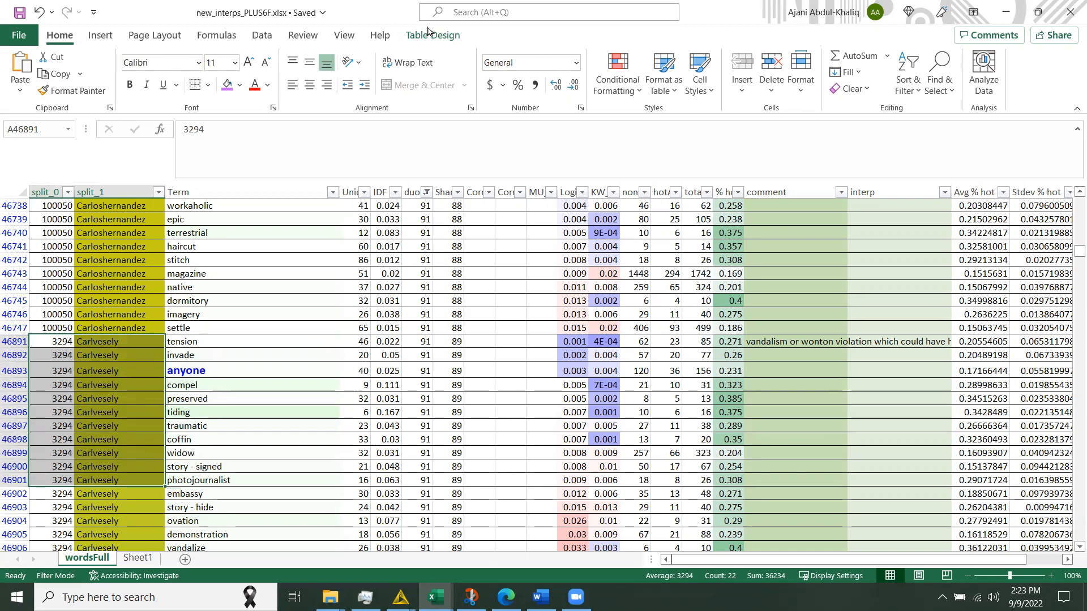
left_click(506, 596)
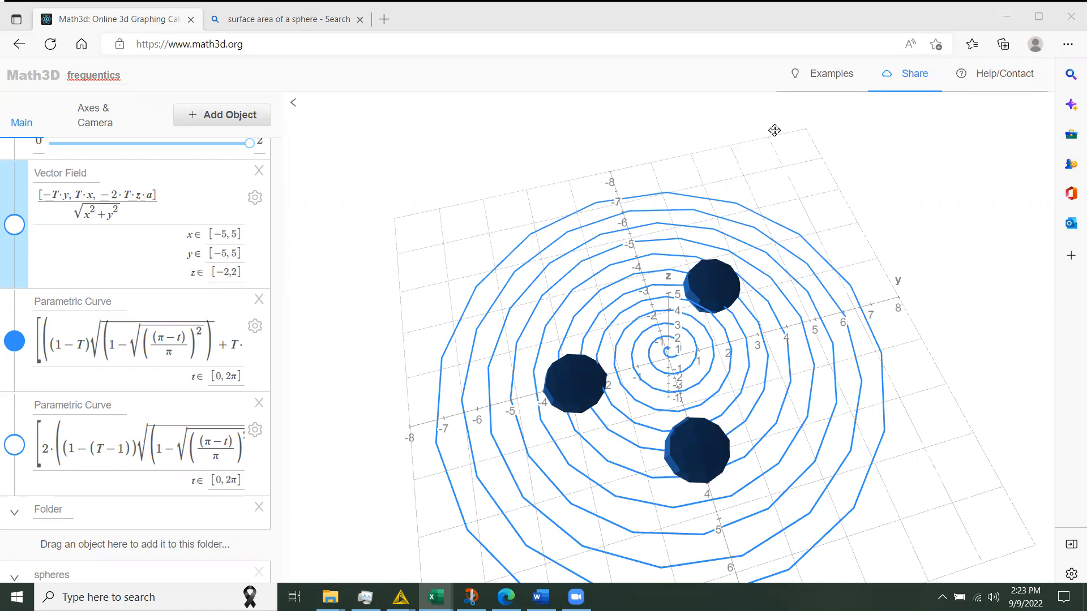
mouse_move(782, 154)
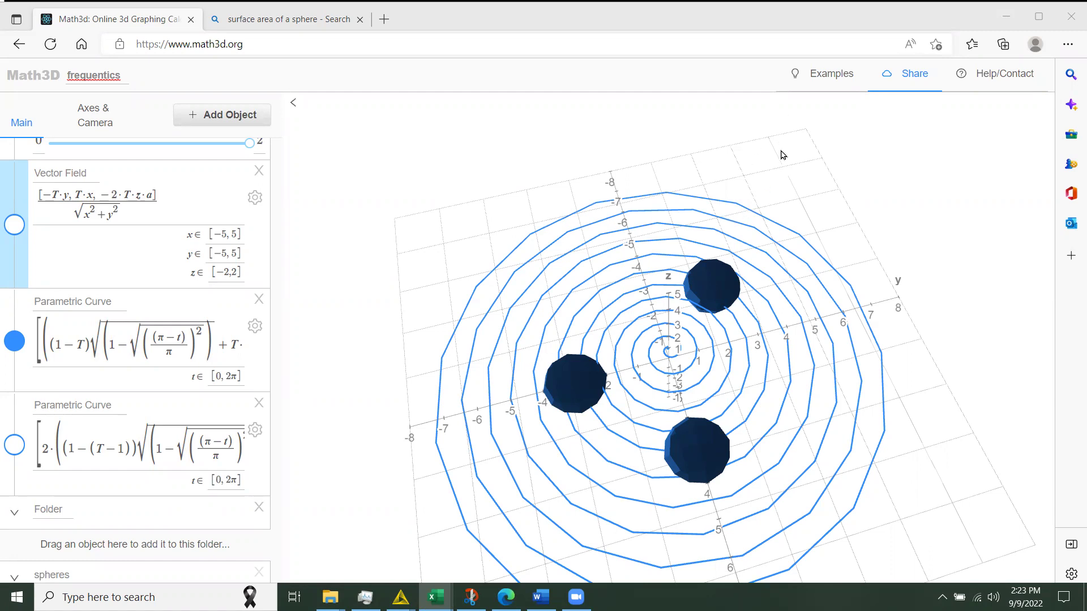
mouse_move(769, 171)
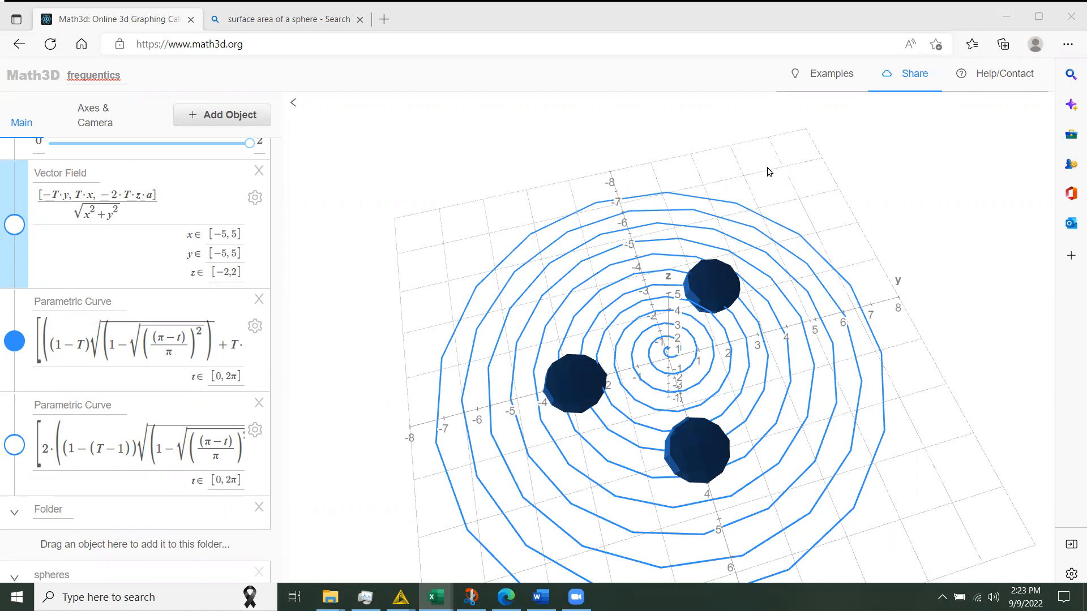
mouse_move(768, 170)
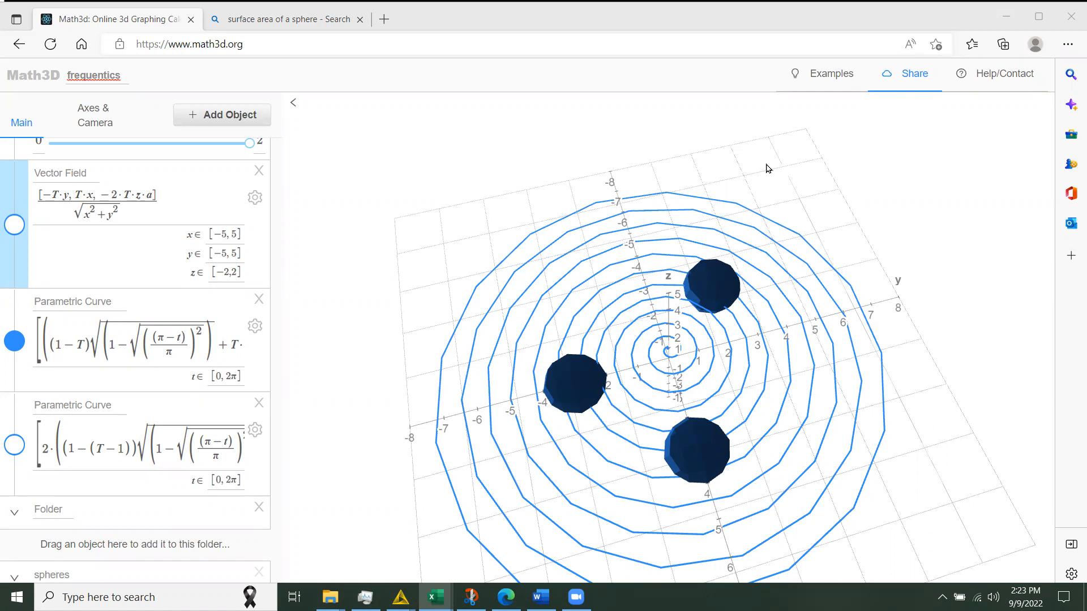
mouse_move(735, 154)
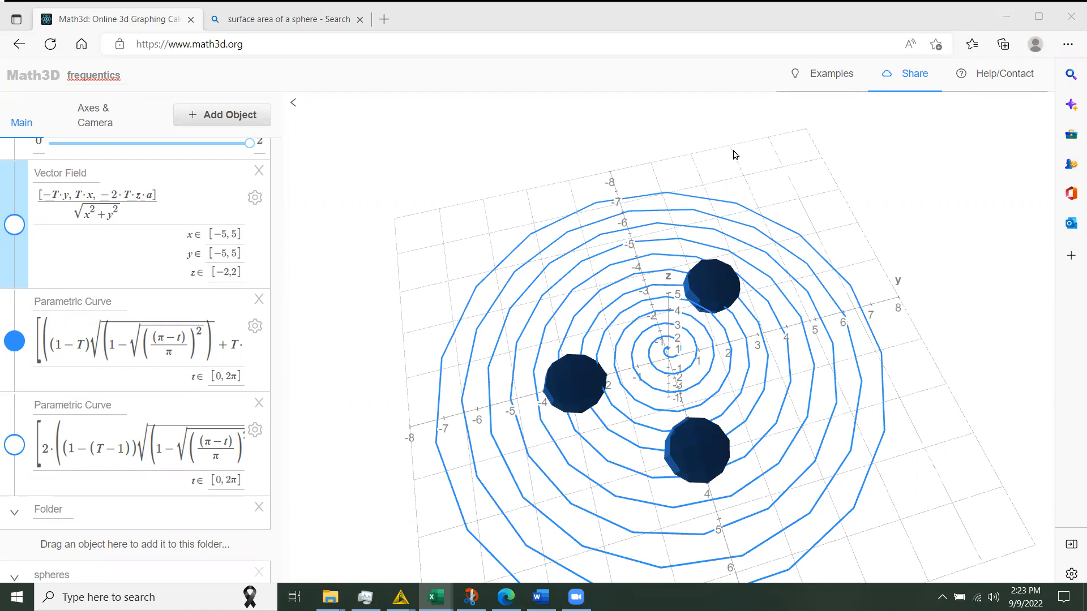
mouse_move(737, 247)
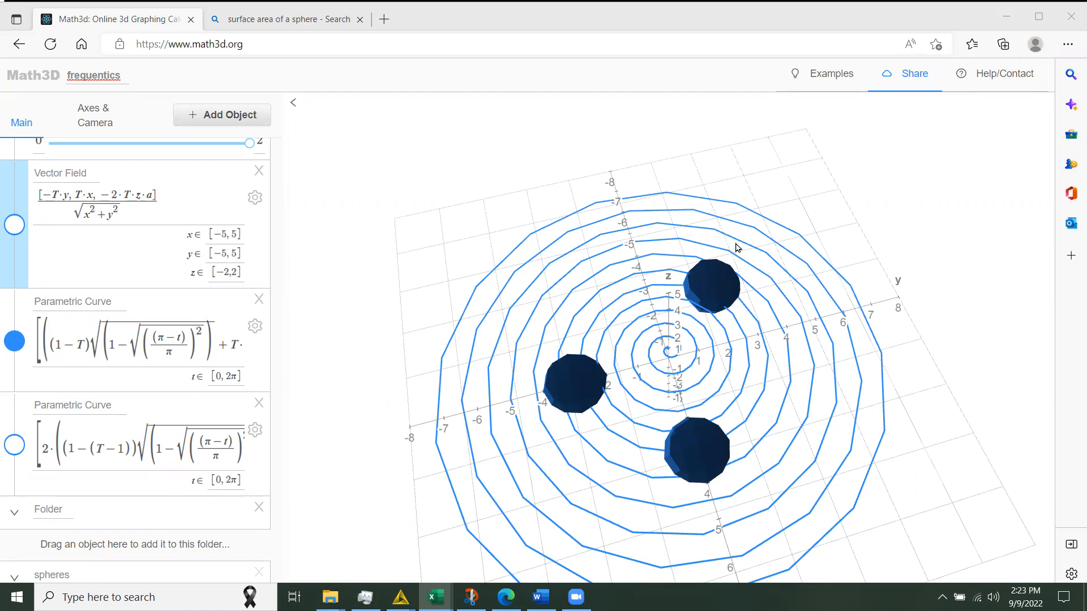
mouse_move(717, 276)
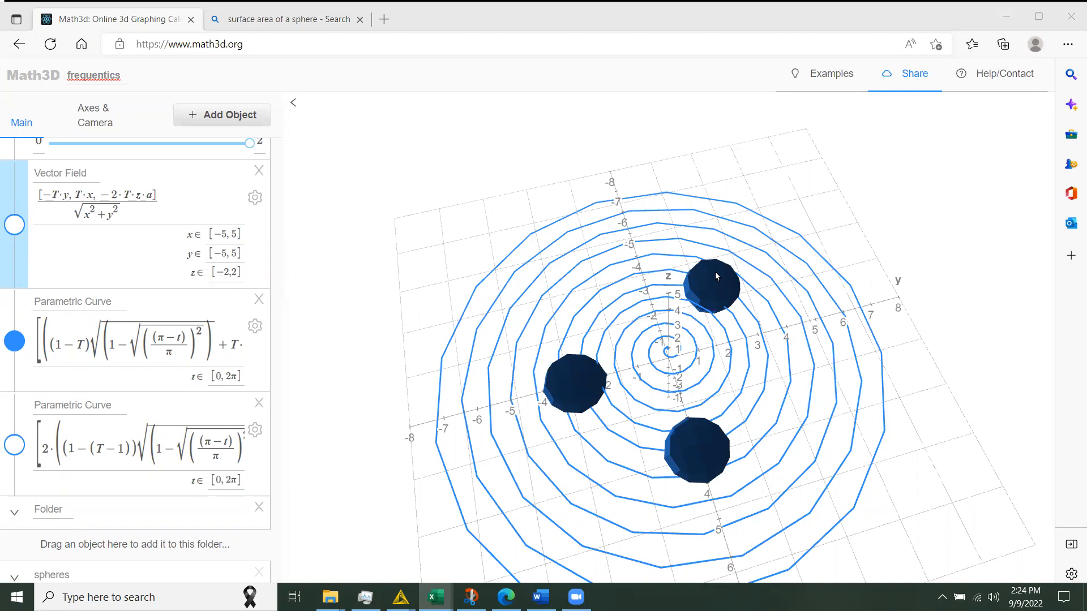
mouse_move(710, 313)
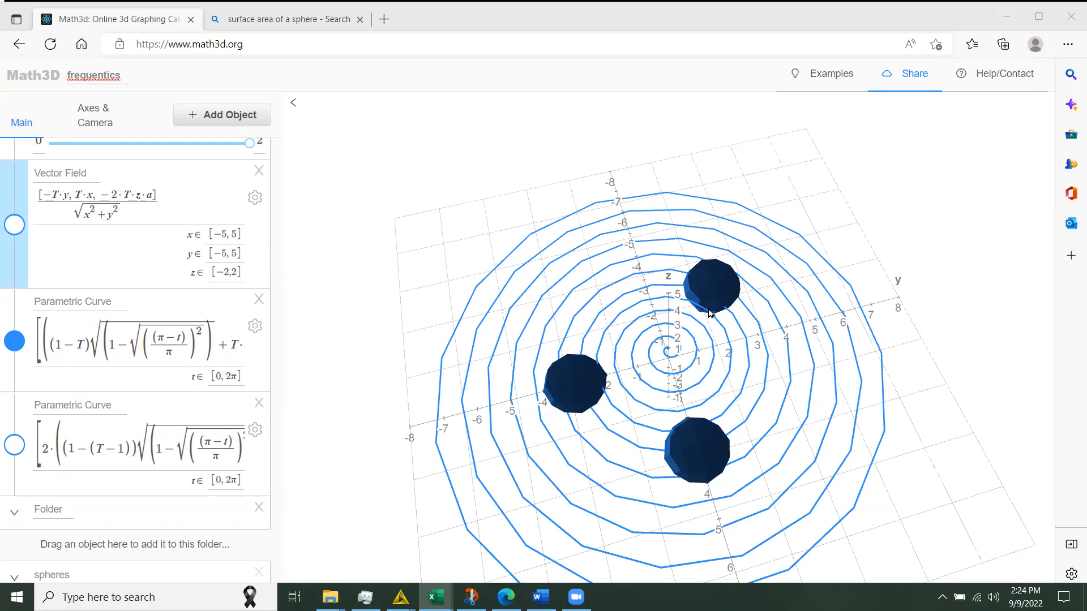
mouse_move(728, 331)
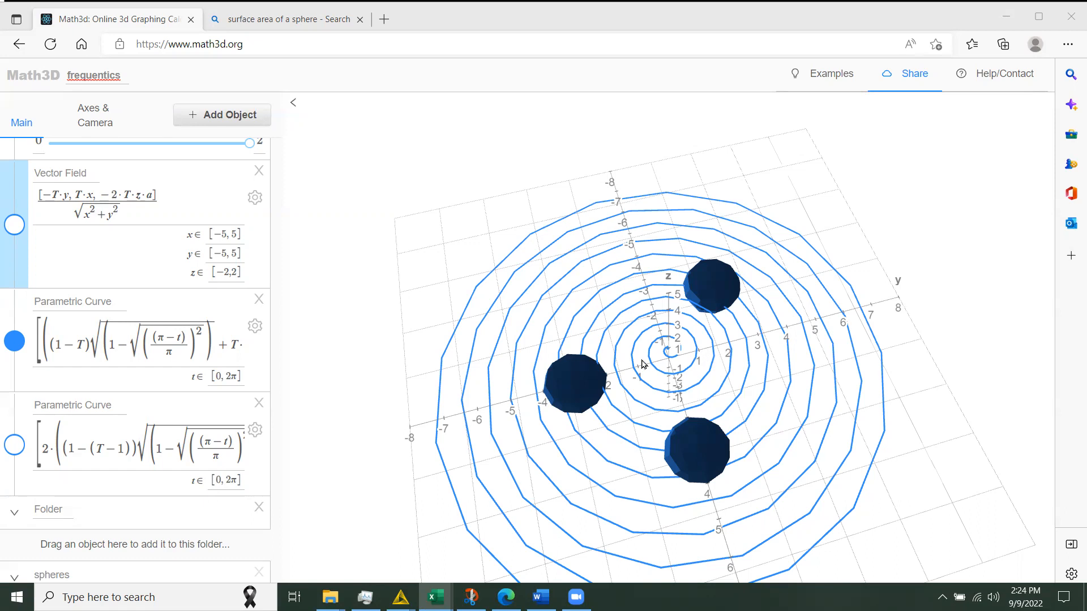
mouse_move(717, 500)
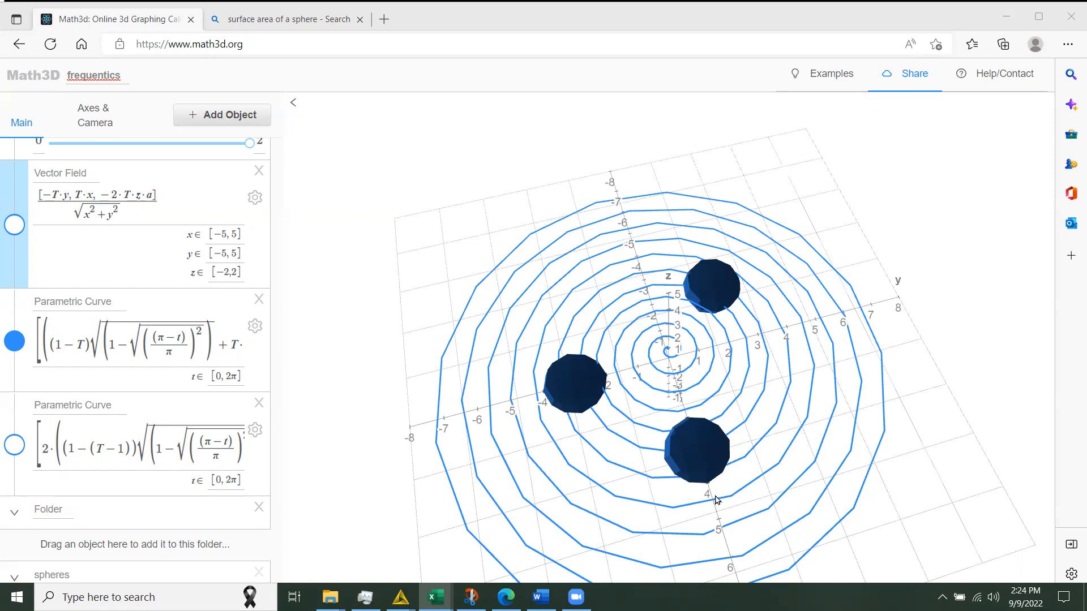
mouse_move(706, 532)
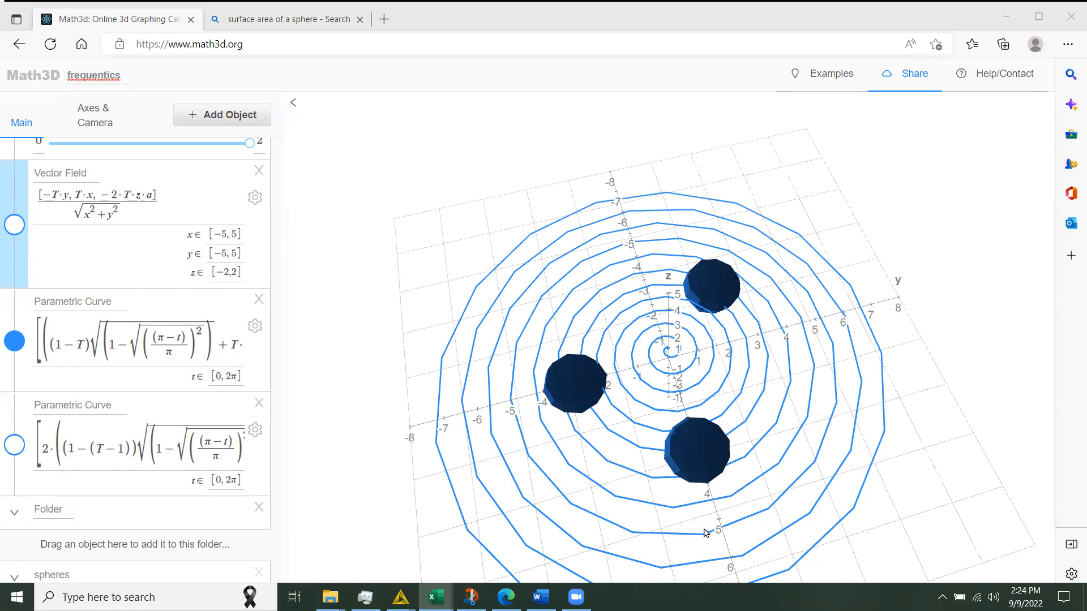
mouse_move(710, 303)
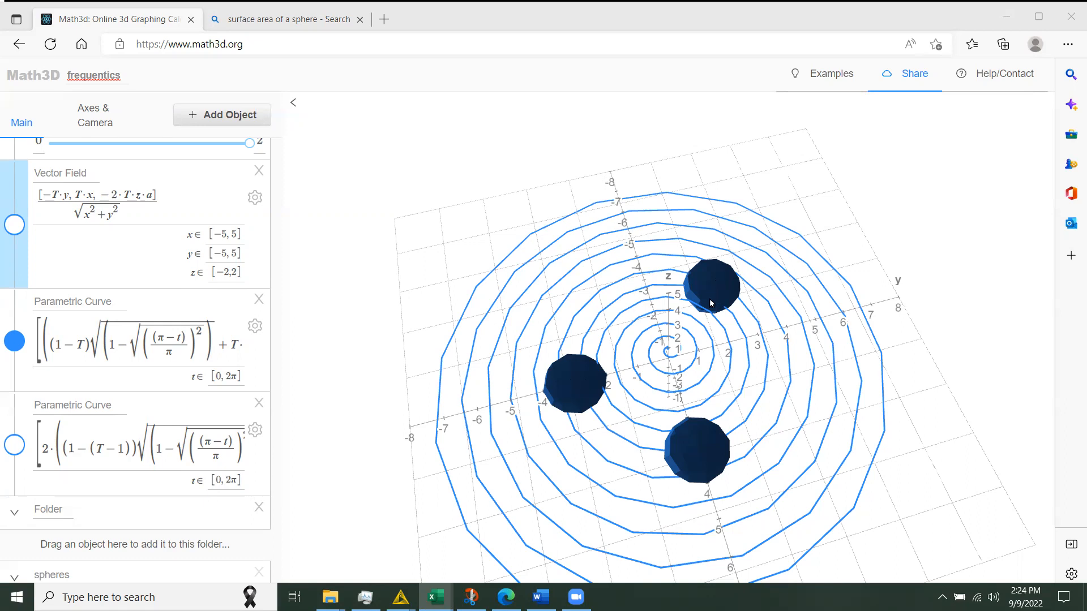
mouse_move(683, 355)
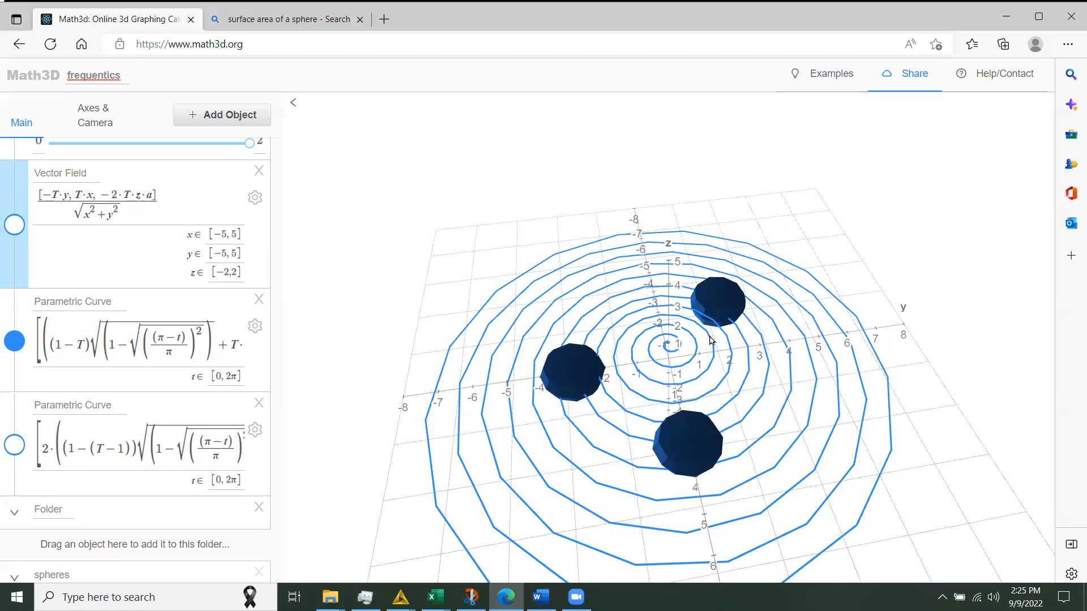
mouse_move(691, 386)
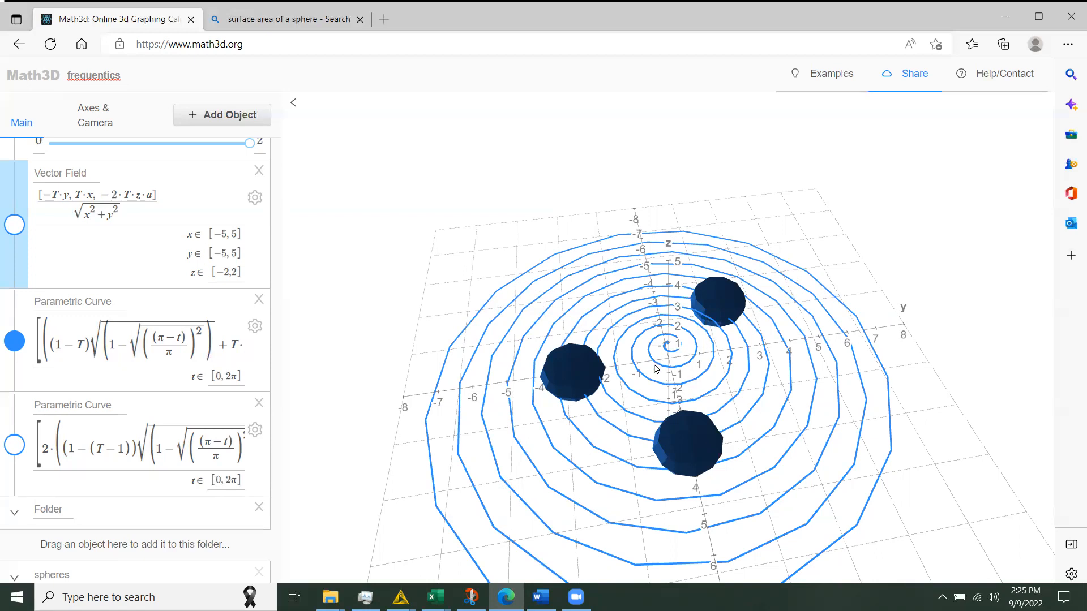
mouse_move(667, 370)
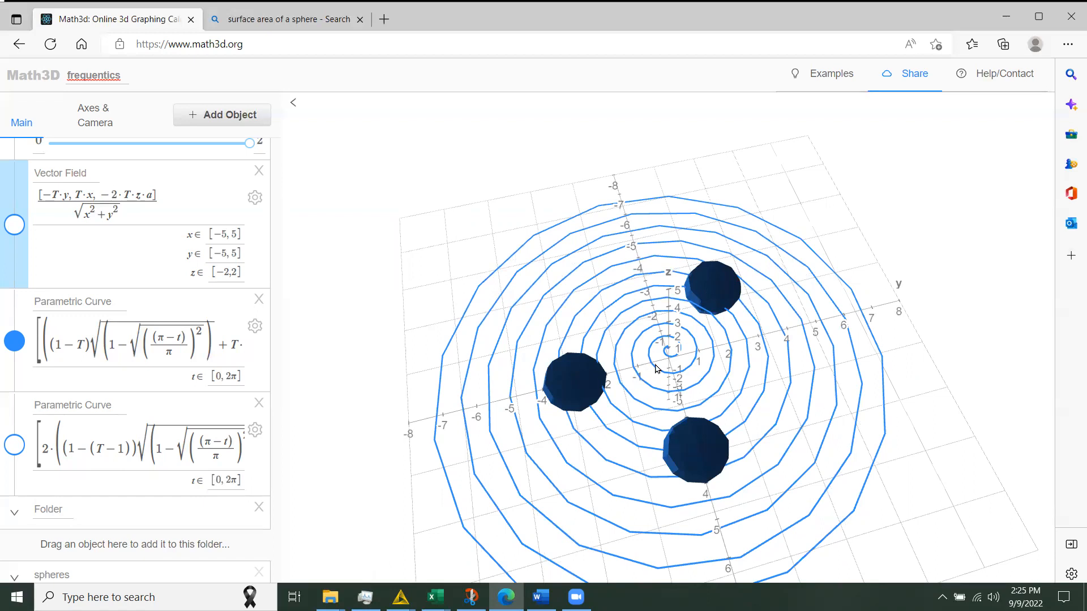
mouse_move(566, 472)
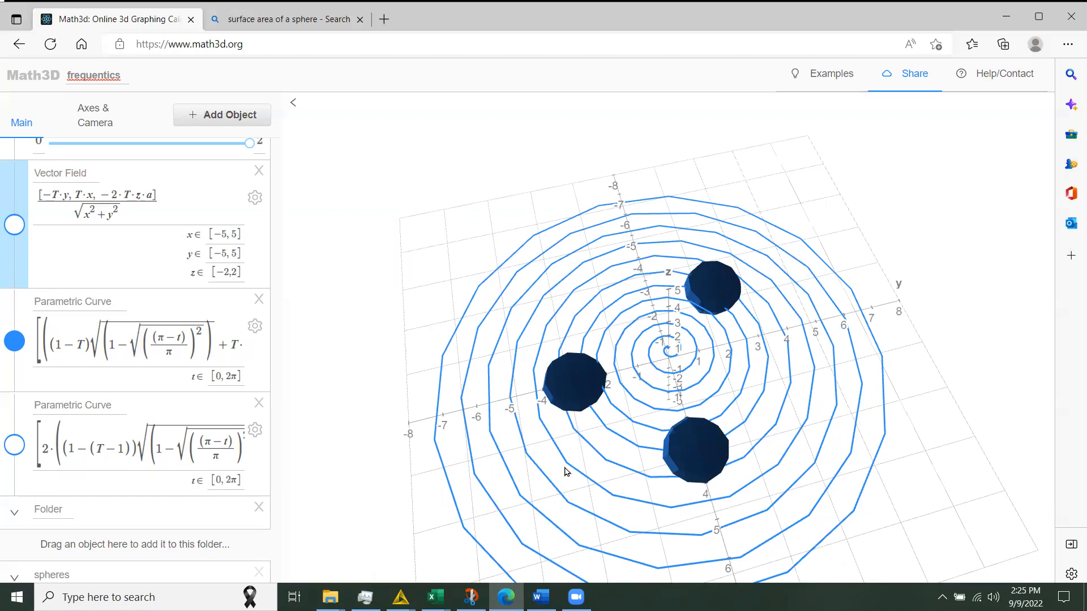
mouse_move(846, 358)
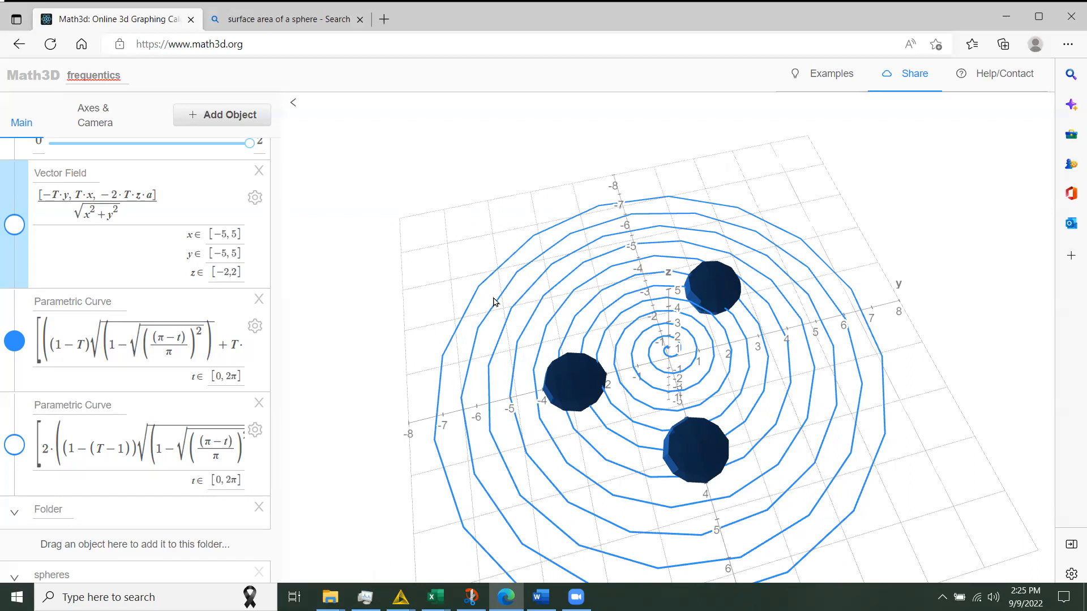
mouse_move(862, 323)
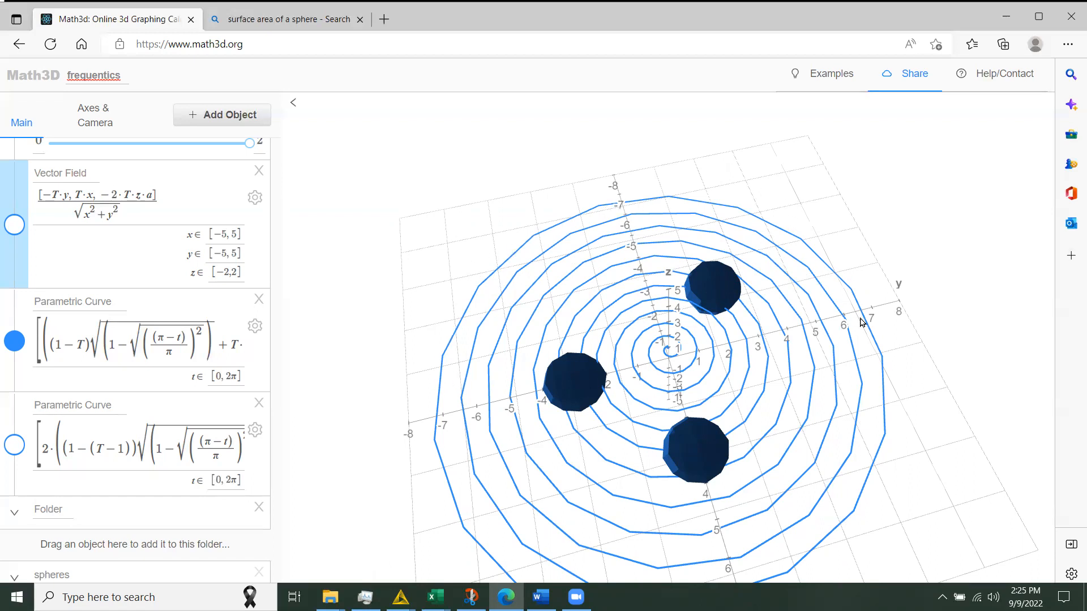
mouse_move(791, 529)
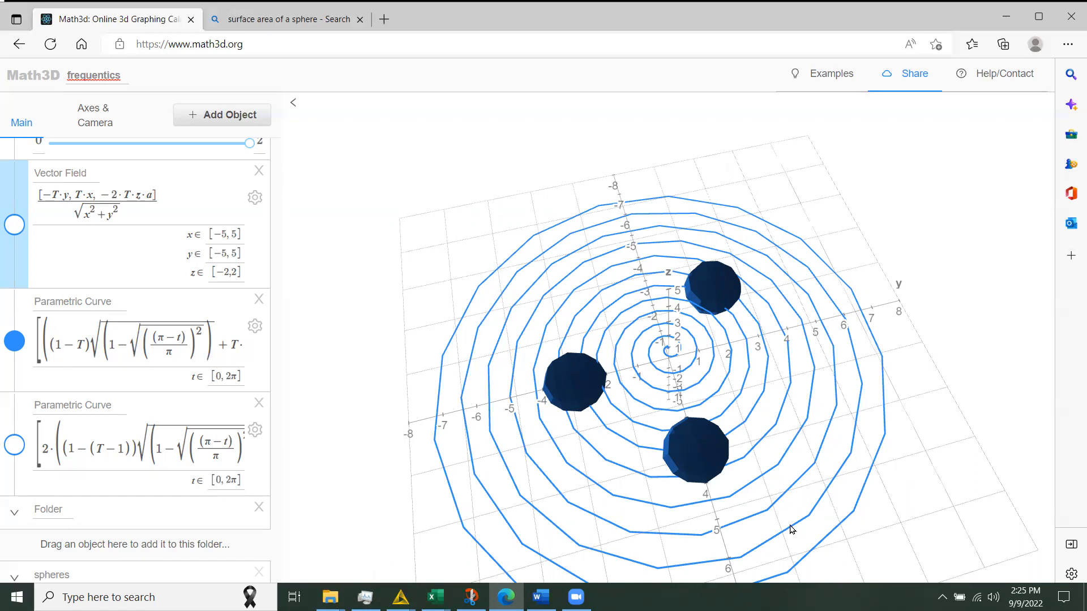
mouse_move(762, 309)
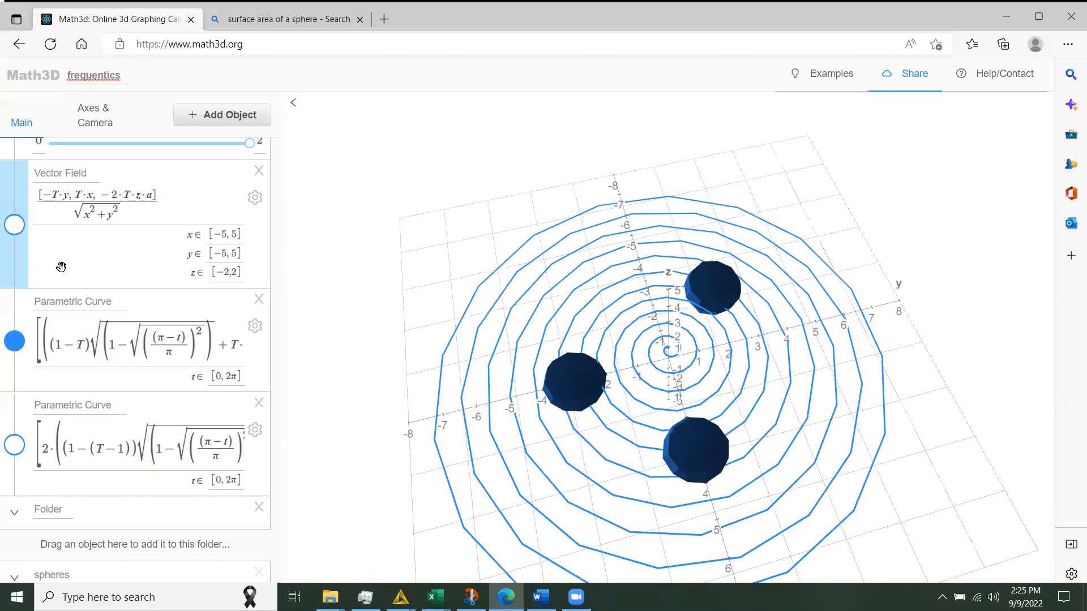
- Turn on the vector field and raise parameter a to about 0.63
left_click(15, 224)
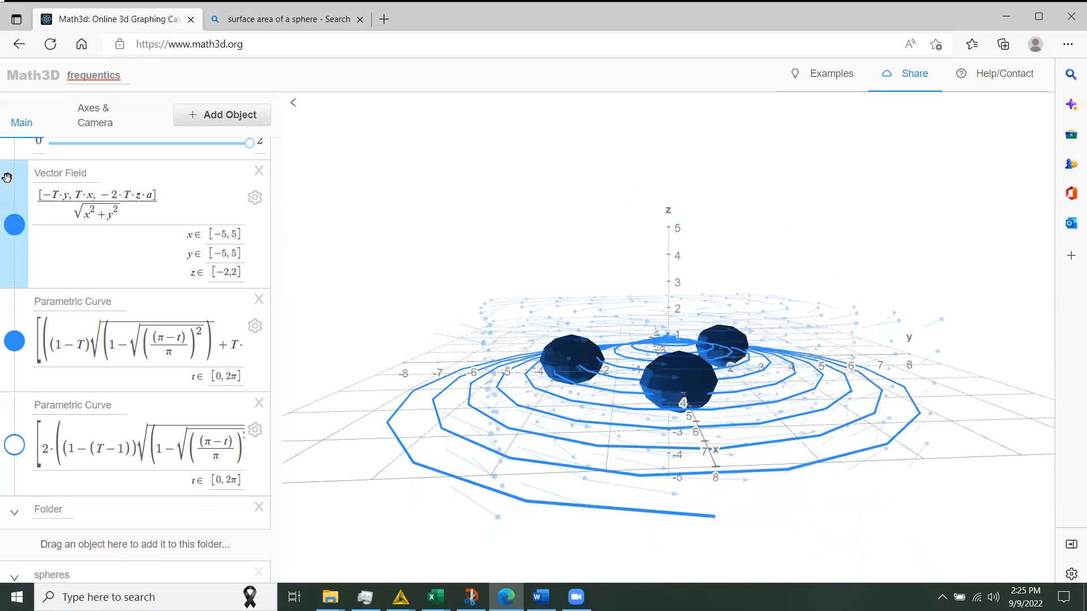
scroll("up", 3)
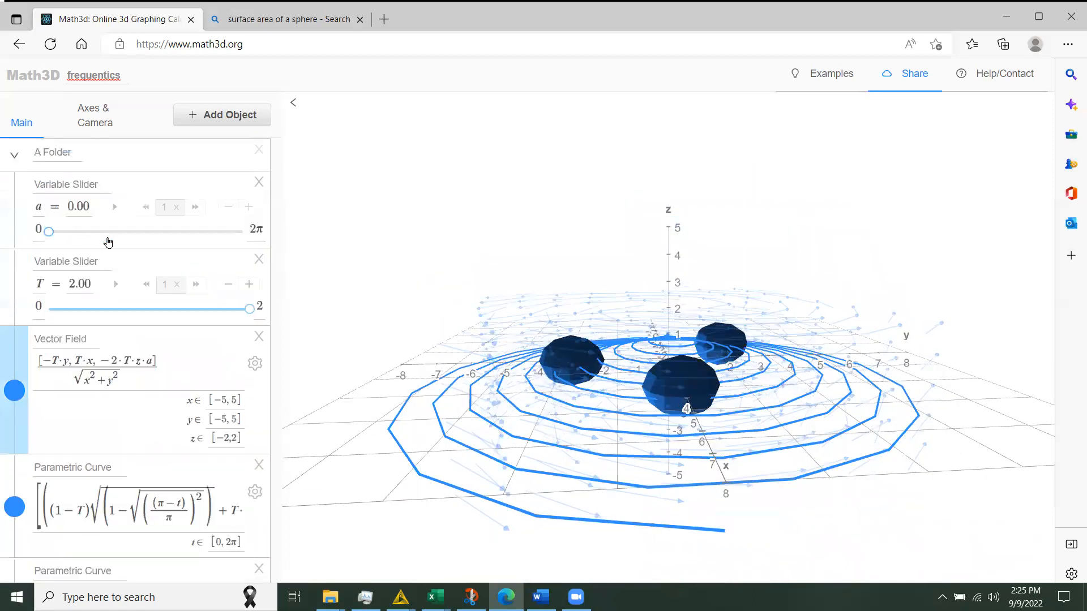
left_click_drag(49, 231, 65, 231)
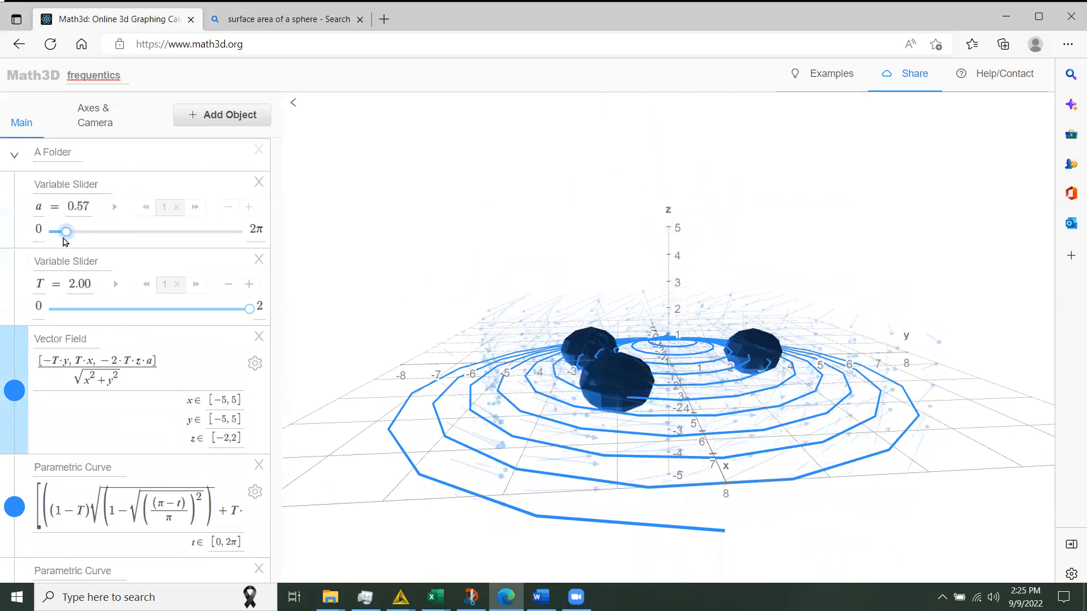
left_click_drag(65, 232, 69, 232)
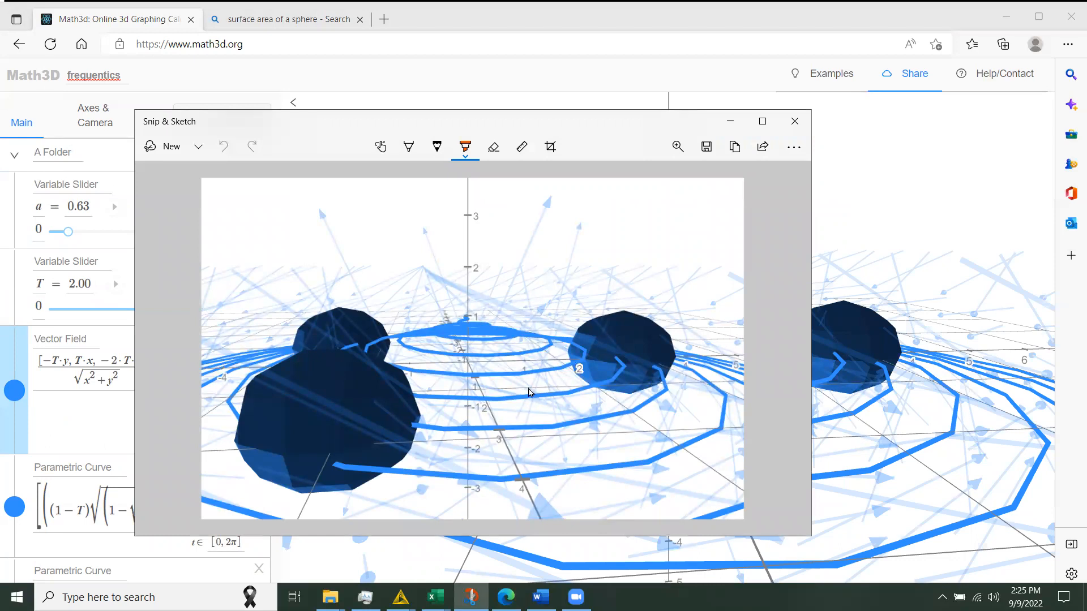
mouse_move(551, 273)
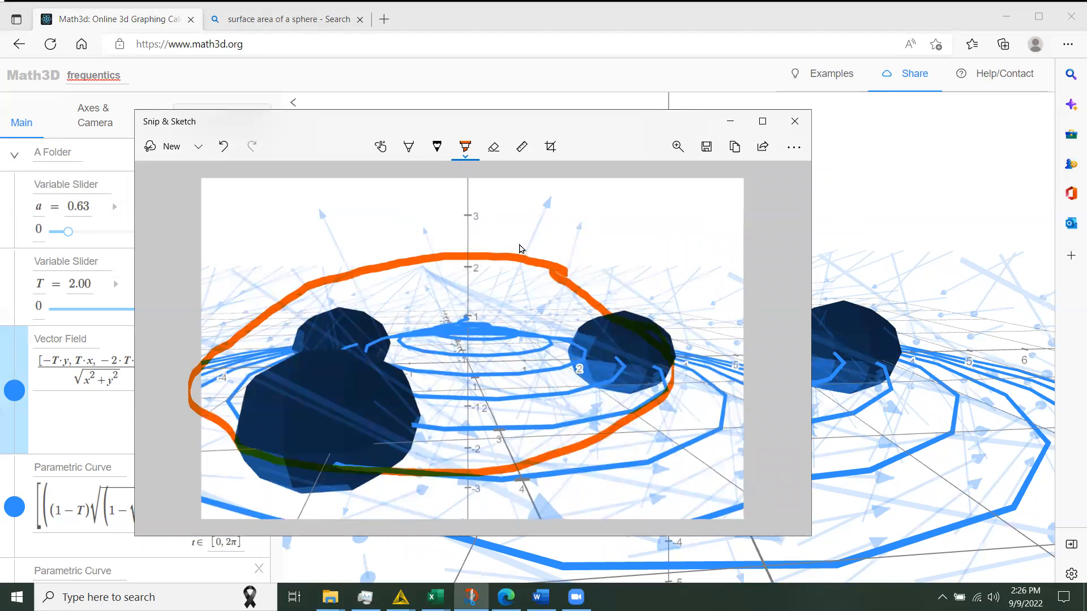
mouse_move(521, 269)
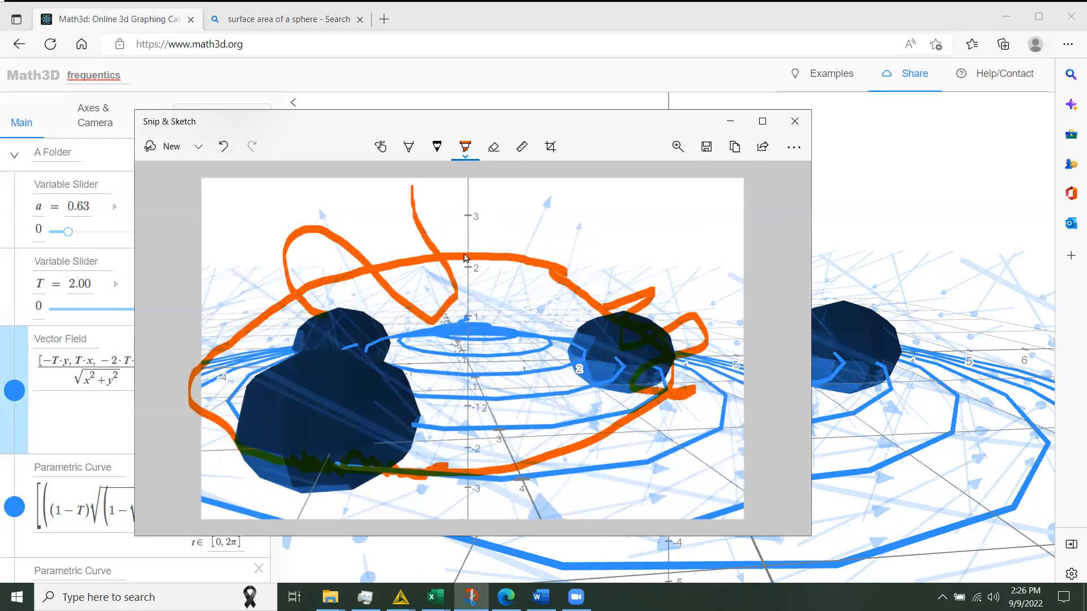
mouse_move(464, 187)
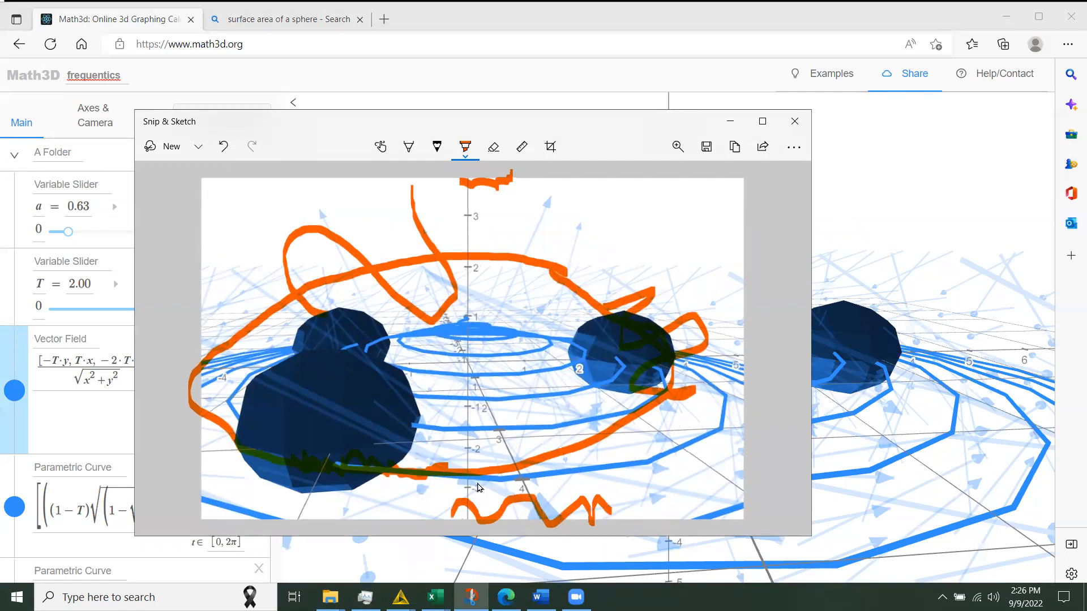
mouse_move(432, 326)
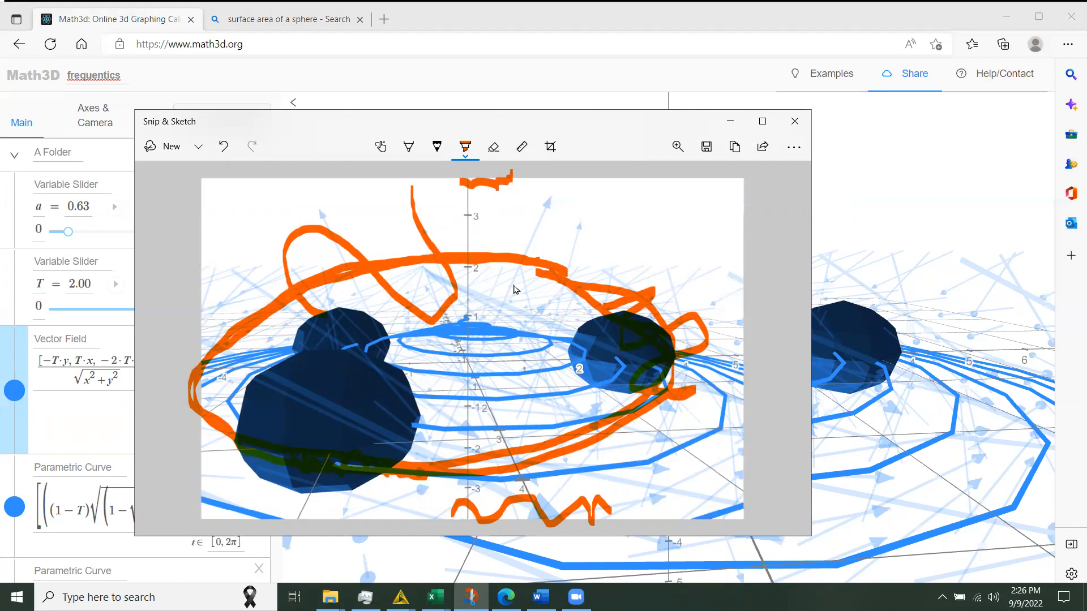
mouse_move(544, 305)
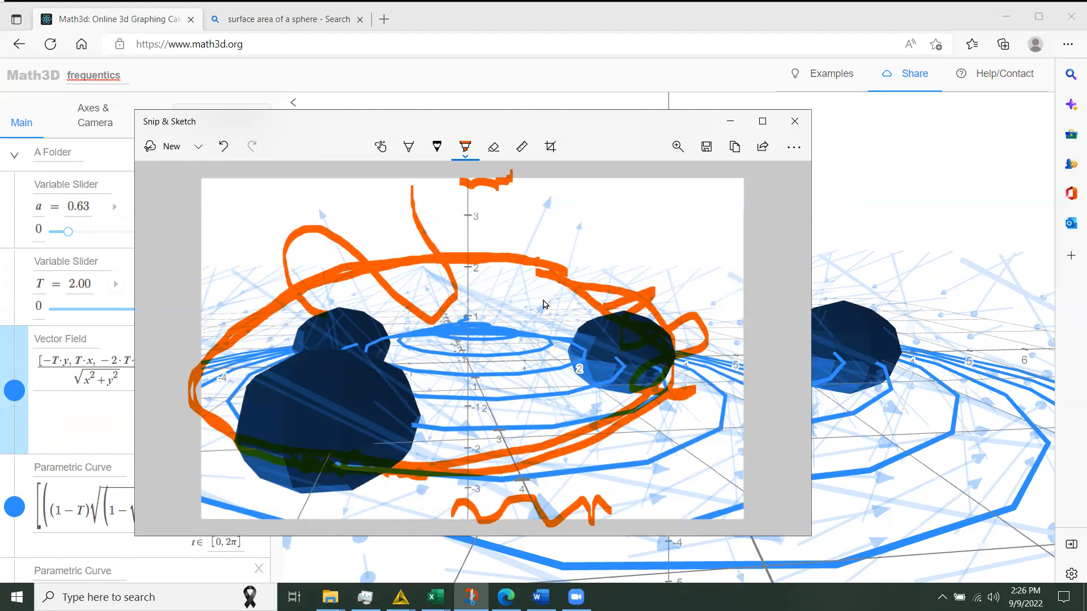
mouse_move(532, 302)
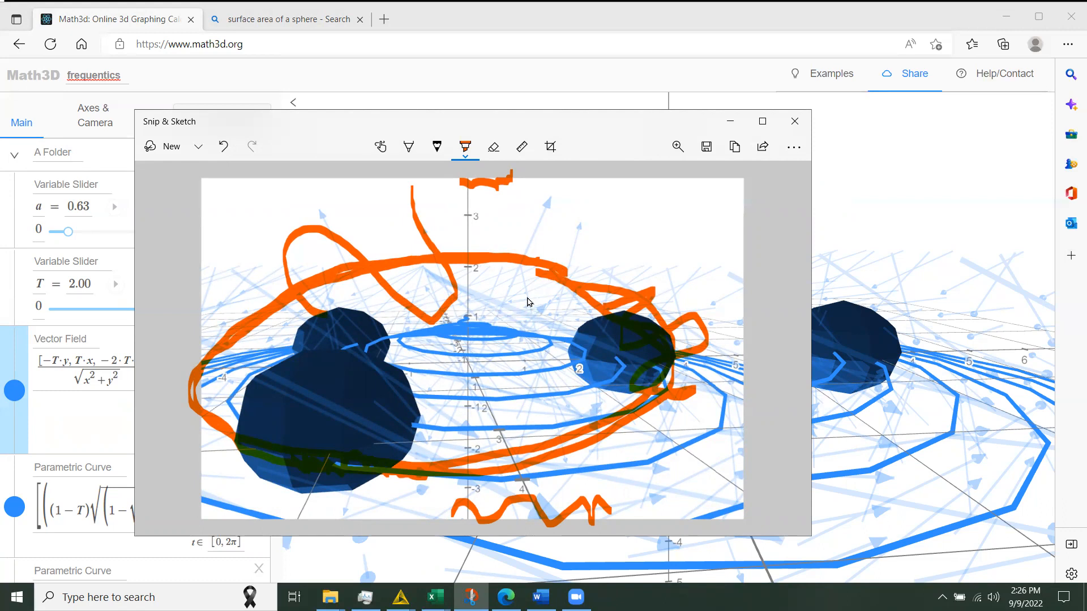
mouse_move(516, 291)
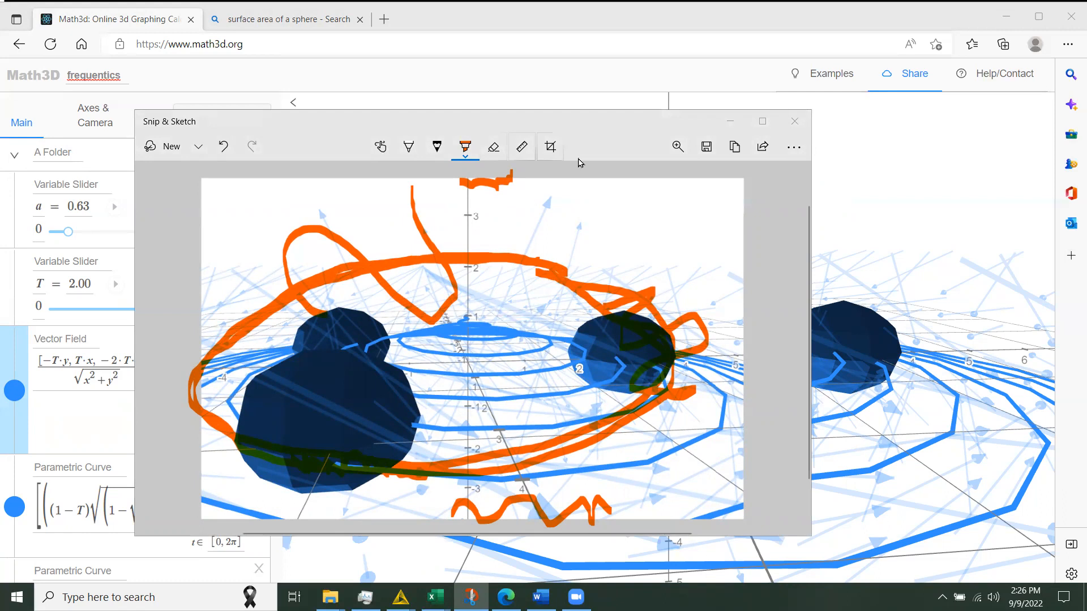
mouse_move(499, 376)
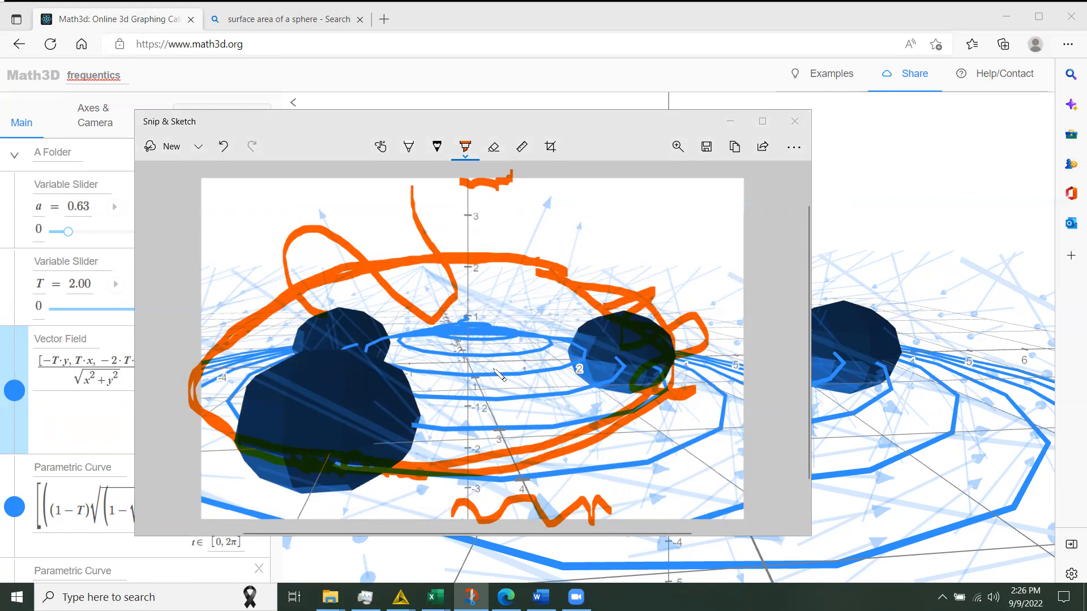
mouse_move(416, 283)
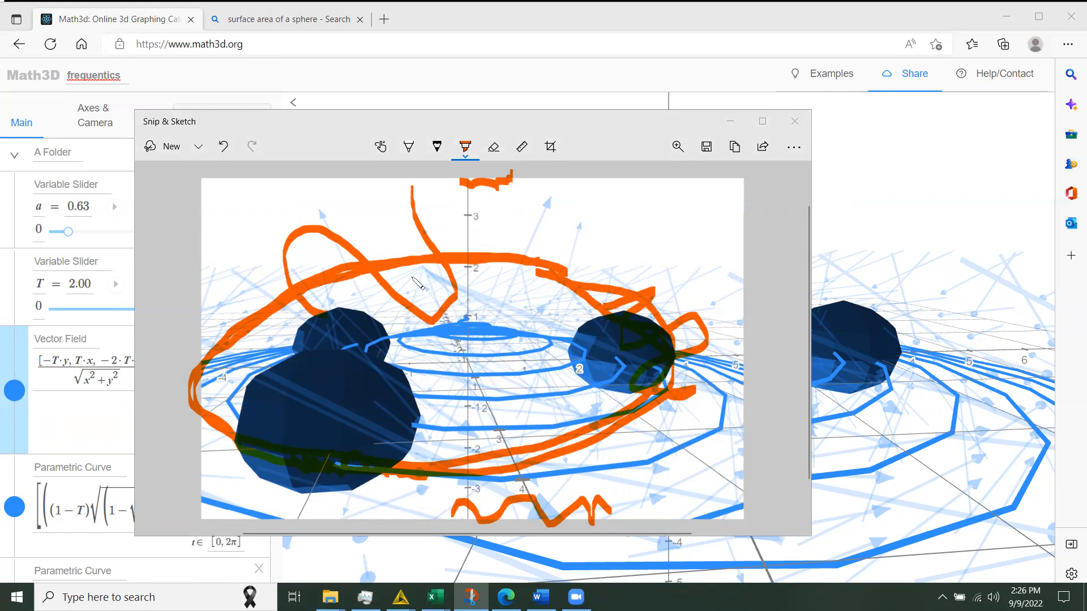
mouse_move(492, 350)
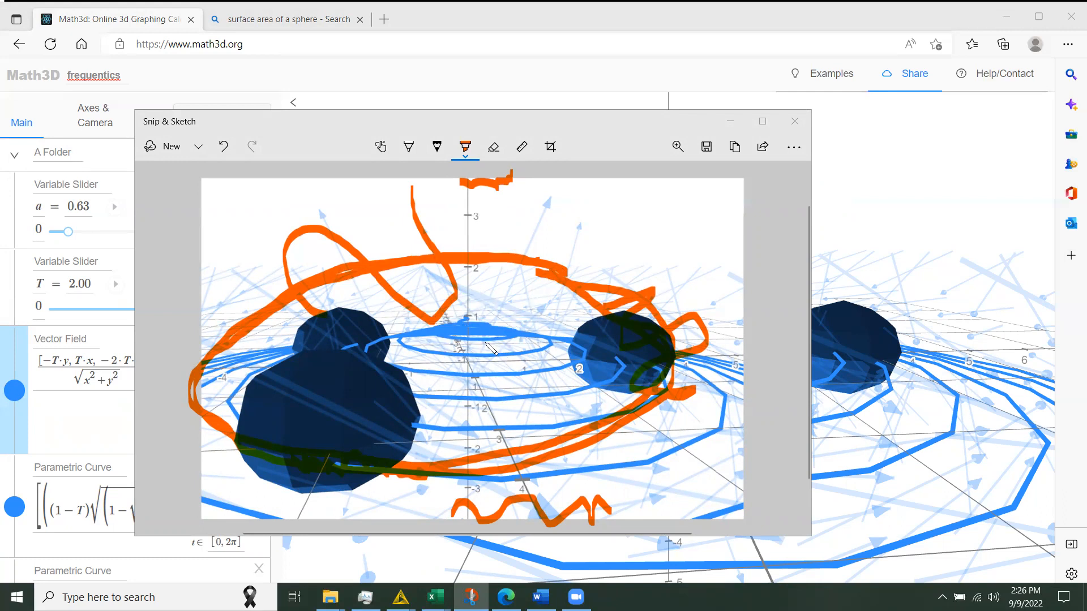
mouse_move(499, 330)
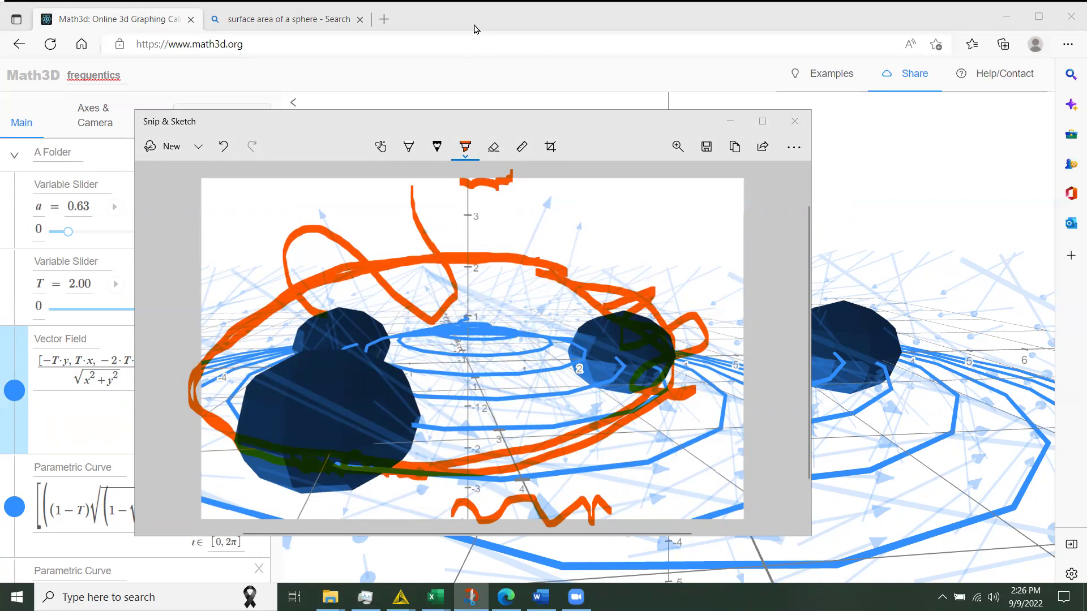
- Put away the Snip & Sketch window to return to the Math3D scene
left_click(794, 122)
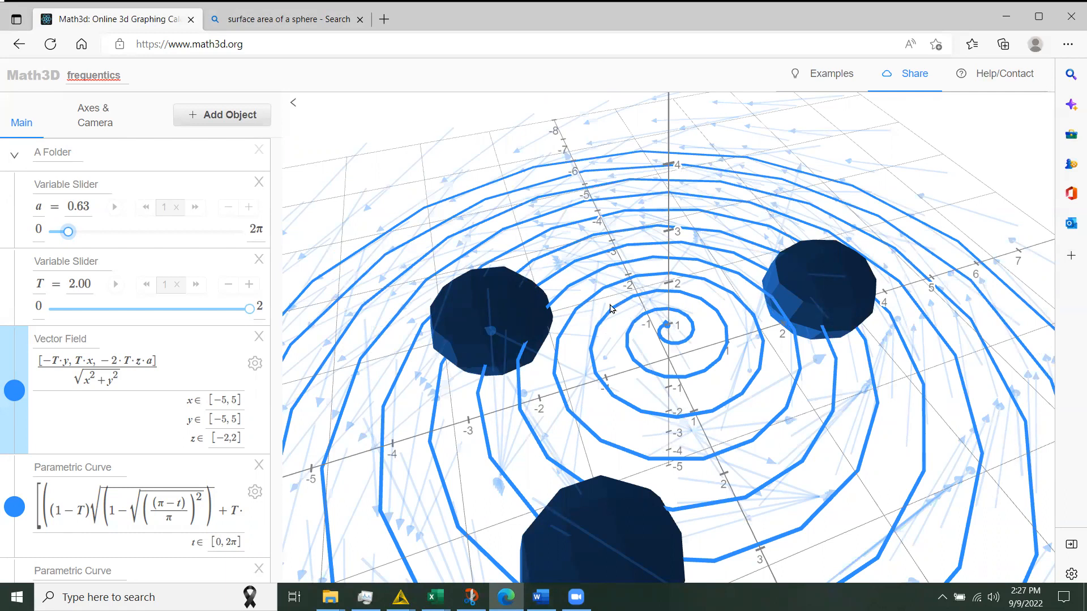
mouse_move(635, 264)
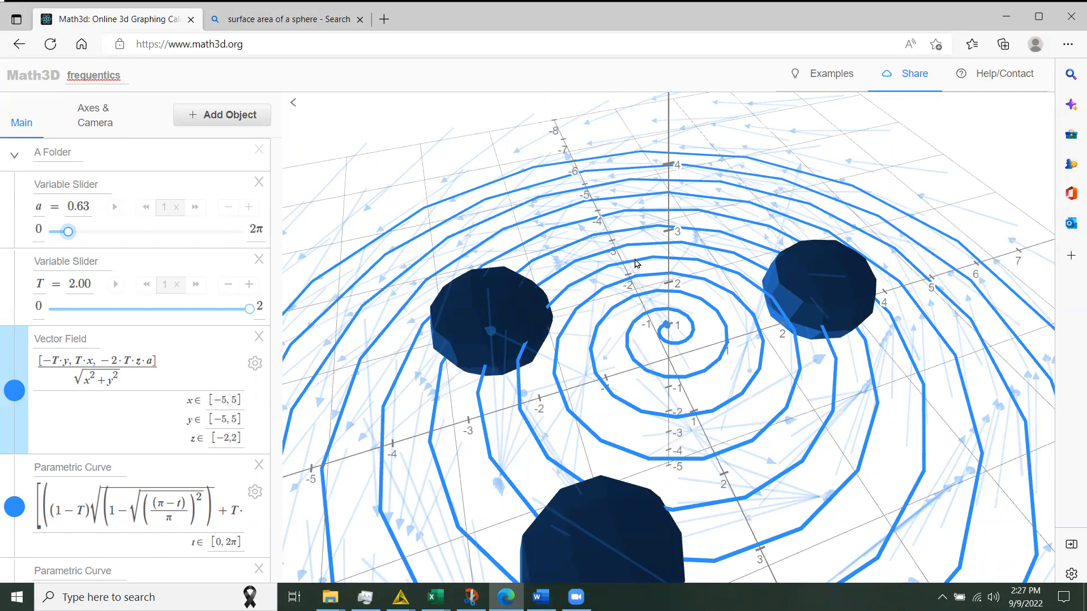
mouse_move(248, 350)
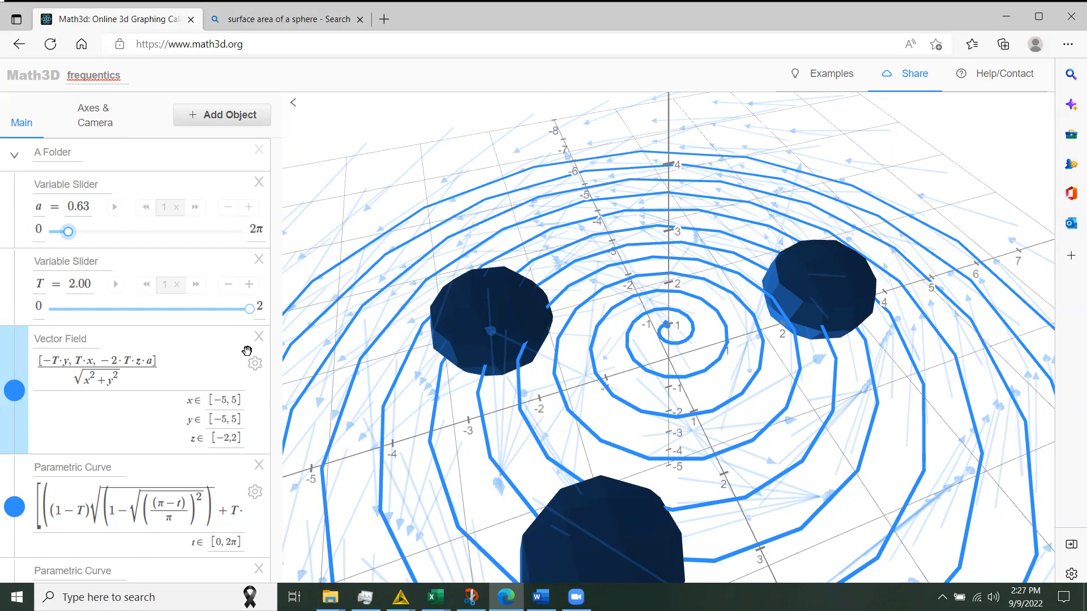
mouse_move(197, 297)
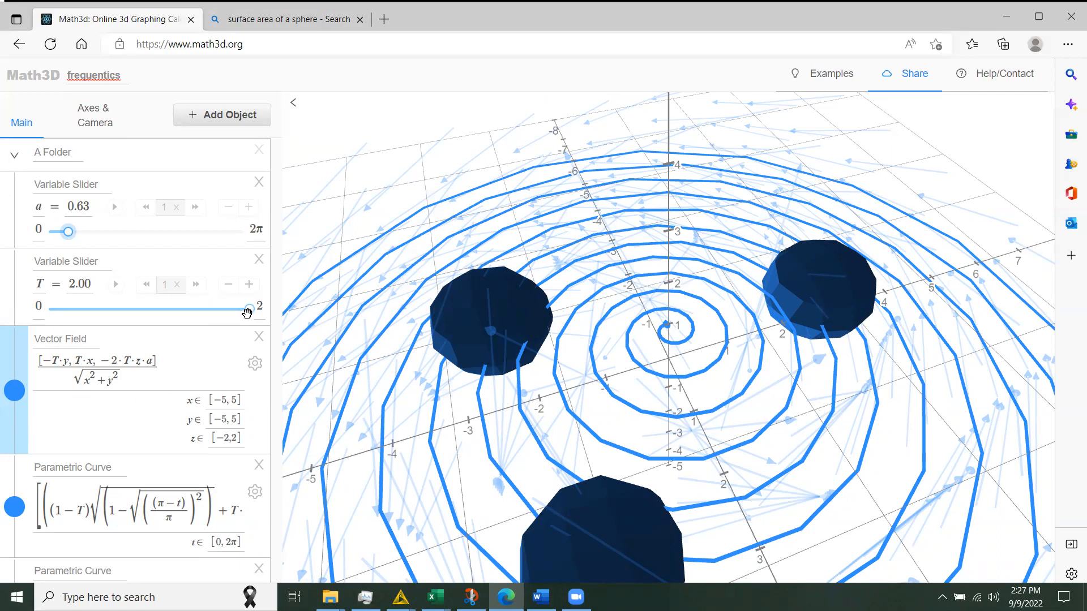
- Hide the vector field arrows and scroll the object list down to the spheres
left_click(13, 390)
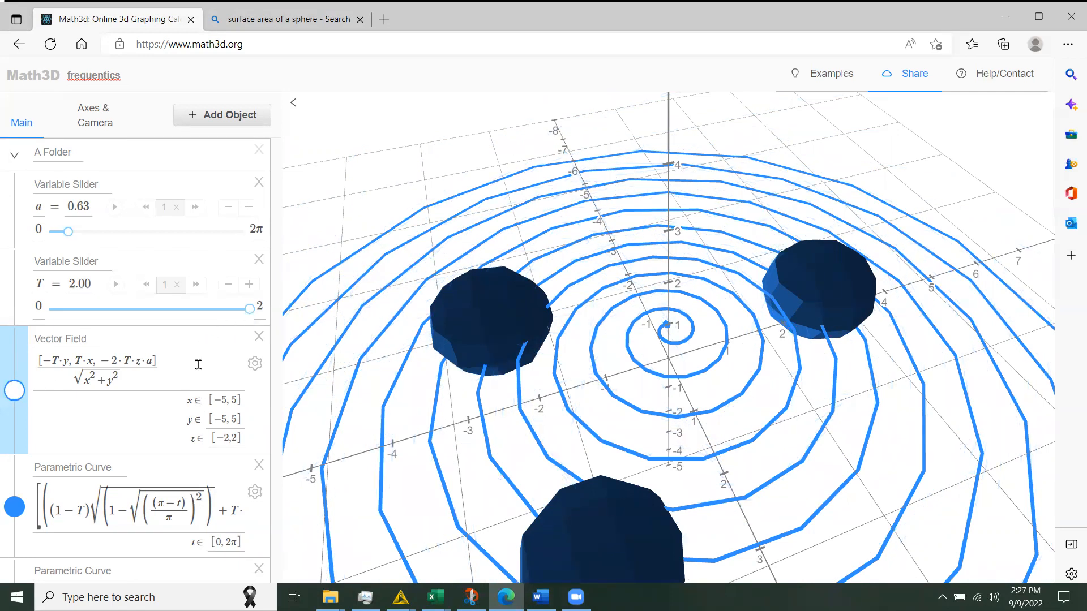
scroll("down", 3)
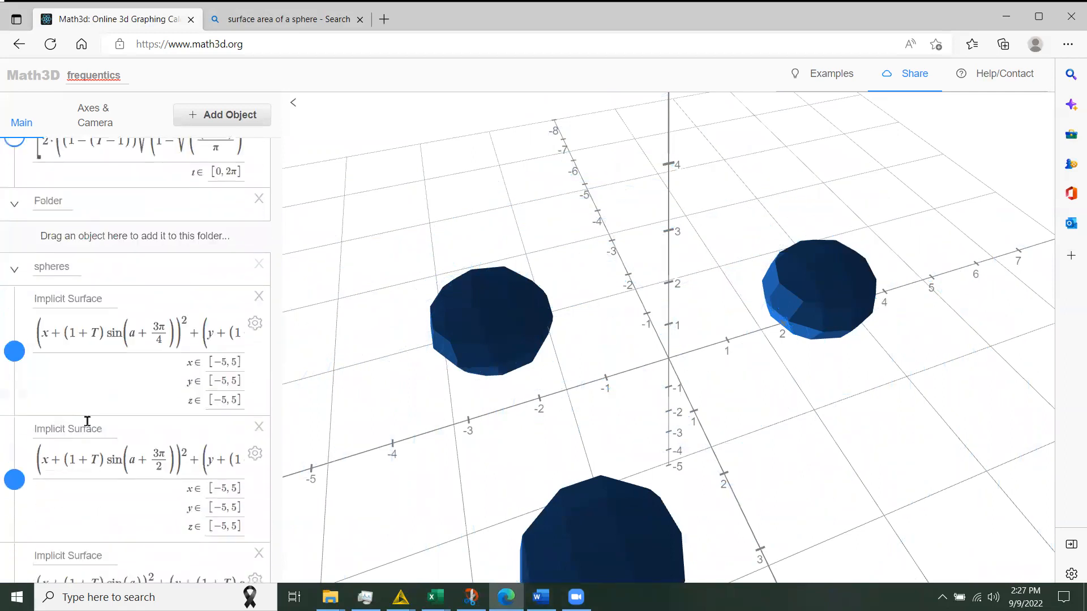
scroll("down", 3)
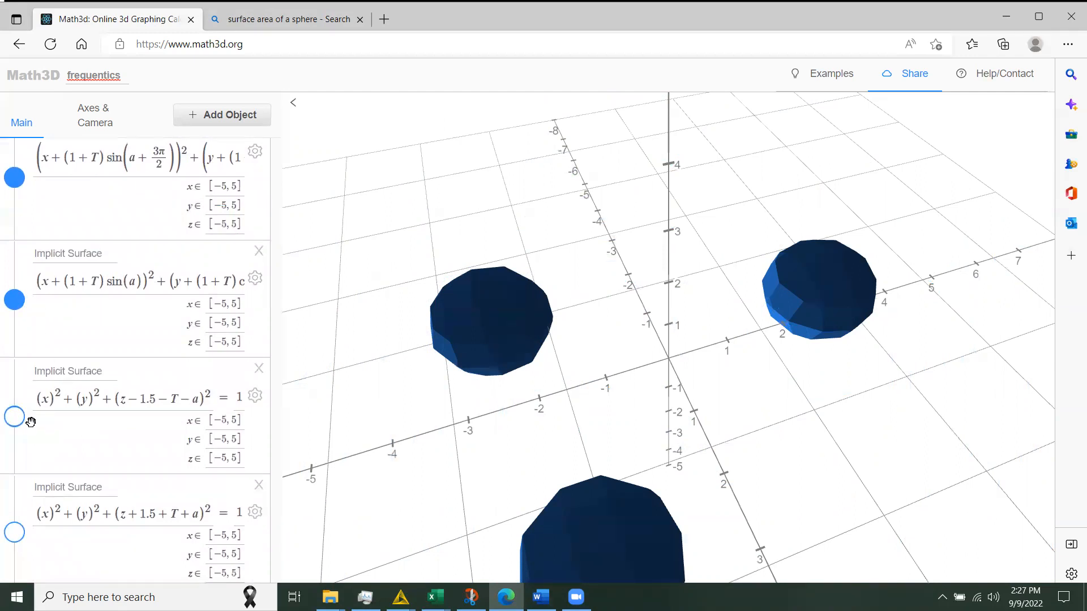
- Show the sphere above the centre and turn the spiral curve back on
left_click(15, 416)
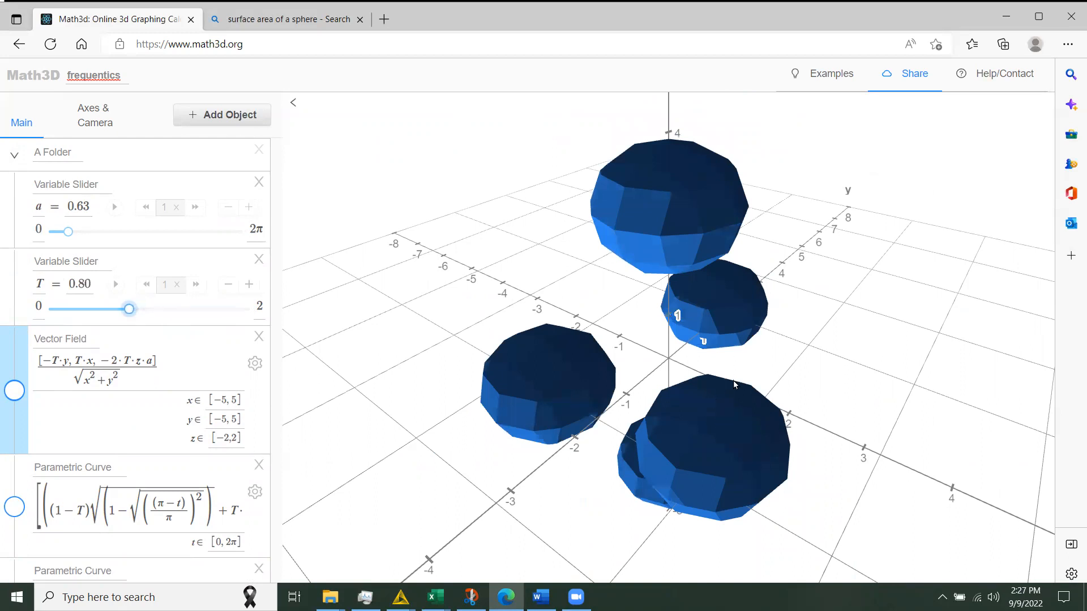
mouse_move(726, 439)
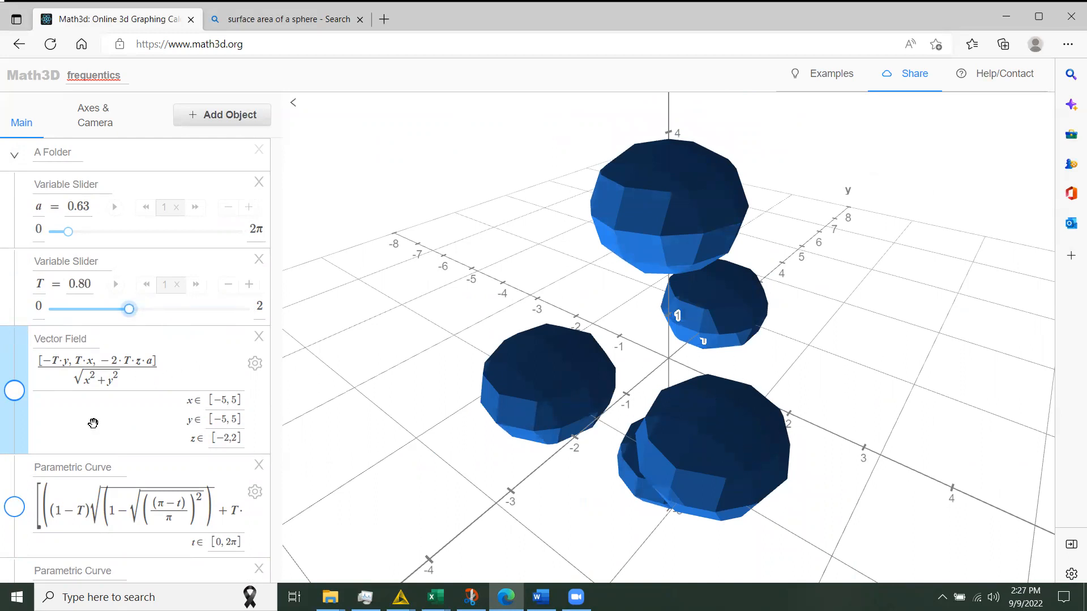
left_click(14, 507)
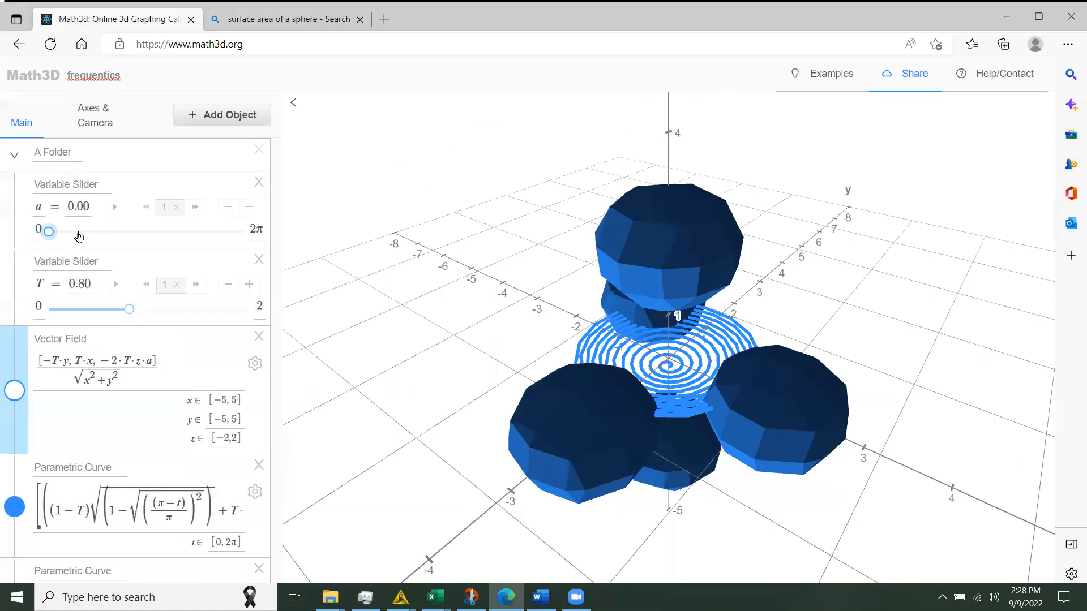
- Drag the a slider up toward 0.94 to rotate the spheres
left_click_drag(49, 231, 80, 231)
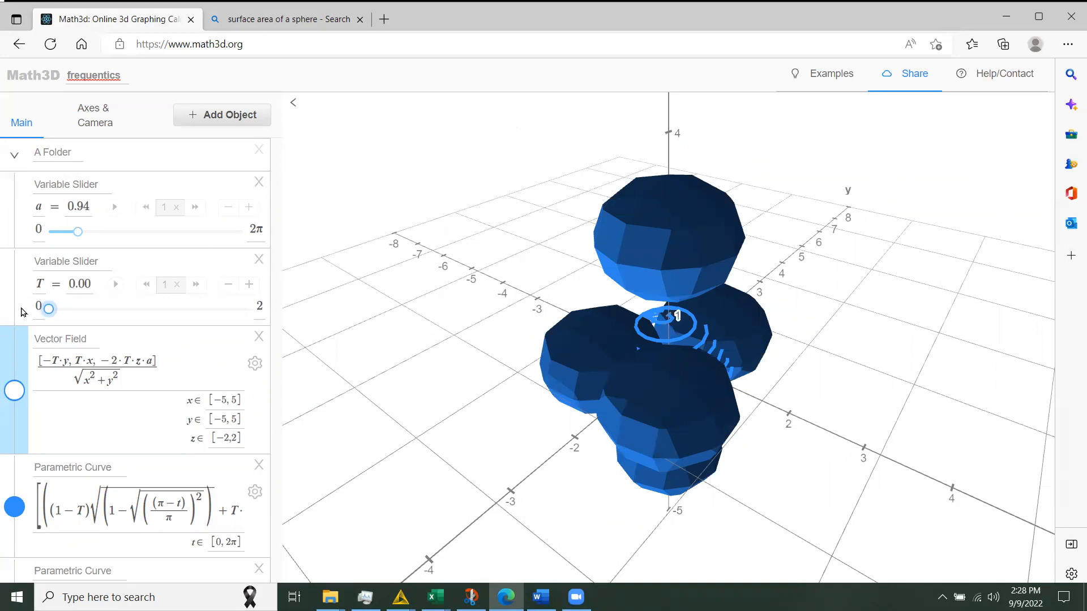
mouse_move(698, 347)
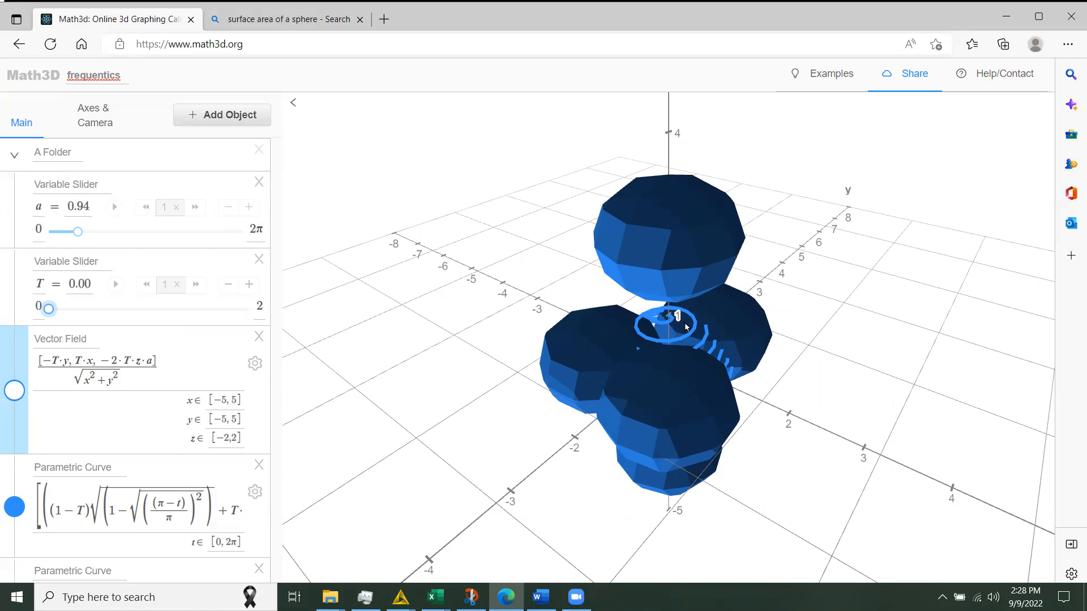
mouse_move(99, 305)
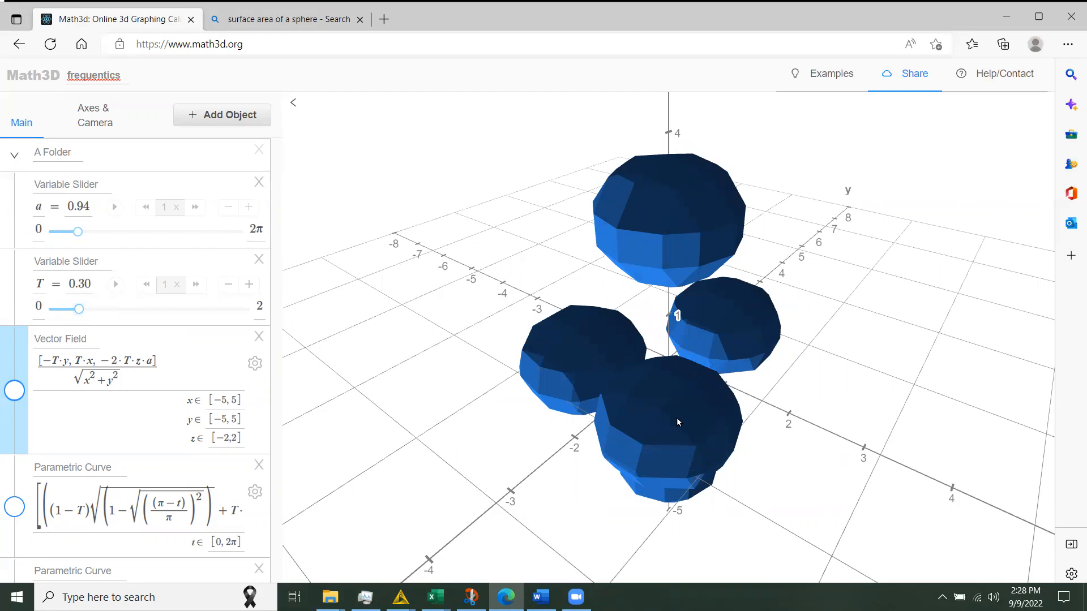
mouse_move(678, 407)
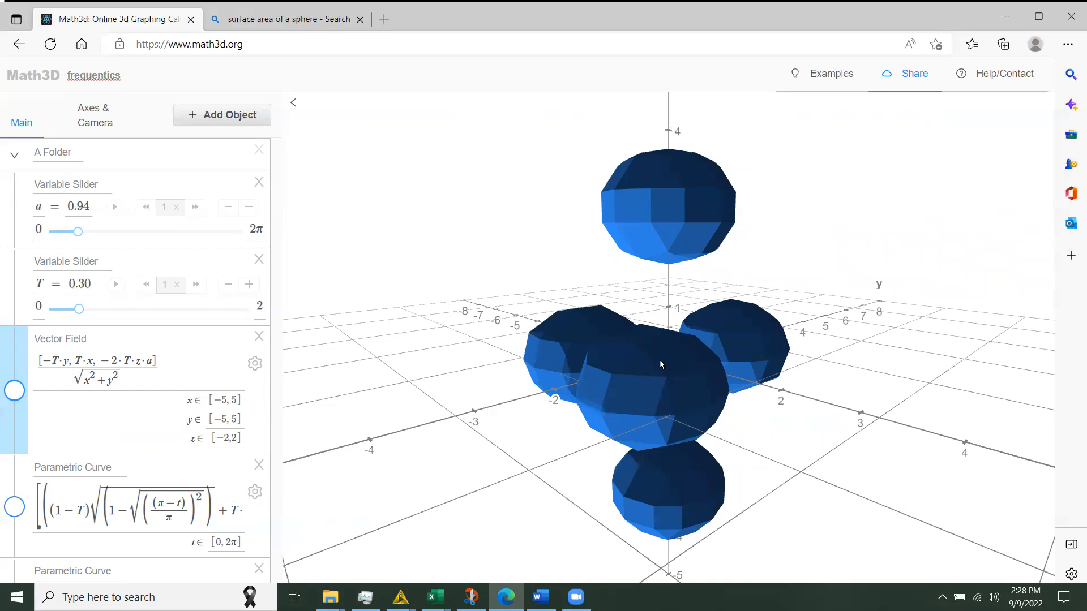
mouse_move(673, 386)
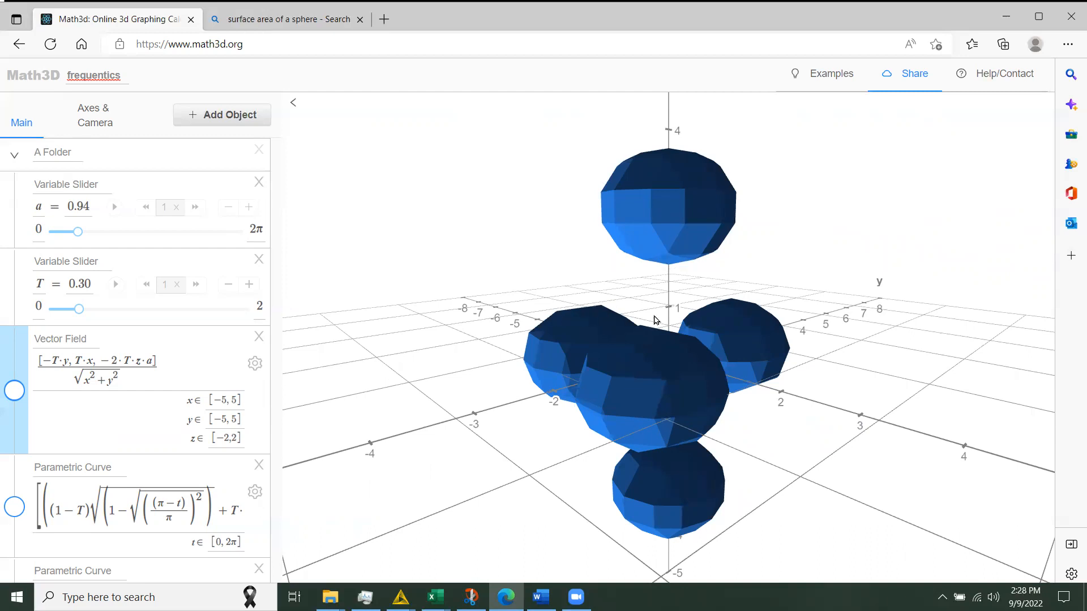
mouse_move(756, 319)
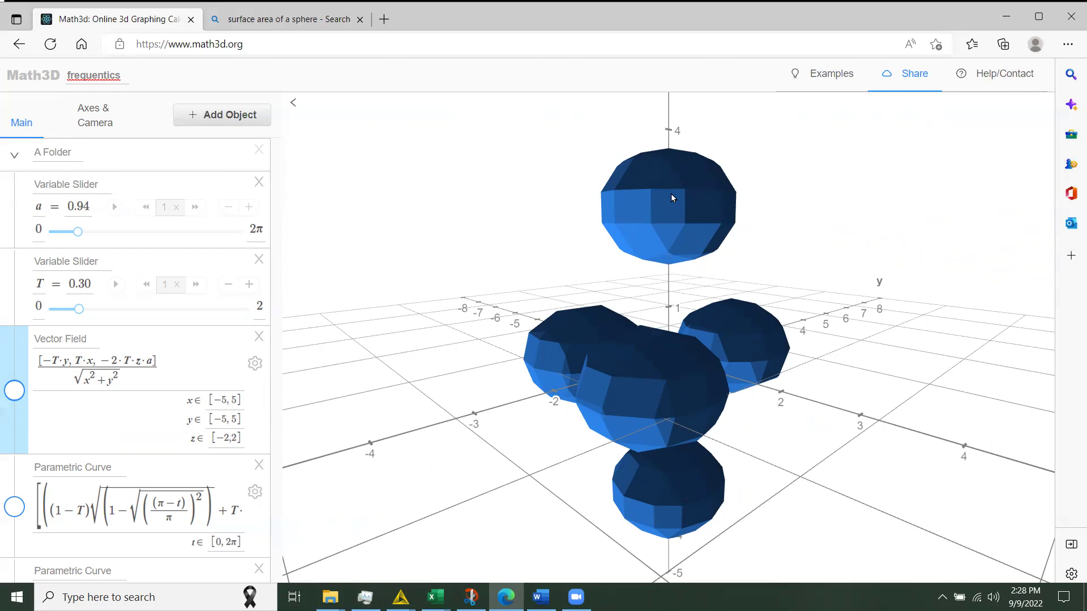
mouse_move(663, 208)
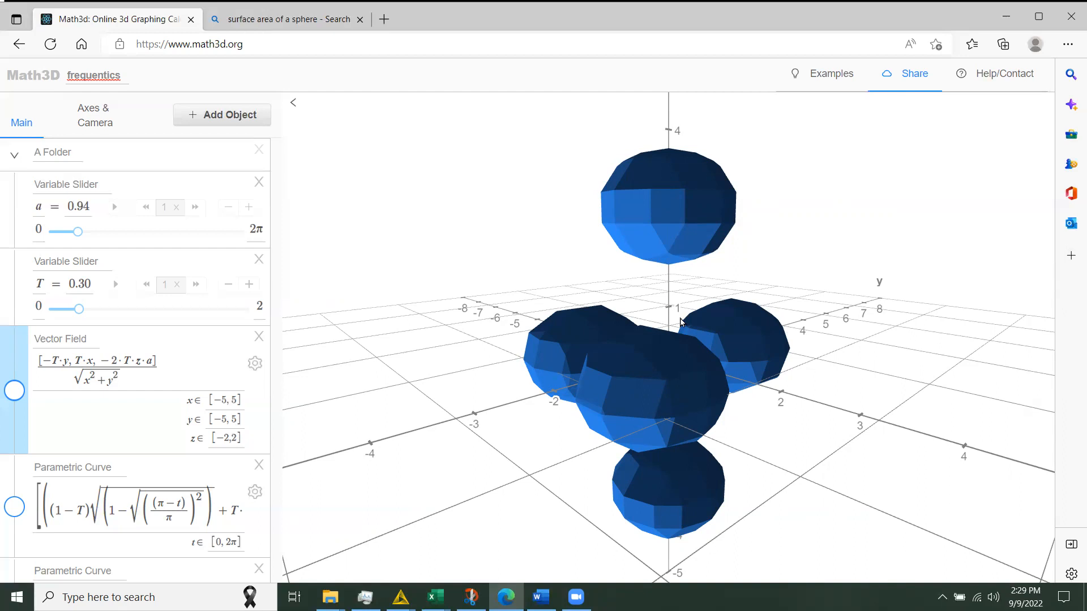
mouse_move(672, 330)
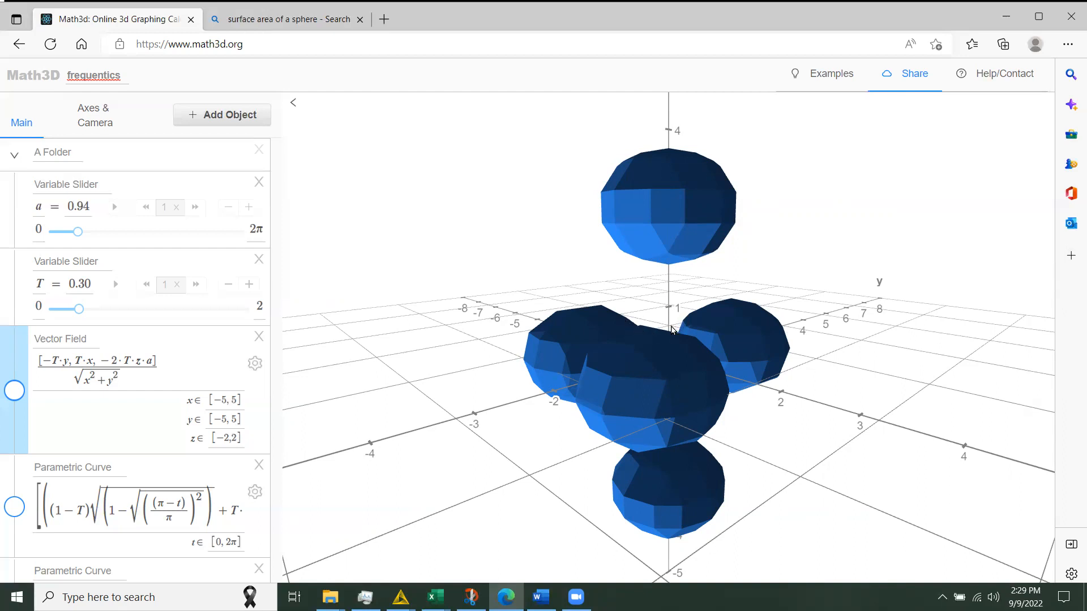
mouse_move(803, 314)
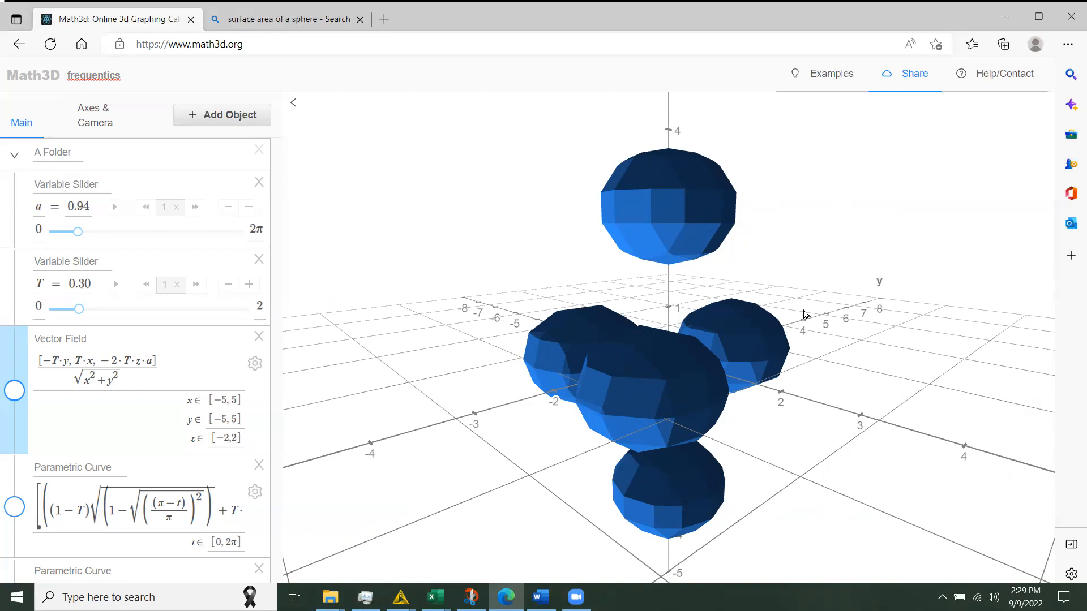
mouse_move(513, 486)
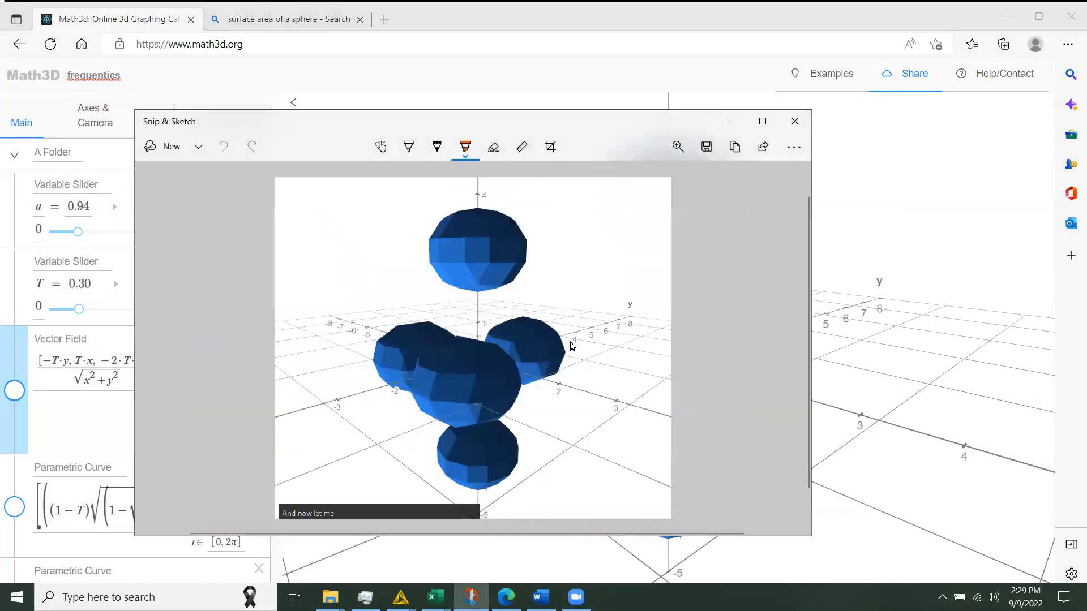
mouse_move(579, 335)
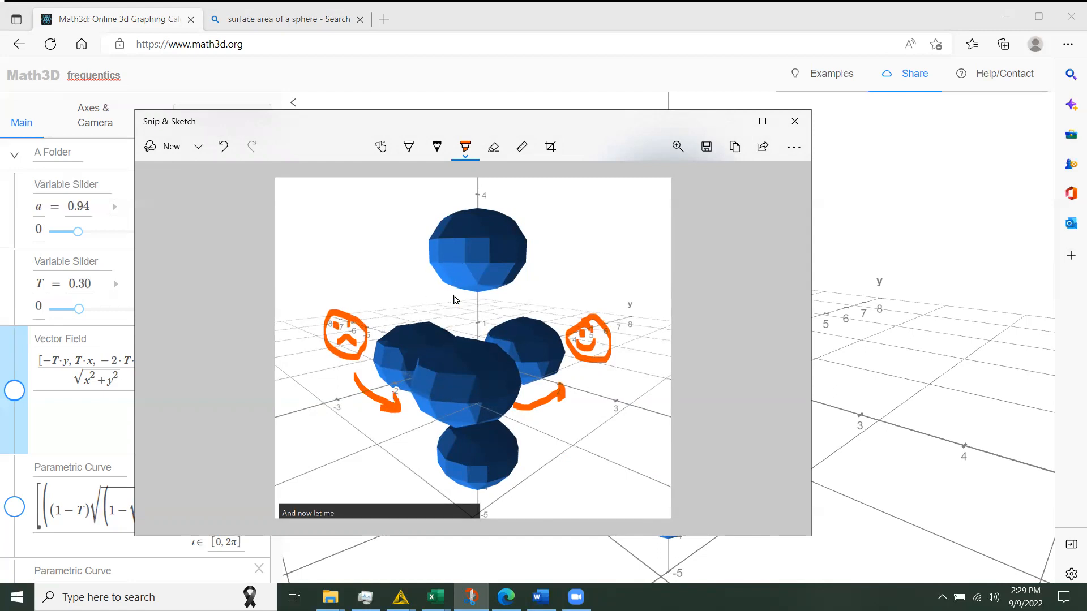
mouse_move(466, 295)
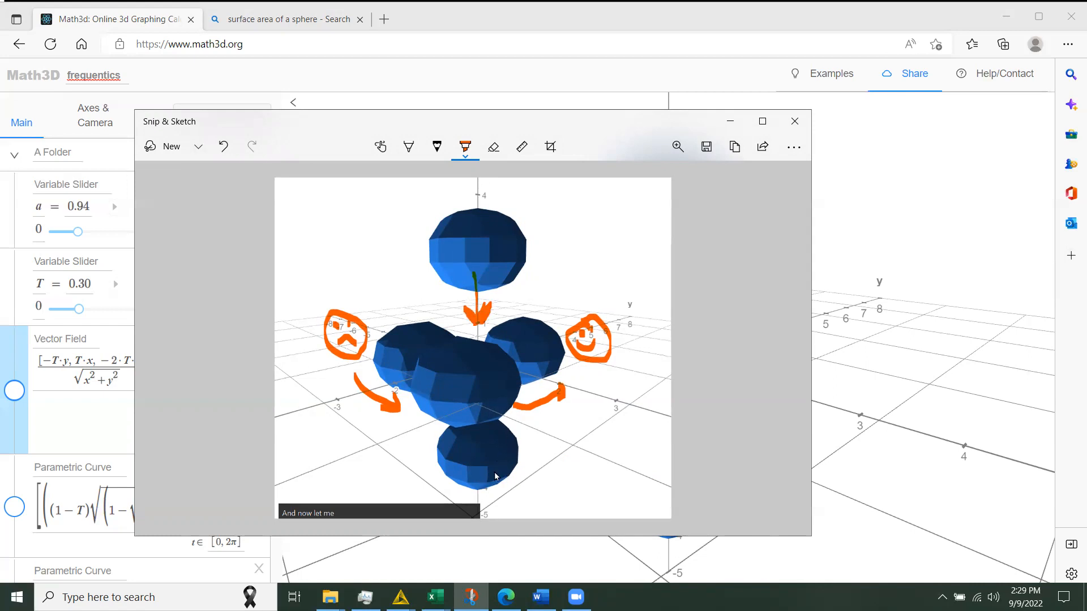
mouse_move(492, 482)
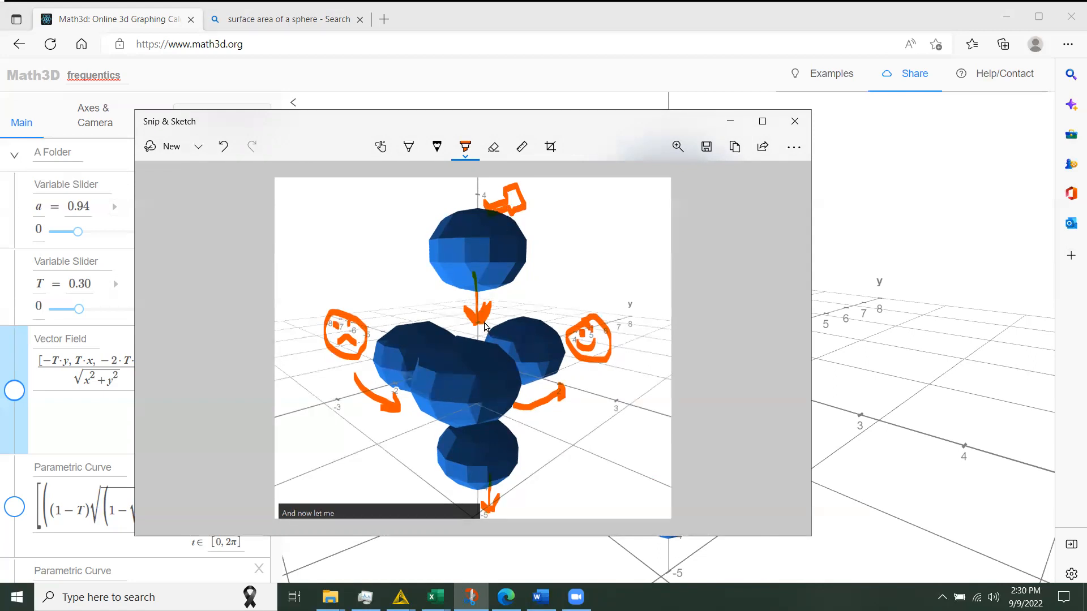
mouse_move(531, 457)
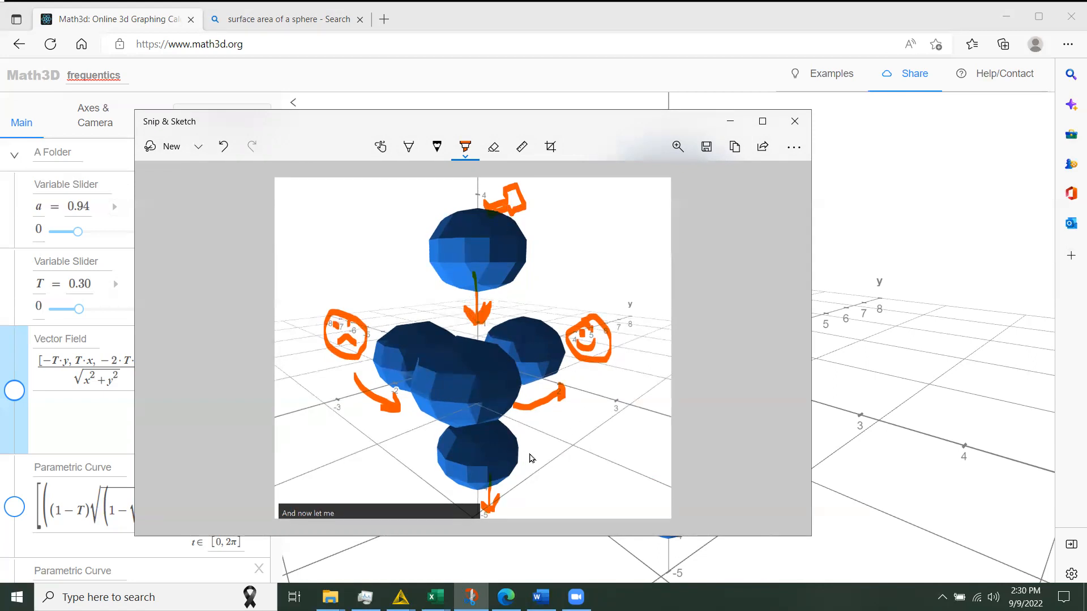
mouse_move(547, 484)
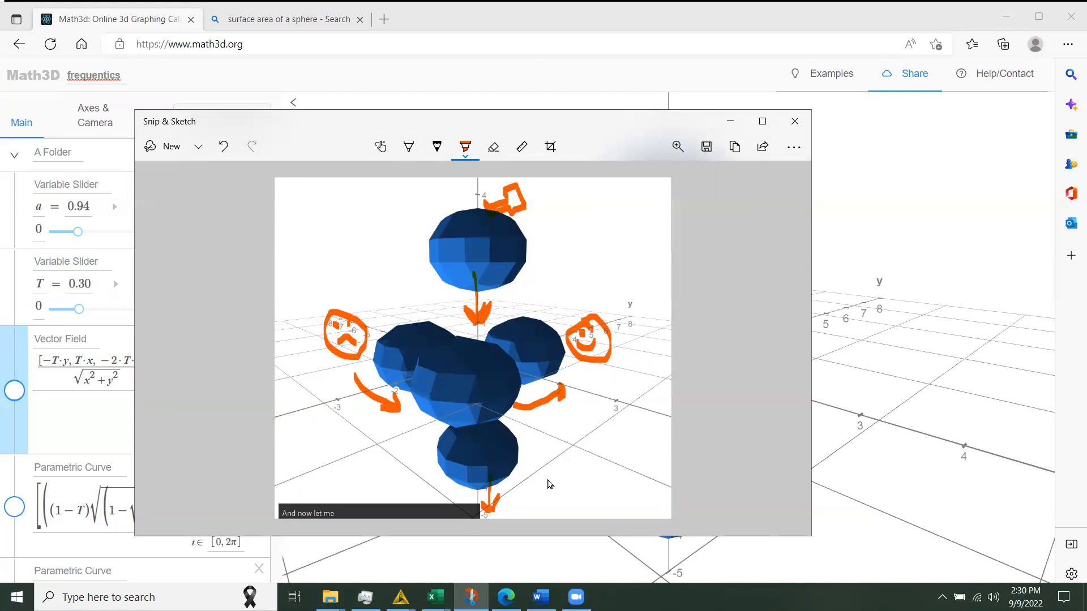
- Draw an orange face beside the bottom sphere
left_click(537, 489)
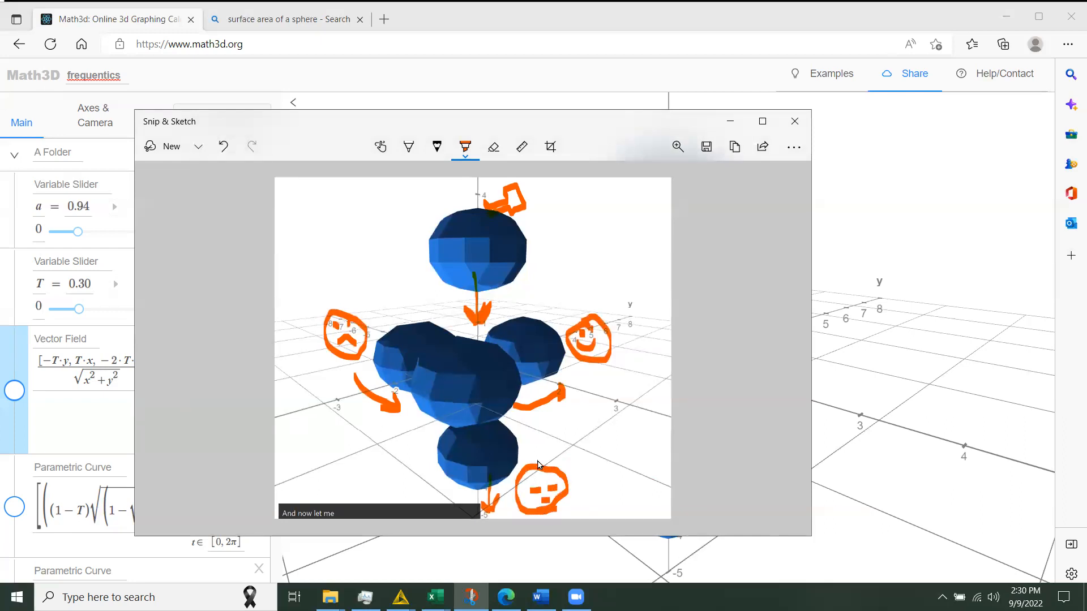
mouse_move(579, 486)
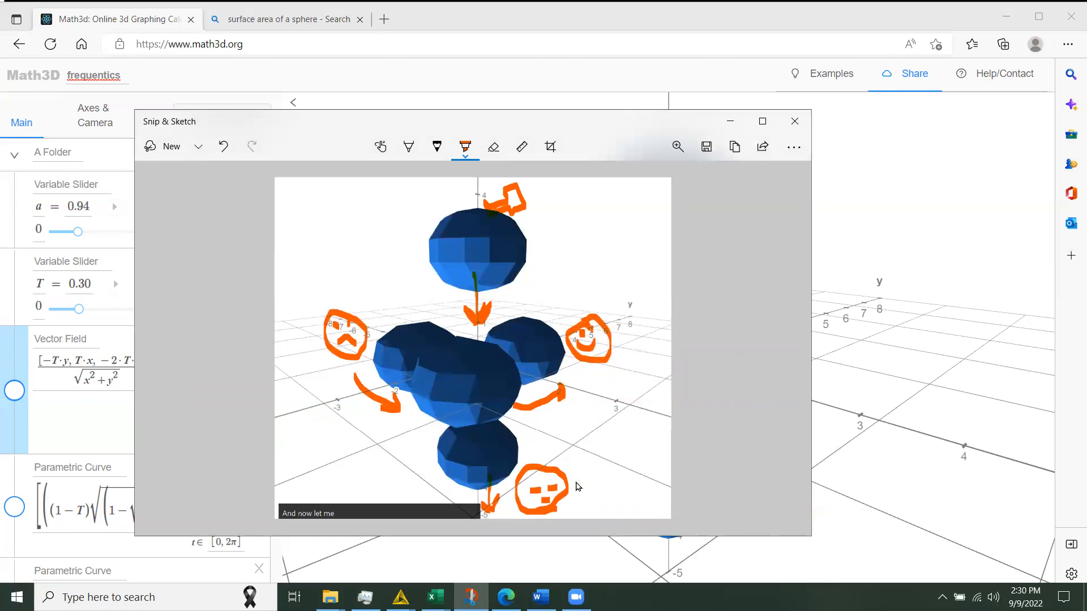
mouse_move(574, 478)
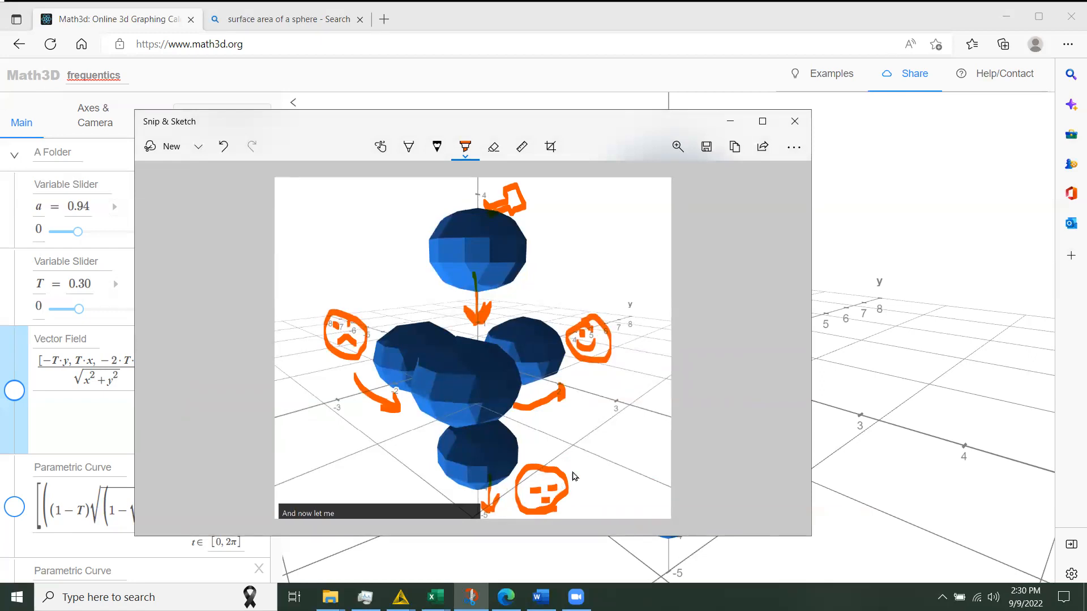
mouse_move(541, 280)
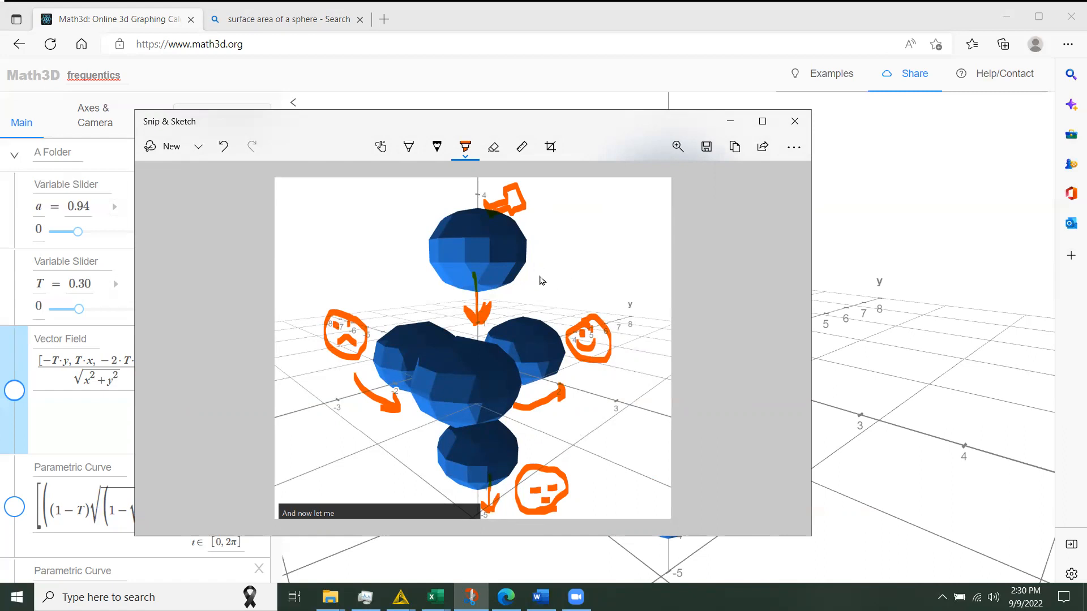
mouse_move(472, 376)
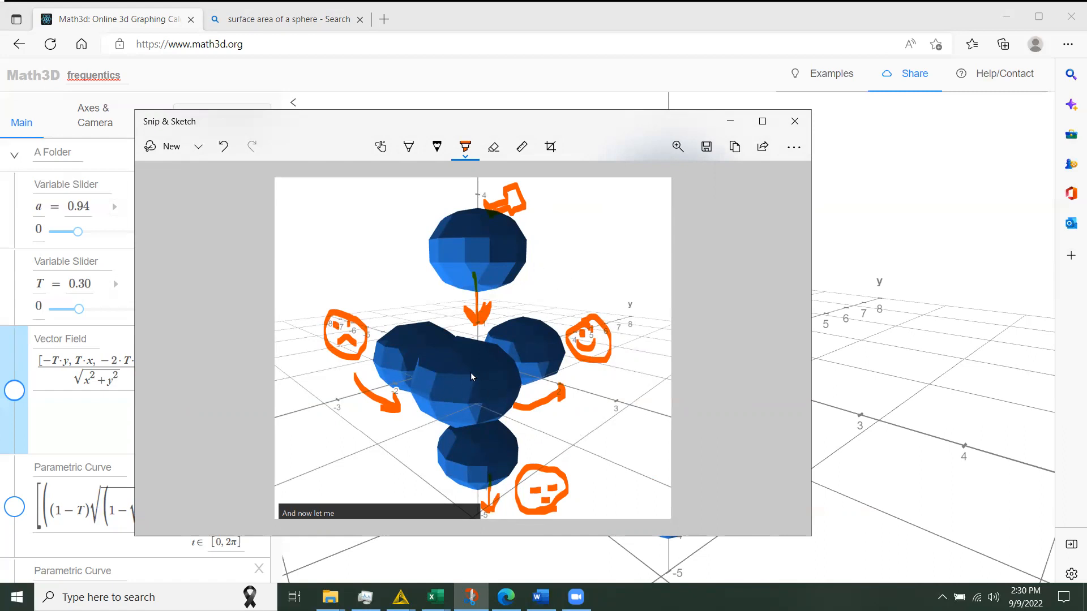
mouse_move(487, 253)
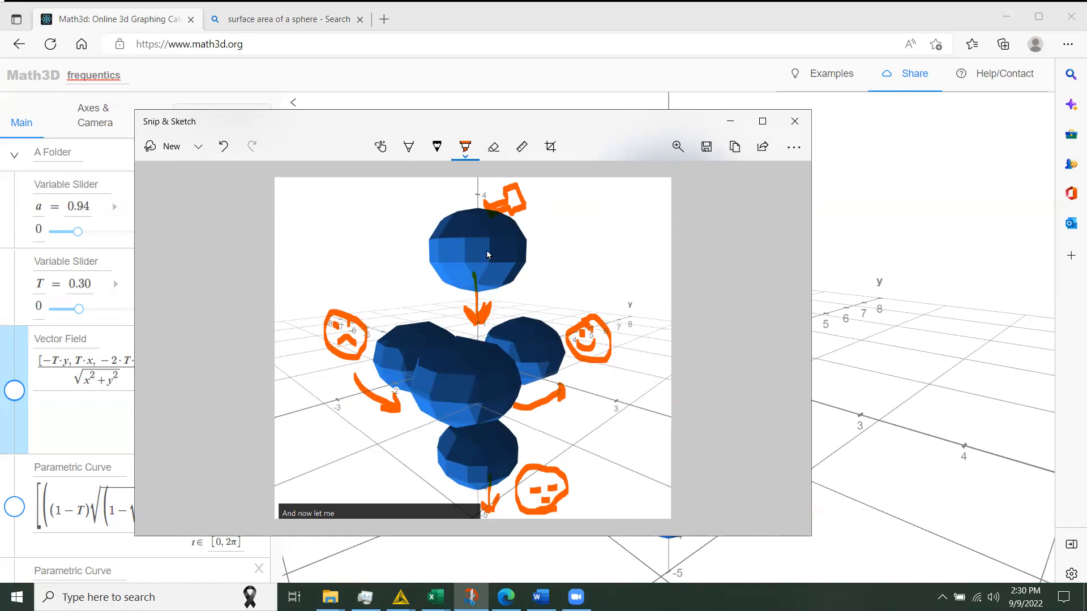
mouse_move(480, 272)
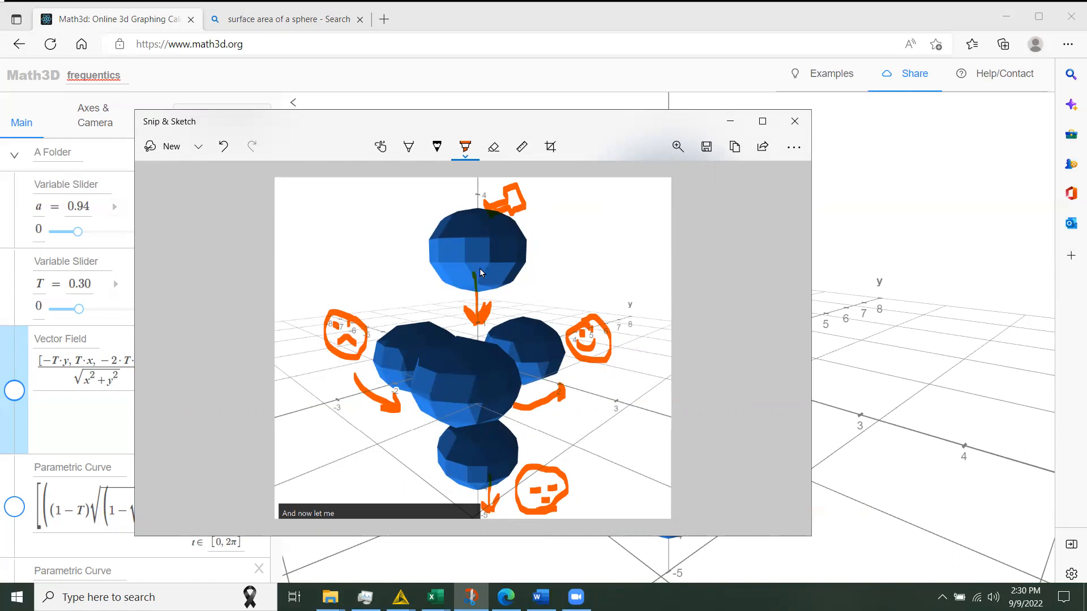
mouse_move(409, 344)
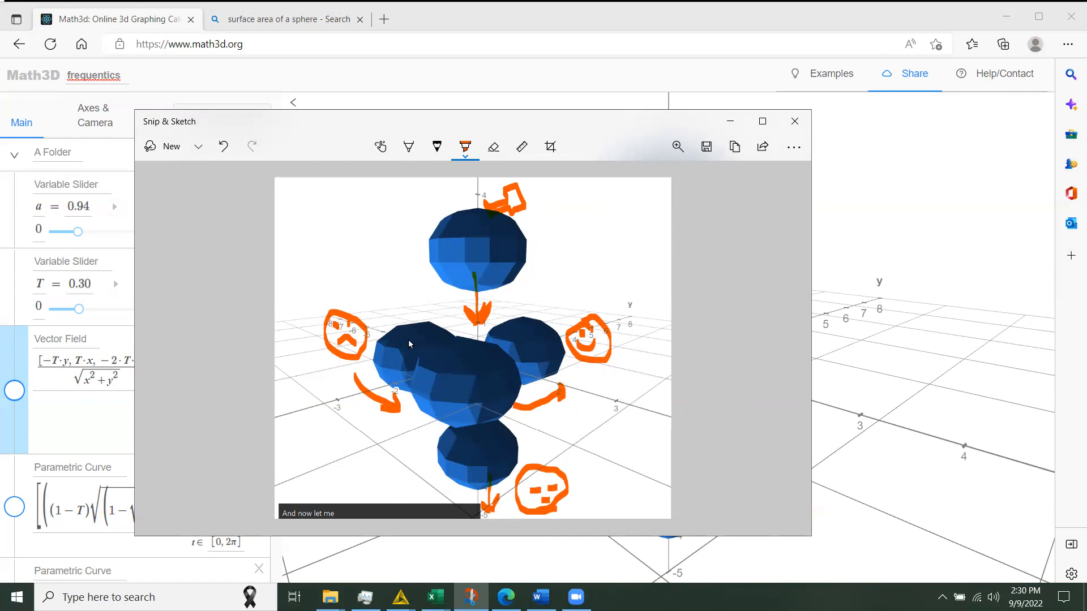
mouse_move(496, 300)
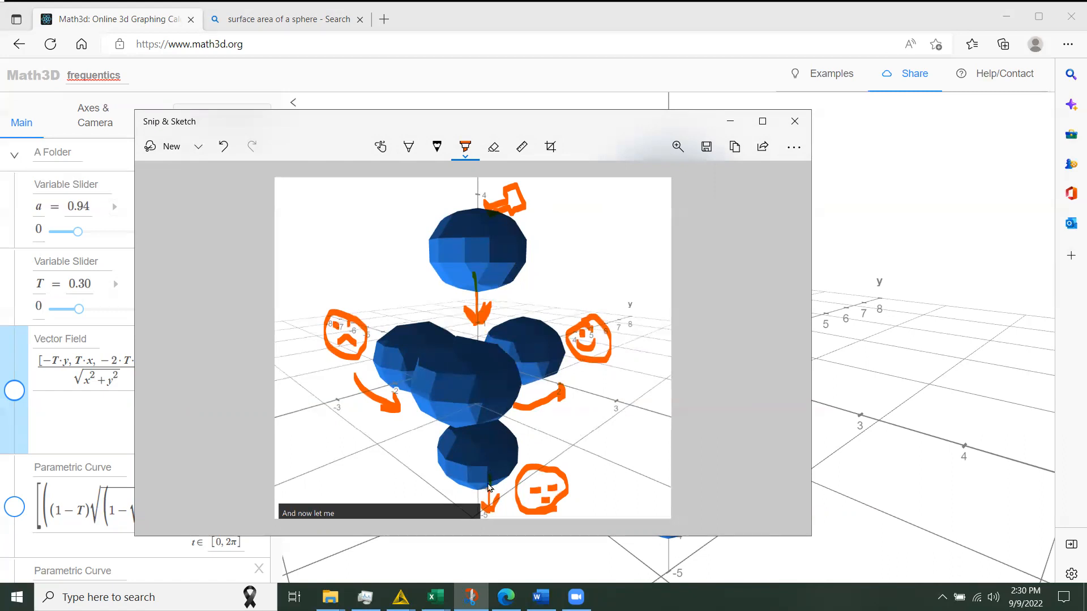
mouse_move(516, 355)
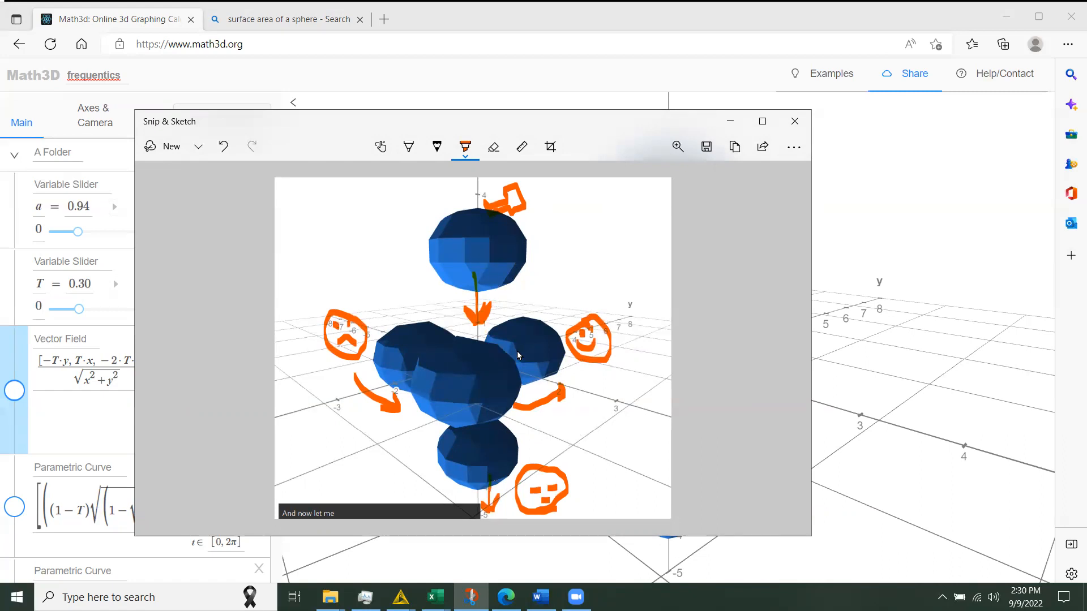
mouse_move(347, 331)
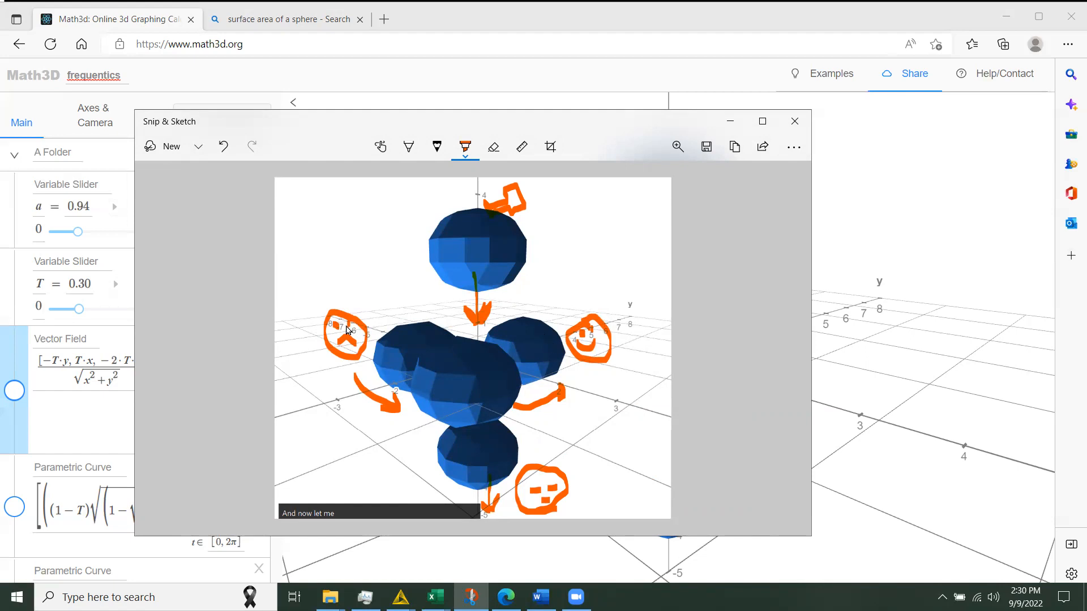
mouse_move(395, 316)
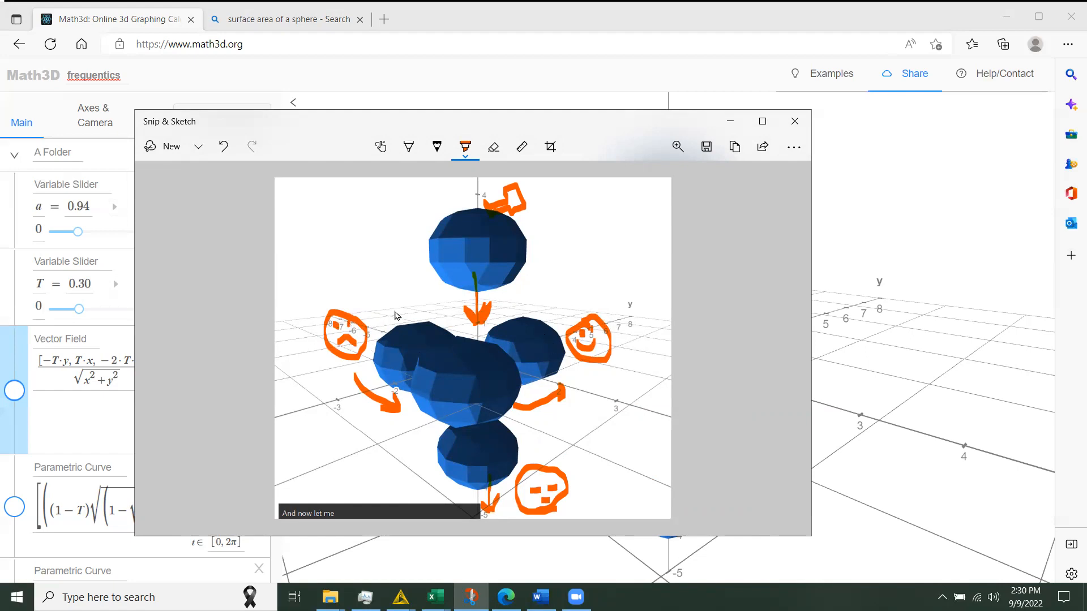
mouse_move(463, 329)
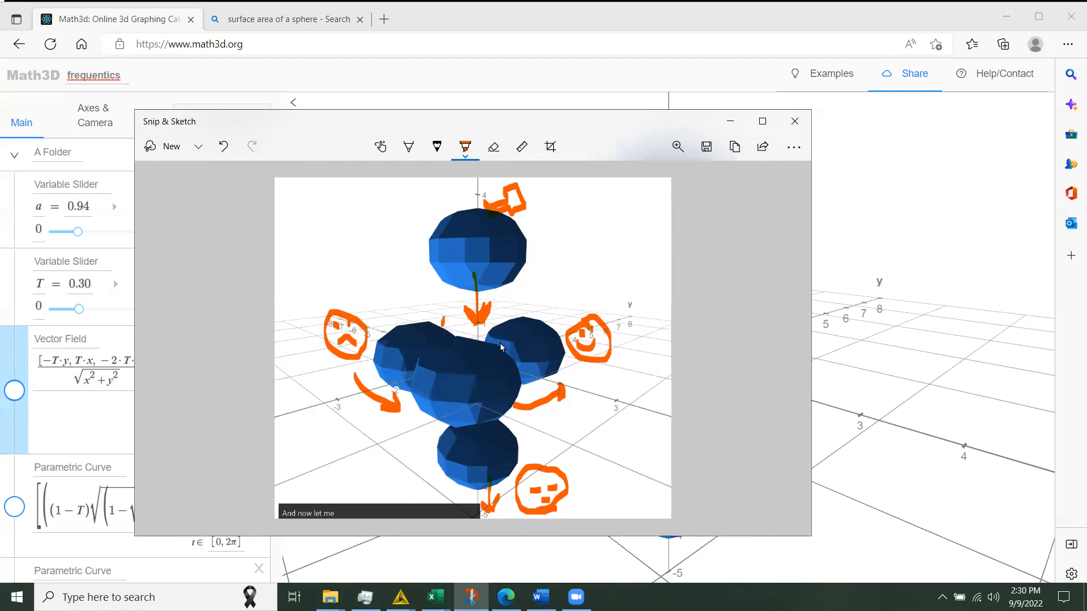
mouse_move(521, 331)
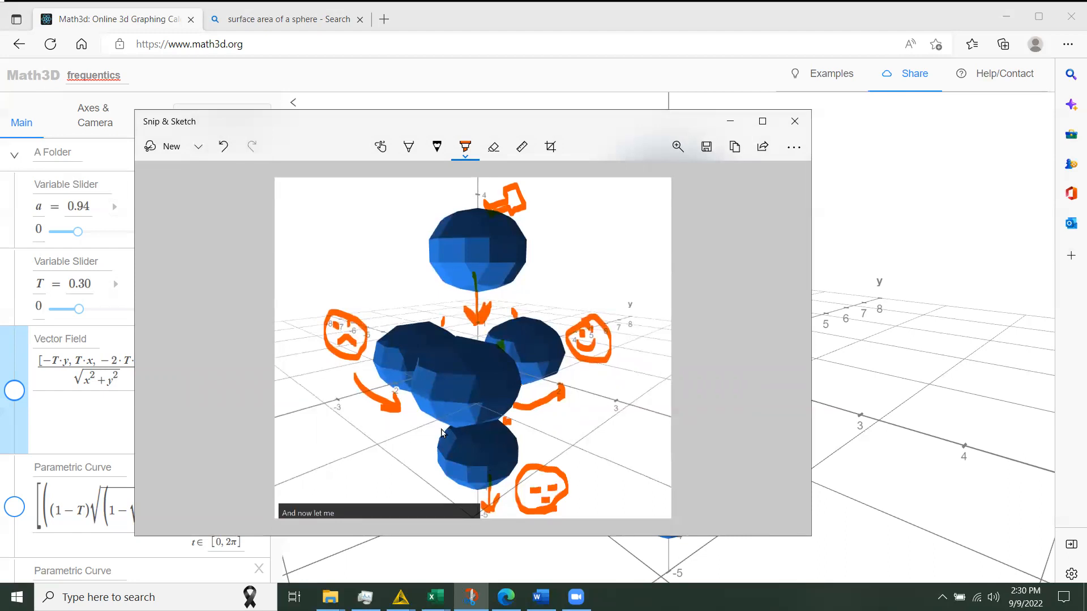
mouse_move(501, 376)
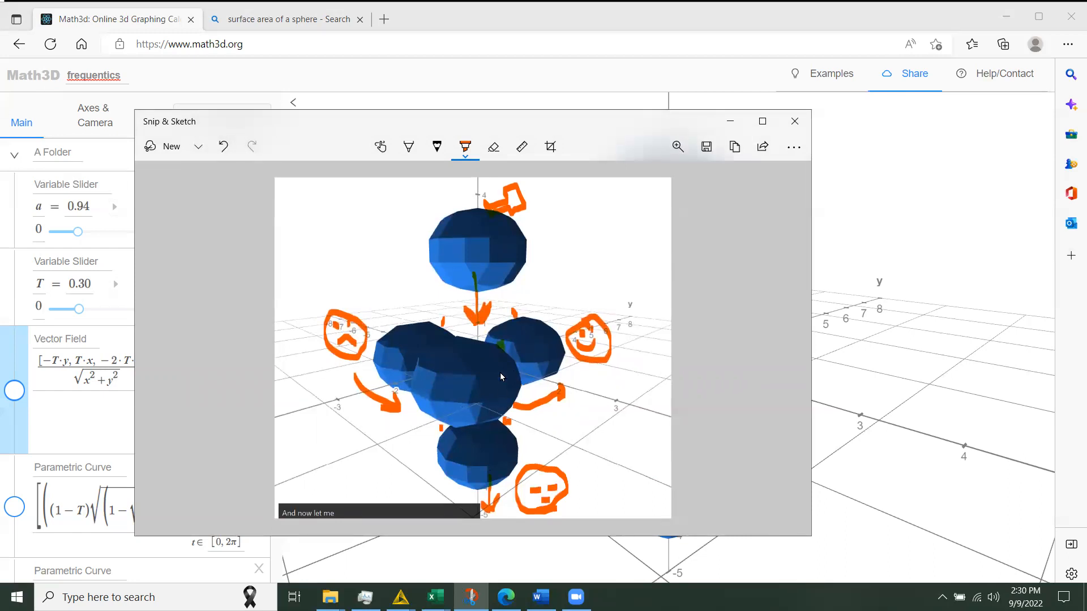
mouse_move(546, 361)
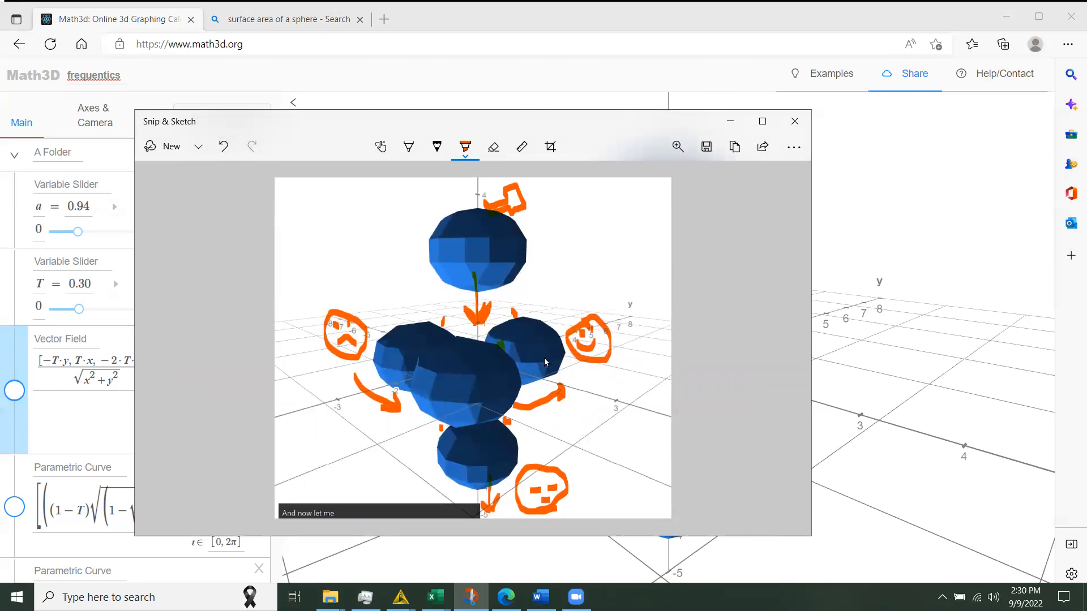
mouse_move(610, 358)
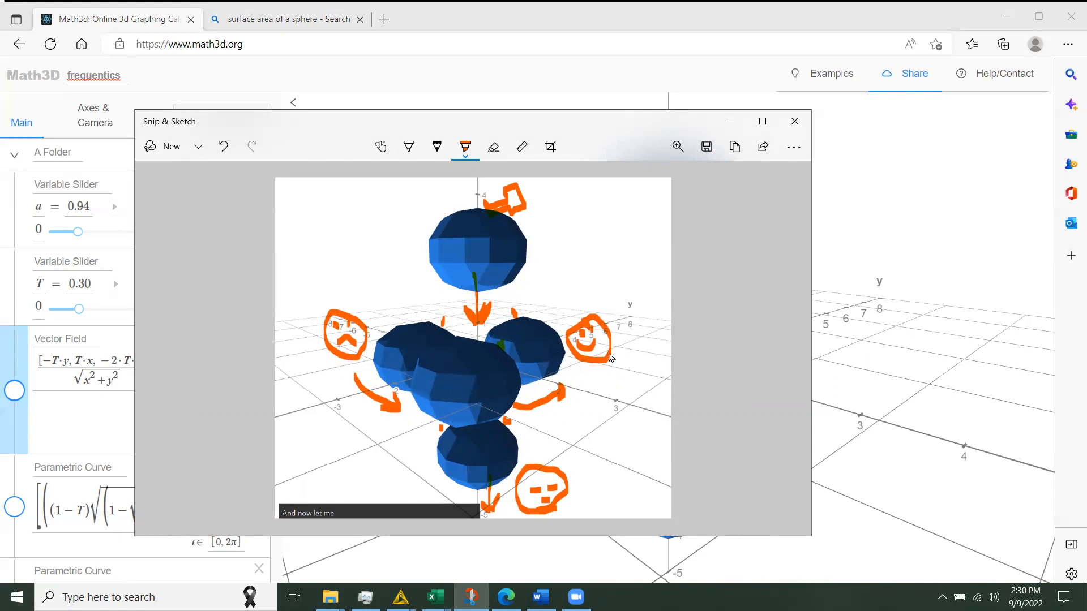
mouse_move(598, 330)
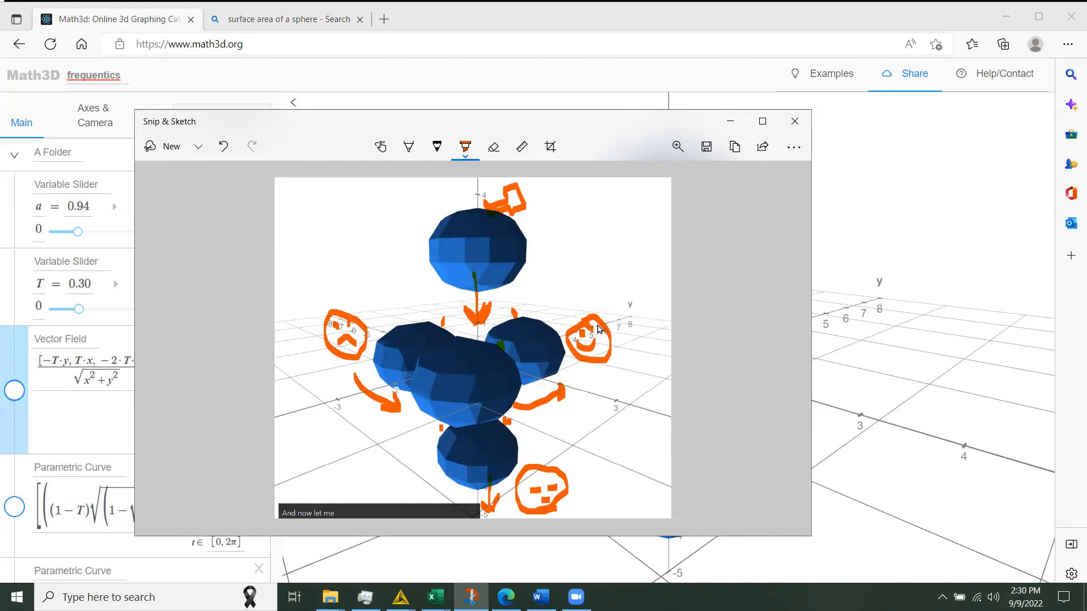
mouse_move(606, 325)
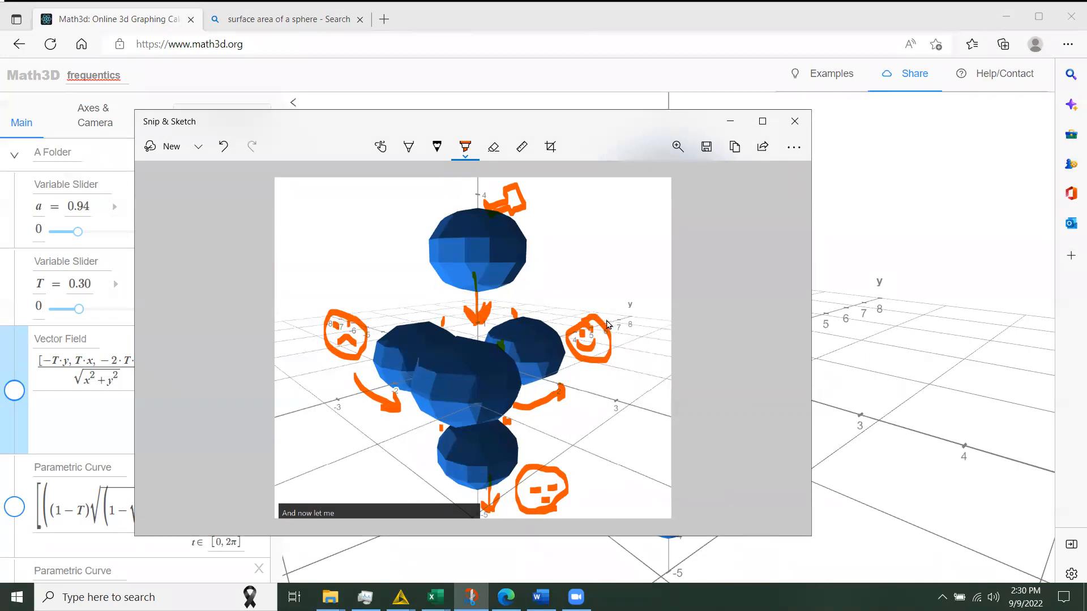
mouse_move(529, 487)
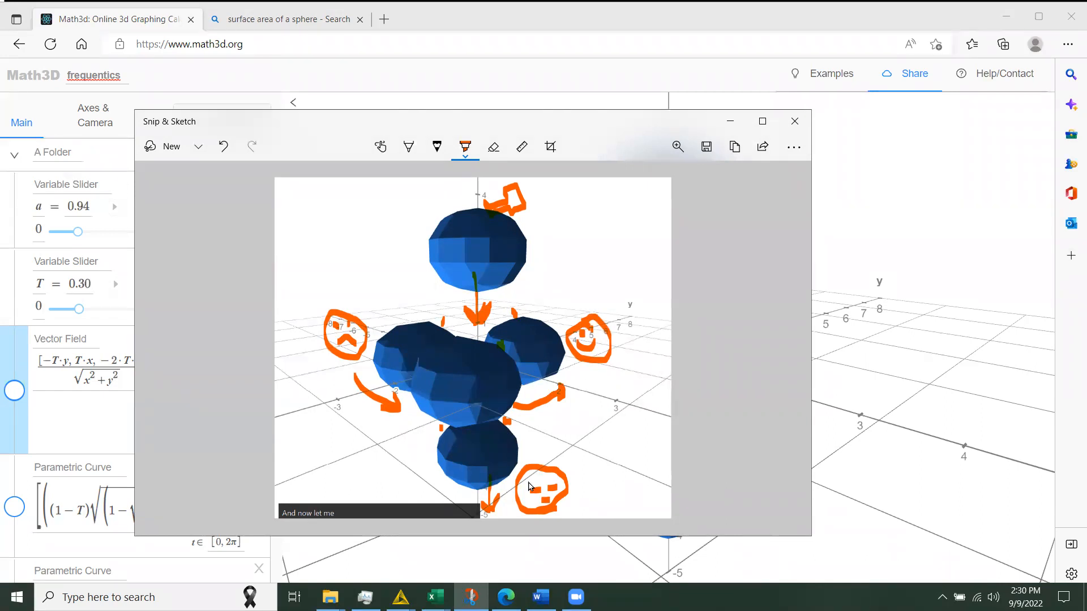
mouse_move(492, 210)
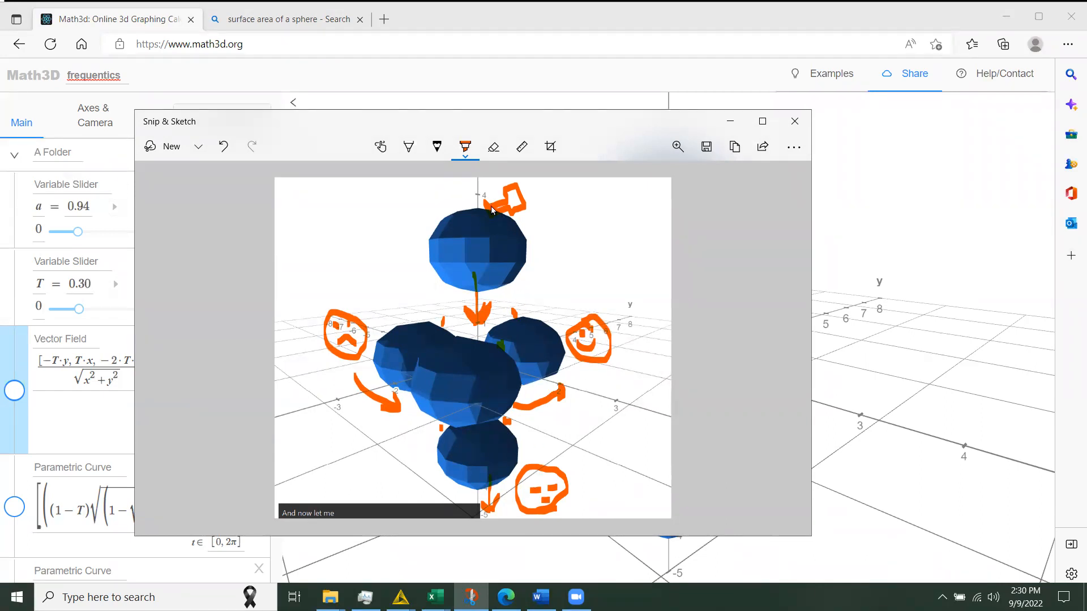
mouse_move(577, 322)
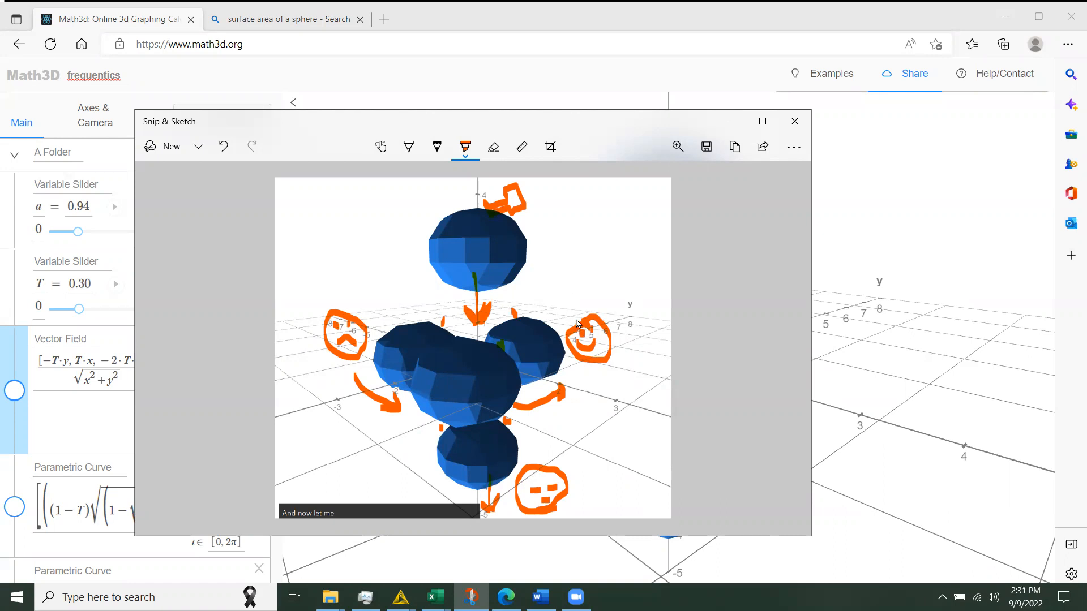
mouse_move(532, 307)
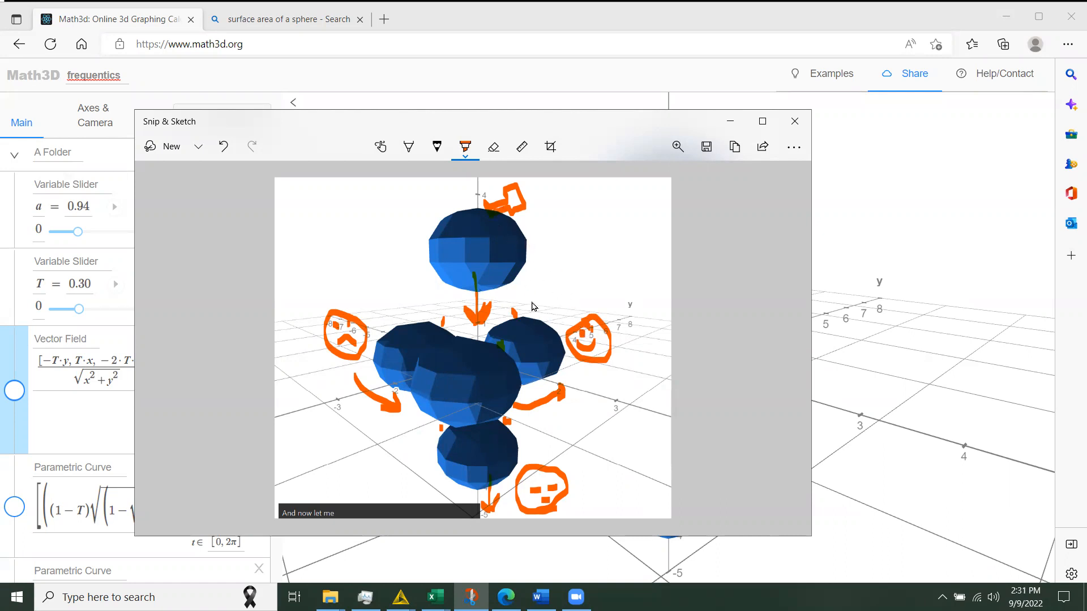
mouse_move(521, 331)
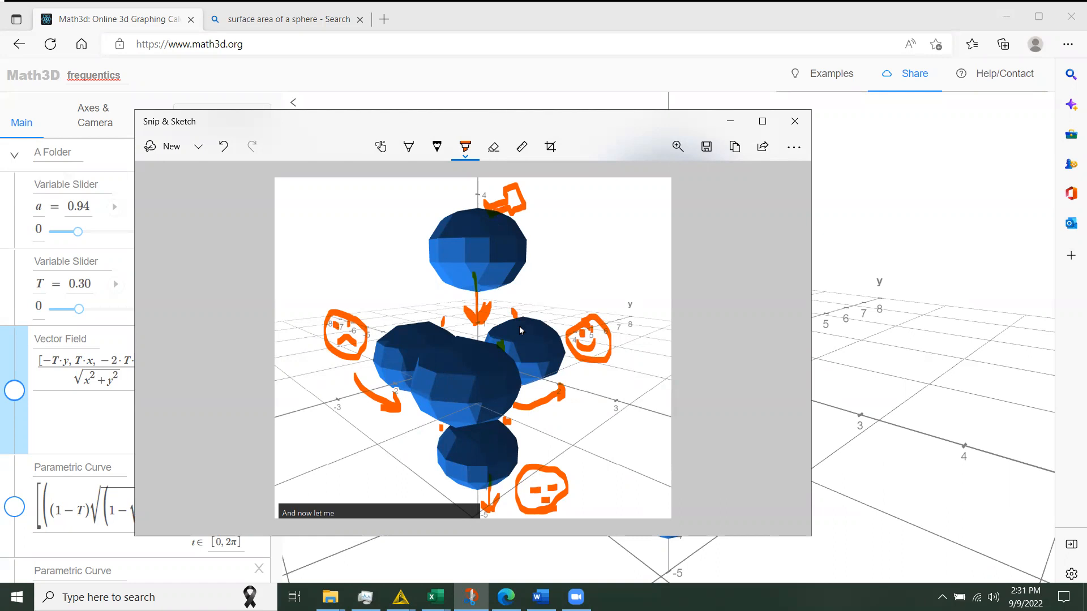
mouse_move(512, 326)
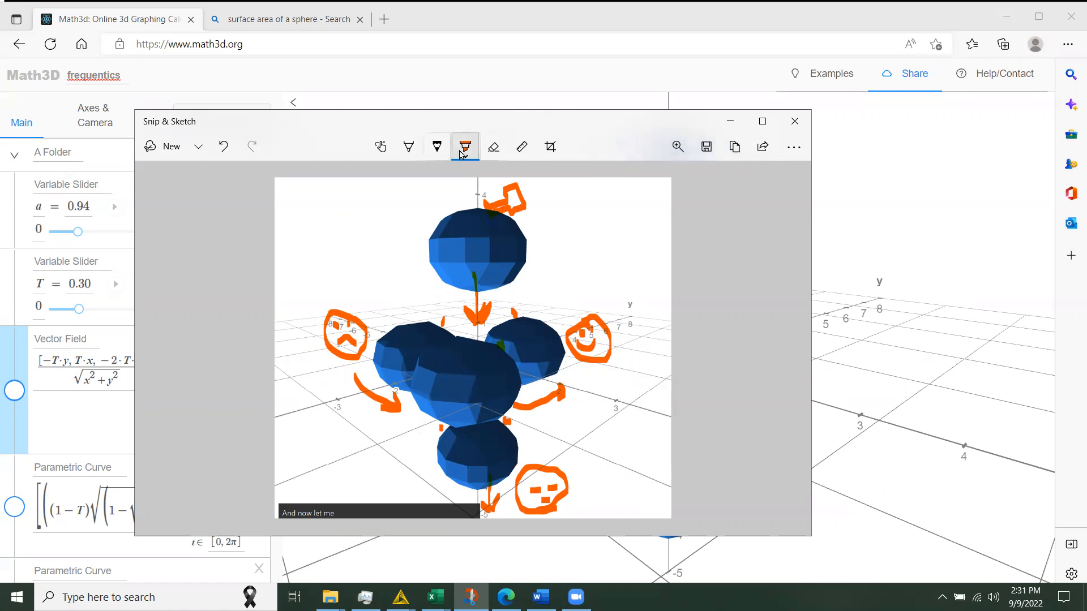
- Switch the ballpoint pen colour to pink
left_click(465, 146)
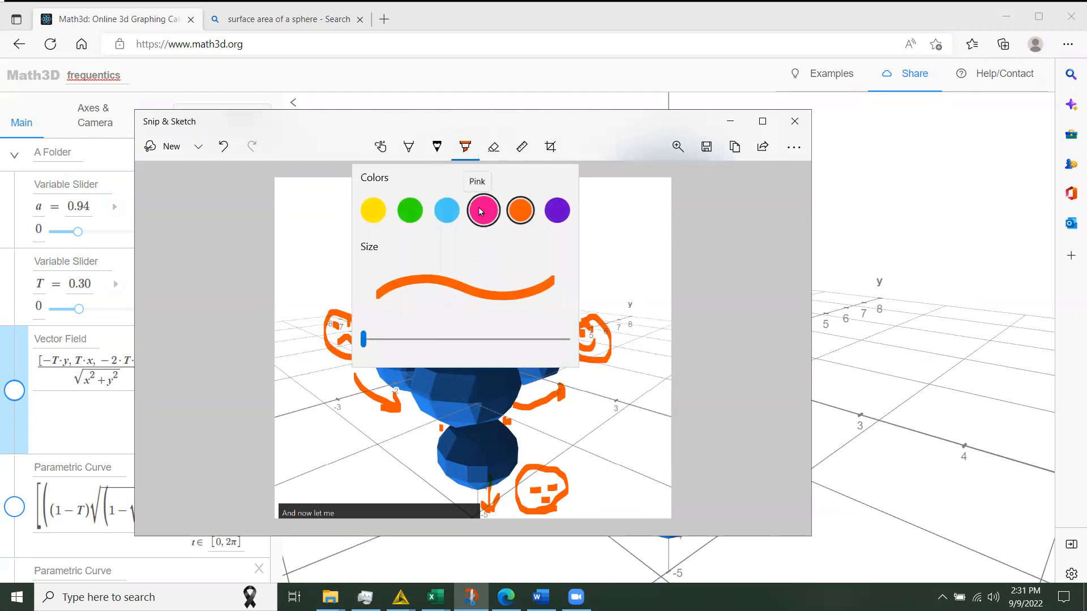
left_click(482, 210)
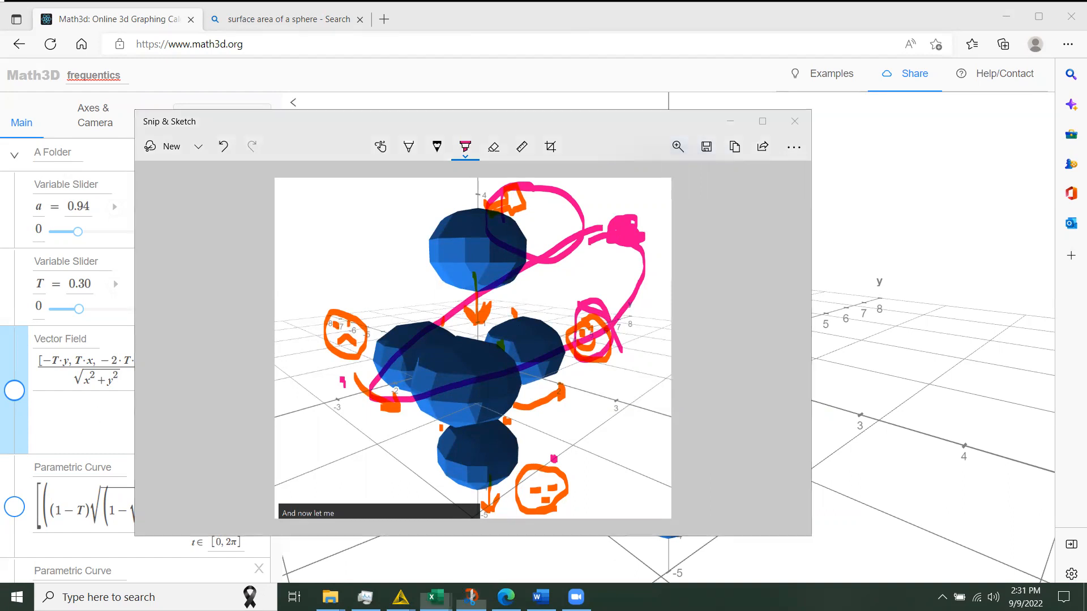
- Bring the Excel wordsFull sheet forward and select the 'preserved' and 'native' terms
left_click(433, 597)
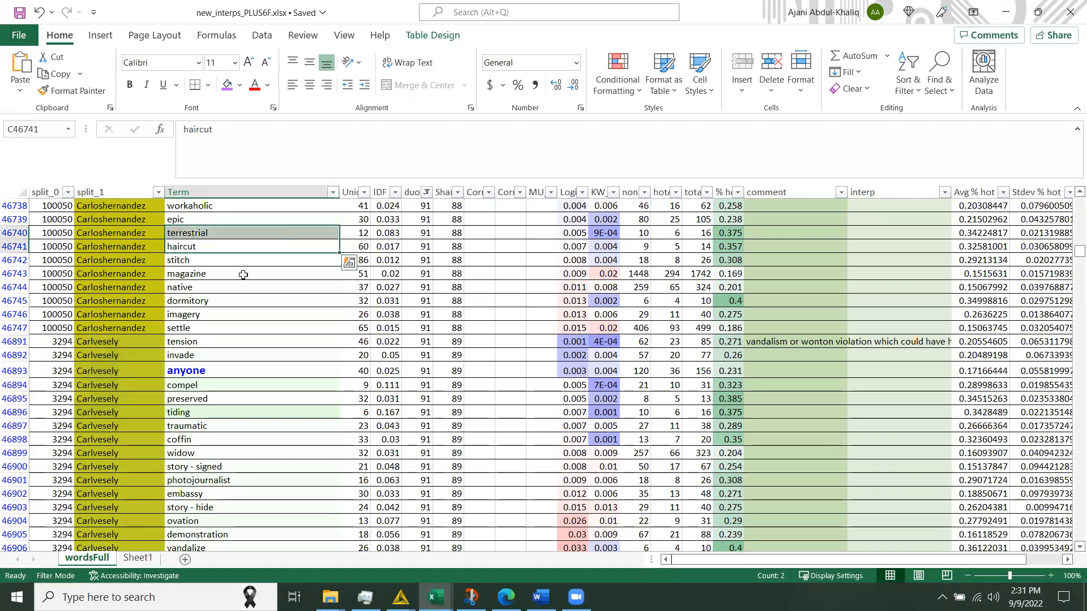
left_click(187, 399)
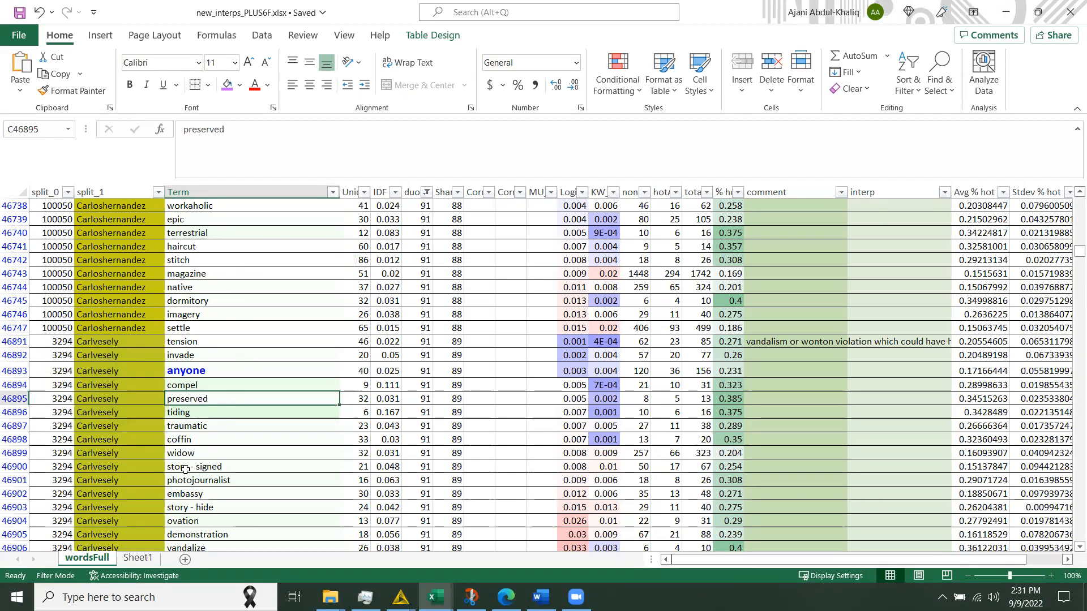
left_click(188, 287)
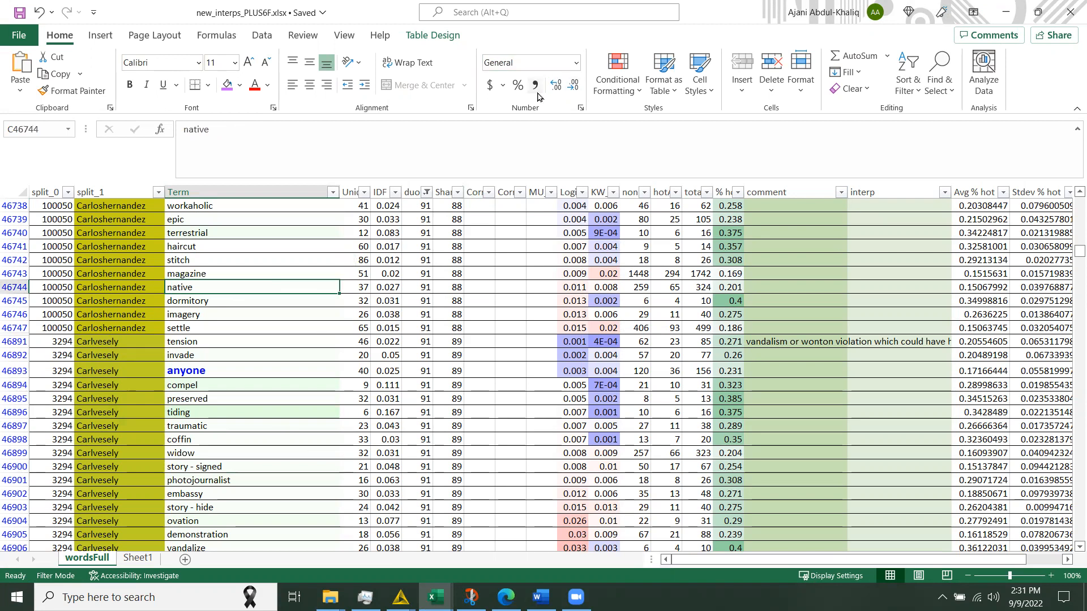
mouse_move(408, 30)
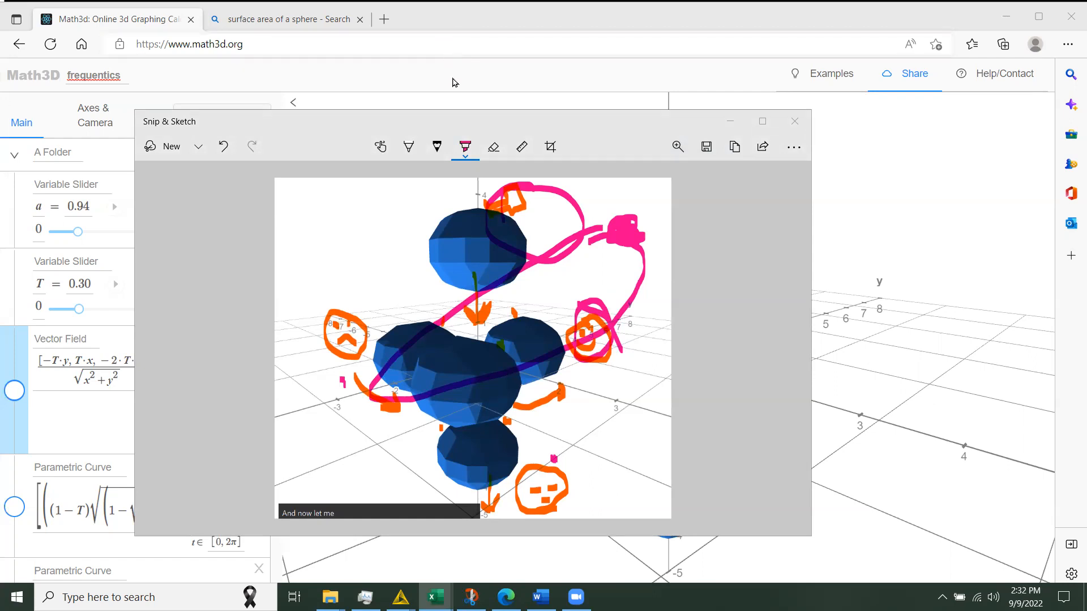
mouse_move(481, 123)
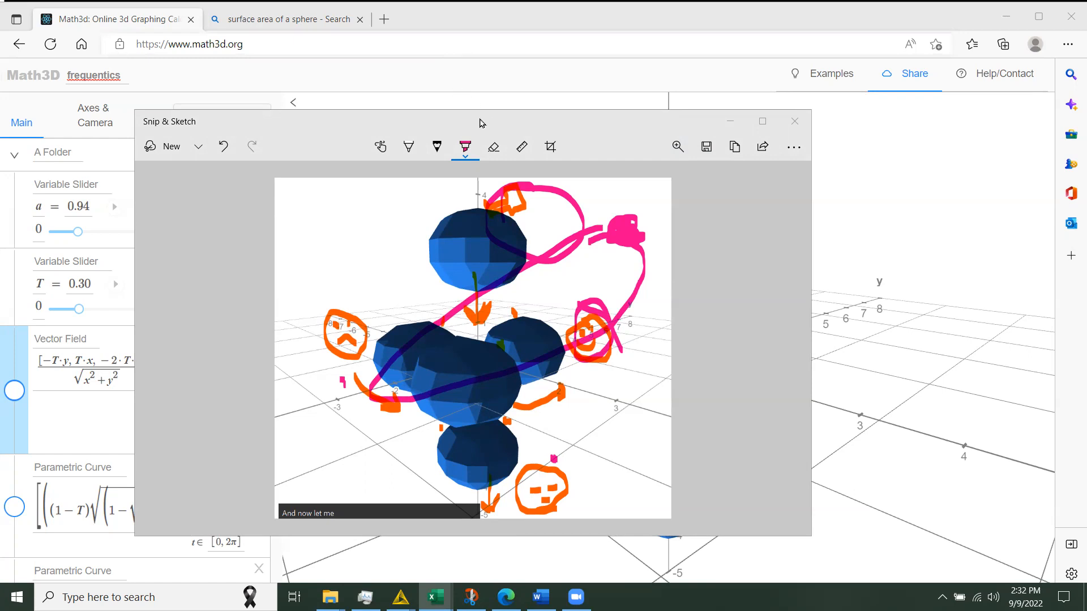
mouse_move(488, 124)
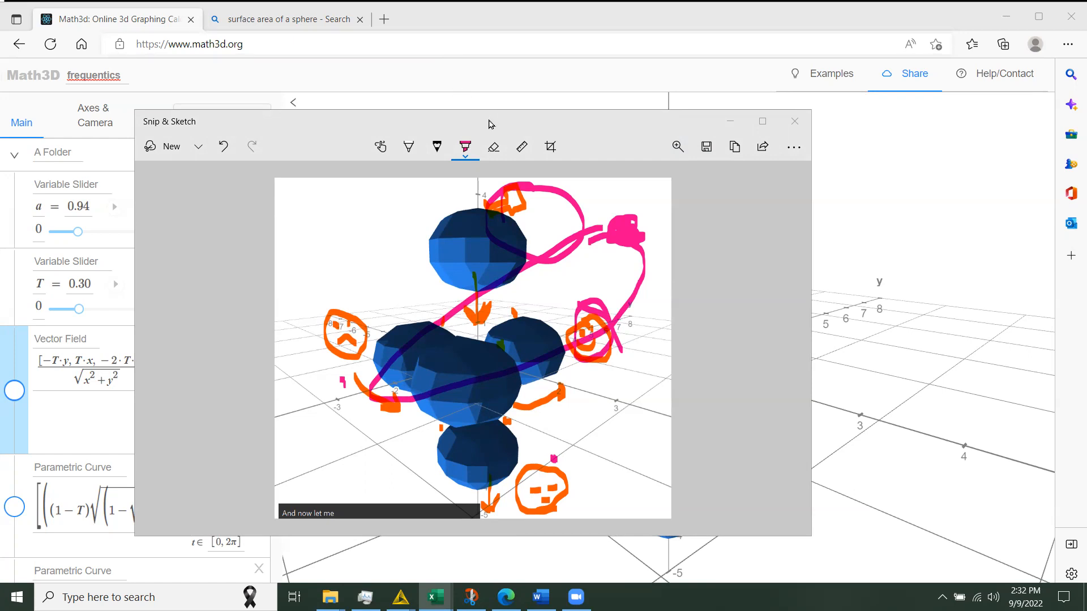
mouse_move(491, 130)
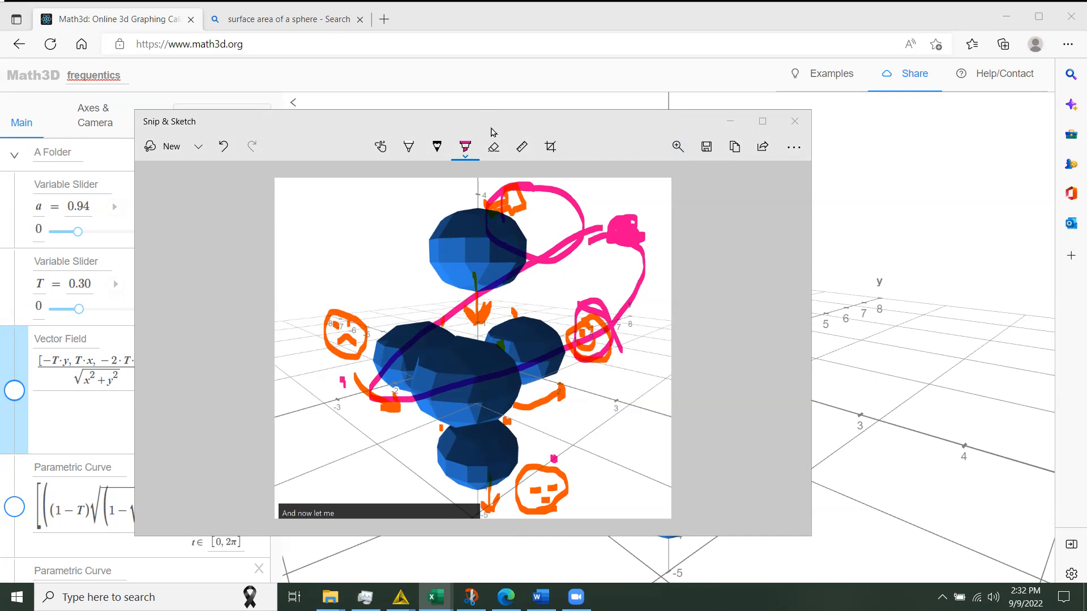
mouse_move(482, 131)
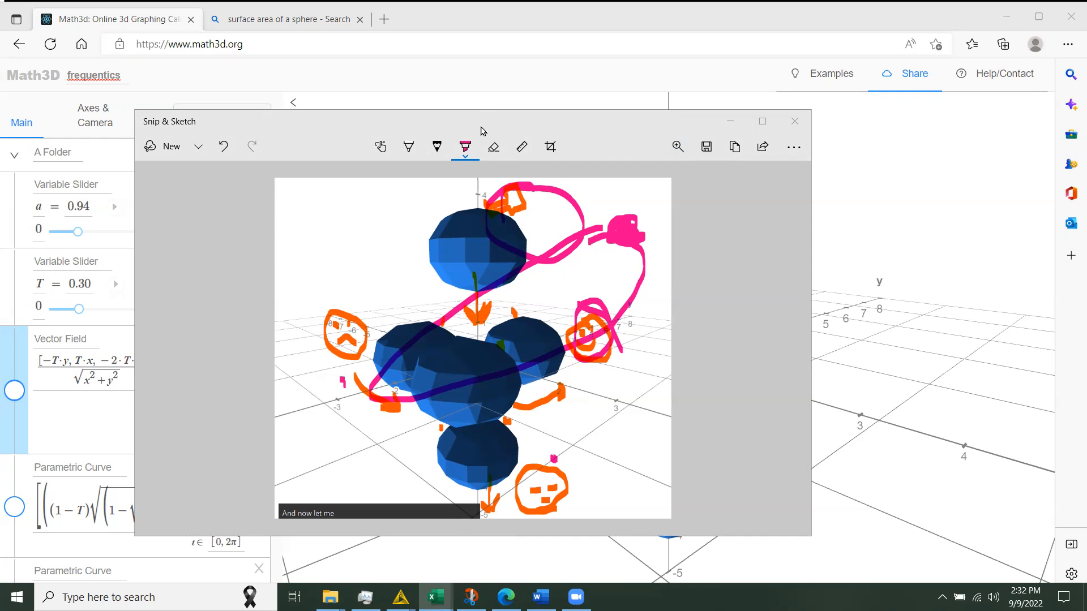
mouse_move(479, 133)
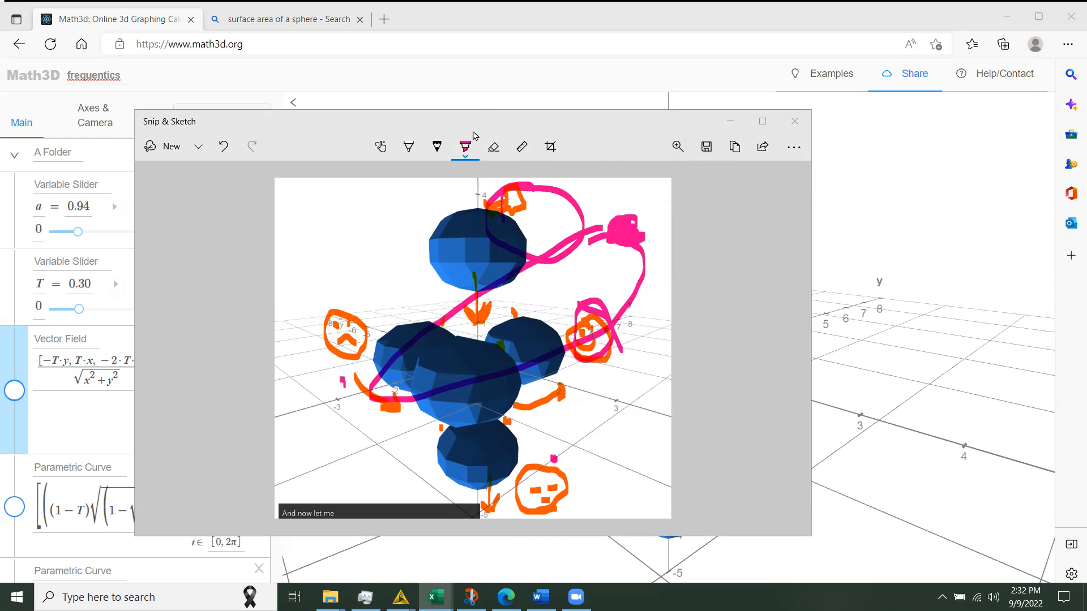
mouse_move(541, 135)
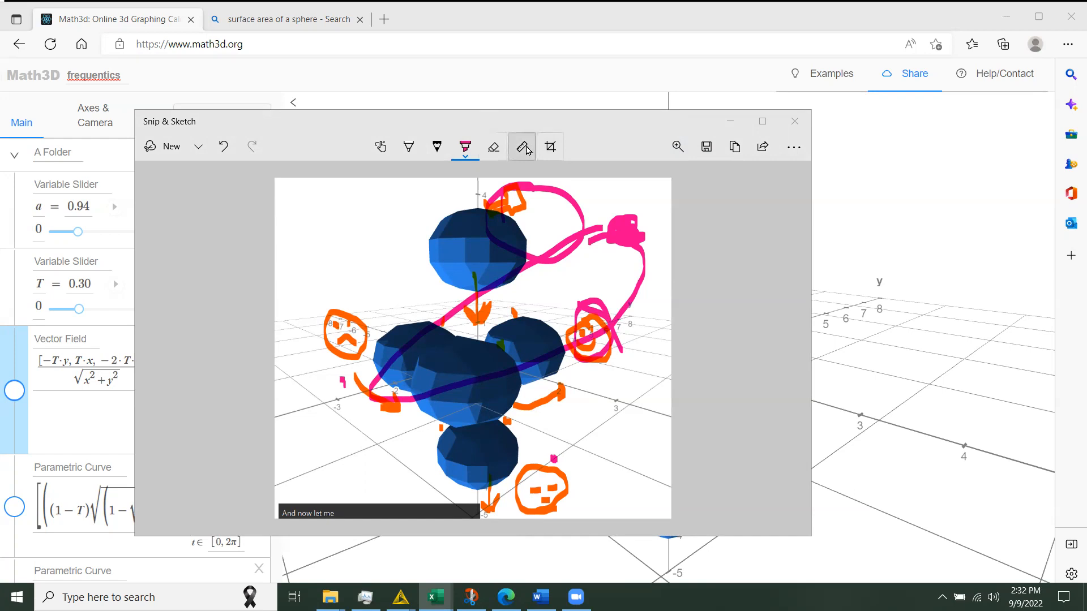
mouse_move(578, 133)
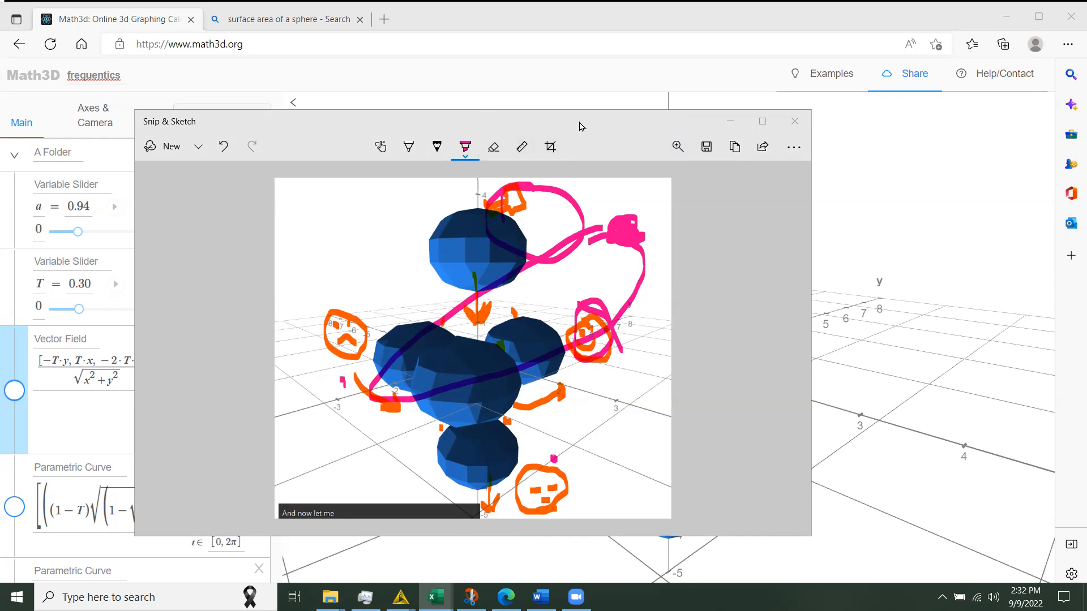
mouse_move(463, 28)
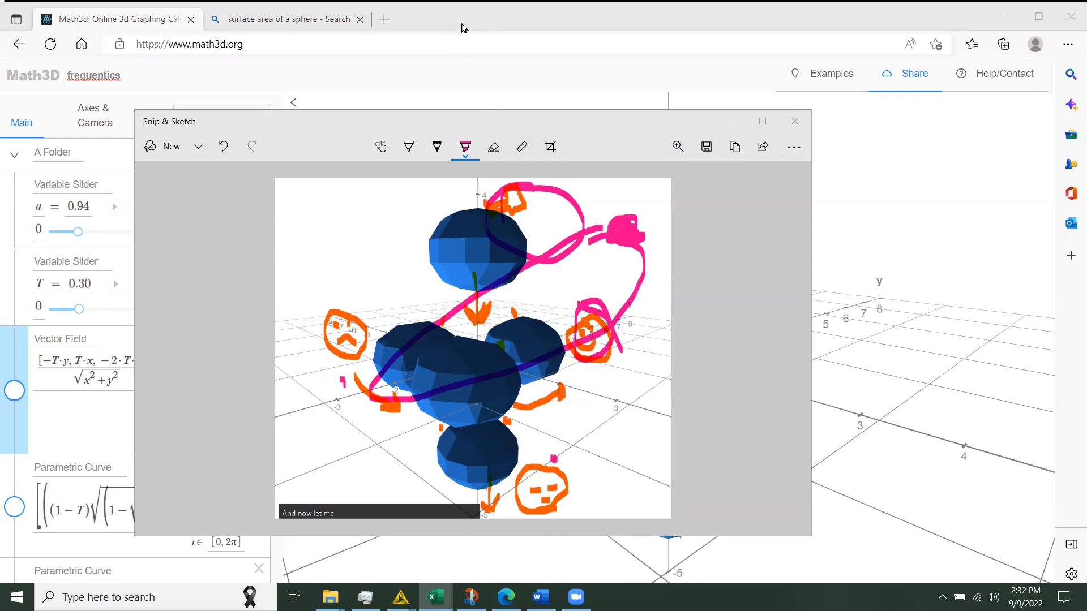
- Bring the Math3D sphere scene back in front of the annotated capture
left_click(794, 121)
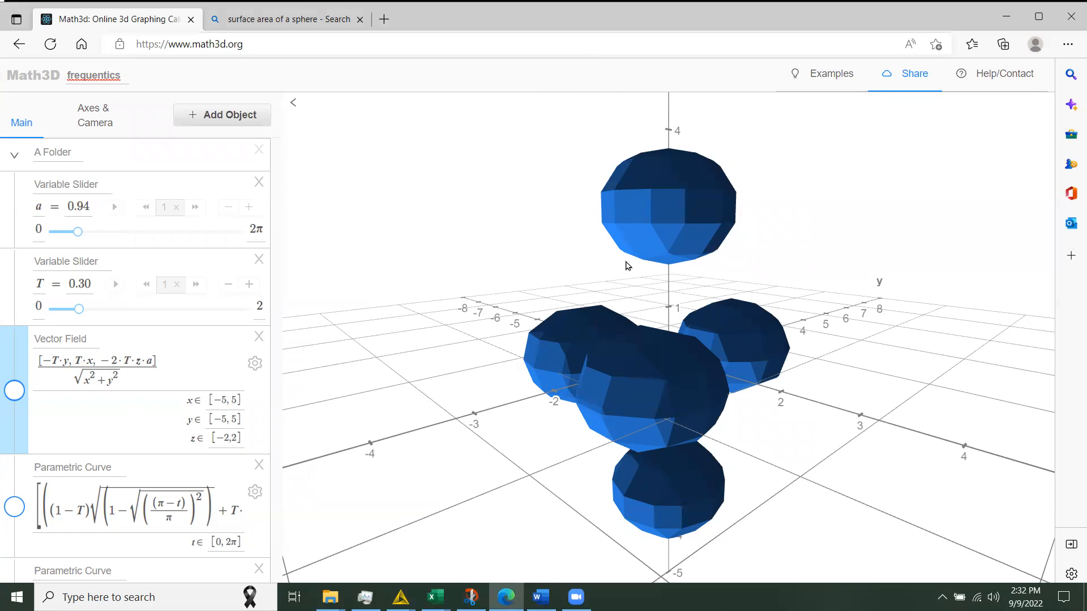
mouse_move(583, 76)
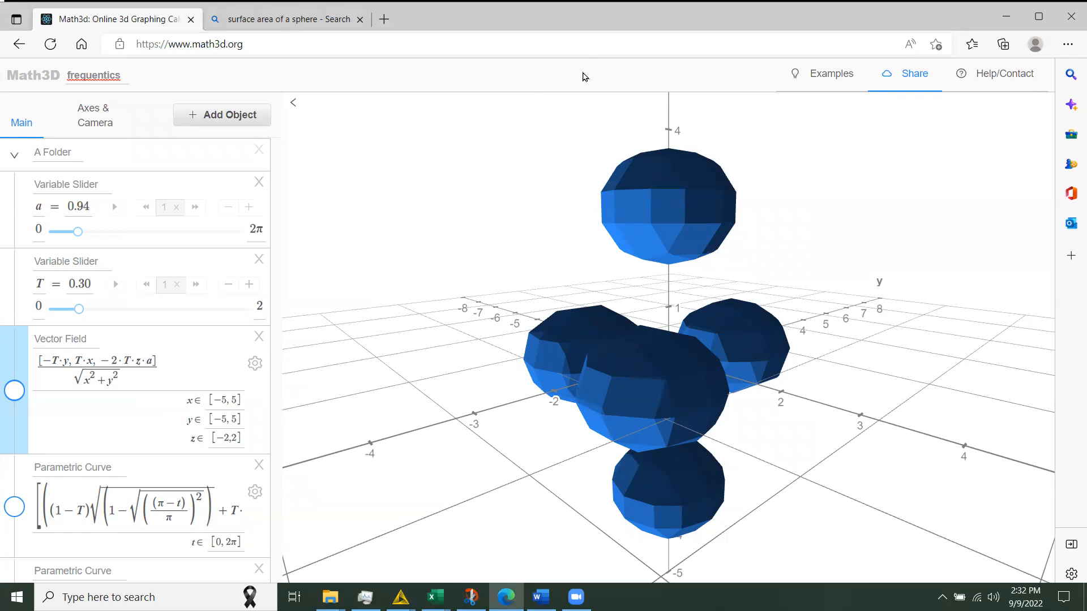
mouse_move(589, 176)
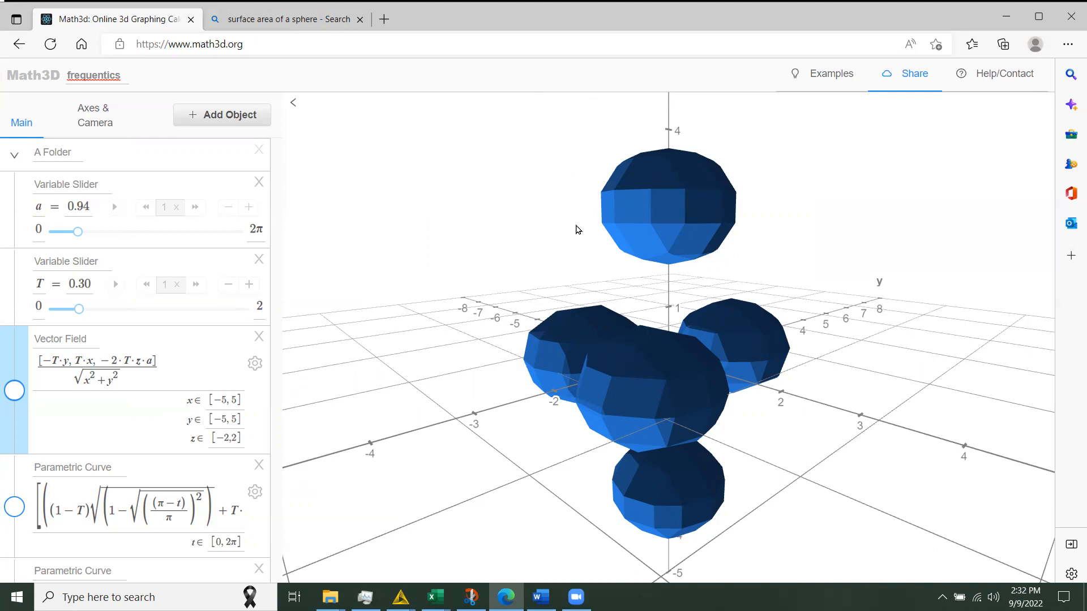
mouse_move(854, 160)
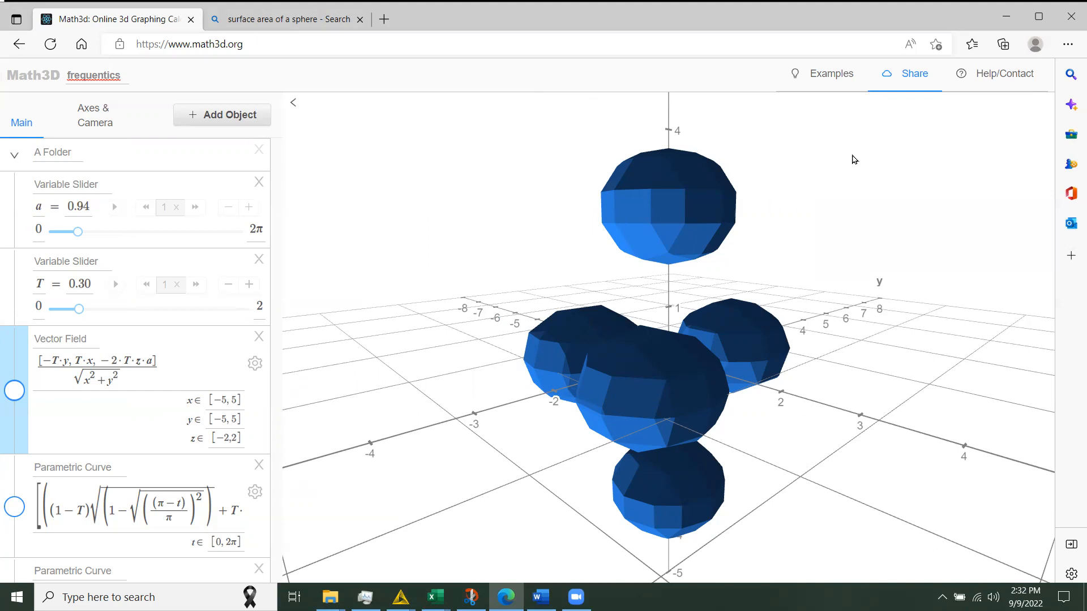
mouse_move(848, 143)
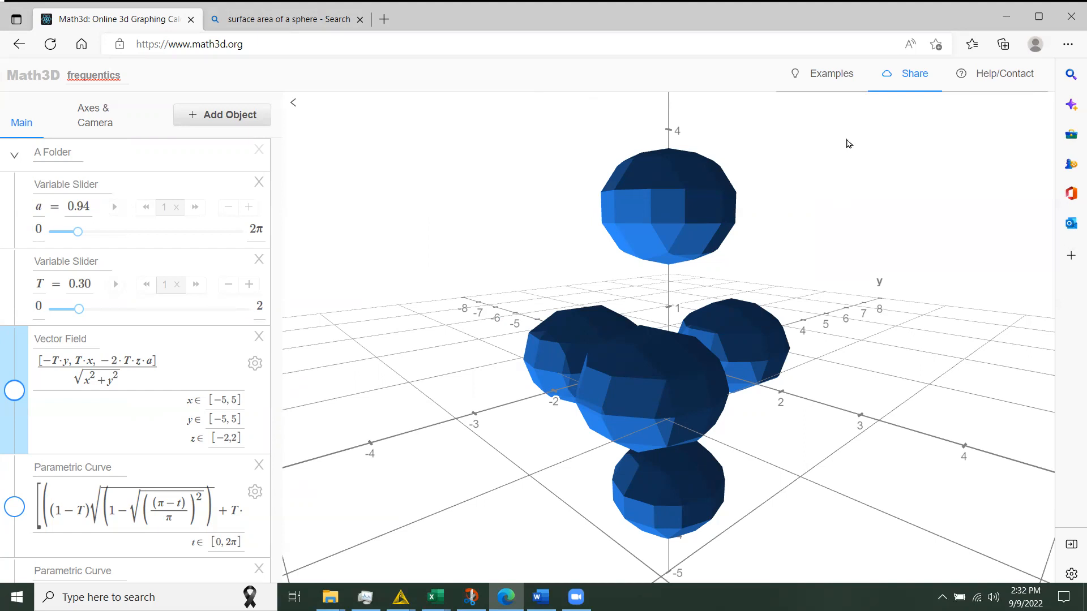
mouse_move(831, 160)
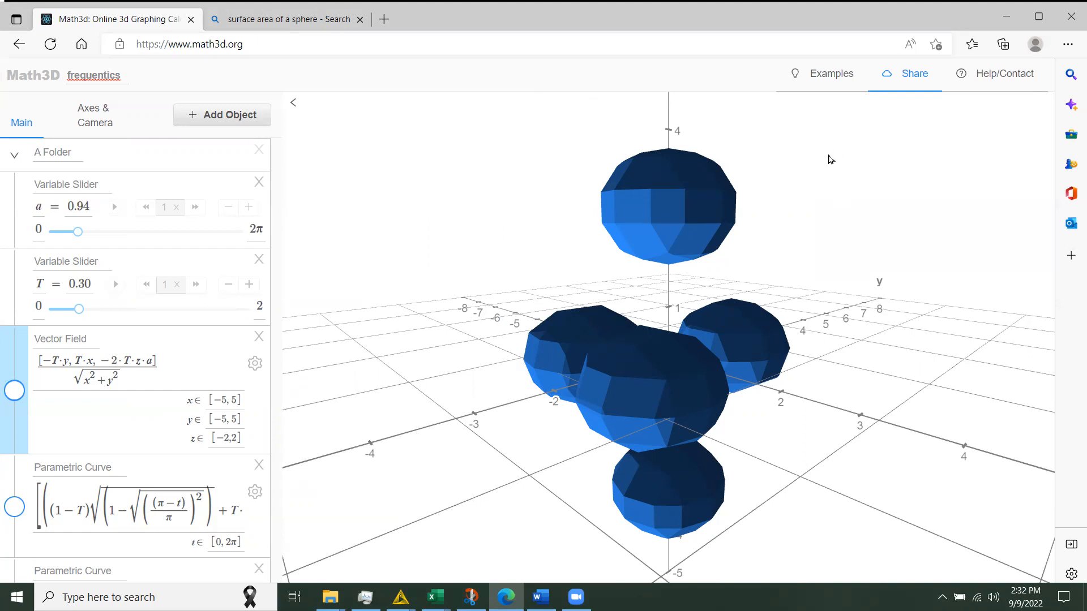
mouse_move(834, 166)
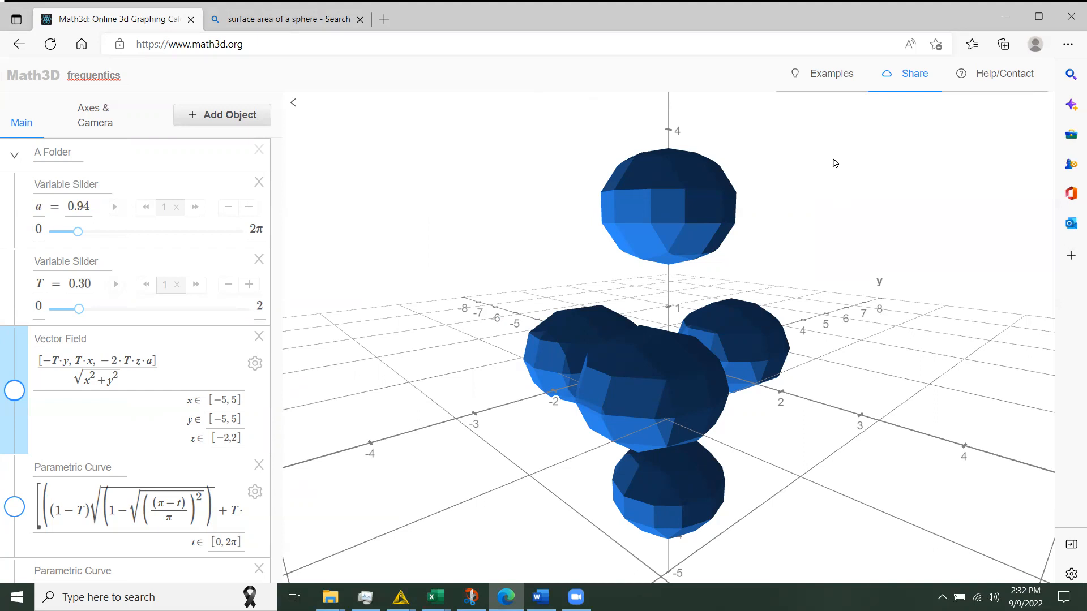
mouse_move(828, 166)
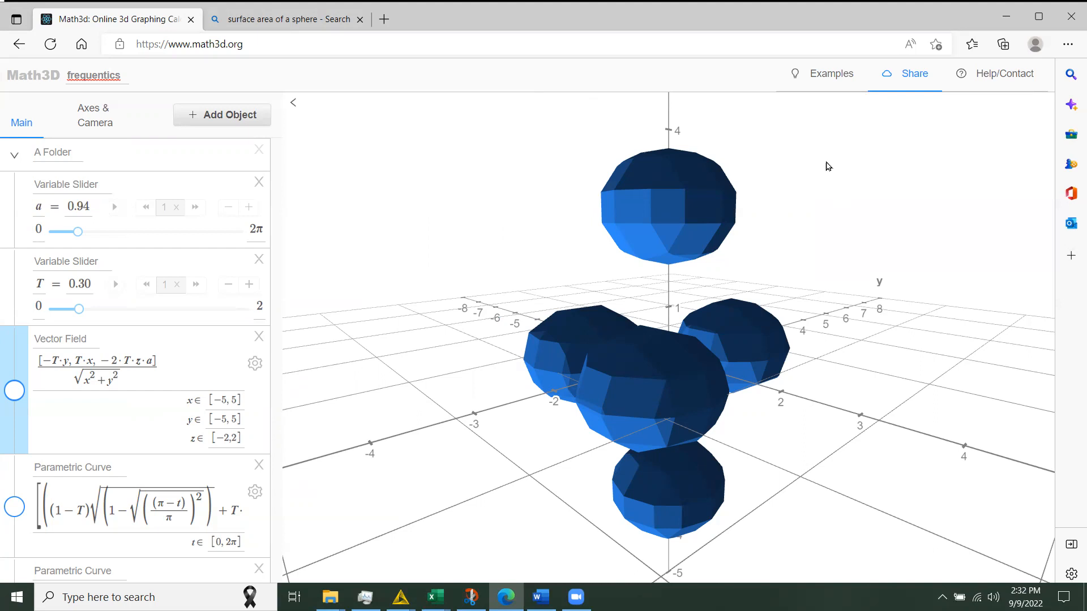
mouse_move(806, 160)
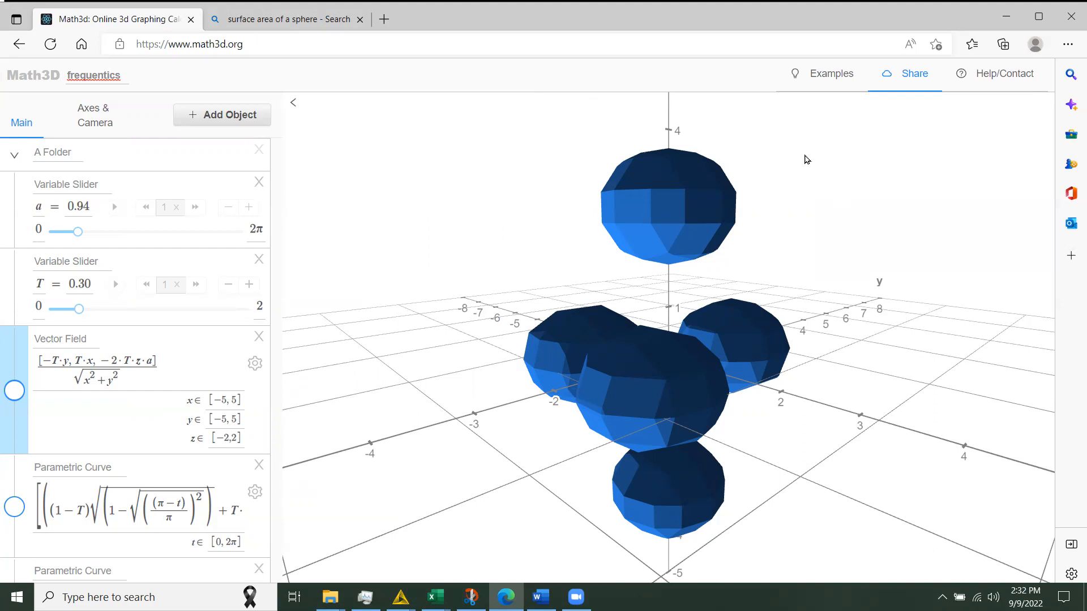
mouse_move(827, 150)
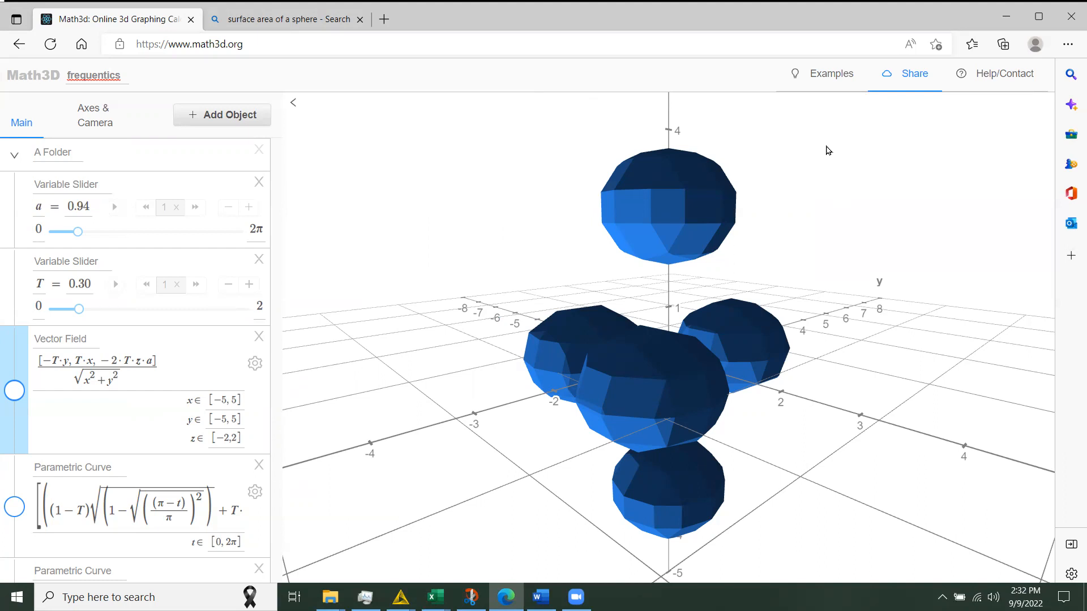
mouse_move(831, 152)
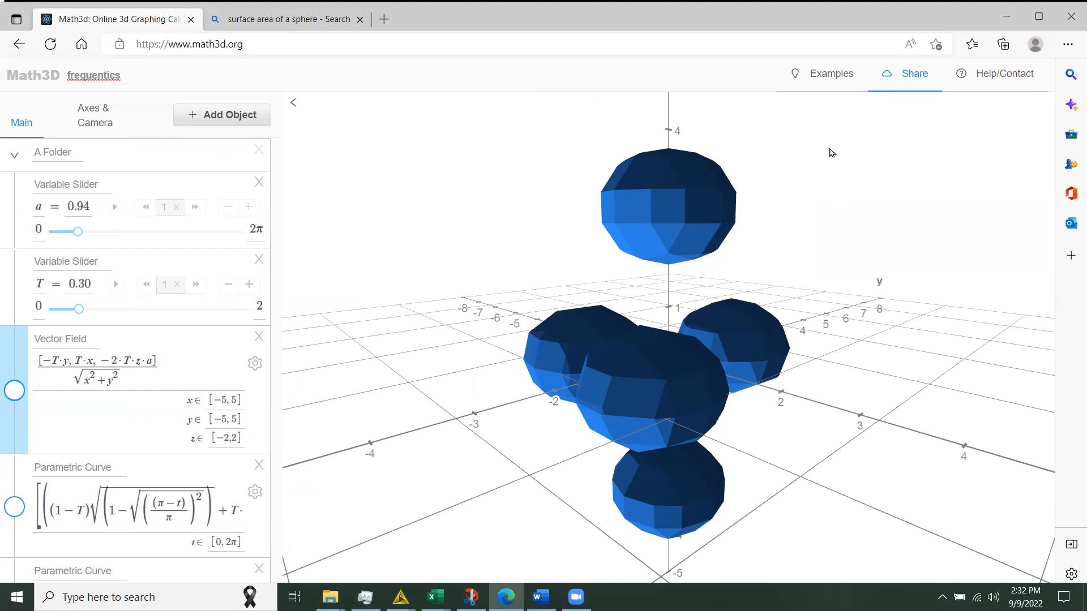
mouse_move(836, 152)
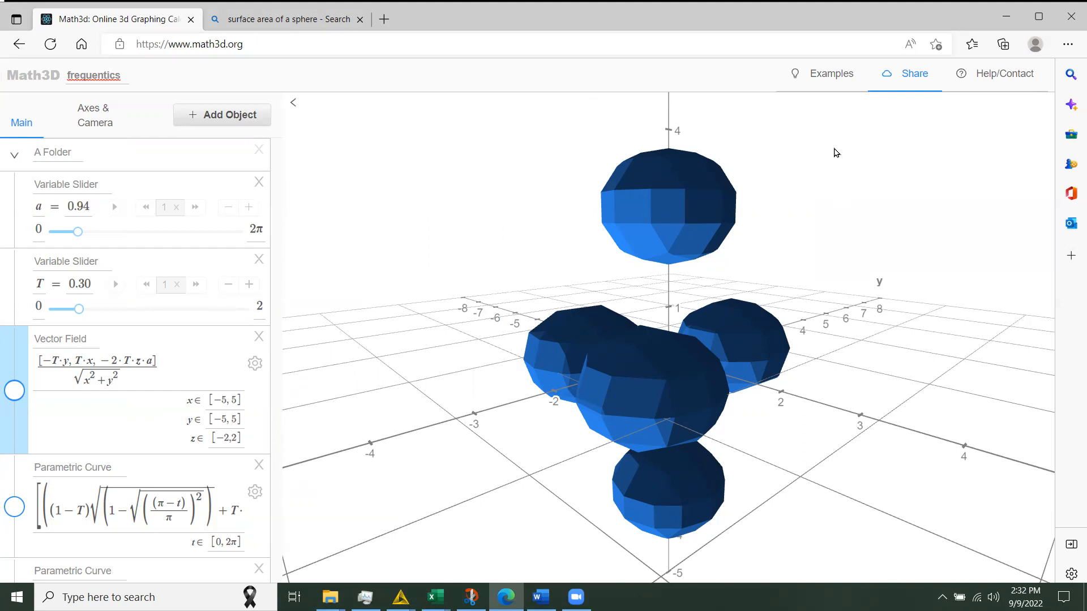
mouse_move(830, 158)
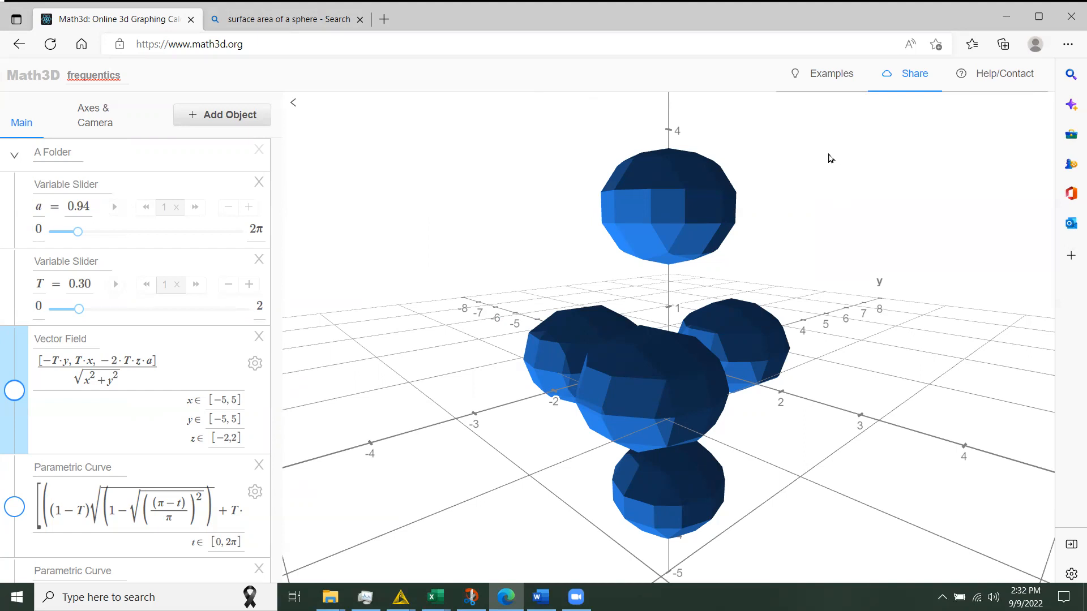
mouse_move(841, 156)
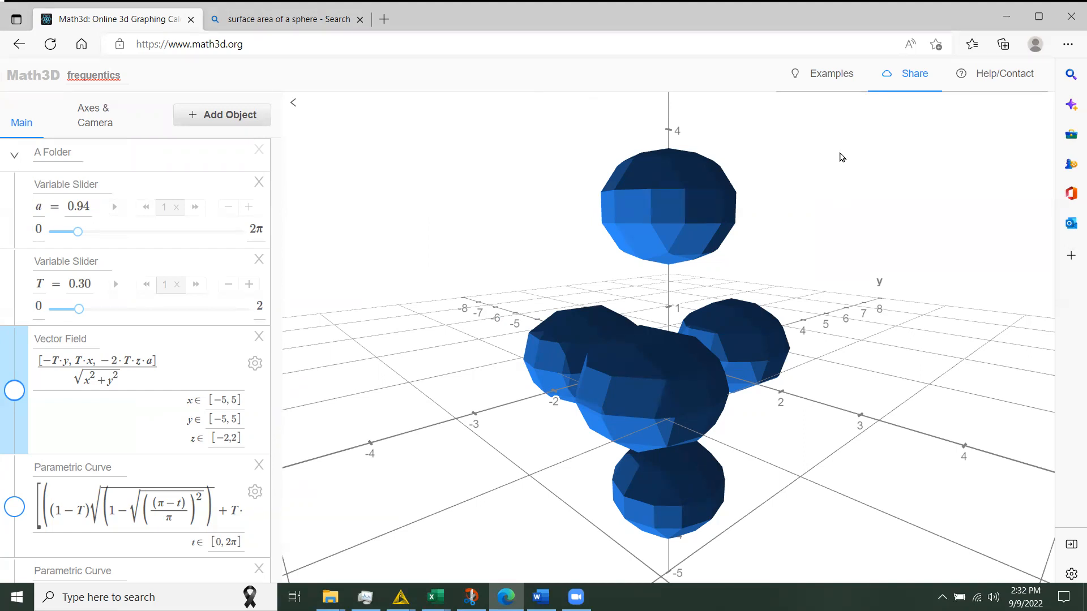
mouse_move(815, 167)
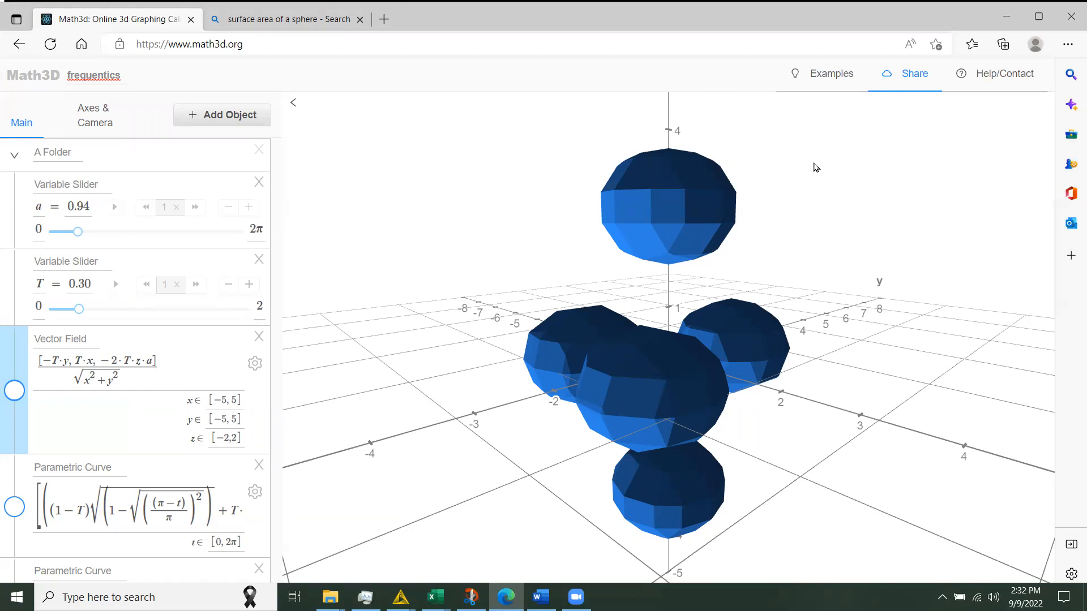
mouse_move(815, 159)
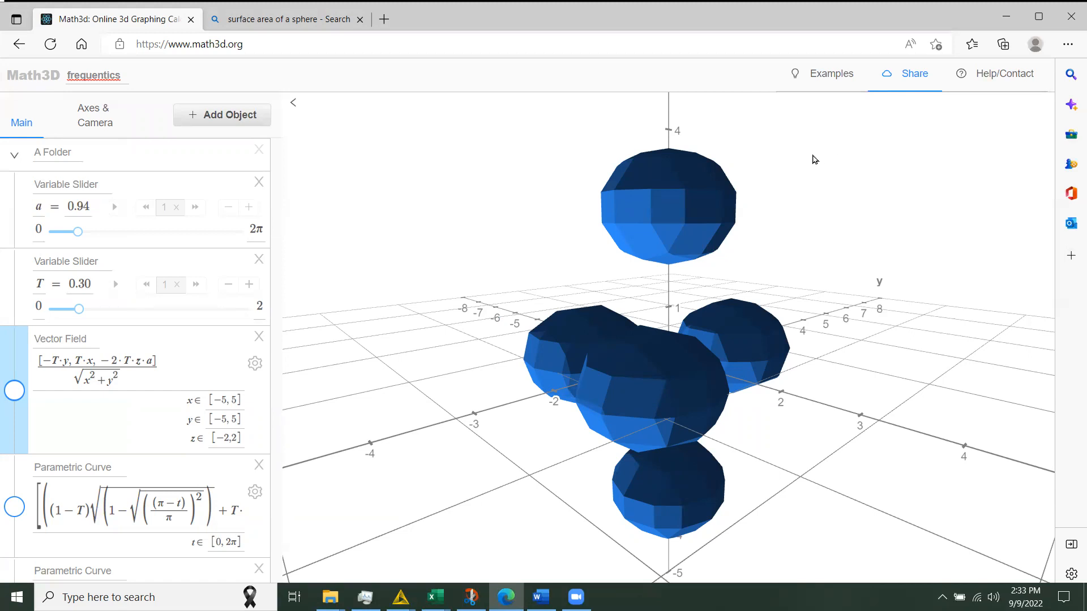
mouse_move(821, 152)
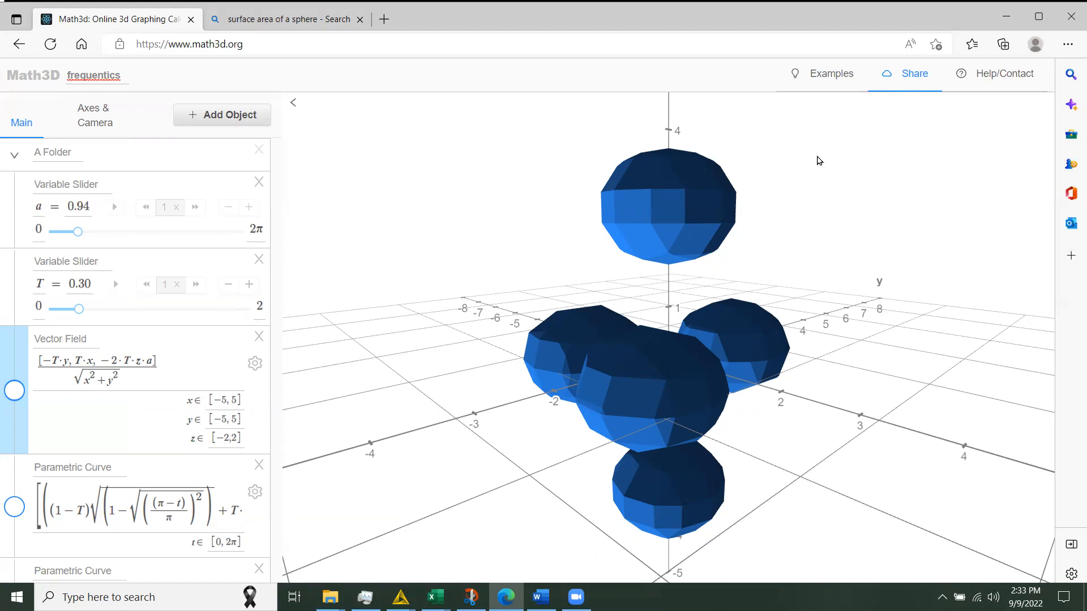
mouse_move(797, 164)
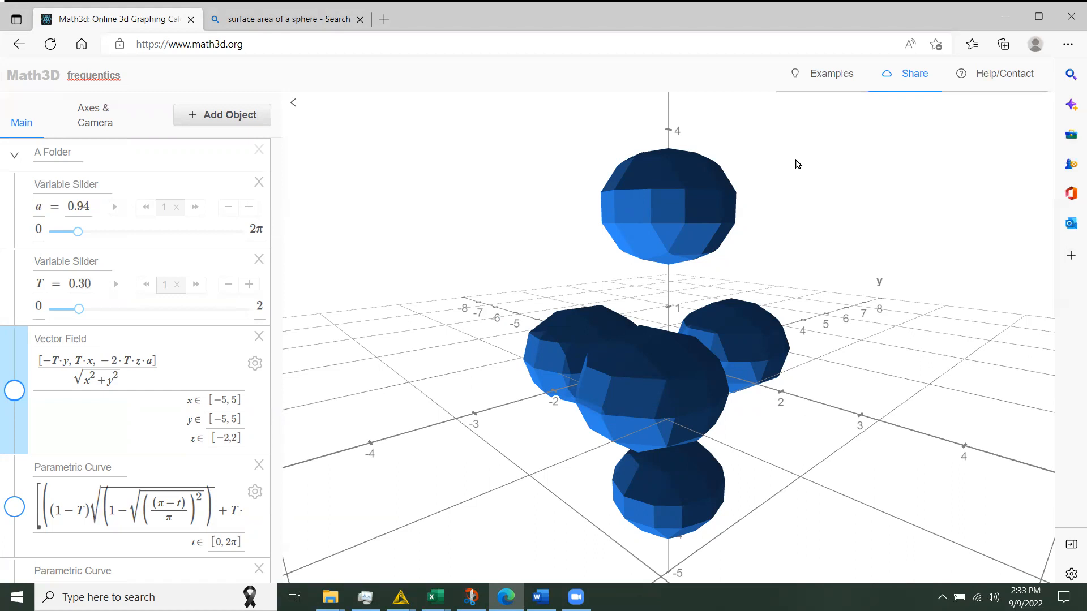
mouse_move(586, 34)
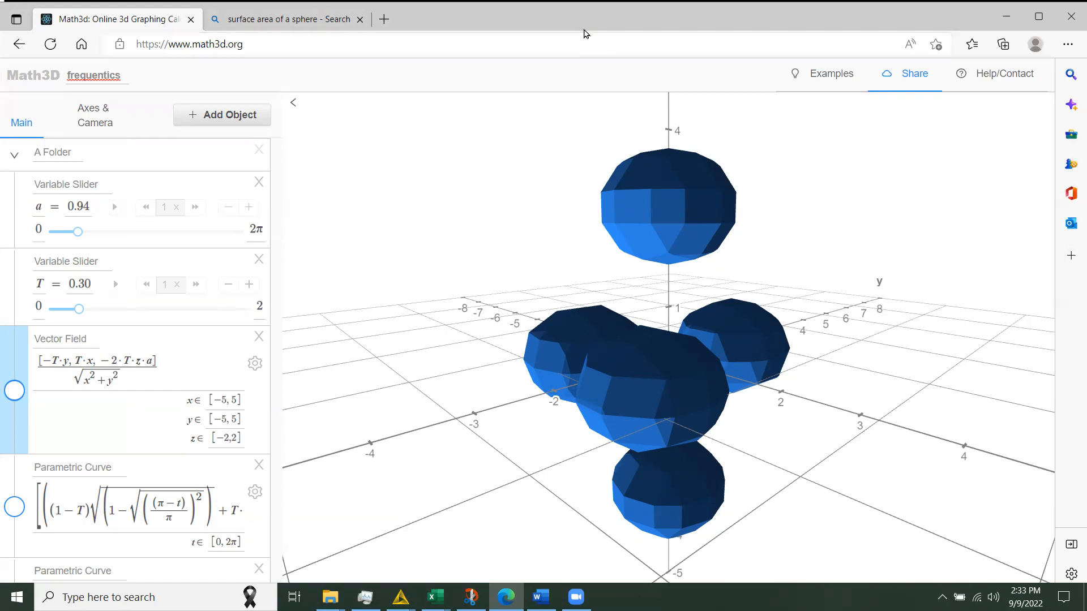